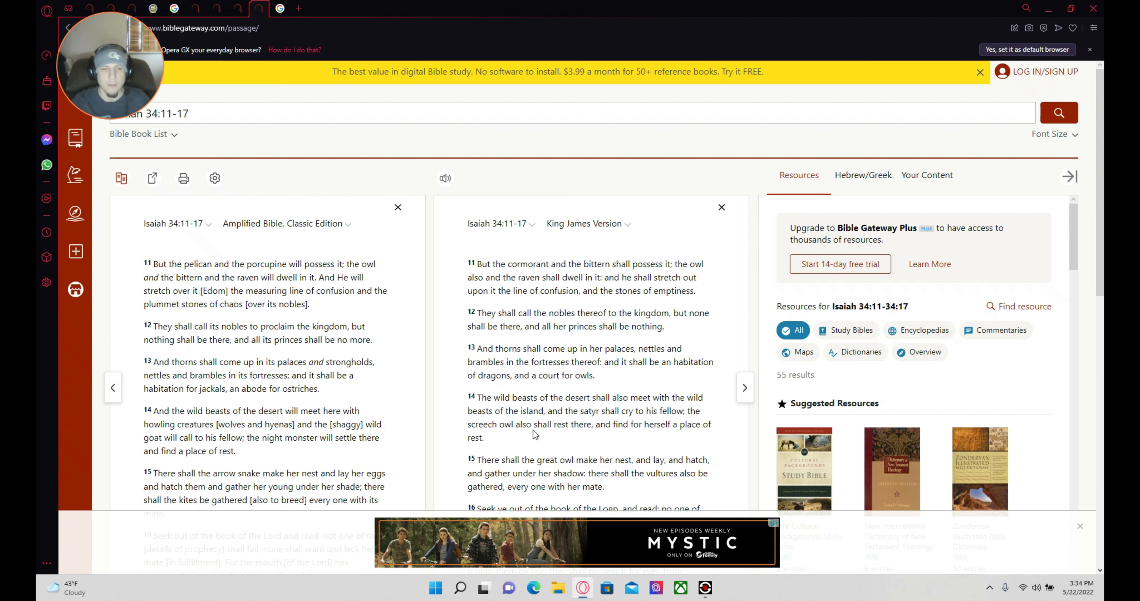
pyautogui.moveTo(519, 420)
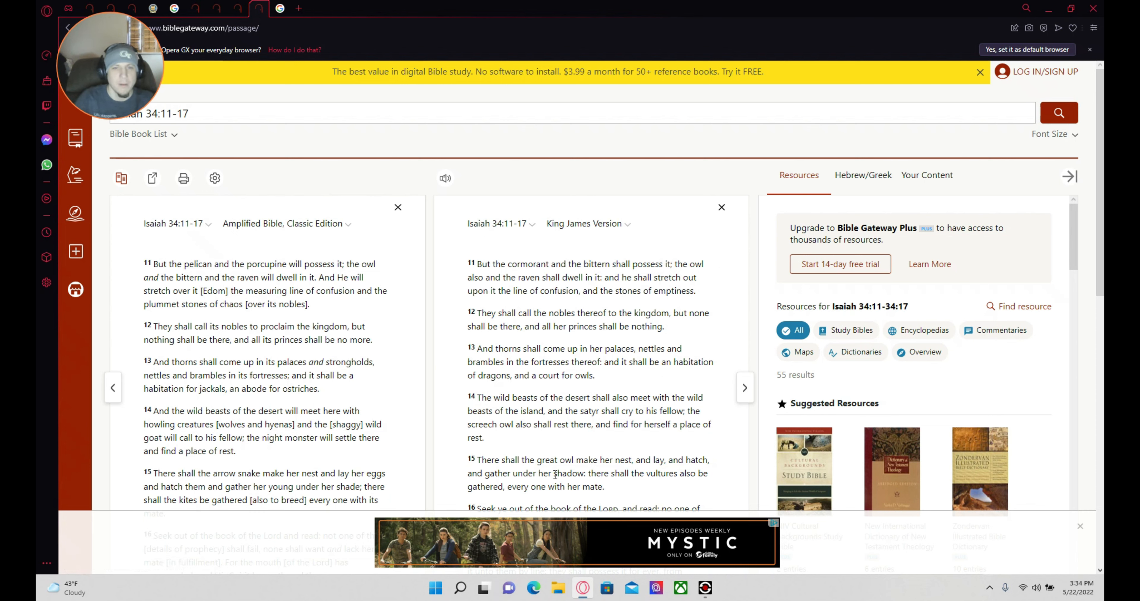
pyautogui.moveTo(527, 393)
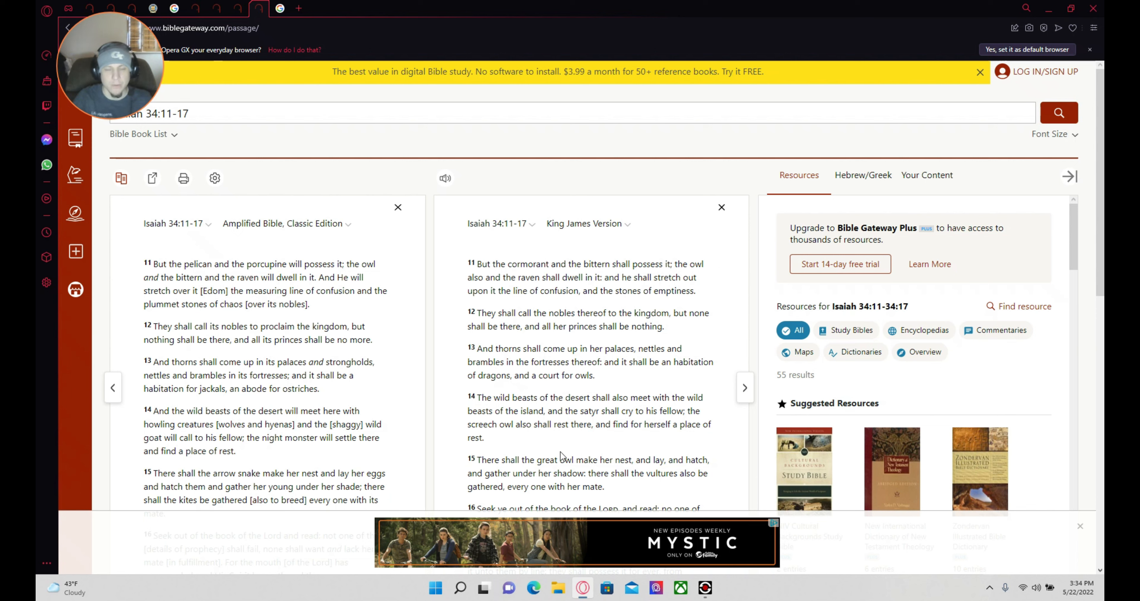
pyautogui.moveTo(607, 470)
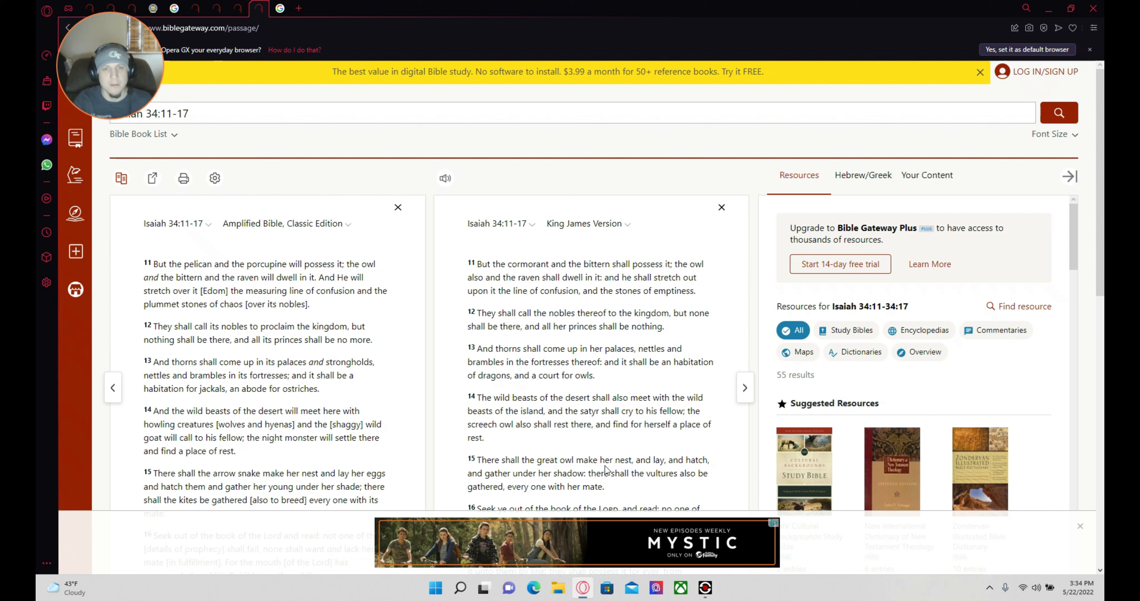
pyautogui.moveTo(427, 342)
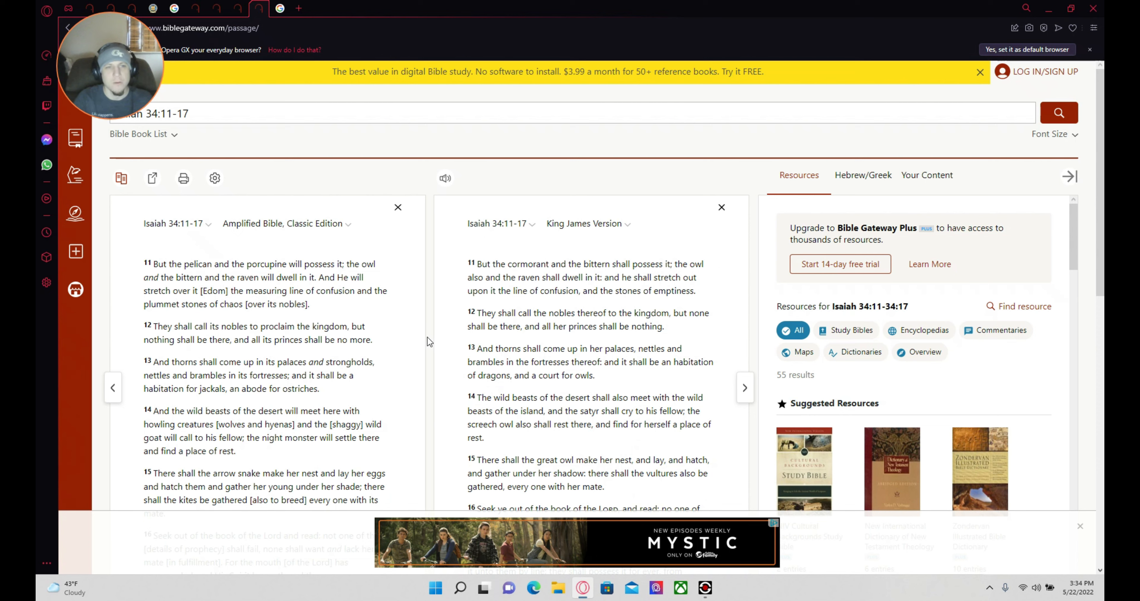
pyautogui.moveTo(384, 304)
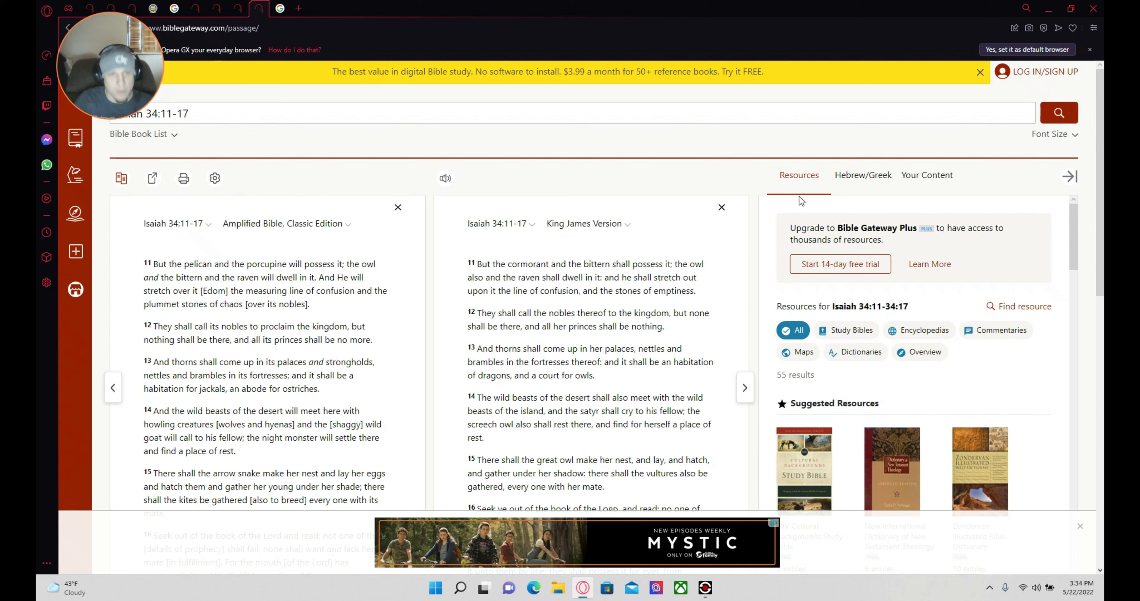
pyautogui.moveTo(764, 266)
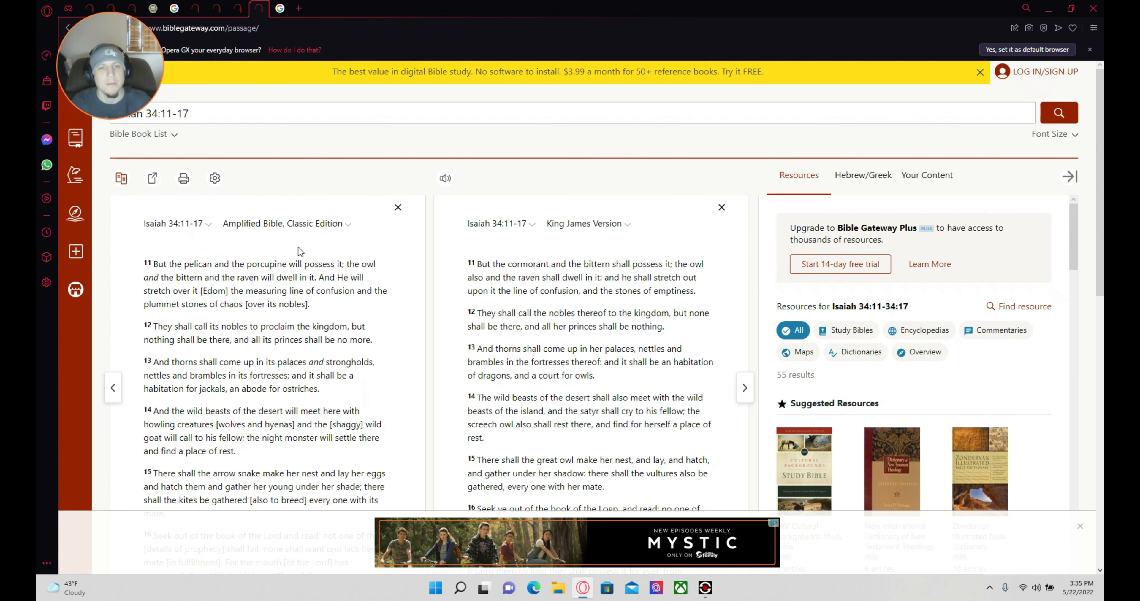
pyautogui.moveTo(605, 241)
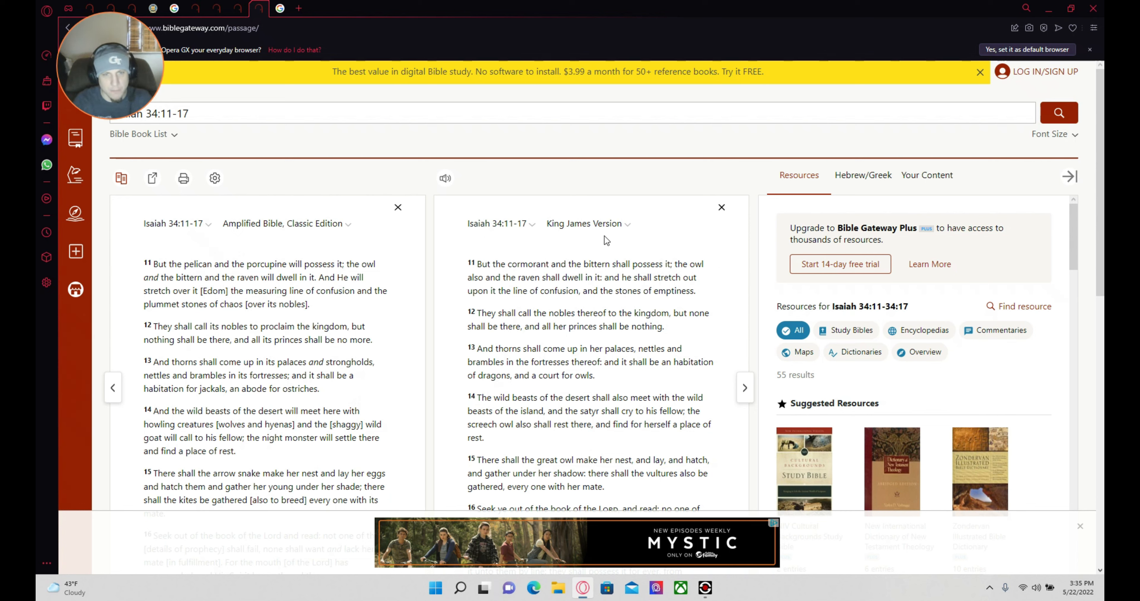
pyautogui.moveTo(532, 238)
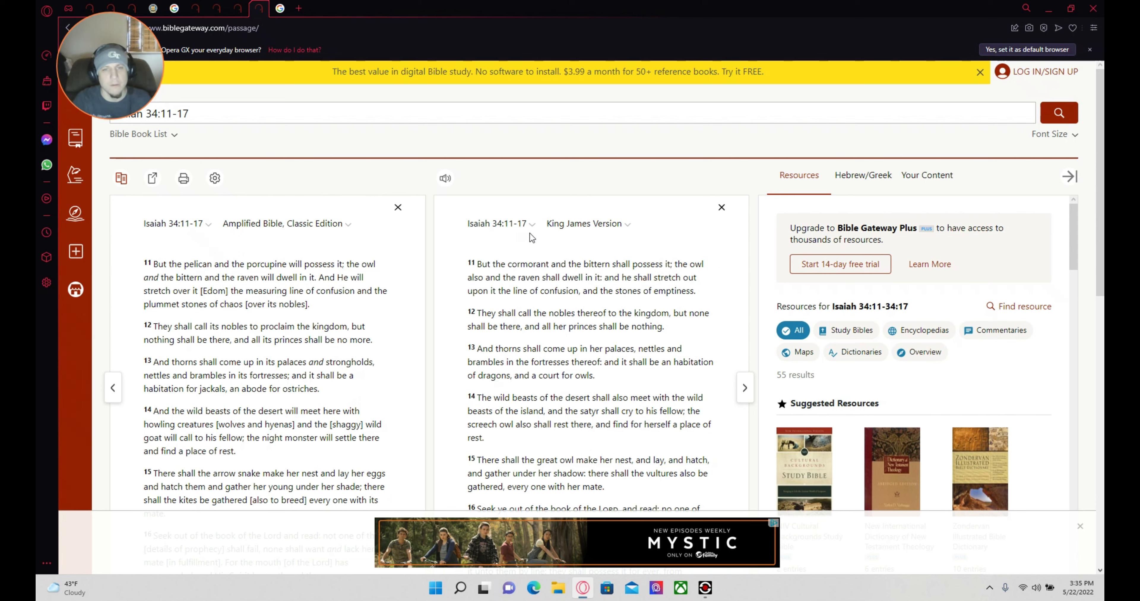
pyautogui.moveTo(558, 240)
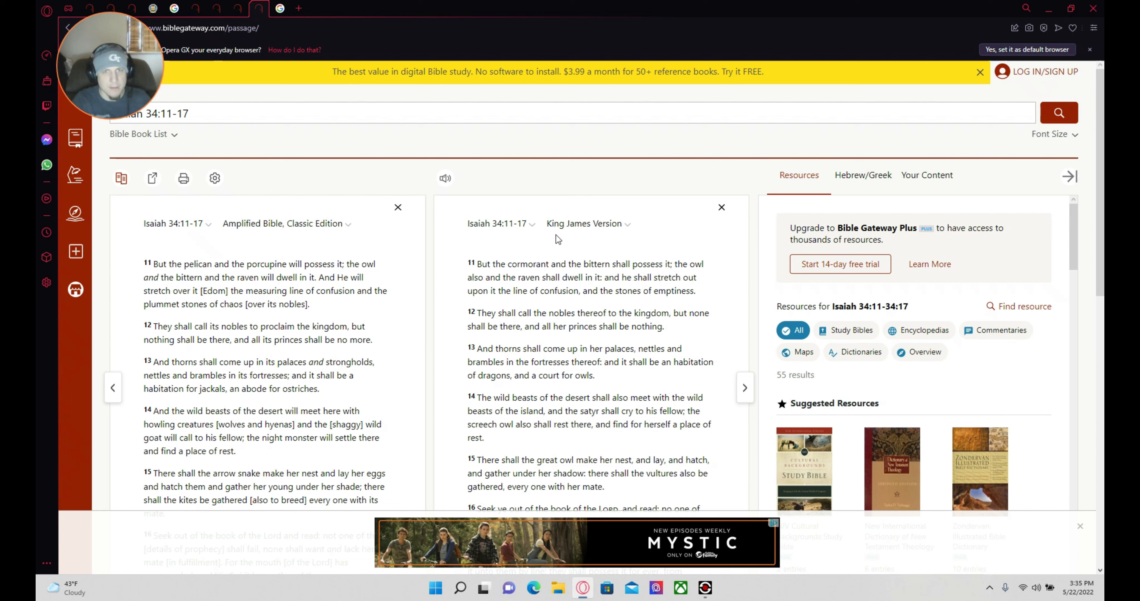
pyautogui.moveTo(557, 243)
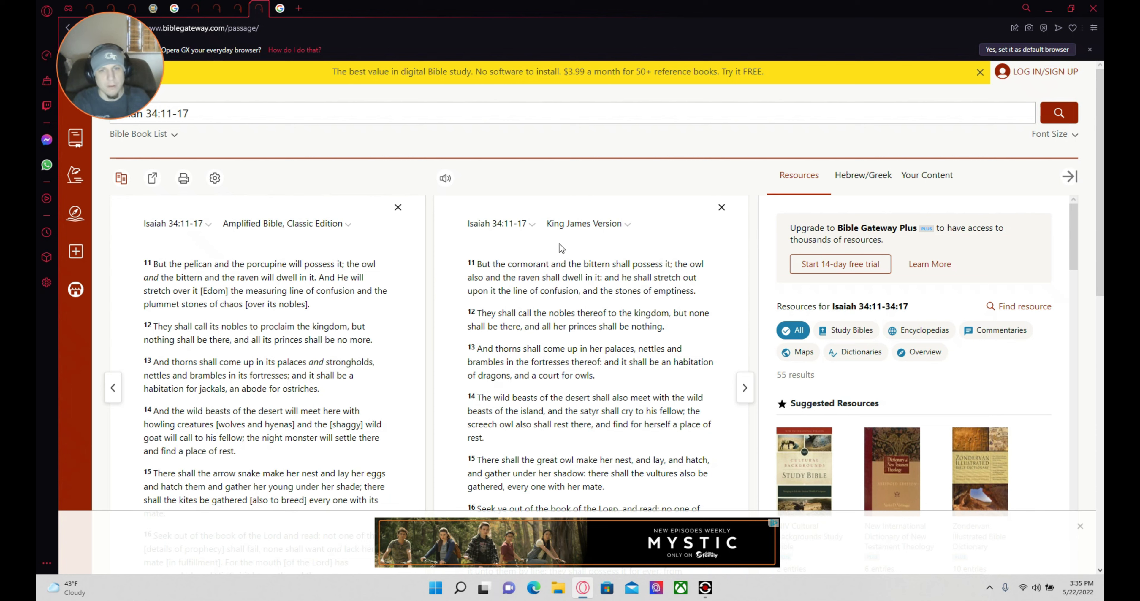
pyautogui.moveTo(540, 263)
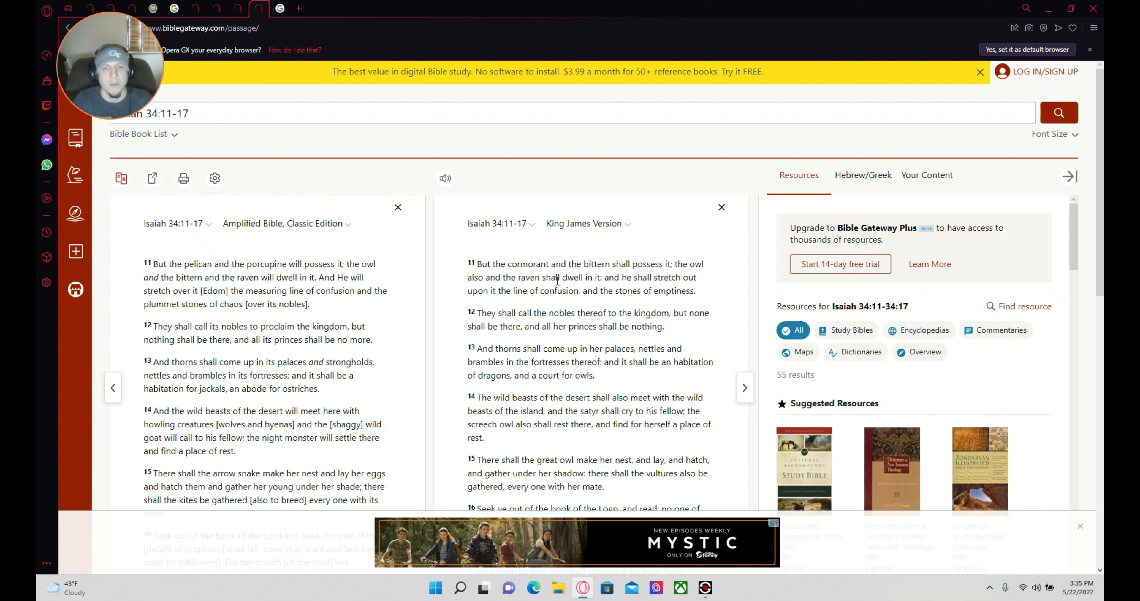
pyautogui.moveTo(647, 275)
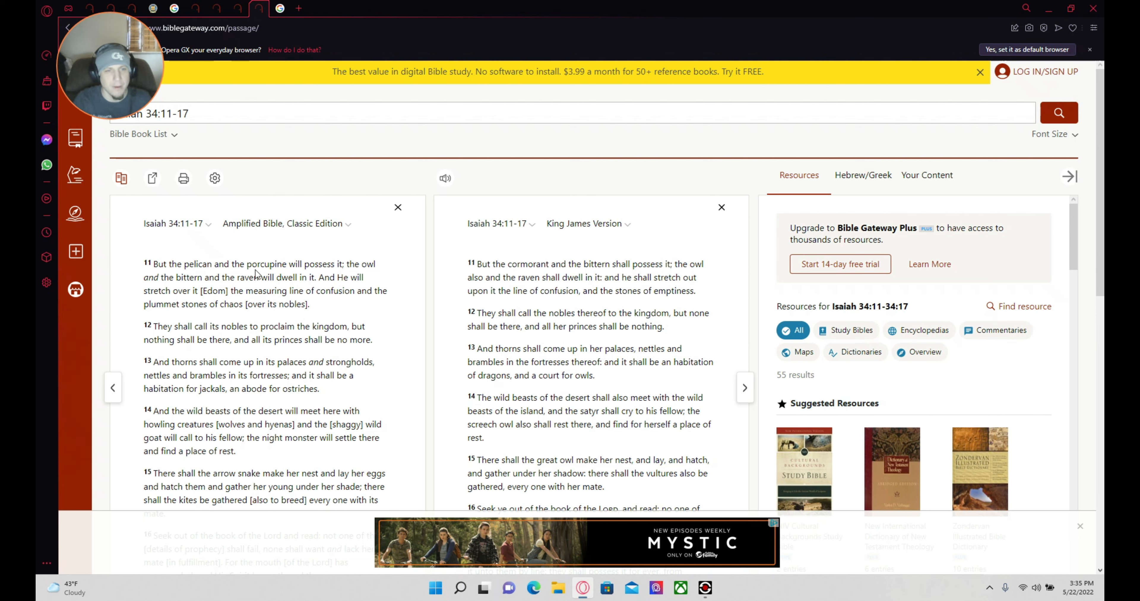
pyautogui.moveTo(522, 263)
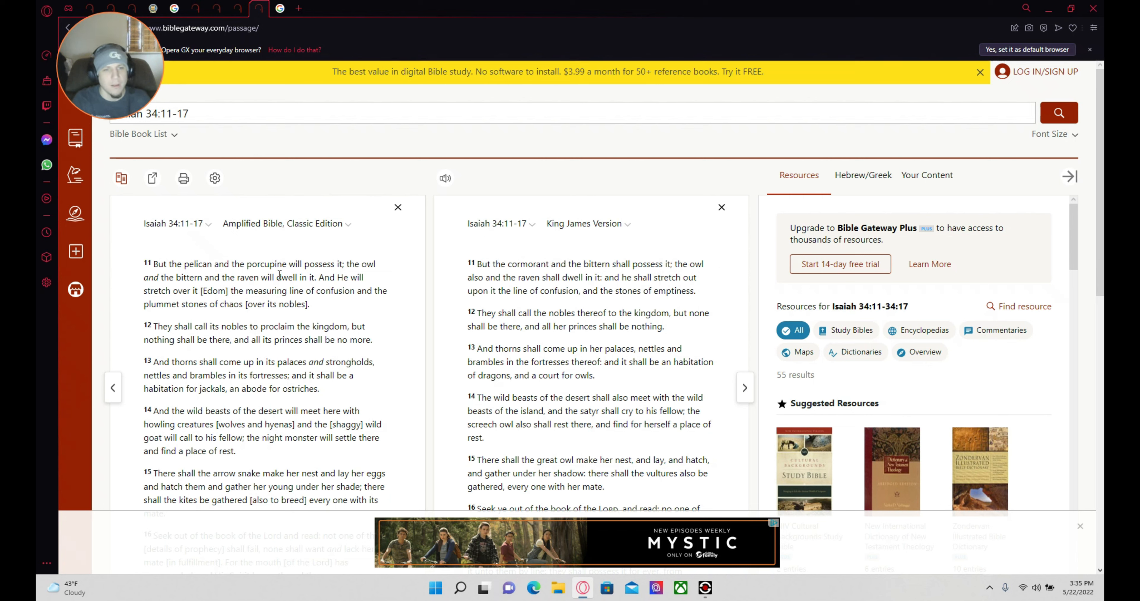
# Check the Google bittern definition, return to Isaiah 34, then bring up close options on the bittern search tab
pyautogui.click(280, 8)
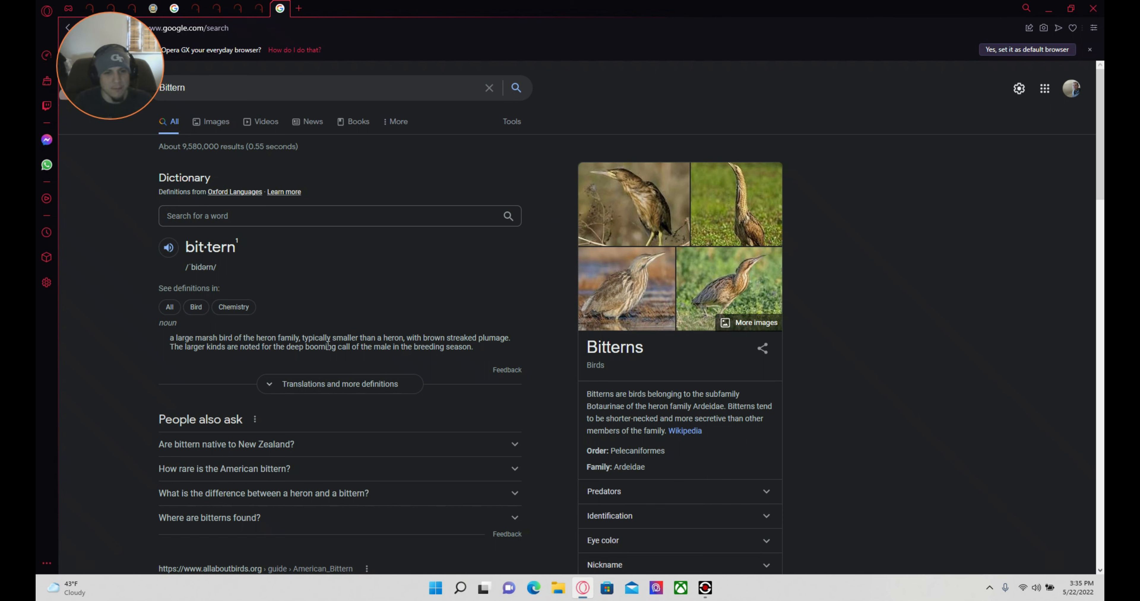
pyautogui.click(258, 7)
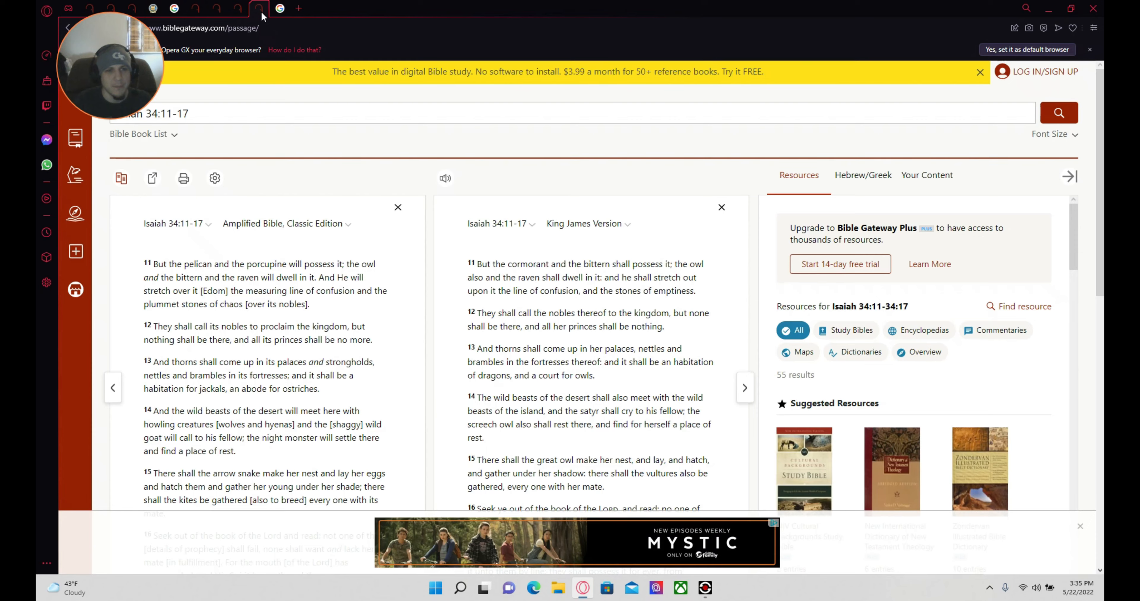
pyautogui.moveTo(272, 266)
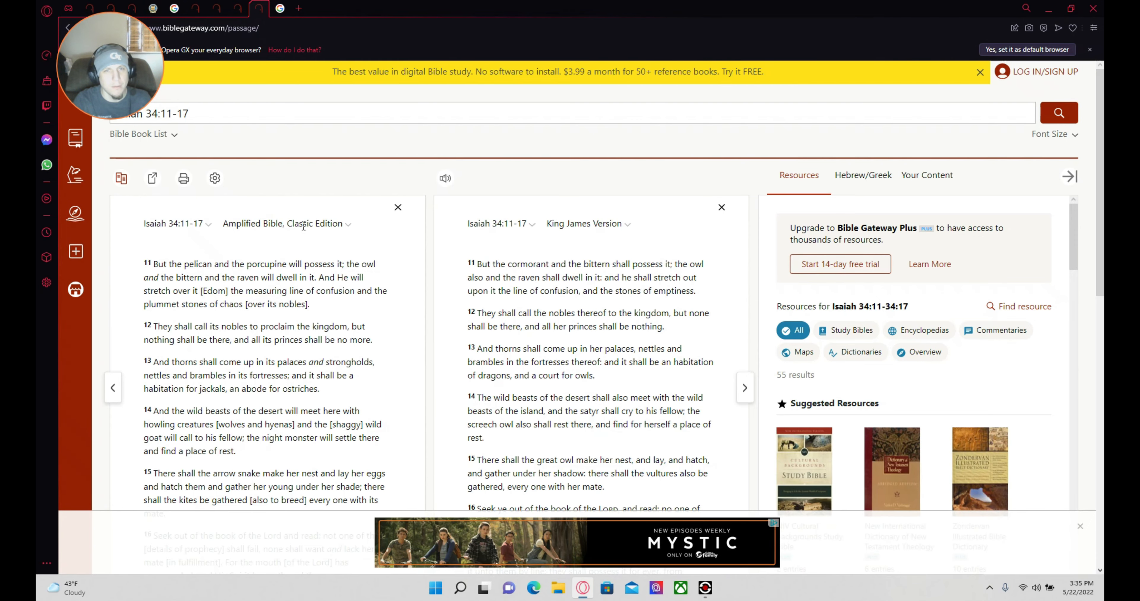
pyautogui.moveTo(524, 256)
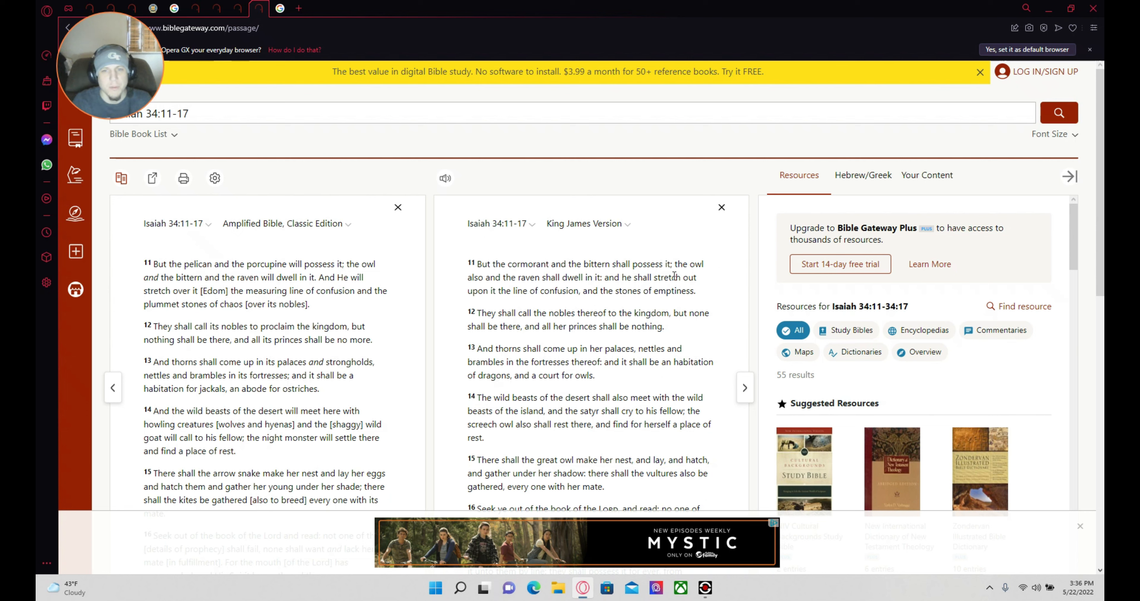
pyautogui.moveTo(570, 291)
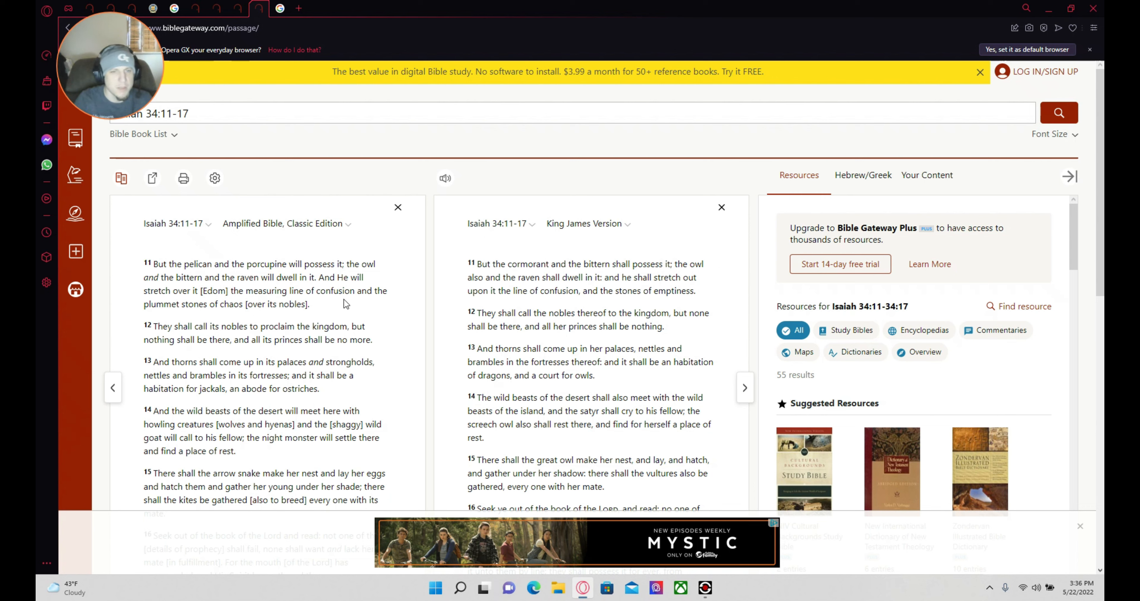
pyautogui.moveTo(164, 319)
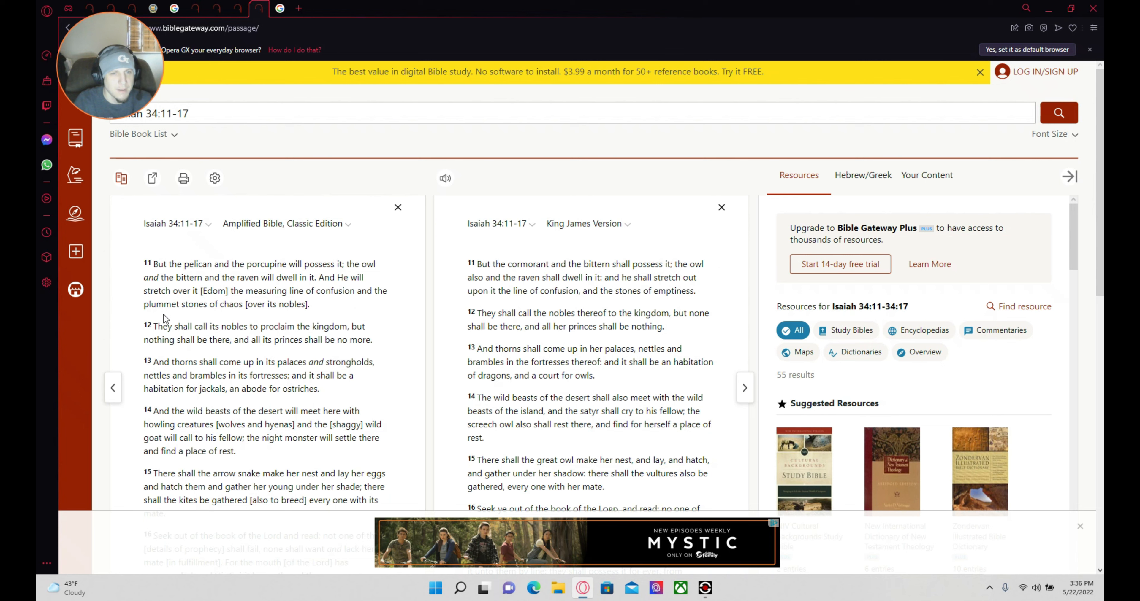
pyautogui.moveTo(428, 336)
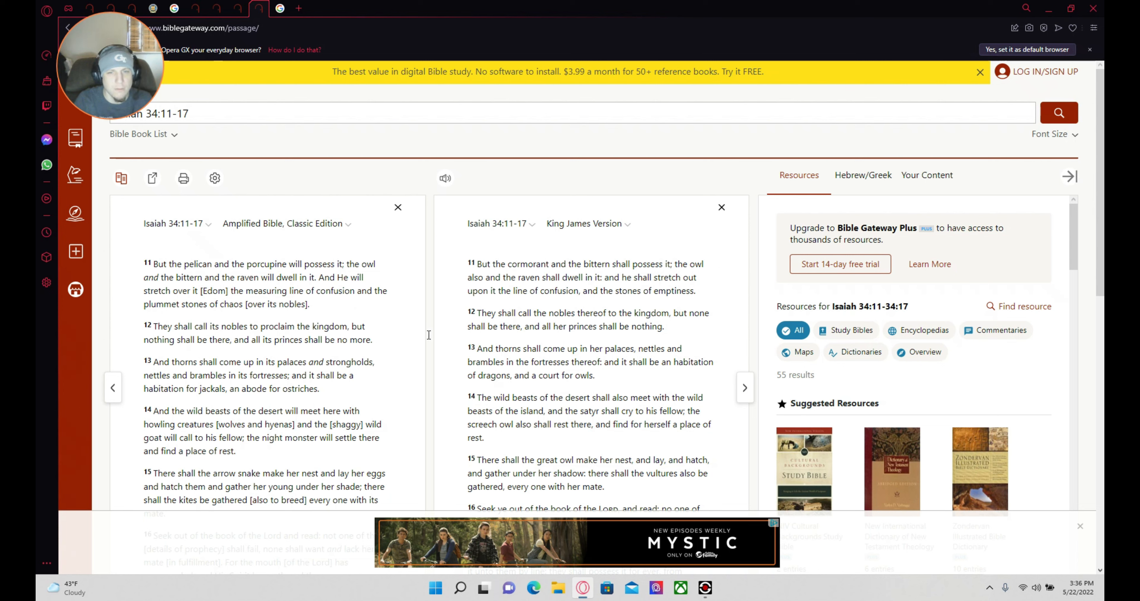
pyautogui.moveTo(617, 308)
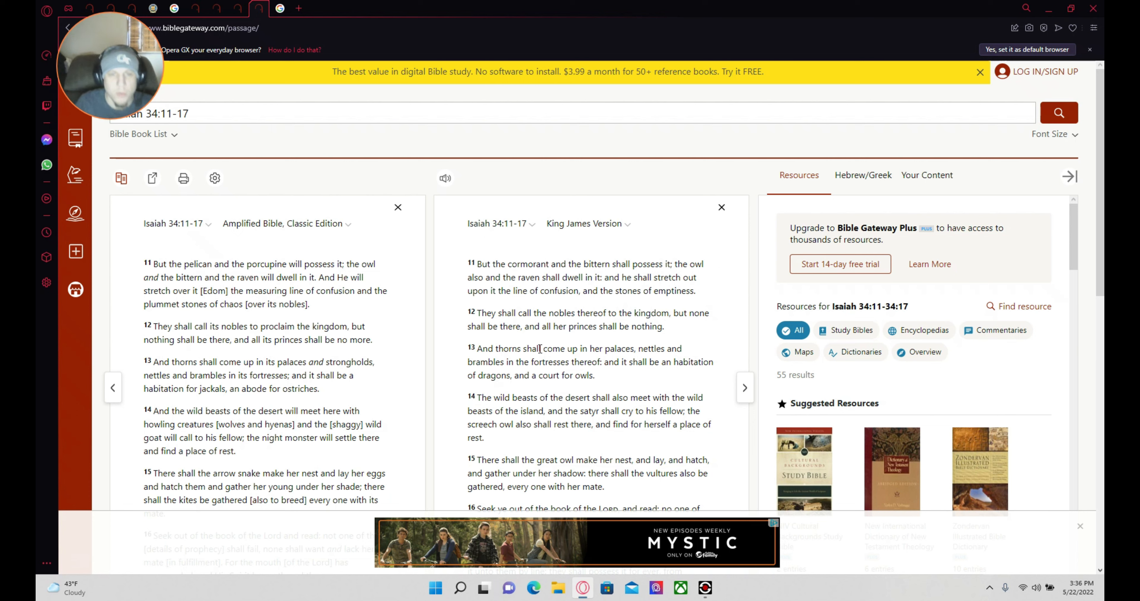
pyautogui.moveTo(693, 326)
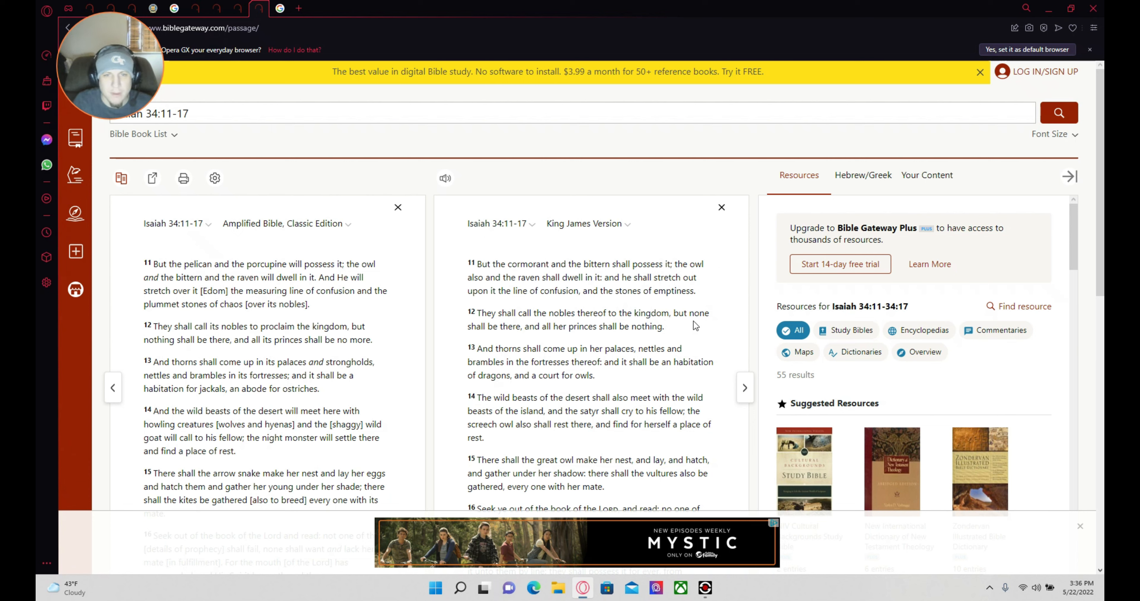
pyautogui.moveTo(227, 337)
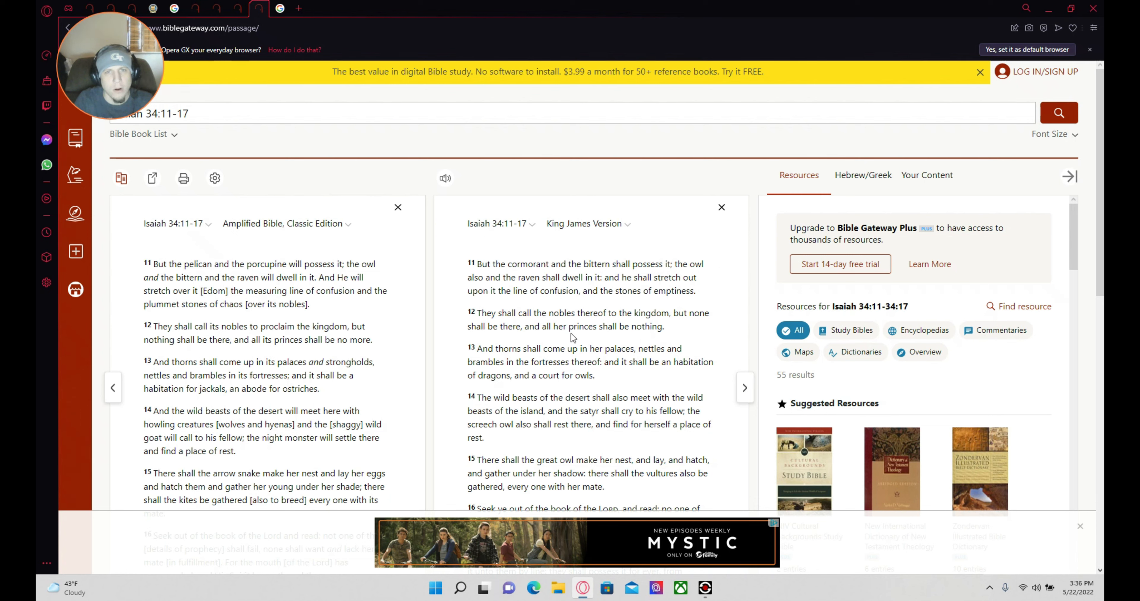
pyautogui.moveTo(606, 338)
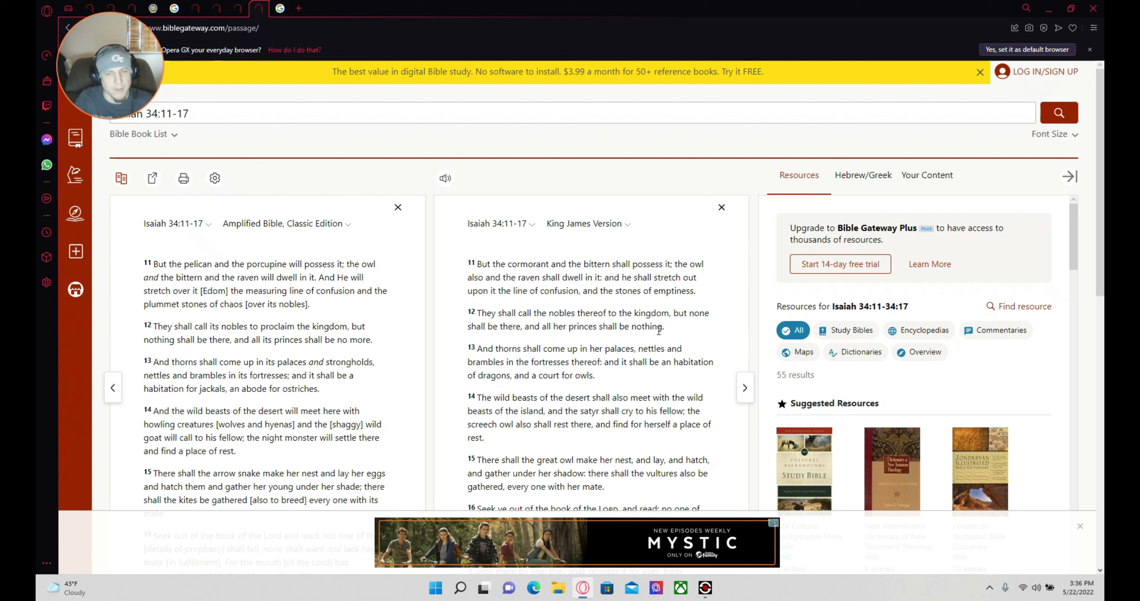
pyautogui.moveTo(262, 352)
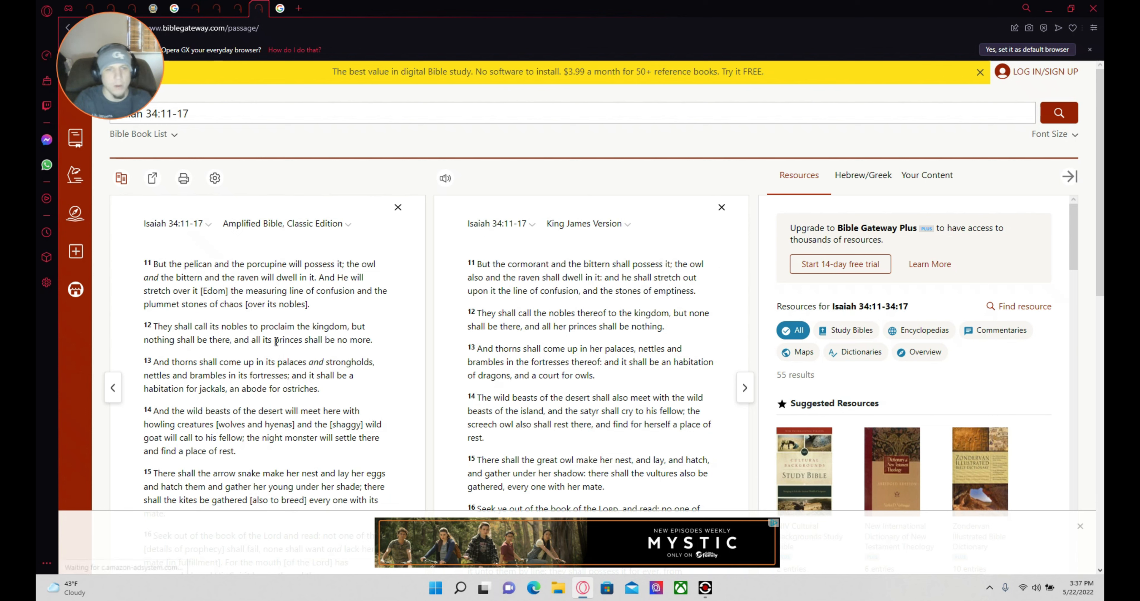
pyautogui.moveTo(488, 361)
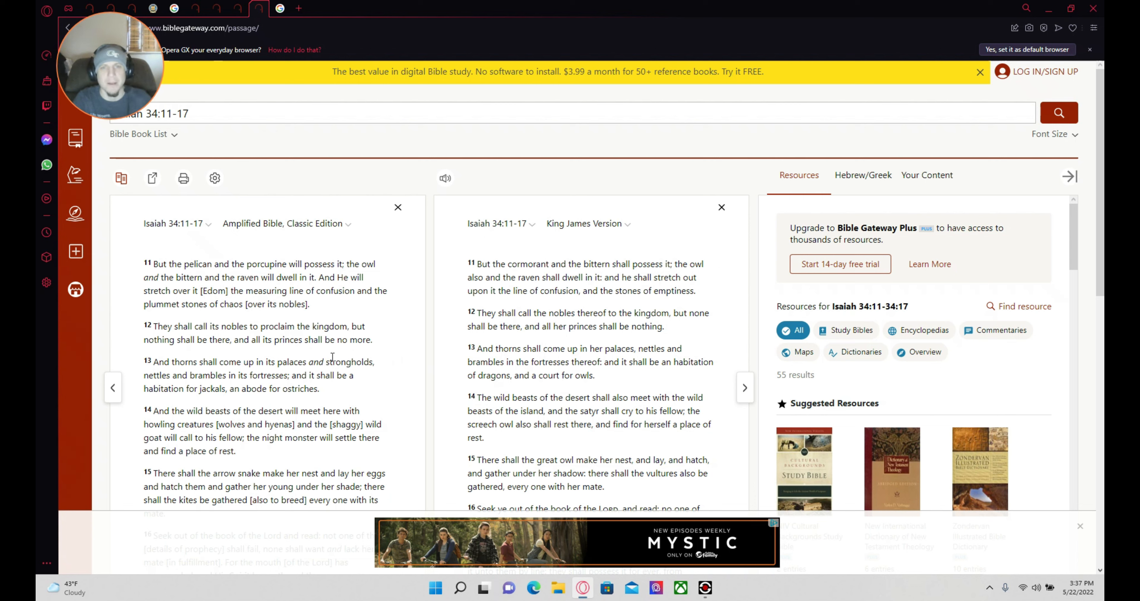
pyautogui.moveTo(616, 346)
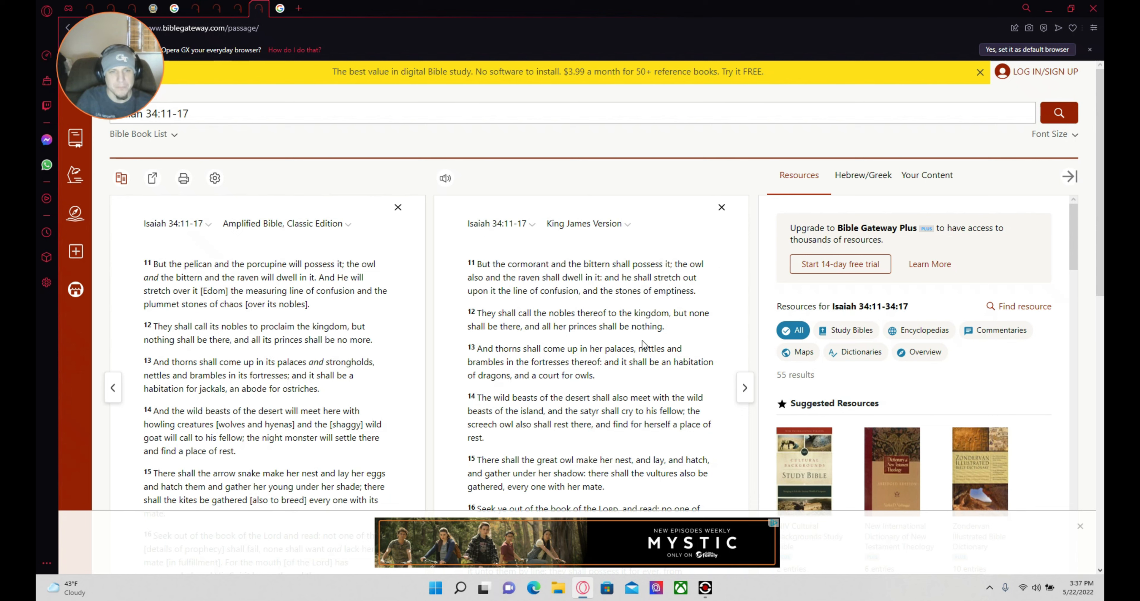
pyautogui.moveTo(200, 404)
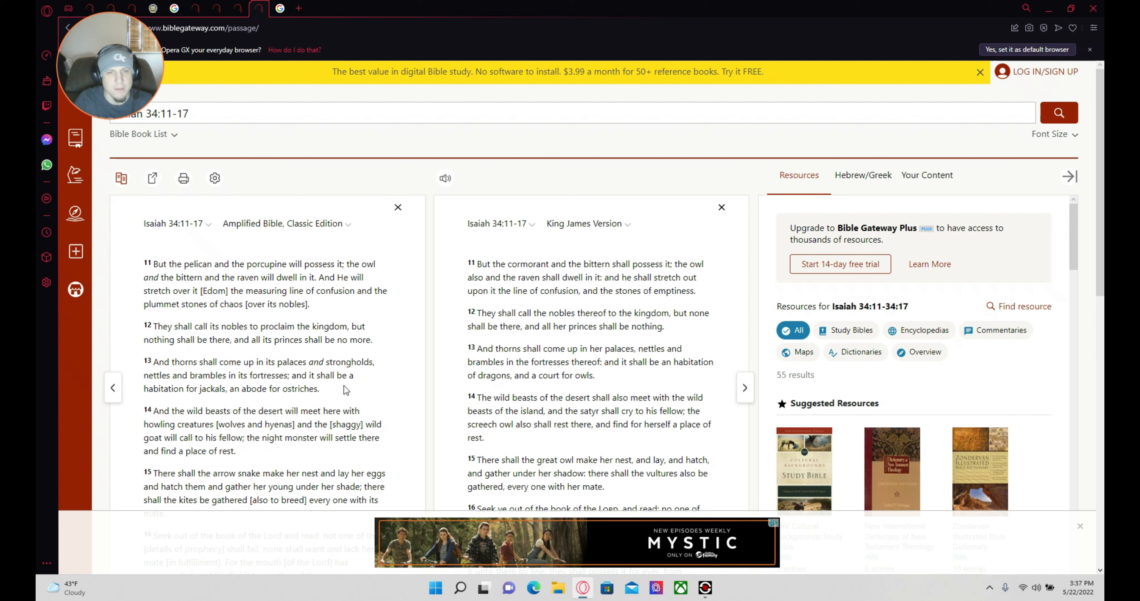
pyautogui.moveTo(254, 408)
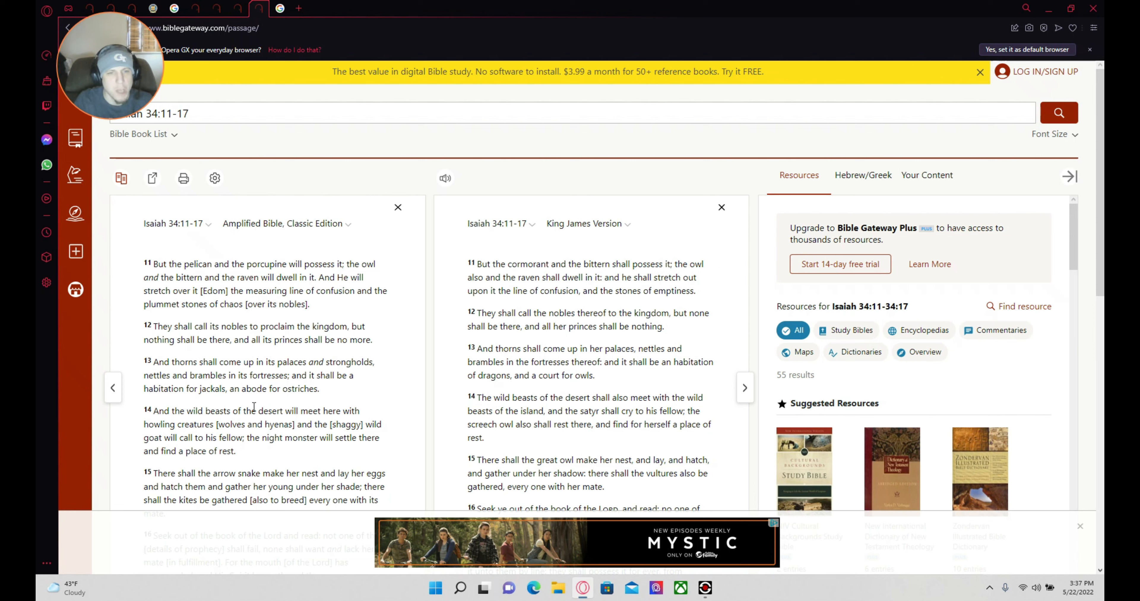
pyautogui.moveTo(346, 405)
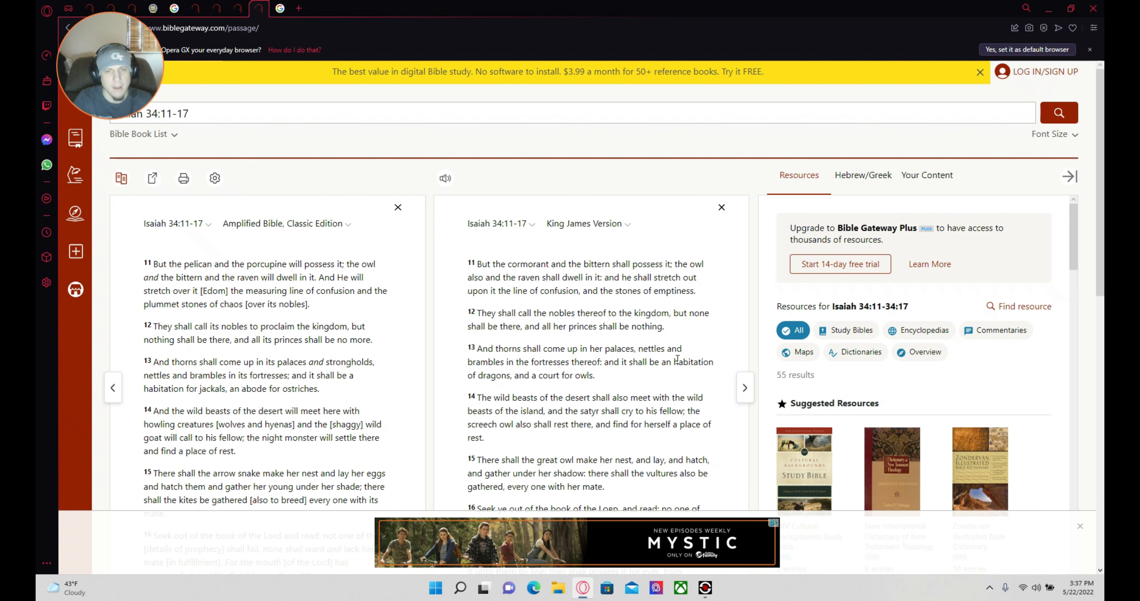
pyautogui.moveTo(595, 384)
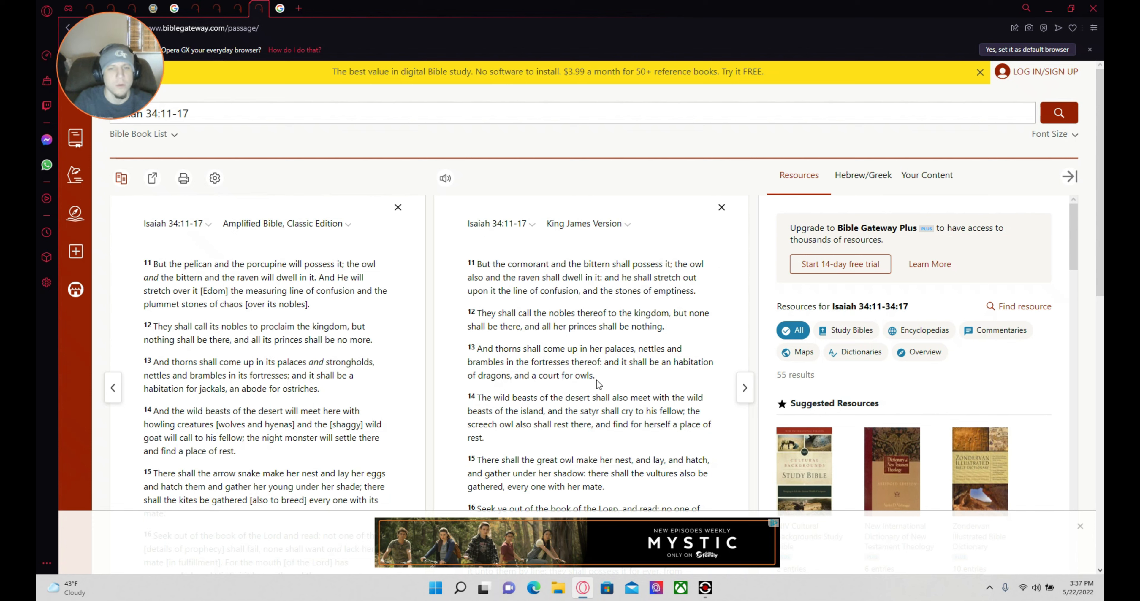
pyautogui.moveTo(639, 375)
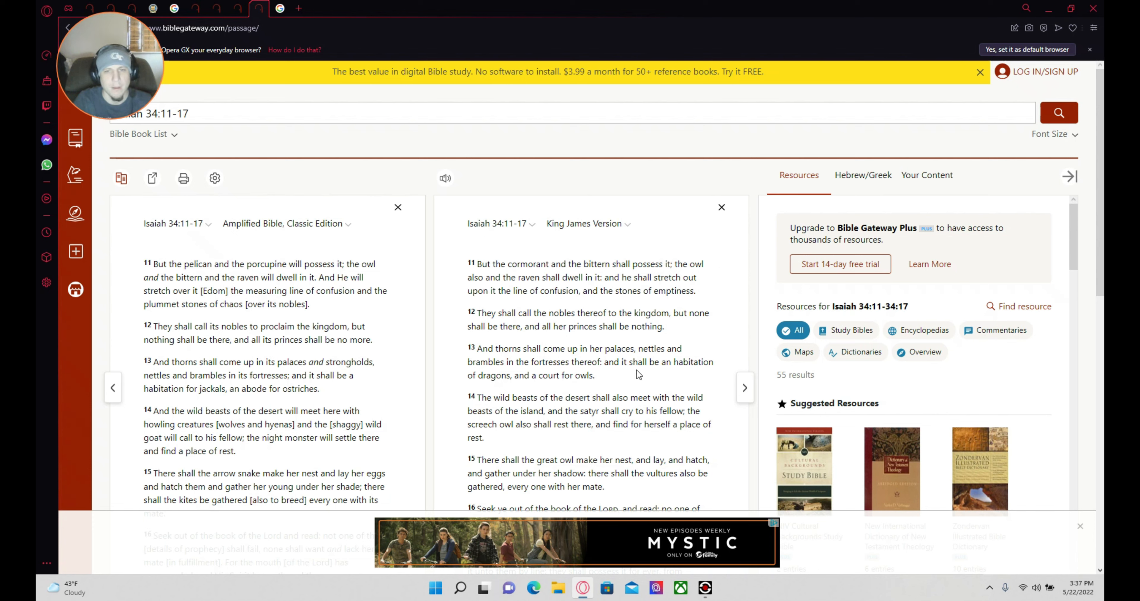
pyautogui.moveTo(481, 390)
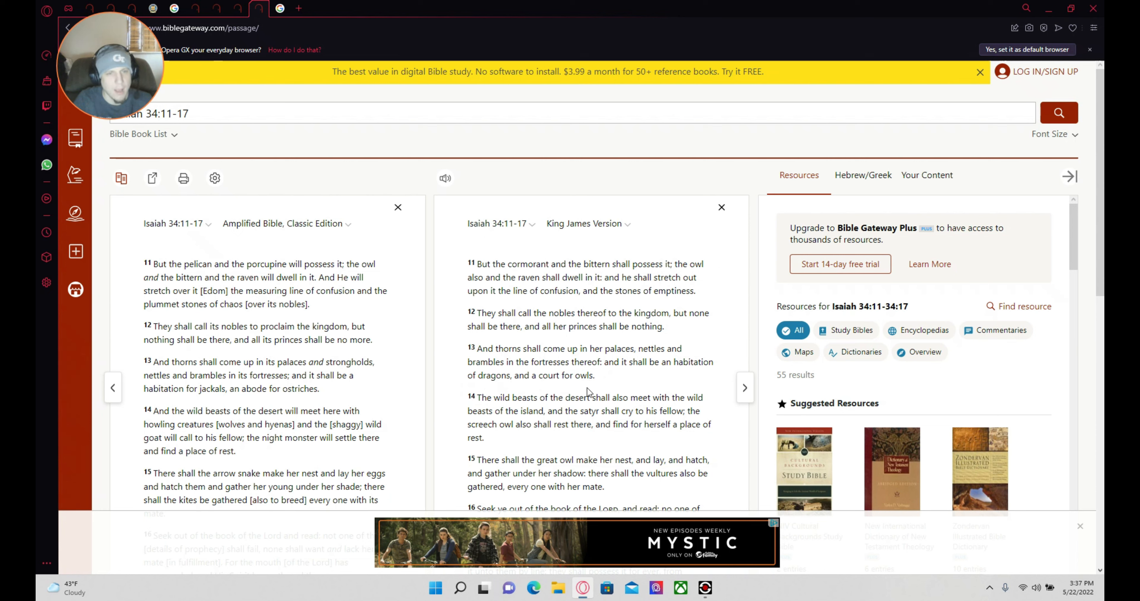
pyautogui.moveTo(276, 422)
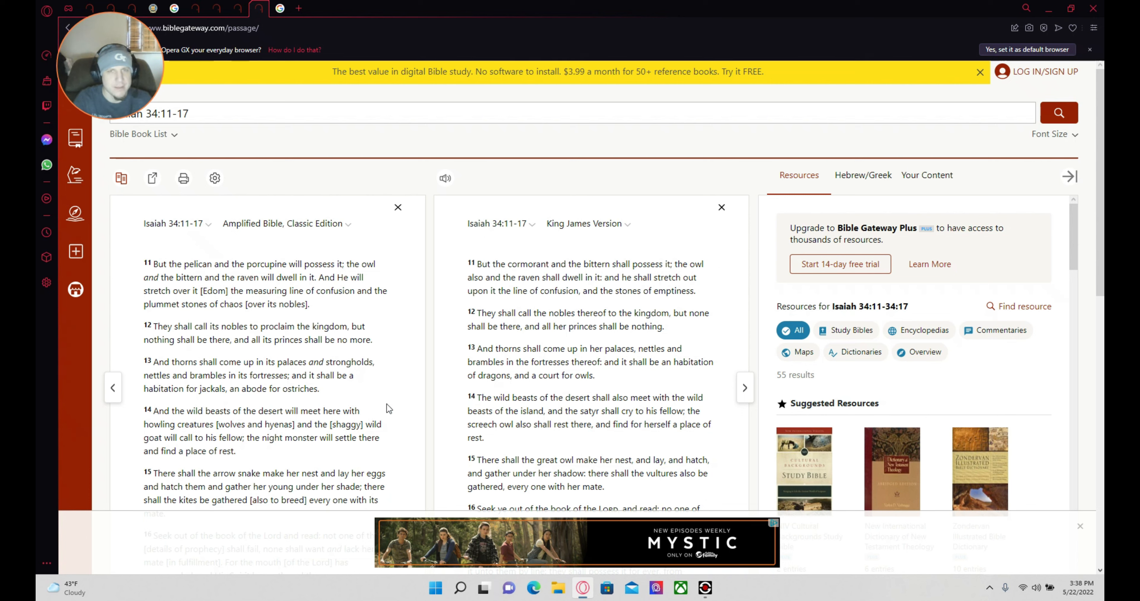
pyautogui.moveTo(428, 434)
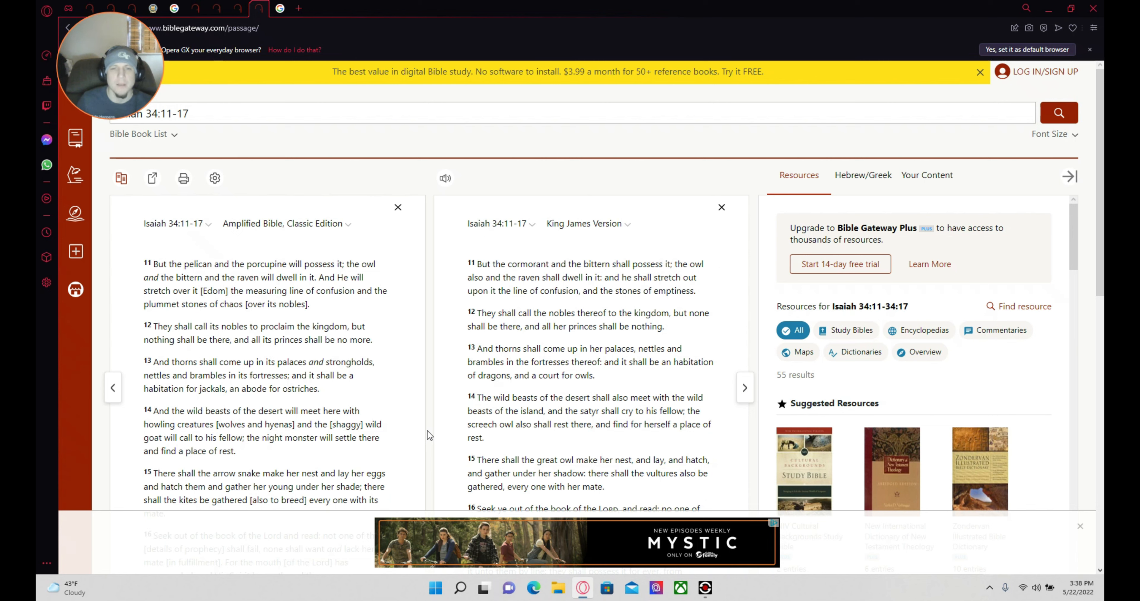
pyautogui.moveTo(388, 398)
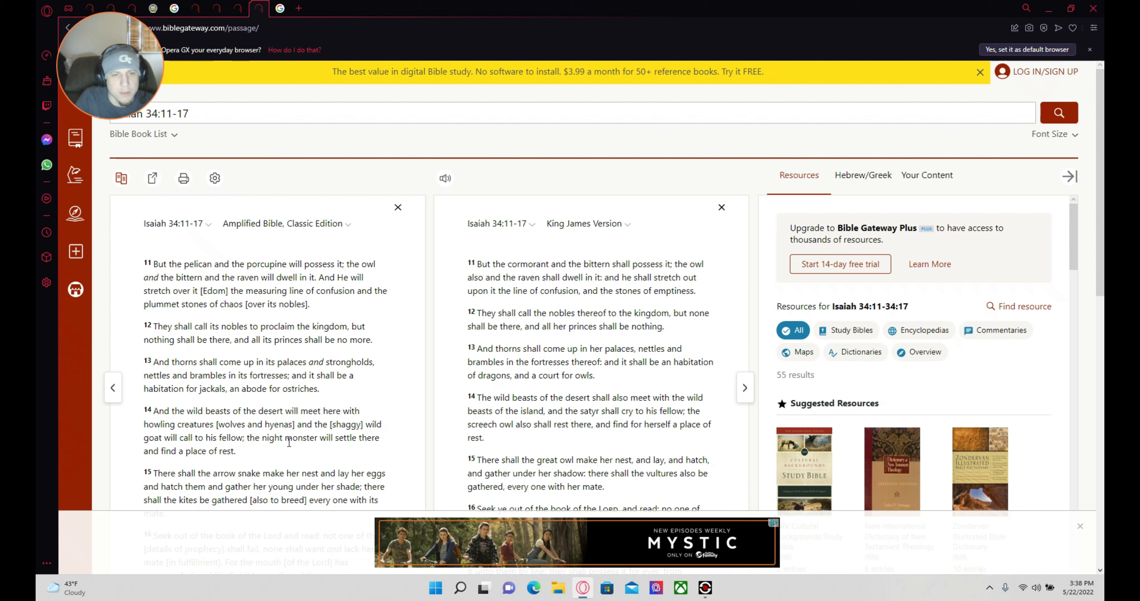
pyautogui.moveTo(335, 451)
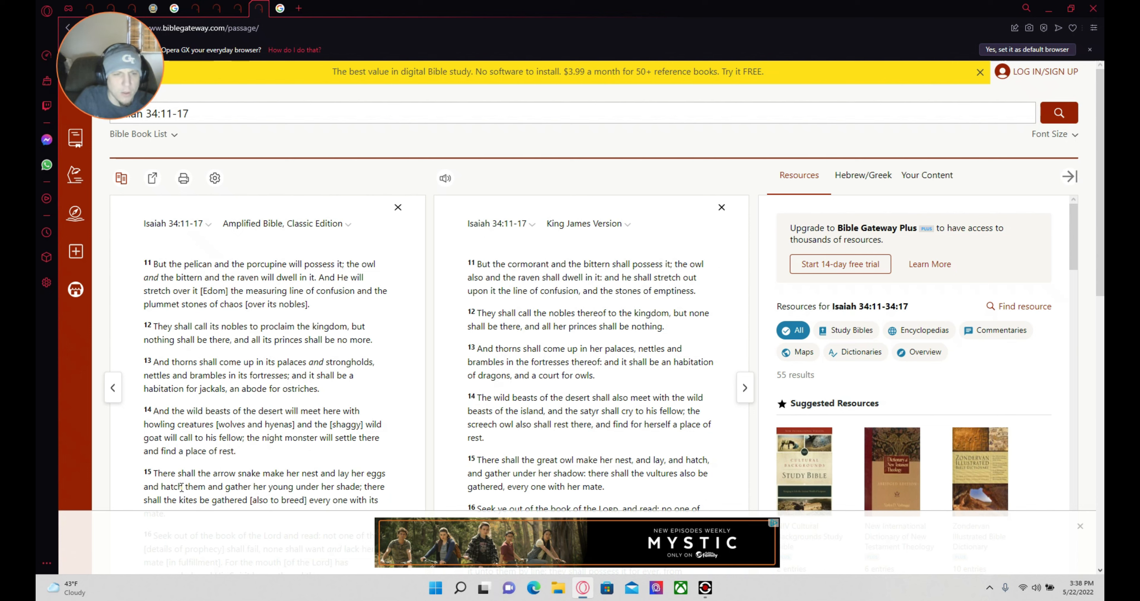
pyautogui.moveTo(269, 459)
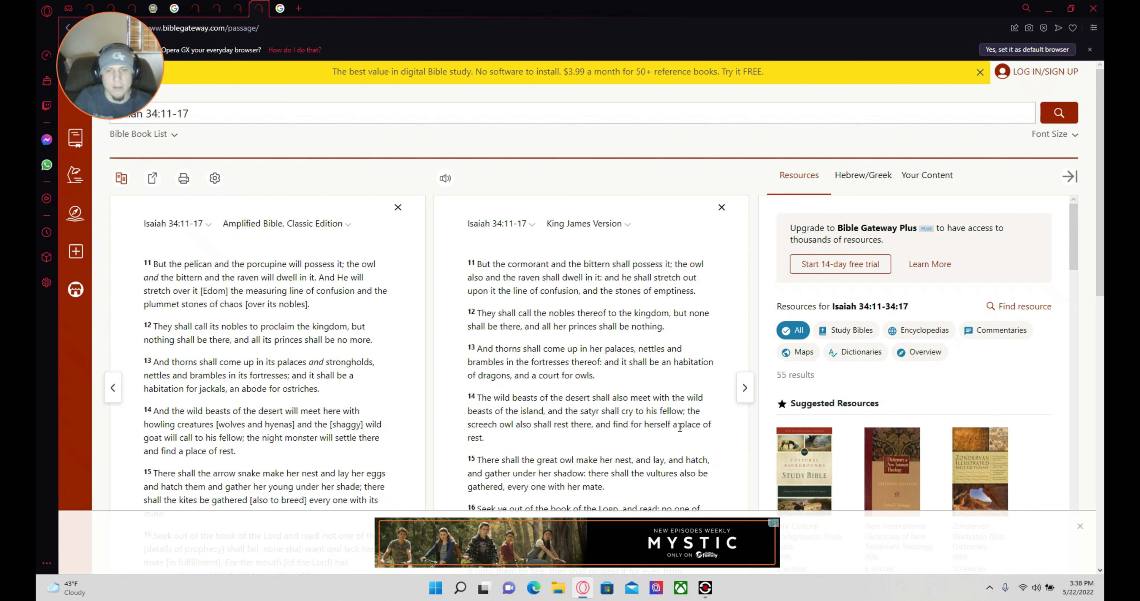
pyautogui.moveTo(525, 444)
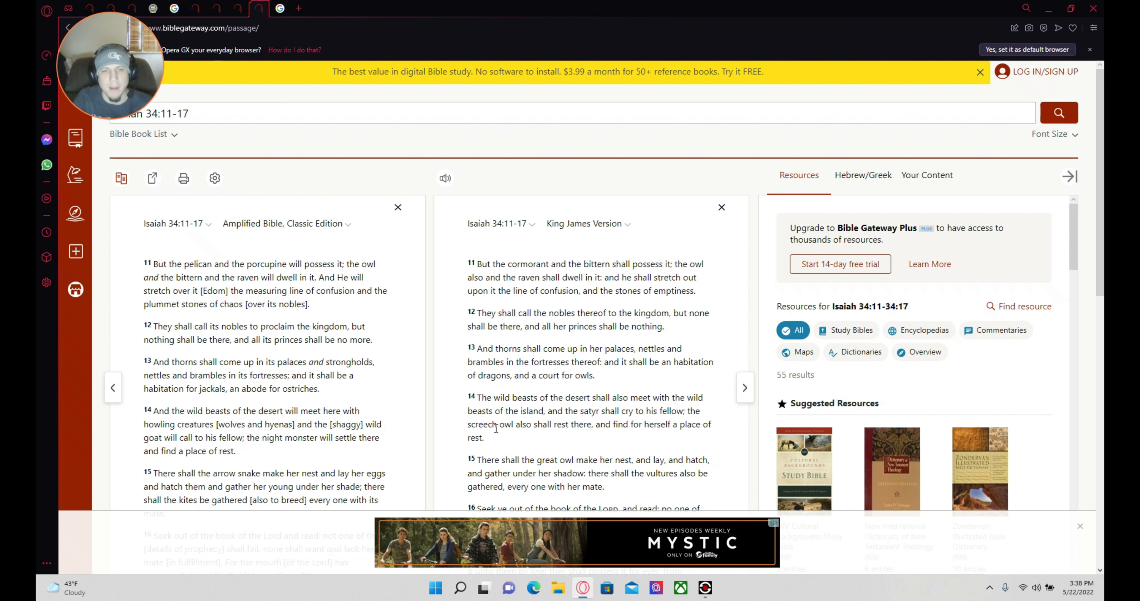
pyautogui.moveTo(529, 448)
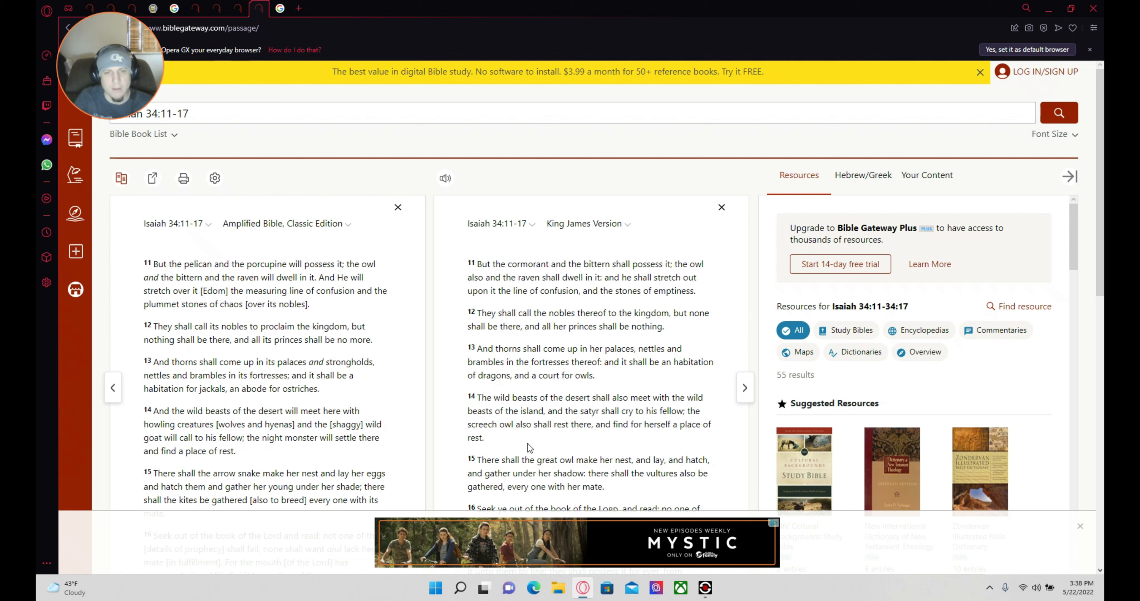
pyautogui.moveTo(554, 446)
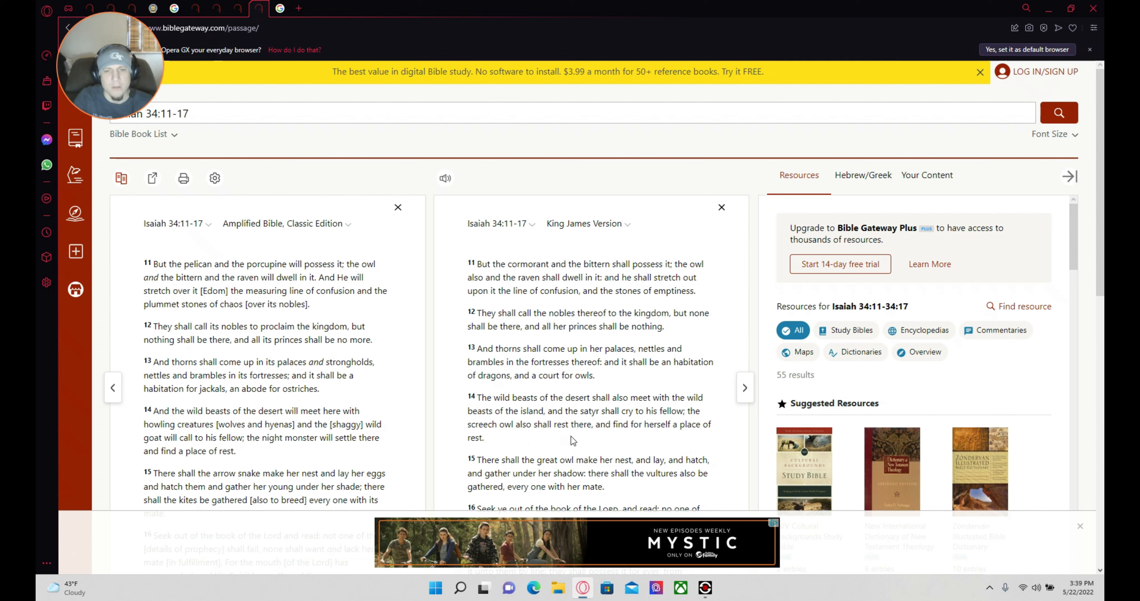
pyautogui.moveTo(656, 426)
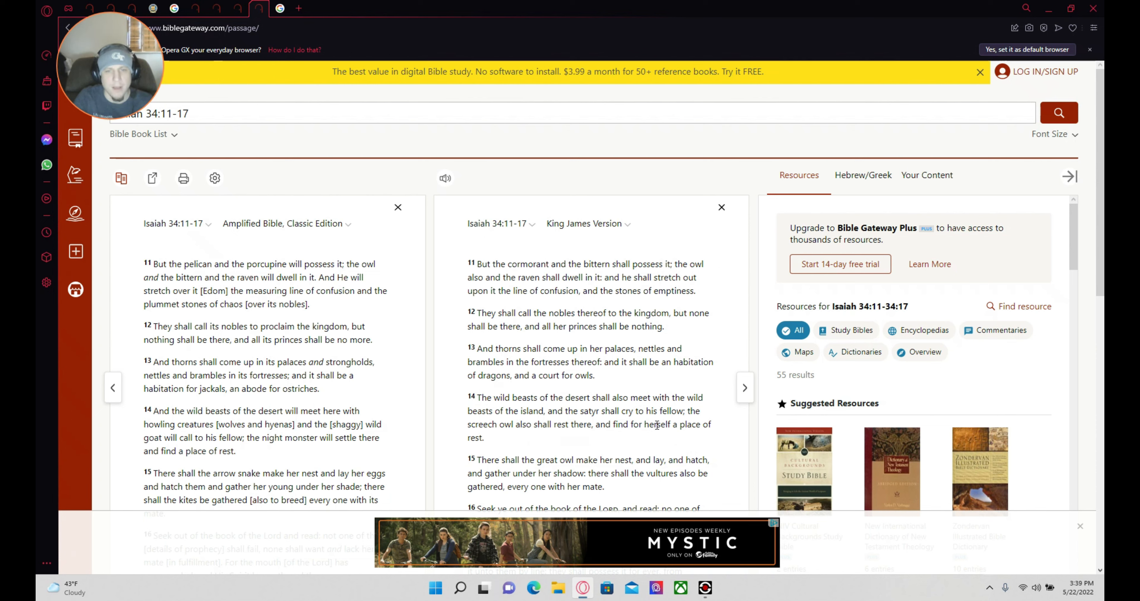
pyautogui.moveTo(551, 437)
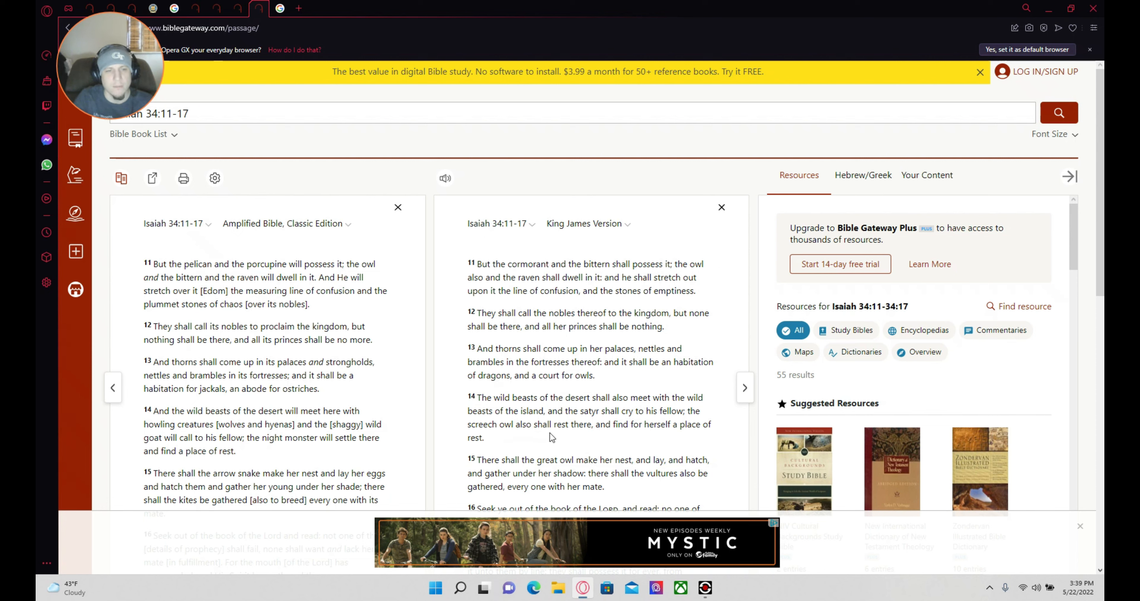
pyautogui.moveTo(306, 456)
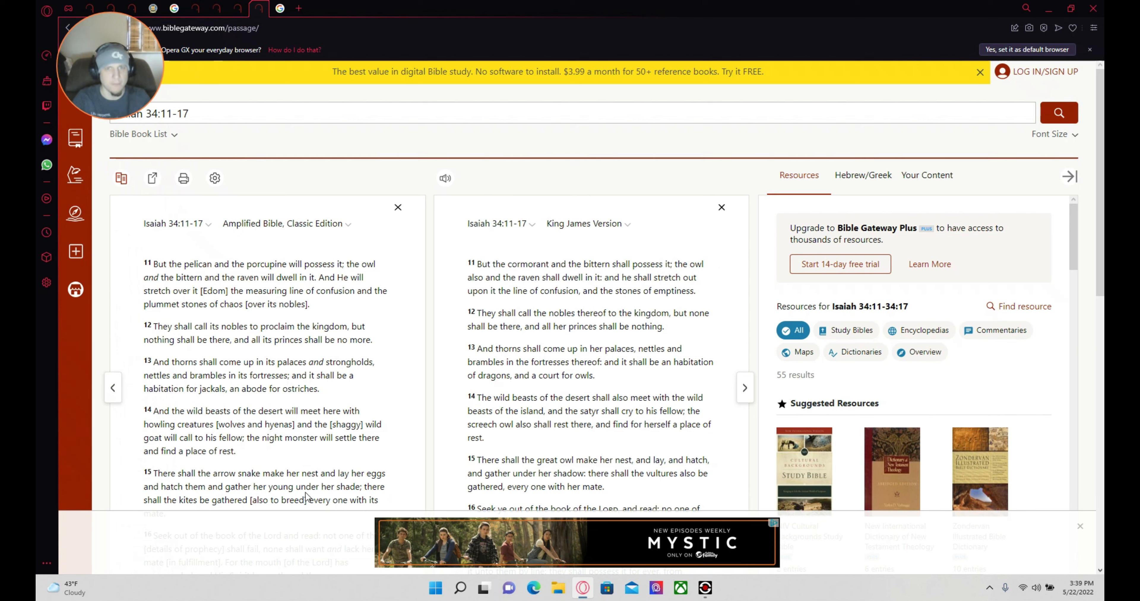
pyautogui.moveTo(247, 514)
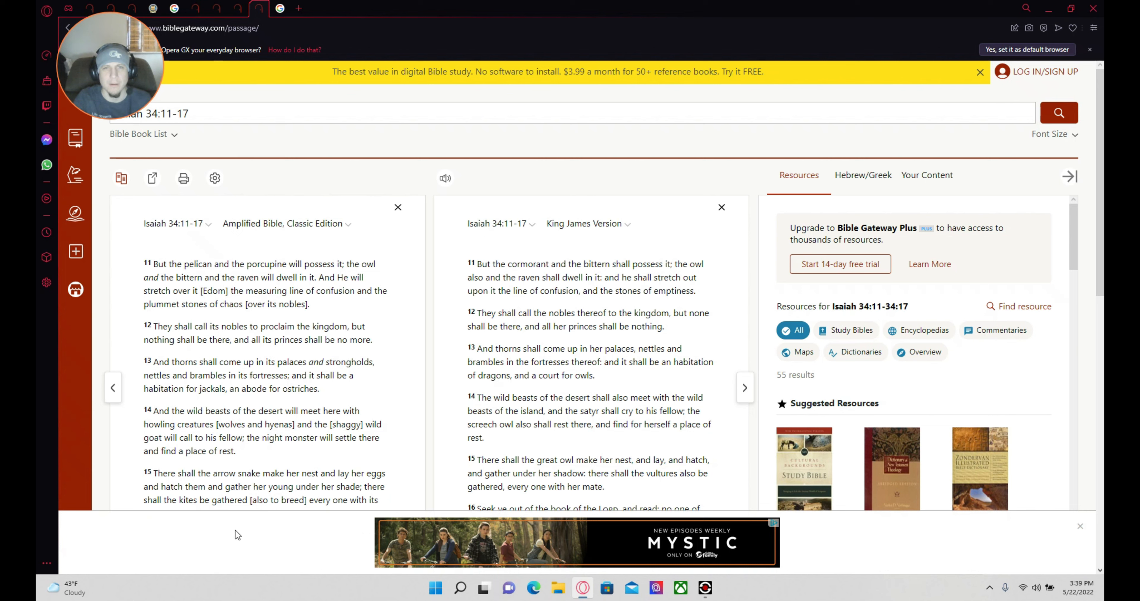
pyautogui.moveTo(229, 556)
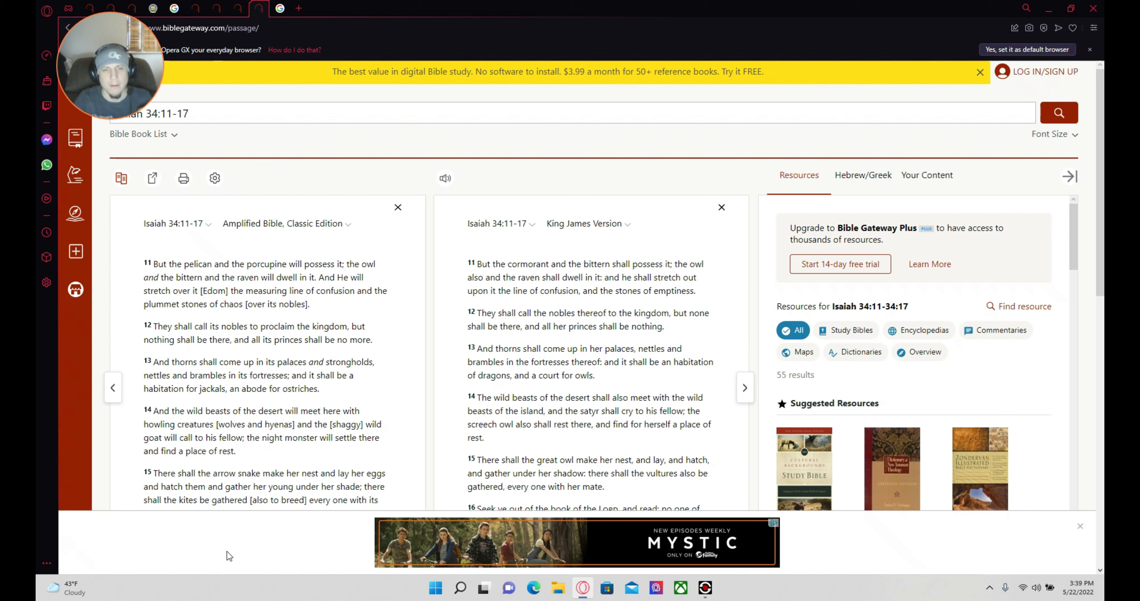
pyautogui.moveTo(223, 563)
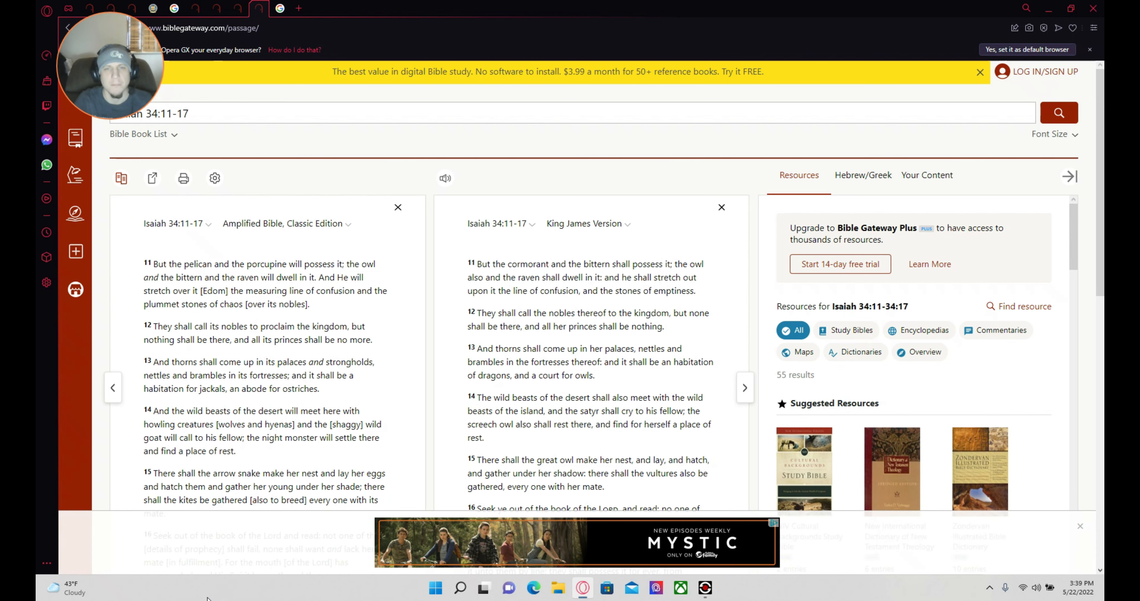
pyautogui.click(69, 587)
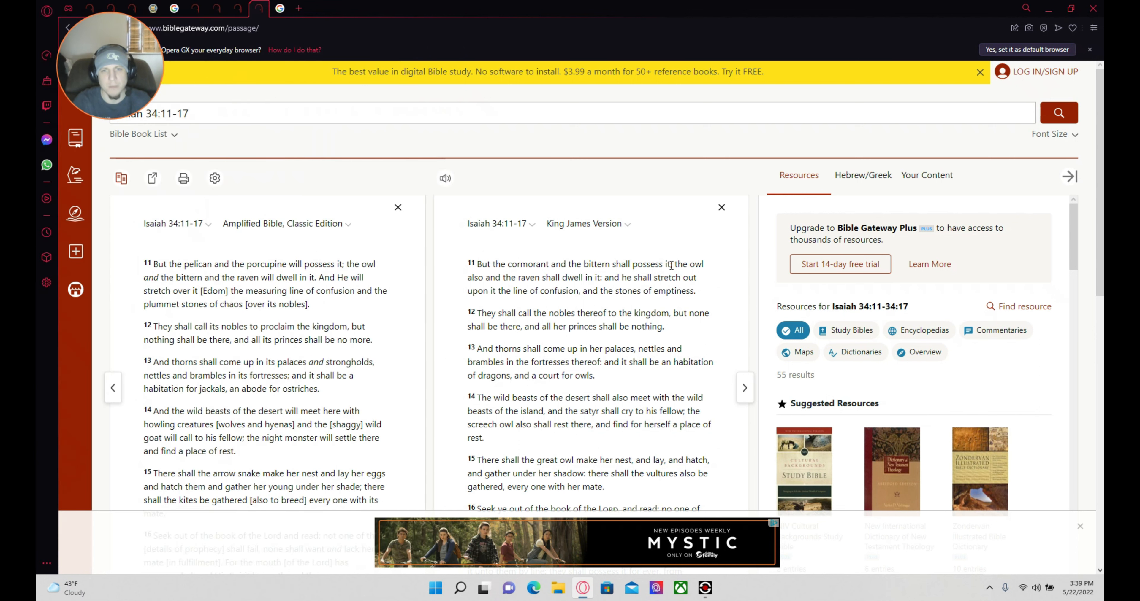
pyautogui.moveTo(577, 259)
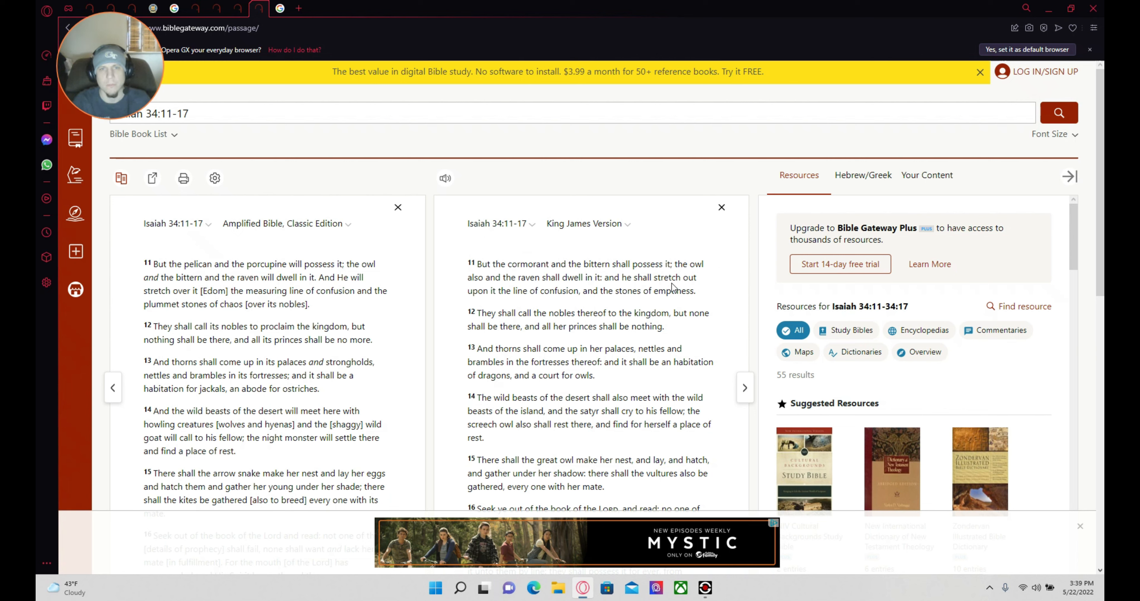
pyautogui.moveTo(366, 376)
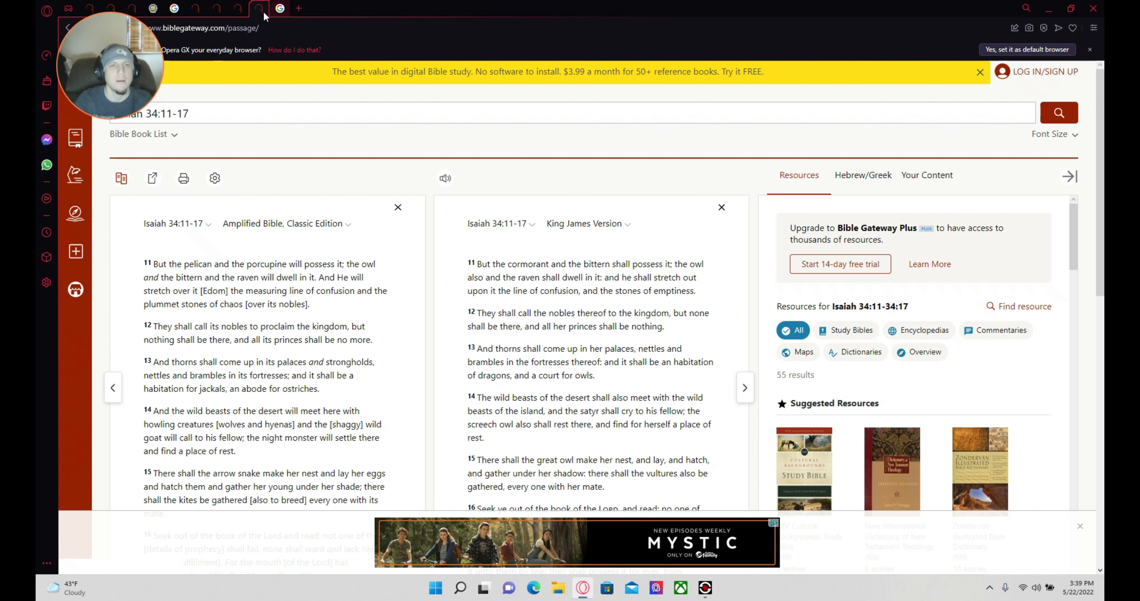
pyautogui.rightClick(259, 7)
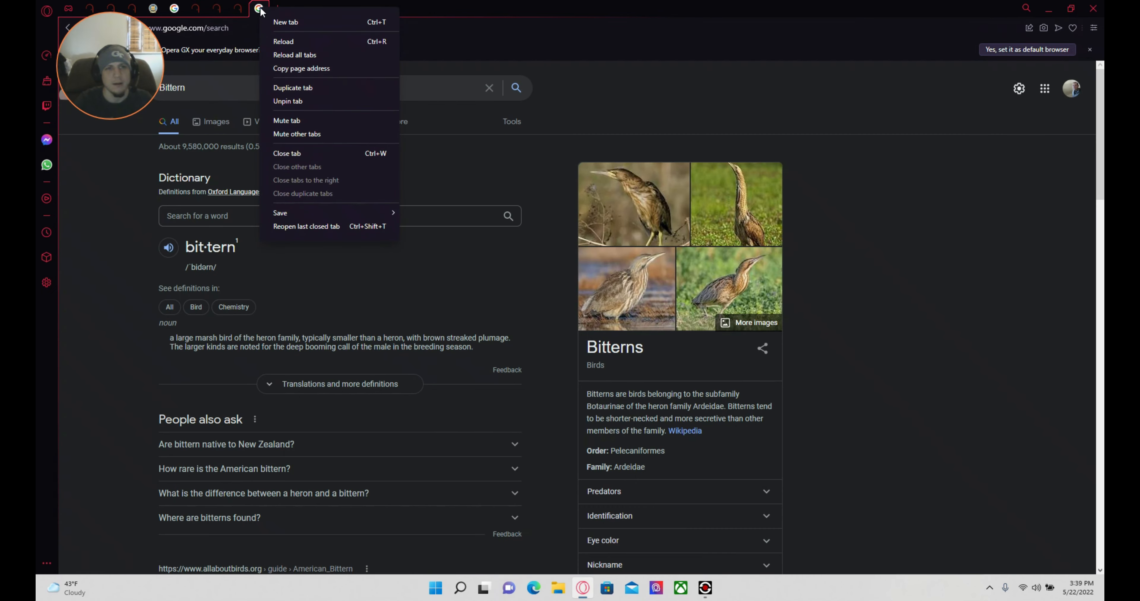
pyautogui.moveTo(310, 153)
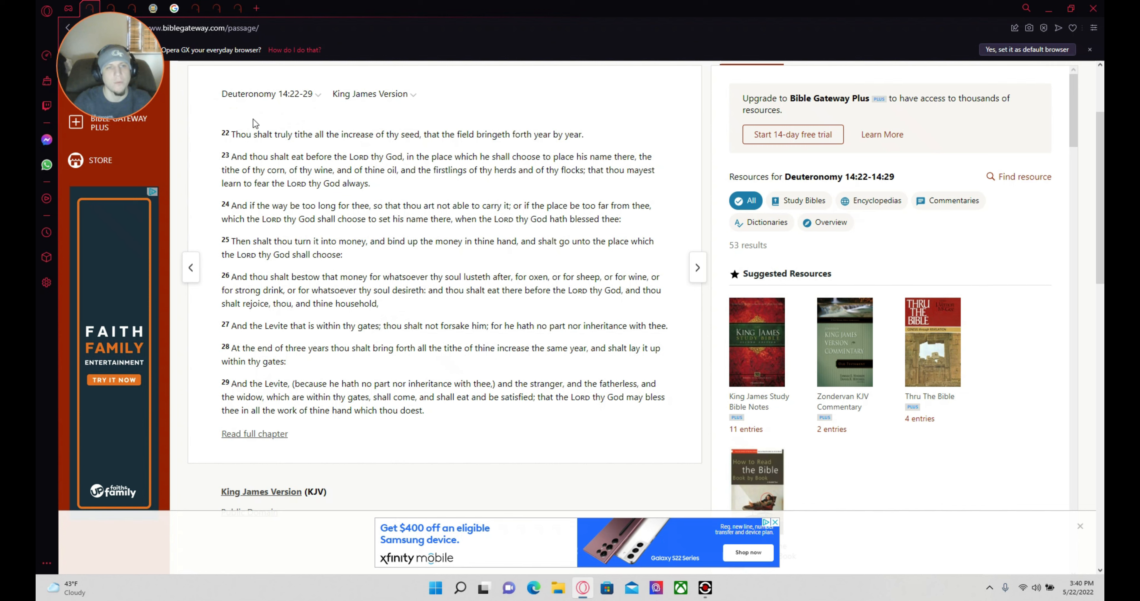
pyautogui.moveTo(305, 117)
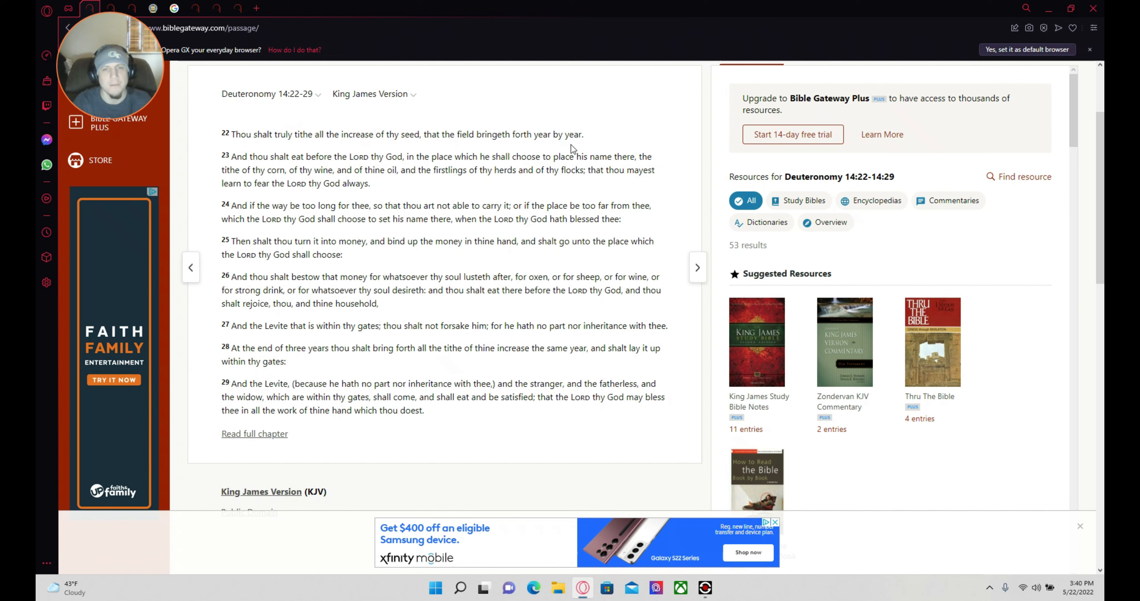
pyautogui.moveTo(266, 165)
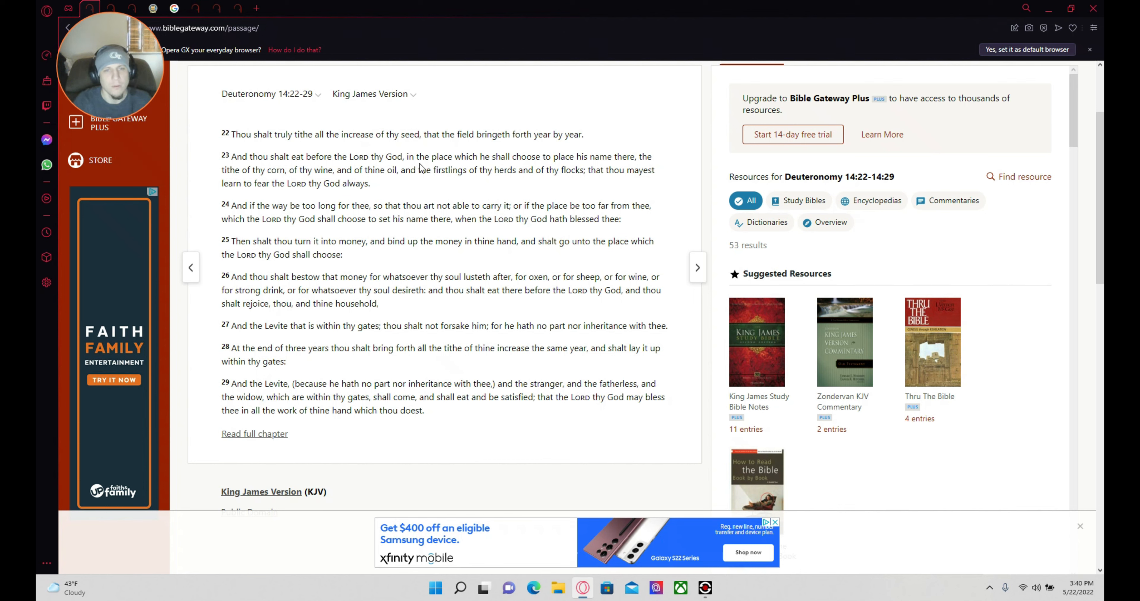
pyautogui.moveTo(495, 167)
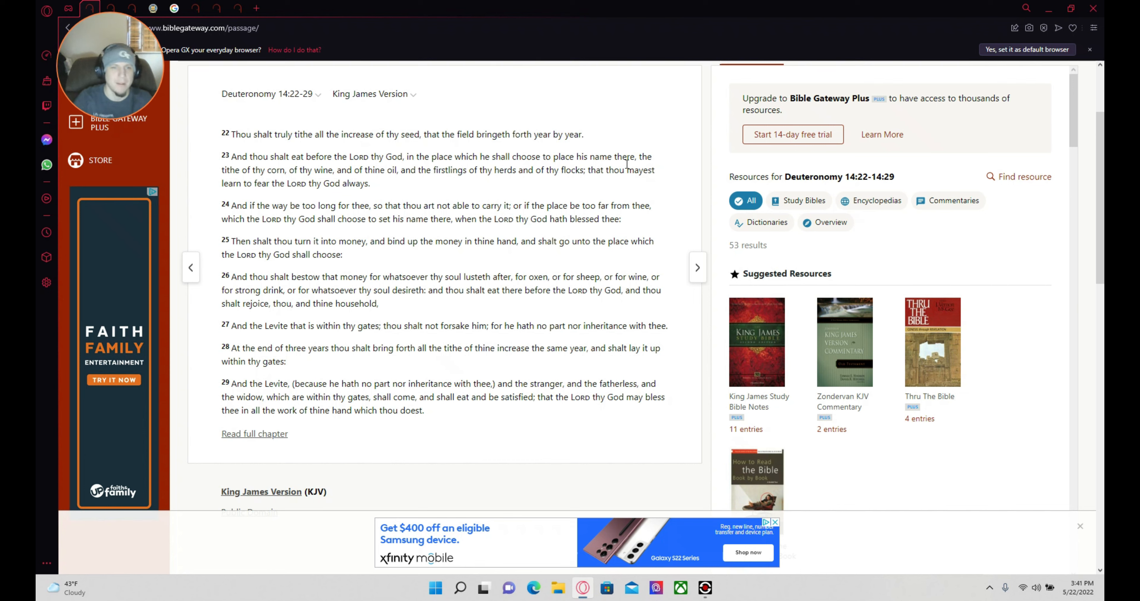
pyautogui.moveTo(252, 201)
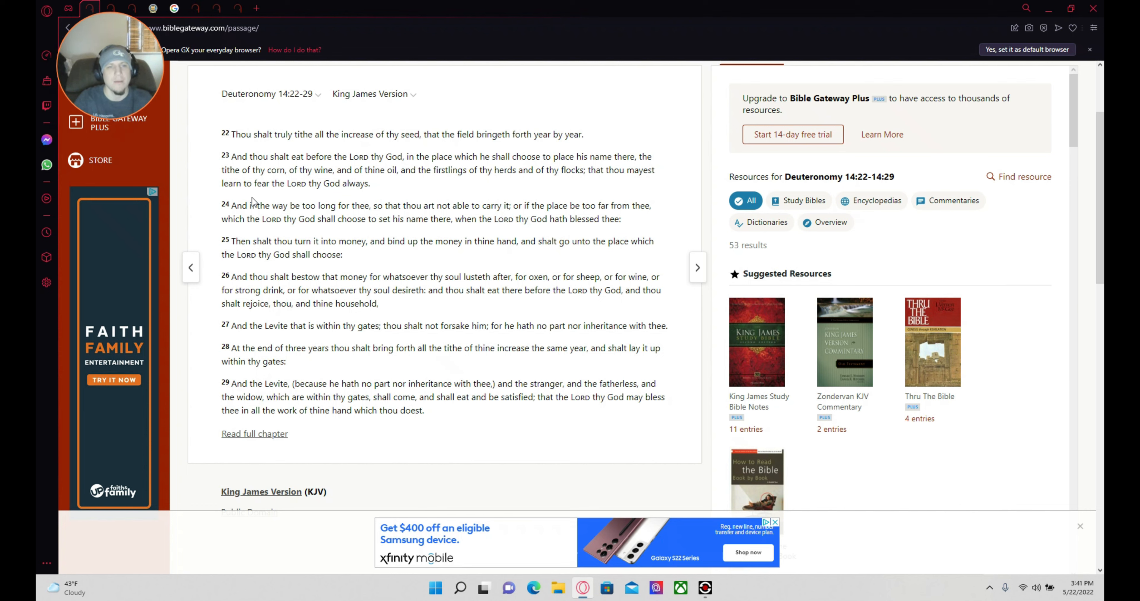
pyautogui.moveTo(333, 181)
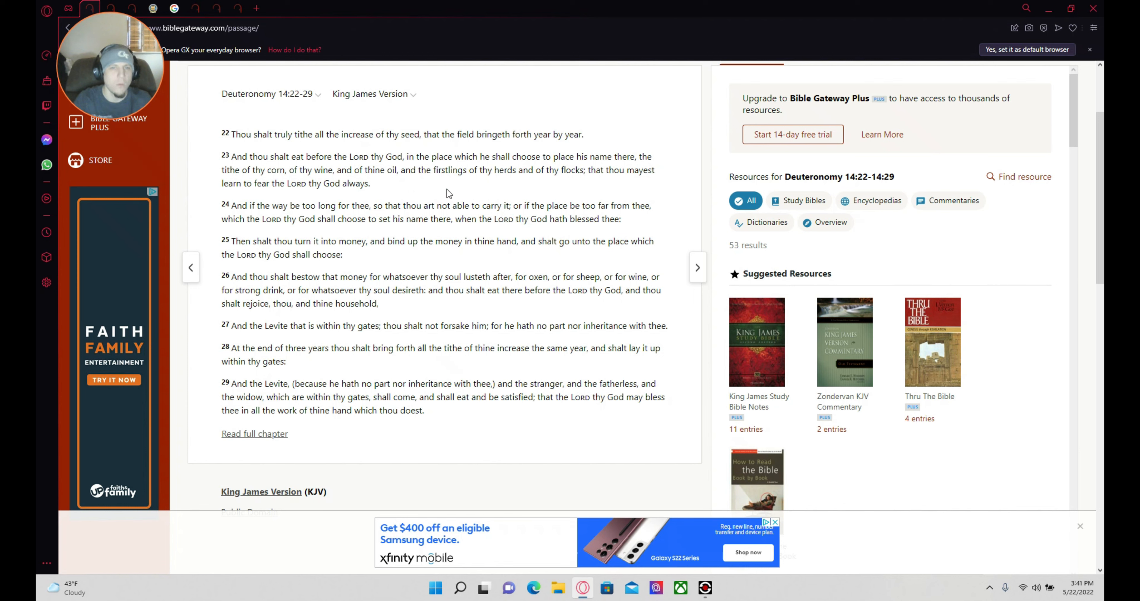
pyautogui.moveTo(551, 191)
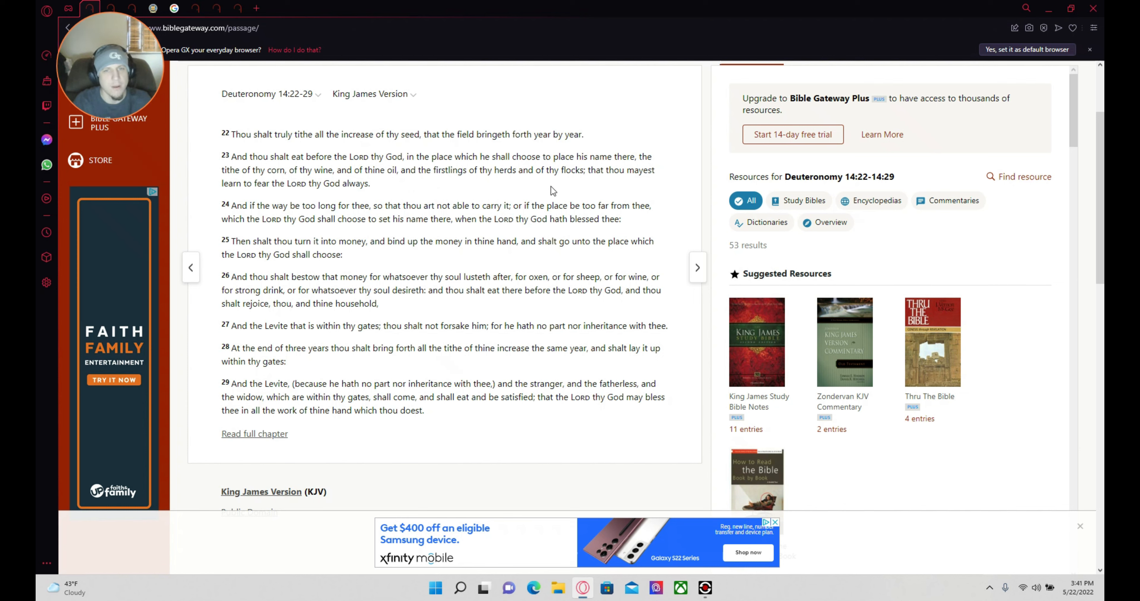
pyautogui.moveTo(625, 181)
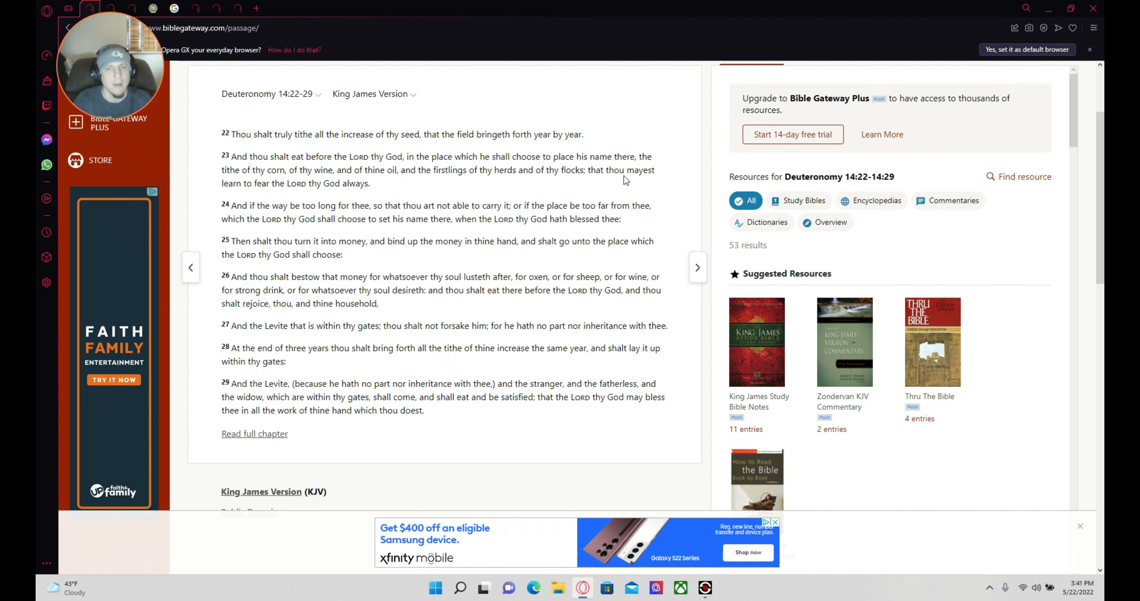
pyautogui.moveTo(335, 200)
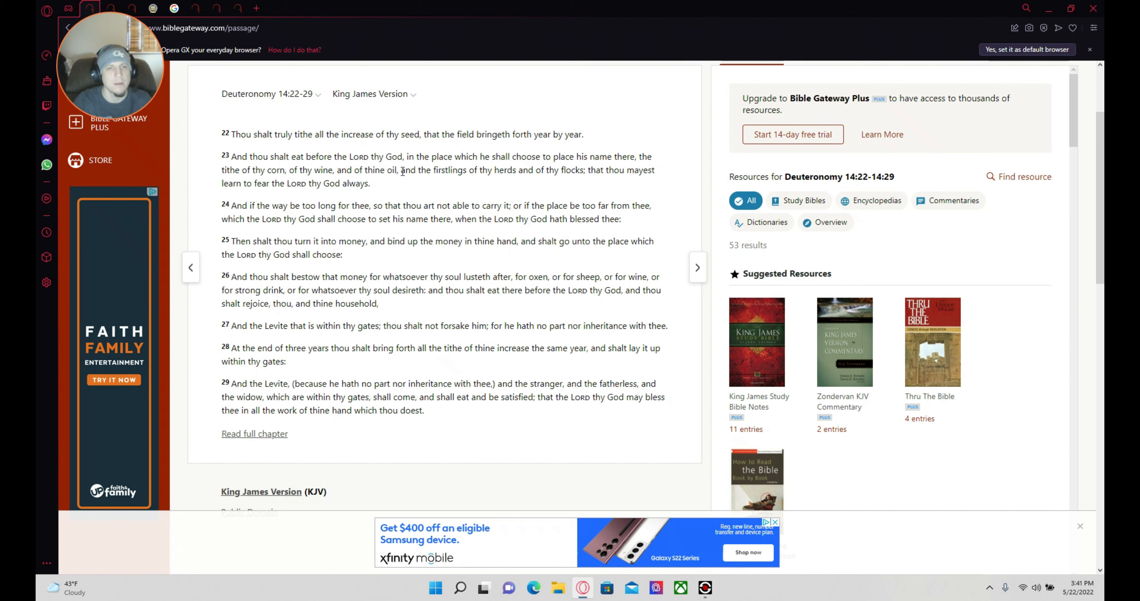
pyautogui.moveTo(406, 197)
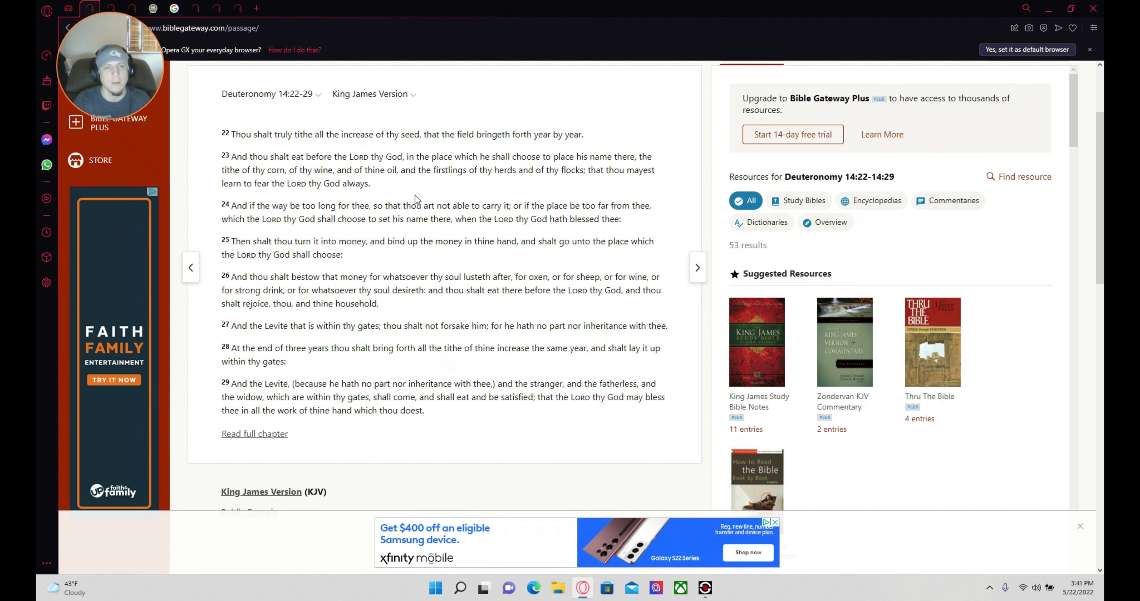
pyautogui.moveTo(320, 217)
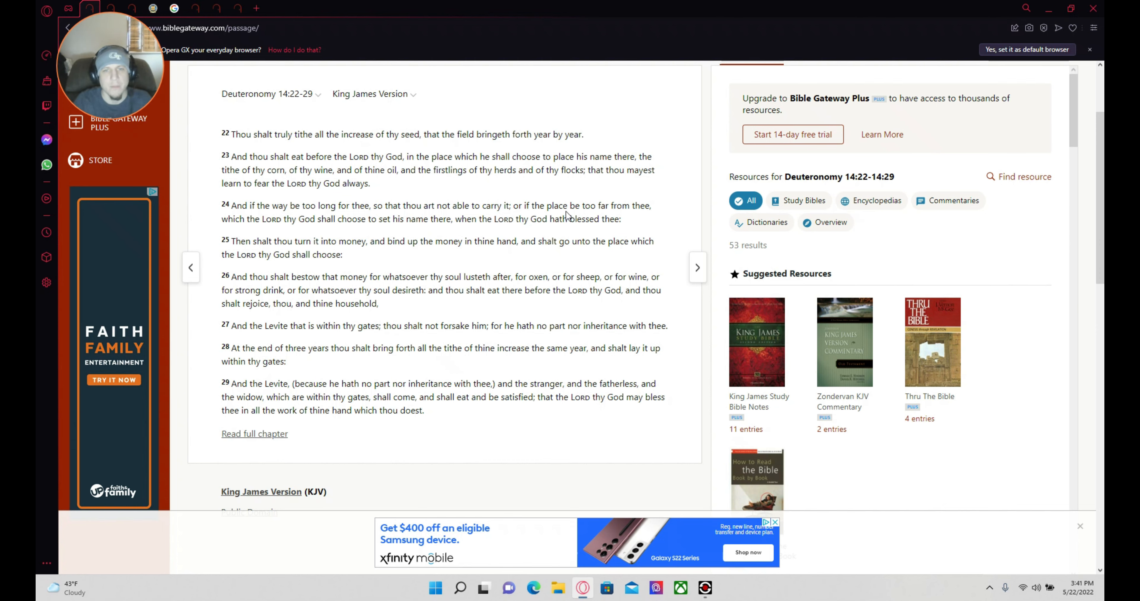
pyautogui.moveTo(640, 207)
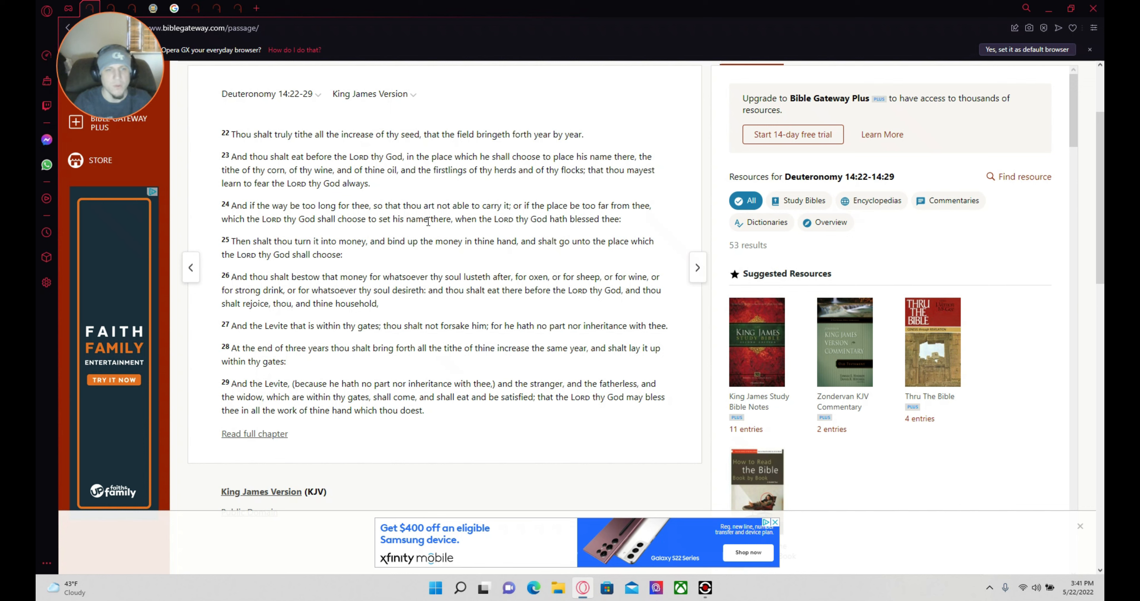
pyautogui.moveTo(409, 229)
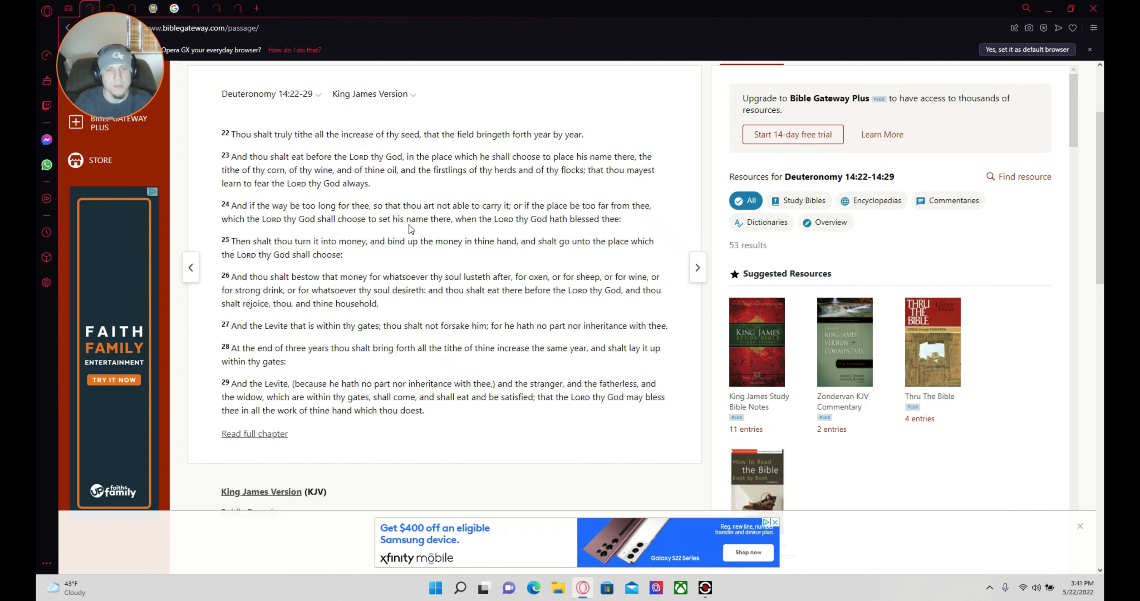
pyautogui.moveTo(541, 231)
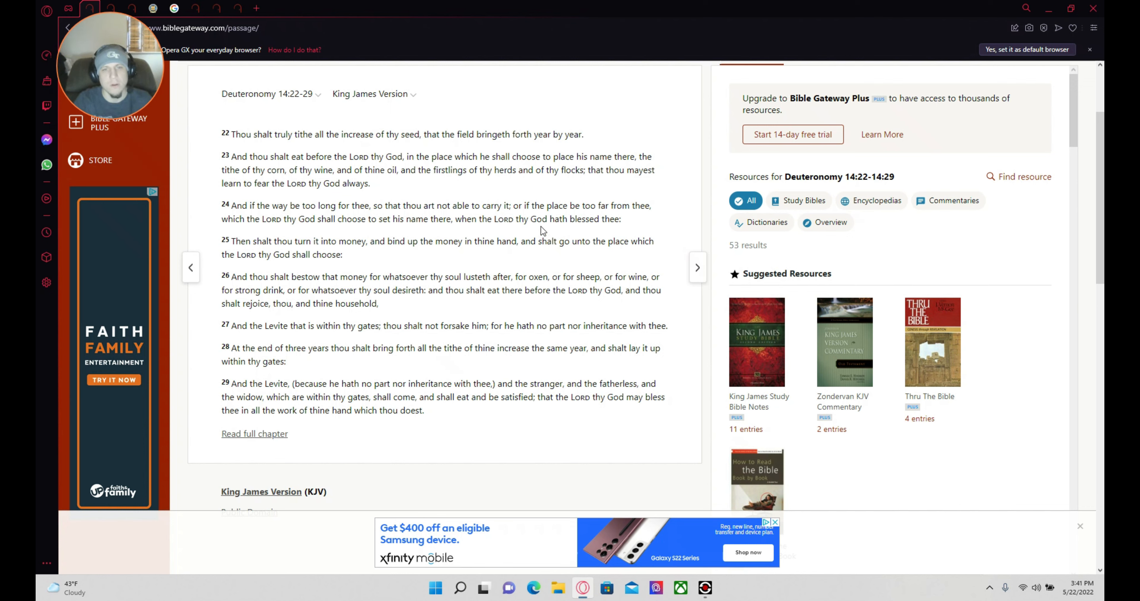
pyautogui.moveTo(283, 266)
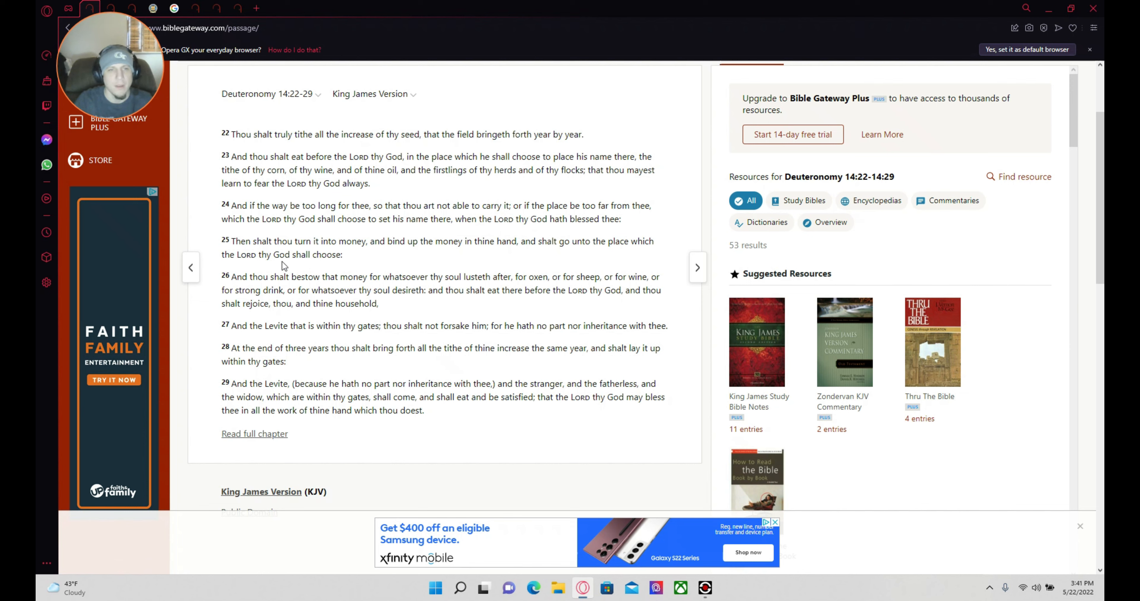
pyautogui.moveTo(367, 260)
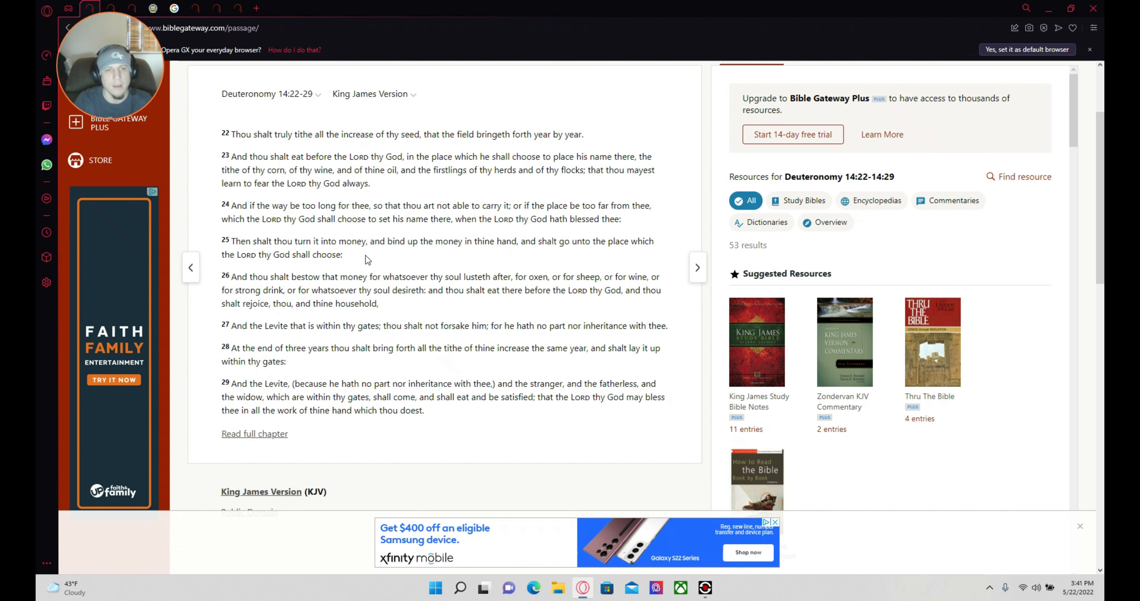
pyautogui.moveTo(438, 247)
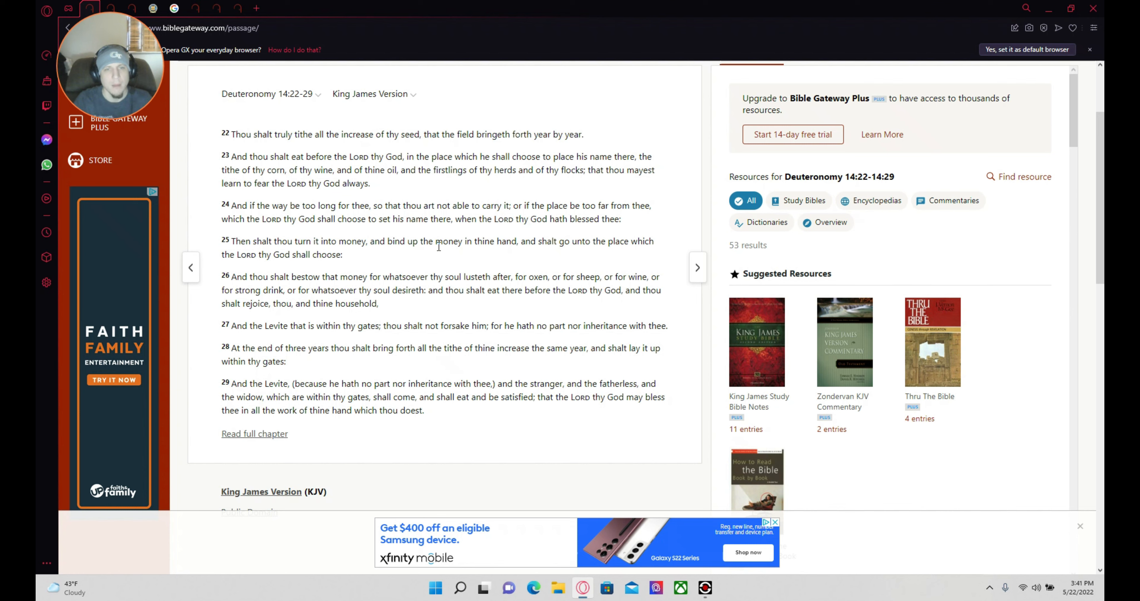
pyautogui.moveTo(547, 261)
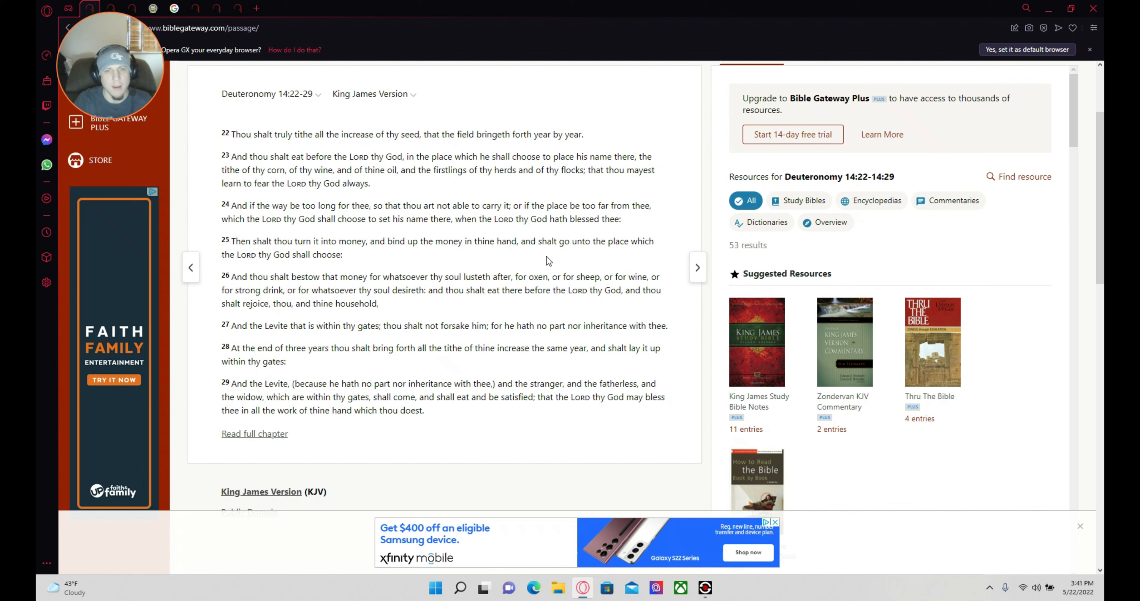
pyautogui.moveTo(370, 273)
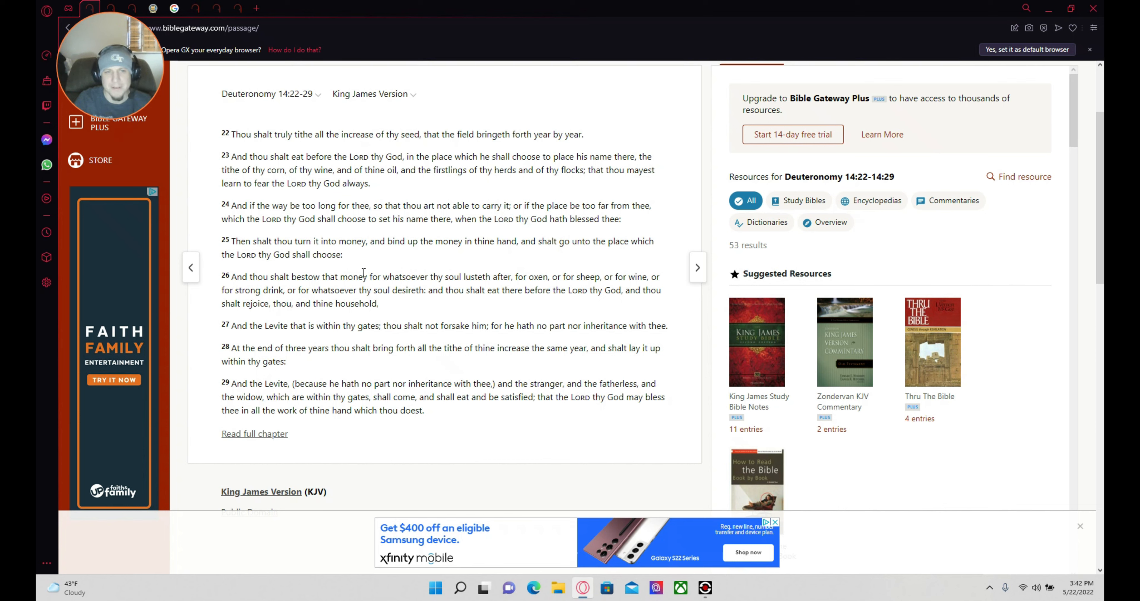
pyautogui.moveTo(328, 294)
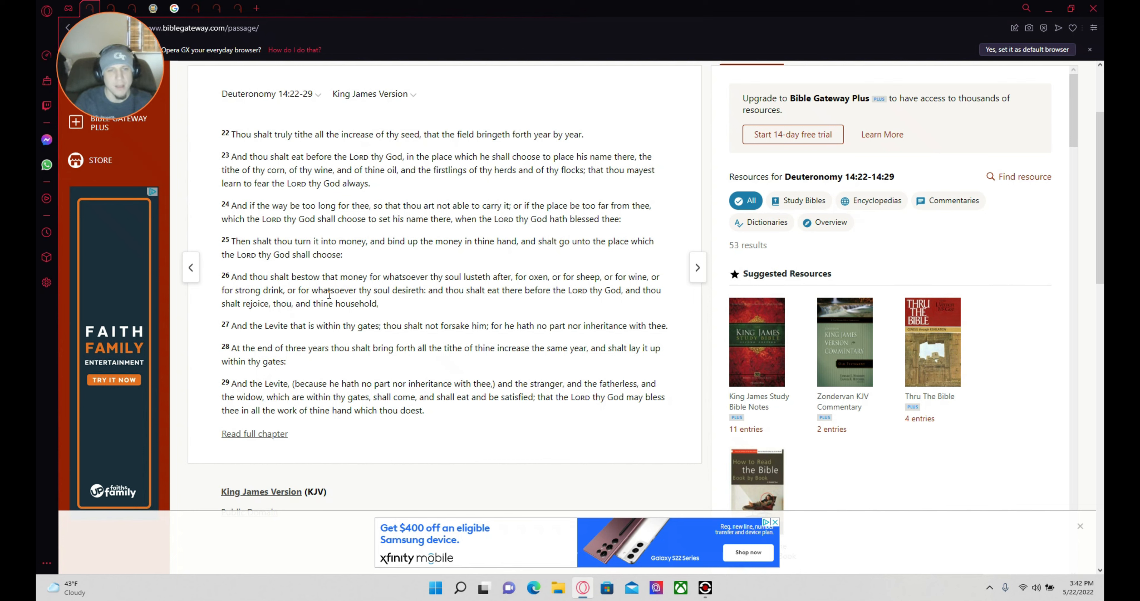
pyautogui.moveTo(456, 303)
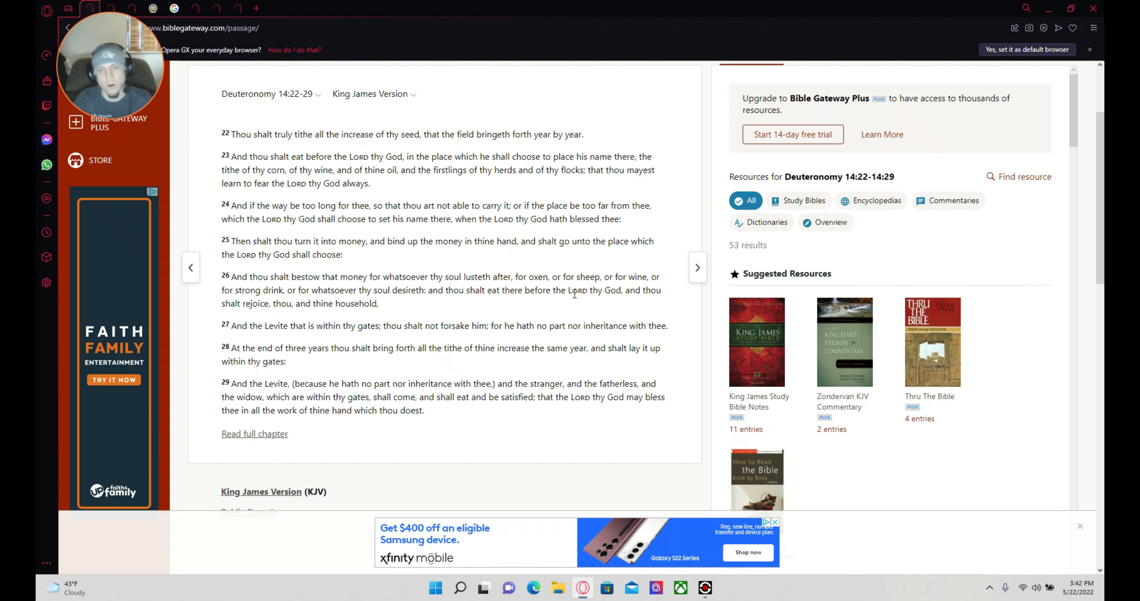
pyautogui.moveTo(642, 304)
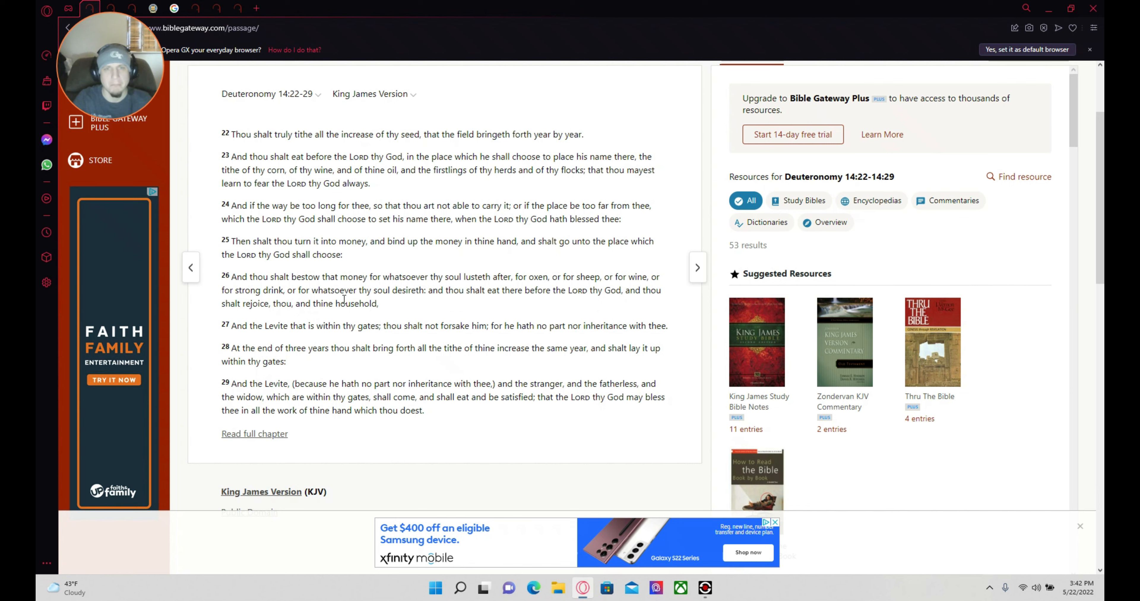
pyautogui.moveTo(427, 308)
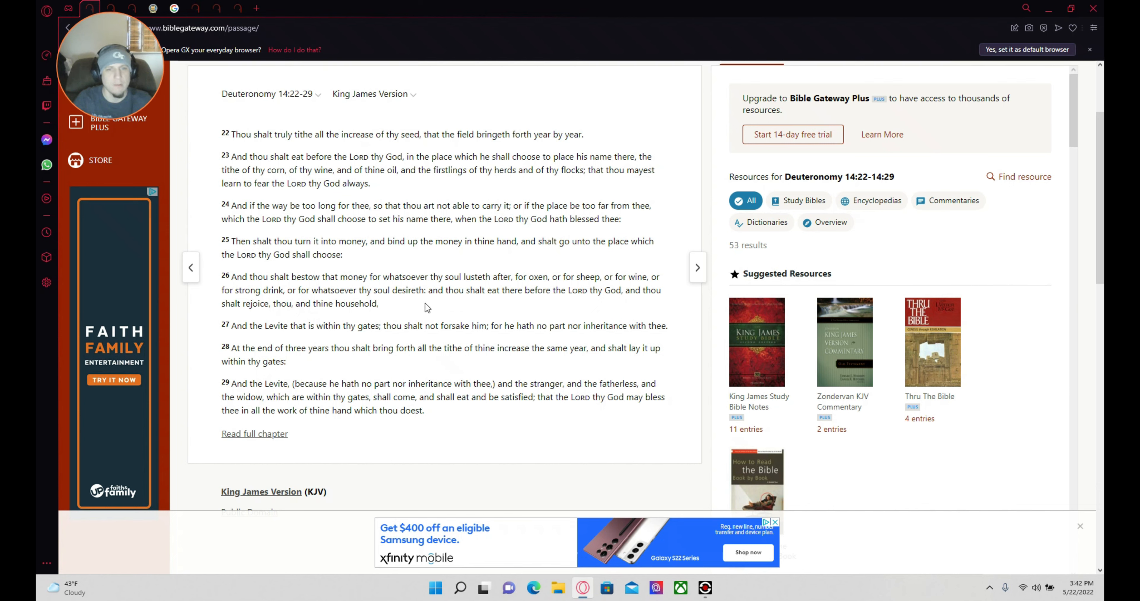
pyautogui.moveTo(492, 282)
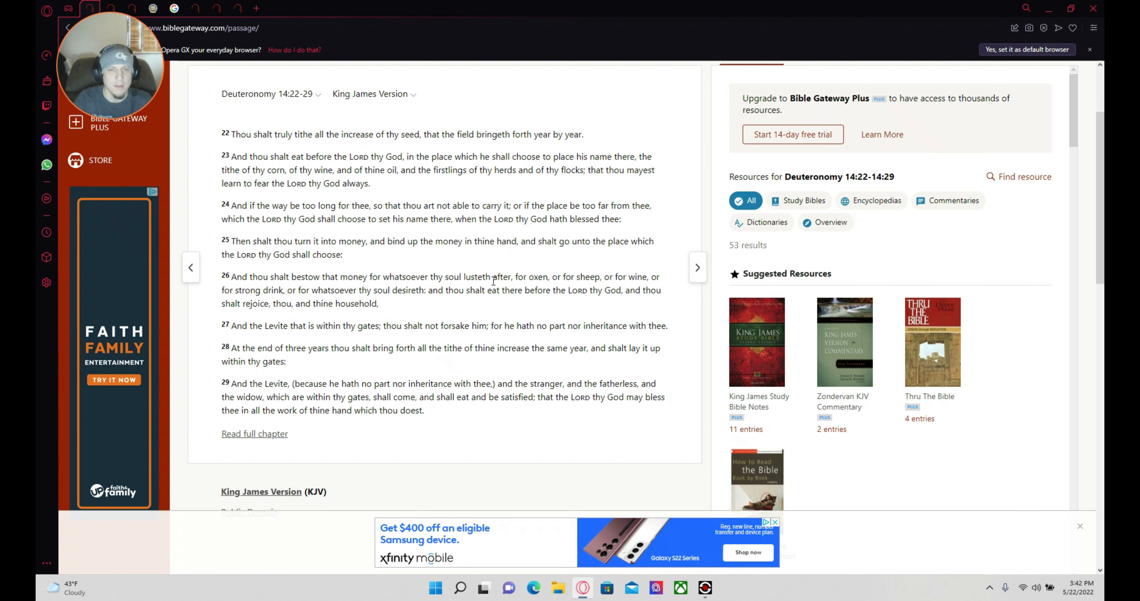
pyautogui.moveTo(563, 310)
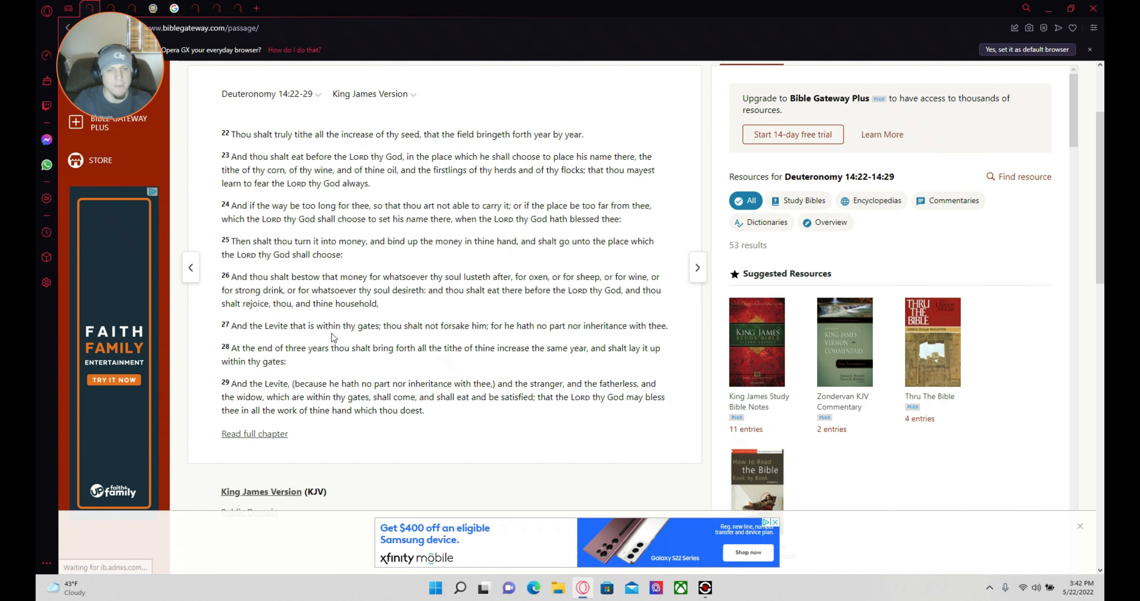
pyautogui.moveTo(458, 334)
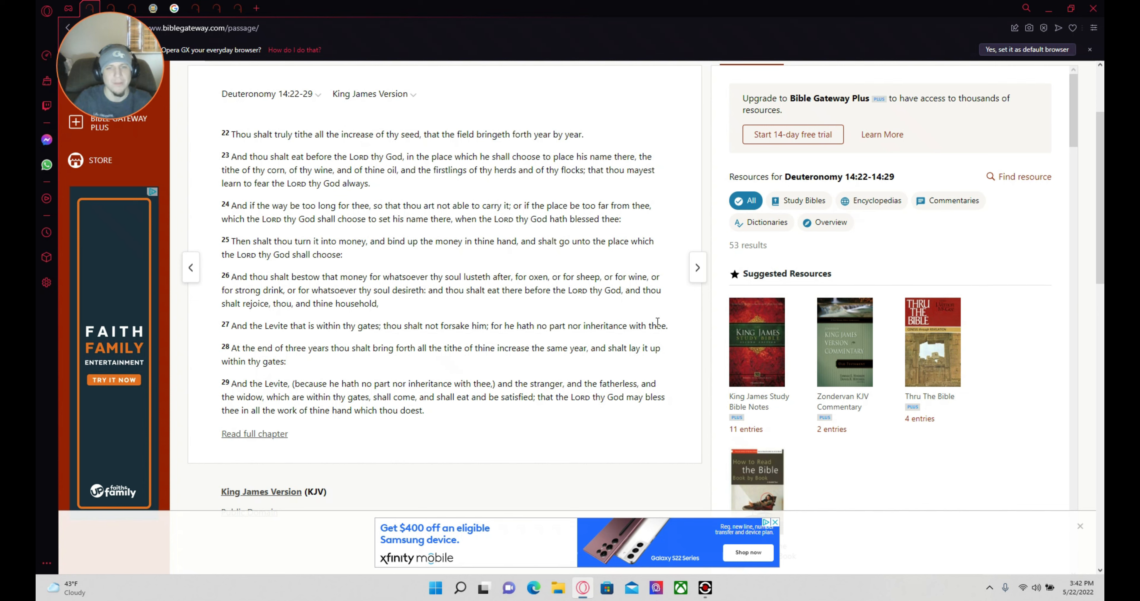
pyautogui.moveTo(671, 329)
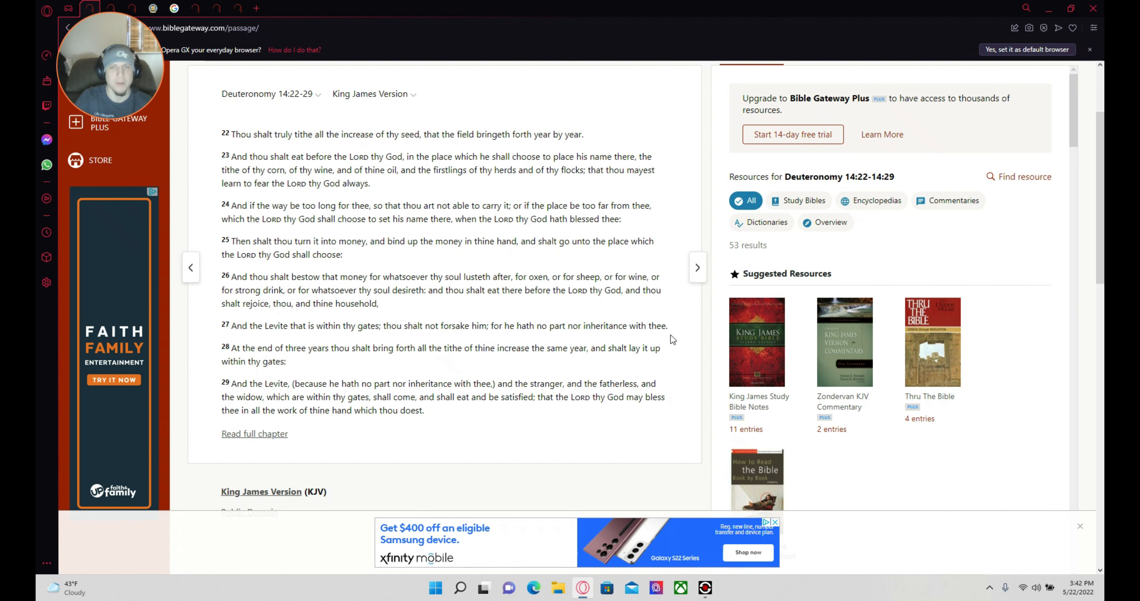
pyautogui.moveTo(686, 340)
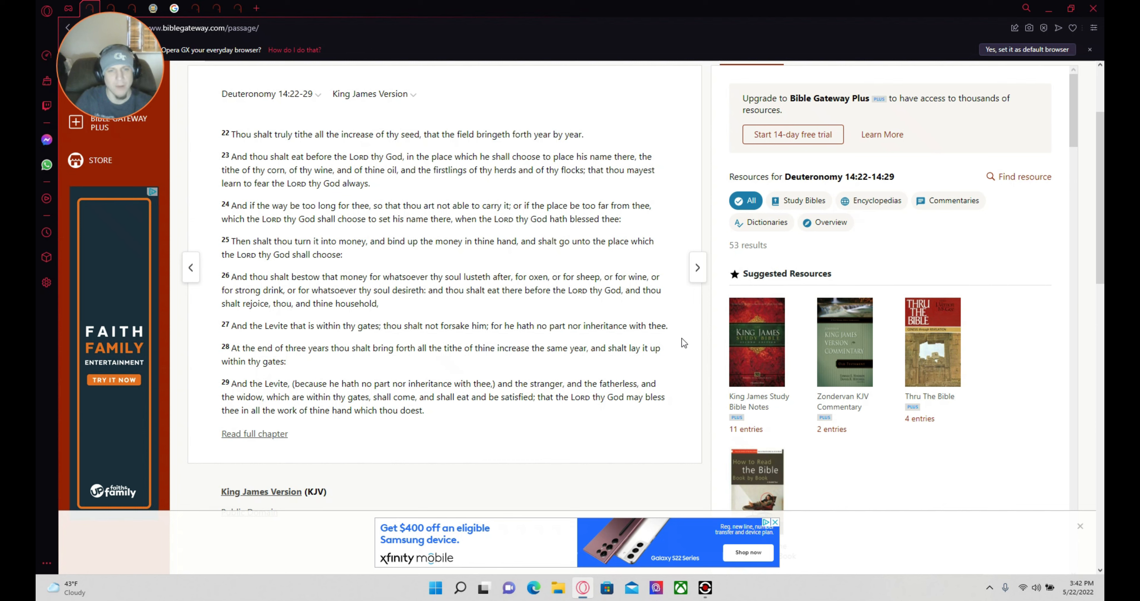
pyautogui.moveTo(682, 349)
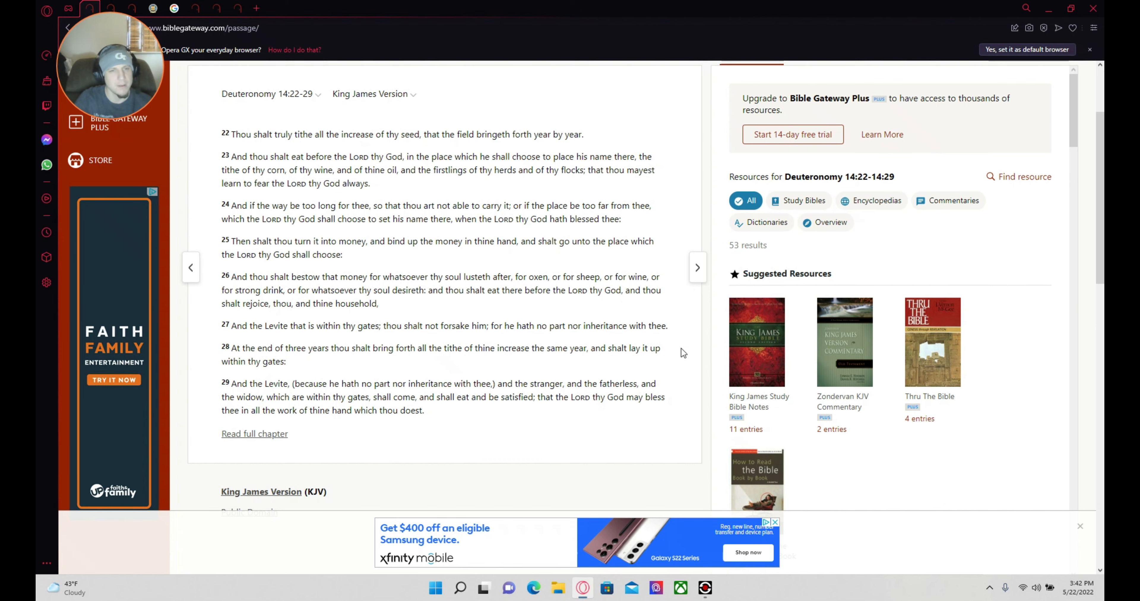
pyautogui.moveTo(676, 361)
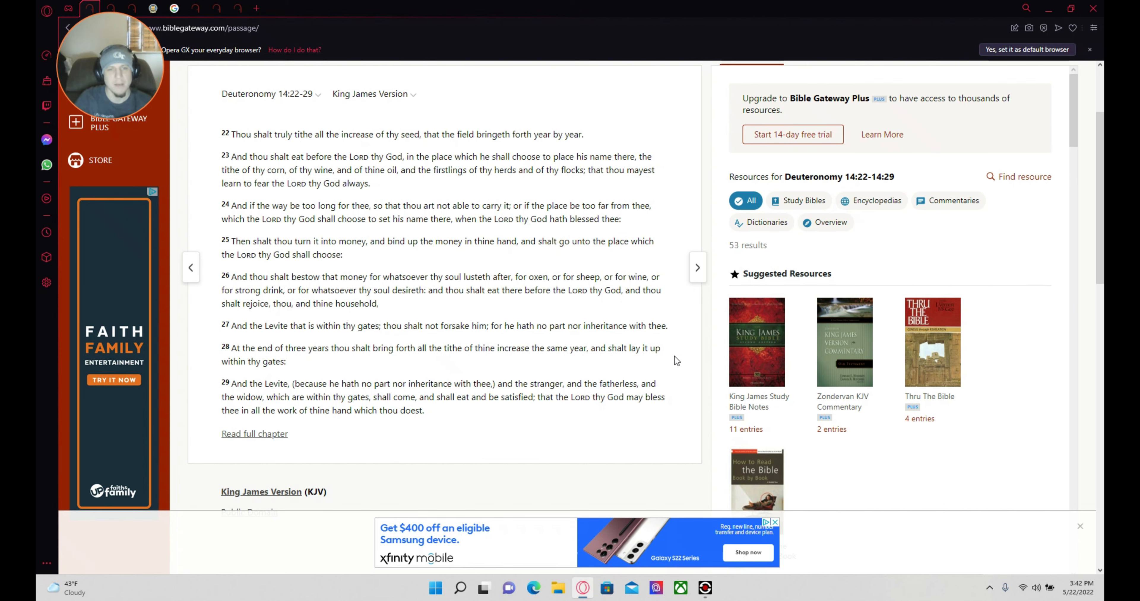
pyautogui.moveTo(266, 390)
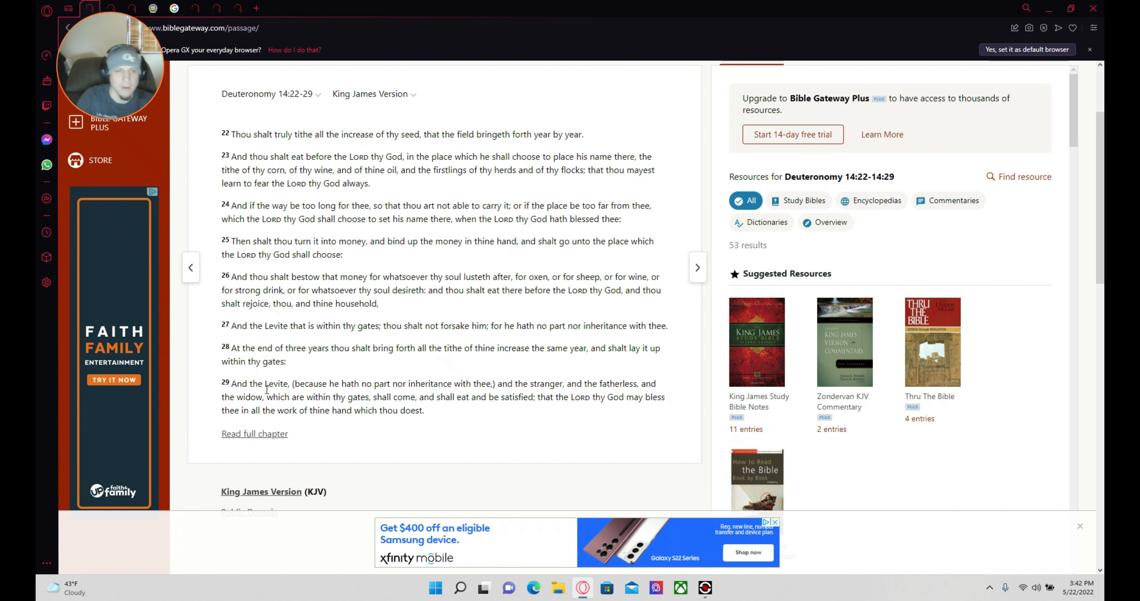
pyautogui.moveTo(372, 354)
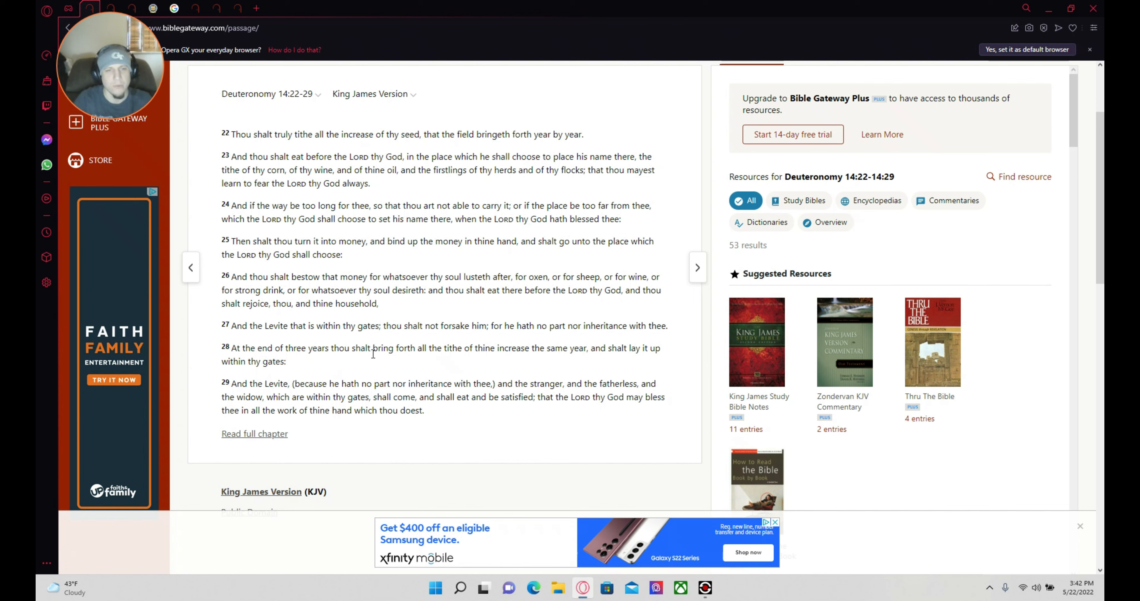
pyautogui.moveTo(470, 364)
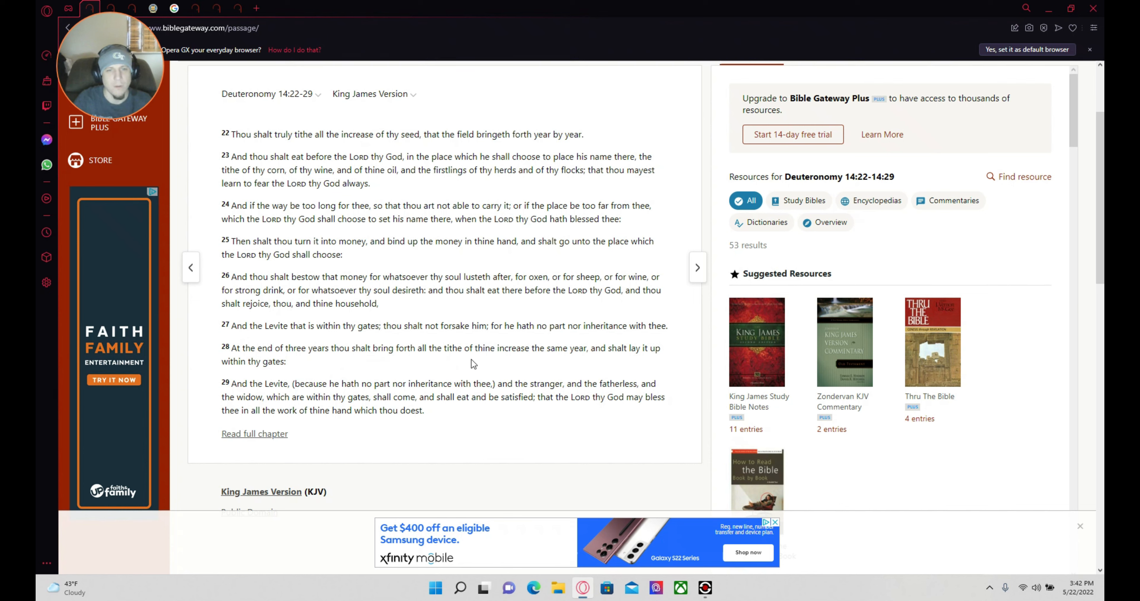
pyautogui.moveTo(530, 439)
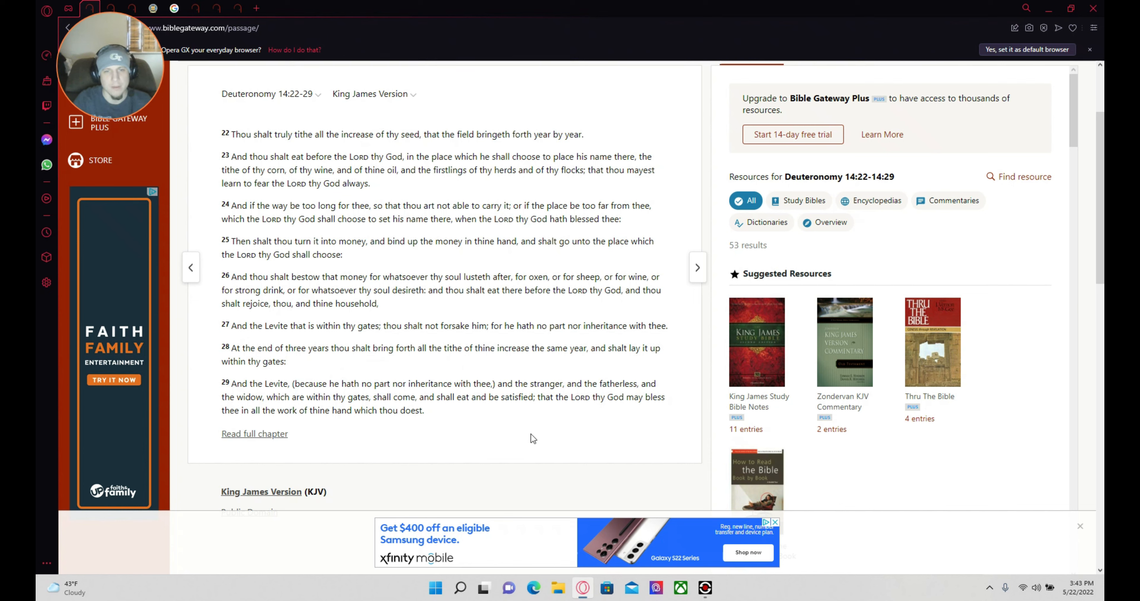
pyautogui.moveTo(411, 365)
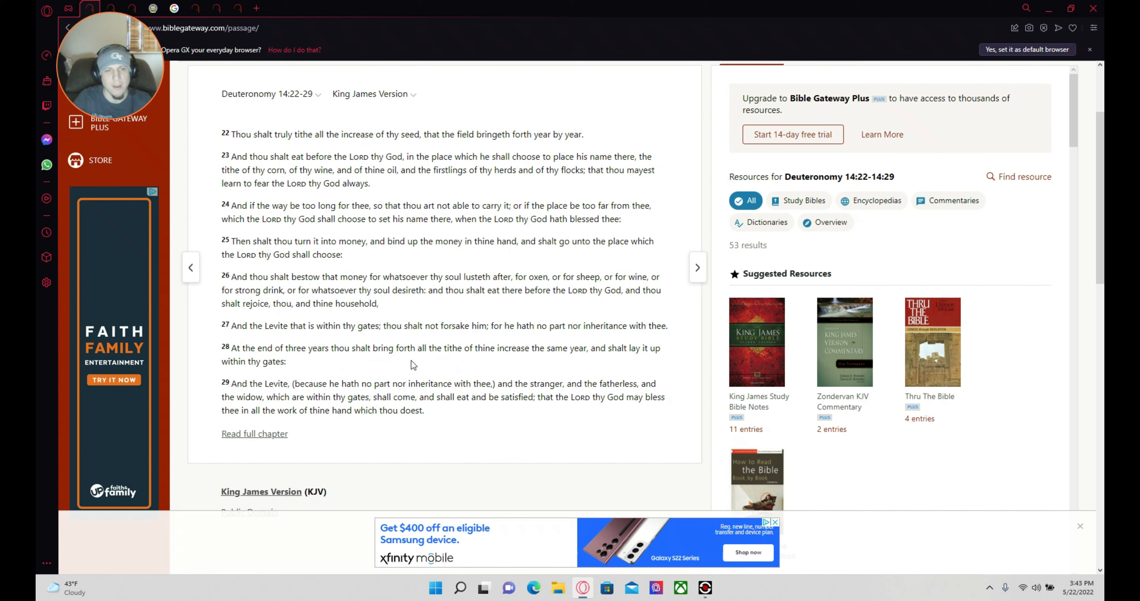
pyautogui.moveTo(315, 378)
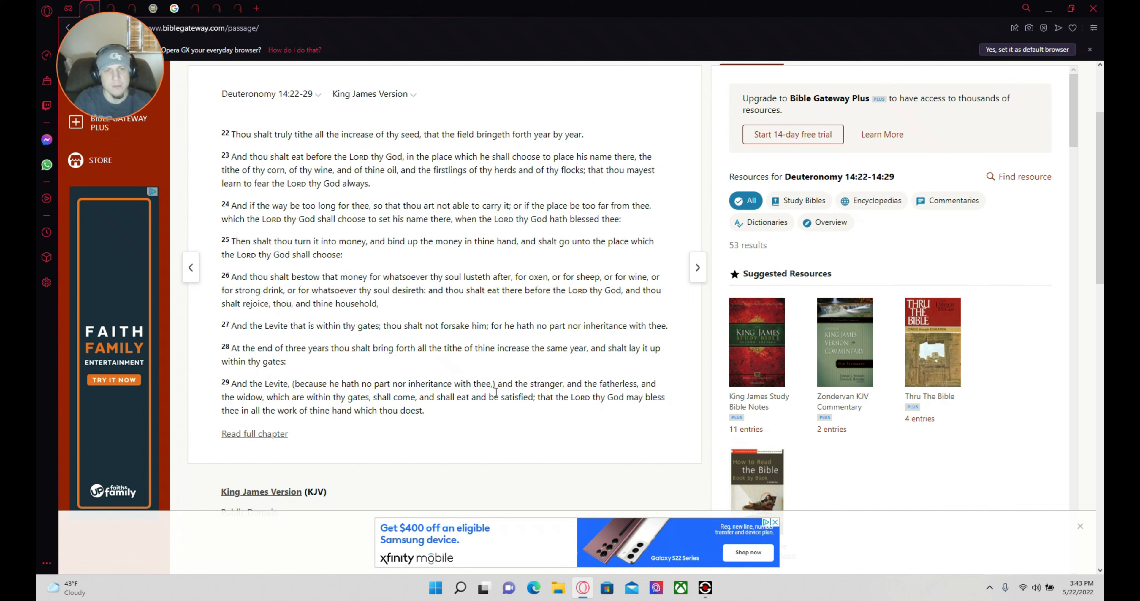
pyautogui.moveTo(624, 401)
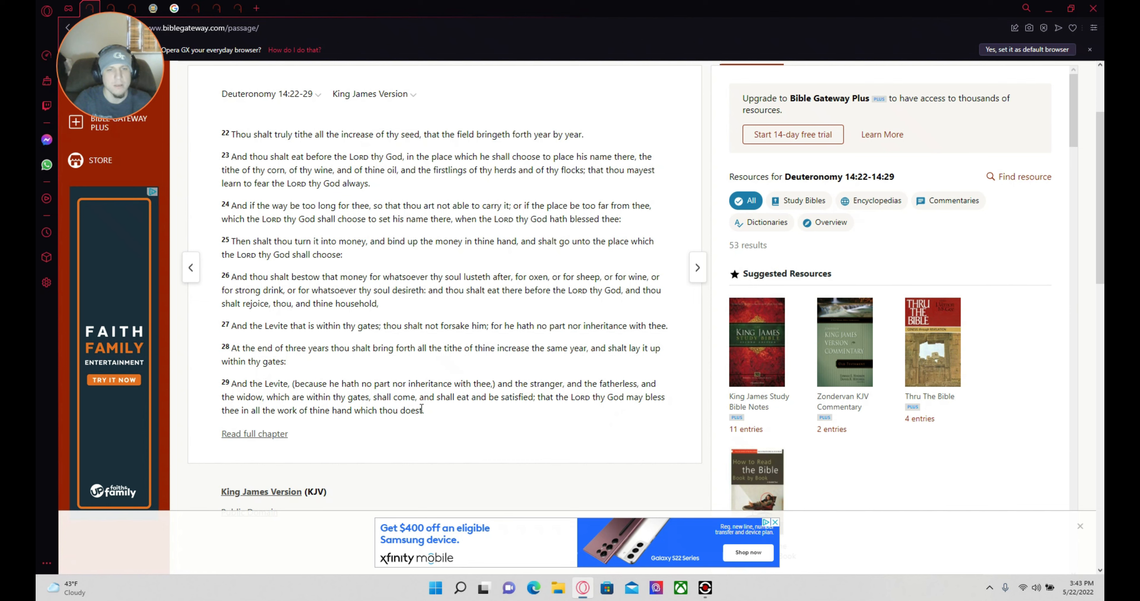
pyautogui.moveTo(491, 414)
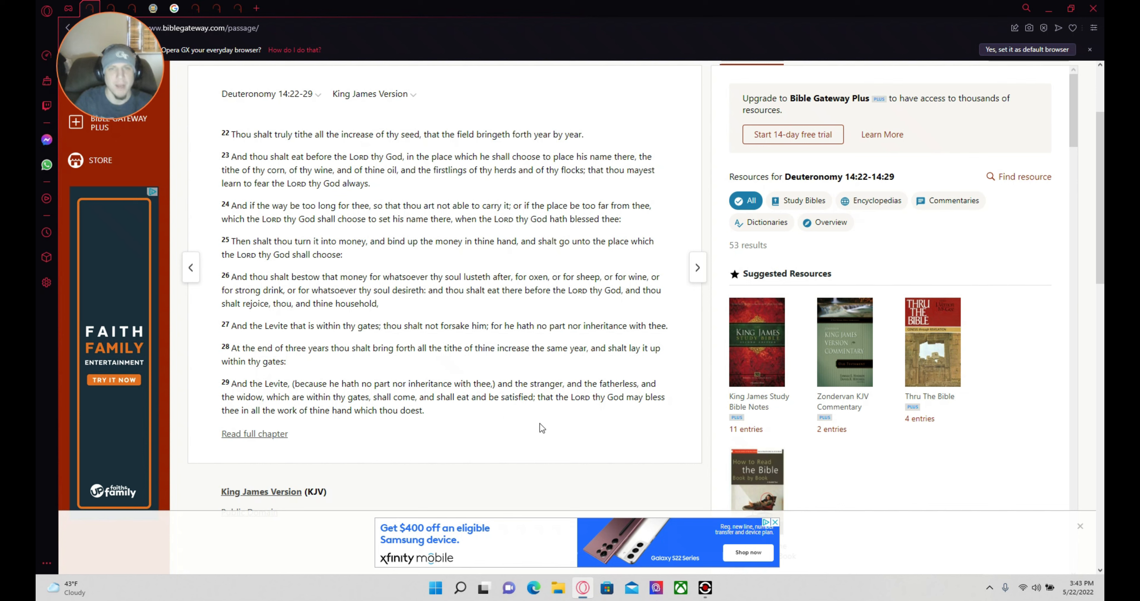
pyautogui.moveTo(627, 413)
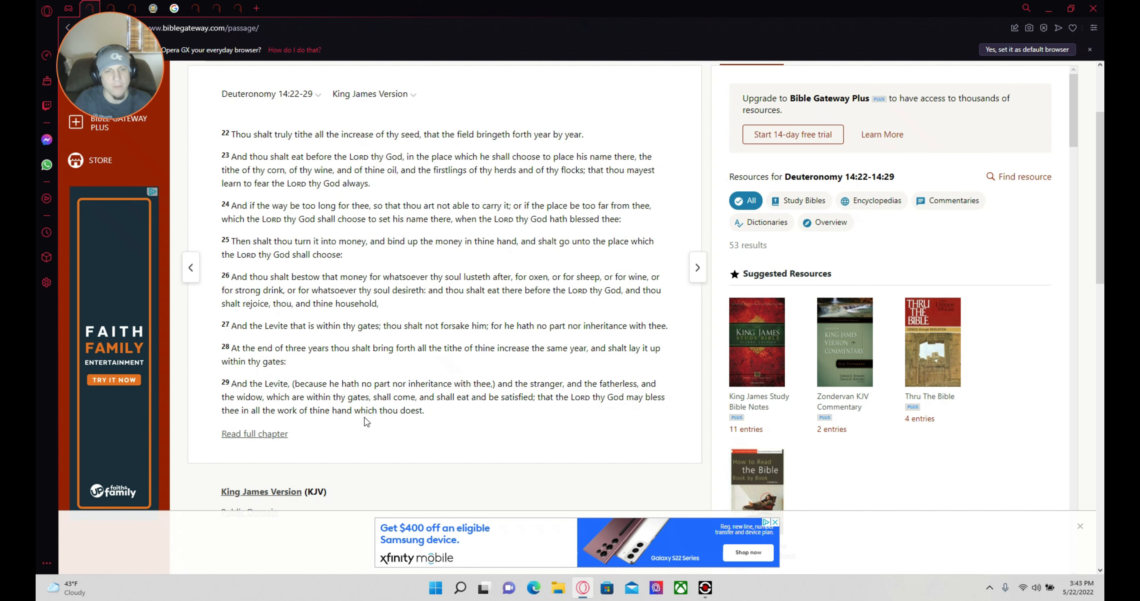
pyautogui.moveTo(450, 422)
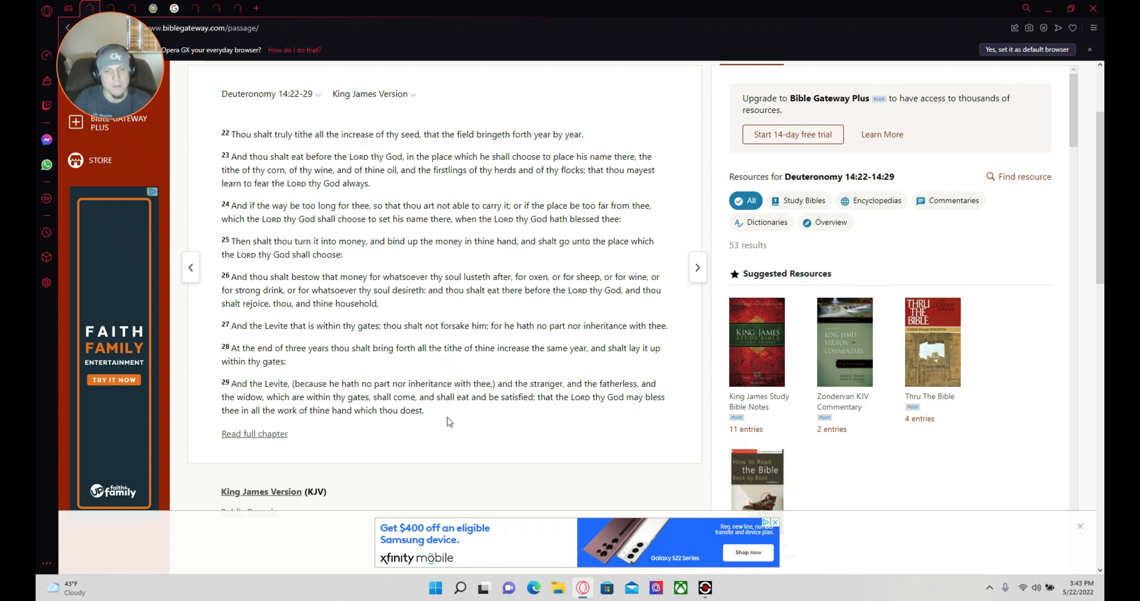
pyautogui.moveTo(459, 432)
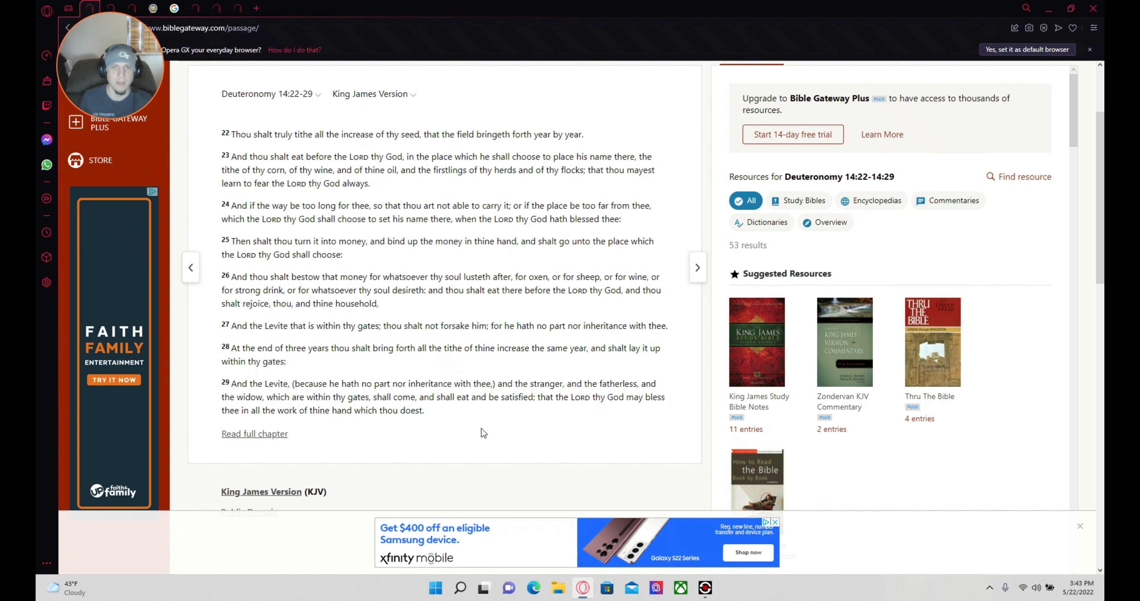
pyautogui.moveTo(449, 323)
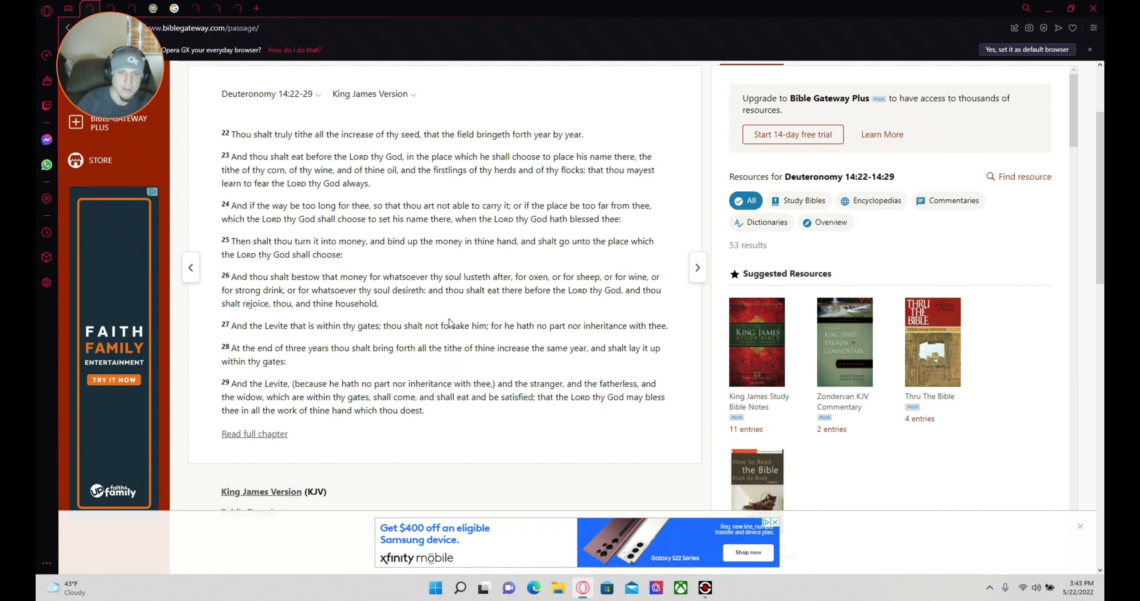
pyautogui.moveTo(697, 267)
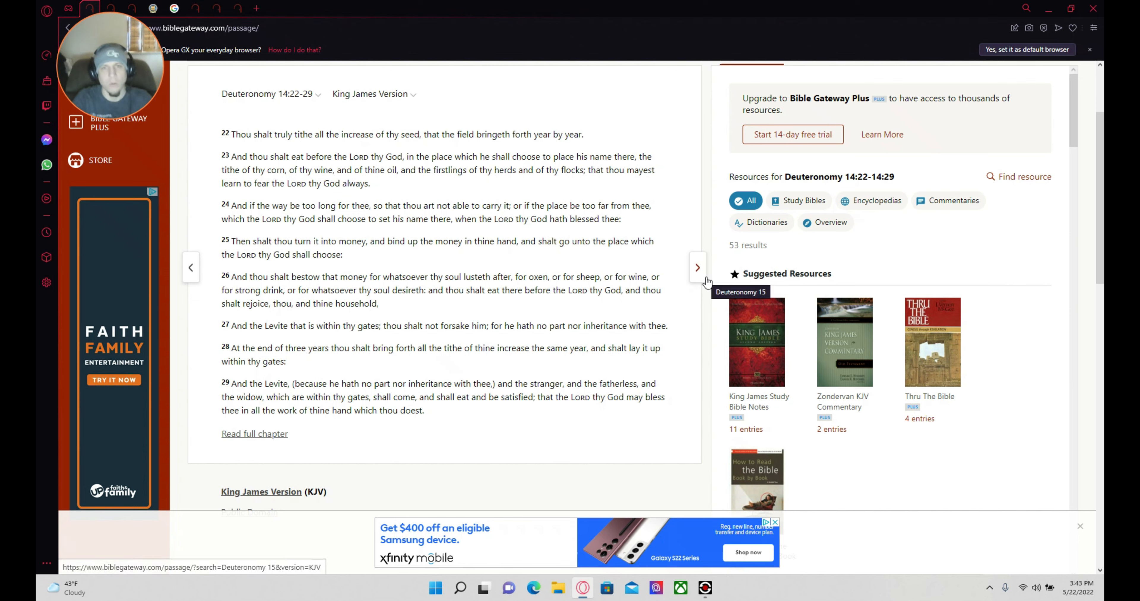
pyautogui.moveTo(694, 304)
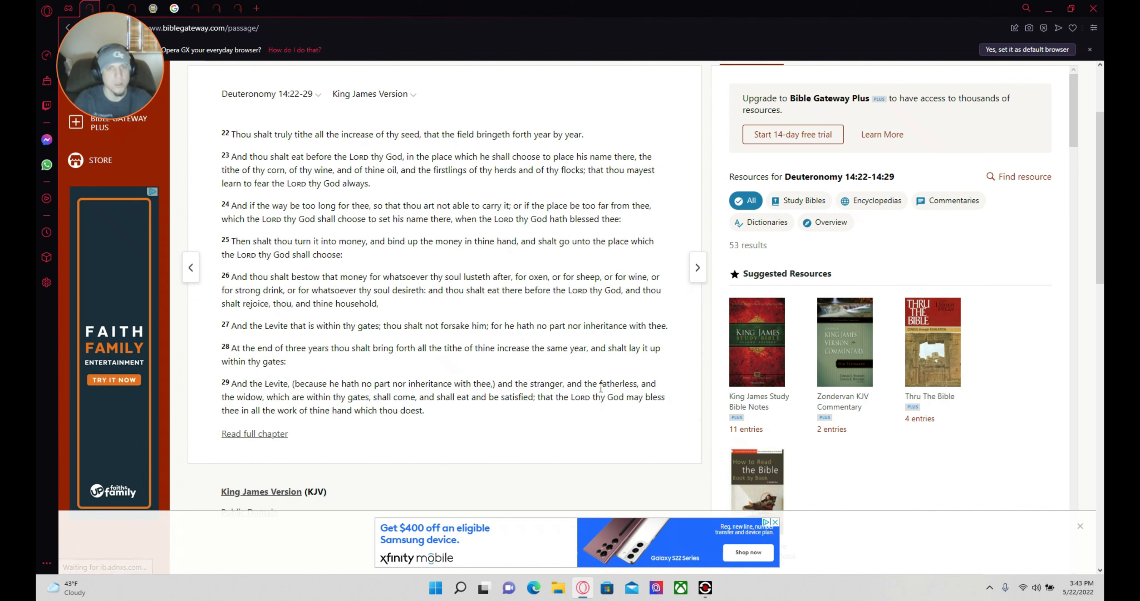
pyautogui.moveTo(545, 424)
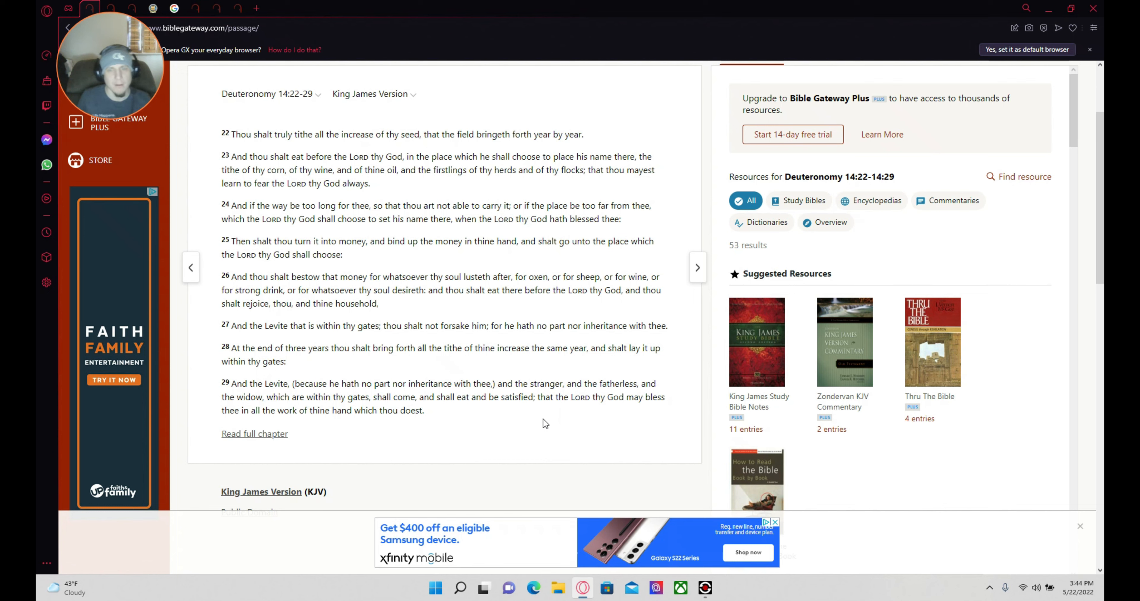
pyautogui.moveTo(545, 266)
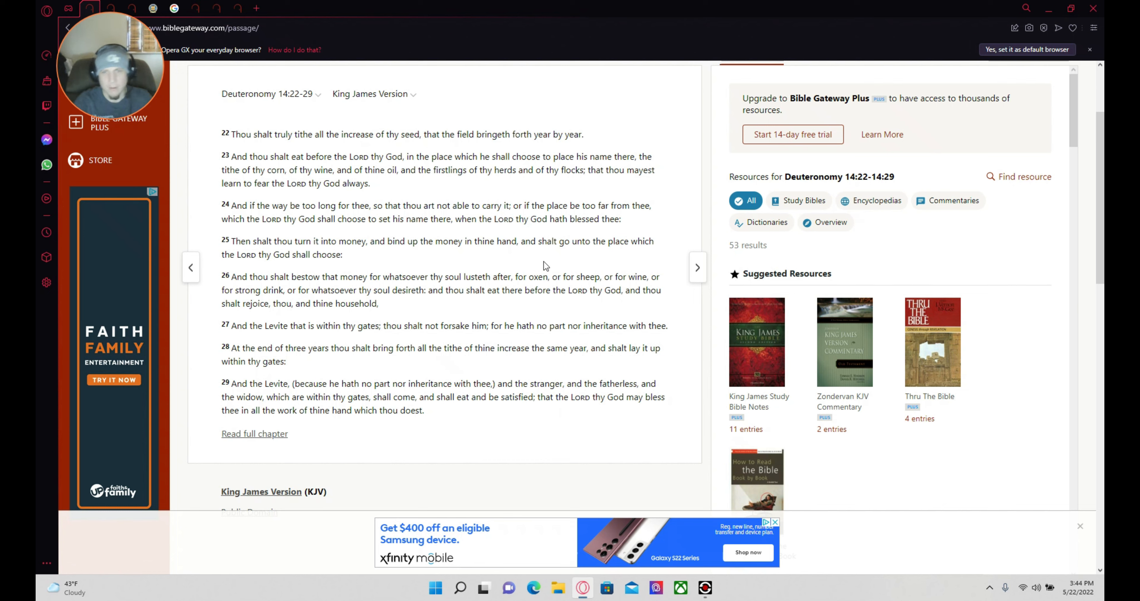
pyautogui.moveTo(547, 271)
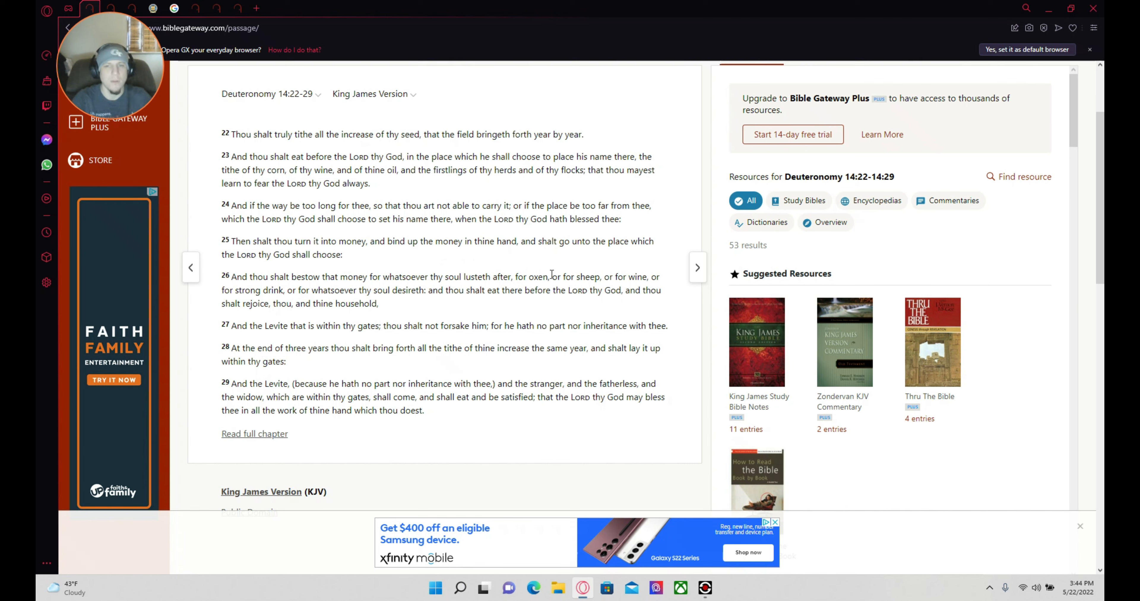
pyautogui.moveTo(574, 293)
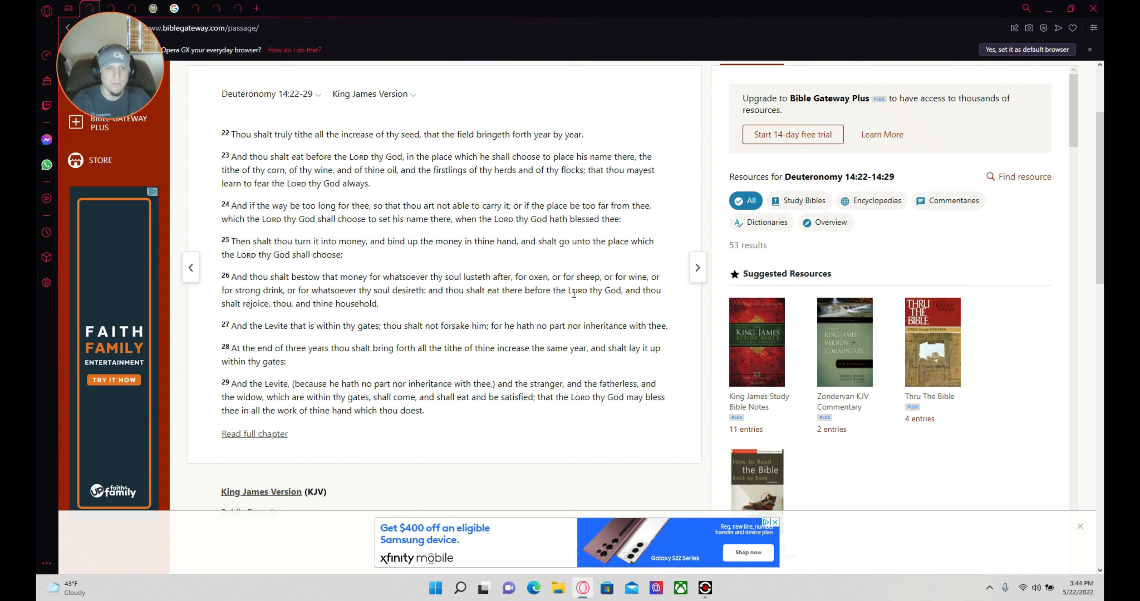
pyautogui.moveTo(574, 308)
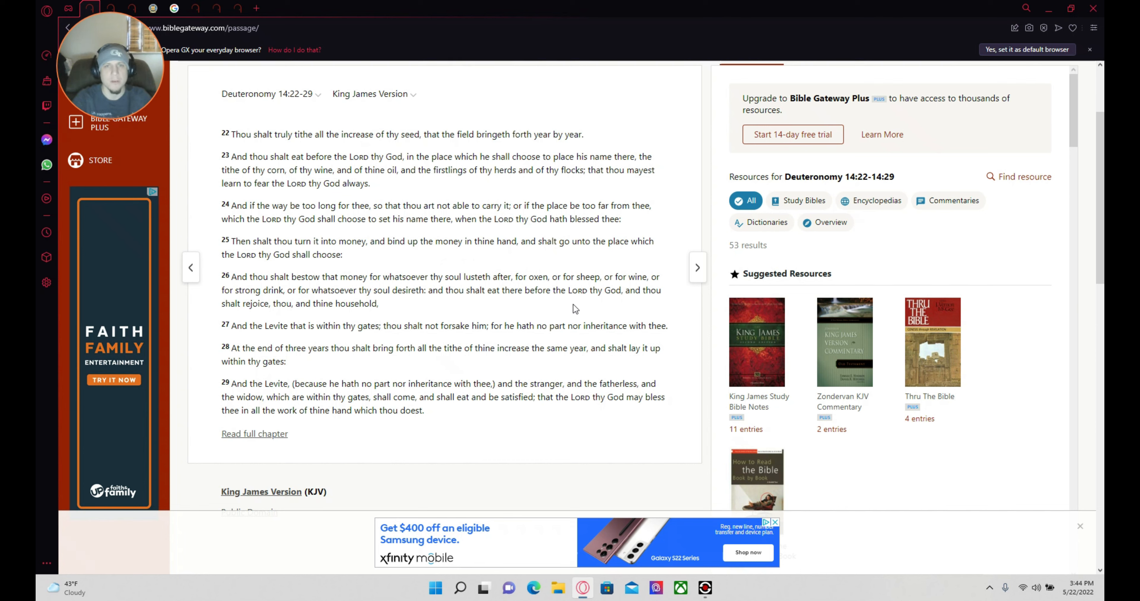
pyautogui.moveTo(398, 231)
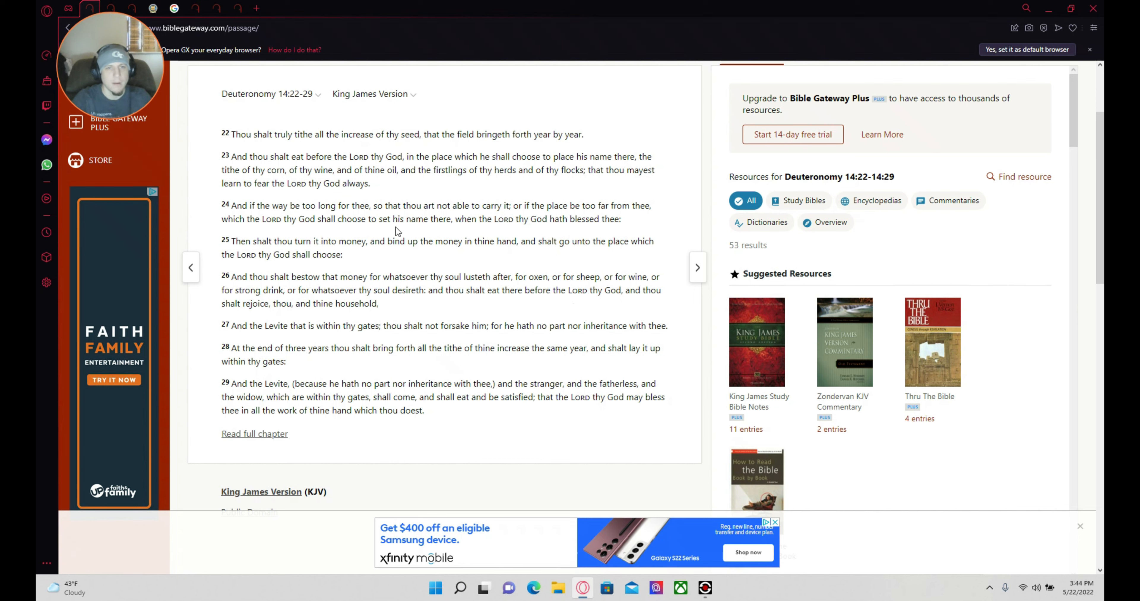
pyautogui.moveTo(580, 304)
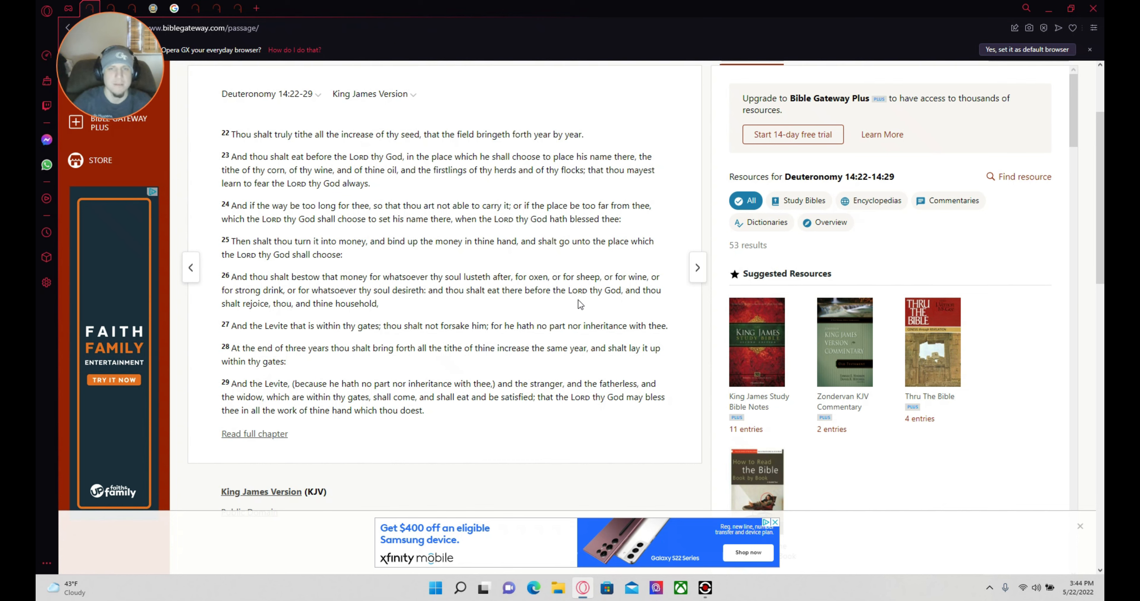
pyautogui.moveTo(624, 239)
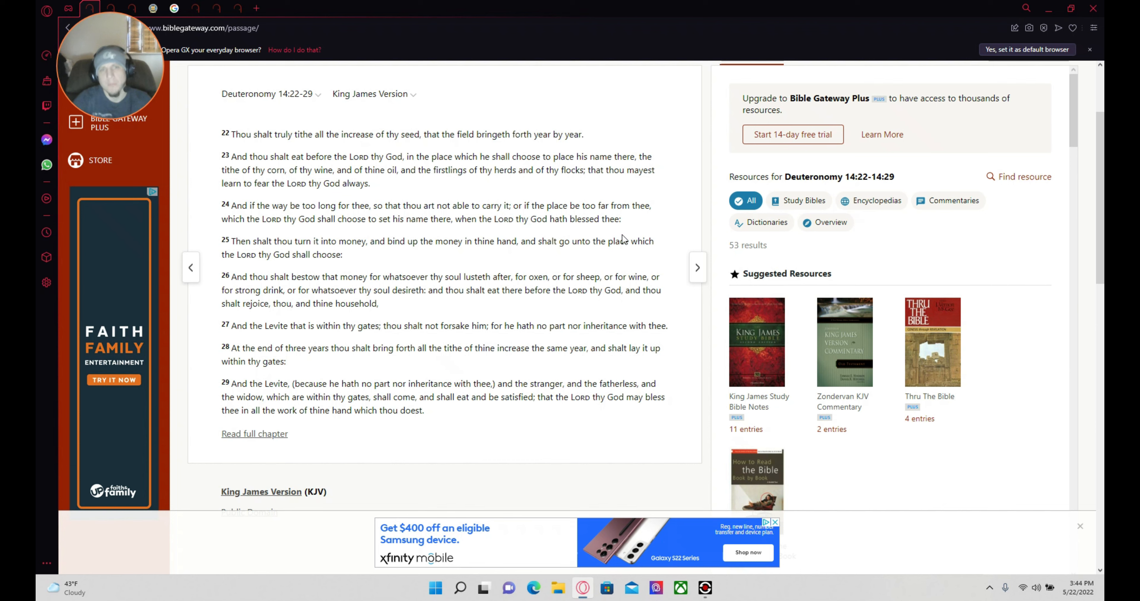
pyautogui.moveTo(543, 213)
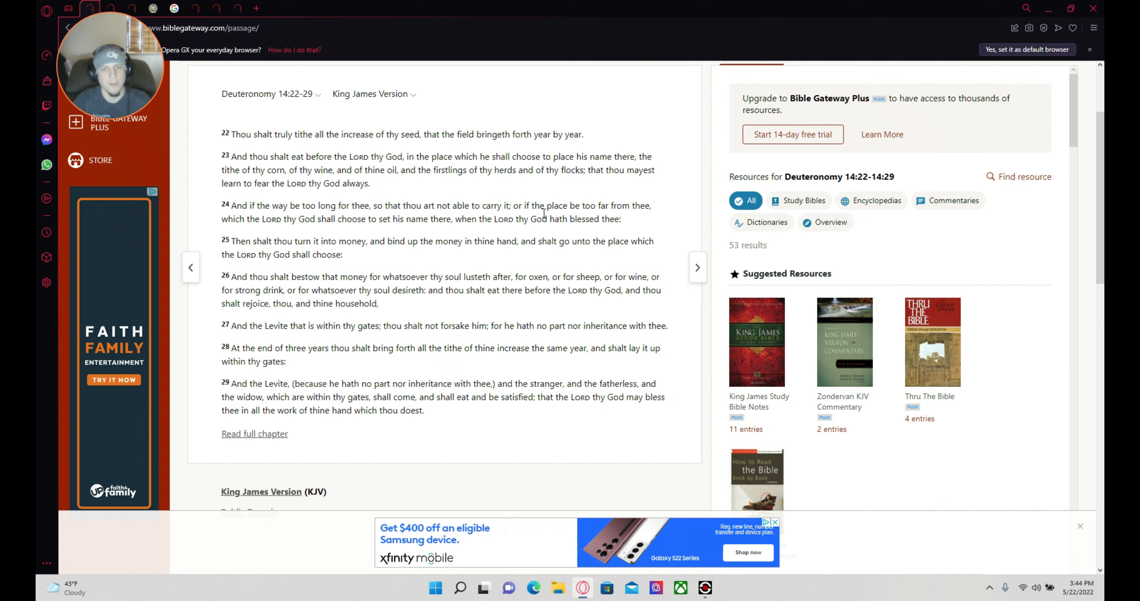
pyautogui.moveTo(520, 307)
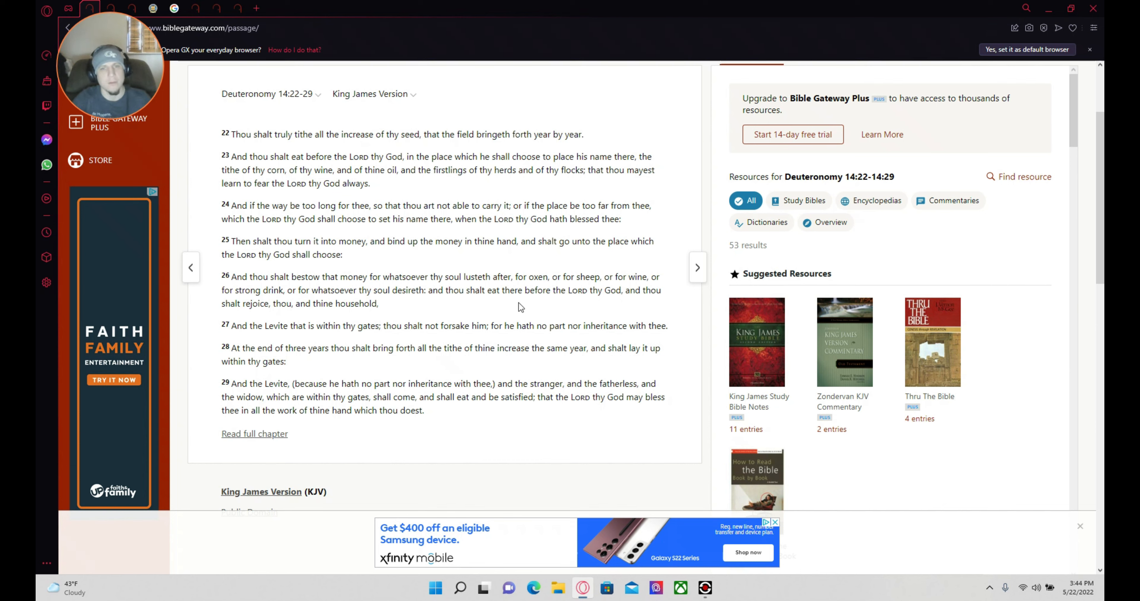
pyautogui.moveTo(393, 303)
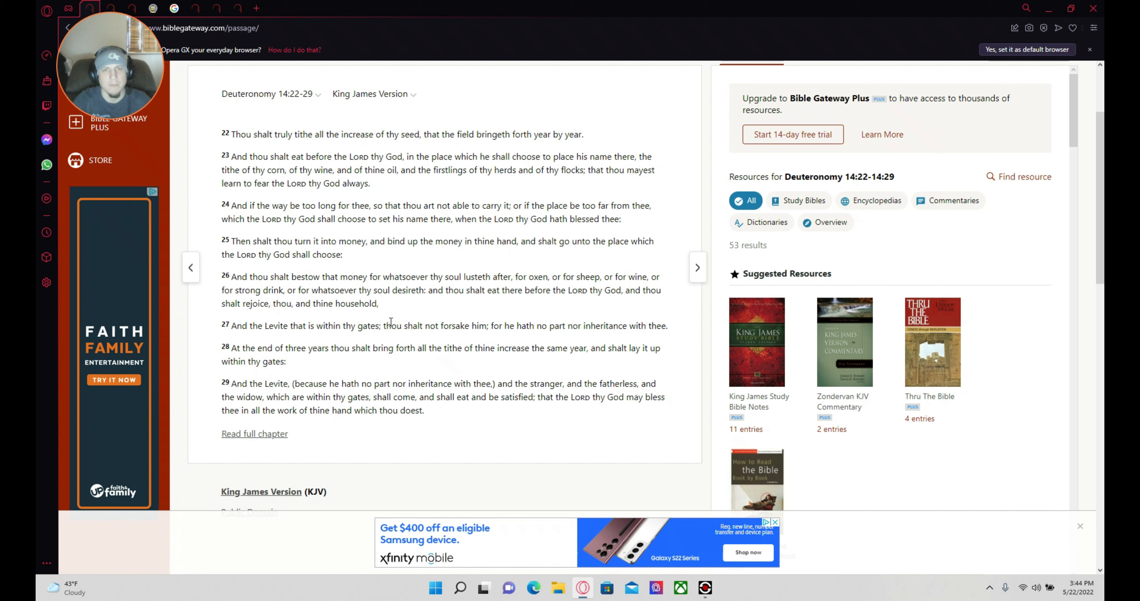
pyautogui.moveTo(339, 125)
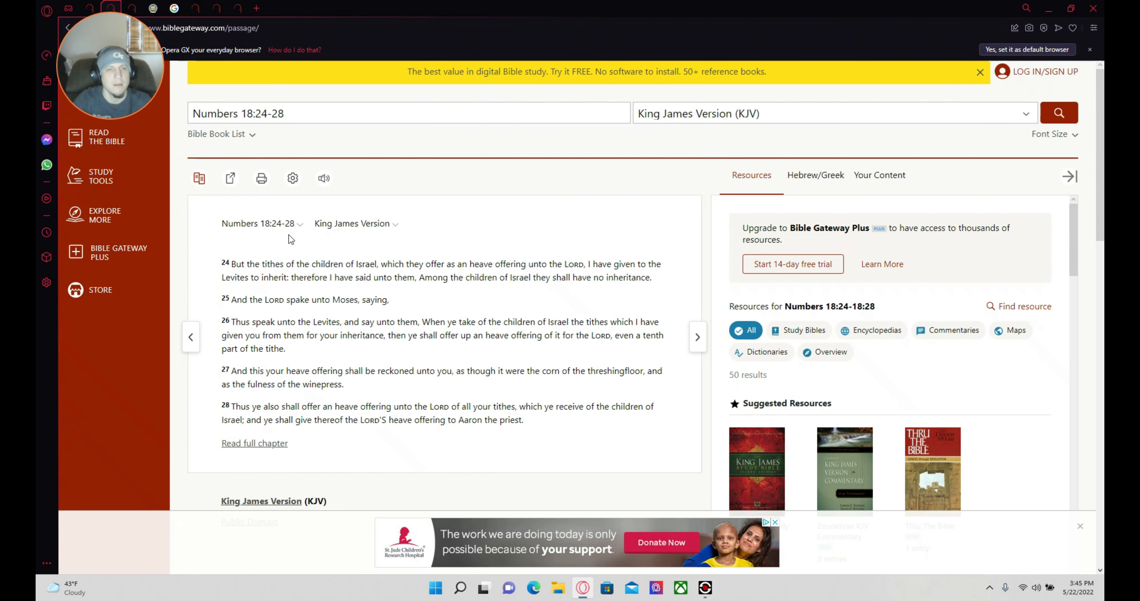
pyautogui.moveTo(200, 294)
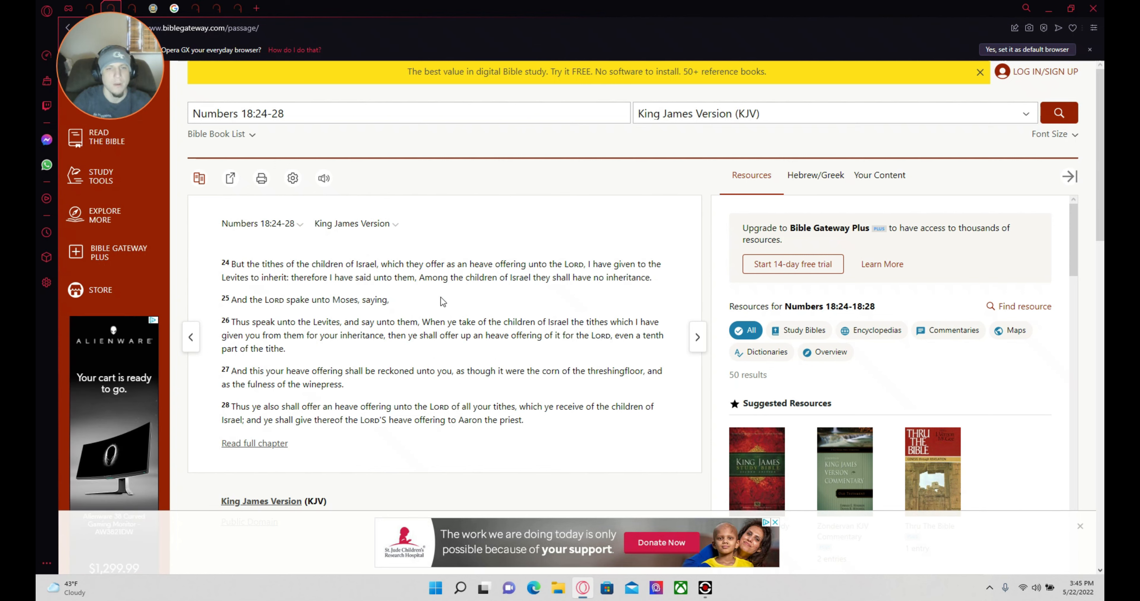
pyautogui.moveTo(587, 300)
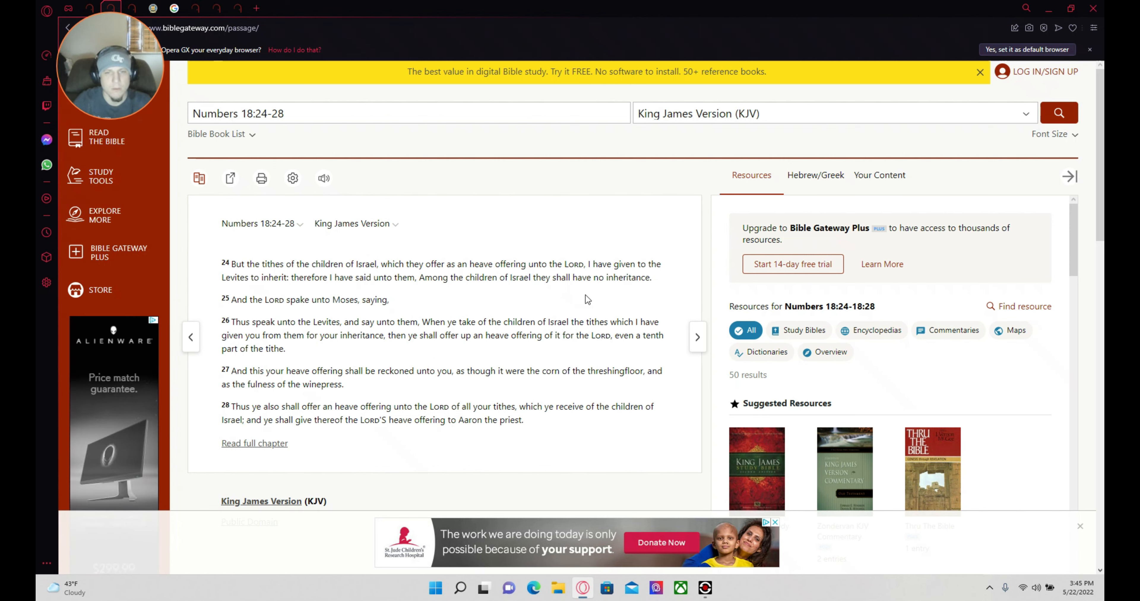
pyautogui.moveTo(305, 337)
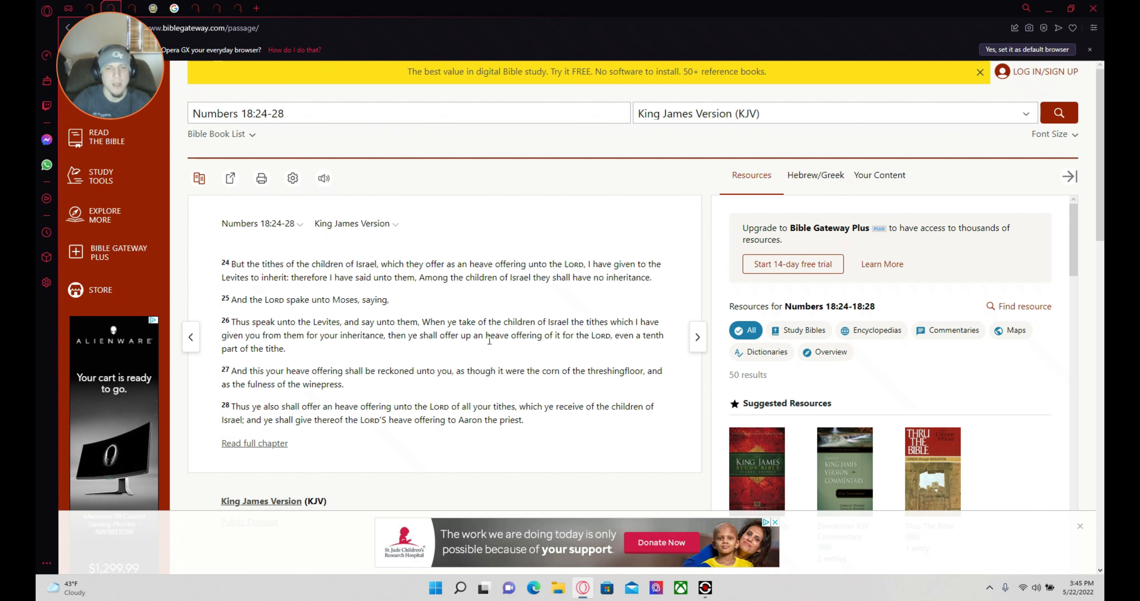
pyautogui.moveTo(600, 348)
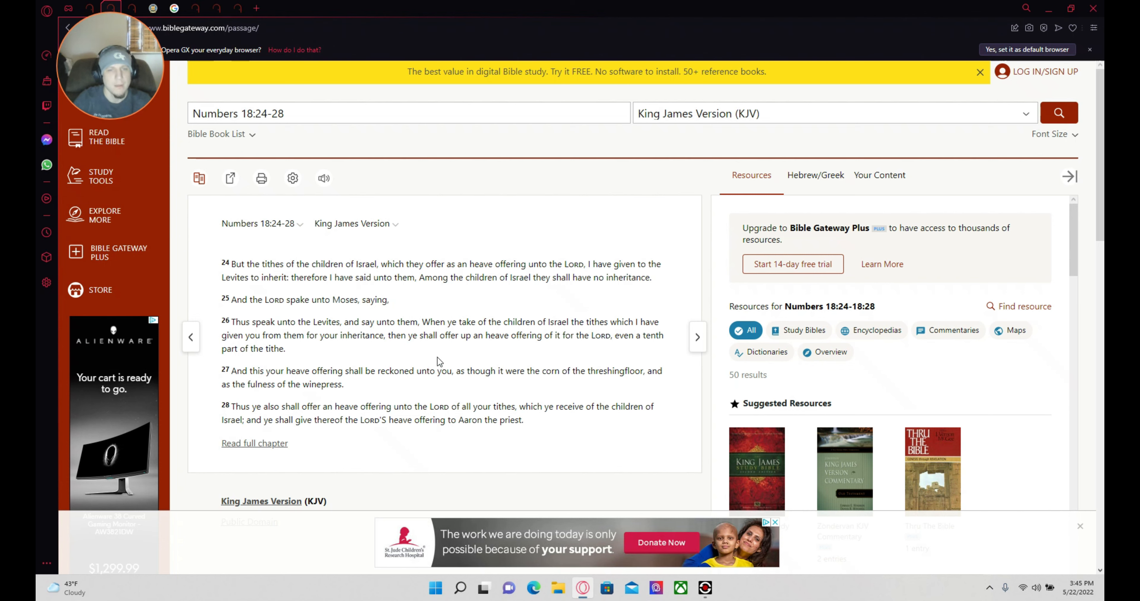
pyautogui.moveTo(551, 352)
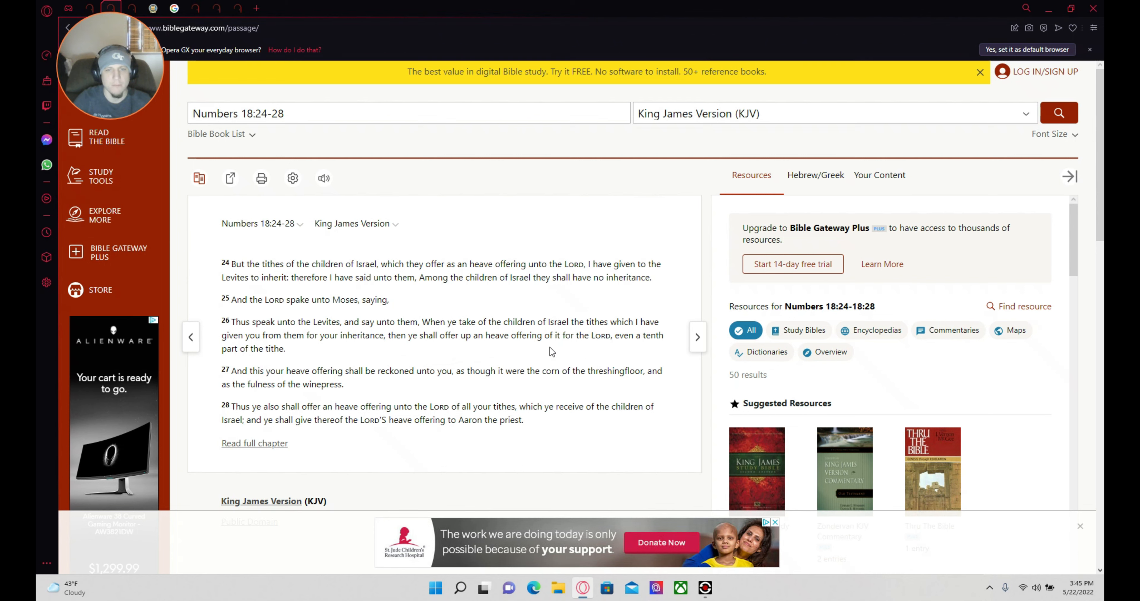
pyautogui.moveTo(635, 355)
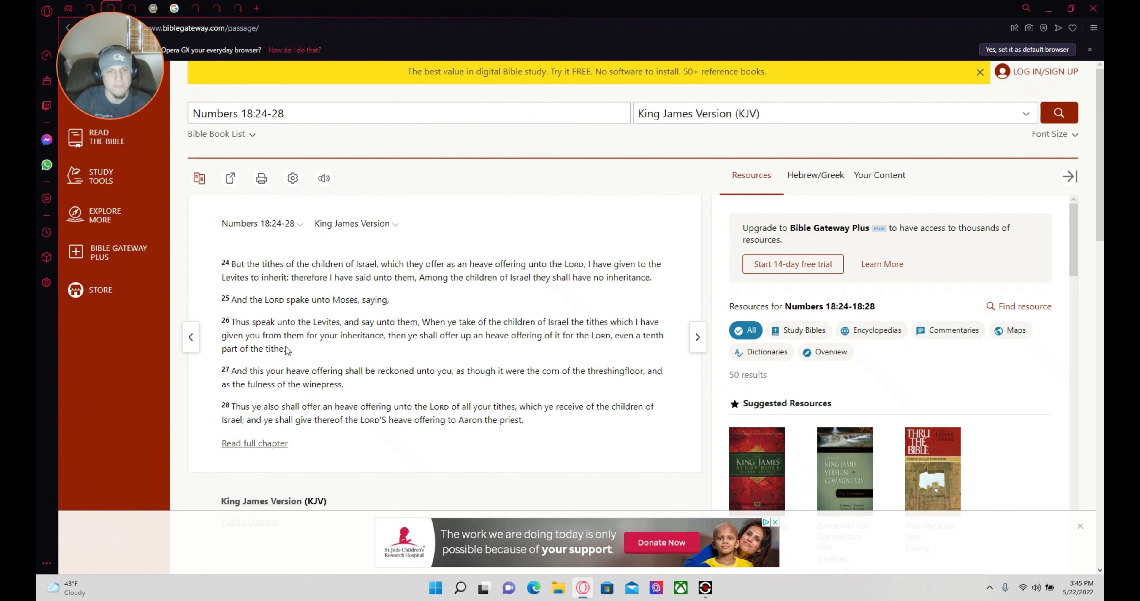
pyautogui.moveTo(248, 397)
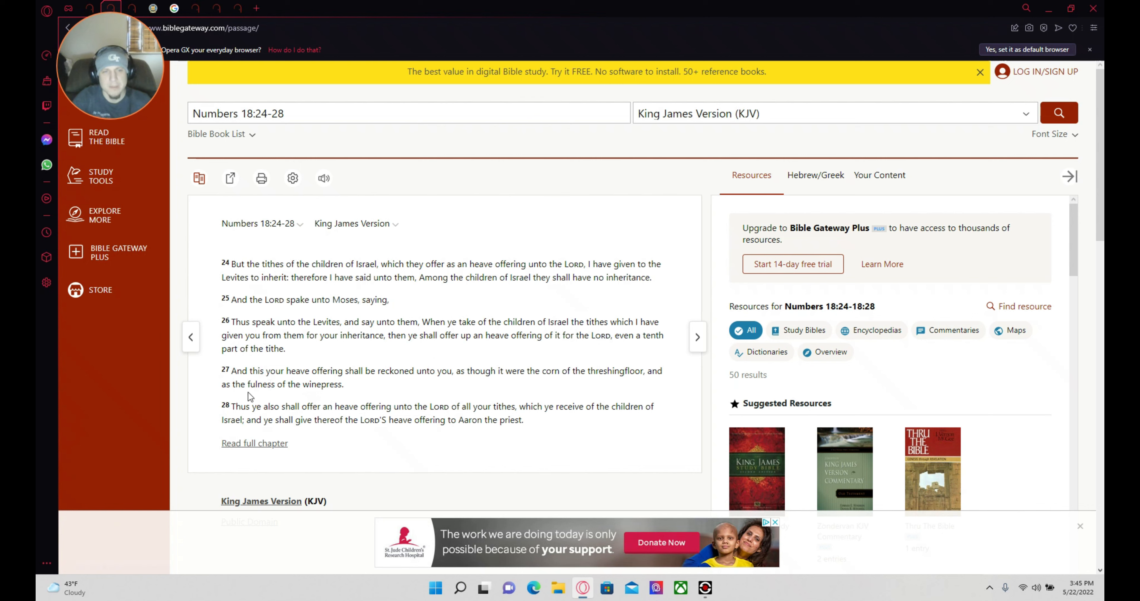
pyautogui.moveTo(343, 391)
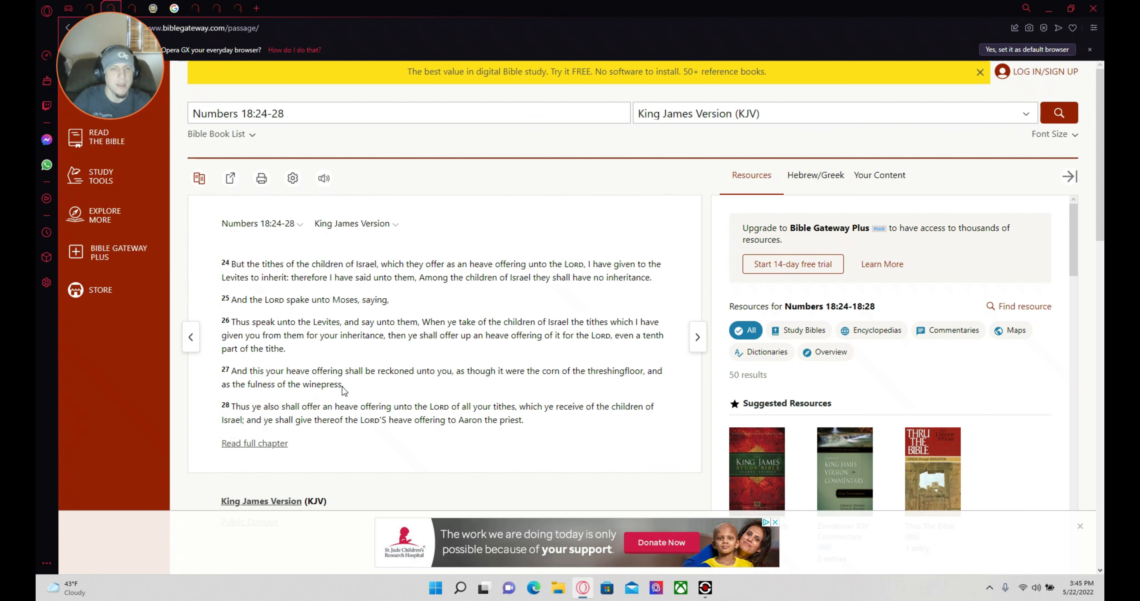
pyautogui.moveTo(509, 354)
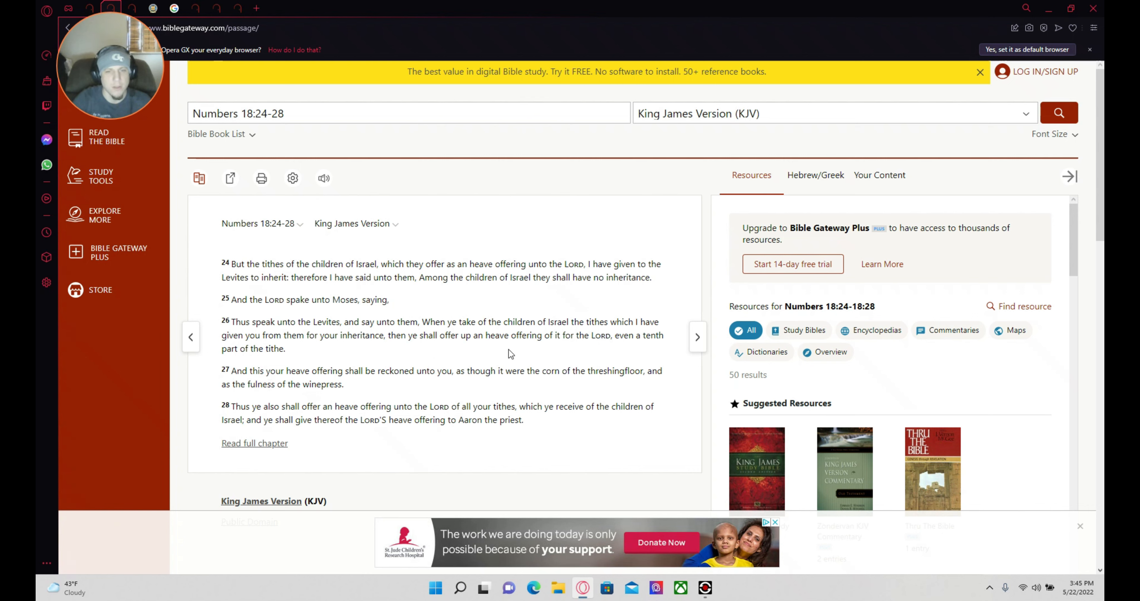
pyautogui.moveTo(558, 392)
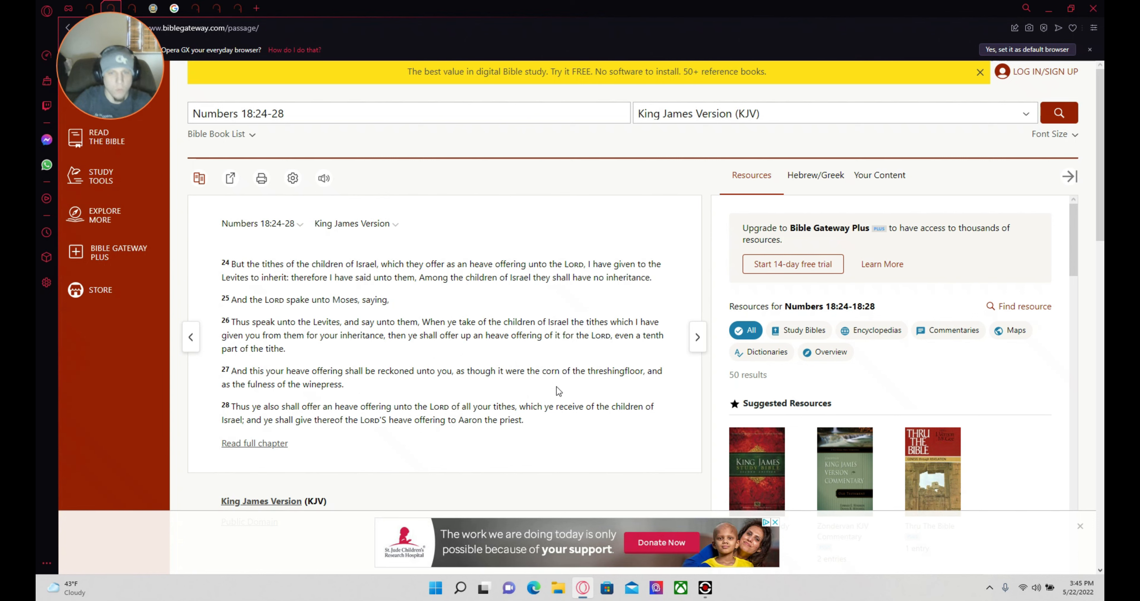
pyautogui.moveTo(652, 384)
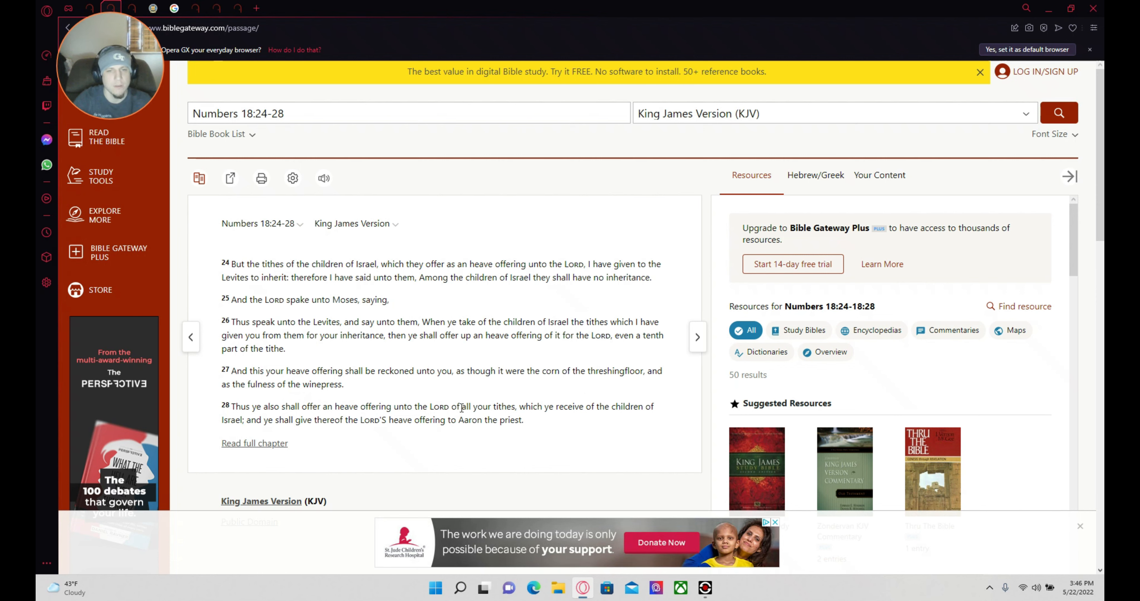
pyautogui.moveTo(520, 434)
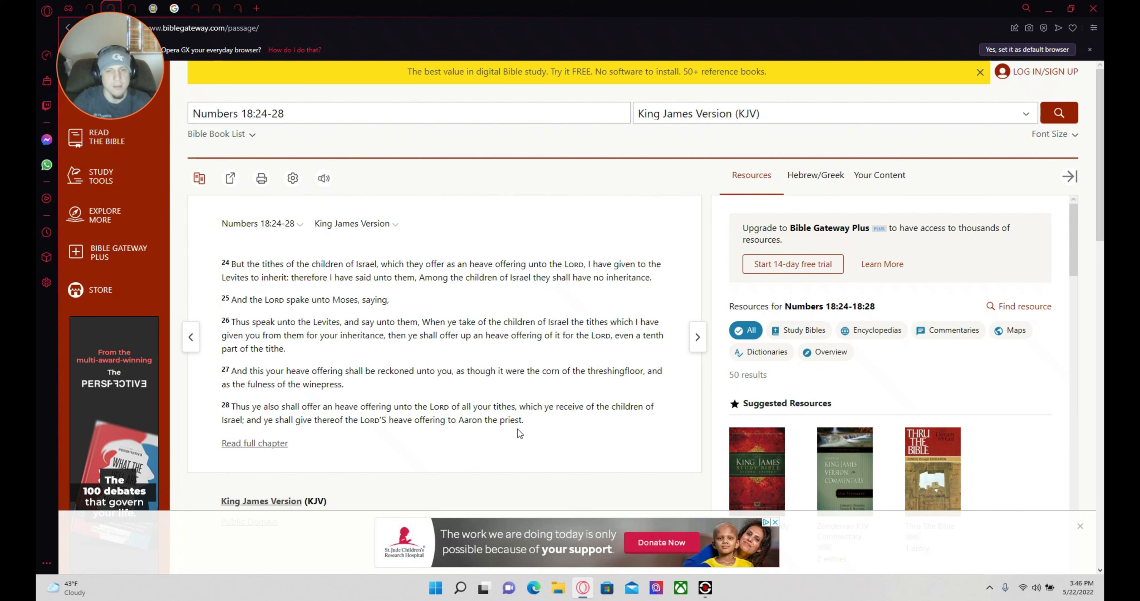
pyautogui.moveTo(281, 423)
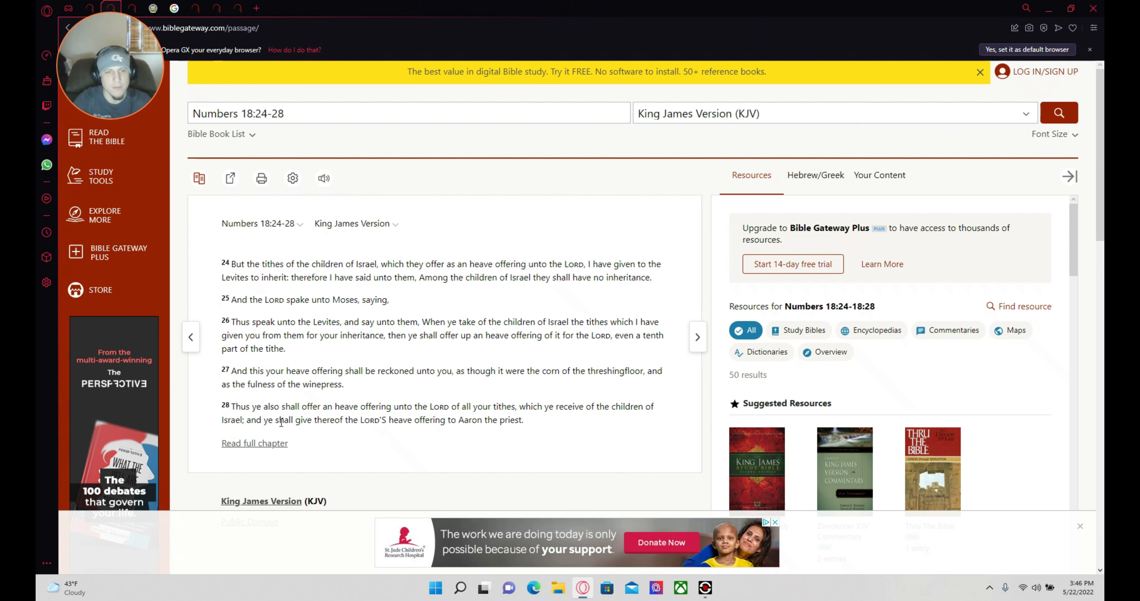
pyautogui.moveTo(387, 434)
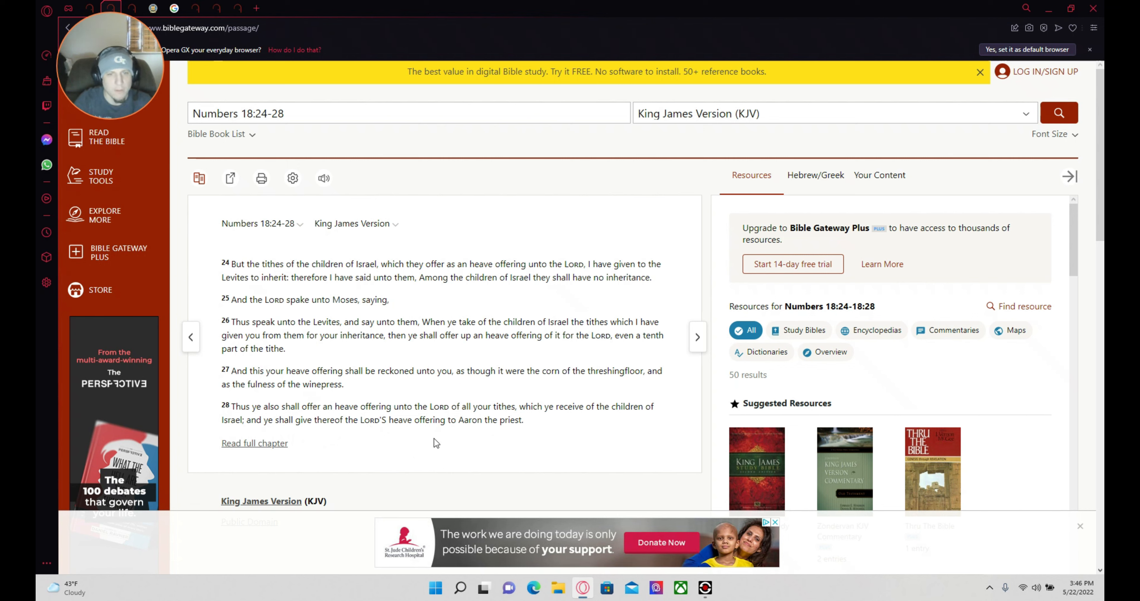
pyautogui.moveTo(556, 408)
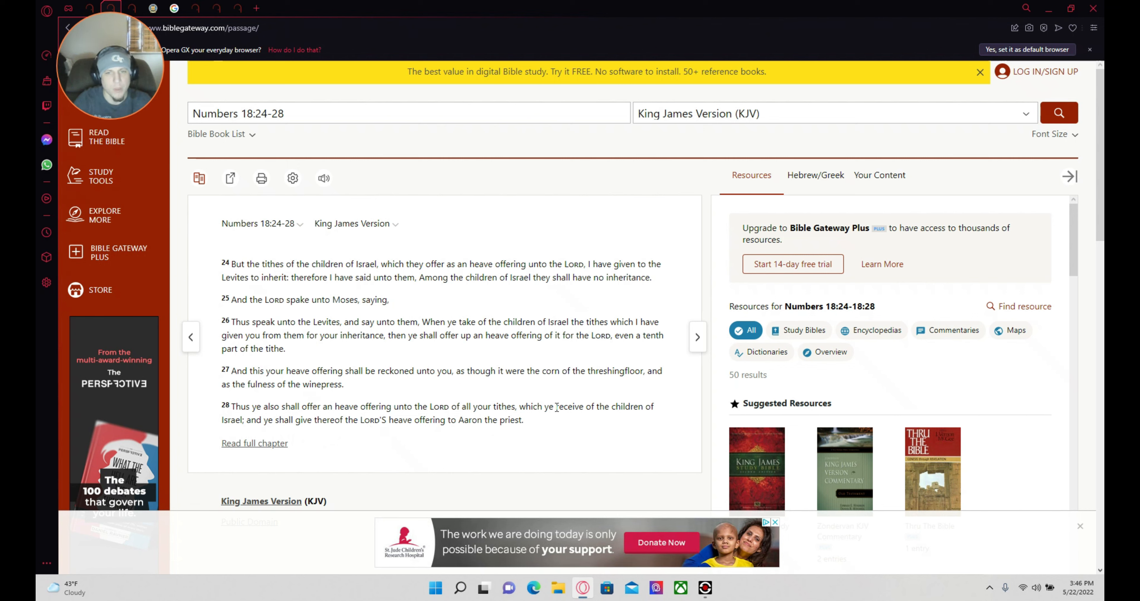
pyautogui.moveTo(618, 429)
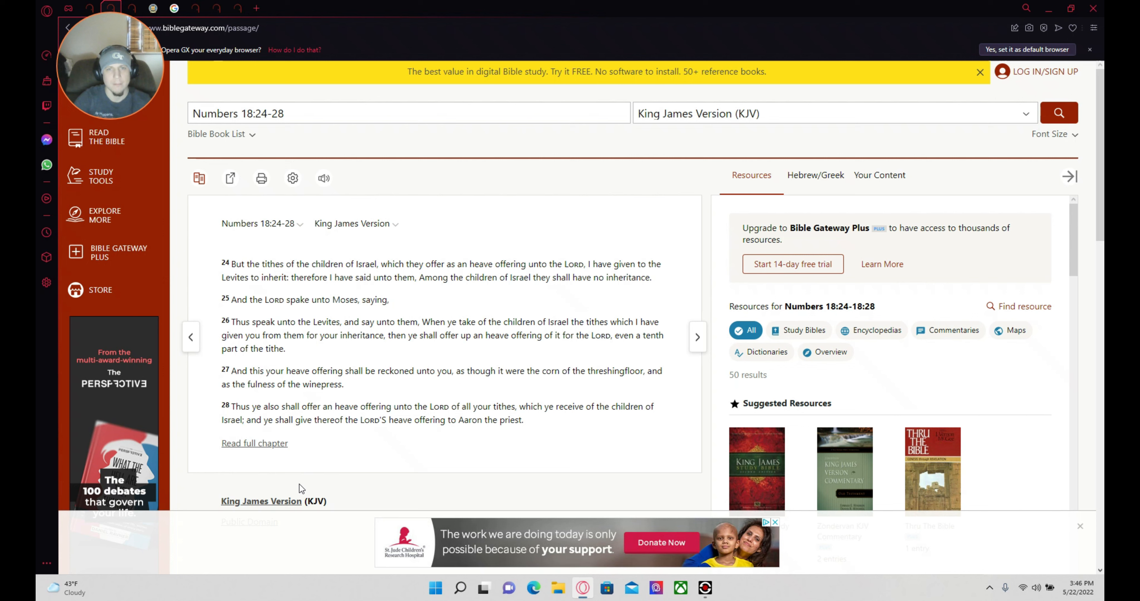
pyautogui.moveTo(264, 512)
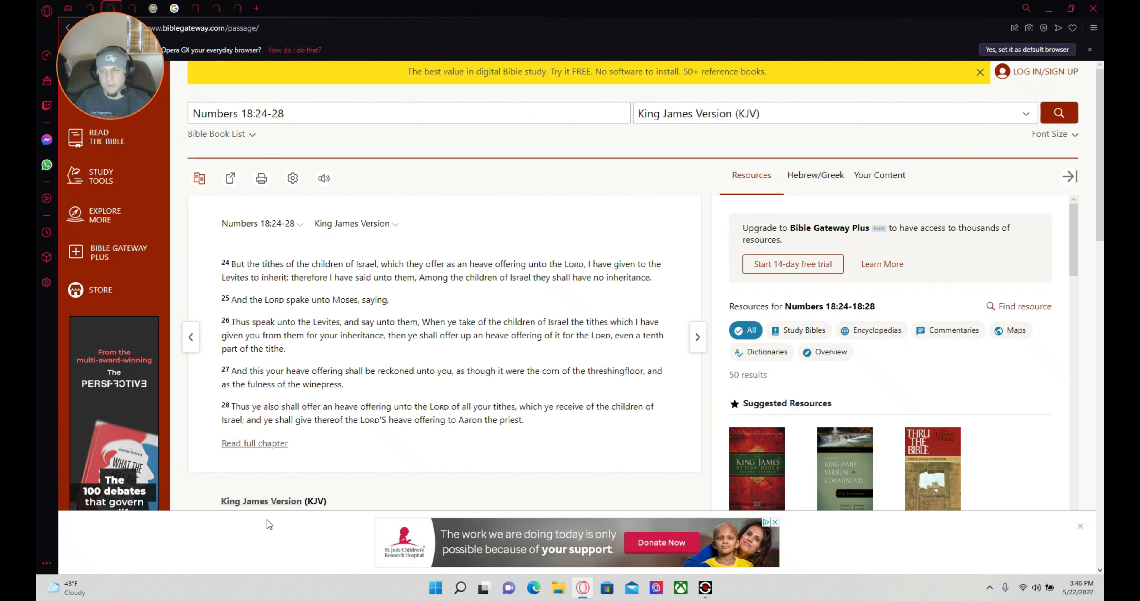
pyautogui.moveTo(425, 389)
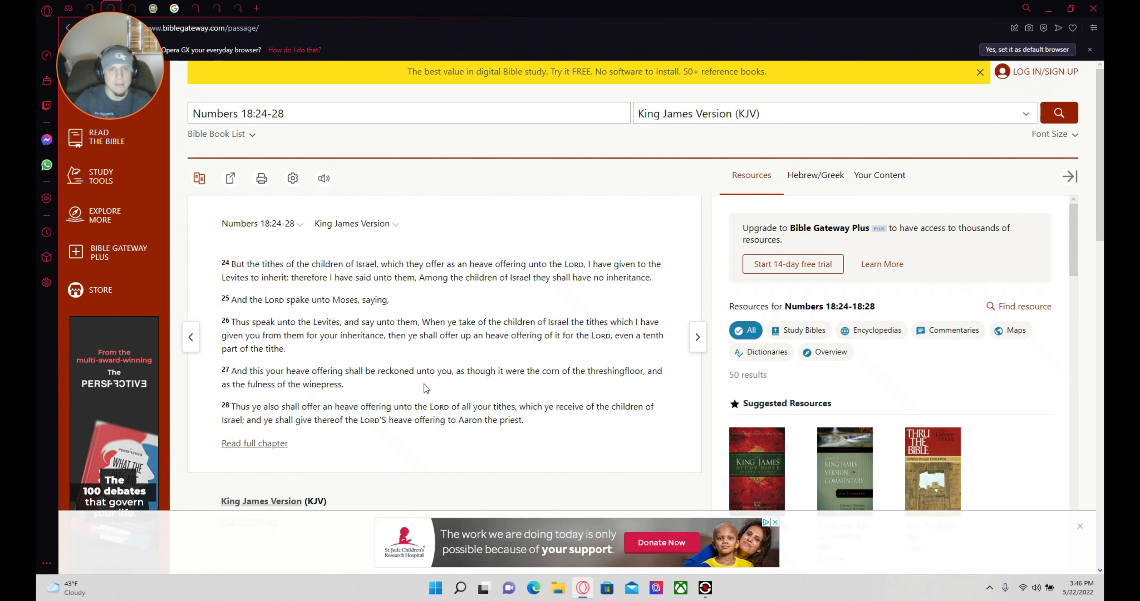
pyautogui.moveTo(446, 301)
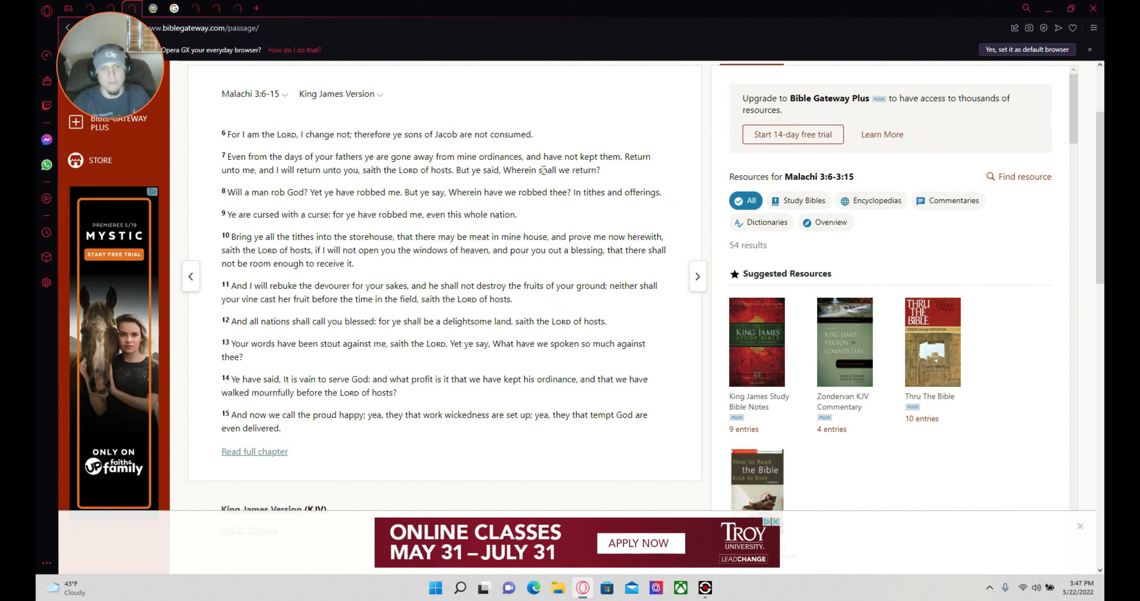
pyautogui.moveTo(289, 168)
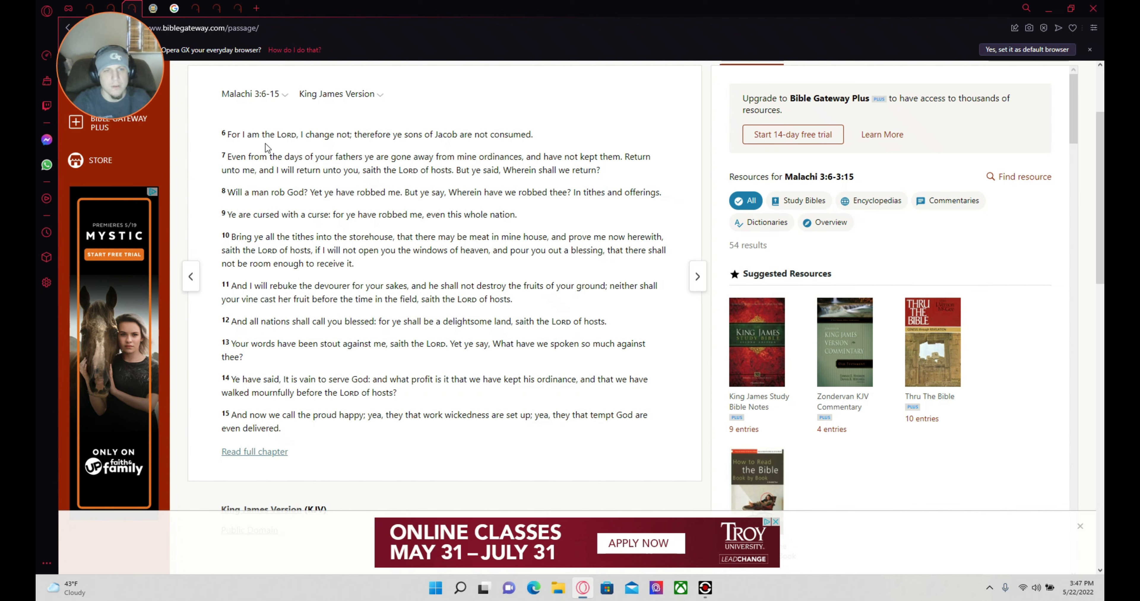
pyautogui.moveTo(470, 131)
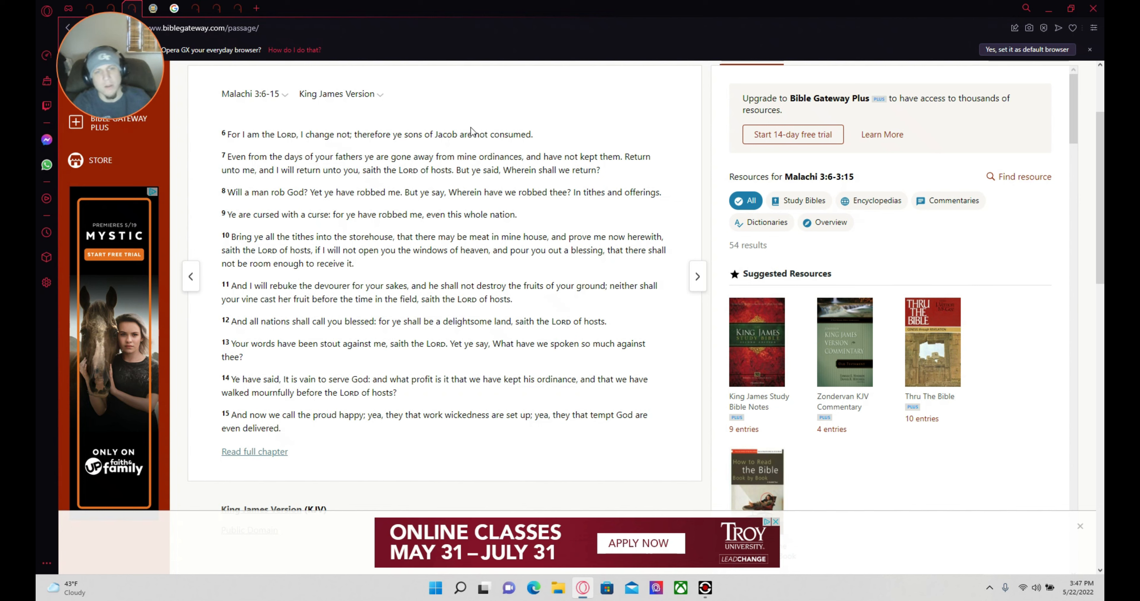
pyautogui.moveTo(376, 211)
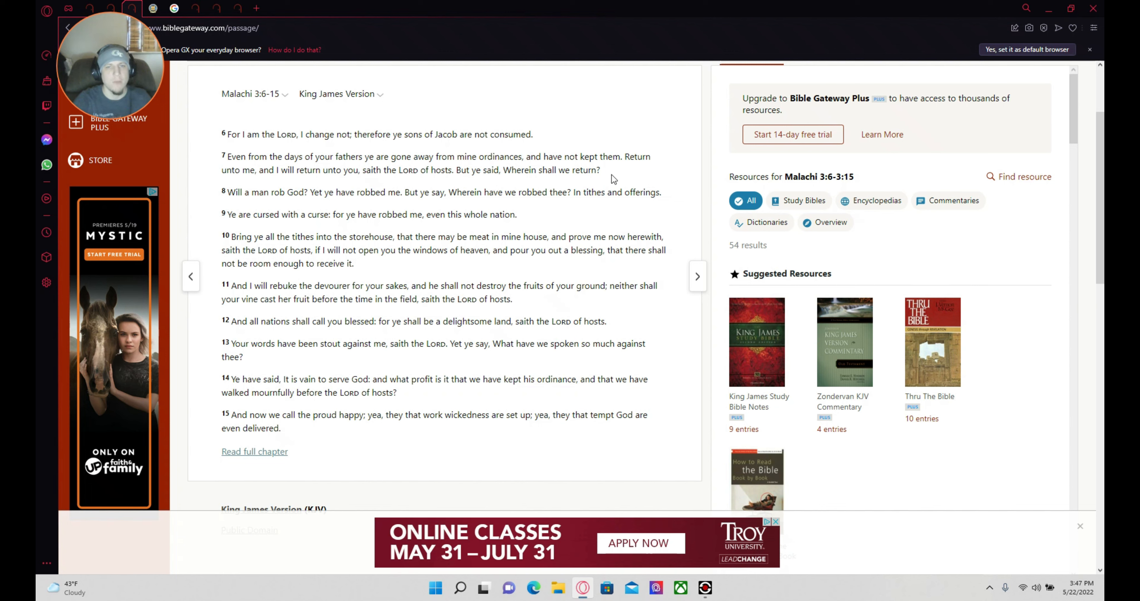
pyautogui.moveTo(645, 155)
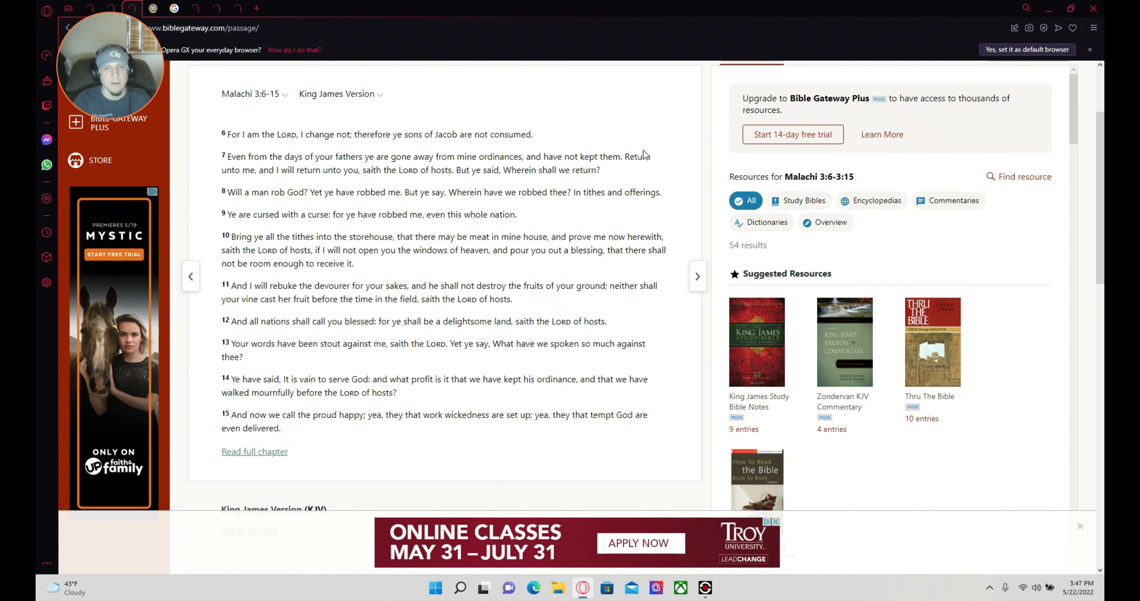
pyautogui.moveTo(641, 161)
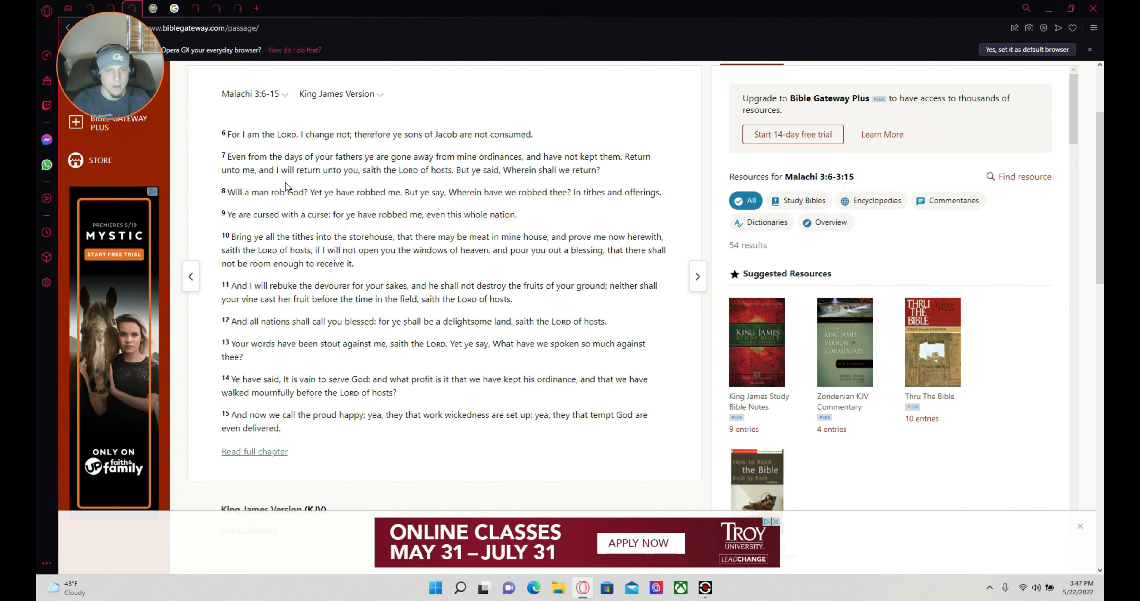
pyautogui.moveTo(399, 188)
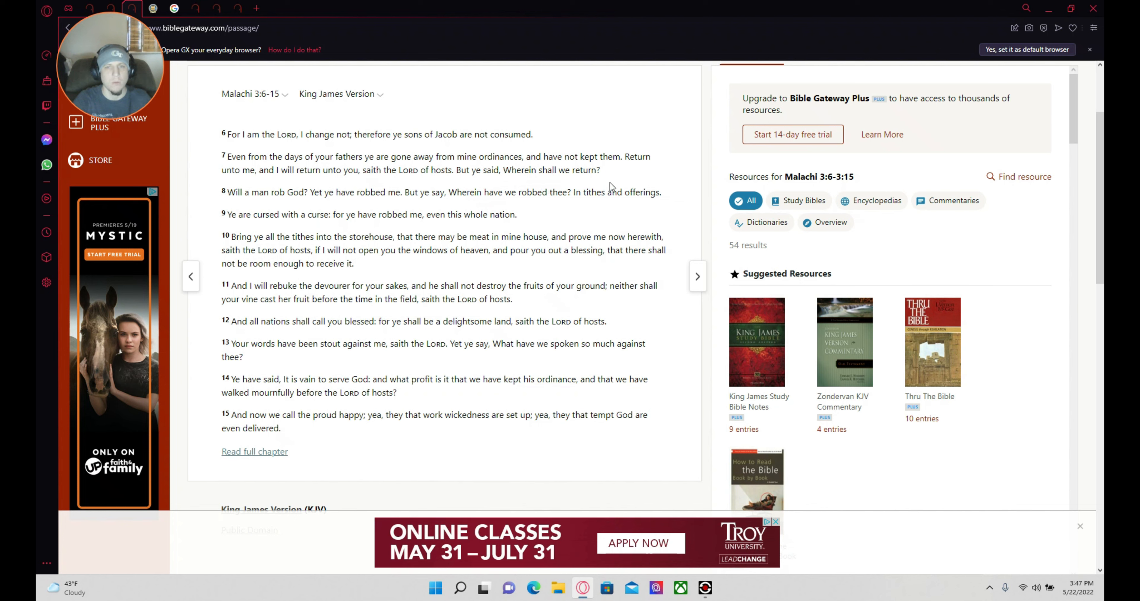
pyautogui.moveTo(282, 215)
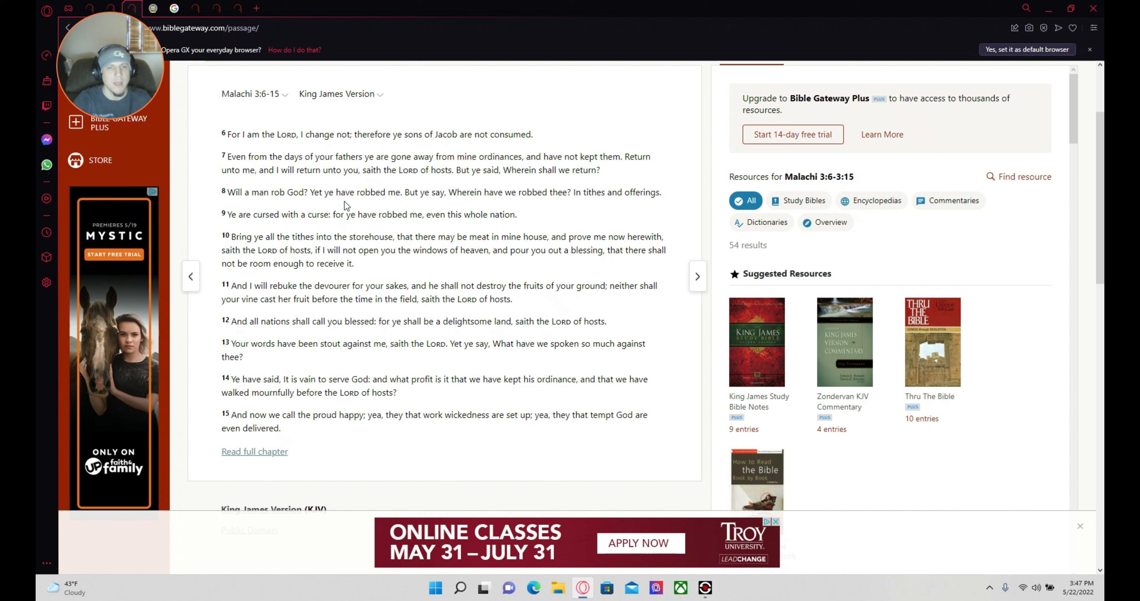
pyautogui.moveTo(411, 198)
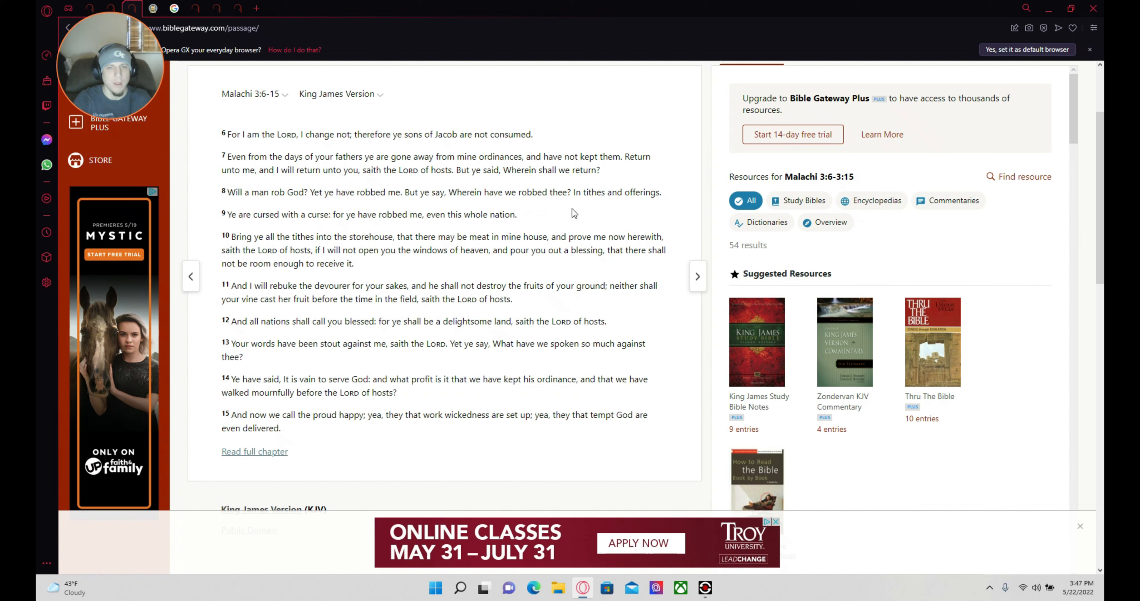
pyautogui.moveTo(617, 214)
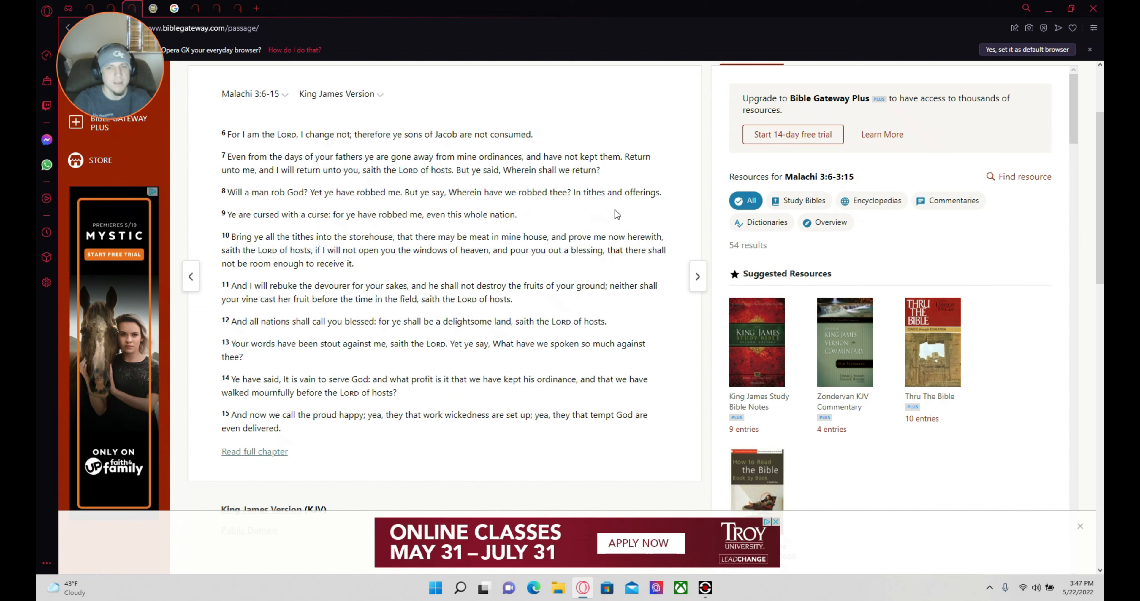
pyautogui.moveTo(664, 214)
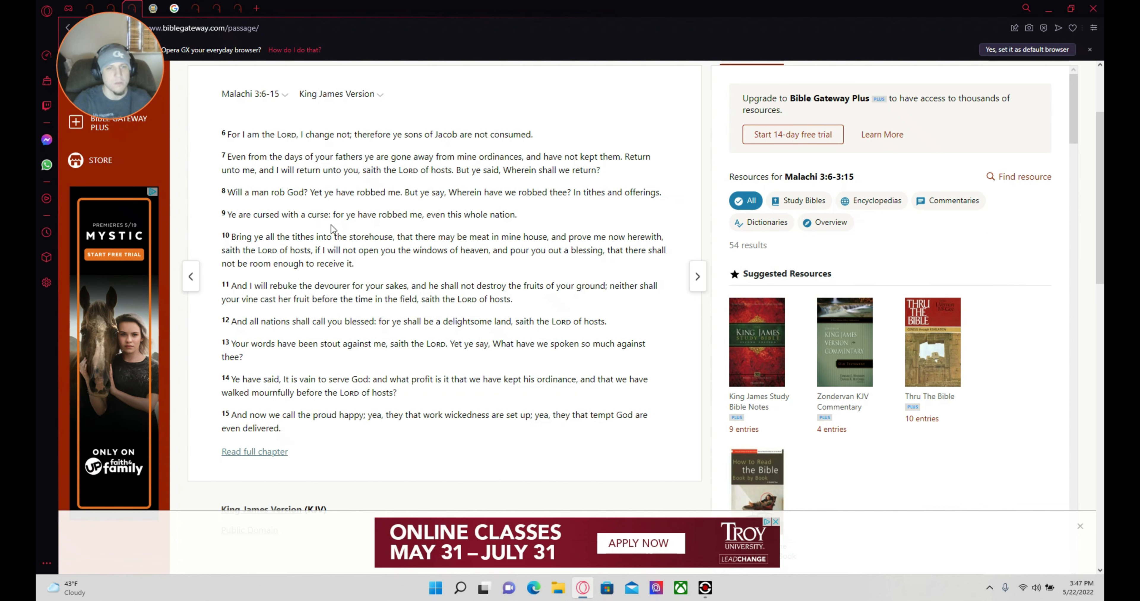
pyautogui.moveTo(424, 229)
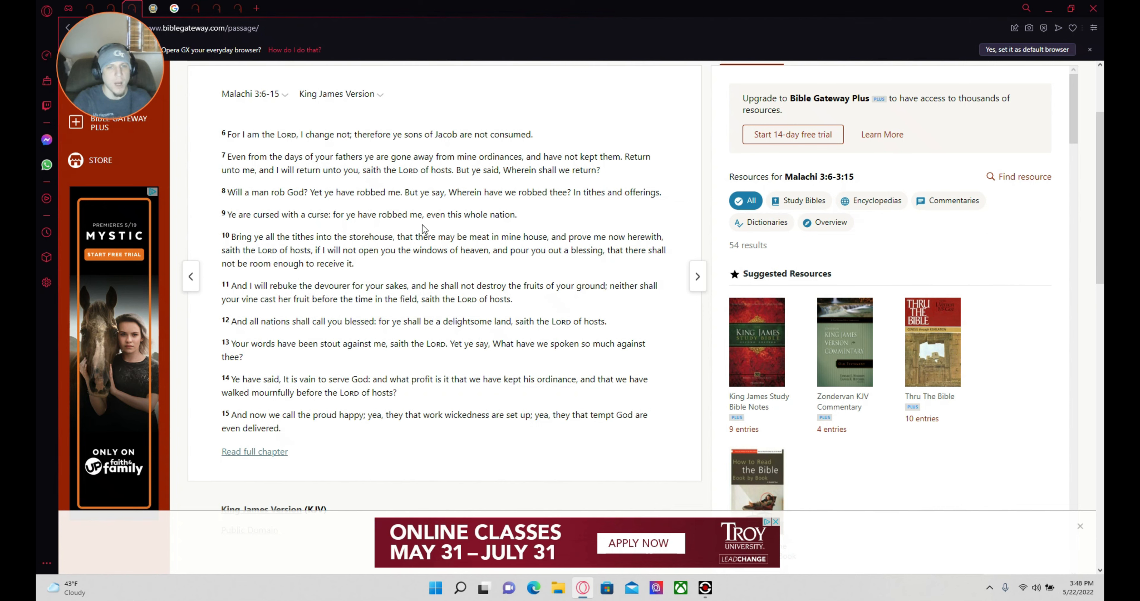
pyautogui.moveTo(499, 230)
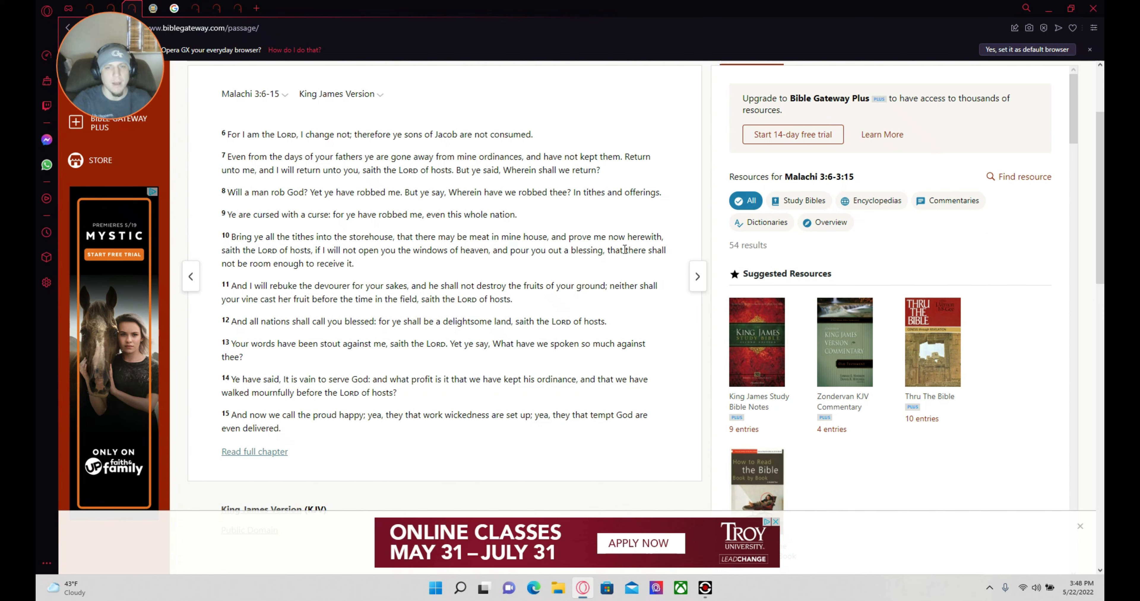
pyautogui.moveTo(537, 248)
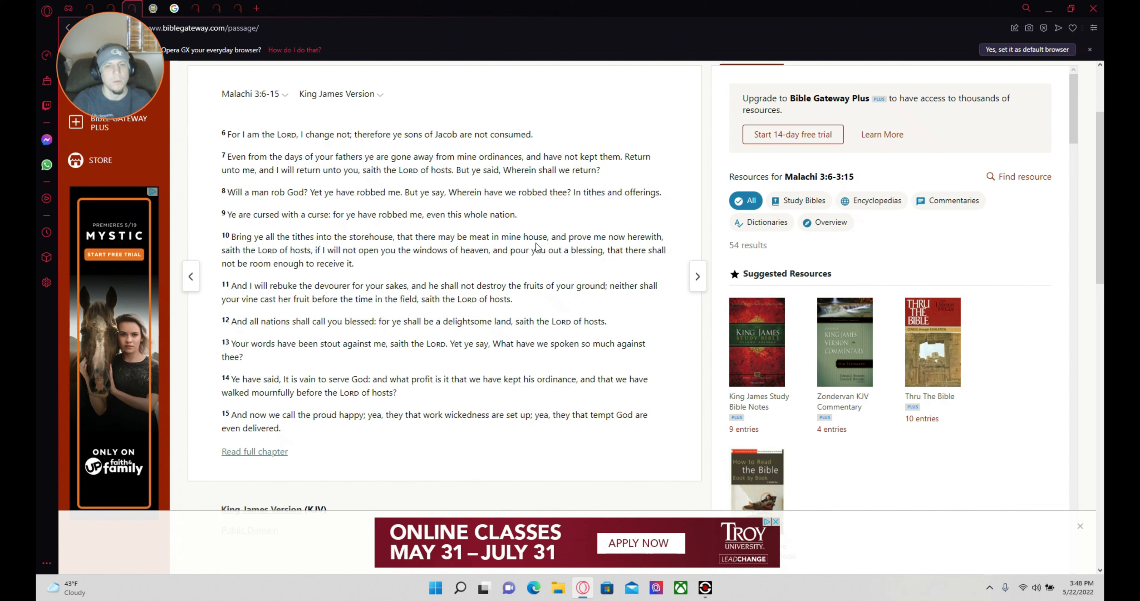
pyautogui.moveTo(644, 240)
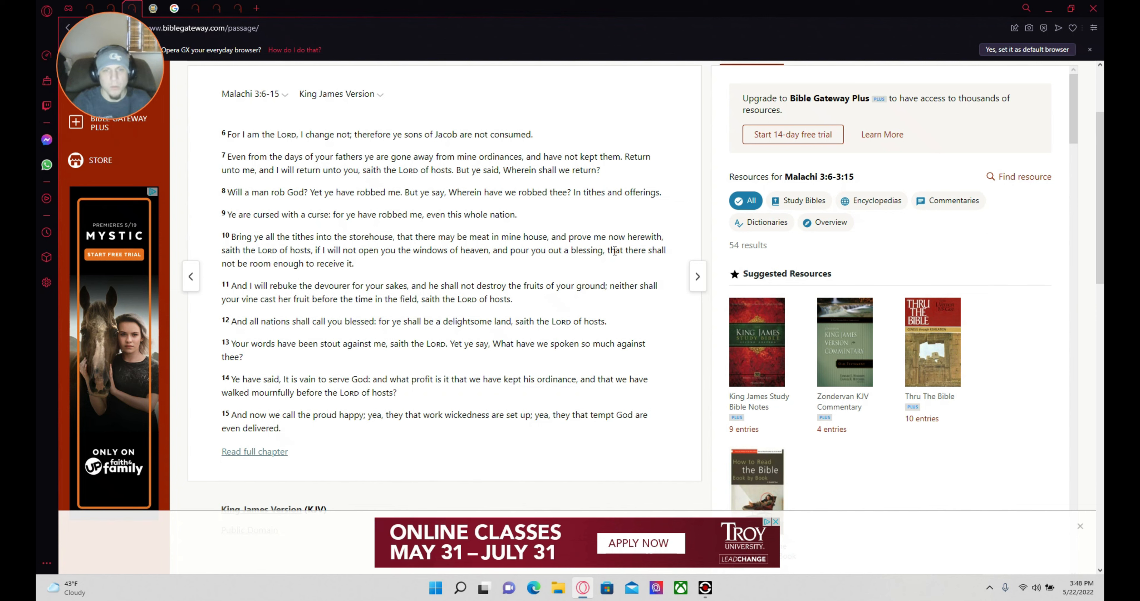
pyautogui.moveTo(266, 271)
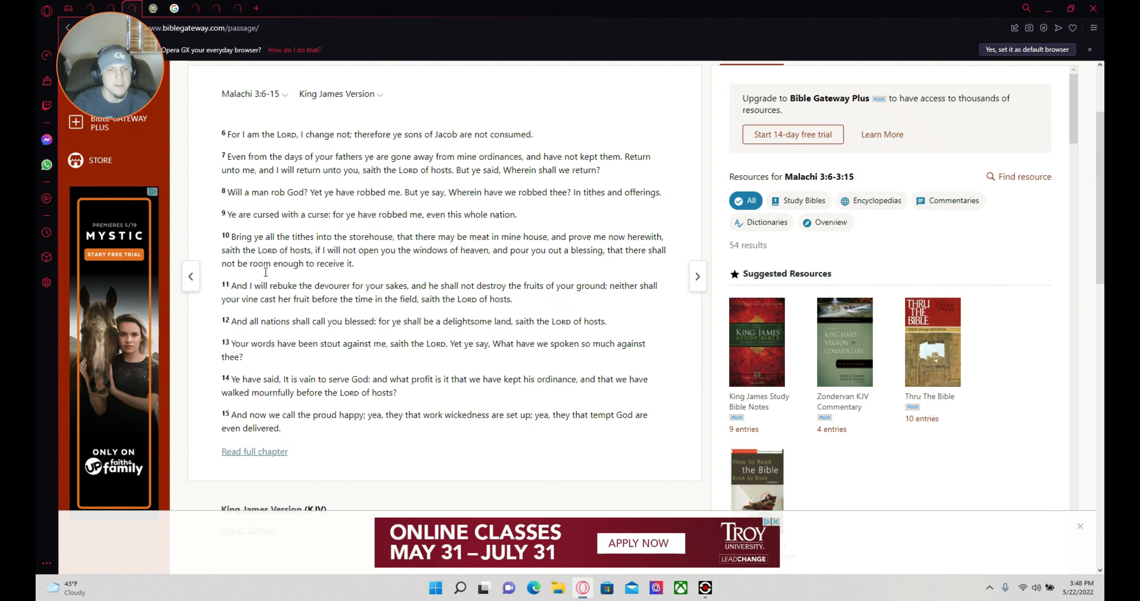
pyautogui.moveTo(394, 265)
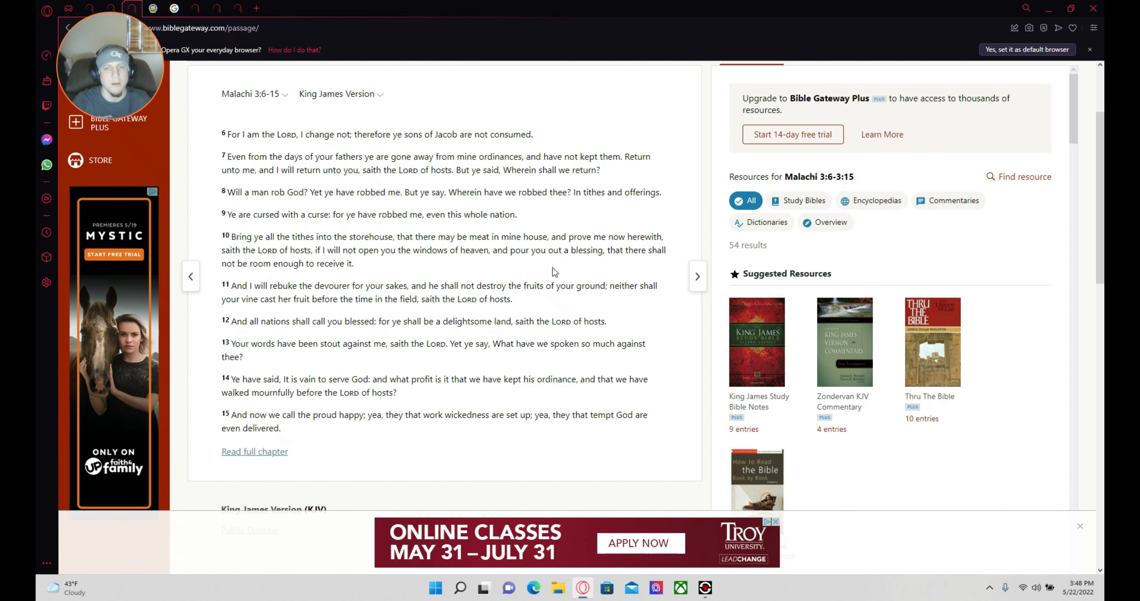
pyautogui.moveTo(653, 264)
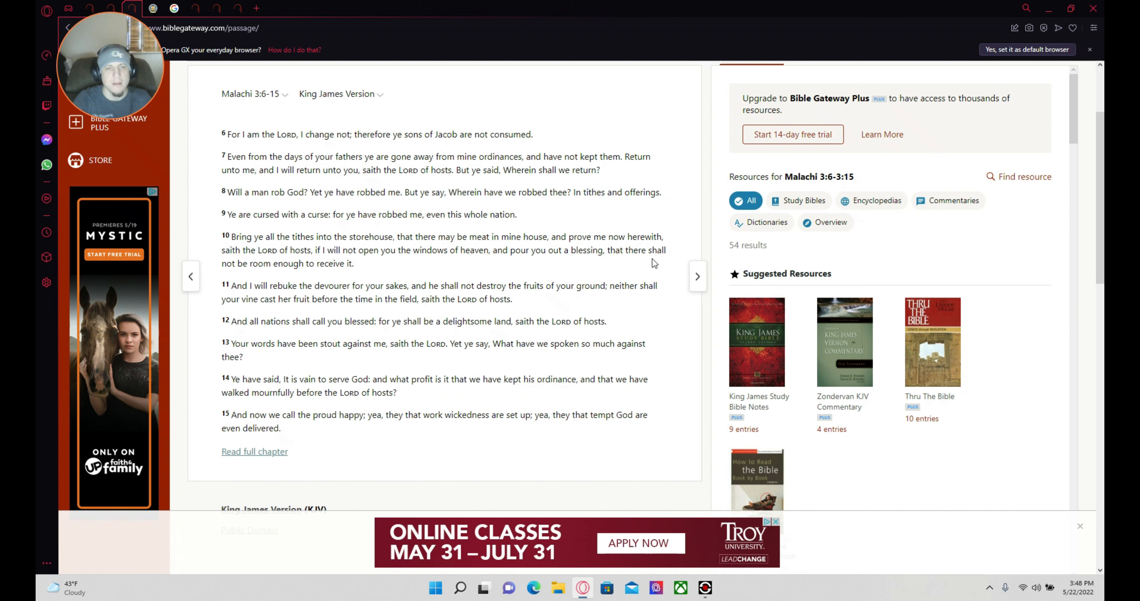
pyautogui.moveTo(356, 274)
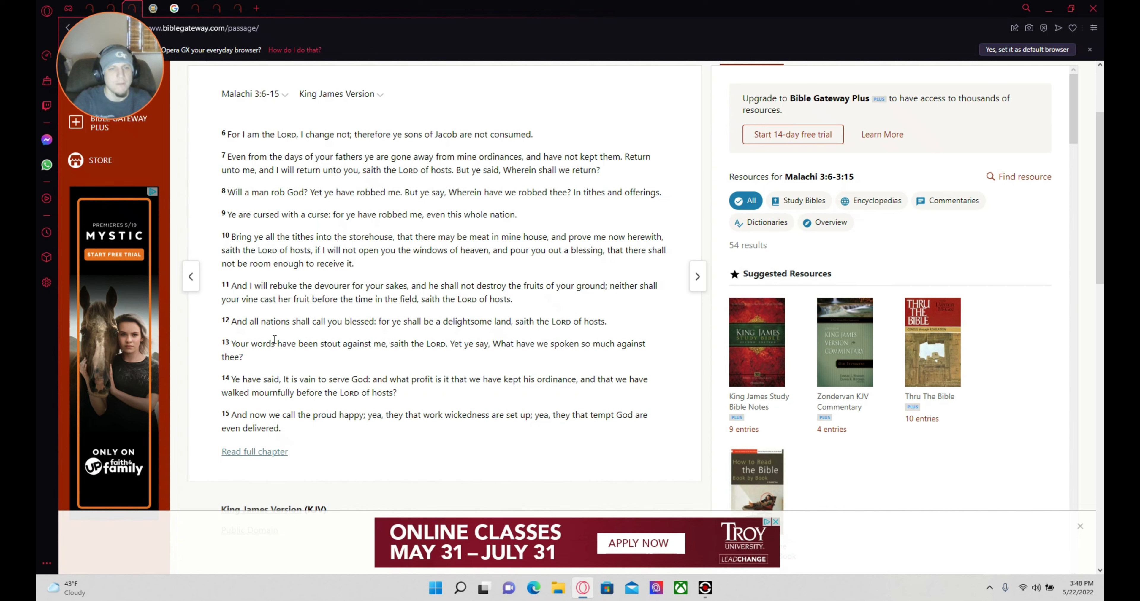
pyautogui.moveTo(426, 313)
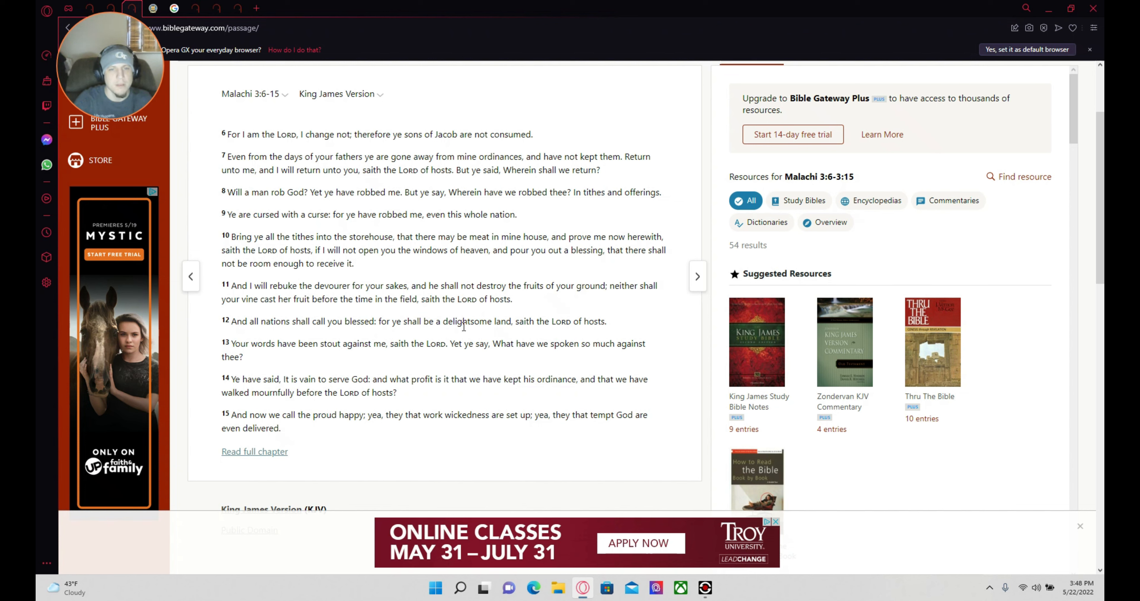
pyautogui.moveTo(595, 340)
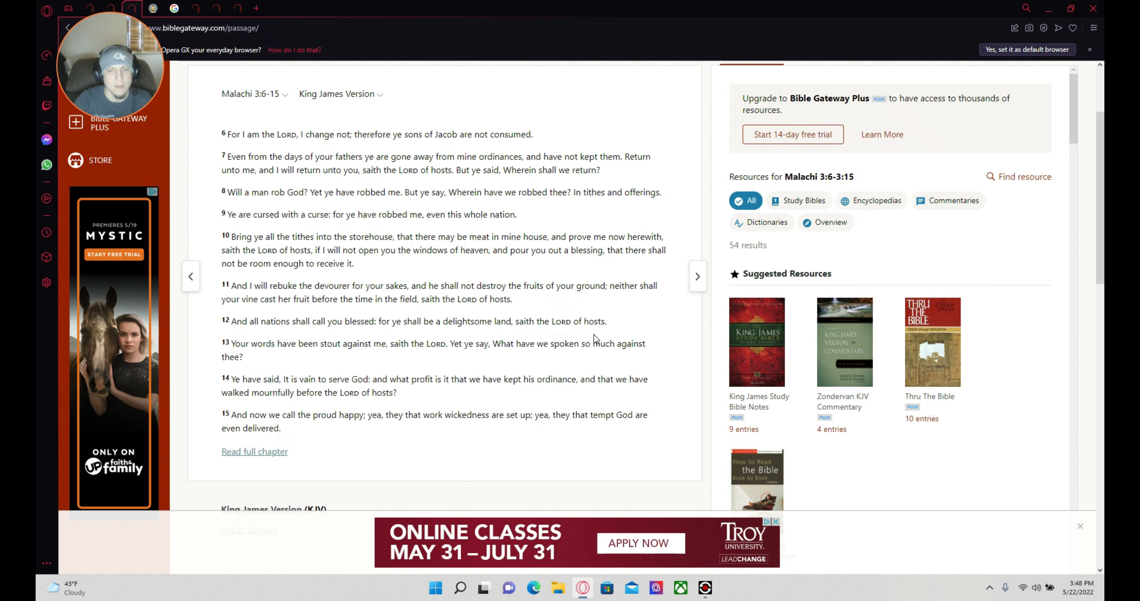
pyautogui.moveTo(373, 370)
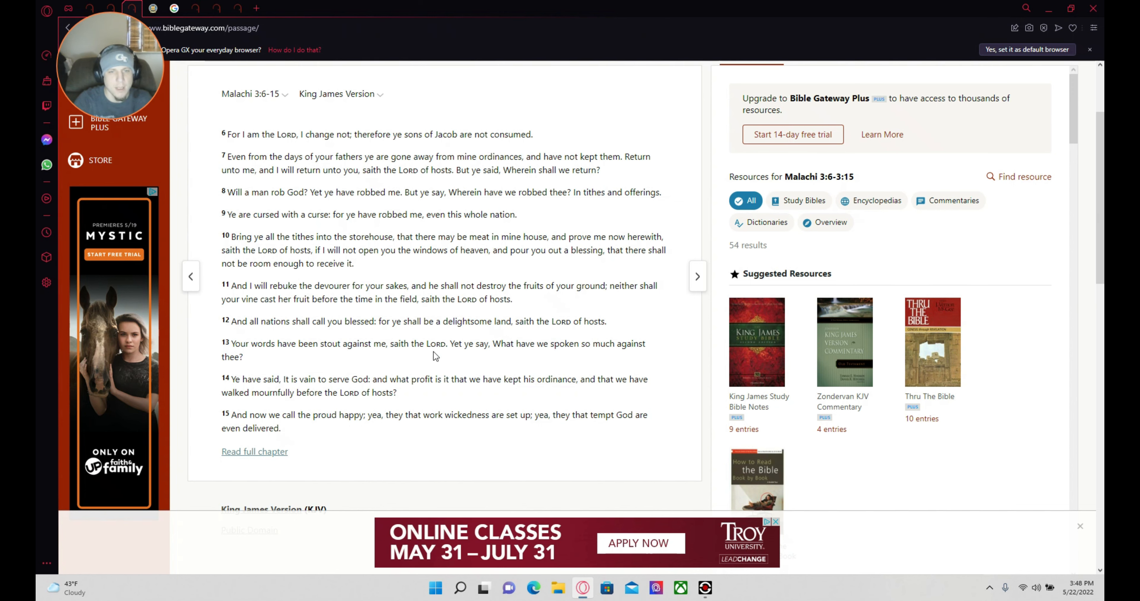
pyautogui.moveTo(518, 357)
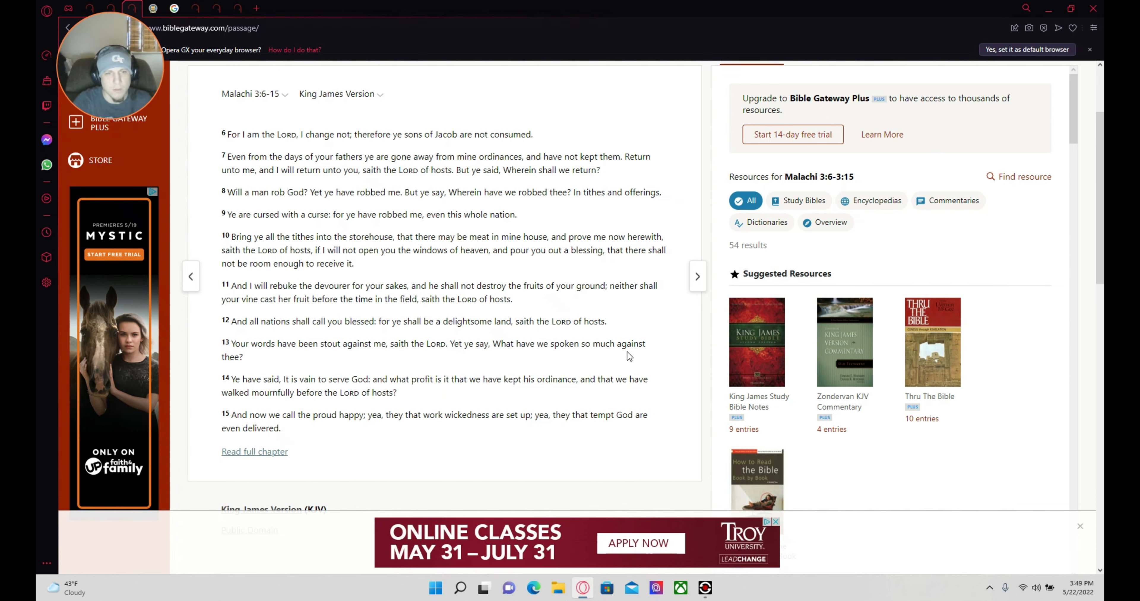
pyautogui.moveTo(617, 373)
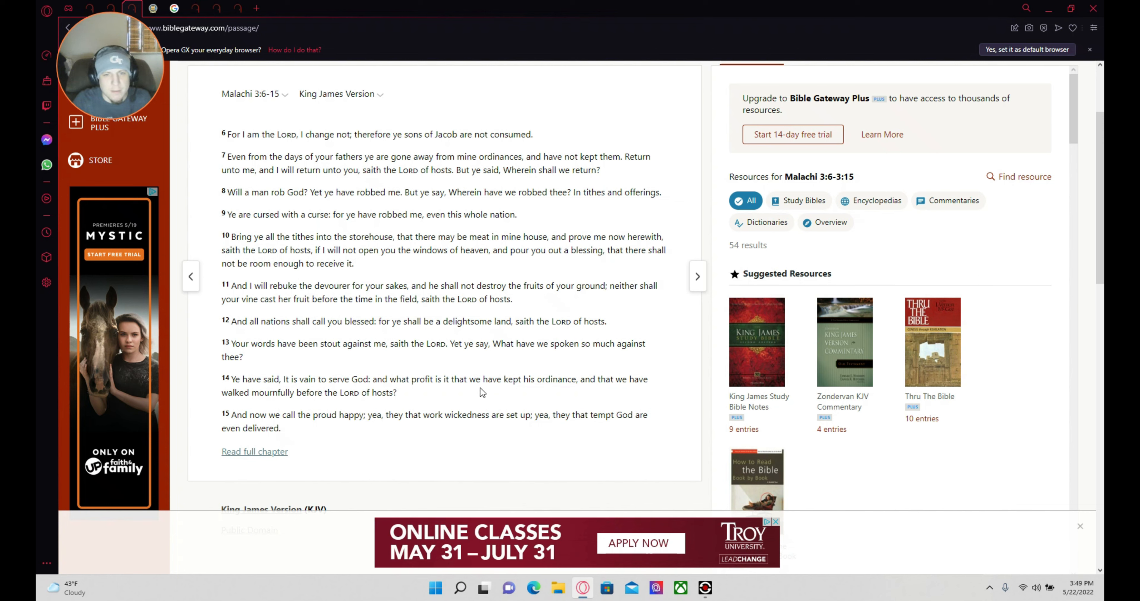
pyautogui.moveTo(519, 393)
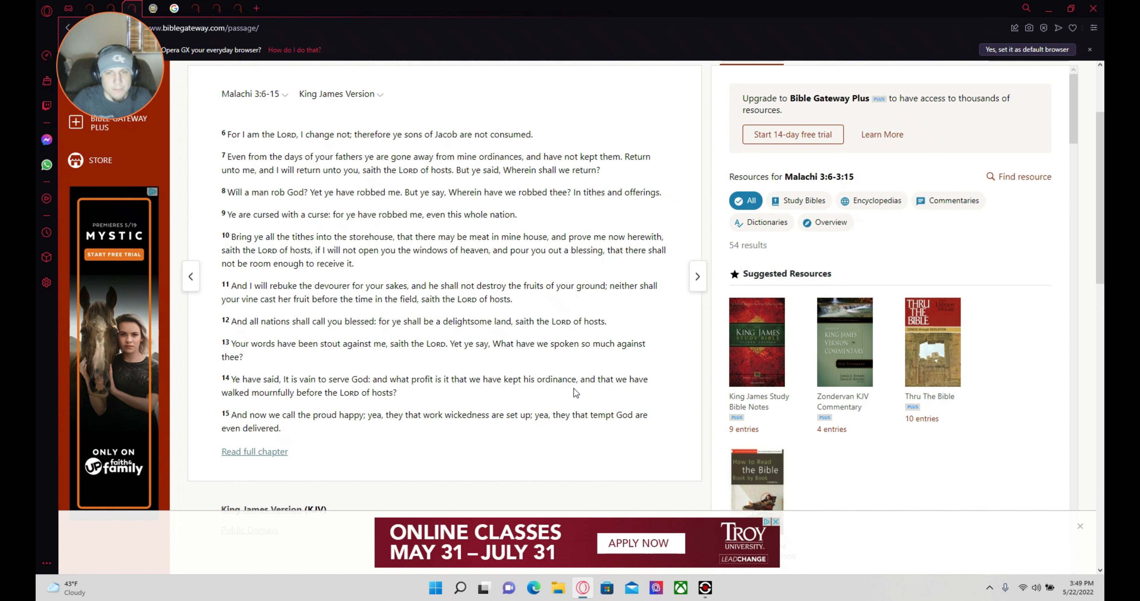
pyautogui.moveTo(648, 395)
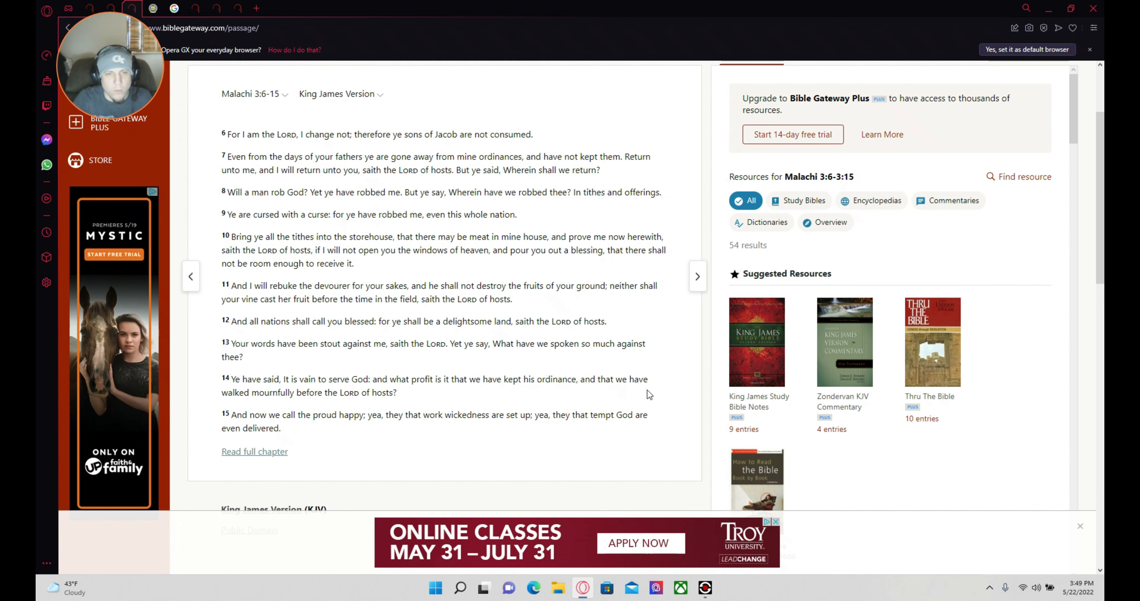
pyautogui.moveTo(401, 404)
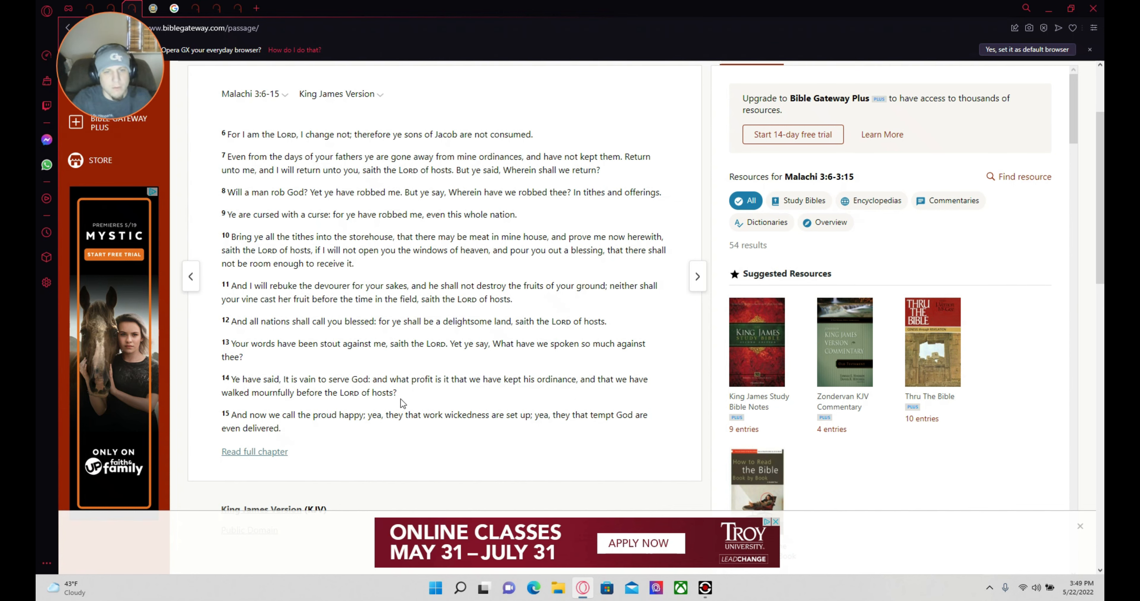
pyautogui.moveTo(347, 432)
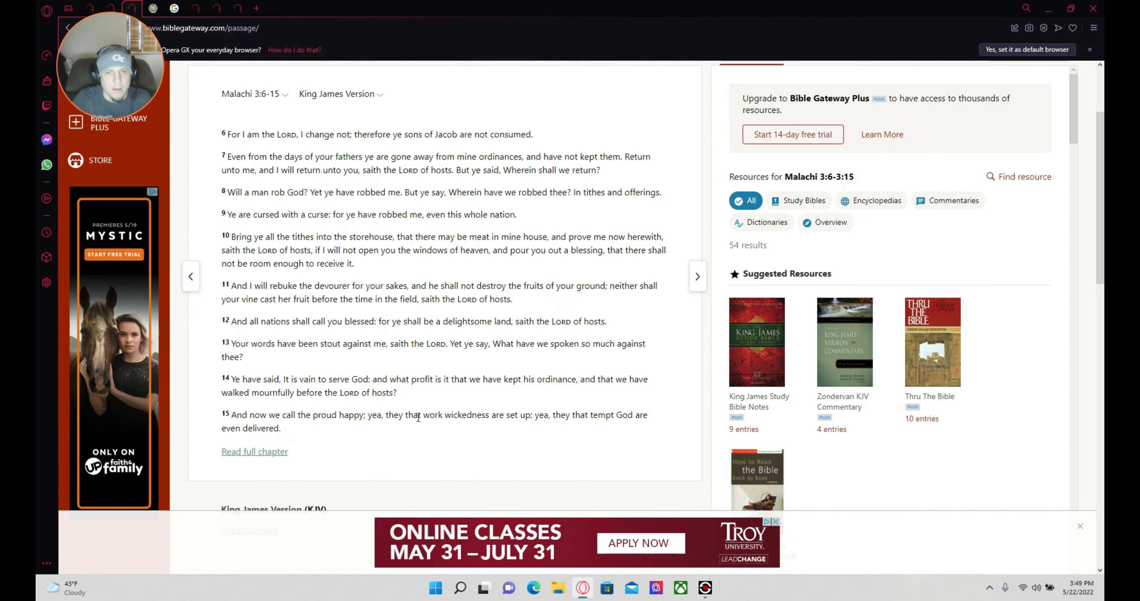
pyautogui.moveTo(463, 428)
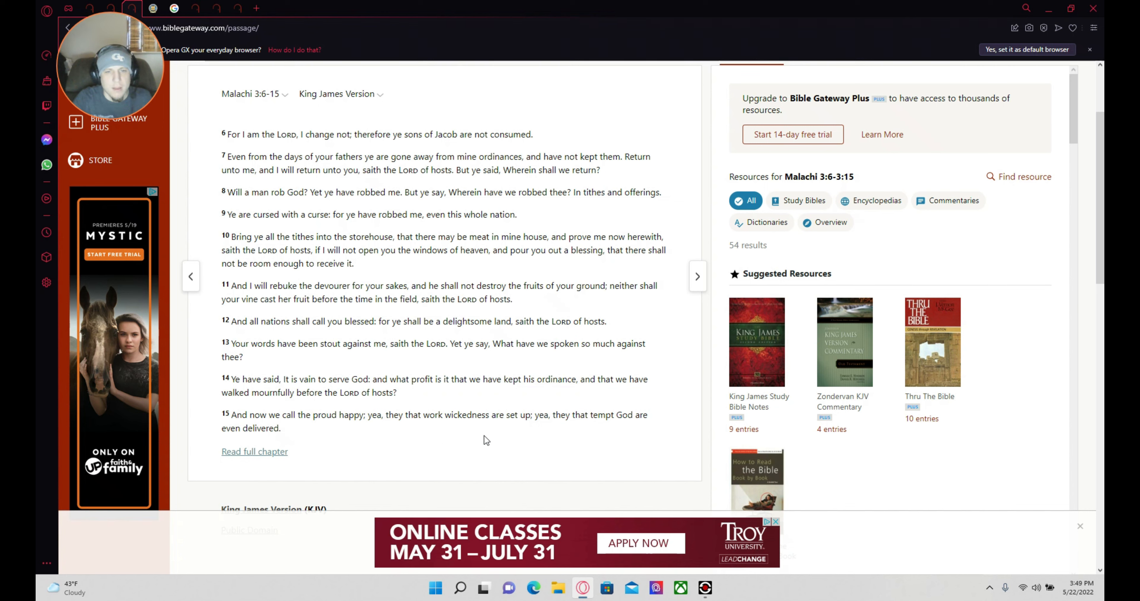
pyautogui.moveTo(499, 437)
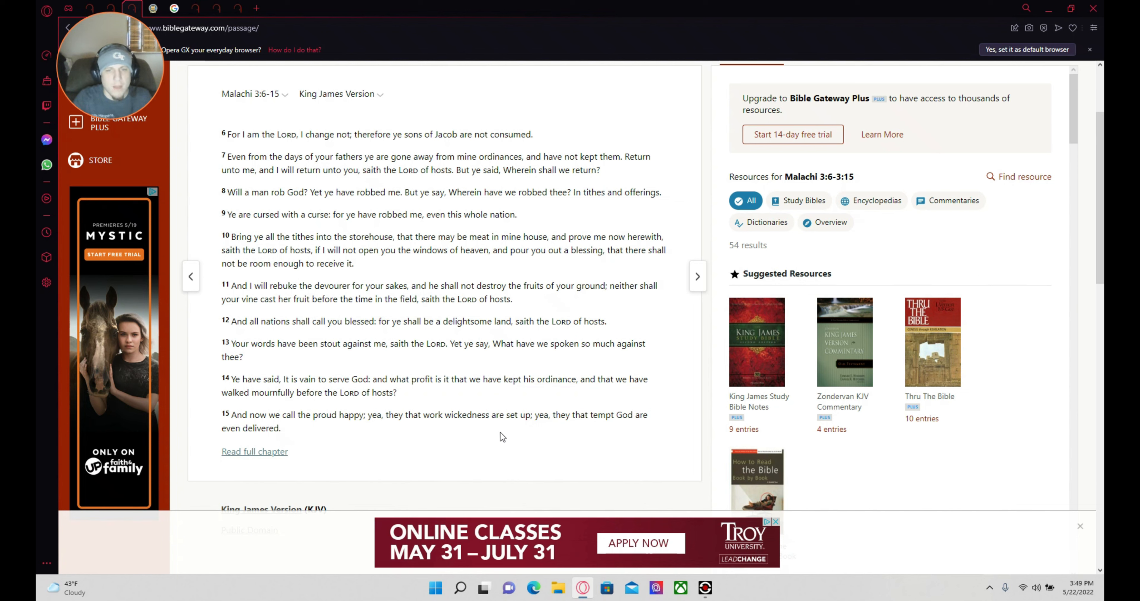
pyautogui.moveTo(506, 436)
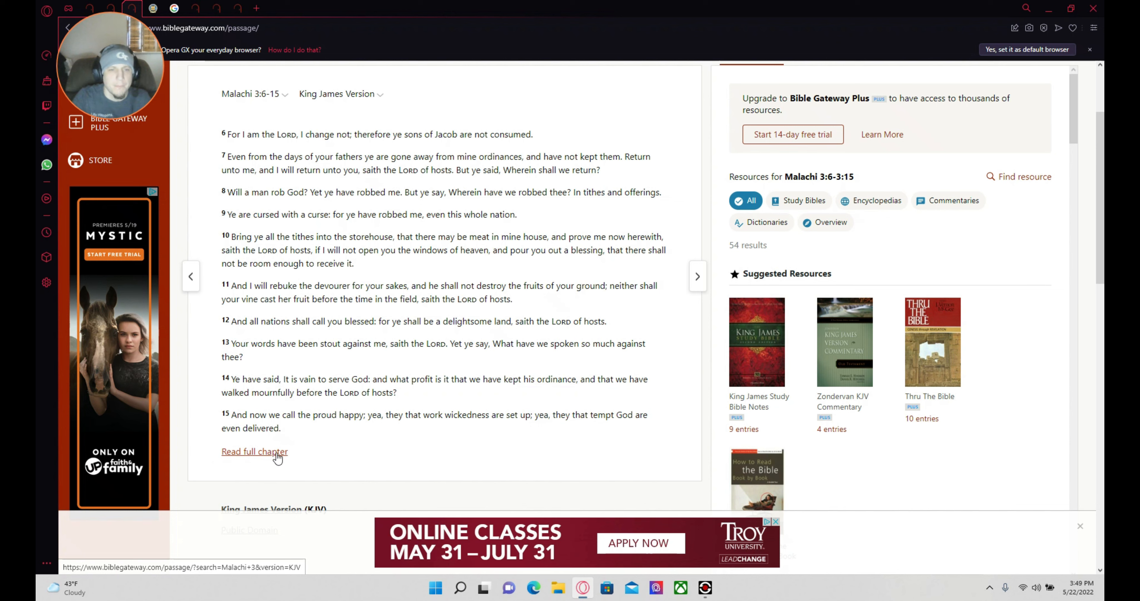
pyautogui.moveTo(471, 151)
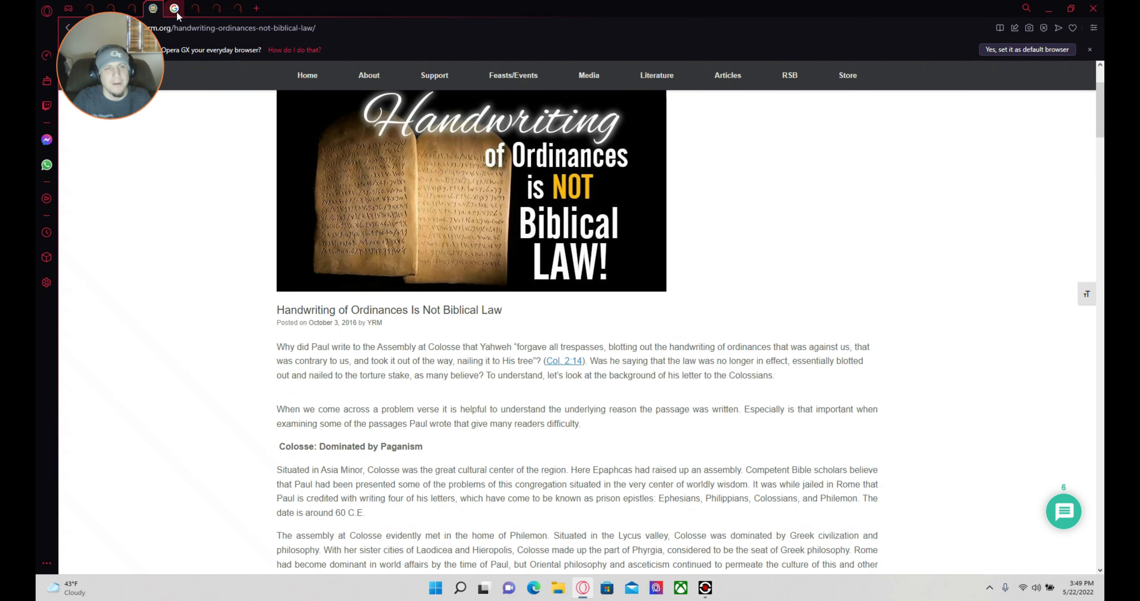
pyautogui.click(196, 8)
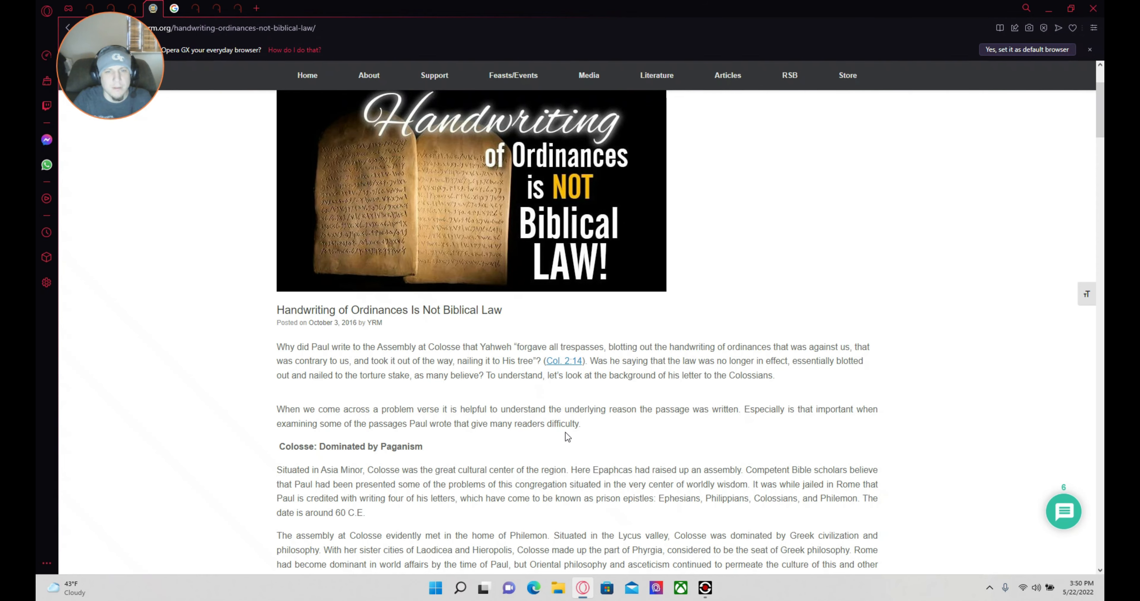
pyautogui.click(564, 362)
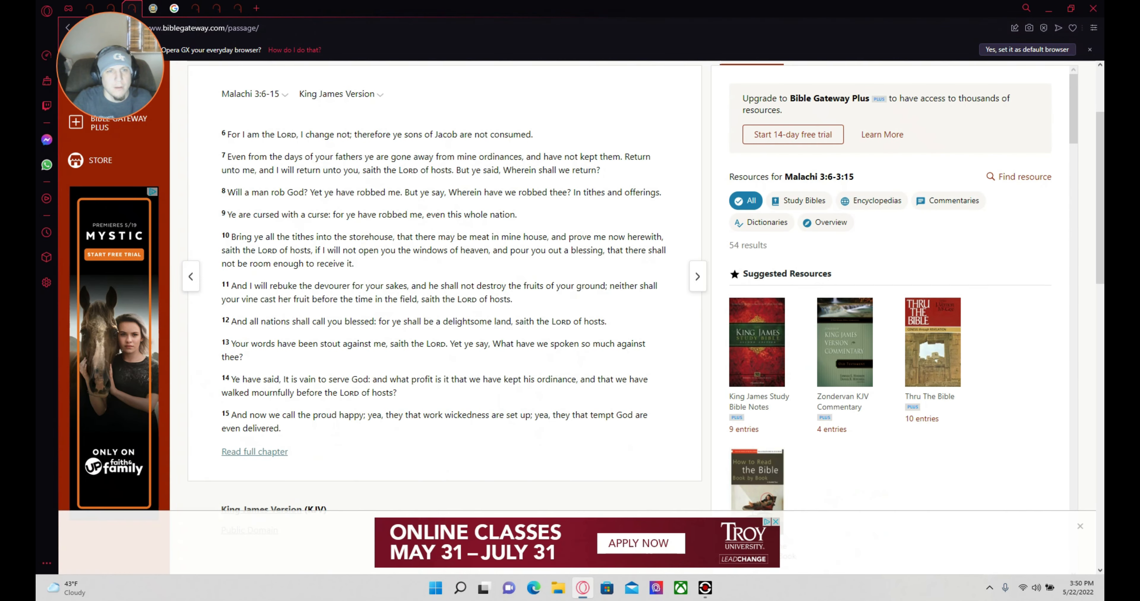
pyautogui.click(153, 8)
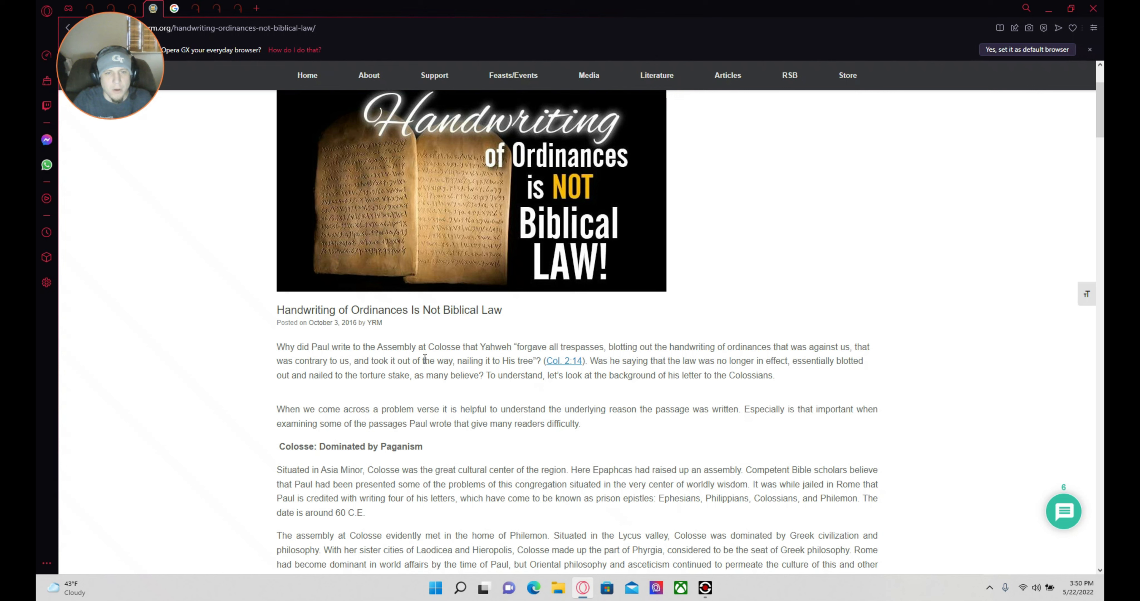
pyautogui.moveTo(508, 359)
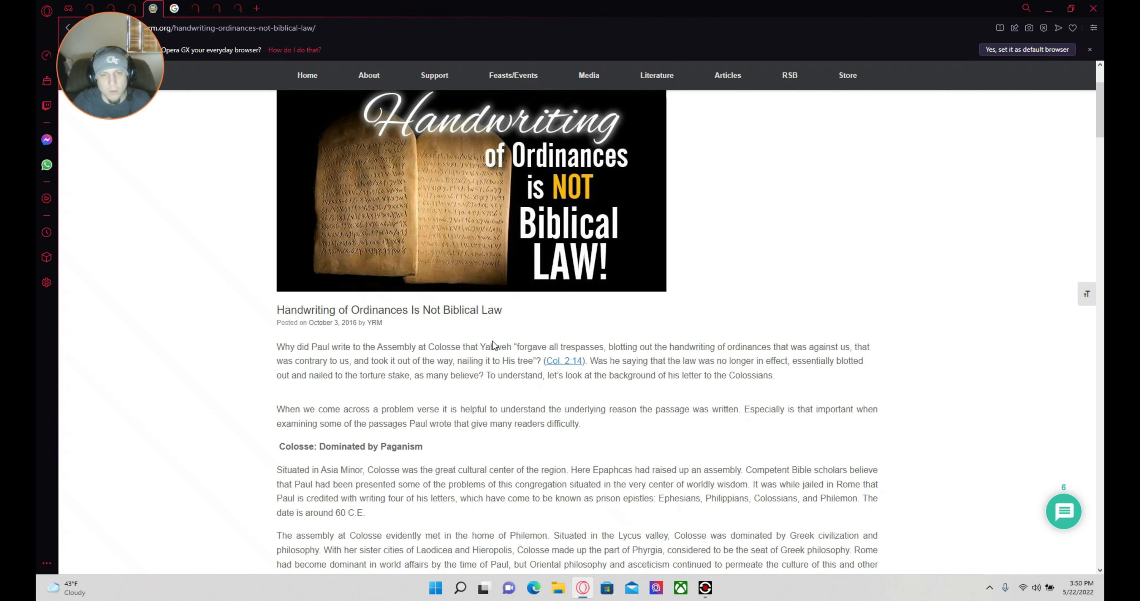
pyautogui.moveTo(363, 322)
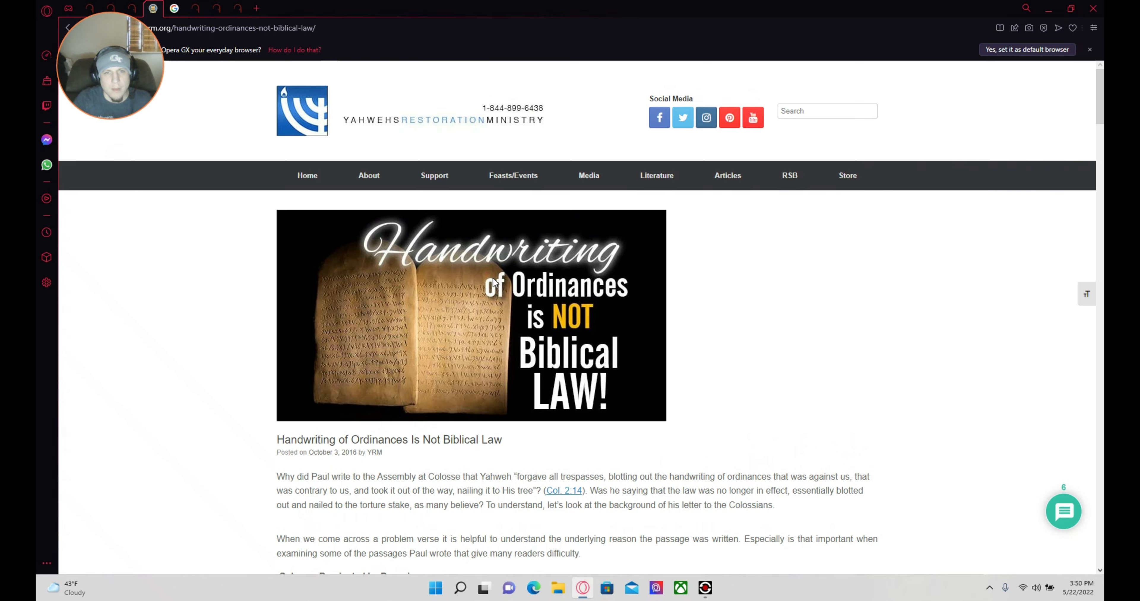
pyautogui.scroll(-3)
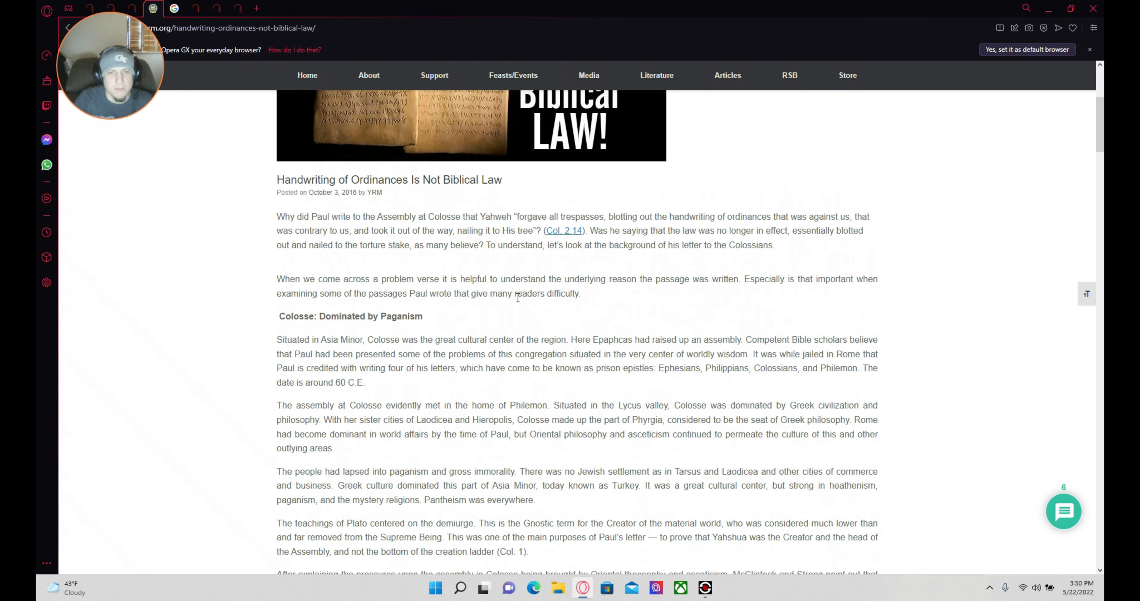
pyautogui.moveTo(691, 233)
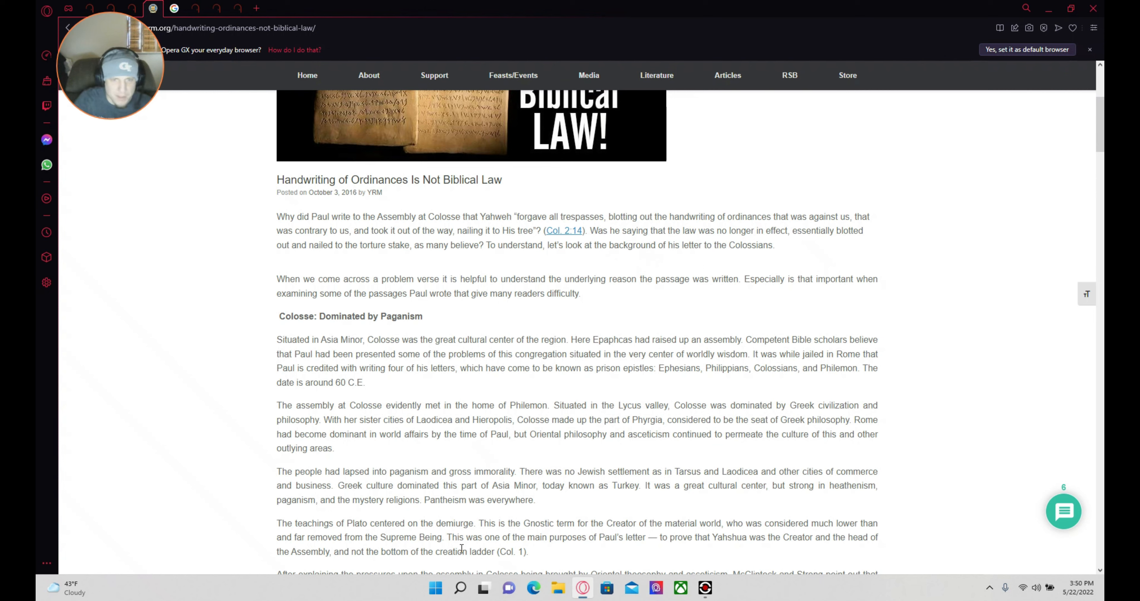
pyautogui.moveTo(417, 290)
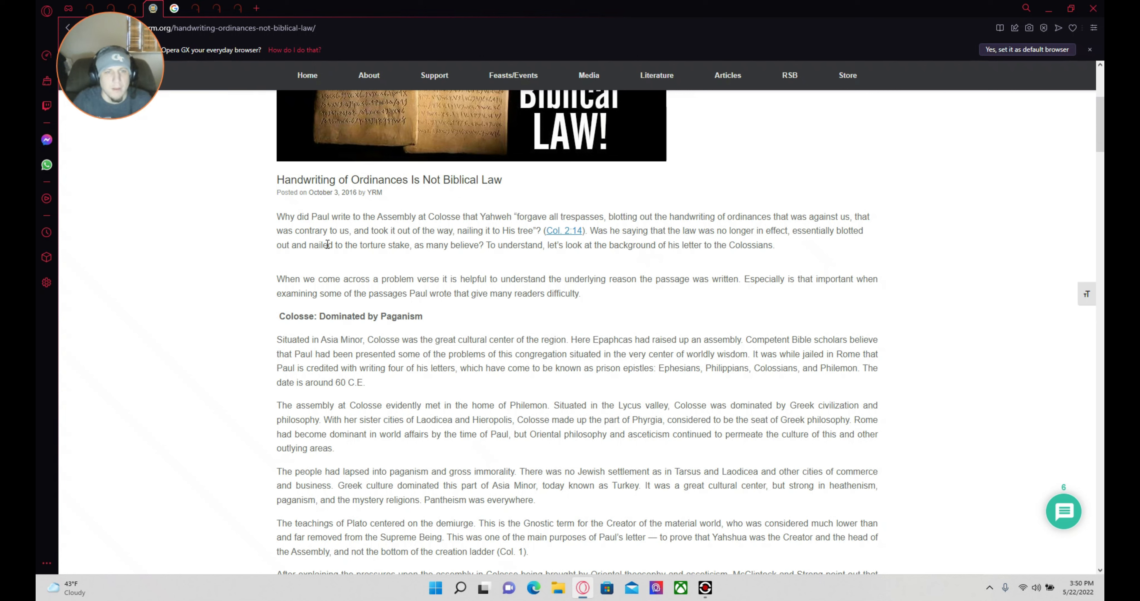
pyautogui.moveTo(506, 230)
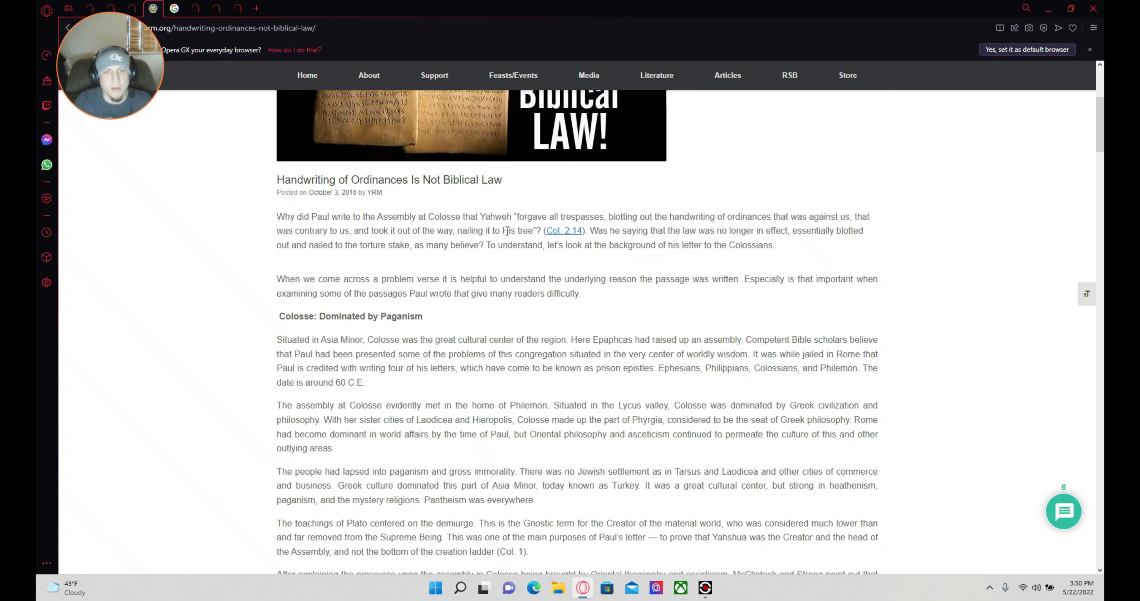
pyautogui.moveTo(638, 317)
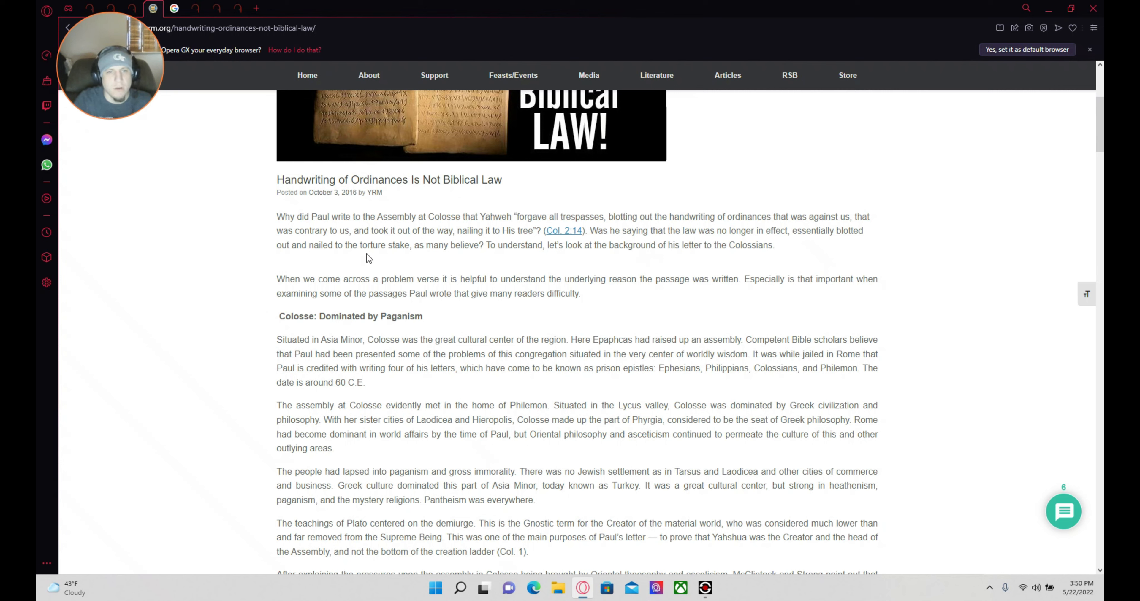
pyautogui.moveTo(436, 244)
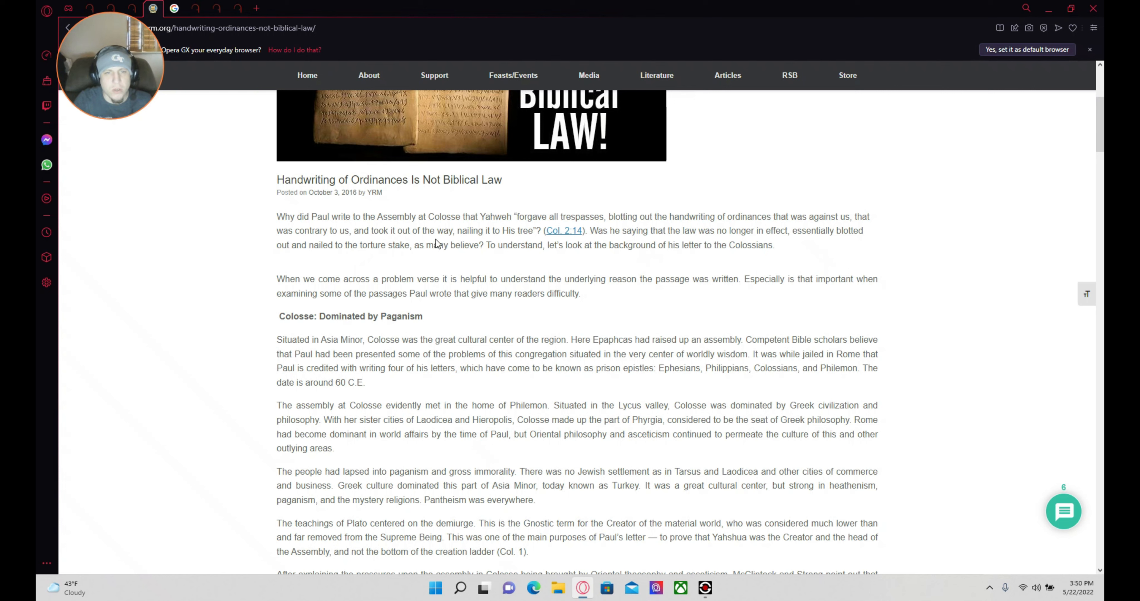
pyautogui.moveTo(551, 242)
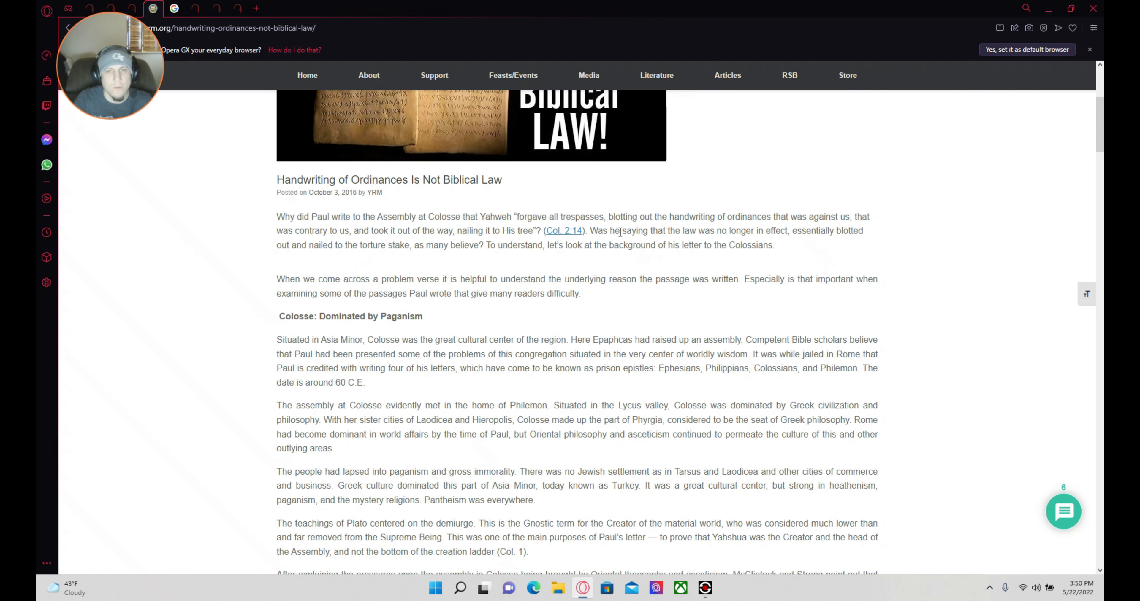
pyautogui.moveTo(752, 245)
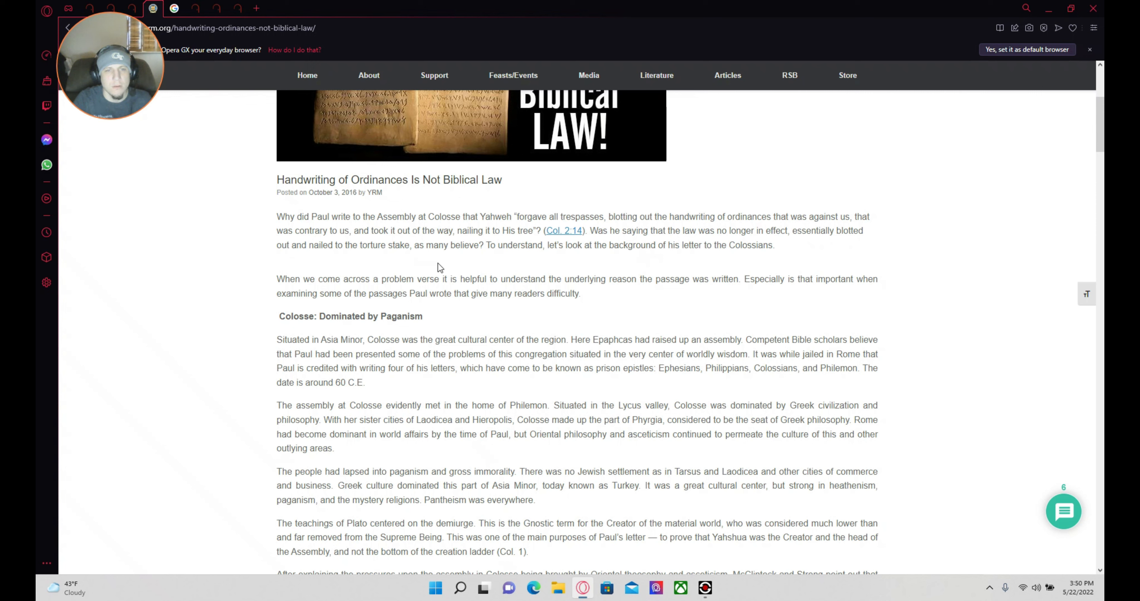
pyautogui.moveTo(480, 259)
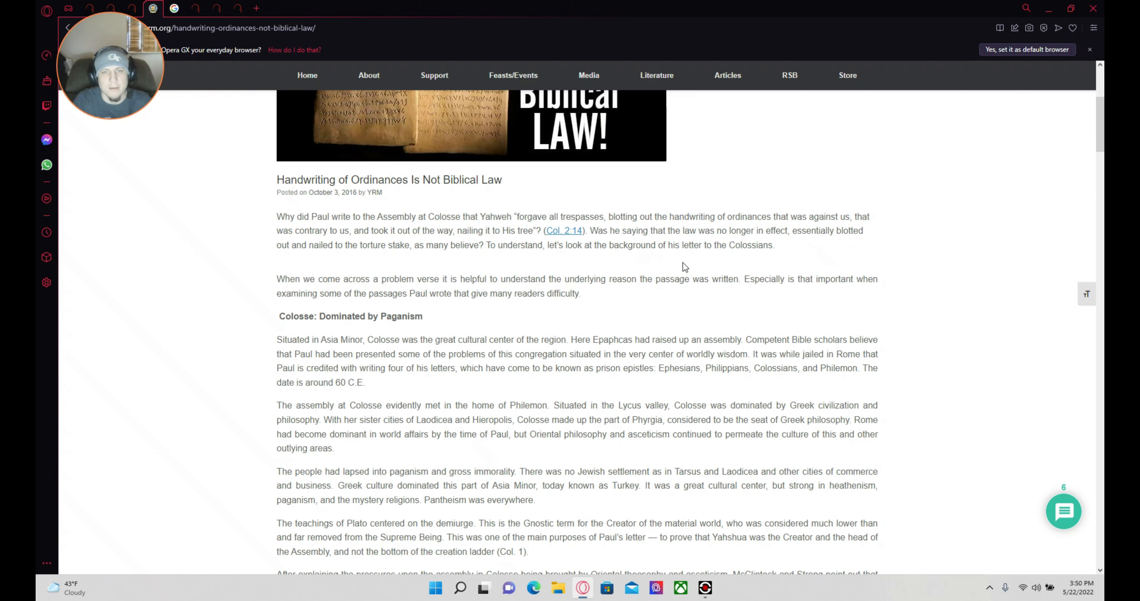
pyautogui.moveTo(305, 281)
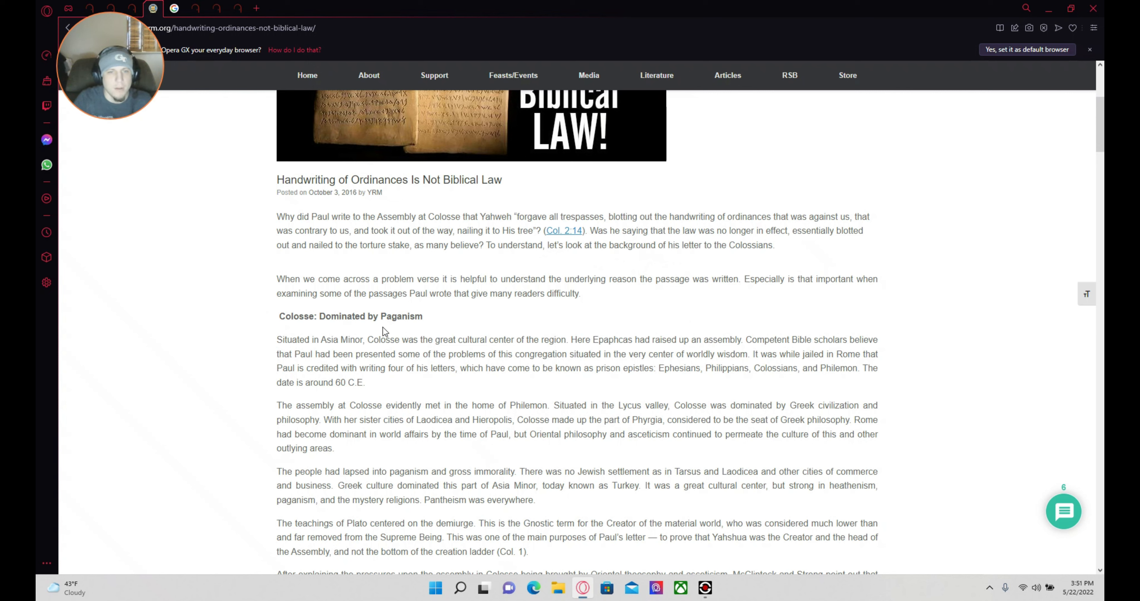
pyautogui.moveTo(517, 416)
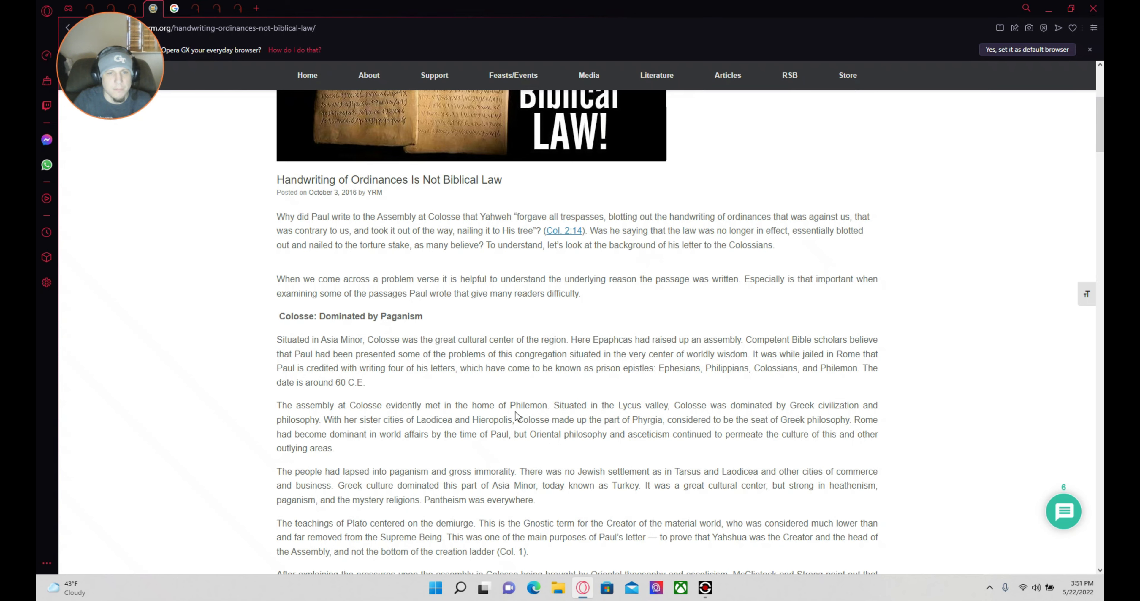
pyautogui.scroll(-3)
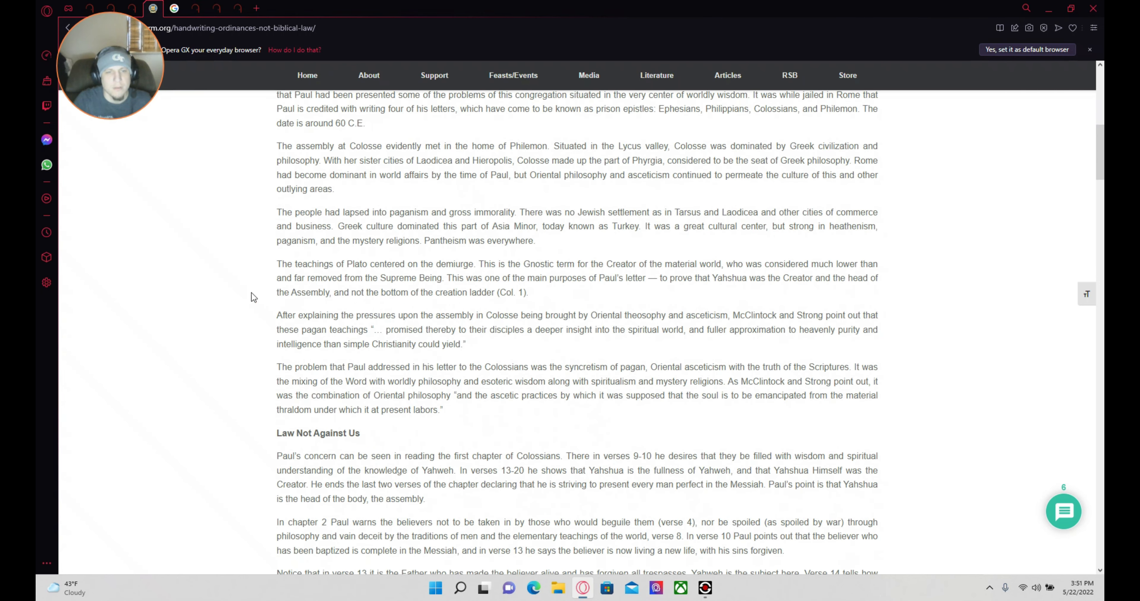
pyautogui.scroll(-3)
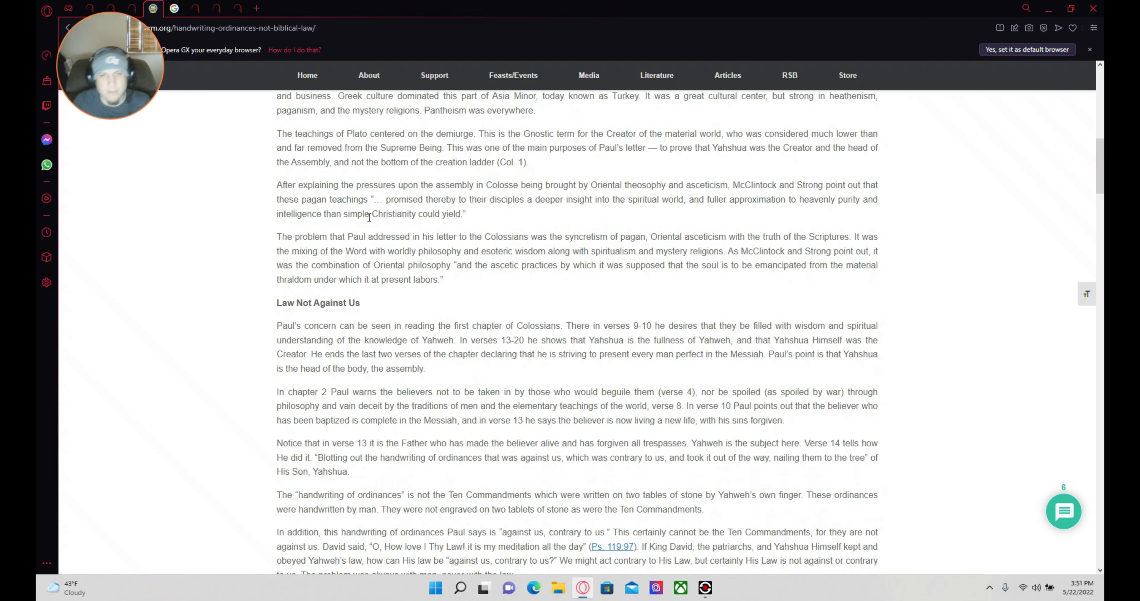
pyautogui.moveTo(353, 297)
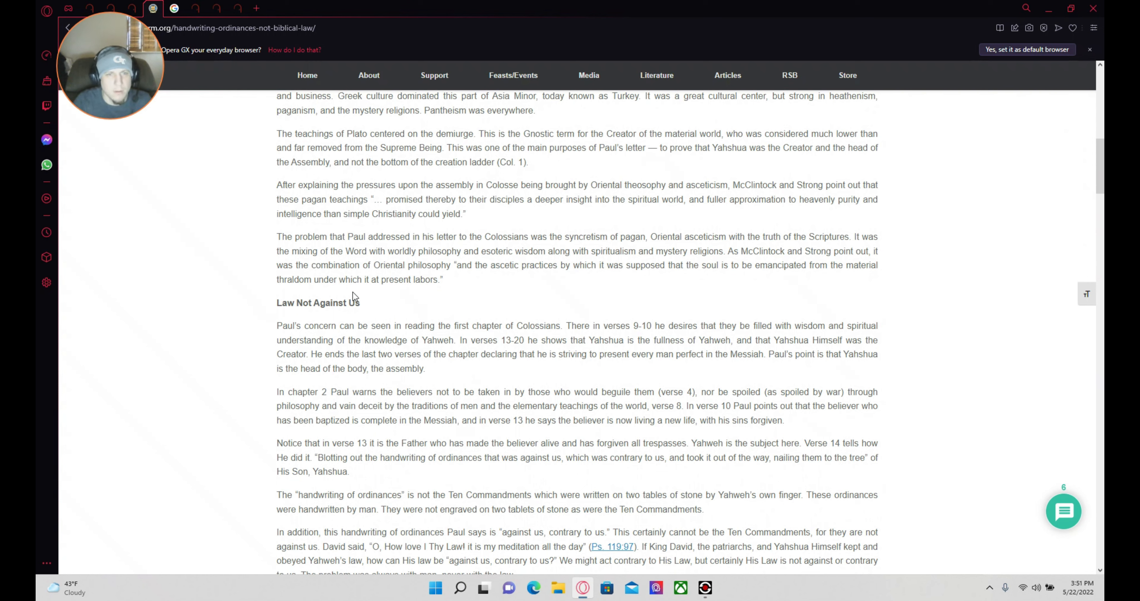
pyautogui.moveTo(345, 314)
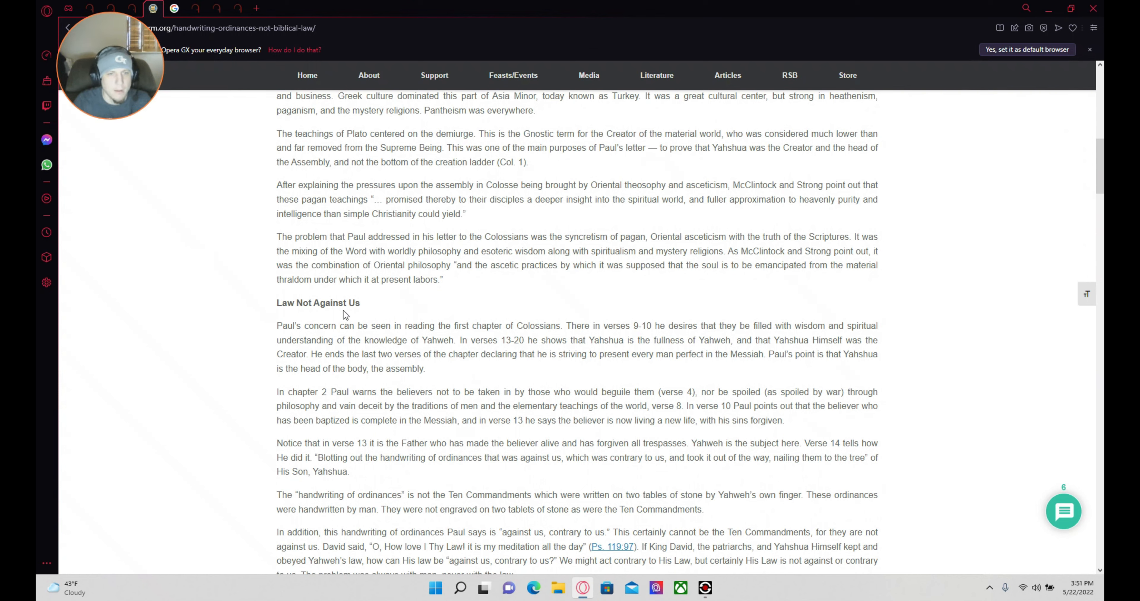
pyautogui.moveTo(548, 124)
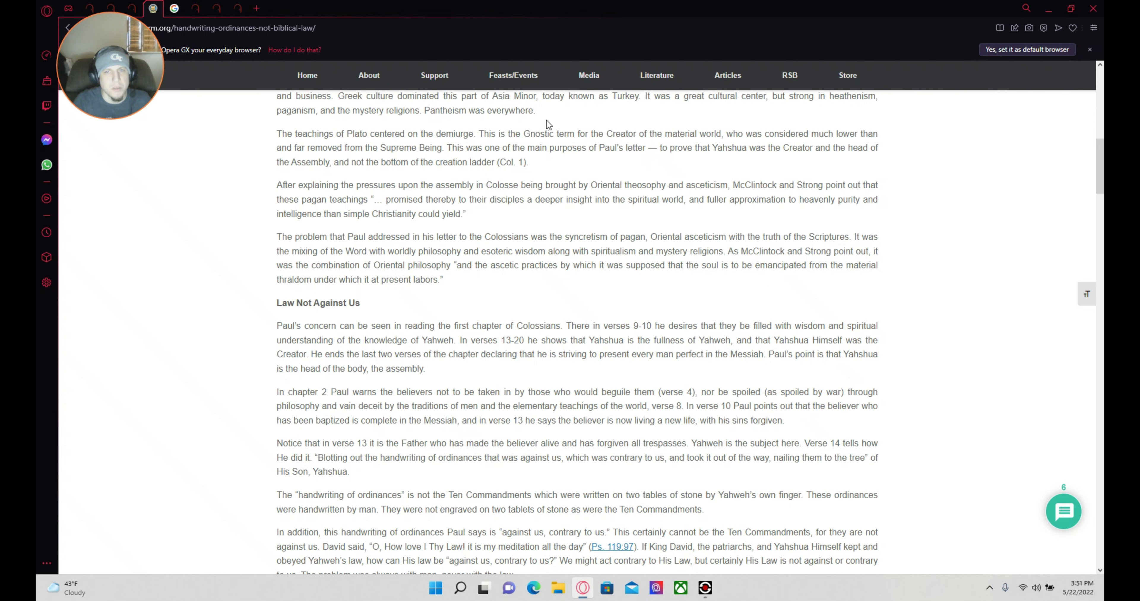
pyautogui.moveTo(624, 256)
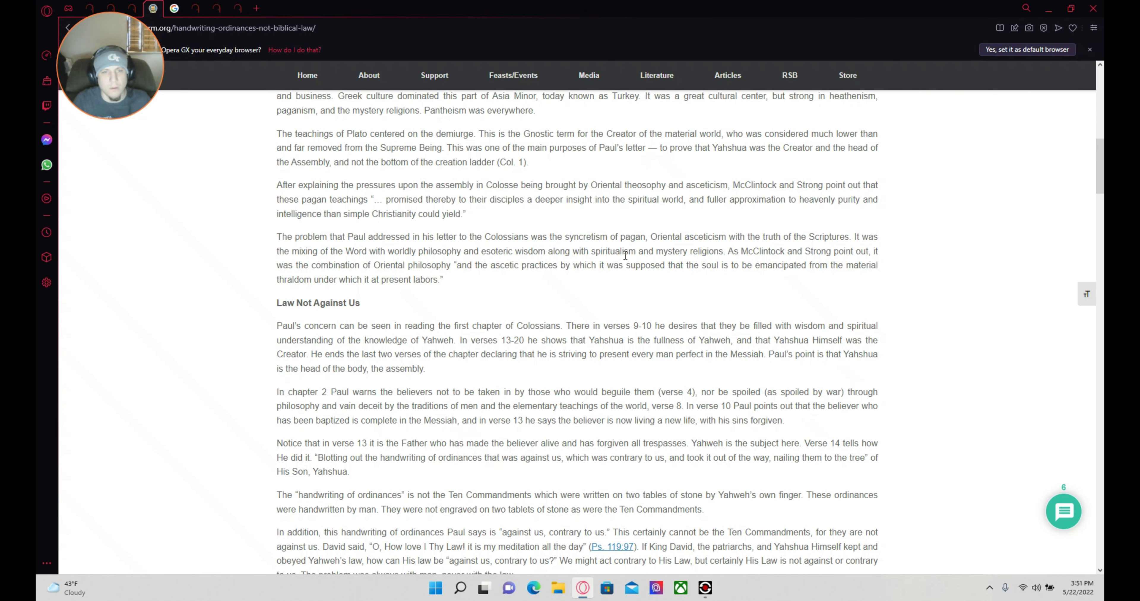
pyautogui.moveTo(556, 265)
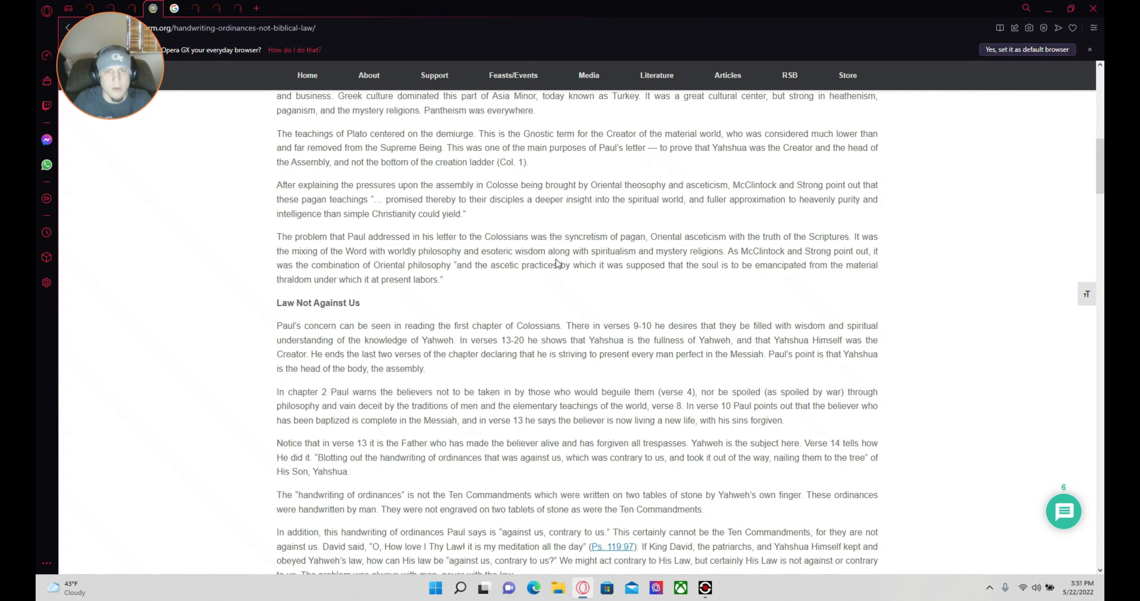
pyautogui.moveTo(595, 225)
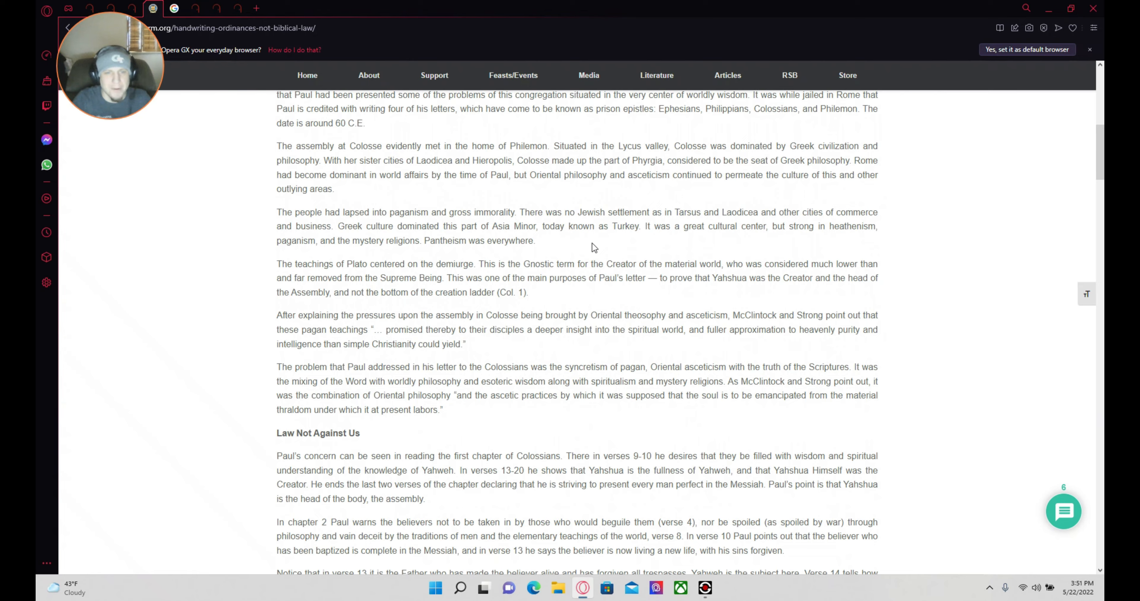
pyautogui.scroll(-3)
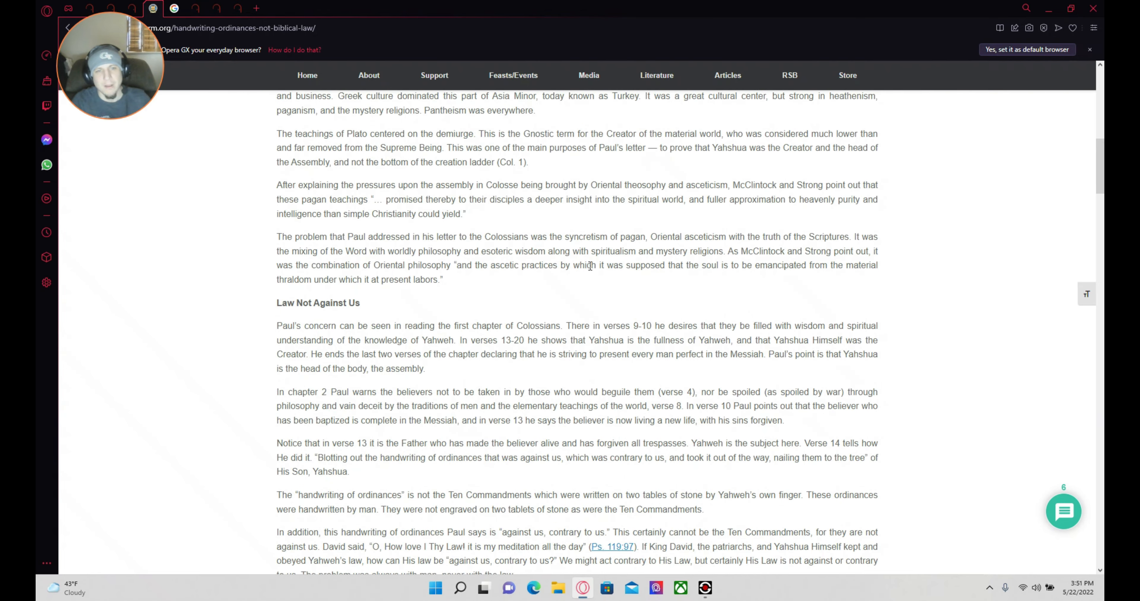
pyautogui.moveTo(457, 295)
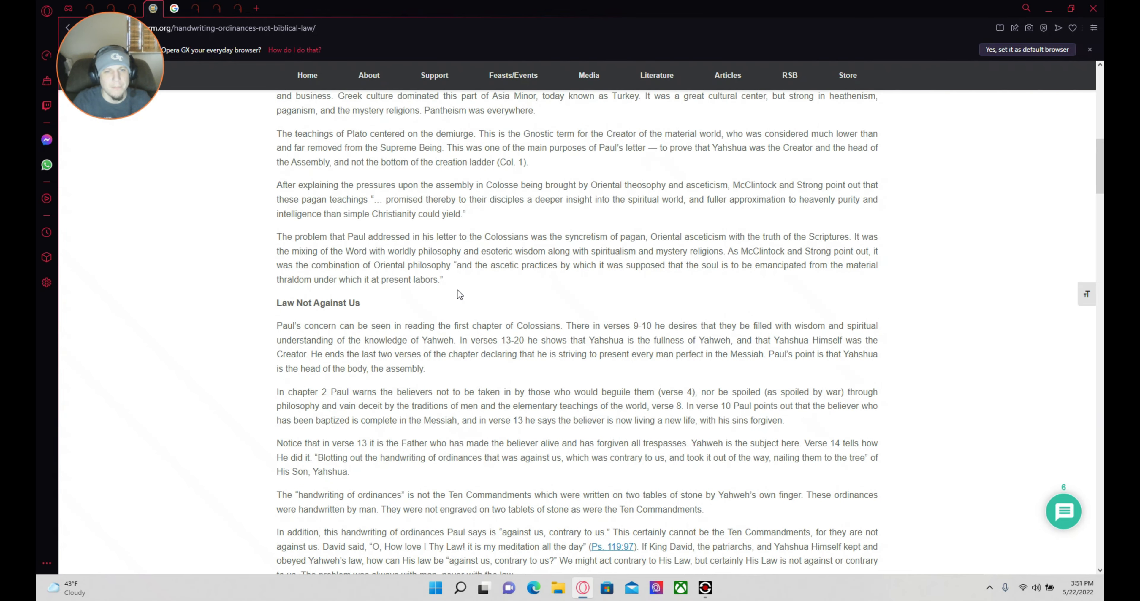
pyautogui.moveTo(444, 290)
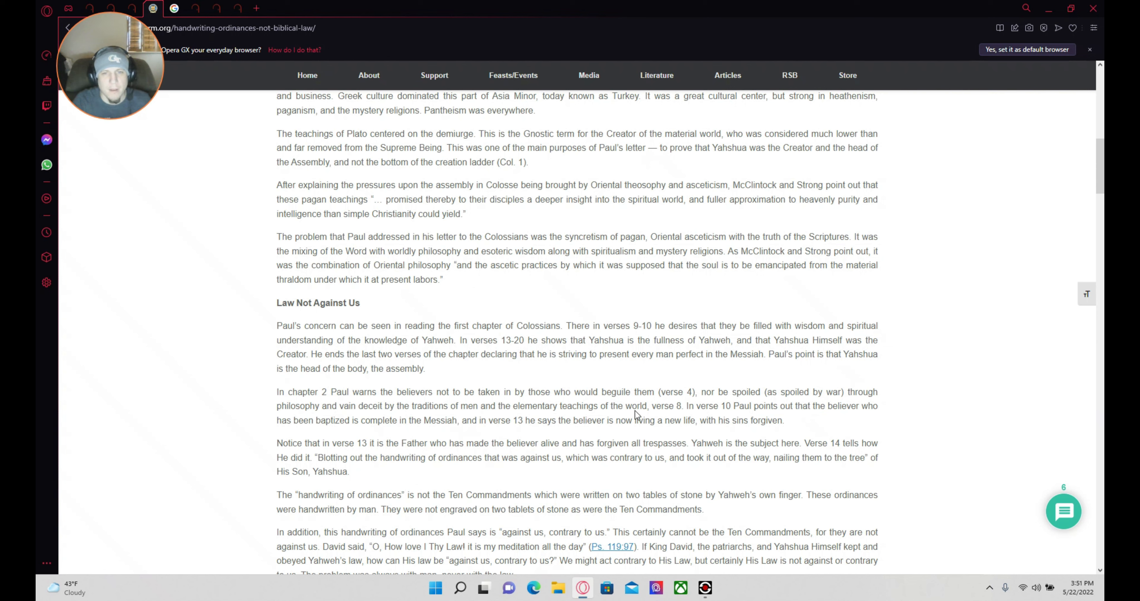
pyautogui.moveTo(694, 342)
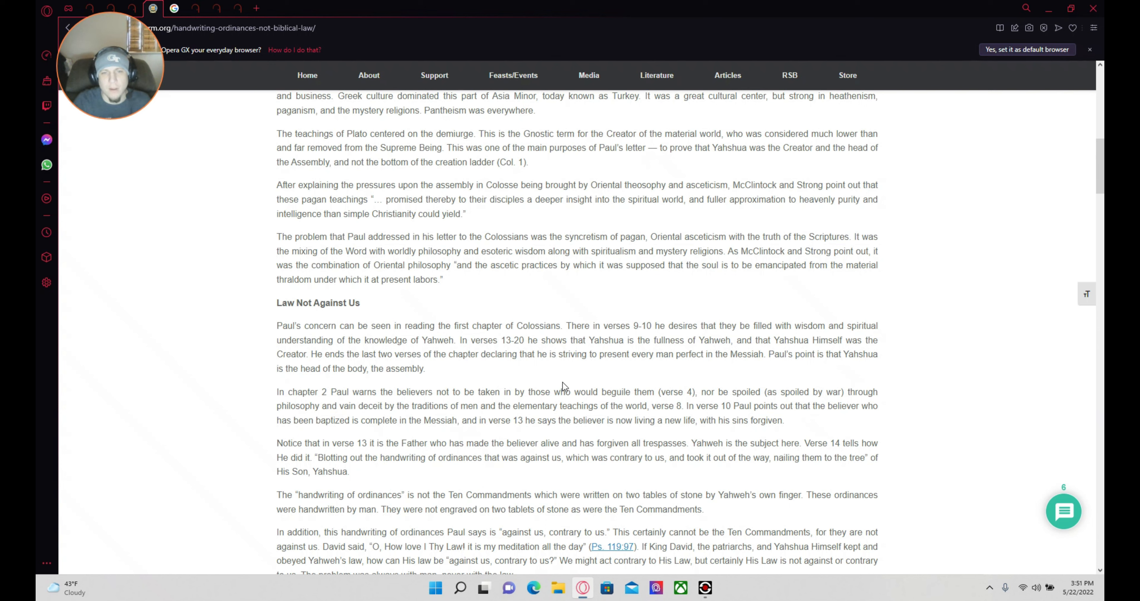
pyautogui.moveTo(573, 357)
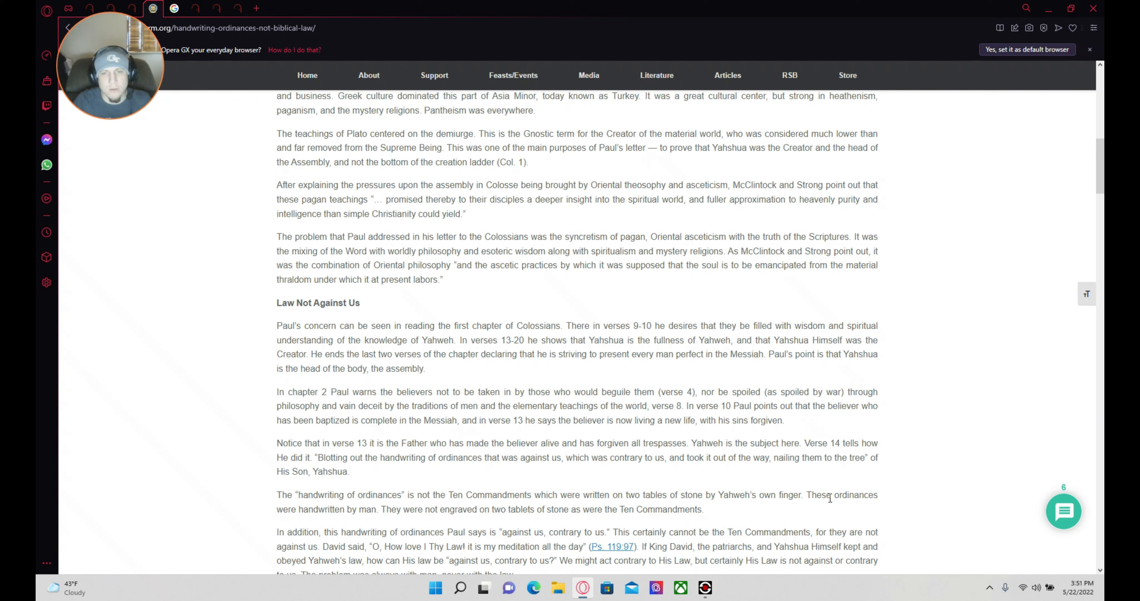
pyautogui.moveTo(745, 345)
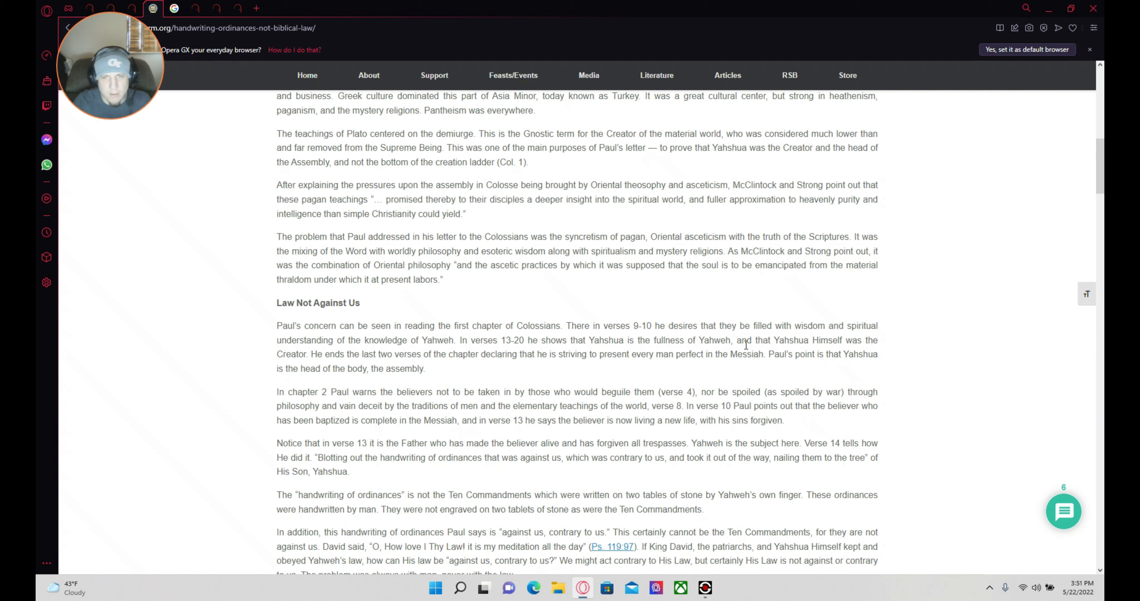
pyautogui.moveTo(971, 391)
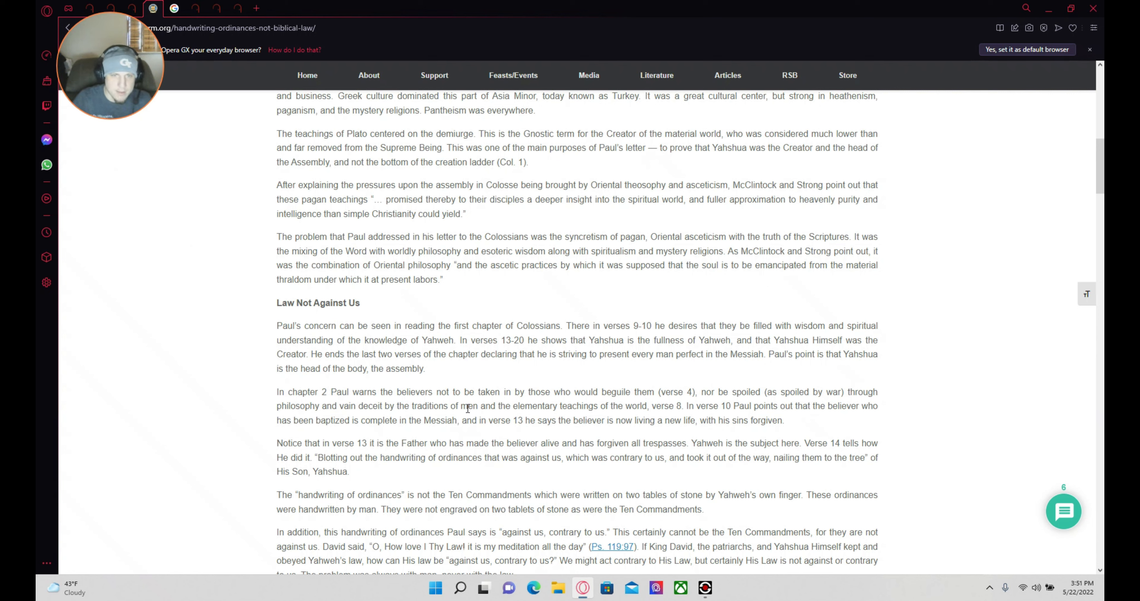
pyautogui.moveTo(568, 389)
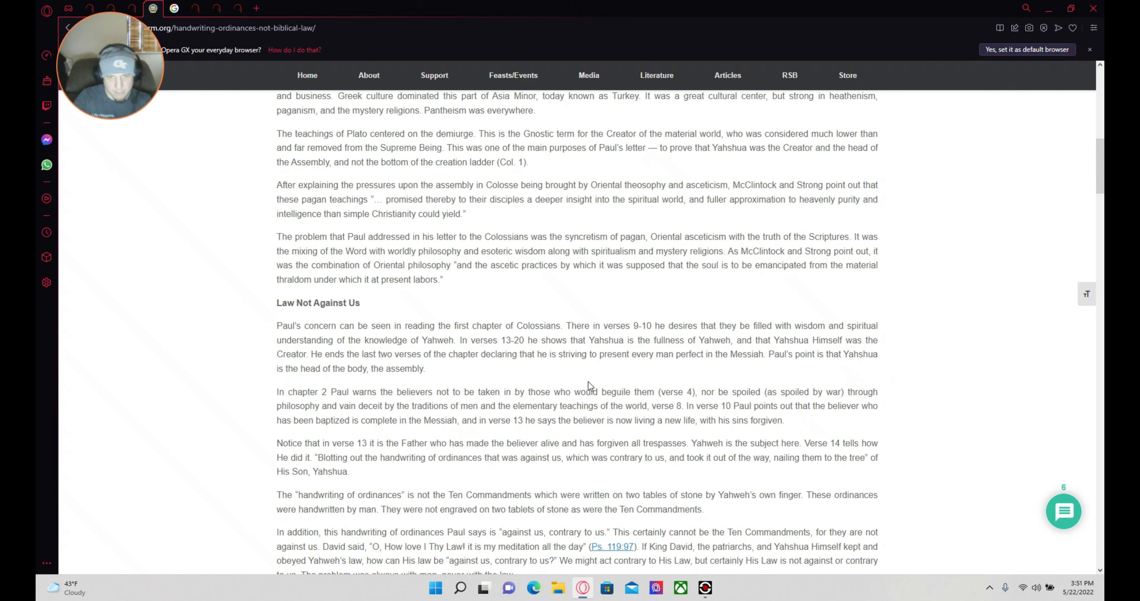
pyautogui.moveTo(649, 381)
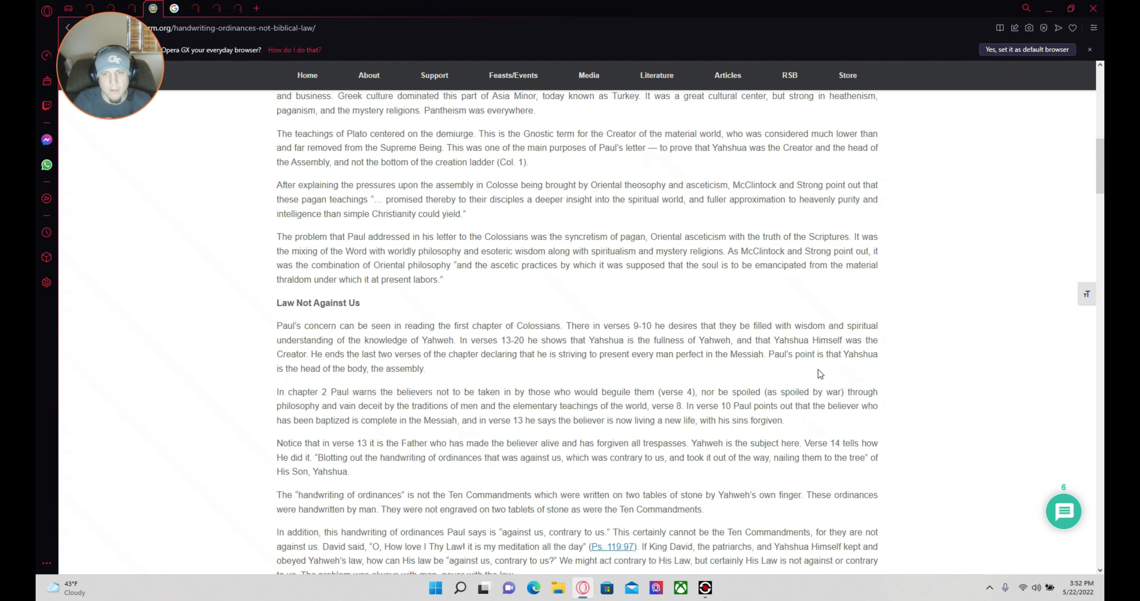
pyautogui.moveTo(364, 379)
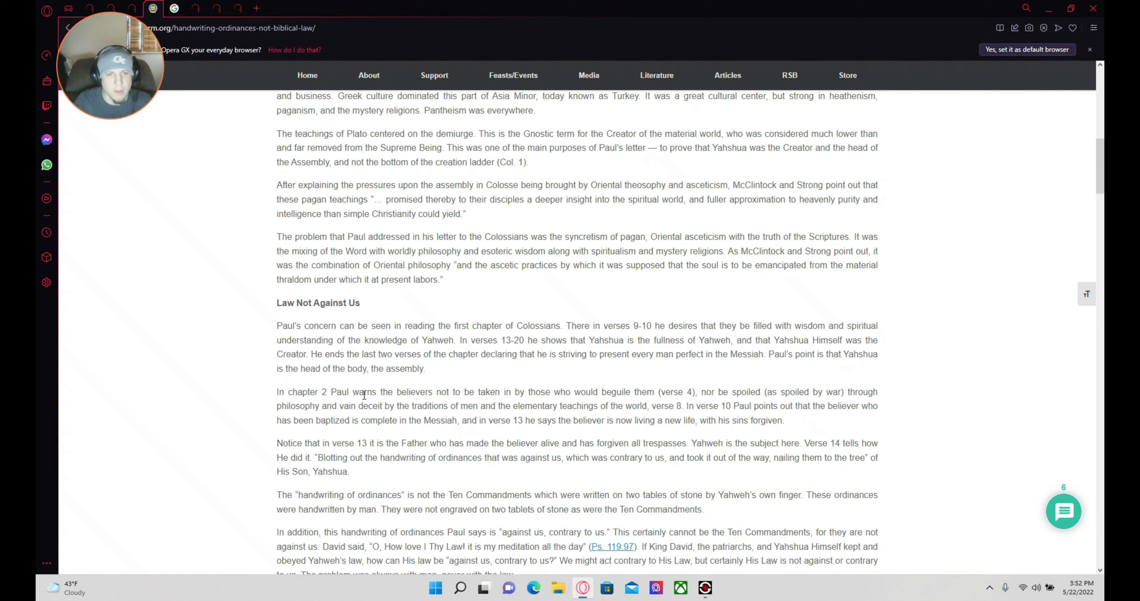
pyautogui.moveTo(354, 403)
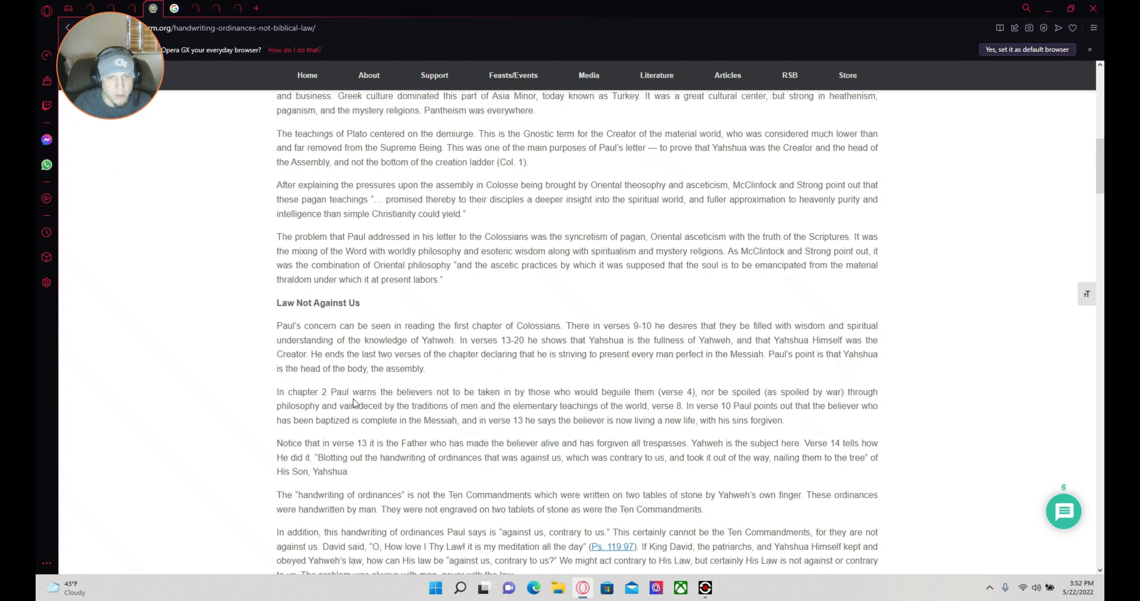
pyautogui.moveTo(560, 404)
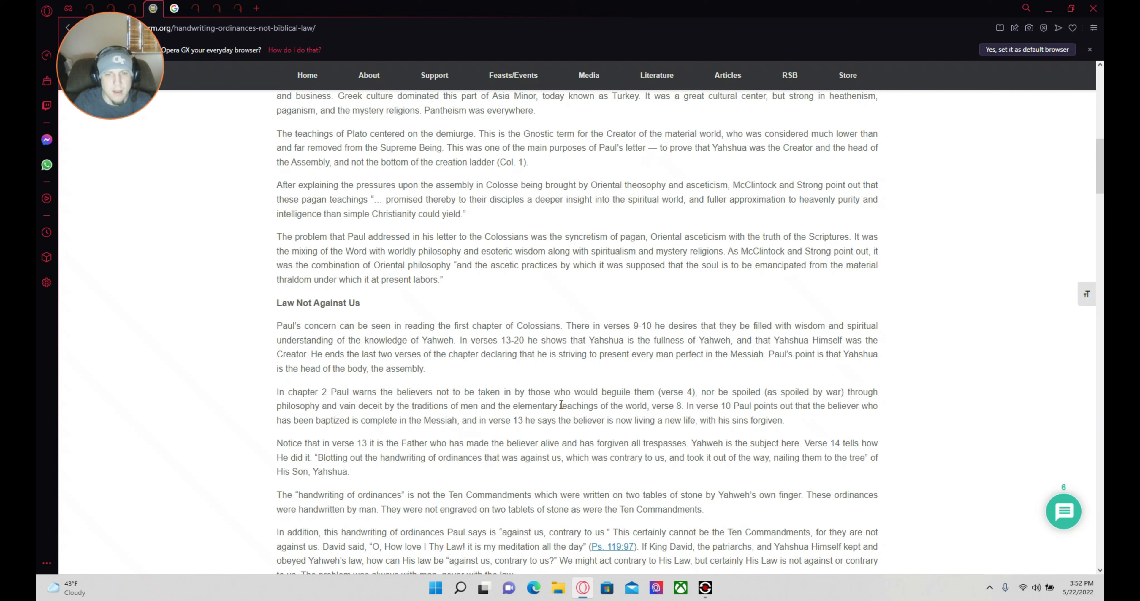
pyautogui.moveTo(704, 403)
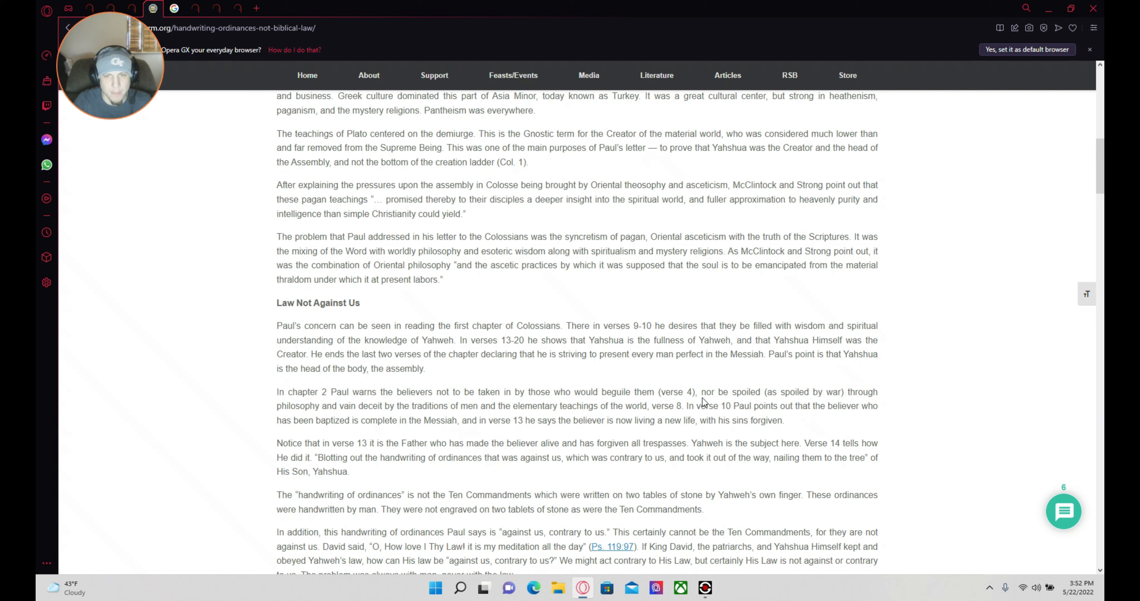
pyautogui.moveTo(772, 435)
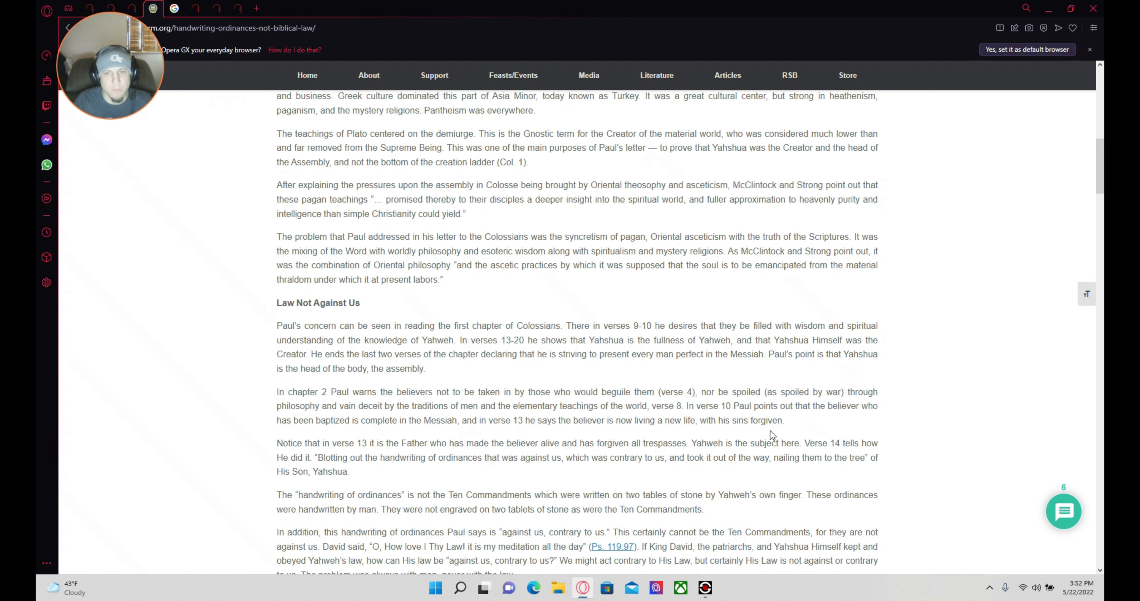
pyautogui.moveTo(880, 407)
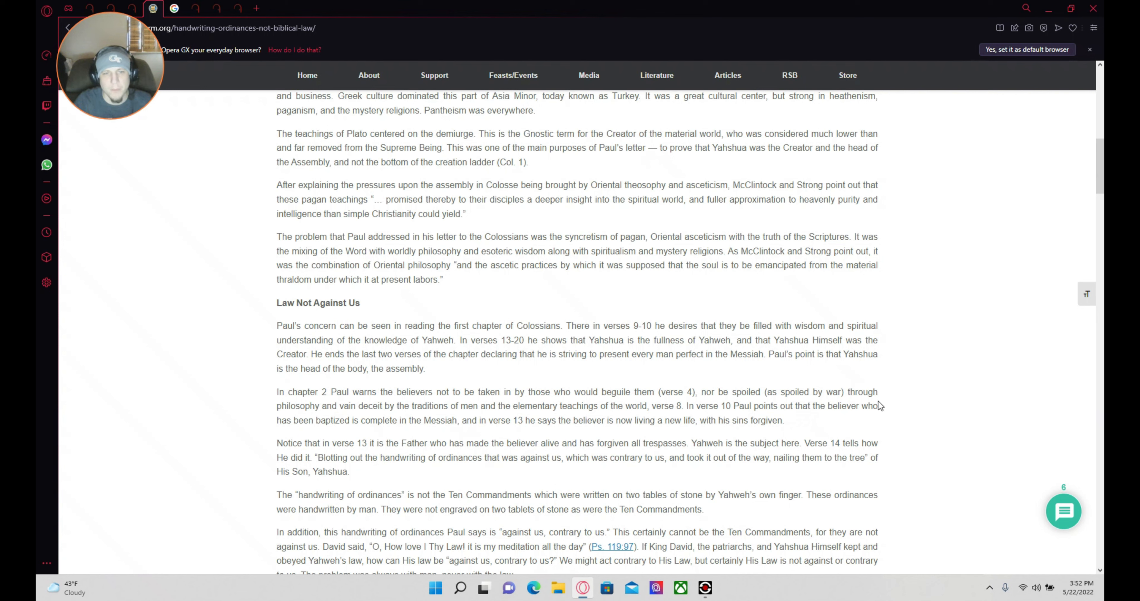
pyautogui.moveTo(323, 415)
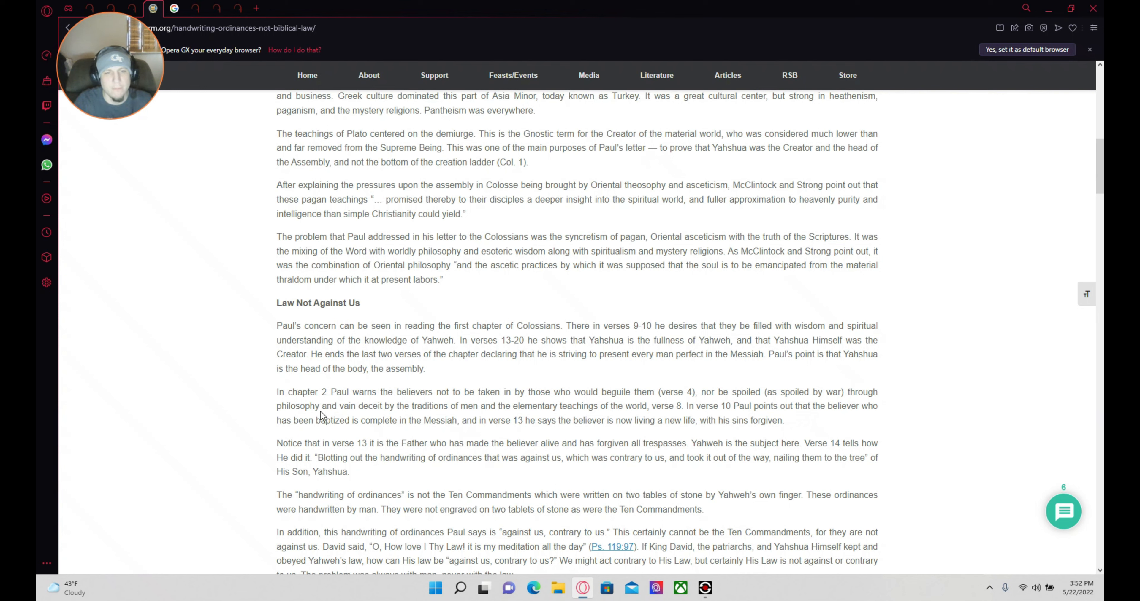
pyautogui.moveTo(413, 417)
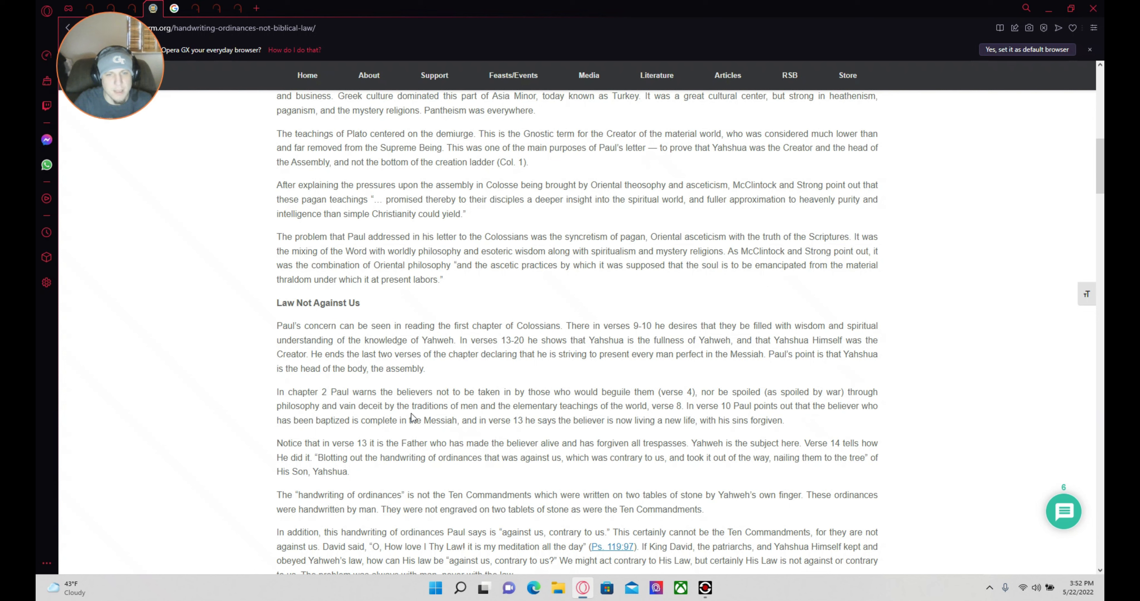
pyautogui.moveTo(482, 422)
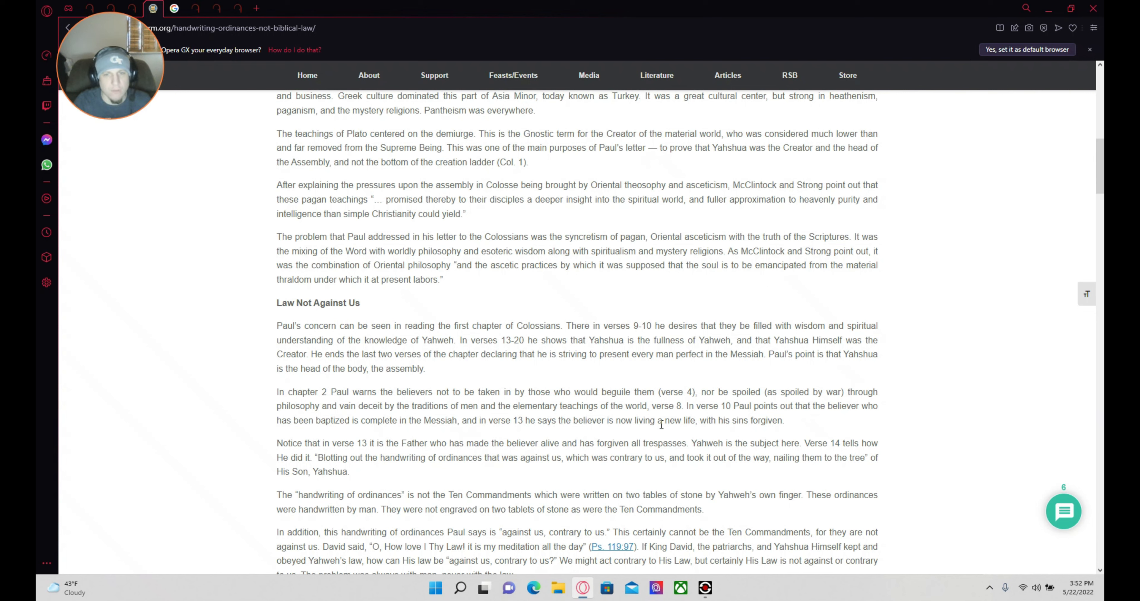
pyautogui.moveTo(734, 405)
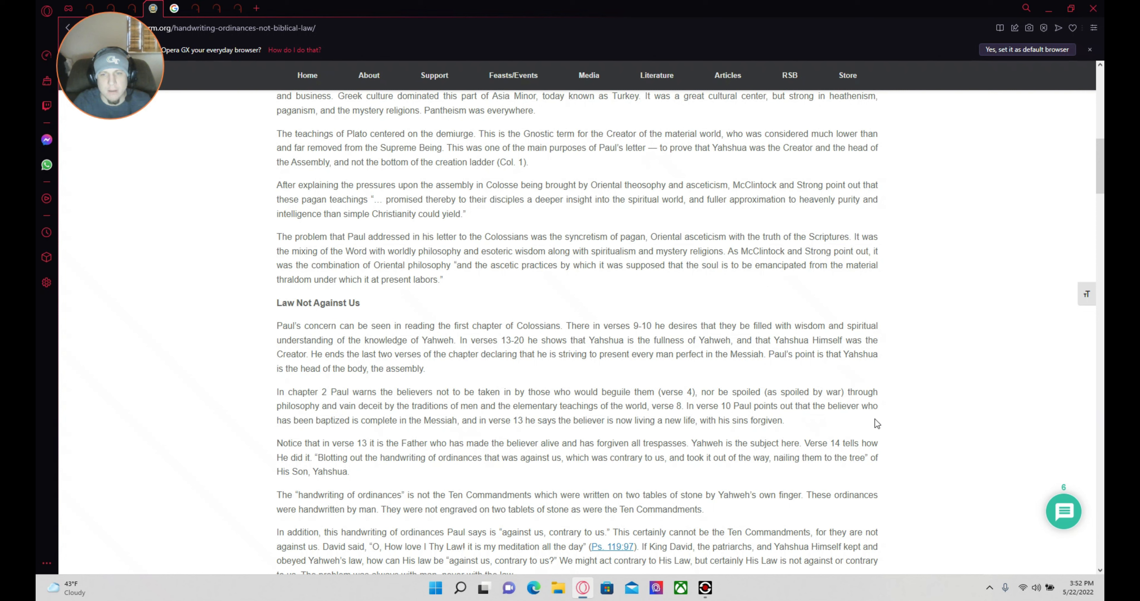
pyautogui.moveTo(423, 418)
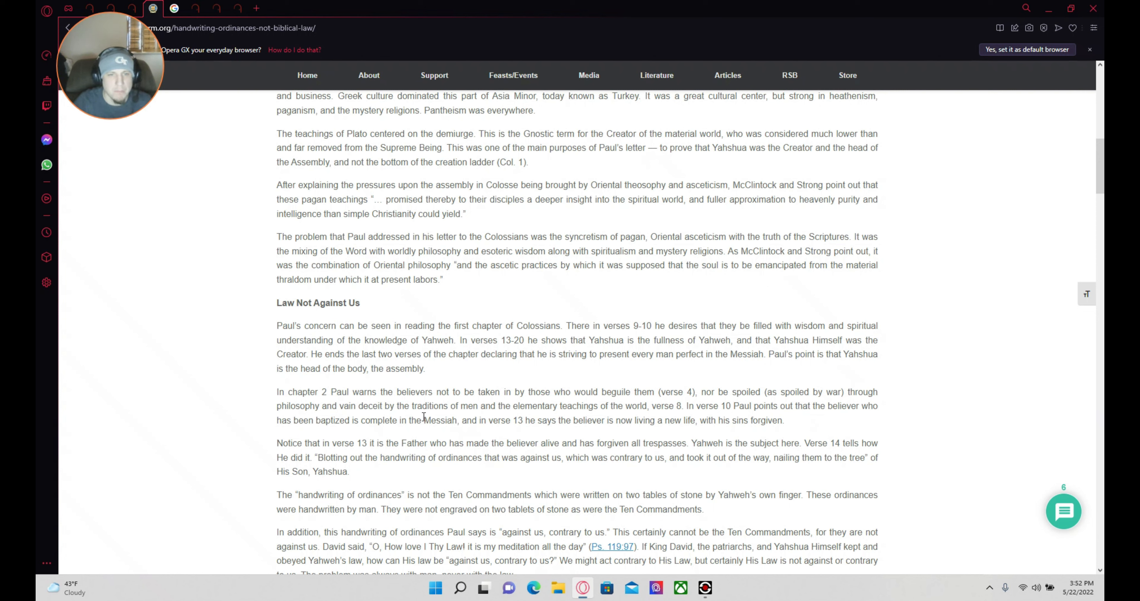
pyautogui.moveTo(502, 441)
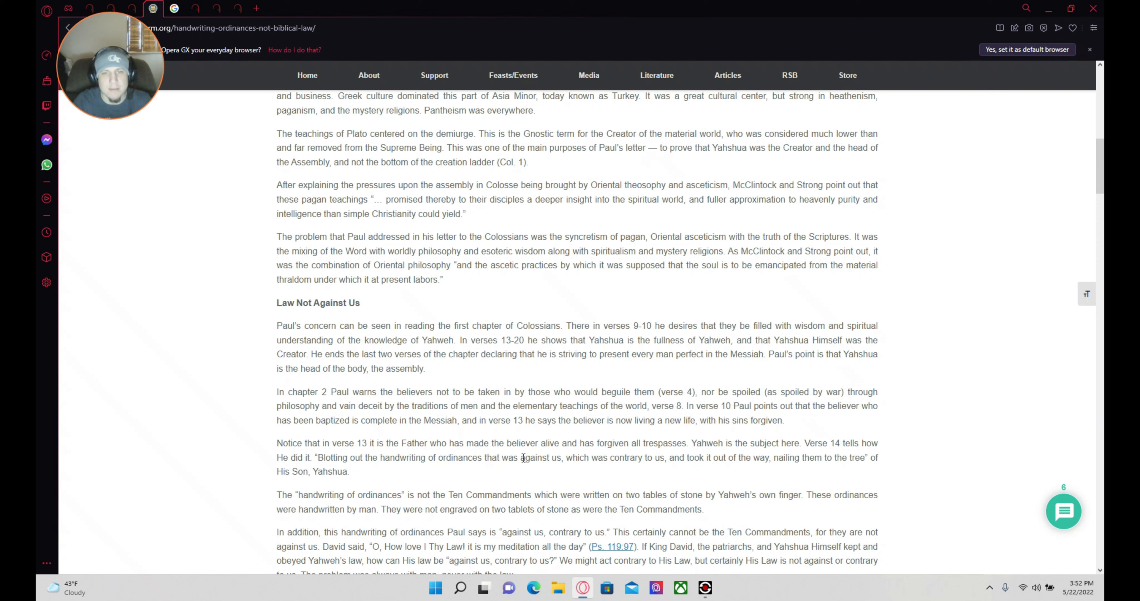
pyautogui.moveTo(713, 439)
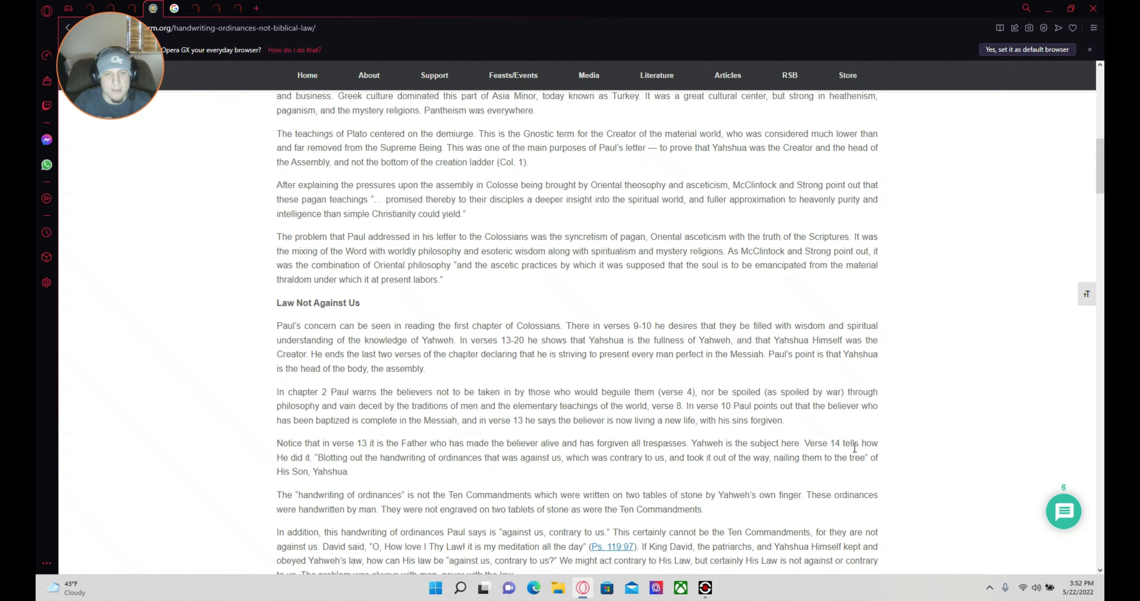
pyautogui.moveTo(404, 472)
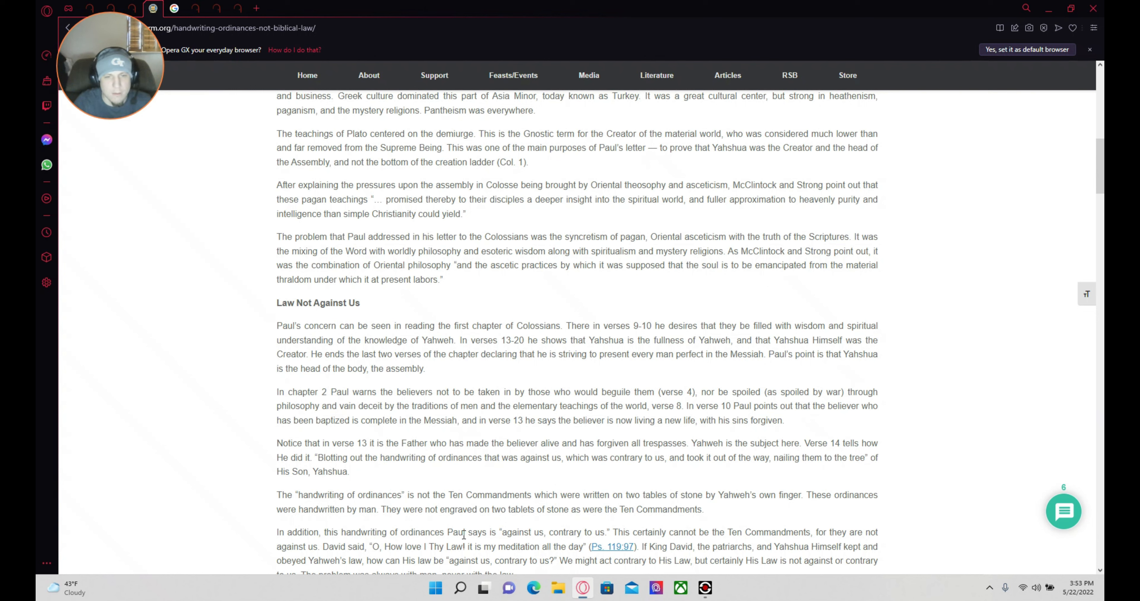
pyautogui.moveTo(567, 507)
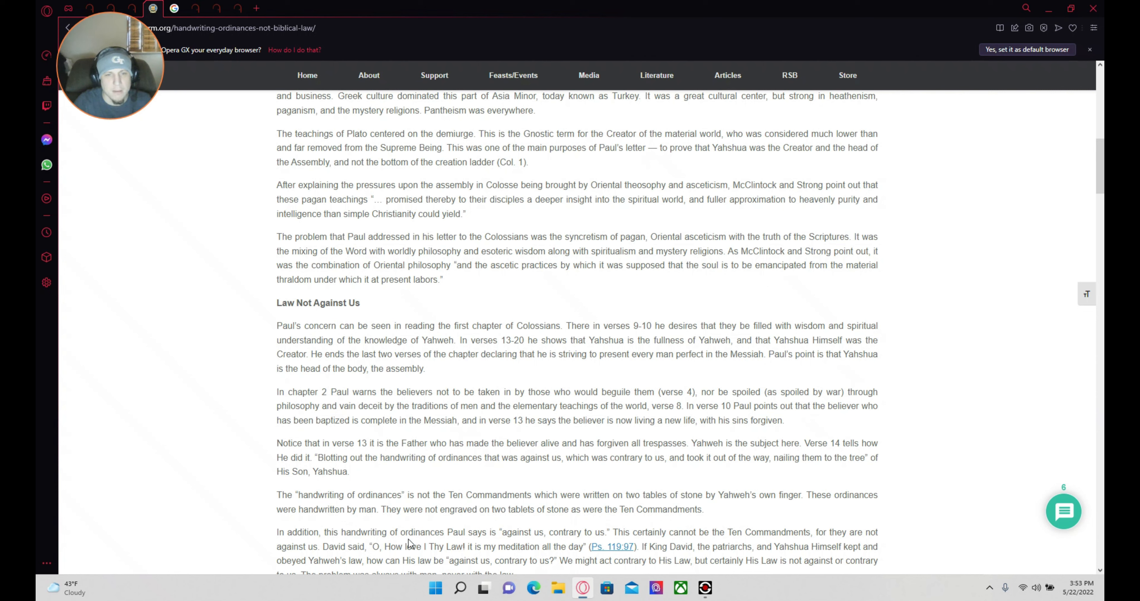
pyautogui.moveTo(507, 520)
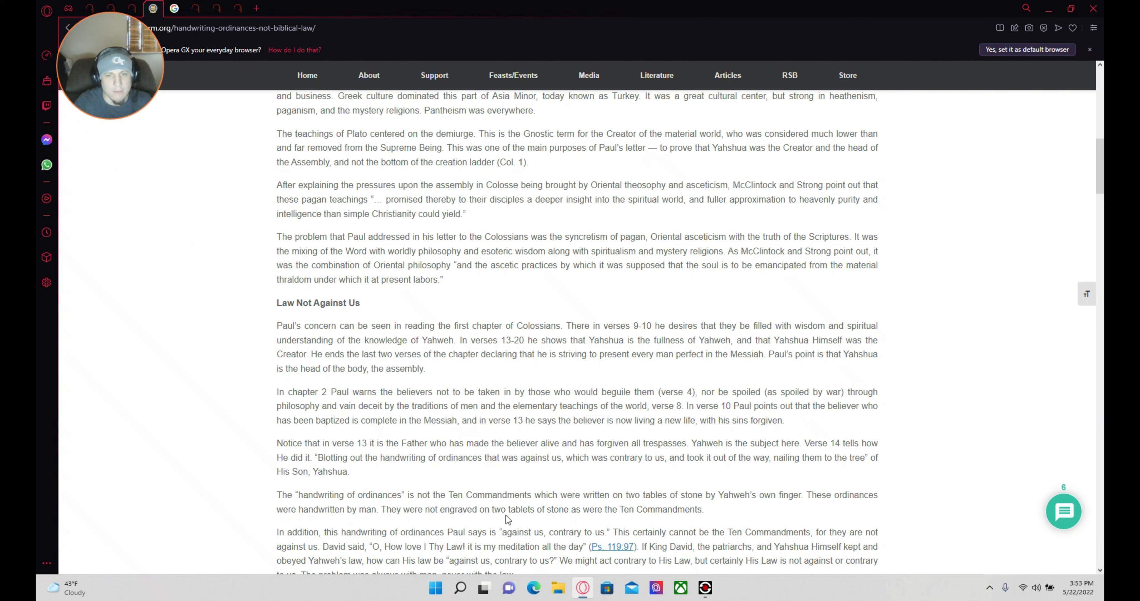
pyautogui.moveTo(657, 523)
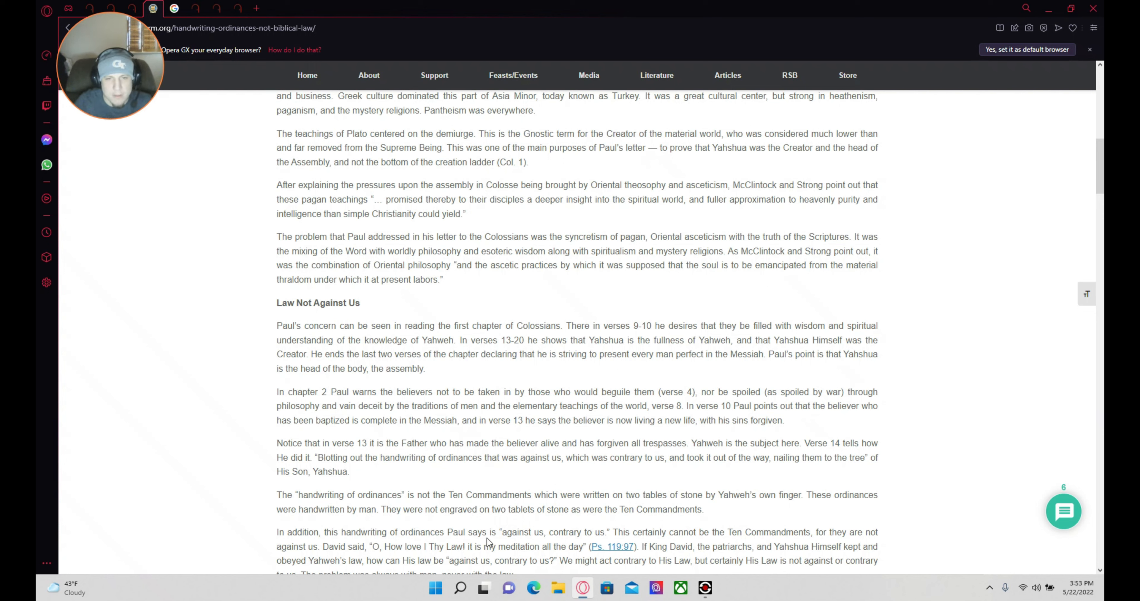
pyautogui.moveTo(623, 551)
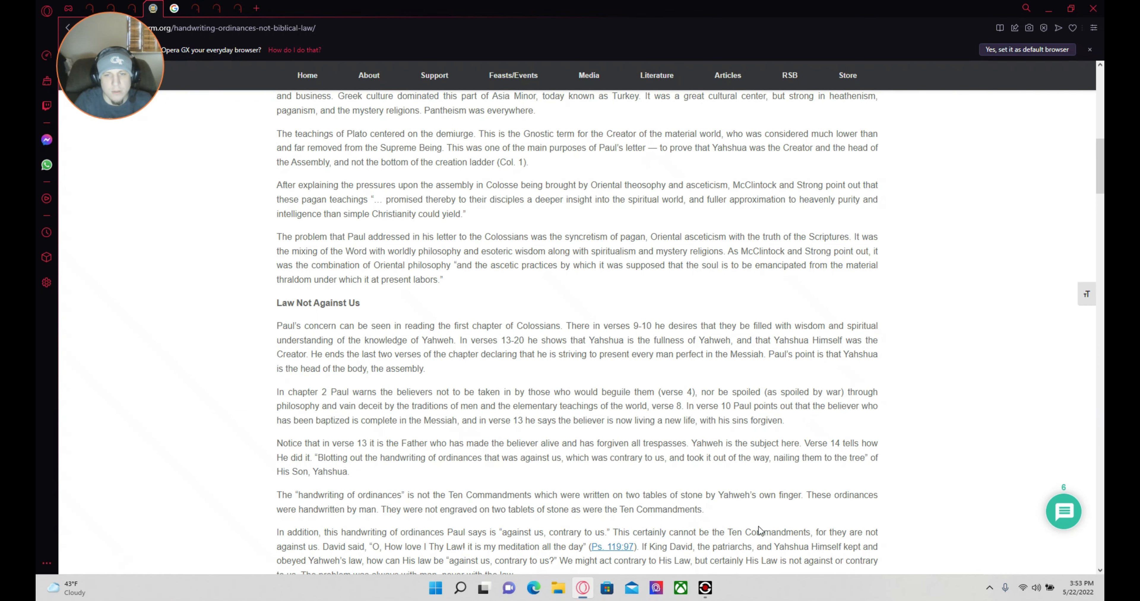
# Scroll the YRM article to the paragraph on Yahweh's law never being blotted out
pyautogui.scroll(-3)
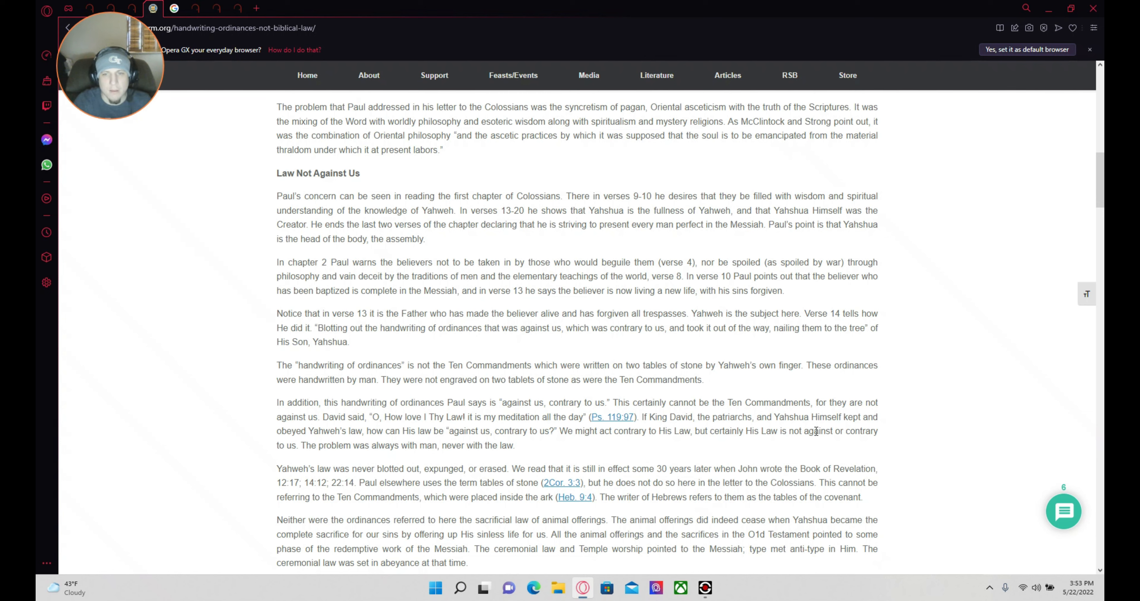
pyautogui.moveTo(489, 392)
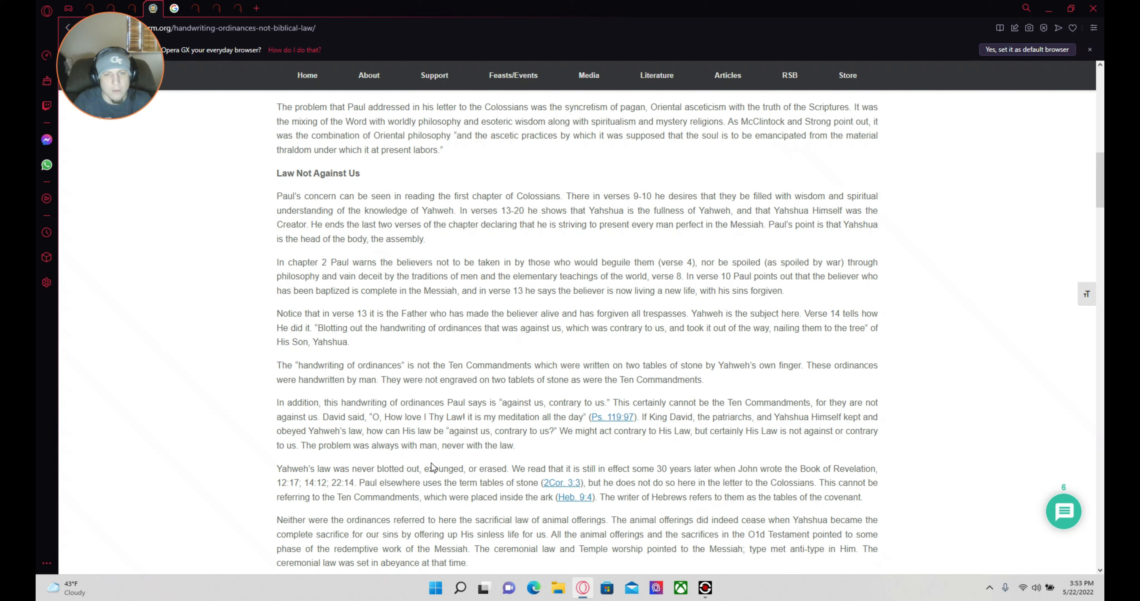
pyautogui.moveTo(556, 450)
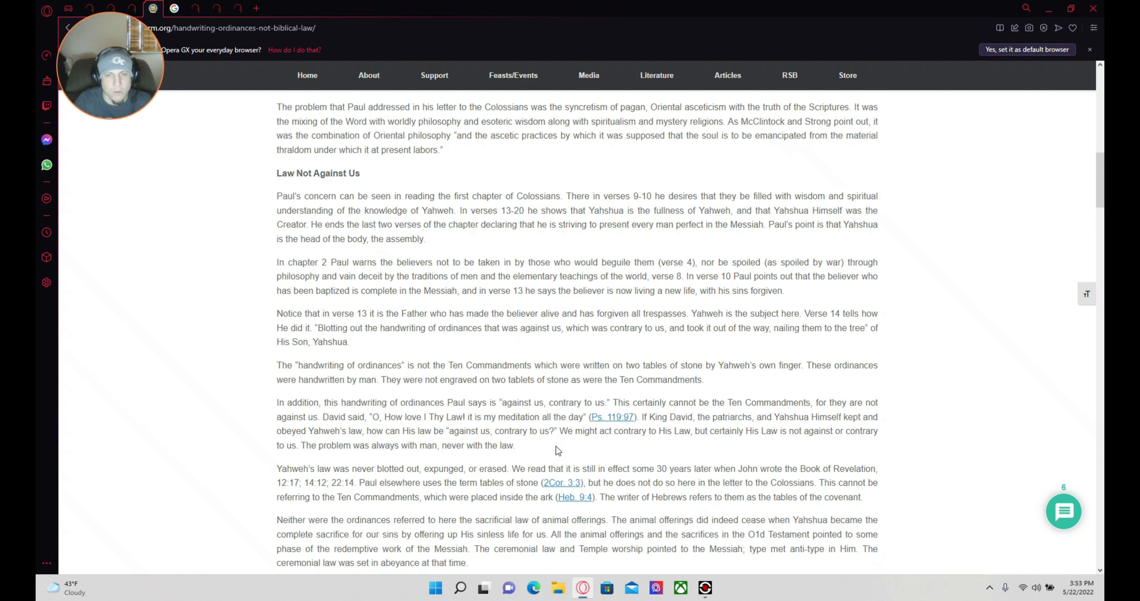
pyautogui.moveTo(638, 459)
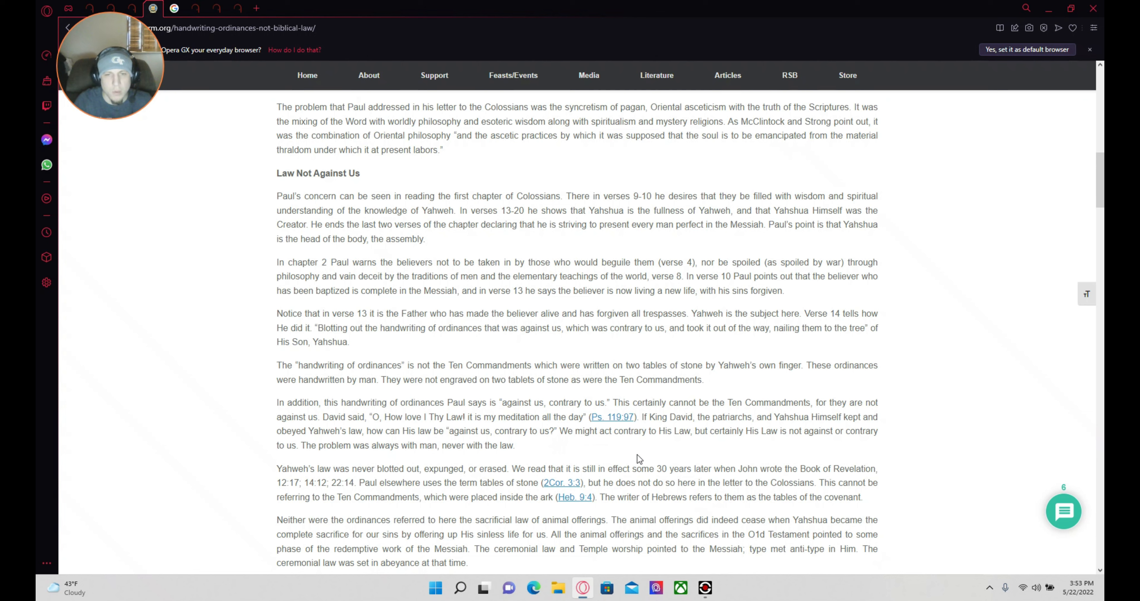
pyautogui.moveTo(735, 450)
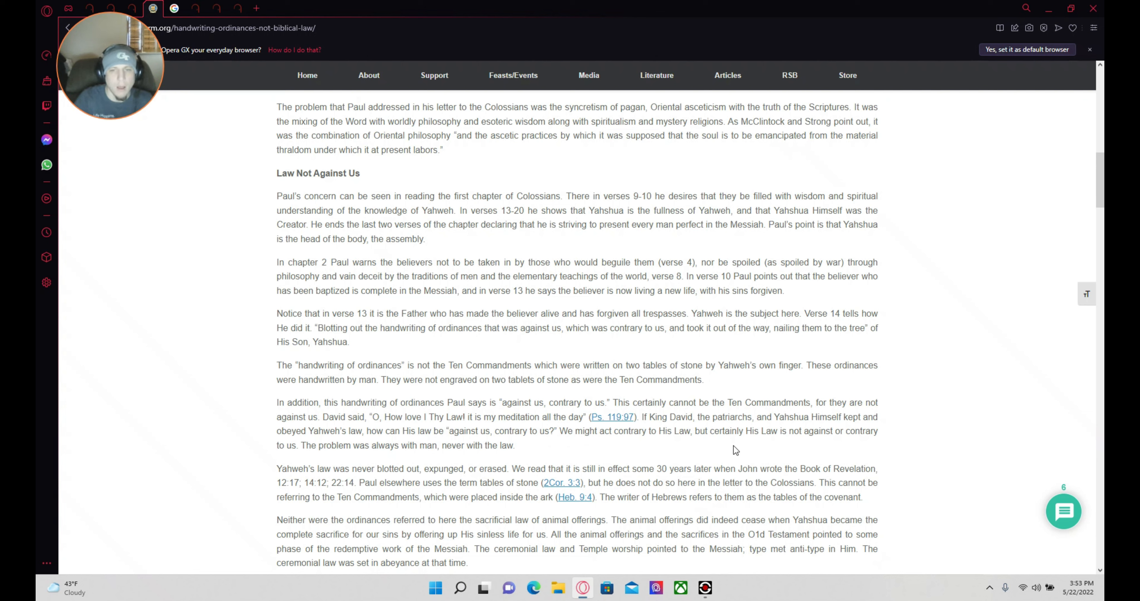
pyautogui.moveTo(863, 448)
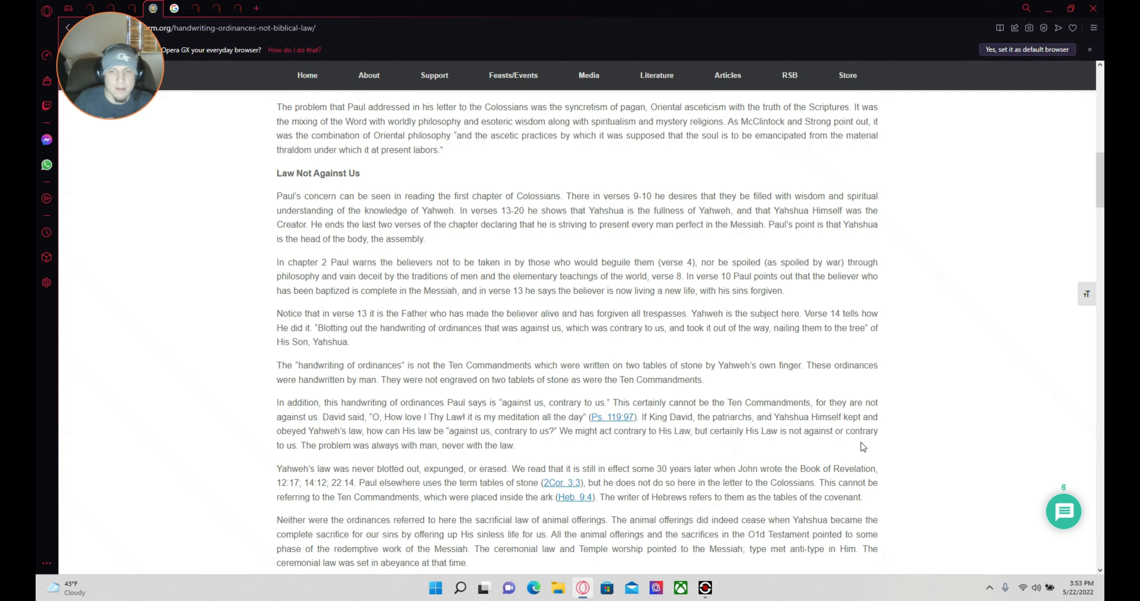
pyautogui.moveTo(411, 469)
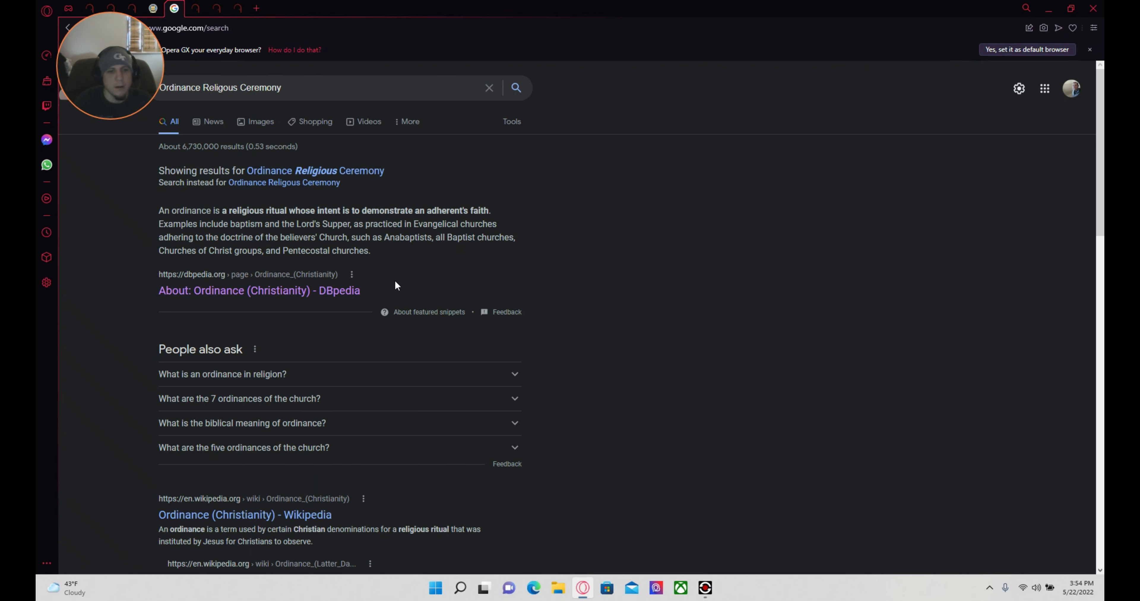
pyautogui.moveTo(223, 329)
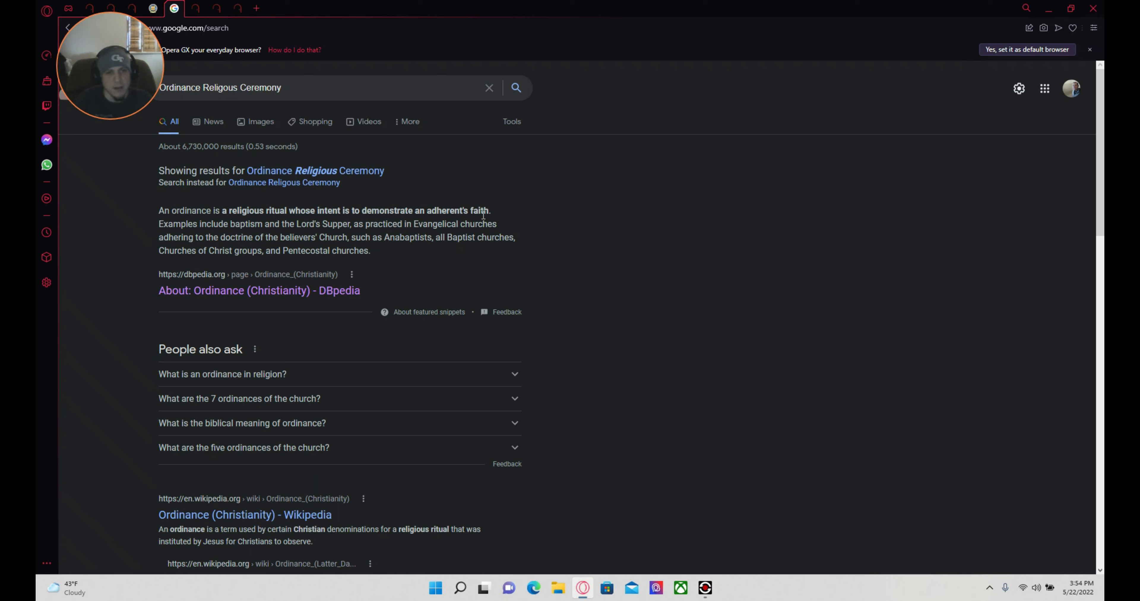
pyautogui.moveTo(492, 217)
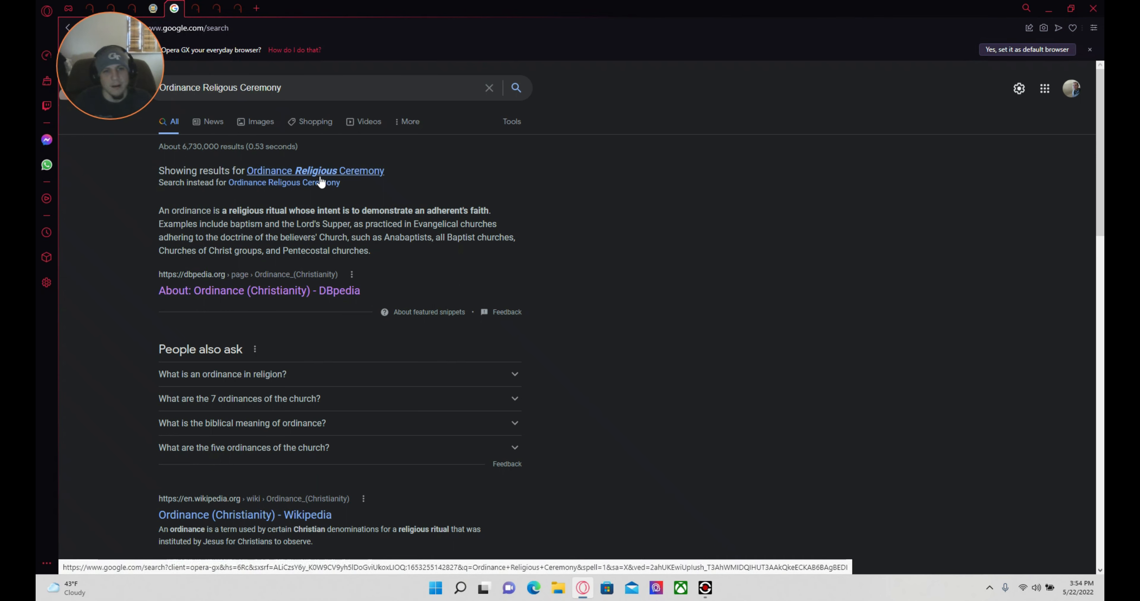
pyautogui.moveTo(380, 155)
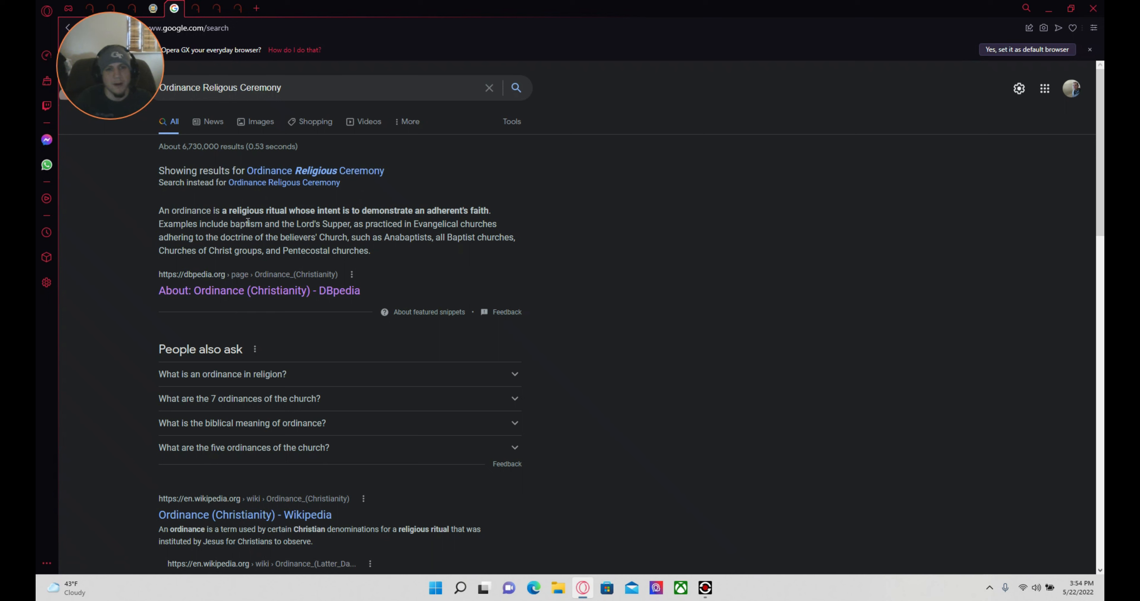
pyautogui.moveTo(563, 216)
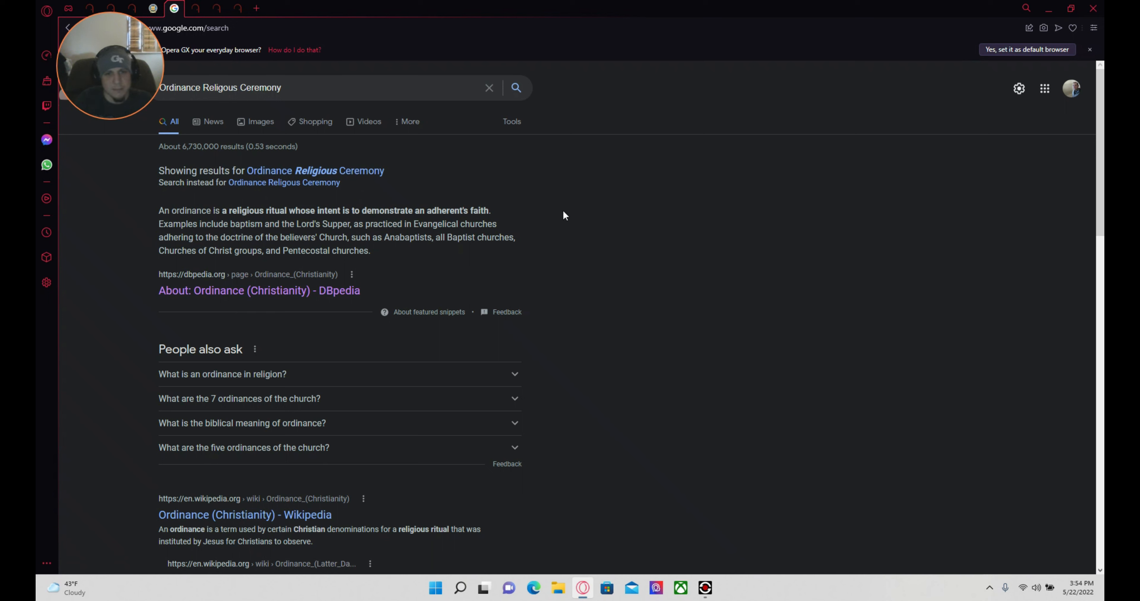
pyautogui.moveTo(327, 194)
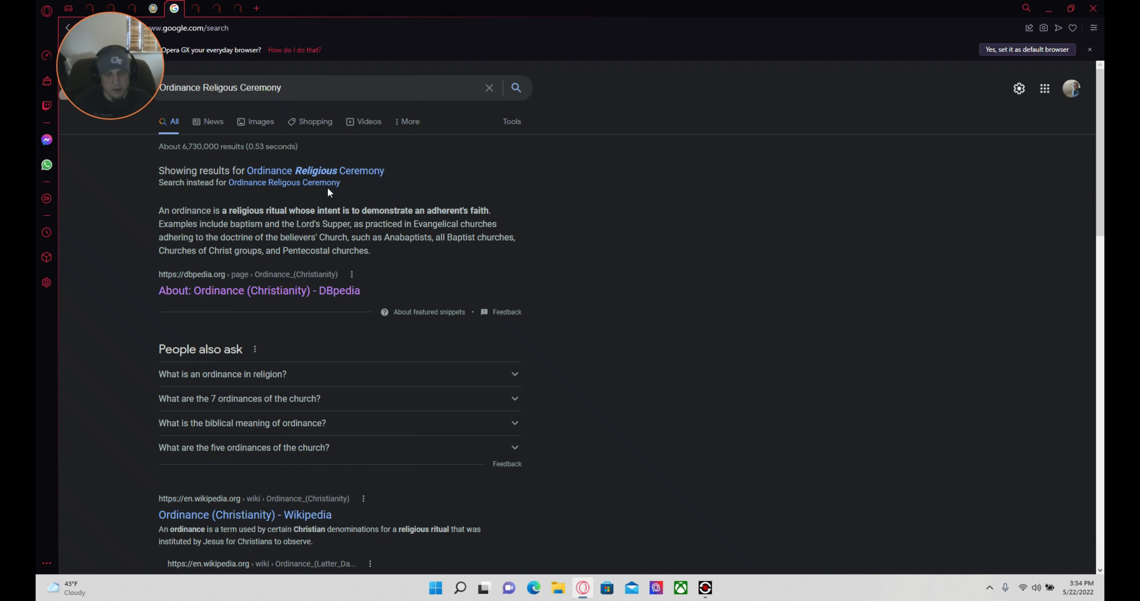
pyautogui.moveTo(351, 234)
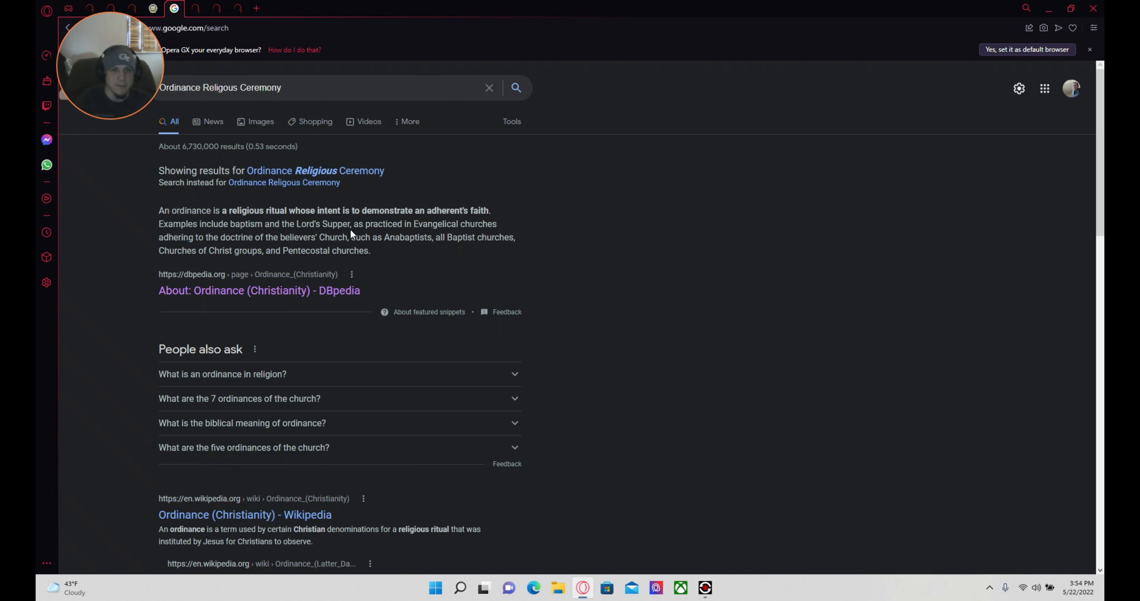
pyautogui.moveTo(244, 205)
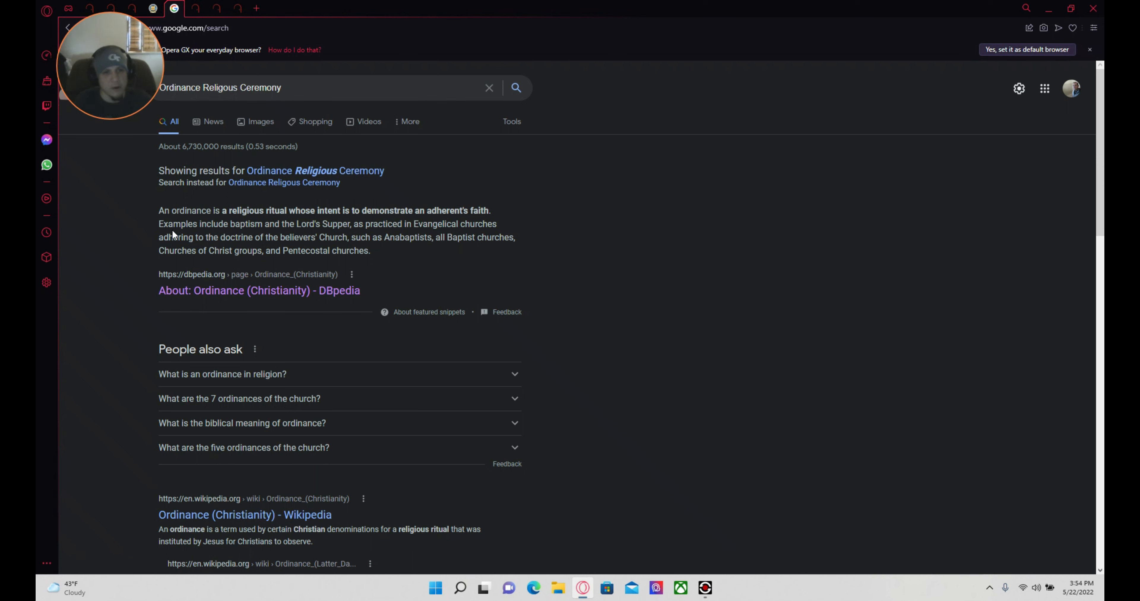
pyautogui.moveTo(338, 233)
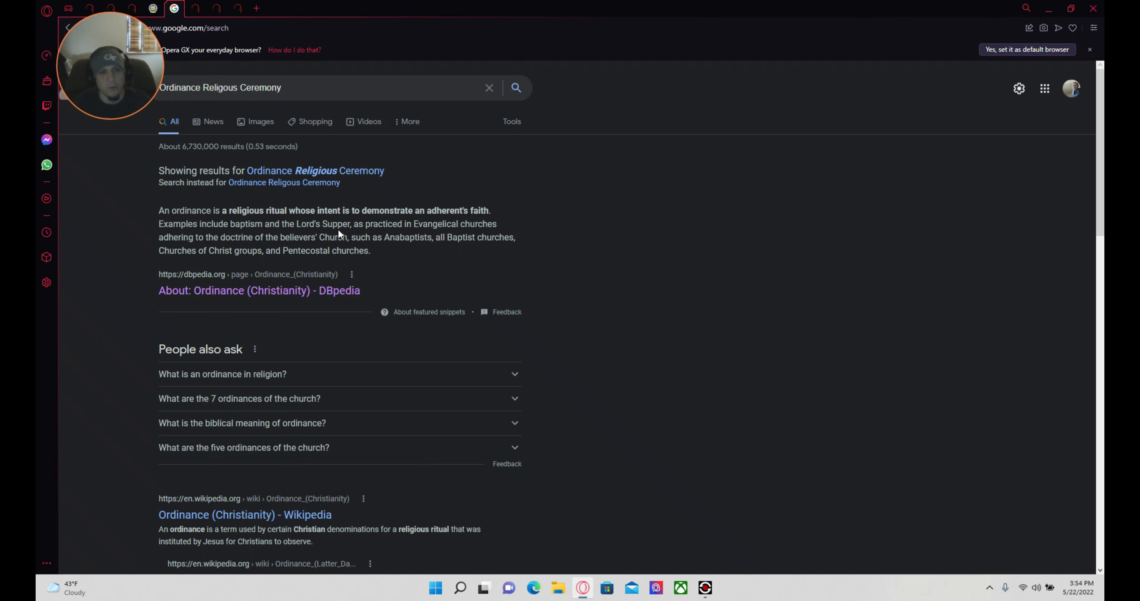
pyautogui.scroll(-3)
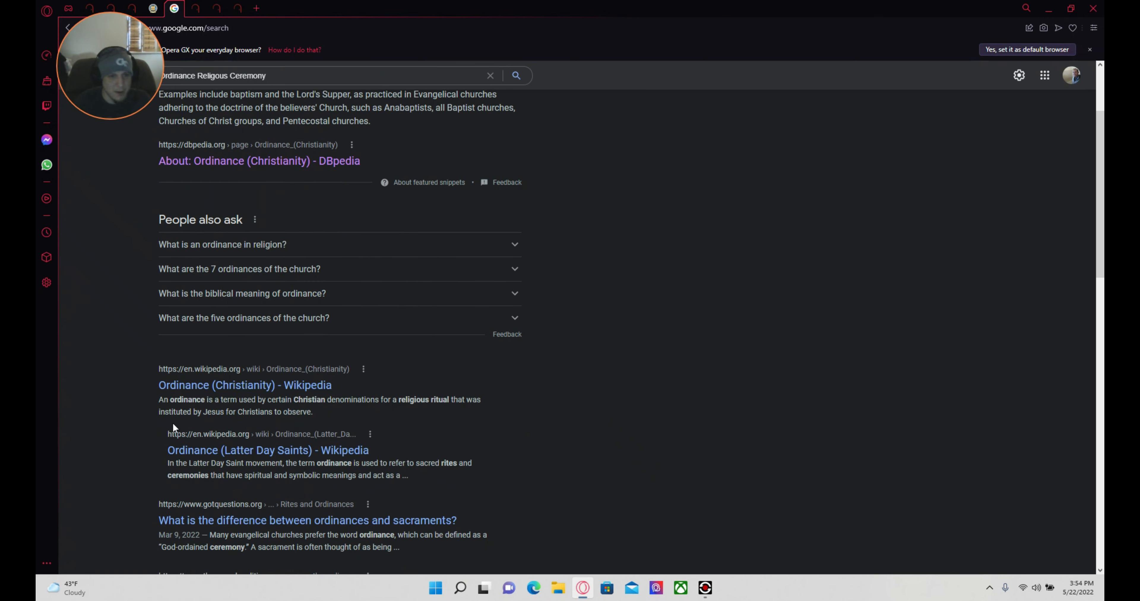
pyautogui.moveTo(274, 385)
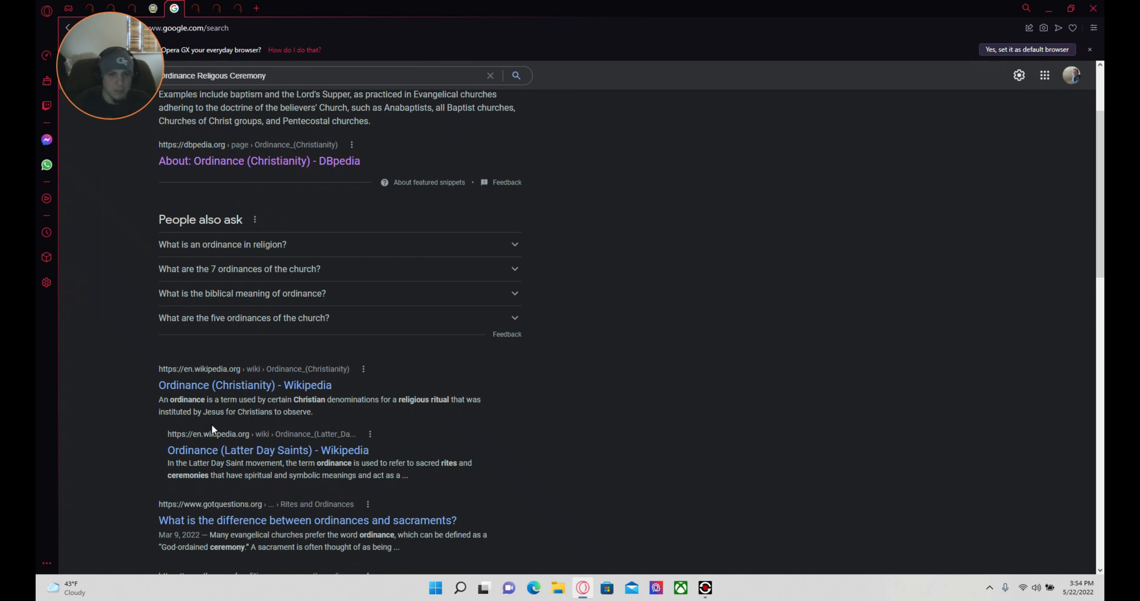
pyautogui.moveTo(246, 450)
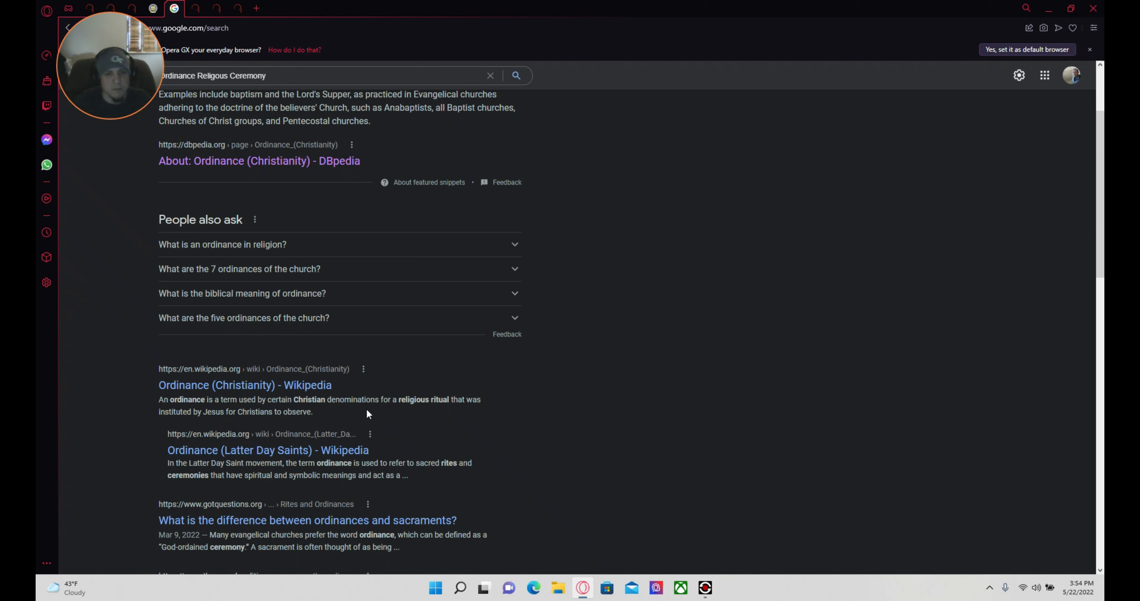
pyautogui.moveTo(417, 424)
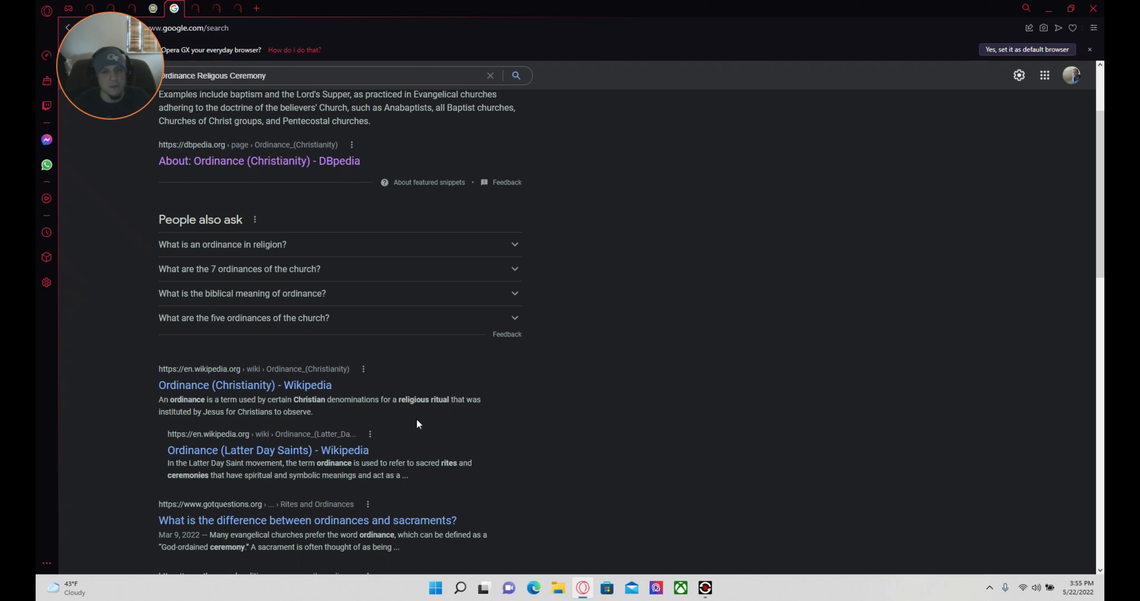
pyautogui.moveTo(456, 430)
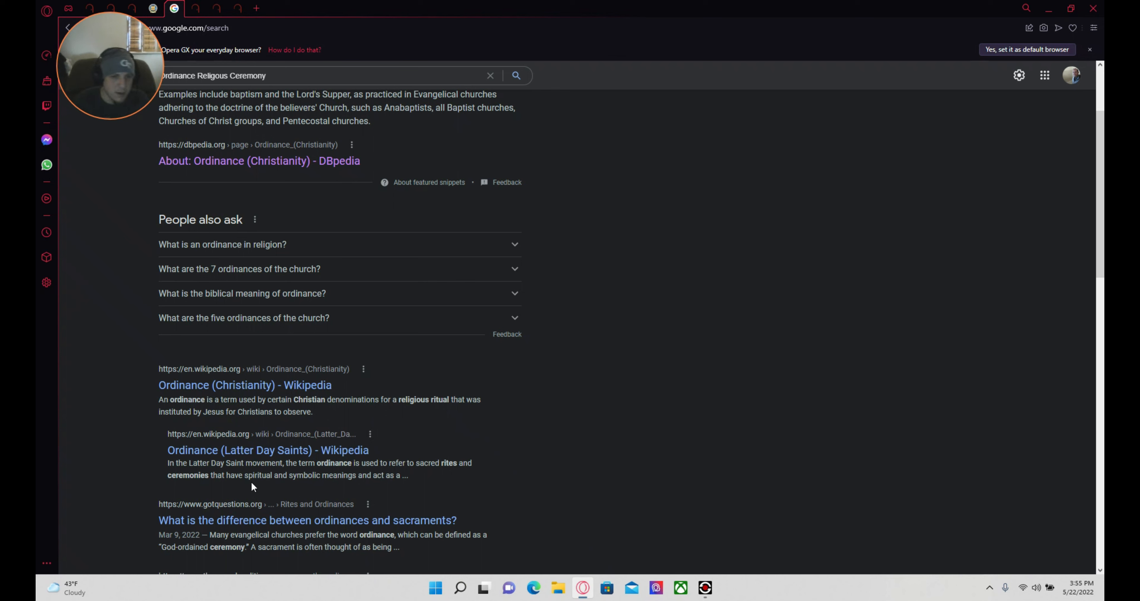
pyautogui.scroll(-3)
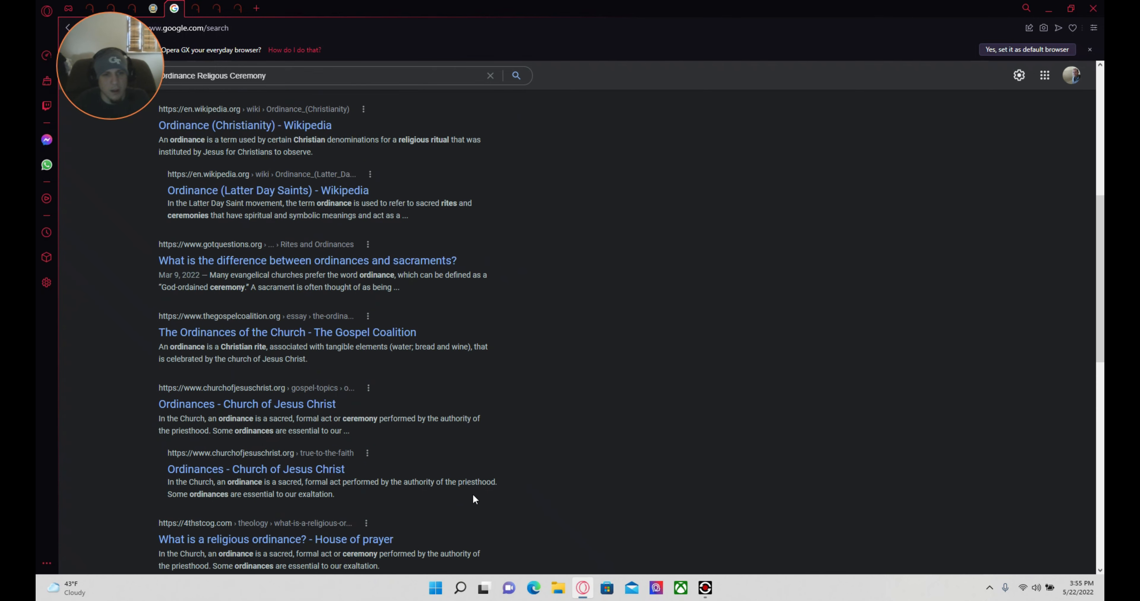
pyautogui.moveTo(366, 173)
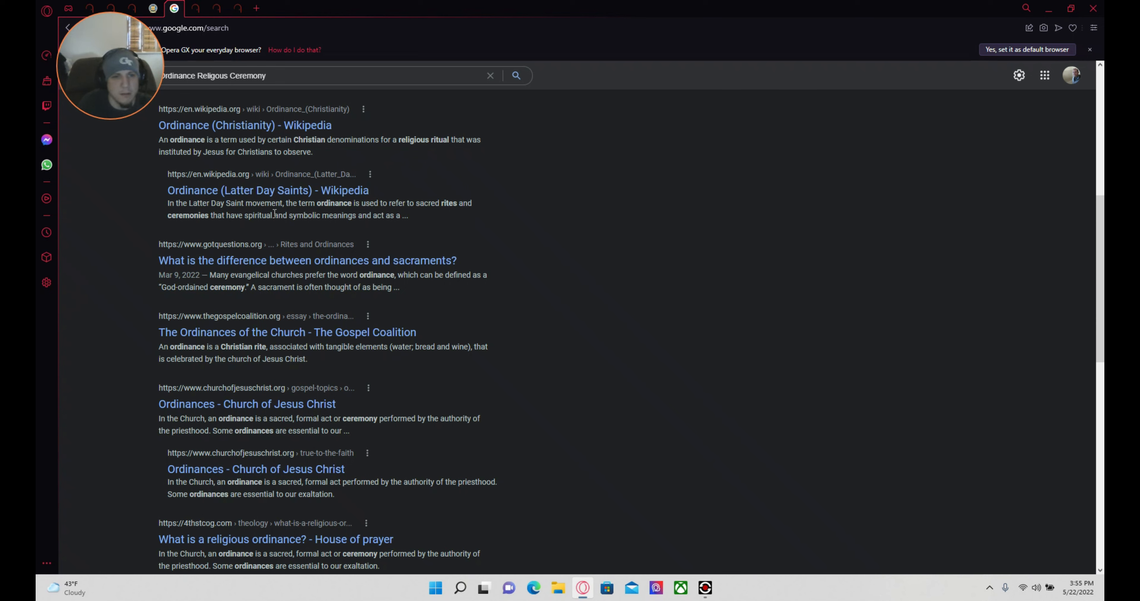
pyautogui.moveTo(301, 241)
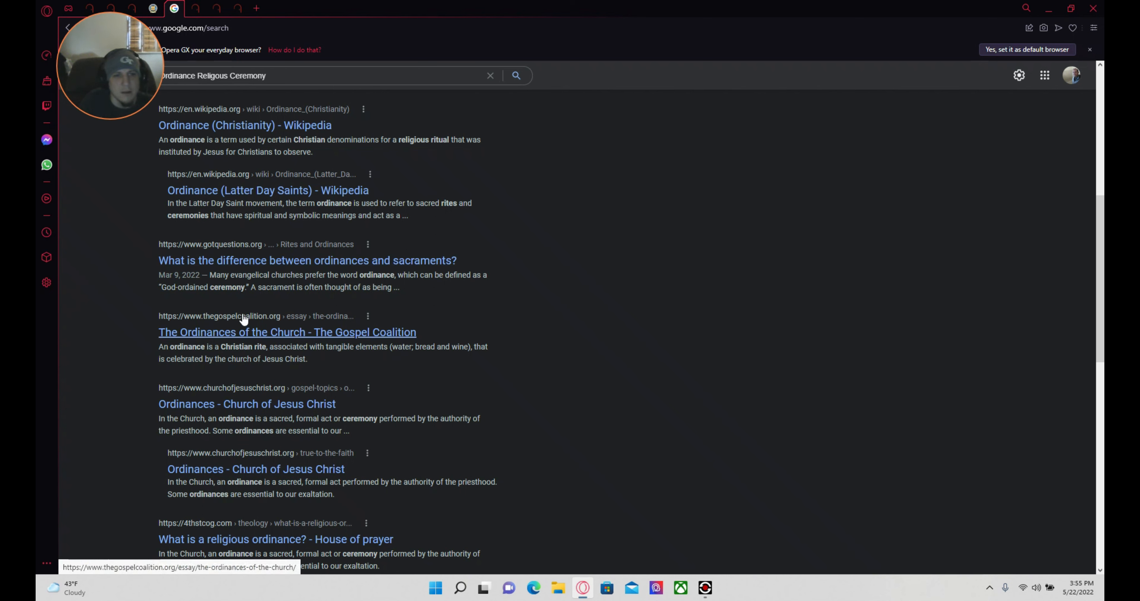
pyautogui.moveTo(323, 320)
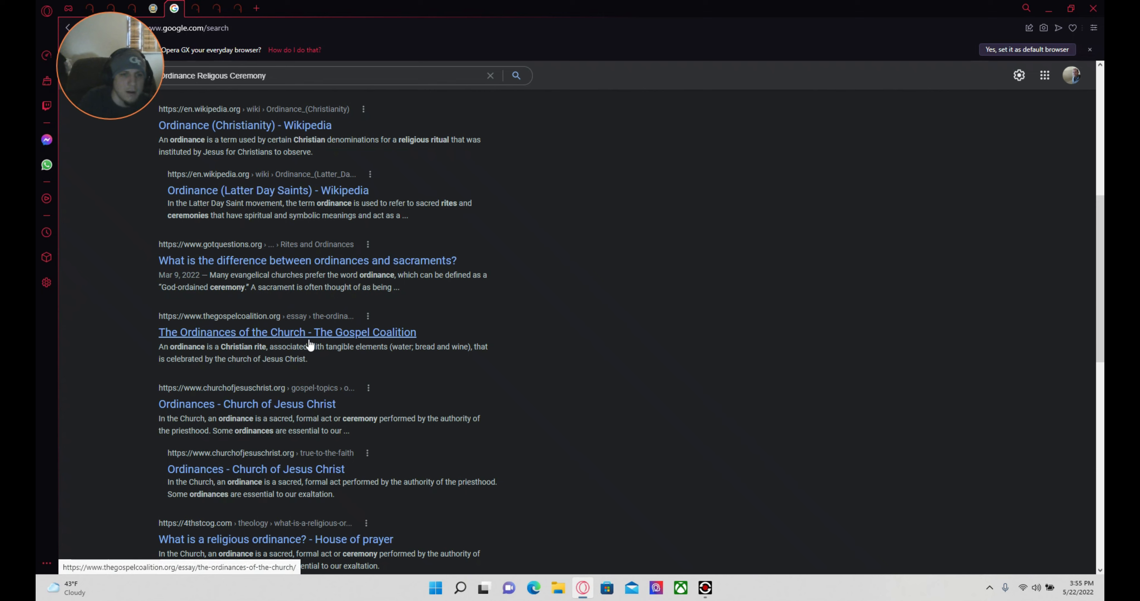
pyautogui.moveTo(368, 365)
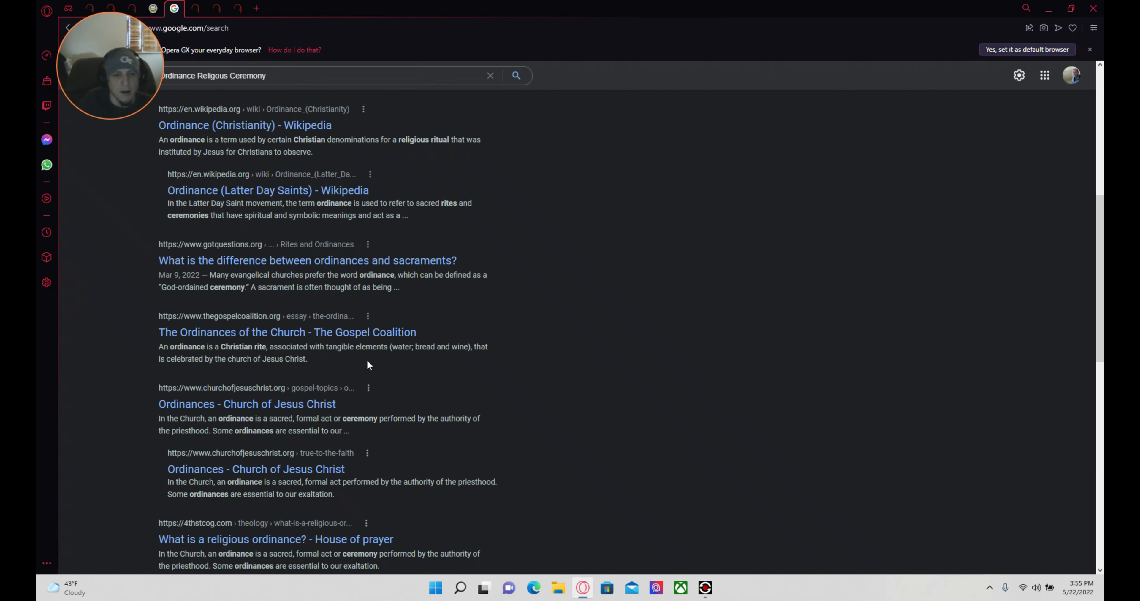
pyautogui.moveTo(440, 325)
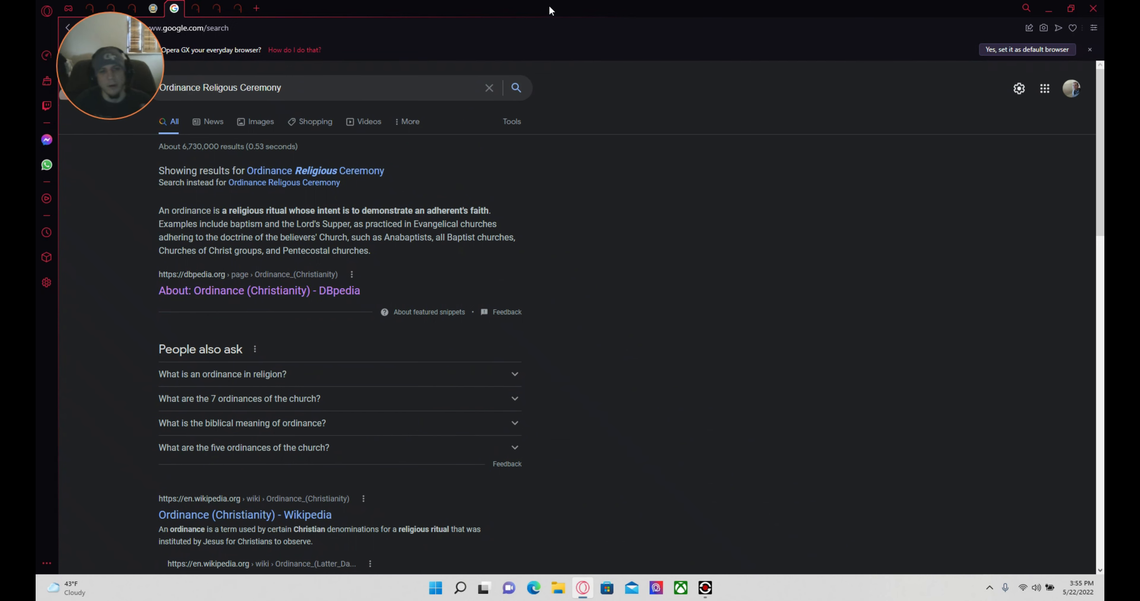
pyautogui.moveTo(851, 220)
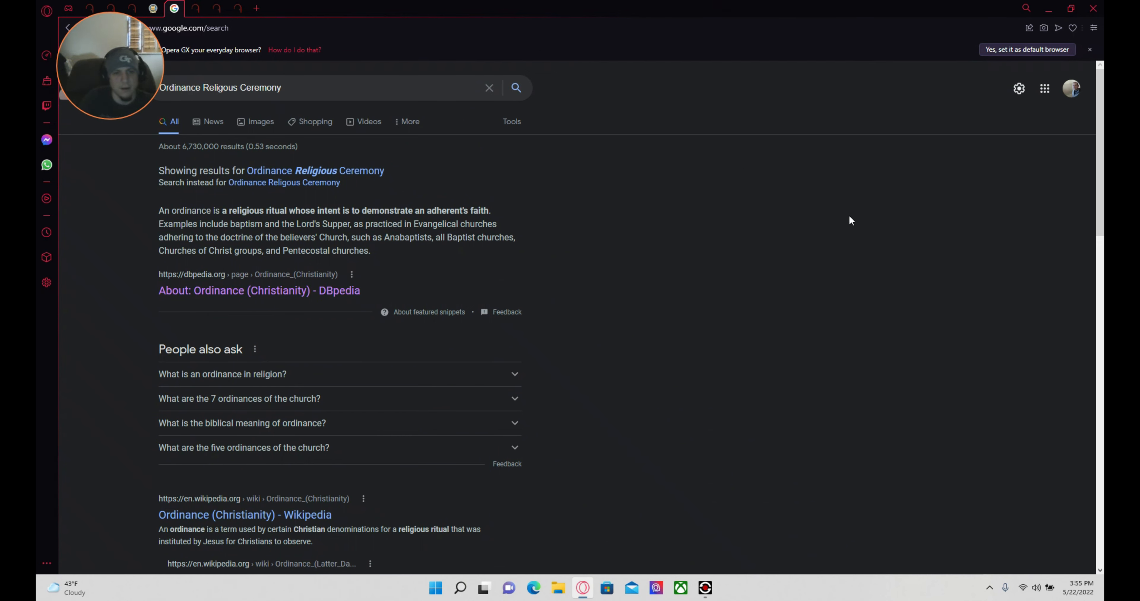
pyautogui.moveTo(743, 267)
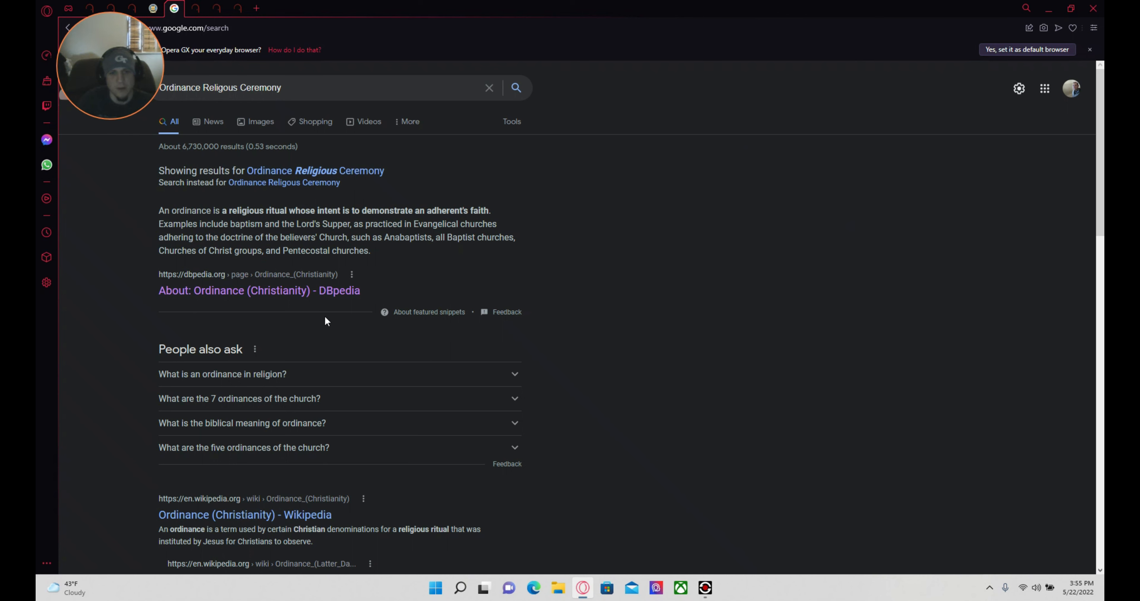
pyautogui.moveTo(385, 279)
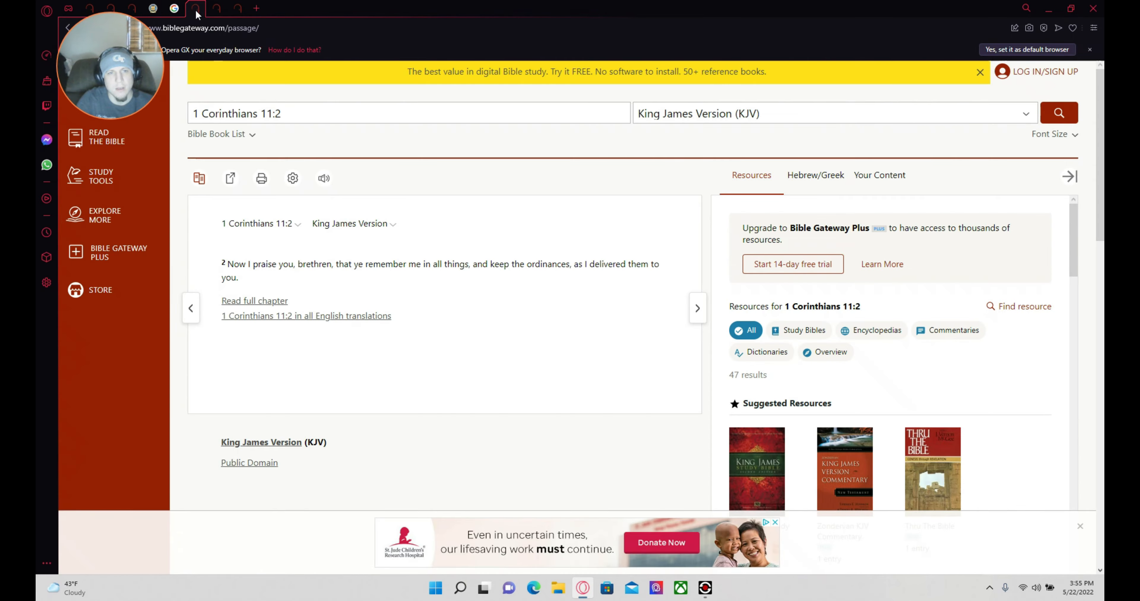
pyautogui.moveTo(385, 296)
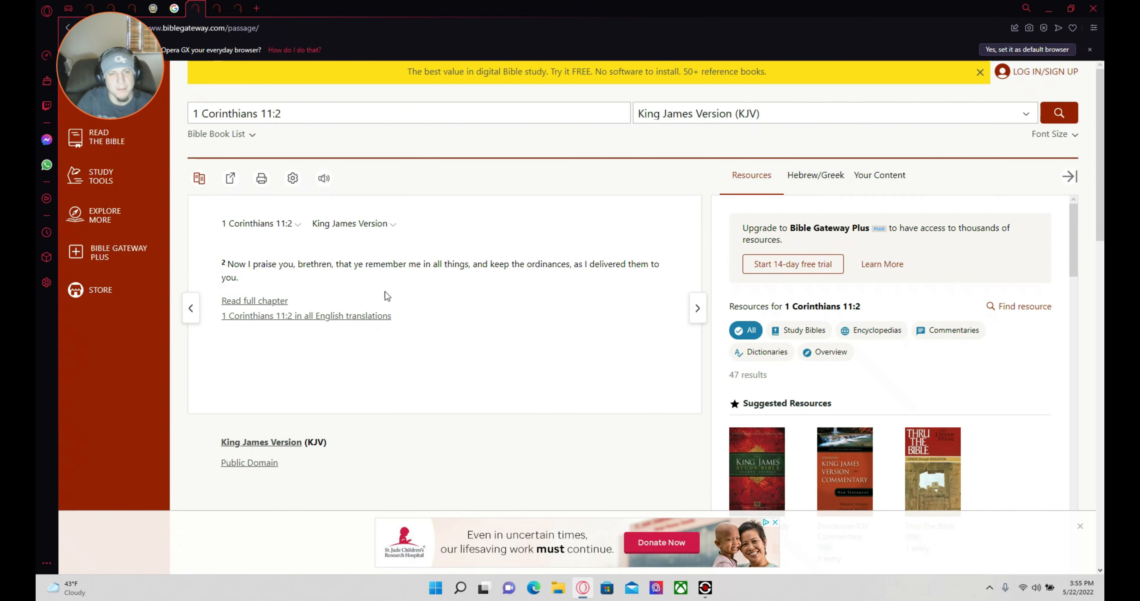
pyautogui.moveTo(260, 239)
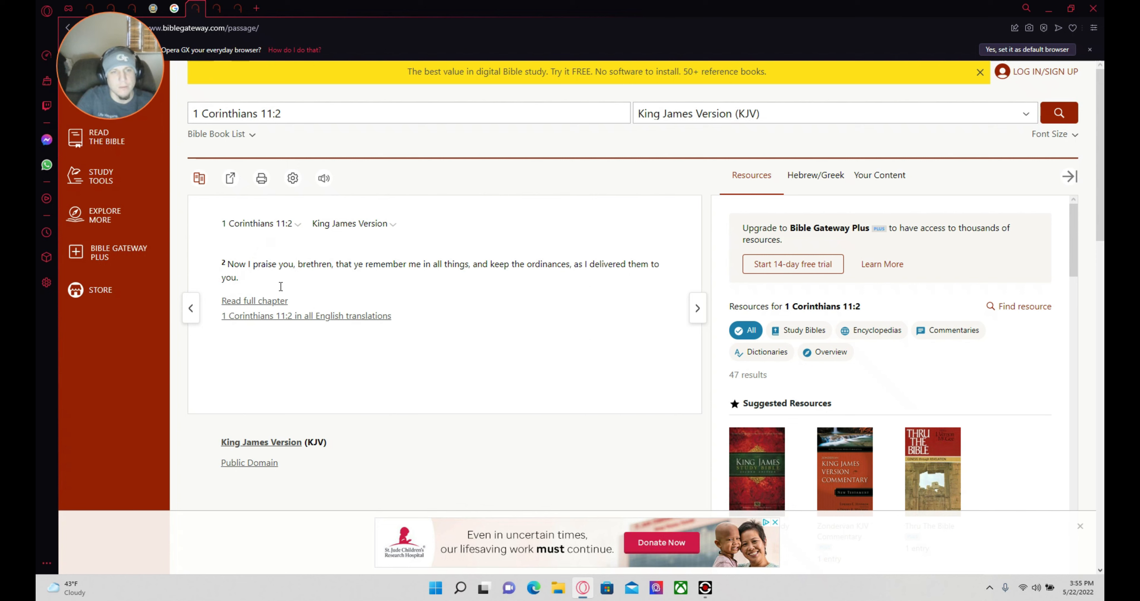
pyautogui.moveTo(389, 290)
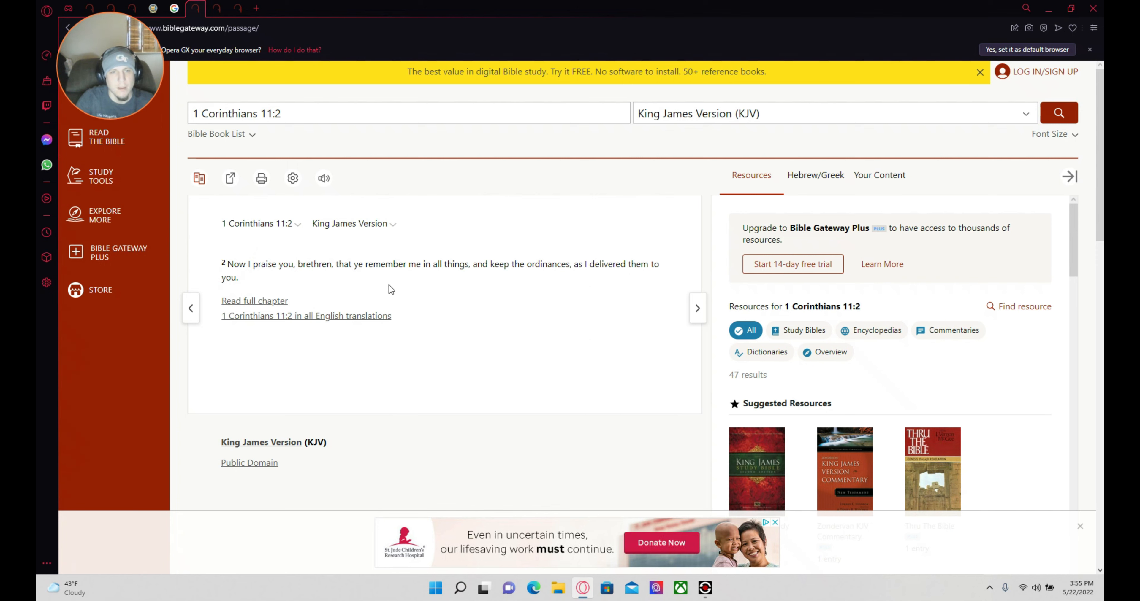
pyautogui.moveTo(489, 286)
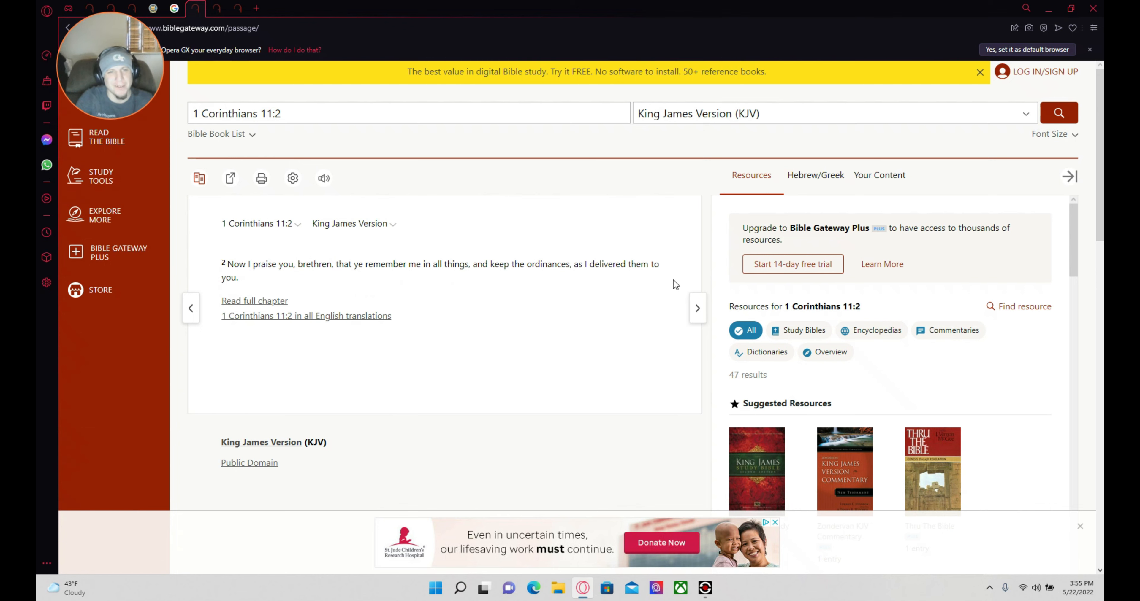
pyautogui.moveTo(609, 267)
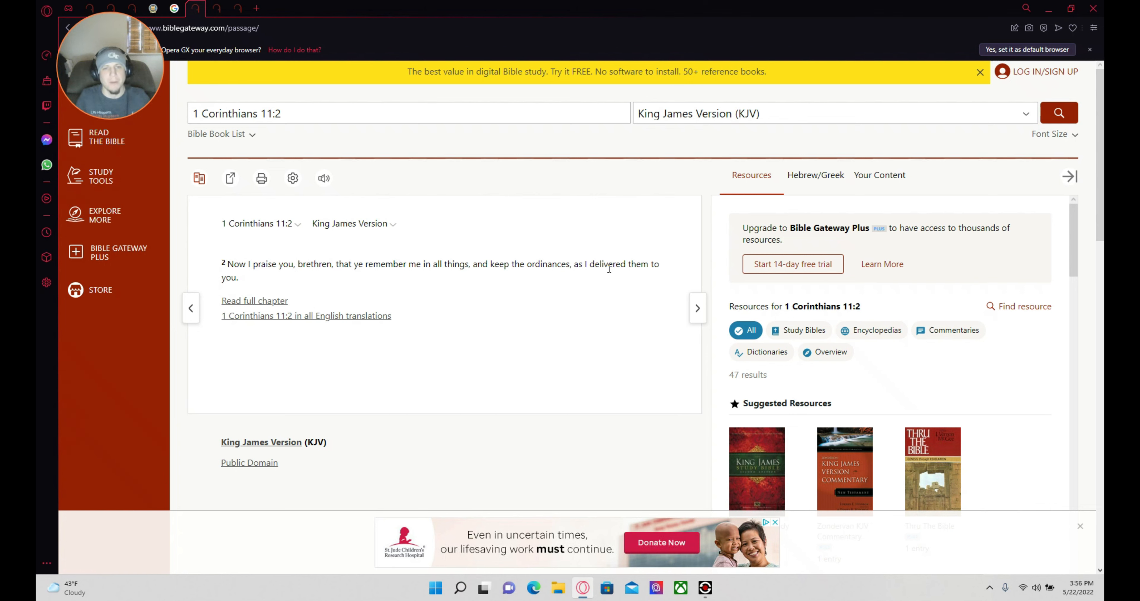
pyautogui.moveTo(609, 272)
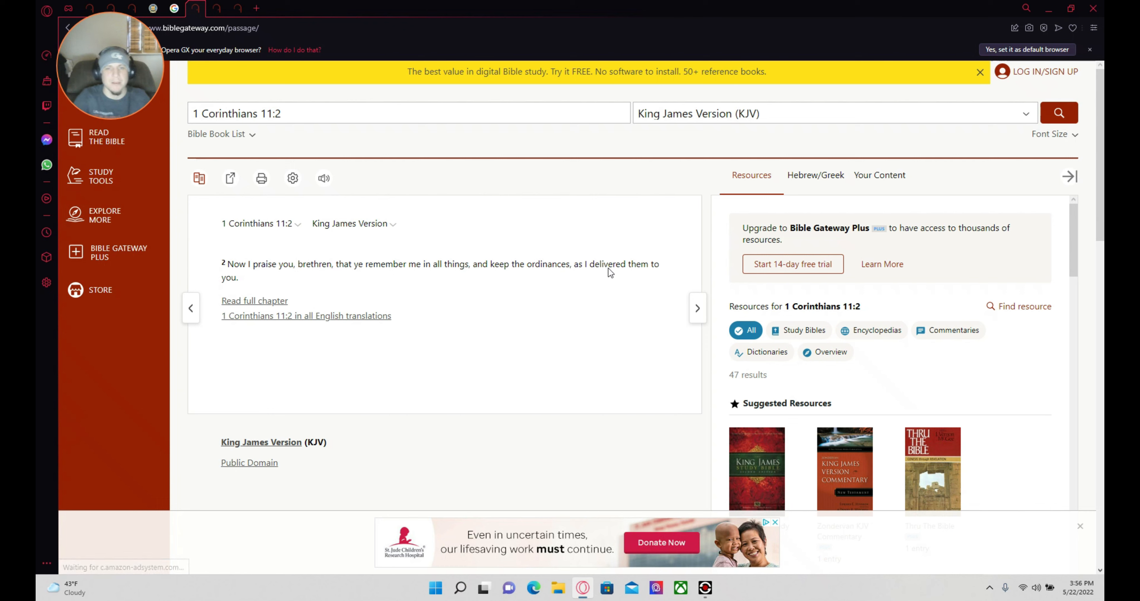
pyautogui.moveTo(527, 268)
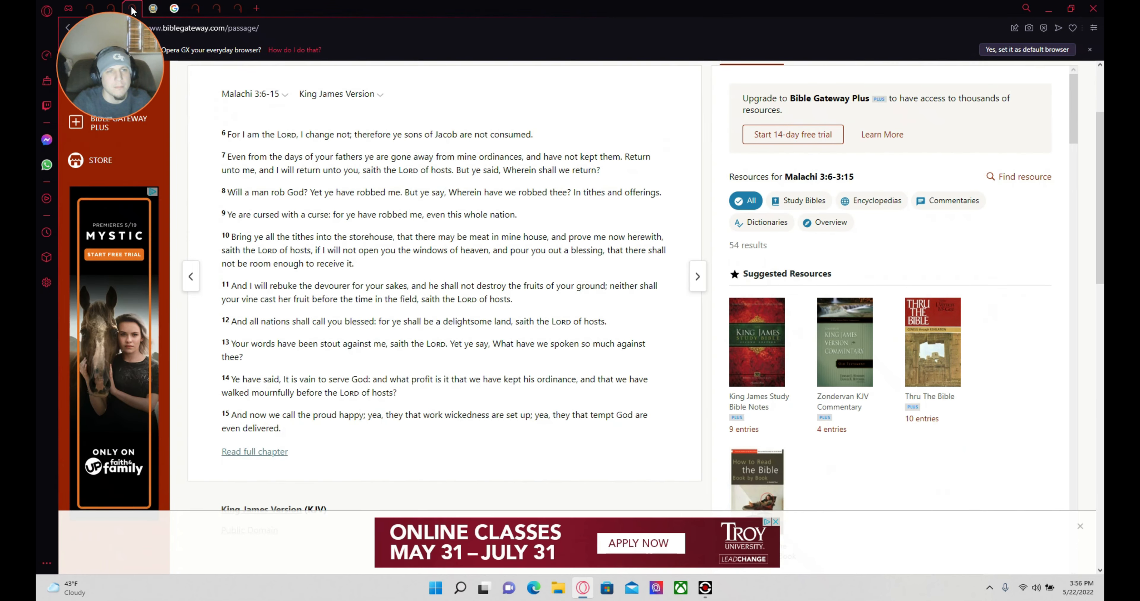
pyautogui.moveTo(382, 252)
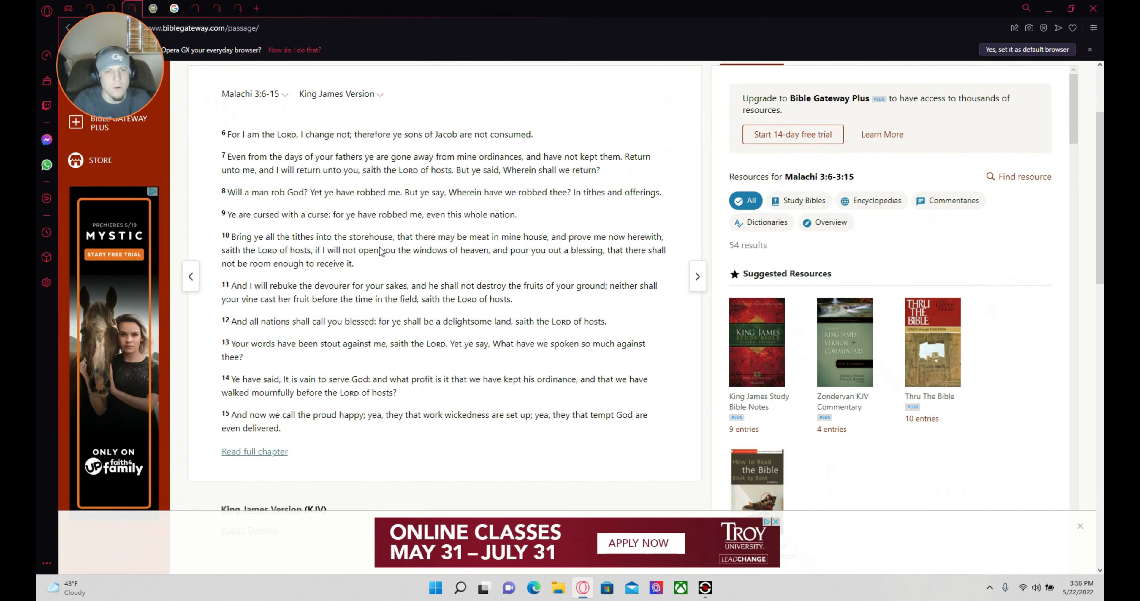
pyautogui.moveTo(454, 168)
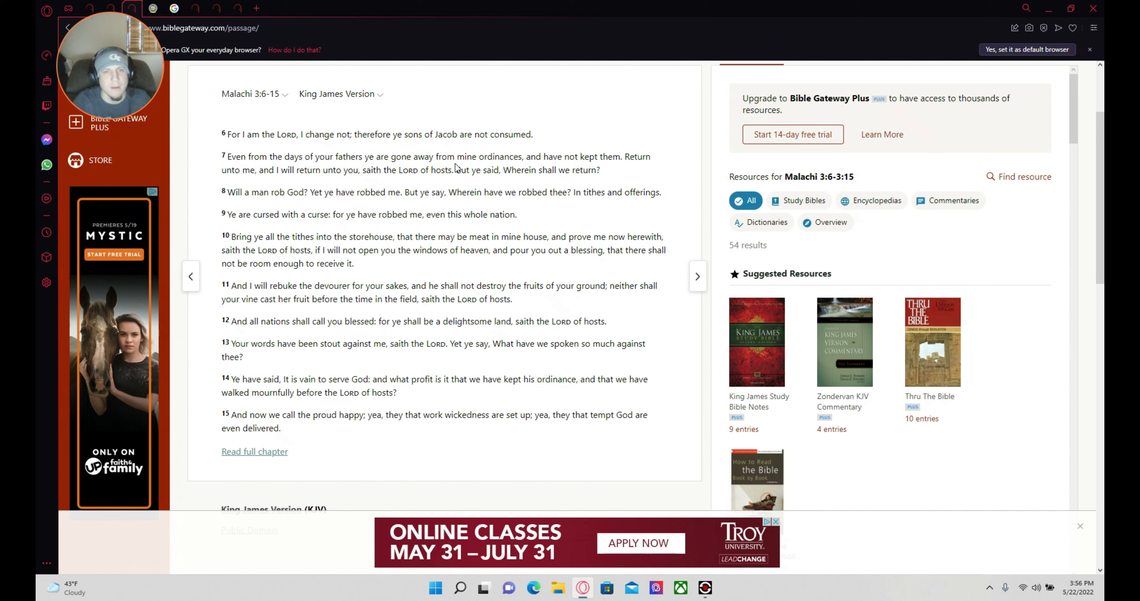
pyautogui.moveTo(521, 165)
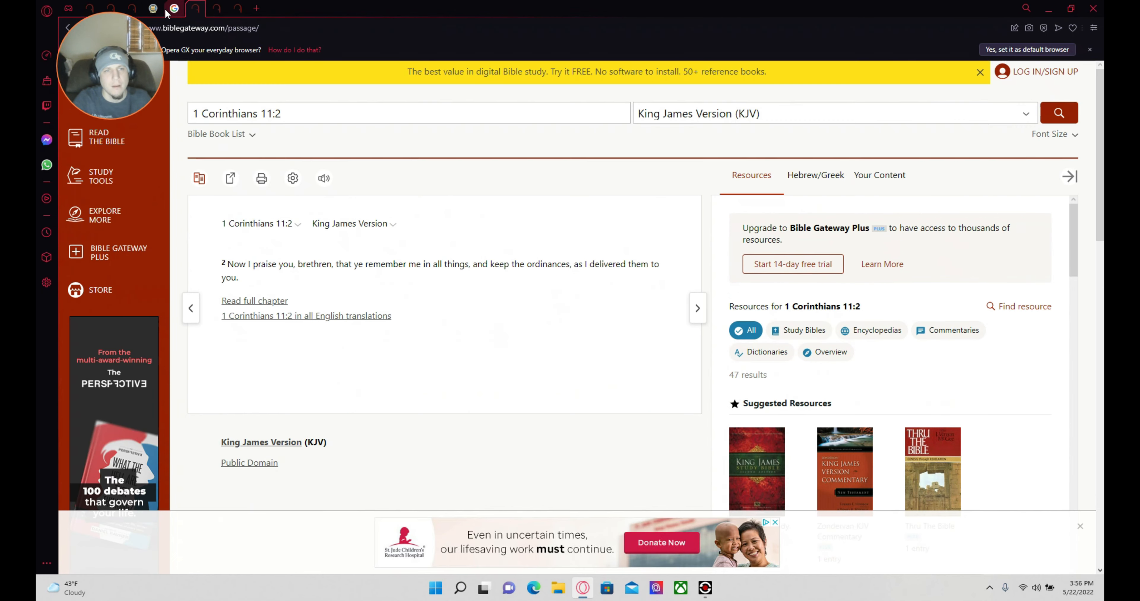
# Switch to the YRM Handwriting of Ordinances article and skim further into its text
pyautogui.click(173, 8)
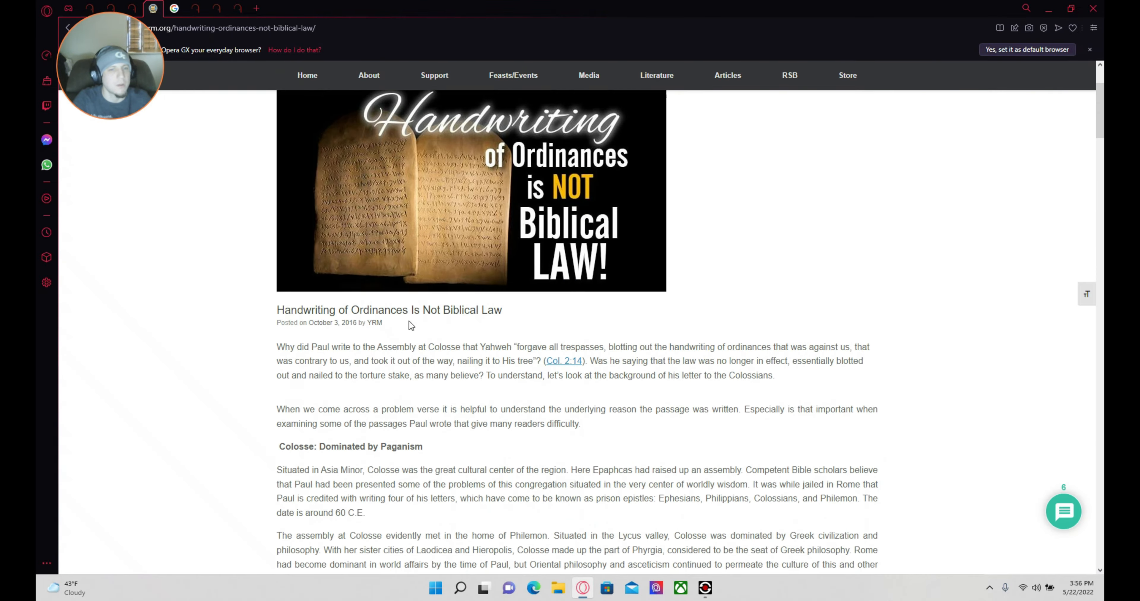
pyautogui.scroll(-3)
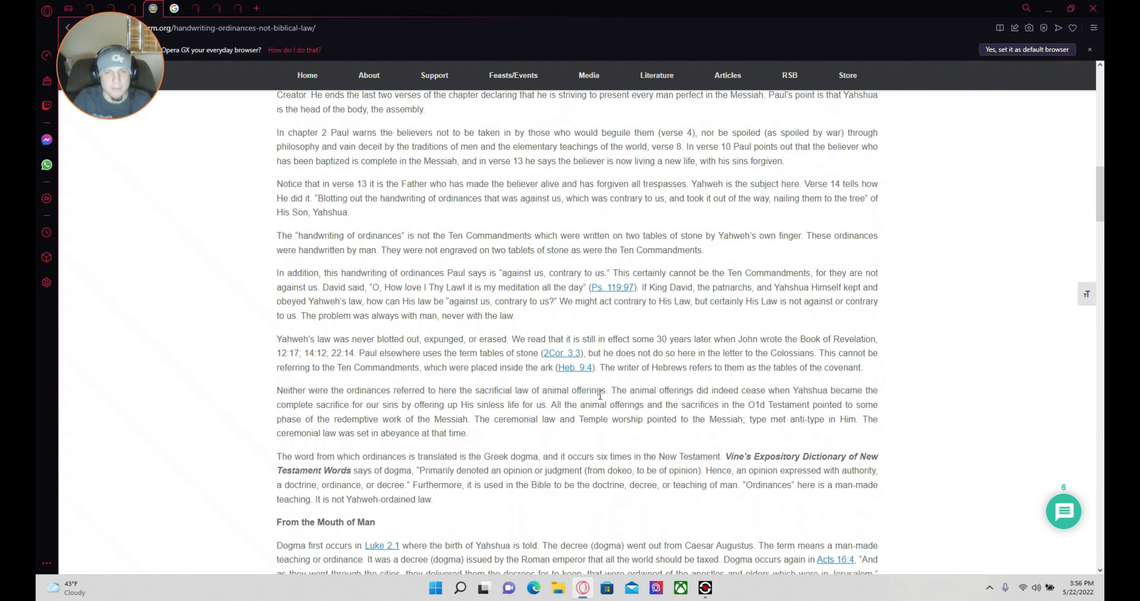
pyautogui.scroll(3)
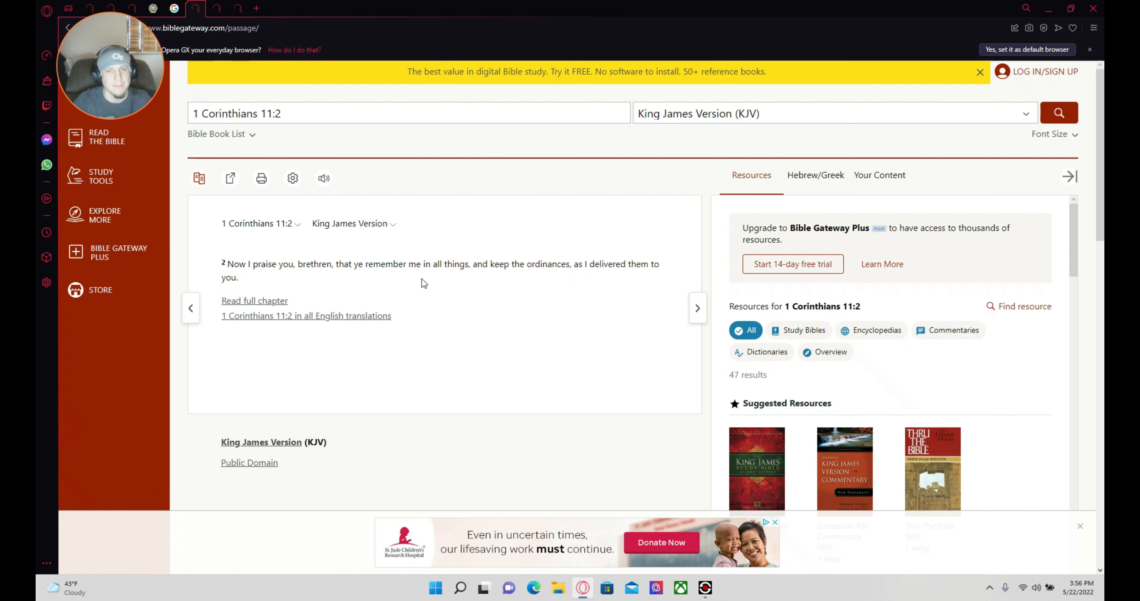
pyautogui.moveTo(400, 284)
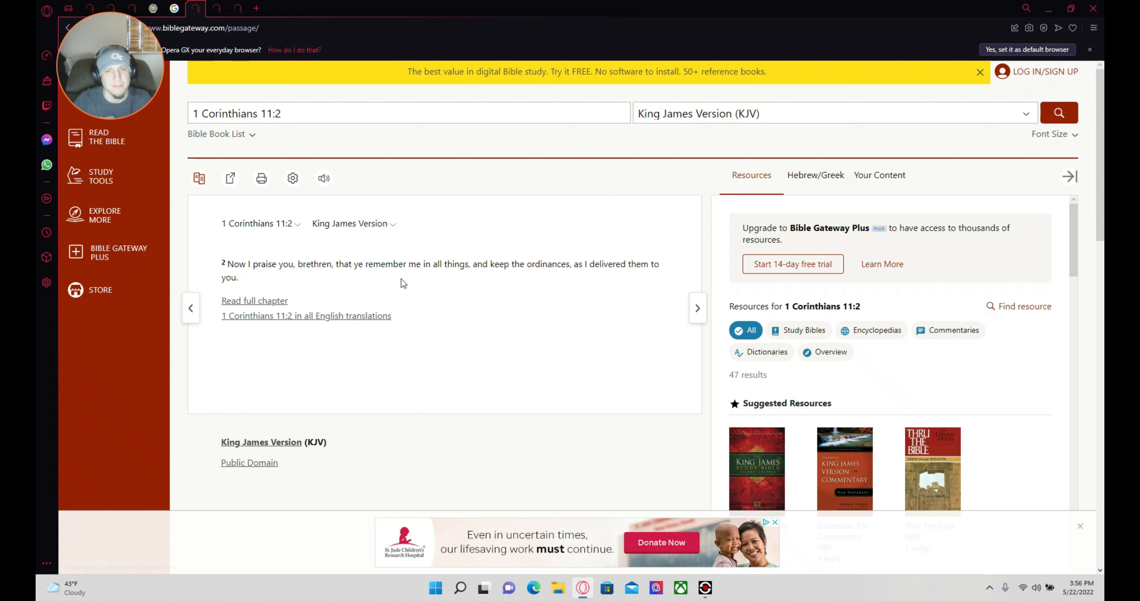
pyautogui.moveTo(399, 284)
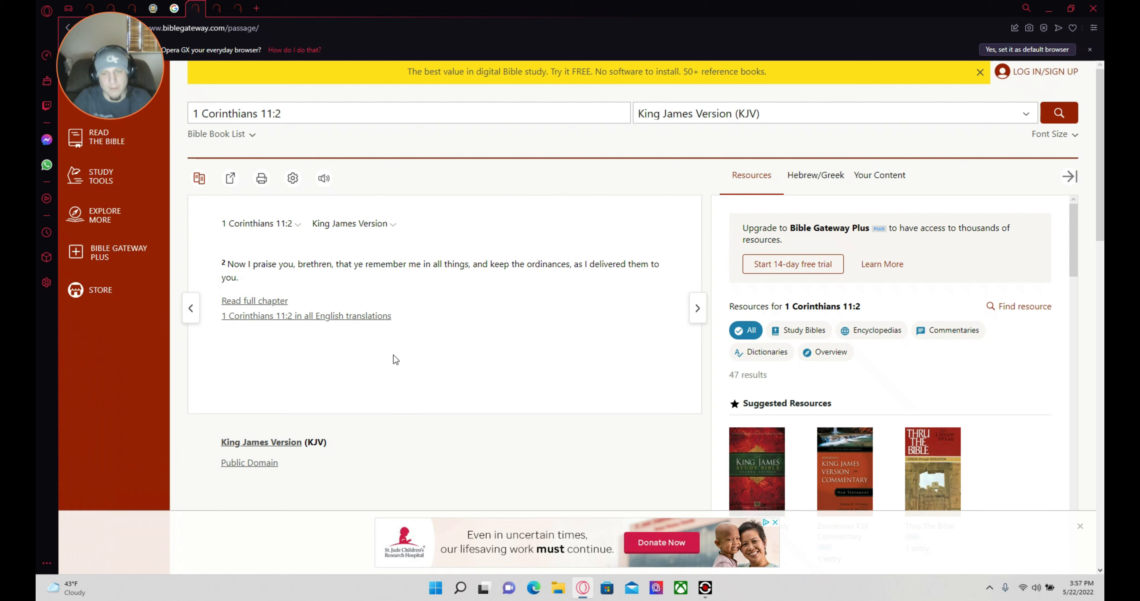
pyautogui.moveTo(165, 131)
pyautogui.write('Matthew 21')
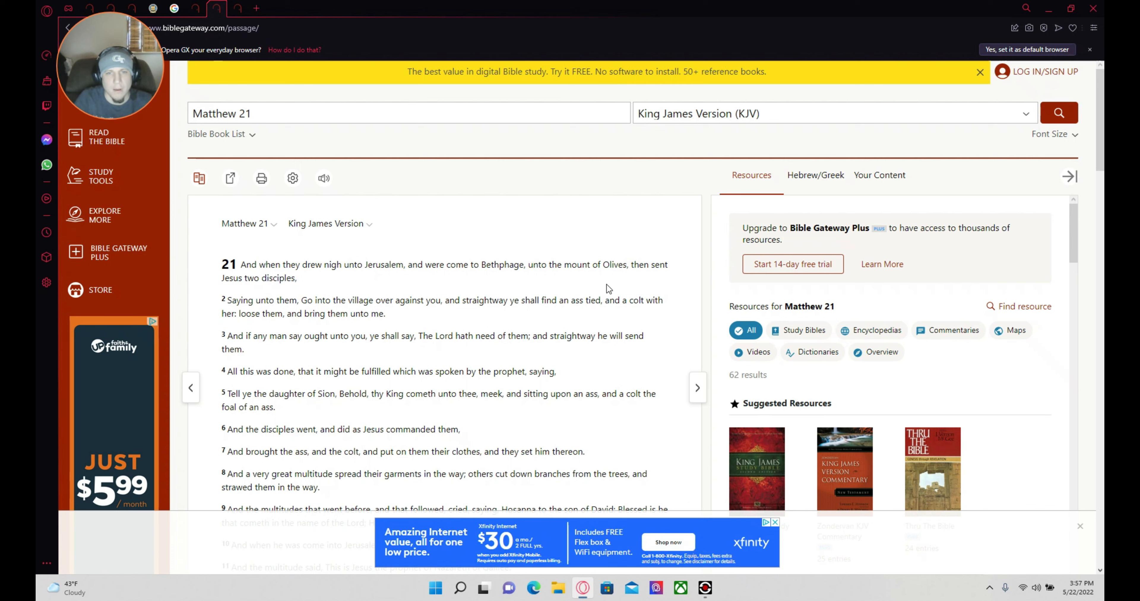
pyautogui.moveTo(522, 282)
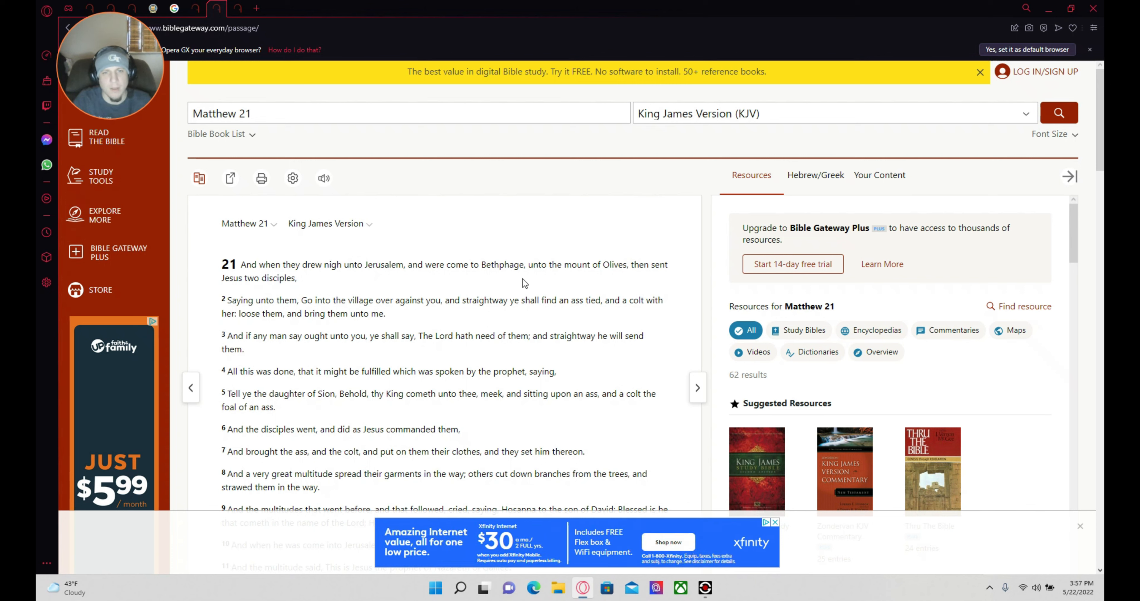
pyautogui.moveTo(673, 284)
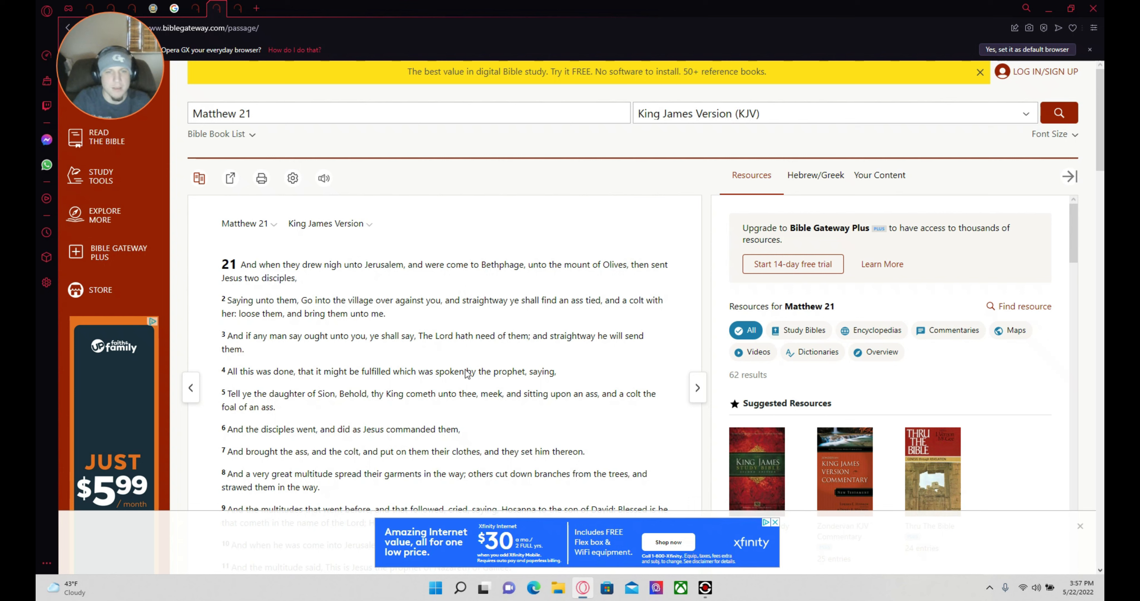
pyautogui.moveTo(603, 324)
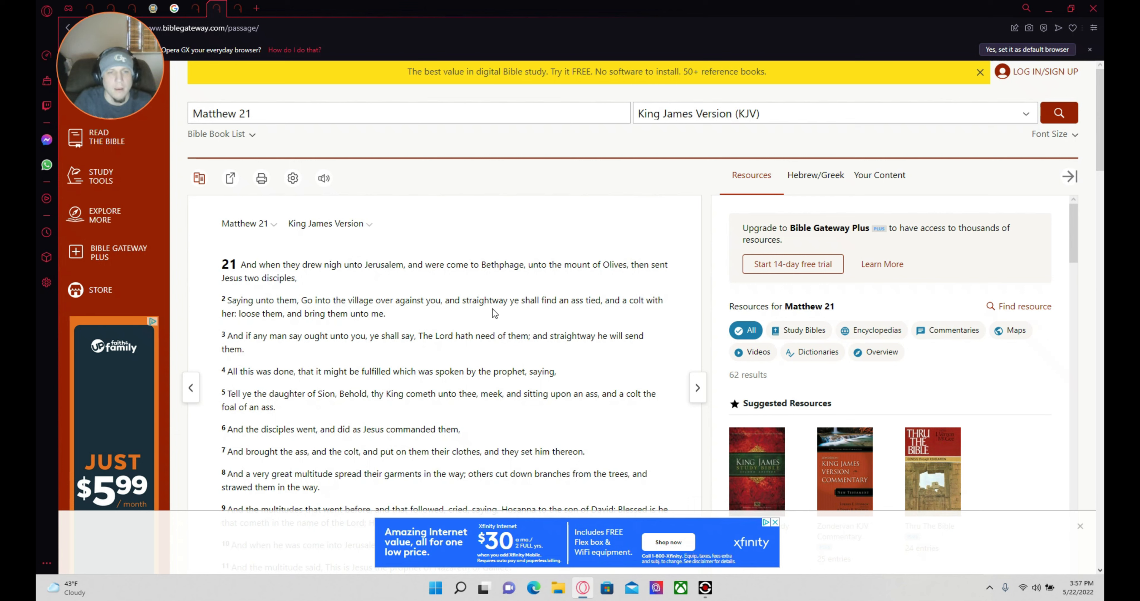
pyautogui.moveTo(515, 321)
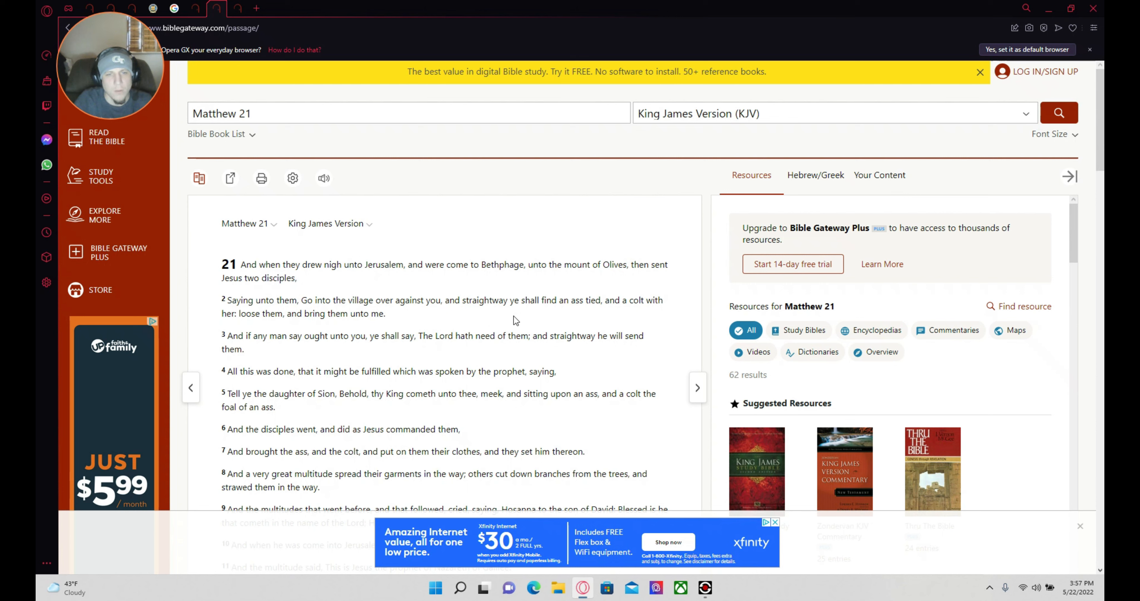
pyautogui.moveTo(669, 366)
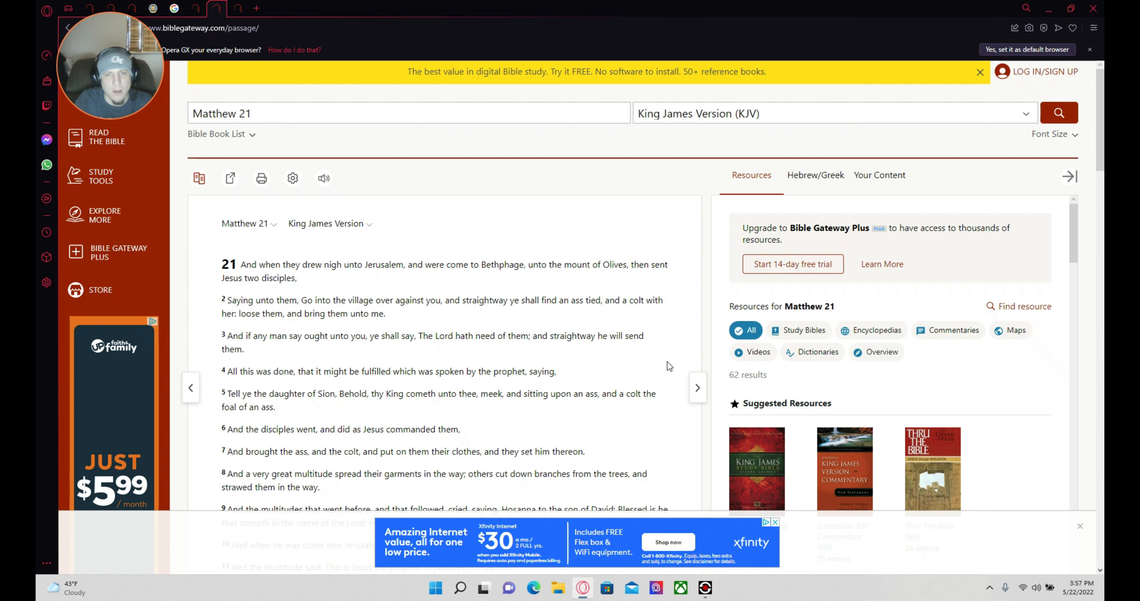
pyautogui.moveTo(673, 383)
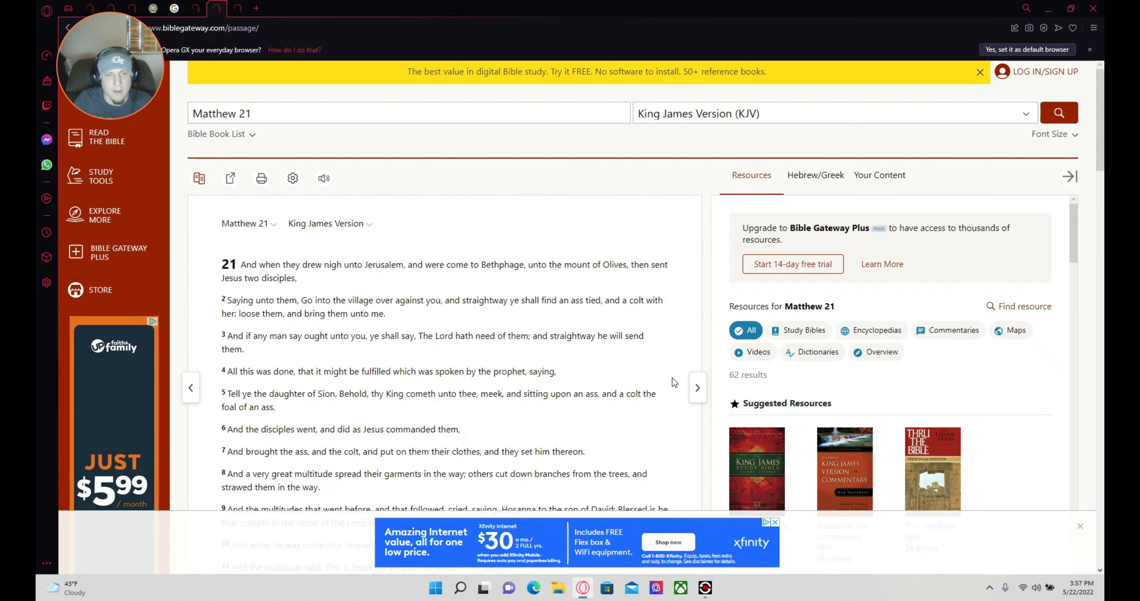
pyautogui.moveTo(345, 323)
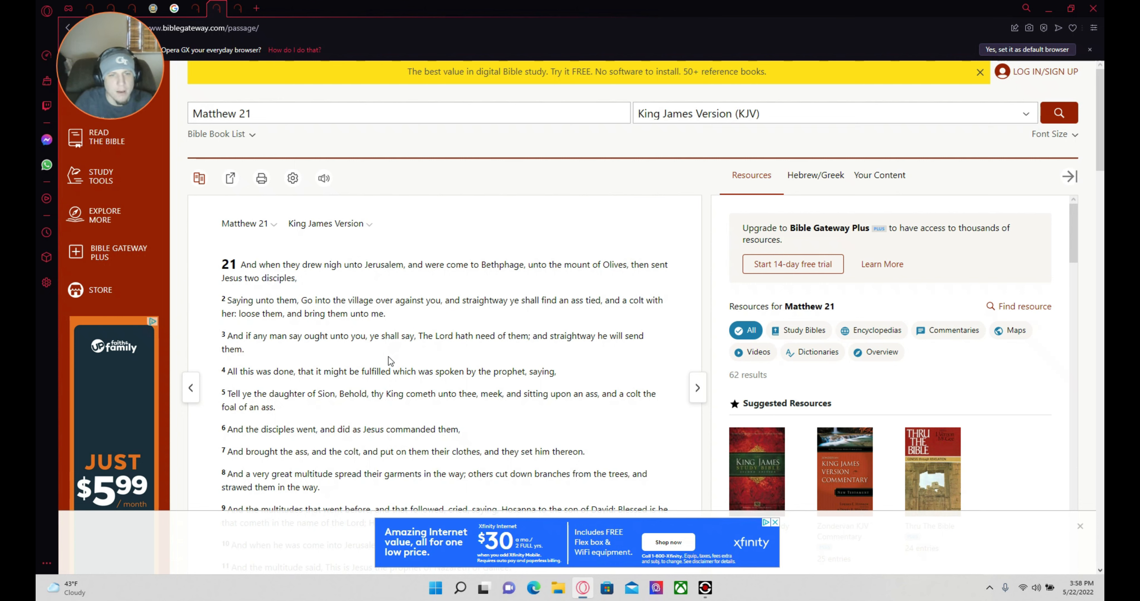
pyautogui.moveTo(378, 362)
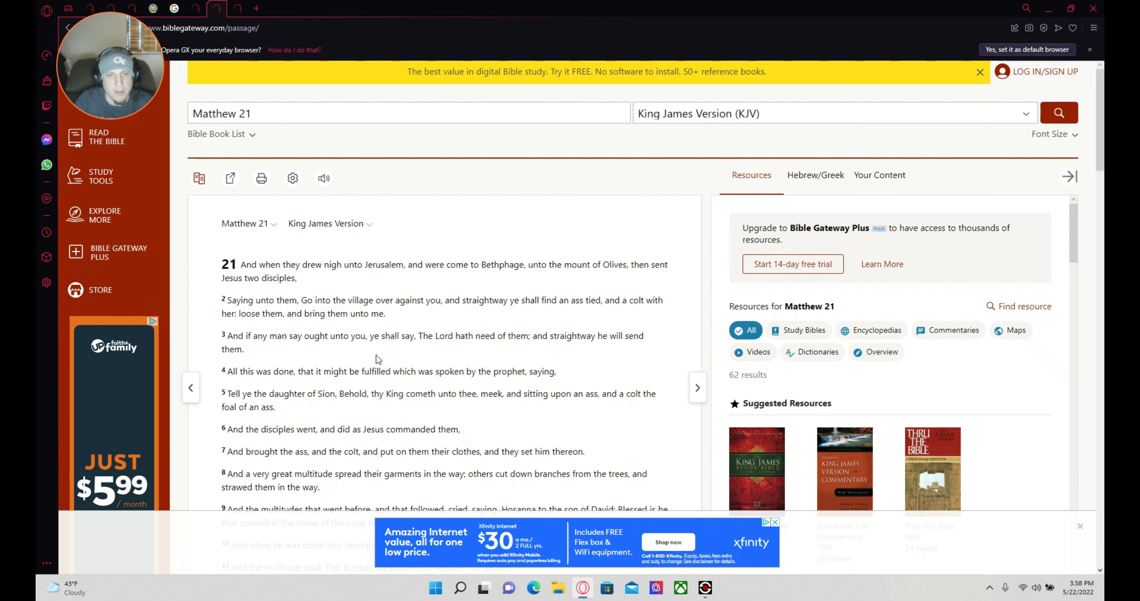
pyautogui.moveTo(488, 370)
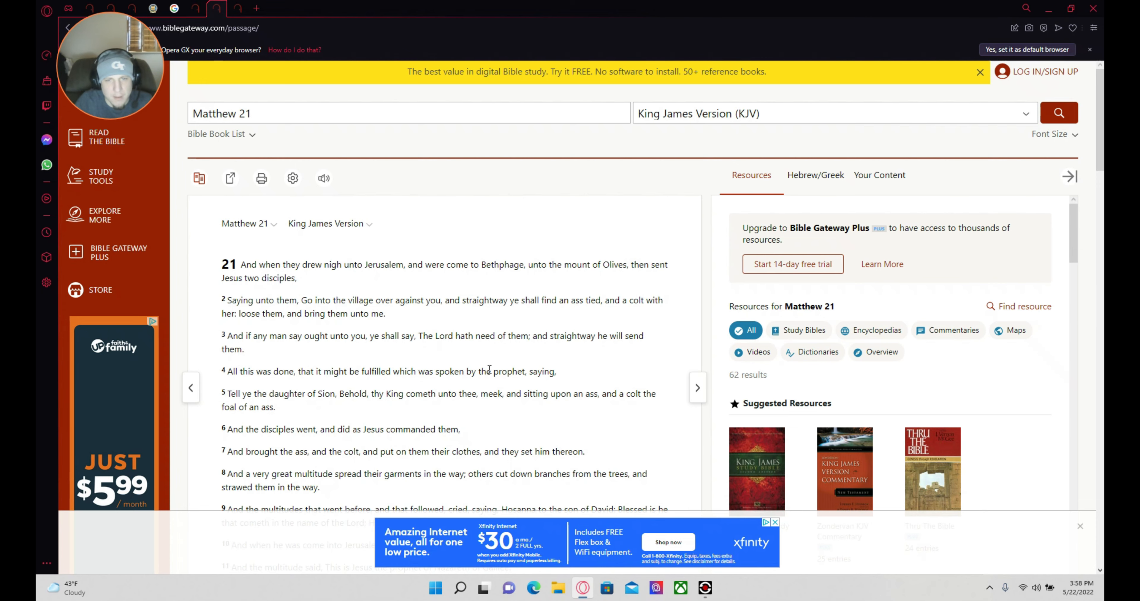
pyautogui.moveTo(455, 405)
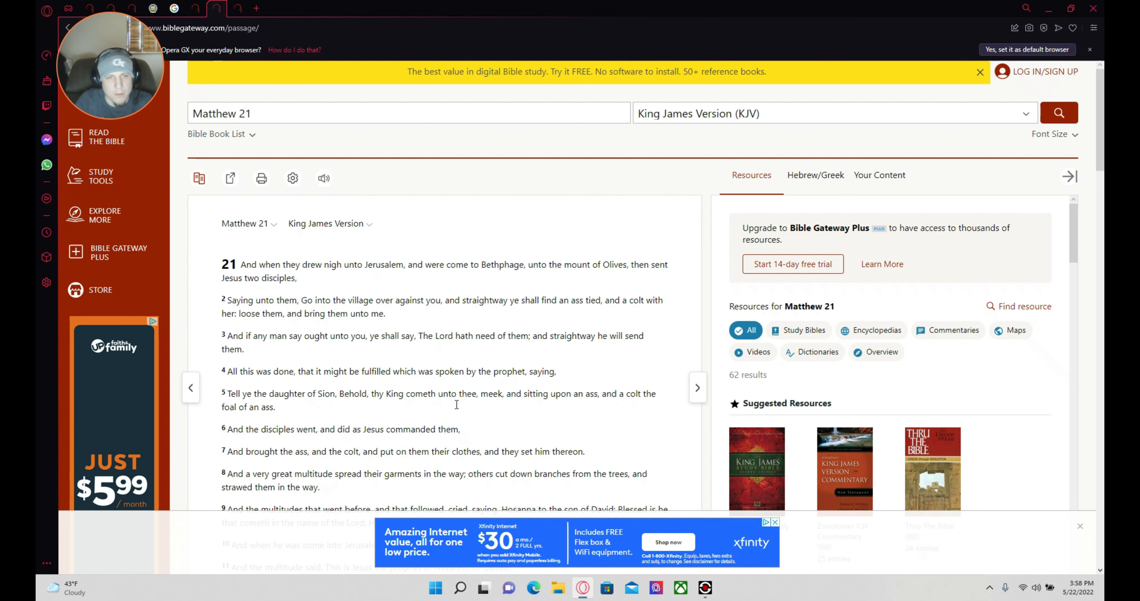
pyautogui.scroll(-3)
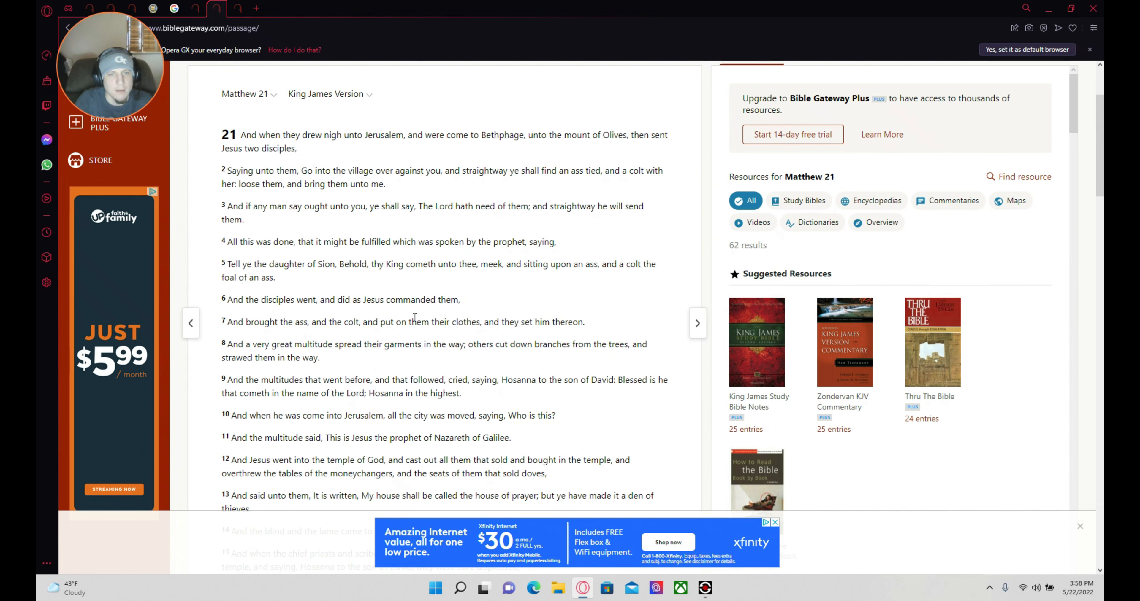
pyautogui.moveTo(343, 337)
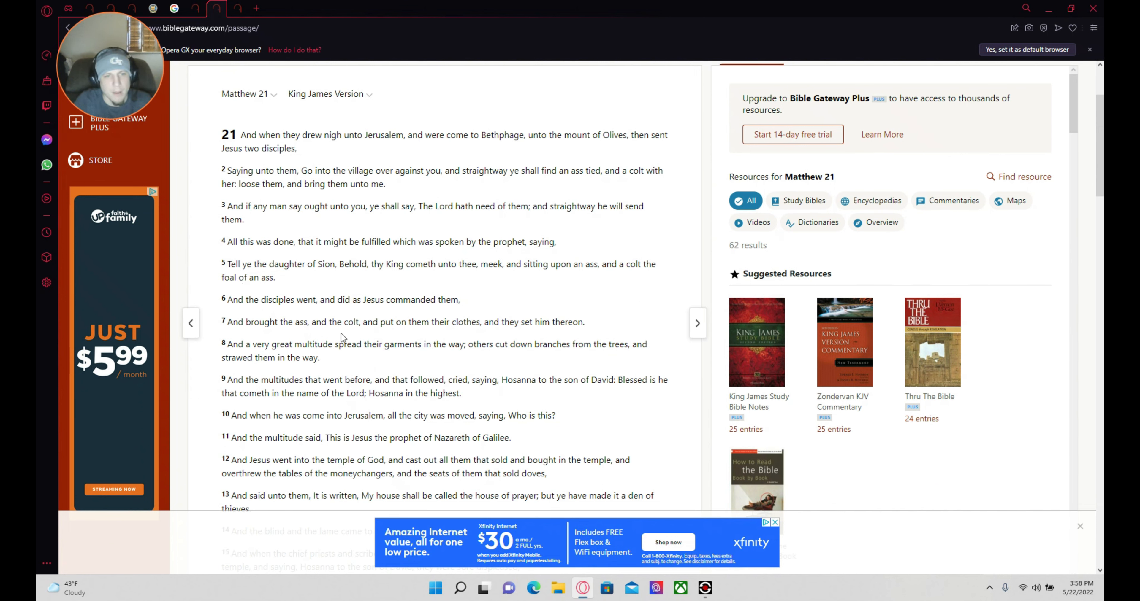
pyautogui.moveTo(414, 342)
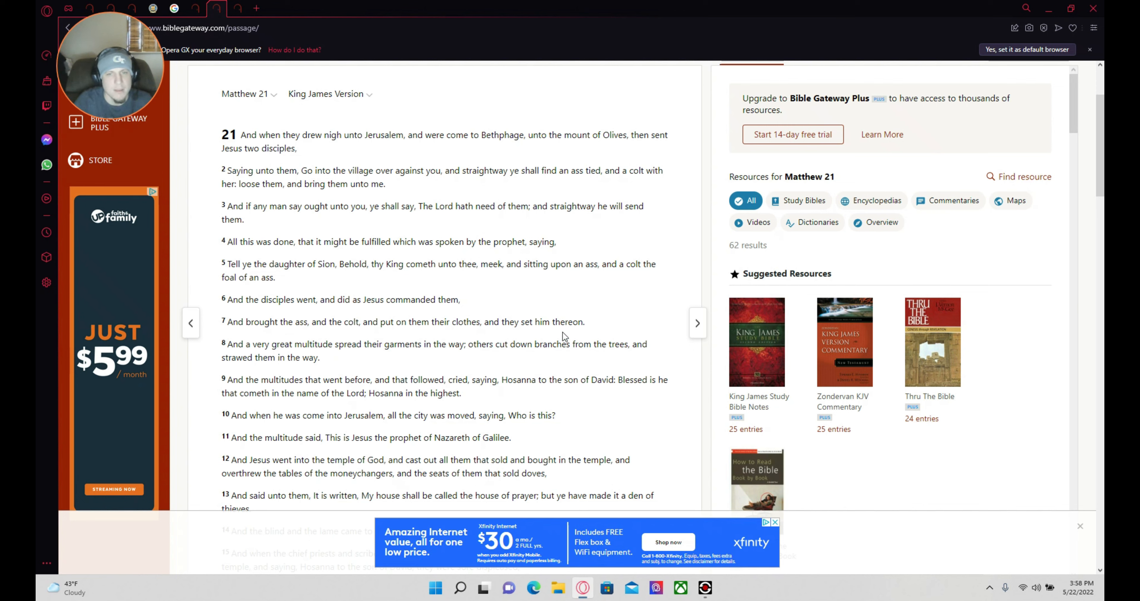
pyautogui.moveTo(271, 359)
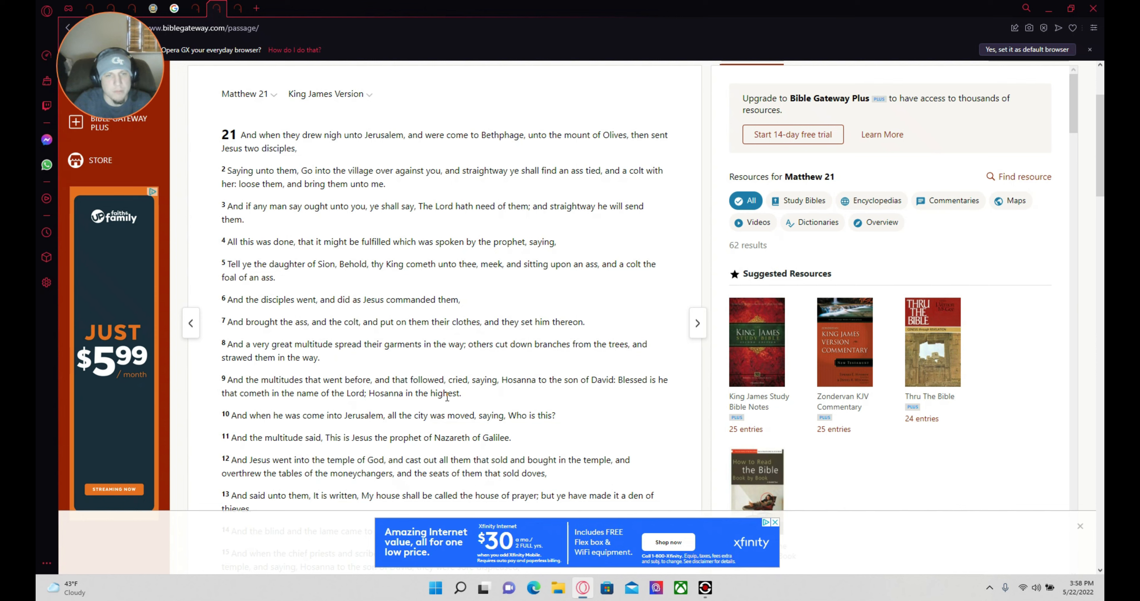
pyautogui.moveTo(540, 364)
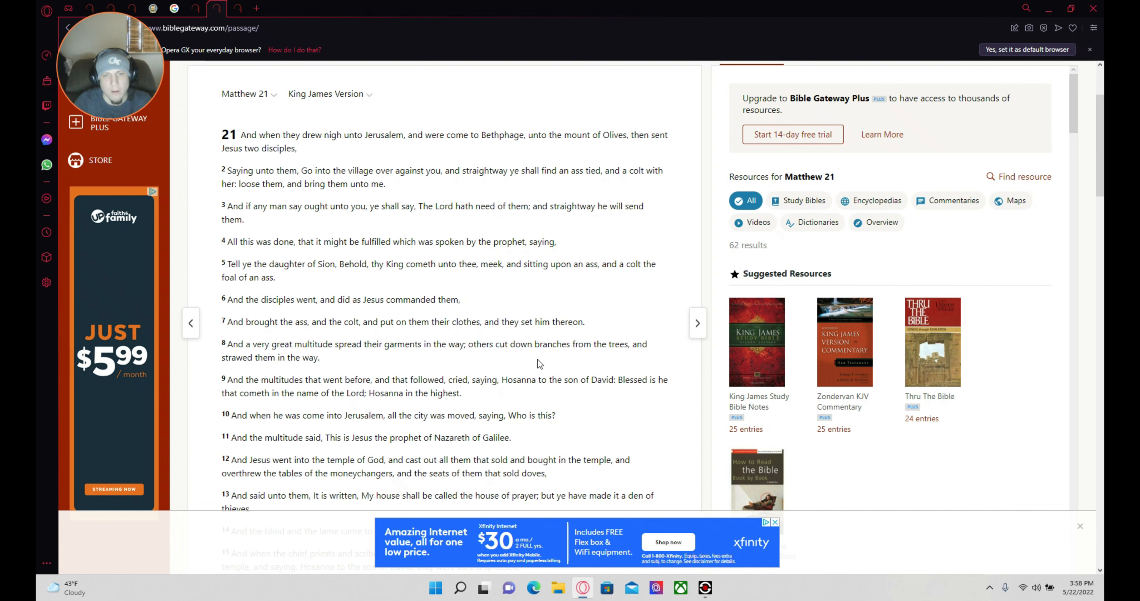
pyautogui.moveTo(647, 360)
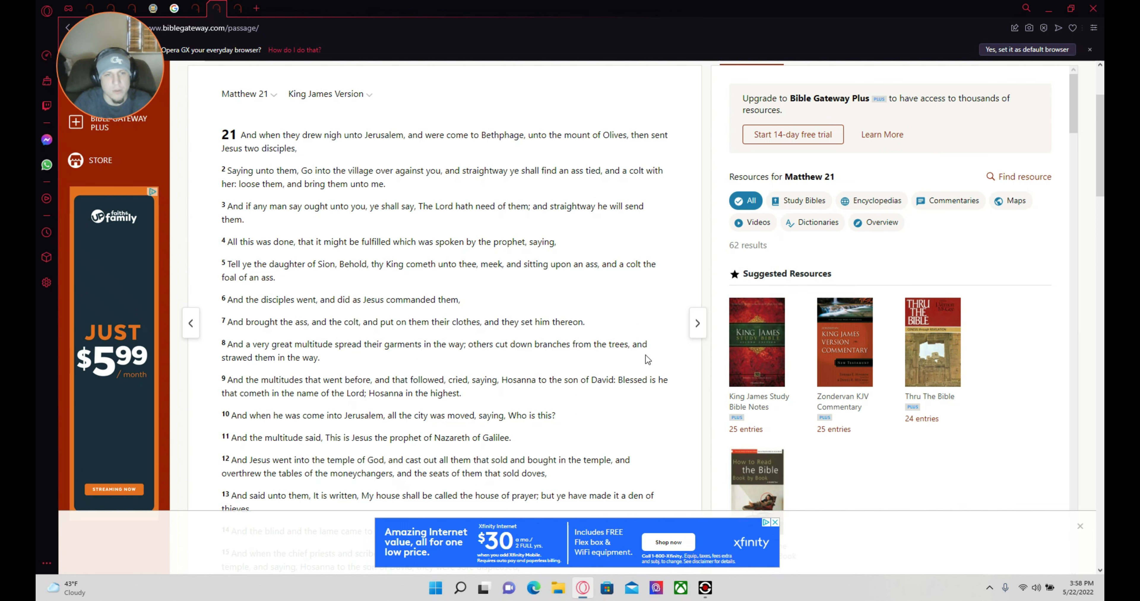
pyautogui.moveTo(306, 368)
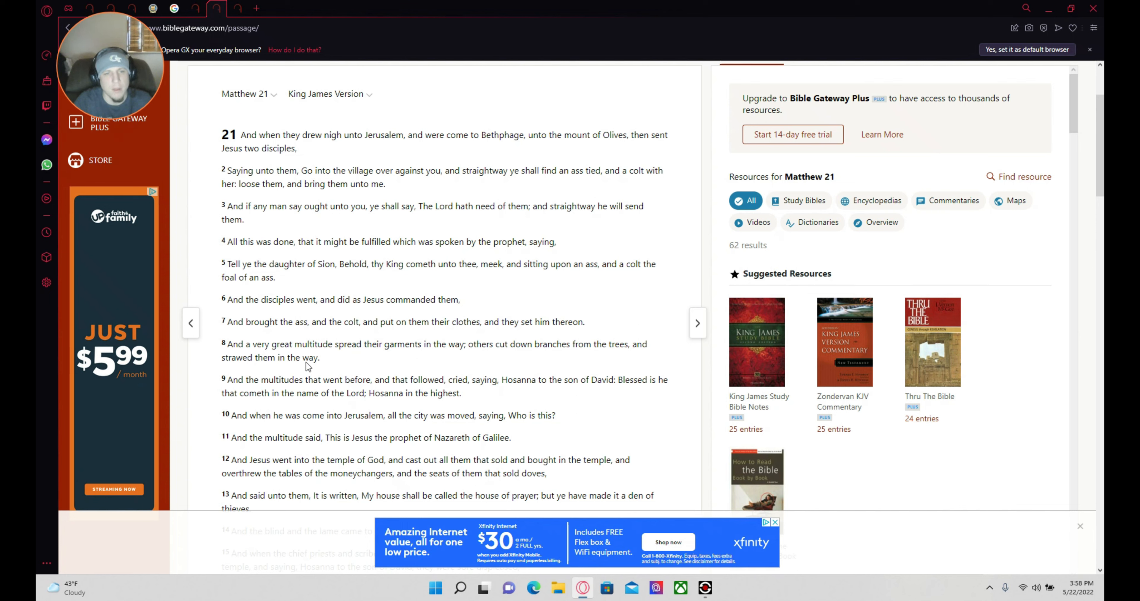
pyautogui.moveTo(463, 351)
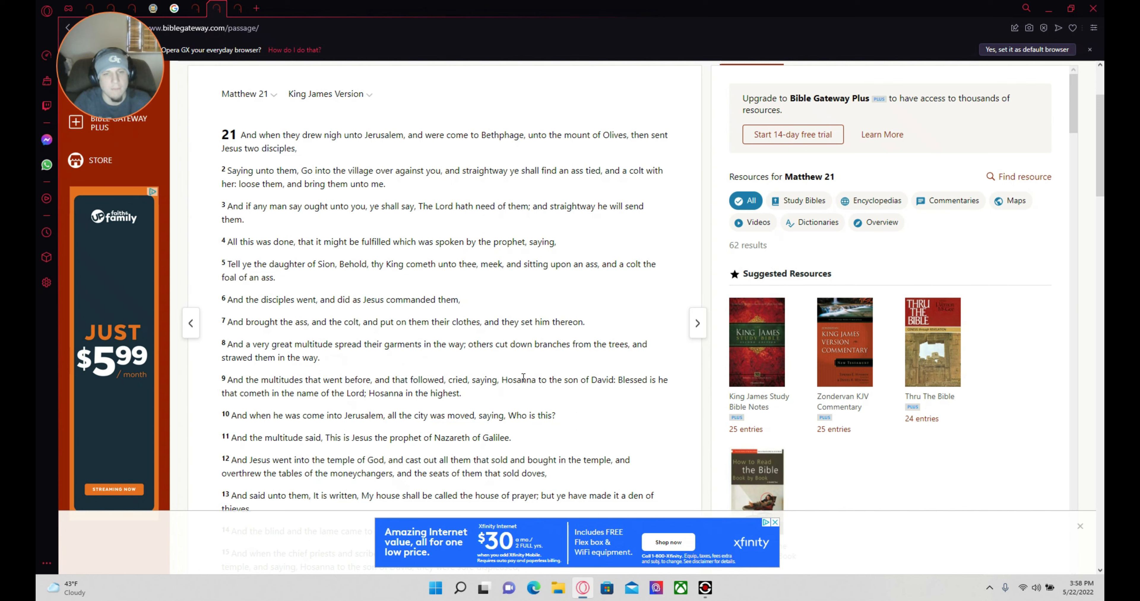
pyautogui.moveTo(602, 476)
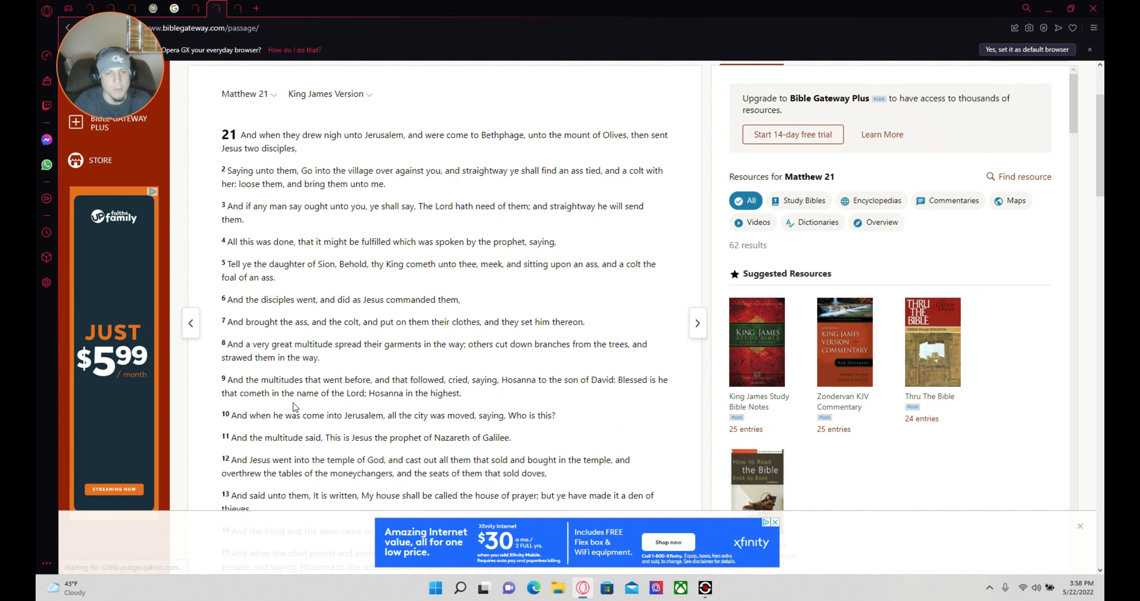
pyautogui.moveTo(411, 403)
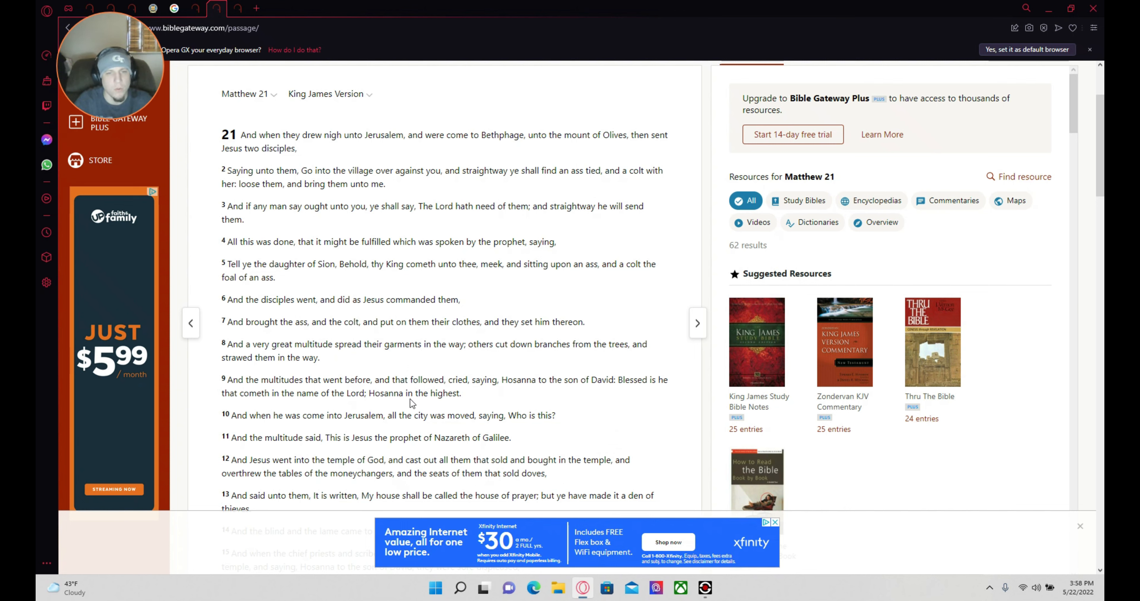
pyautogui.moveTo(350, 451)
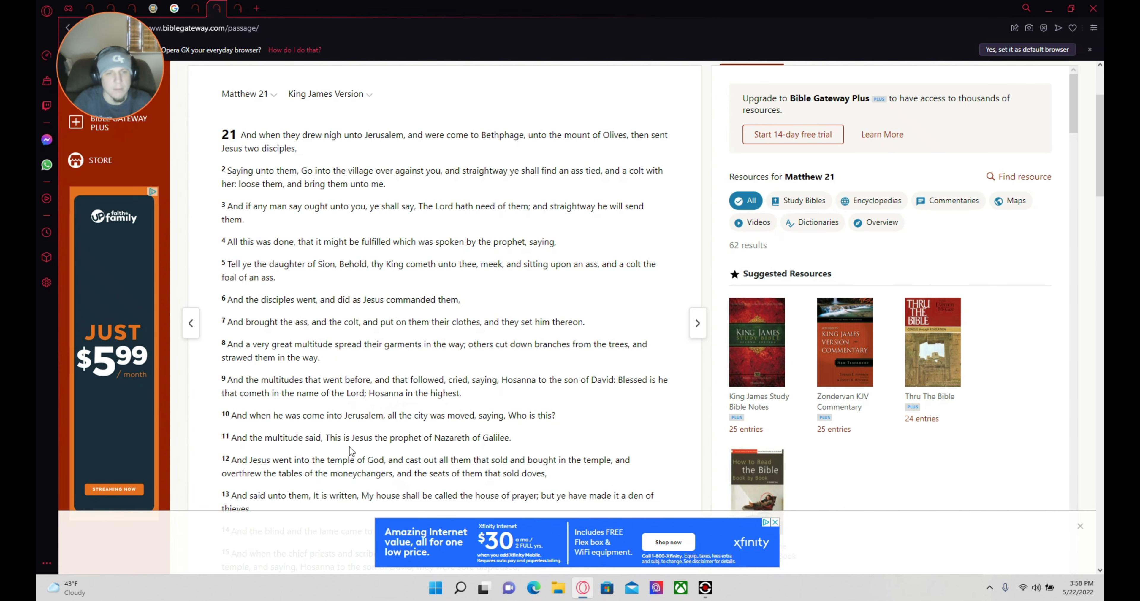
pyautogui.moveTo(417, 437)
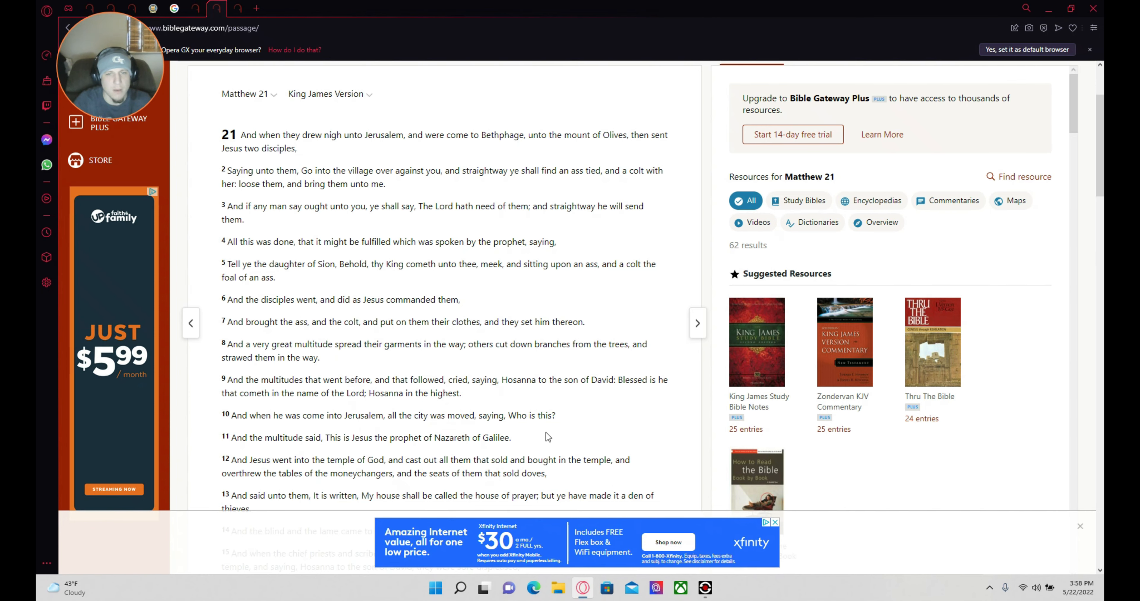
pyautogui.scroll(-3)
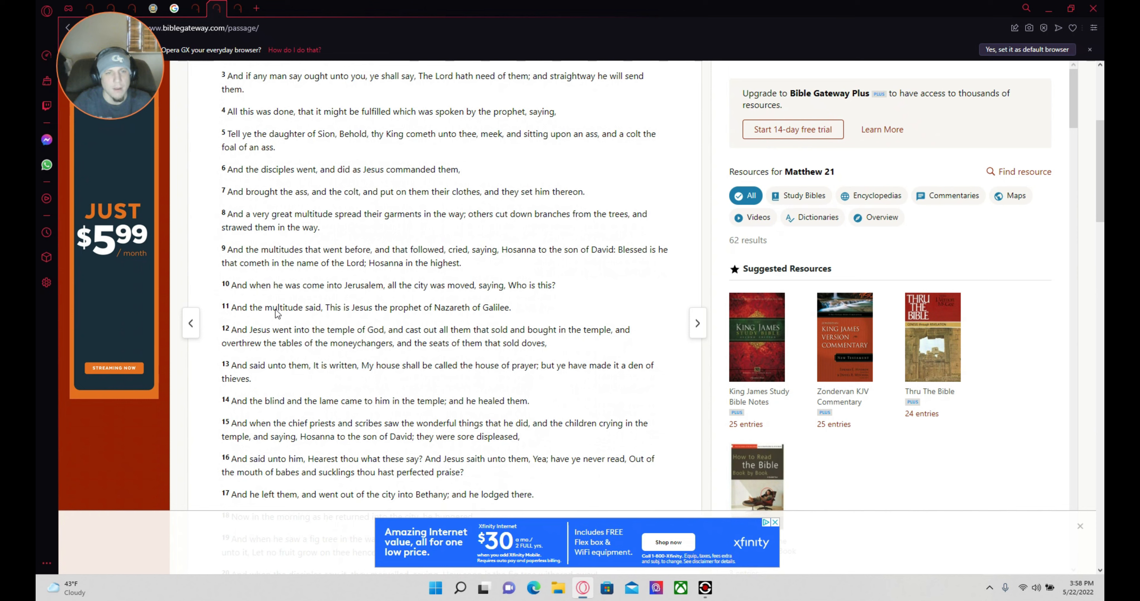
pyautogui.moveTo(414, 317)
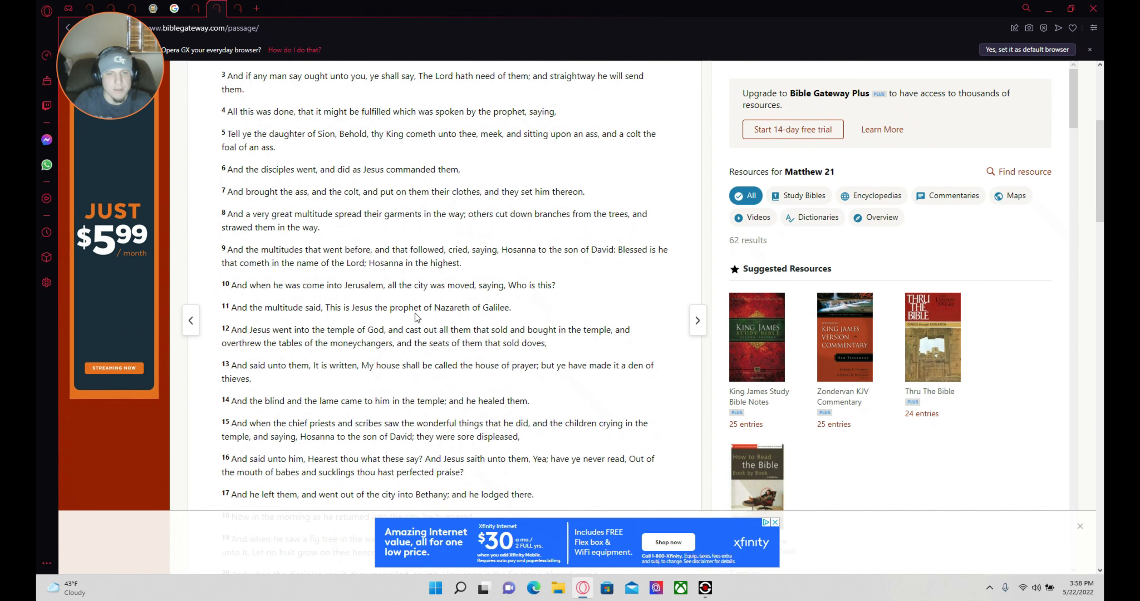
pyautogui.moveTo(529, 324)
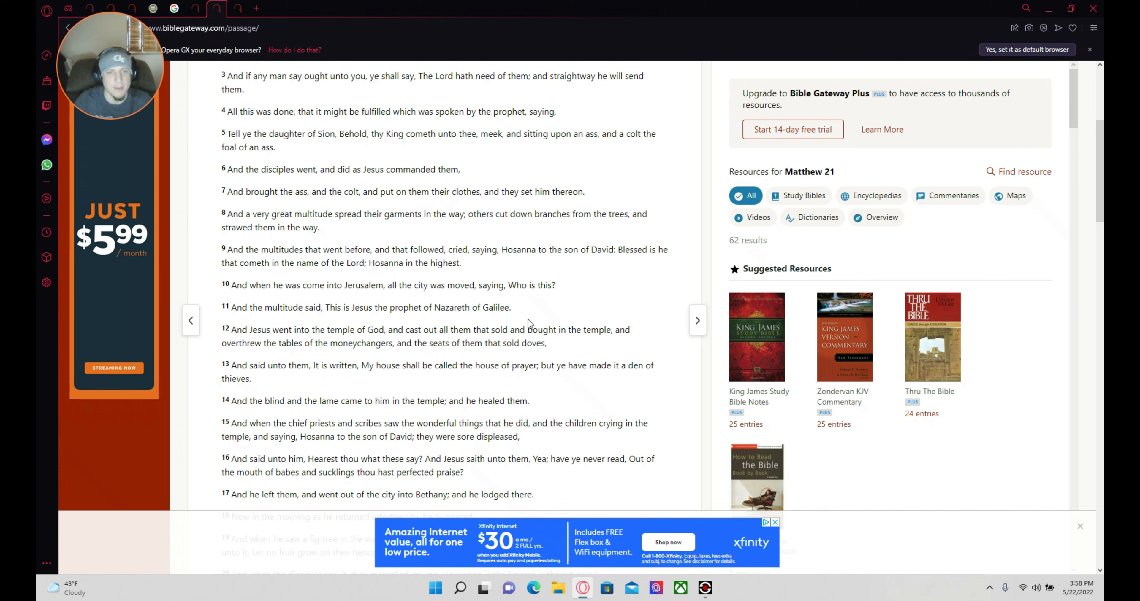
pyautogui.moveTo(383, 321)
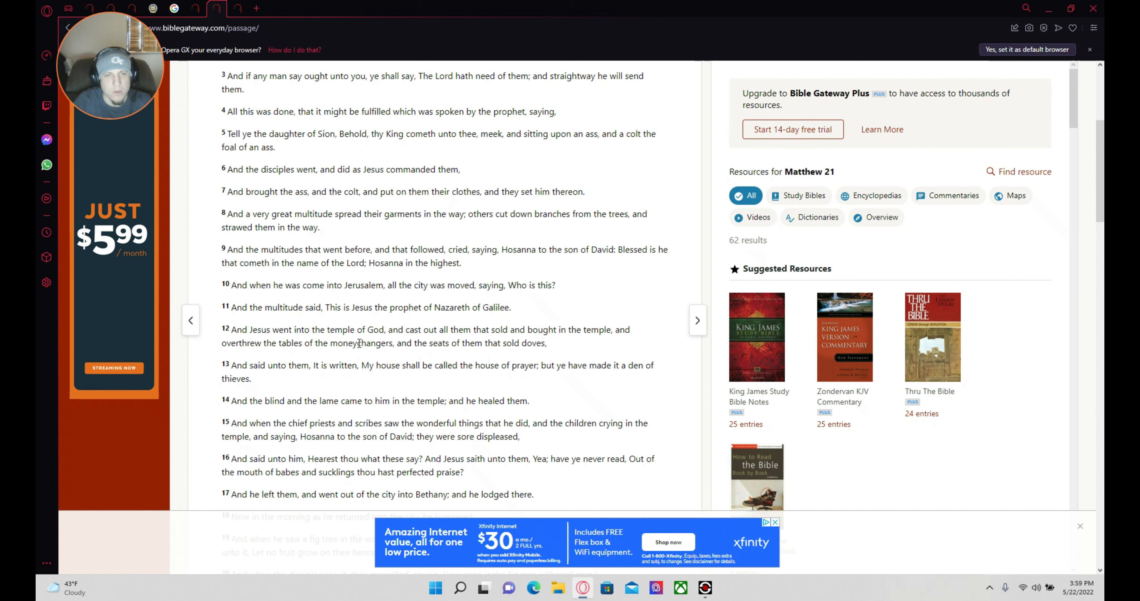
pyautogui.moveTo(436, 368)
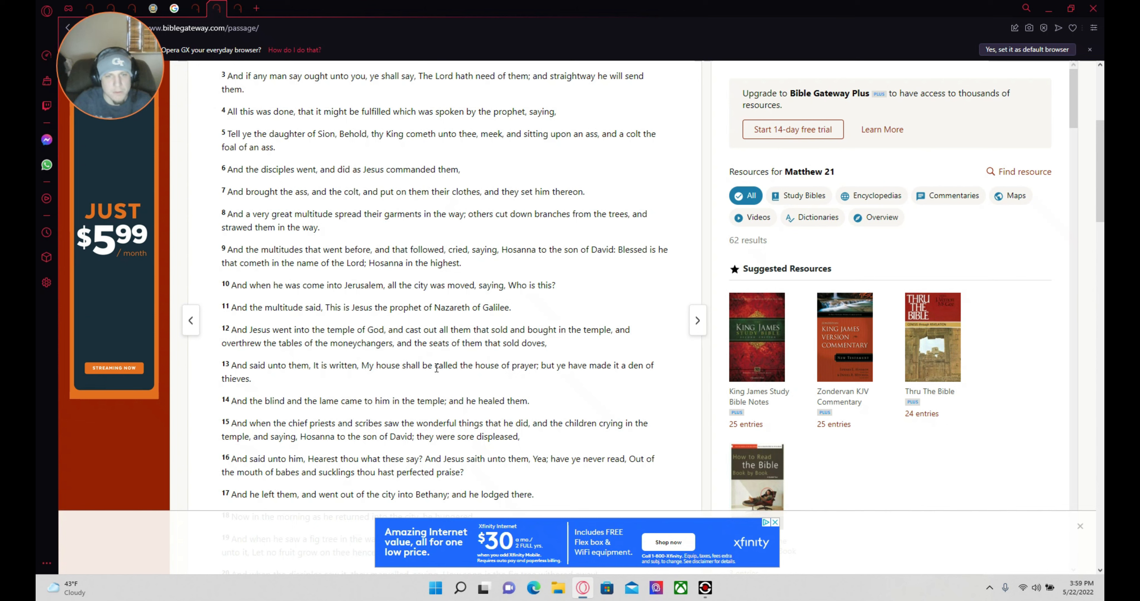
pyautogui.moveTo(534, 350)
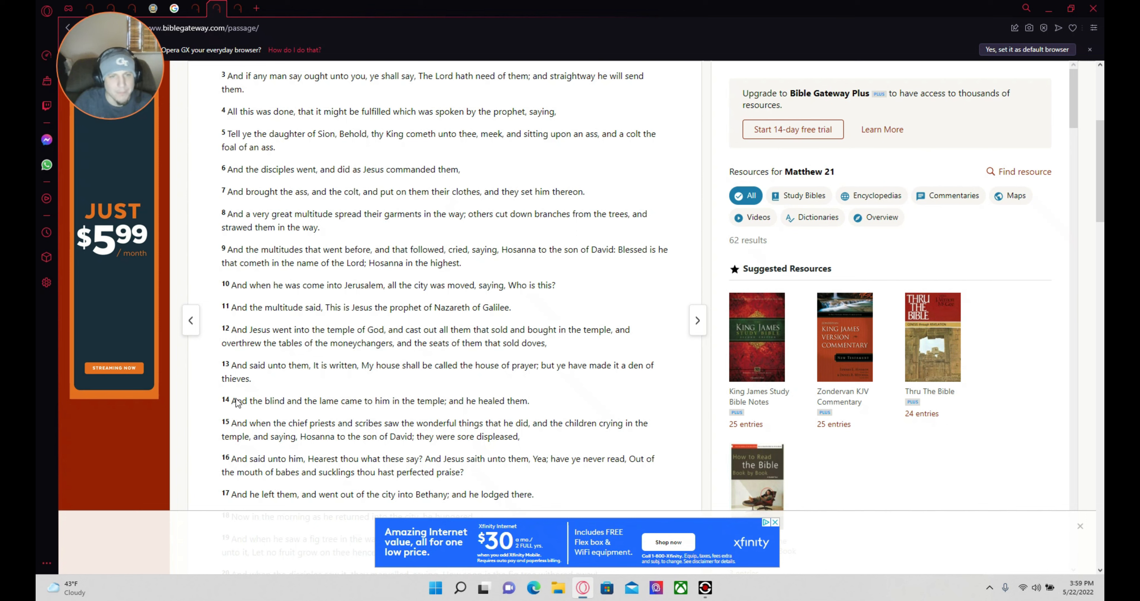
pyautogui.moveTo(285, 377)
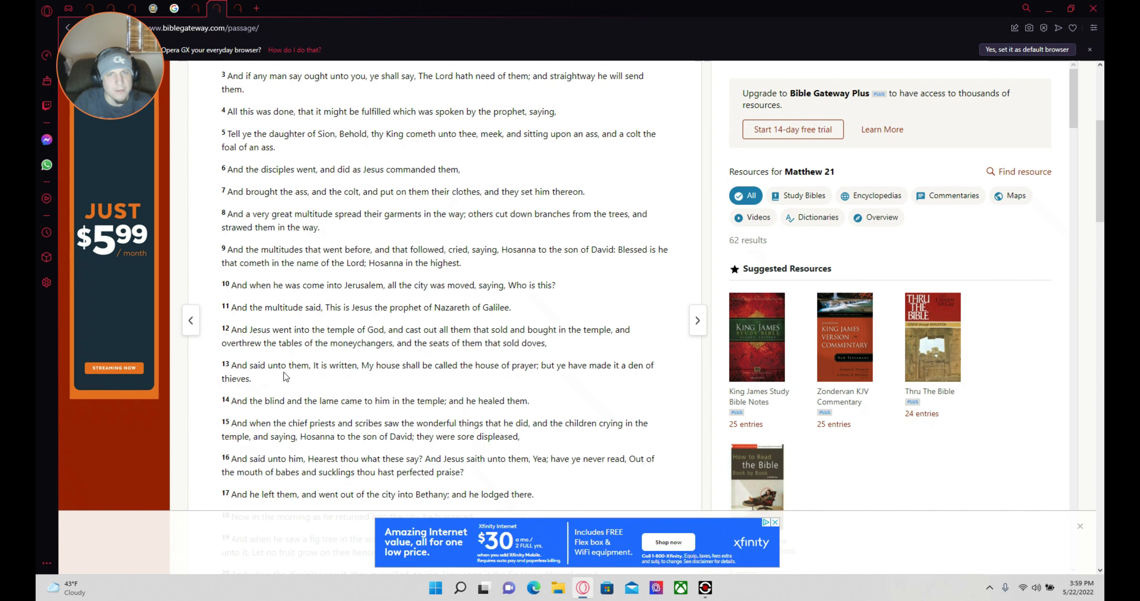
pyautogui.moveTo(326, 377)
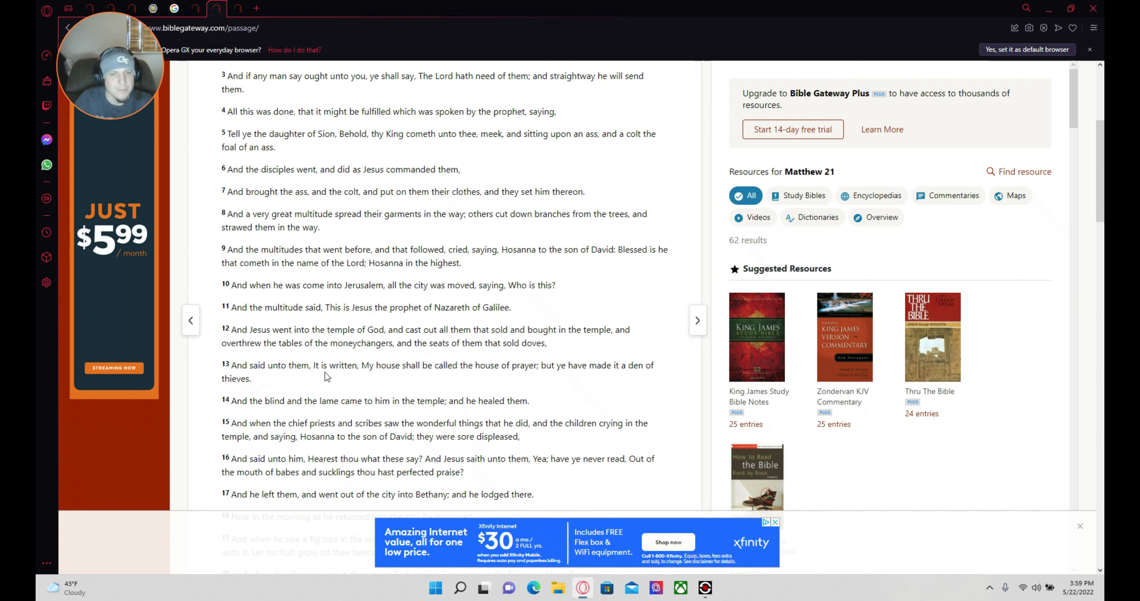
pyautogui.moveTo(378, 385)
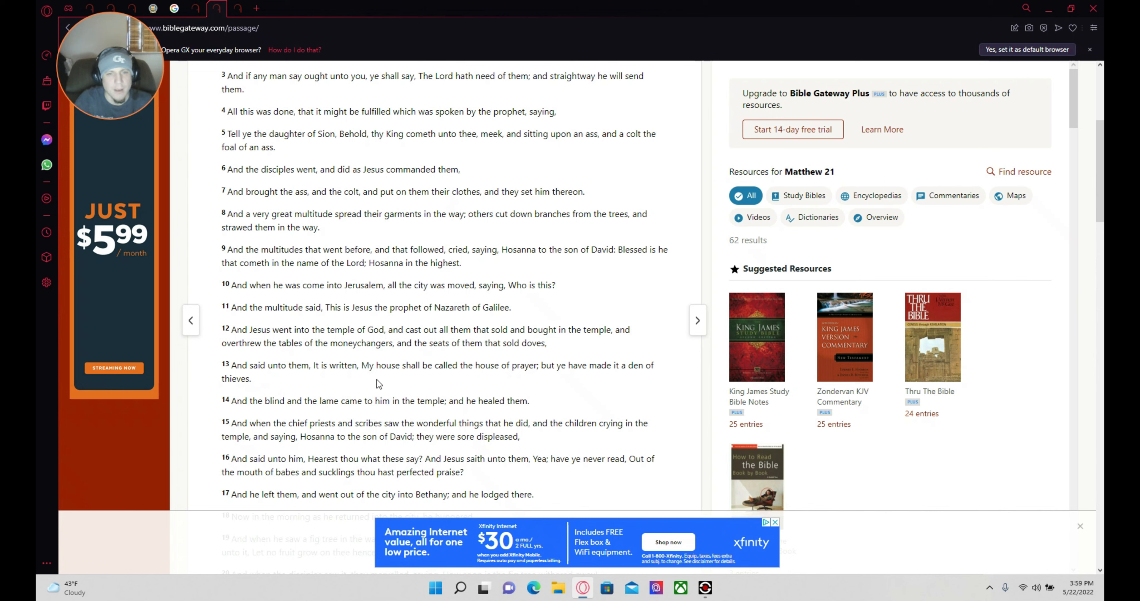
pyautogui.moveTo(526, 374)
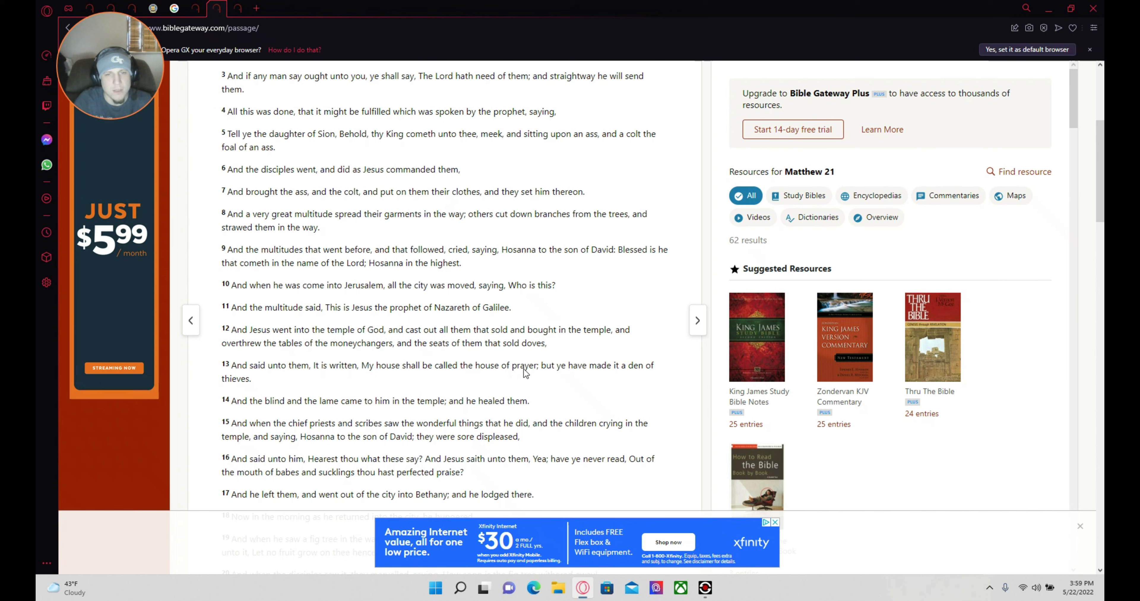
pyautogui.moveTo(590, 389)
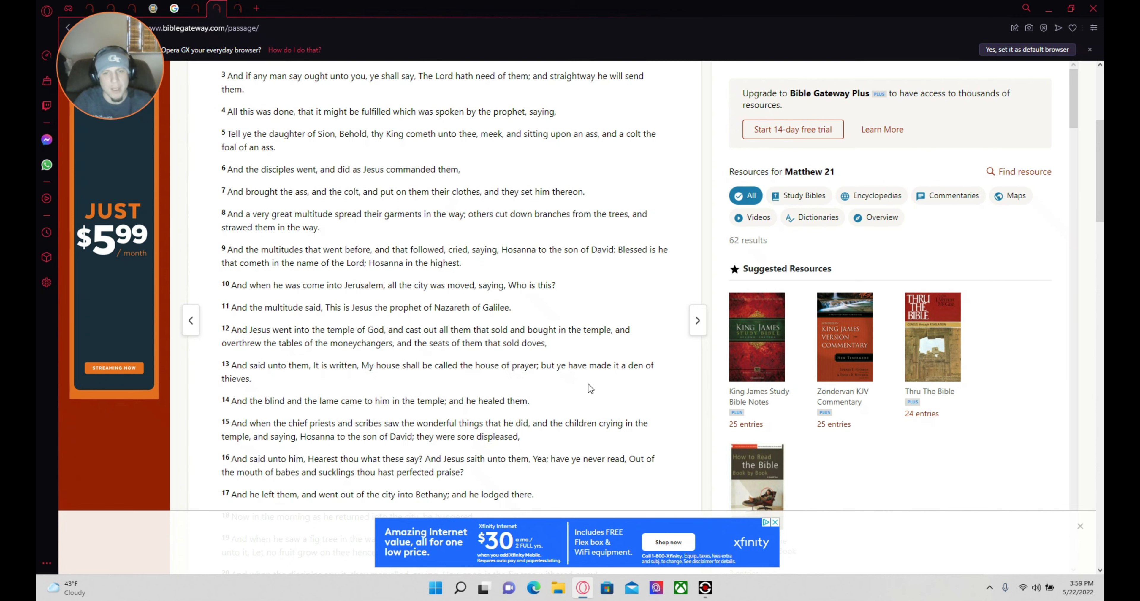
pyautogui.moveTo(114, 408)
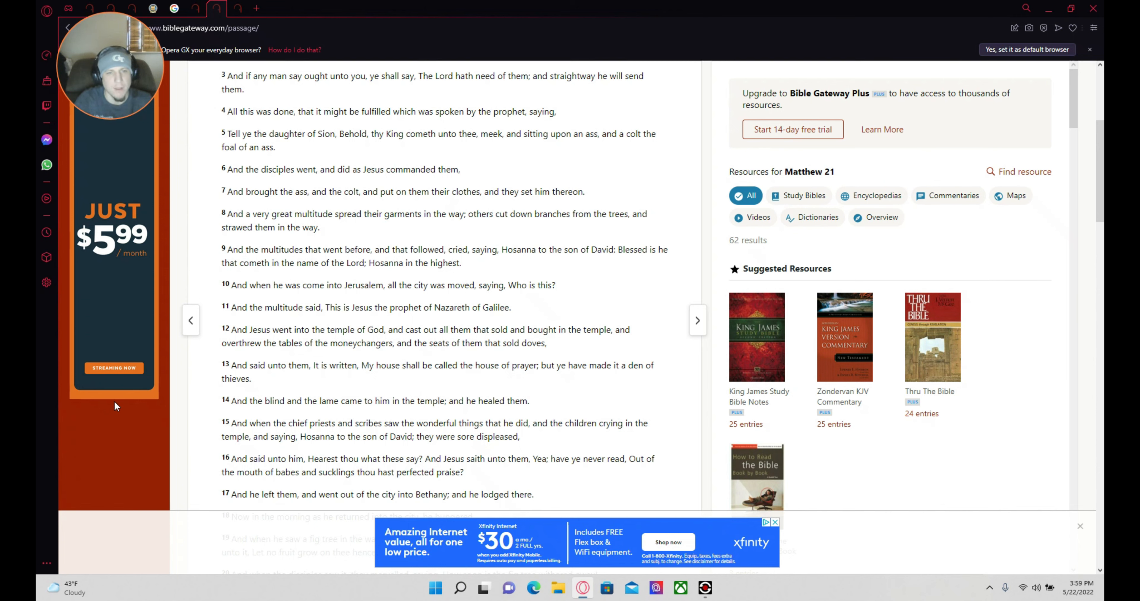
pyautogui.moveTo(284, 381)
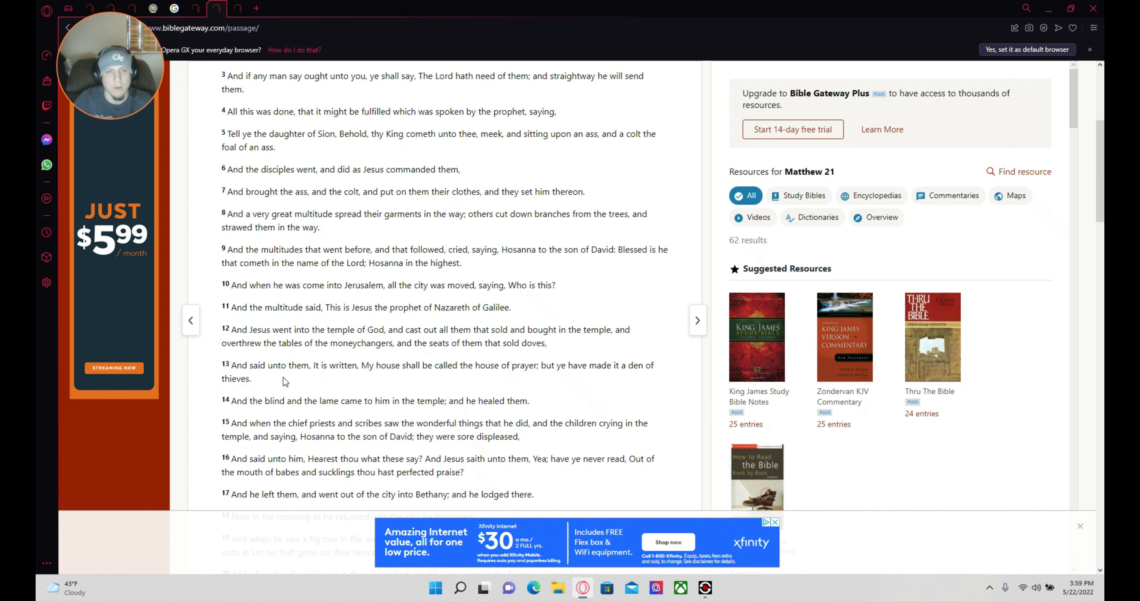
pyautogui.moveTo(321, 424)
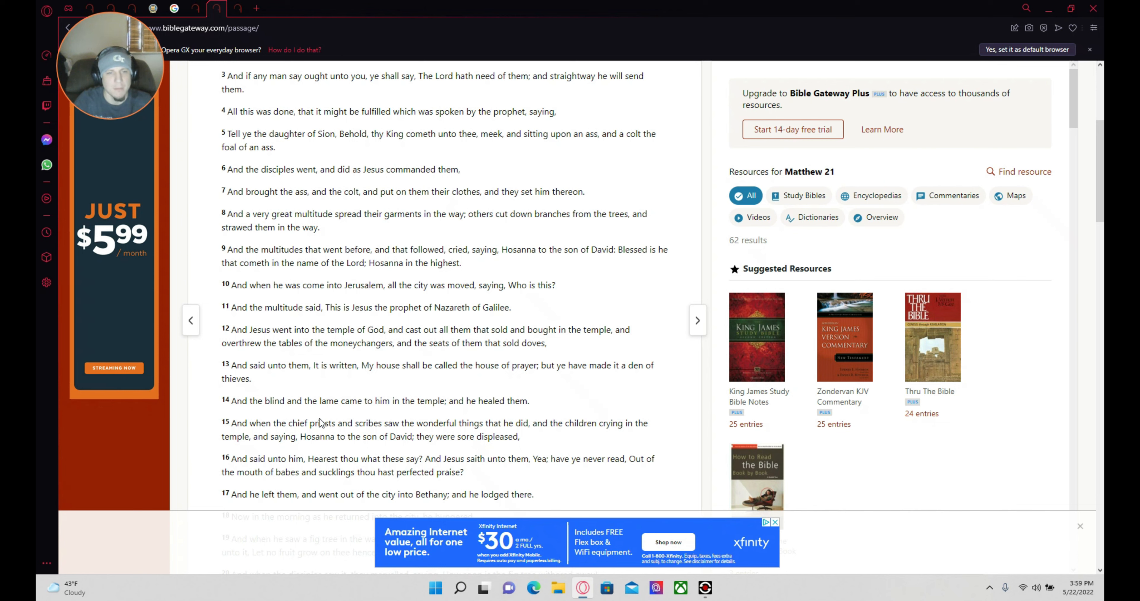
pyautogui.moveTo(424, 419)
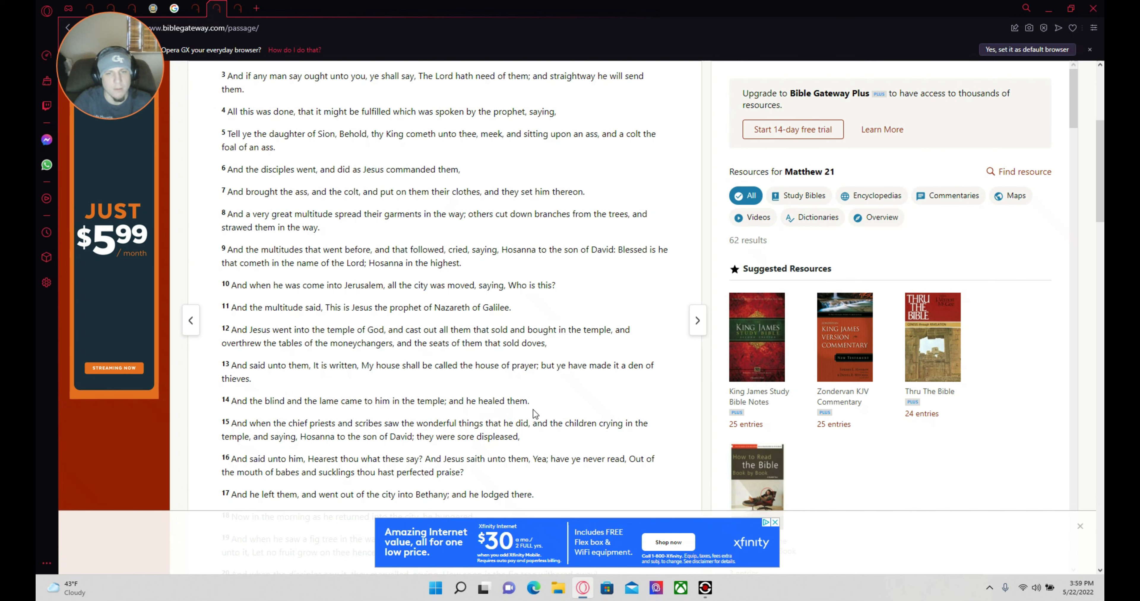
pyautogui.moveTo(254, 434)
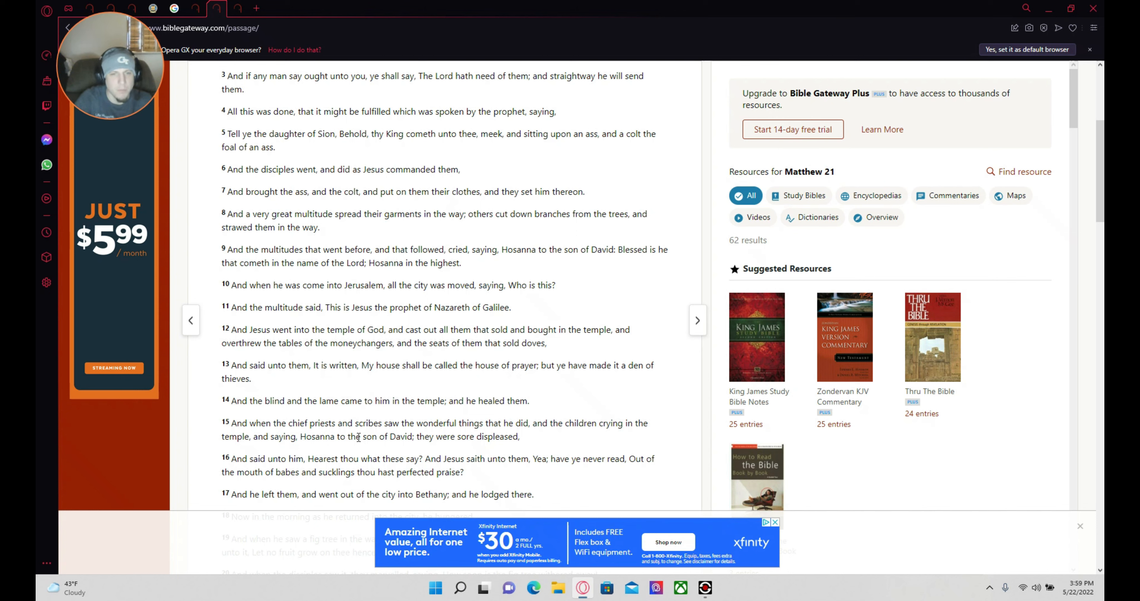
pyautogui.moveTo(550, 469)
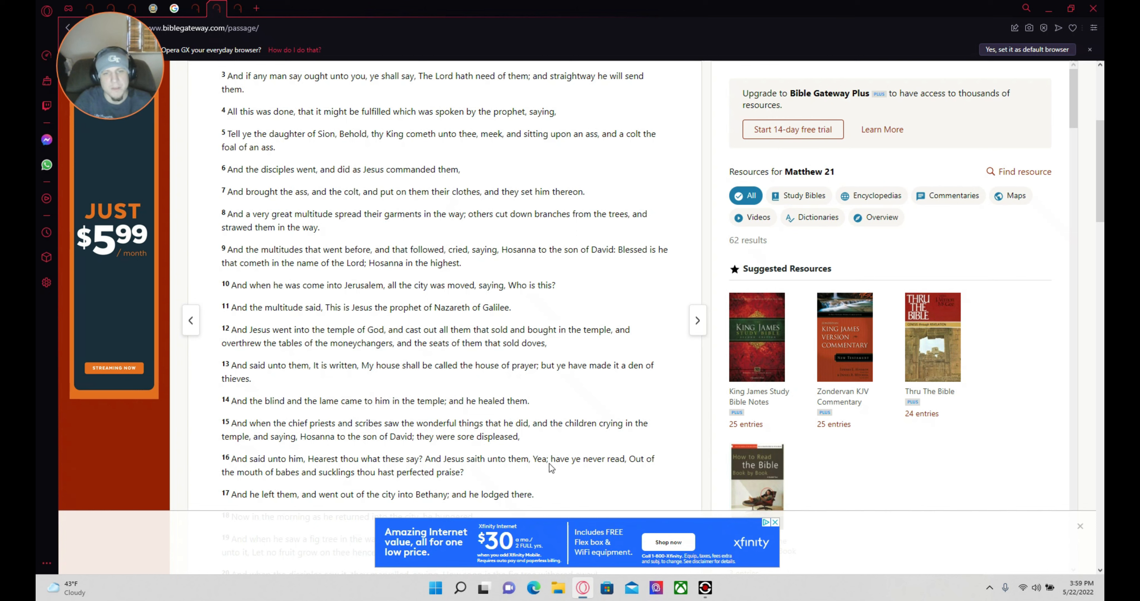
pyautogui.moveTo(336, 507)
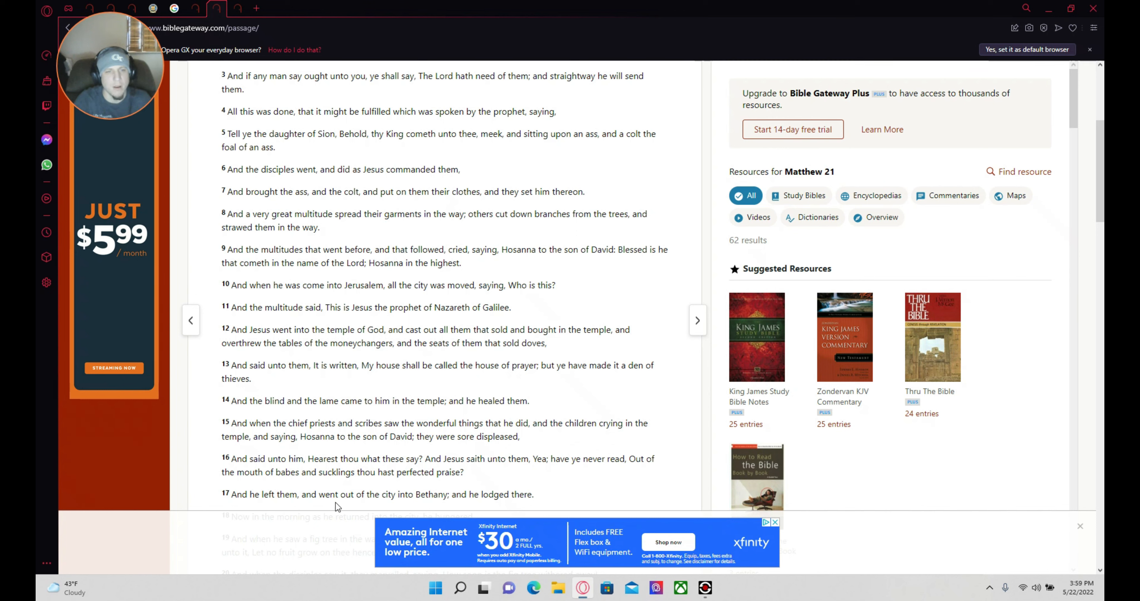
pyautogui.moveTo(399, 451)
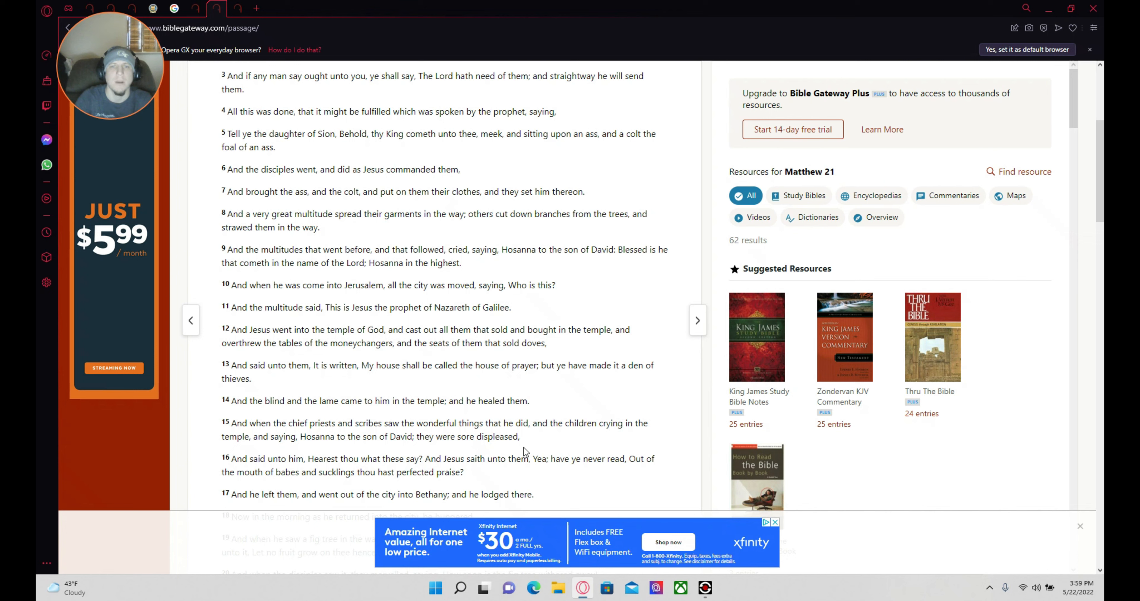
pyautogui.moveTo(529, 450)
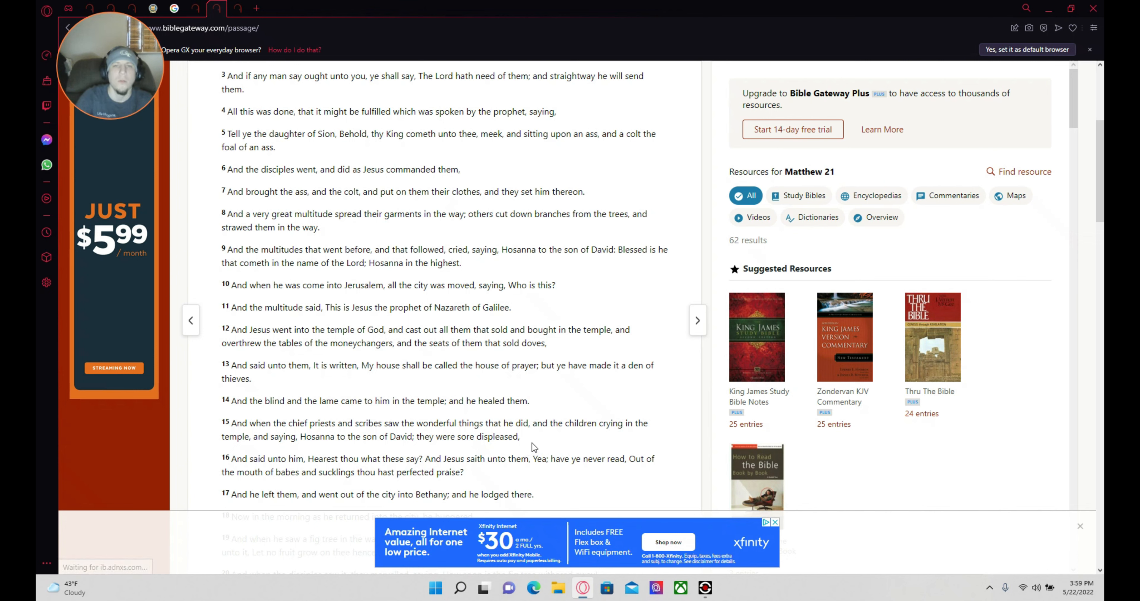
pyautogui.moveTo(536, 446)
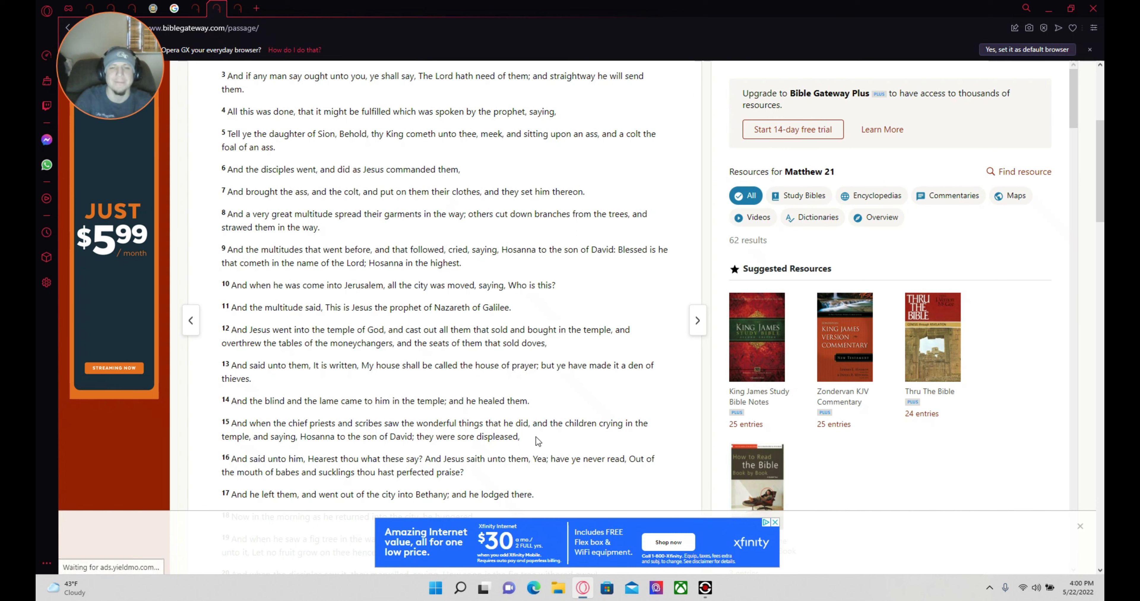
pyautogui.moveTo(538, 449)
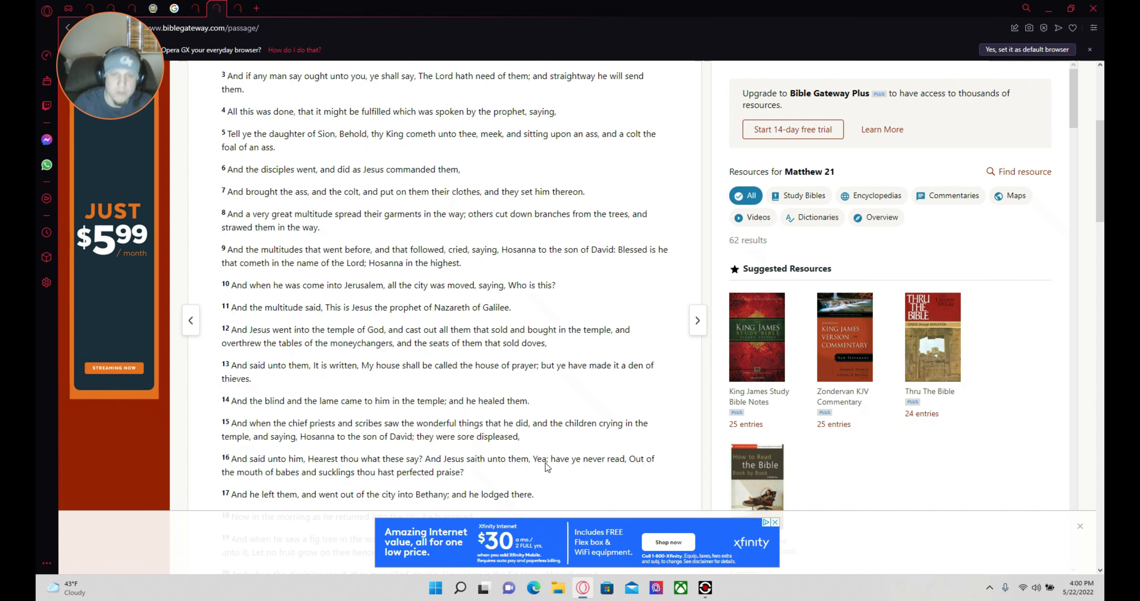
pyautogui.moveTo(591, 443)
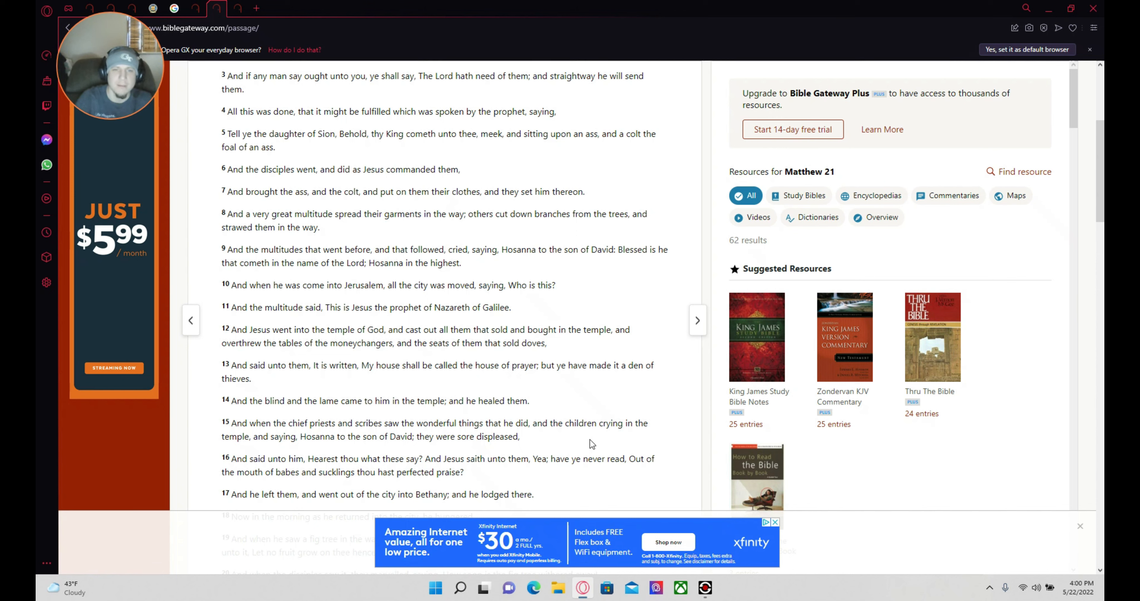
pyautogui.moveTo(547, 449)
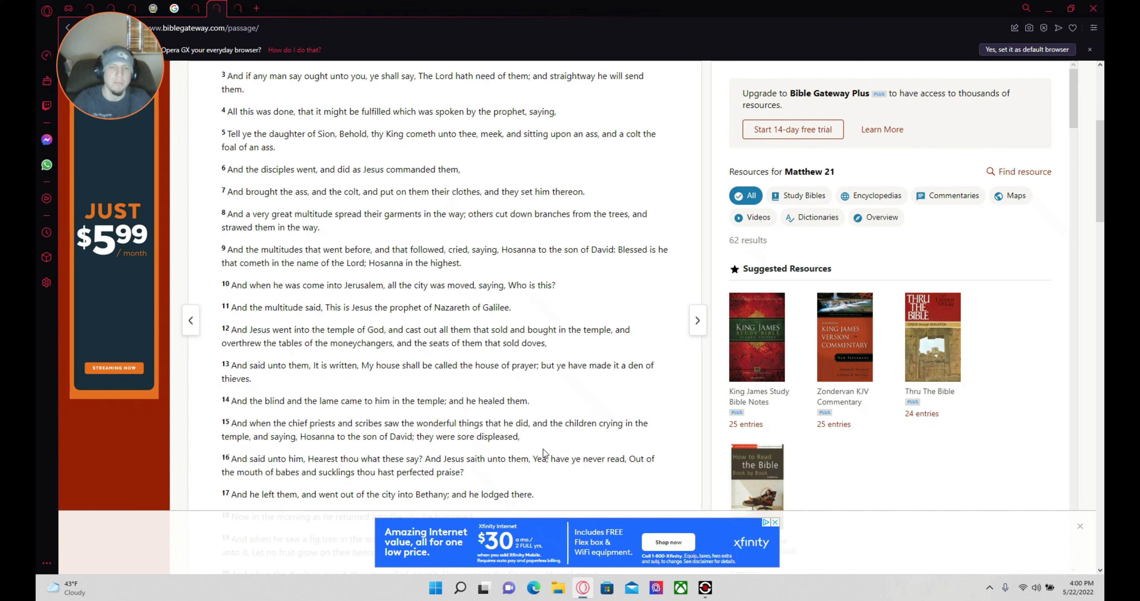
pyautogui.moveTo(534, 462)
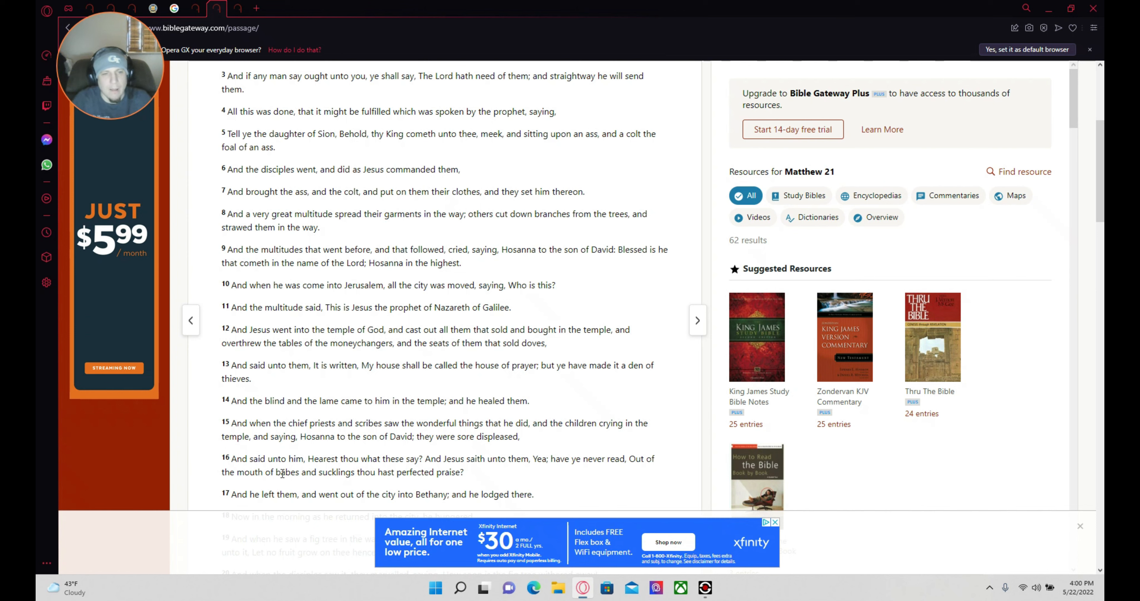
pyautogui.moveTo(411, 488)
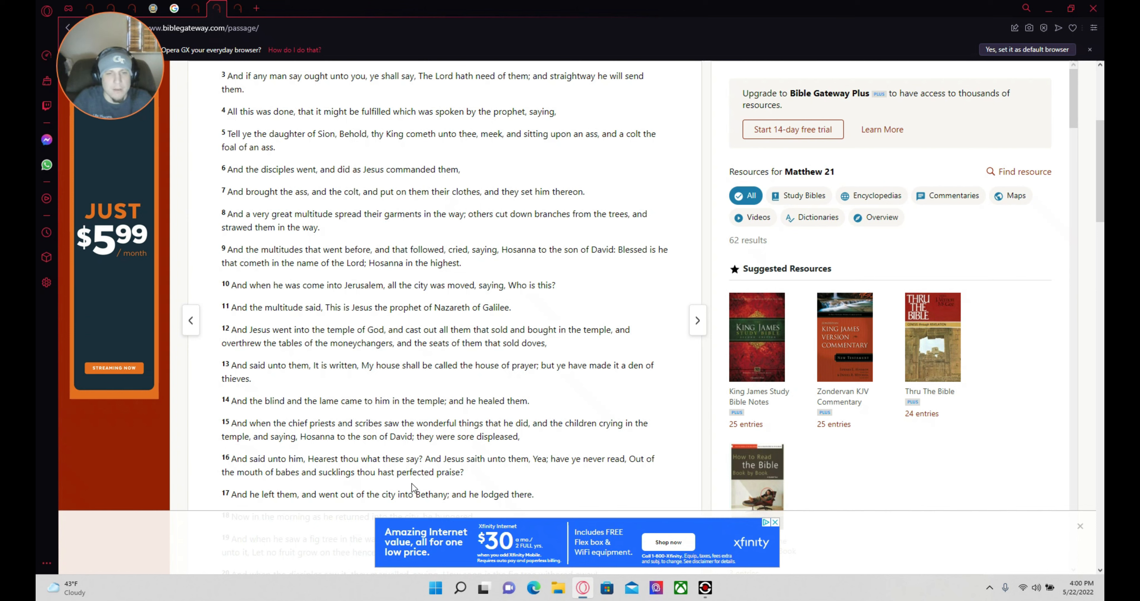
pyautogui.moveTo(524, 495)
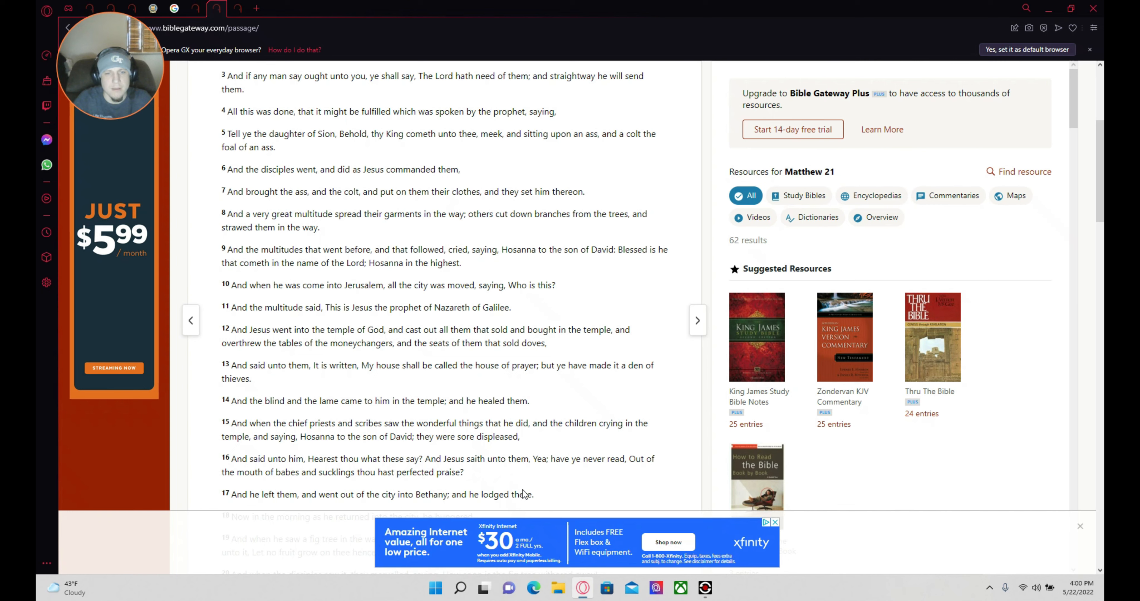
pyautogui.moveTo(615, 492)
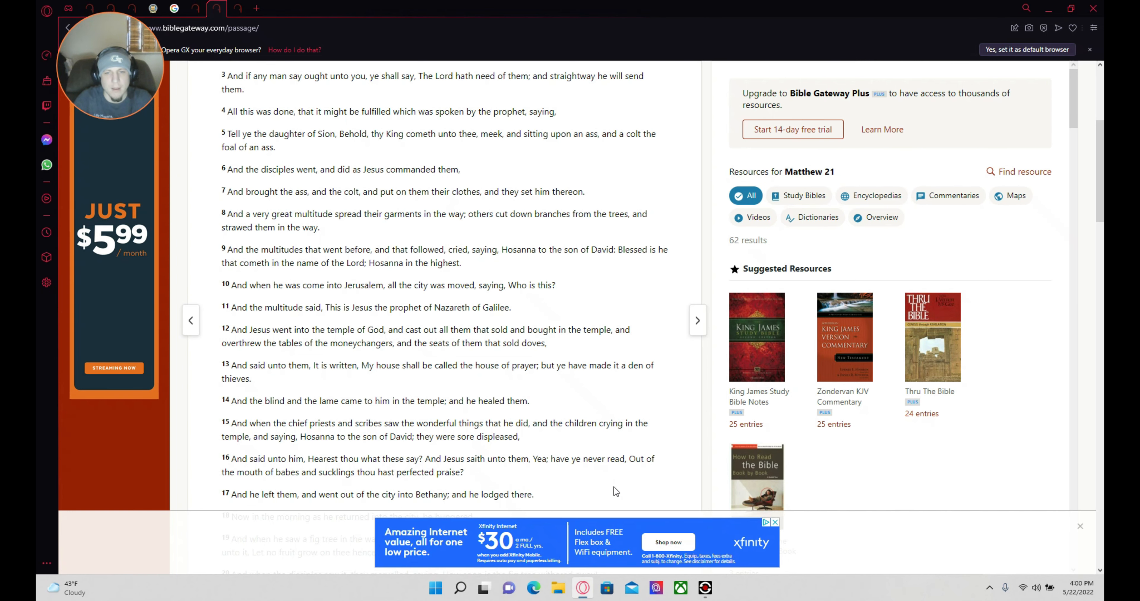
pyautogui.scroll(-3)
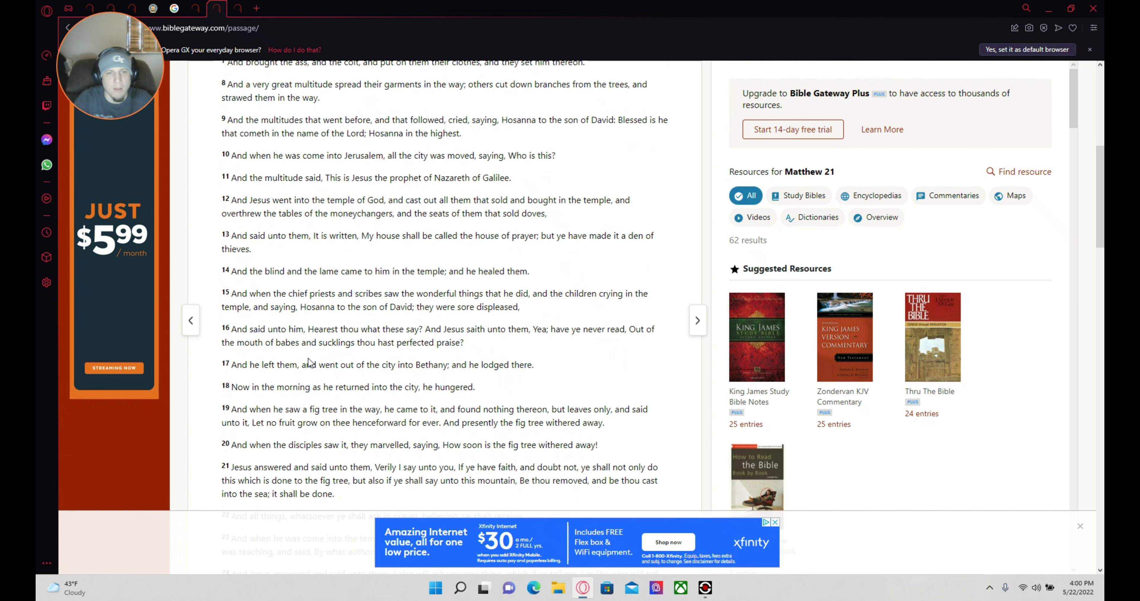
pyautogui.moveTo(461, 356)
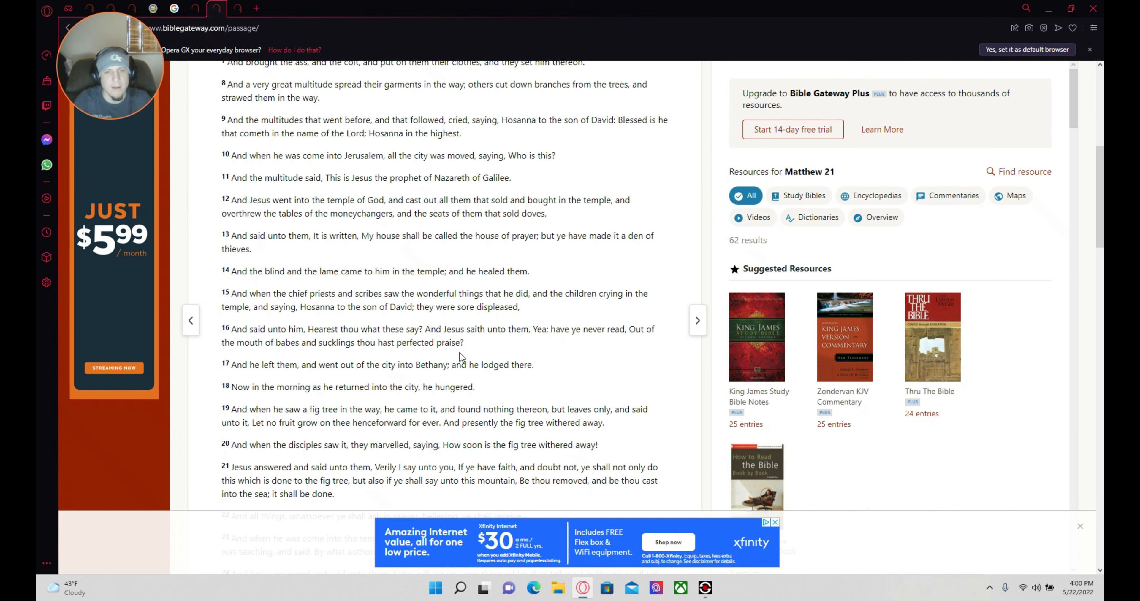
pyautogui.moveTo(348, 390)
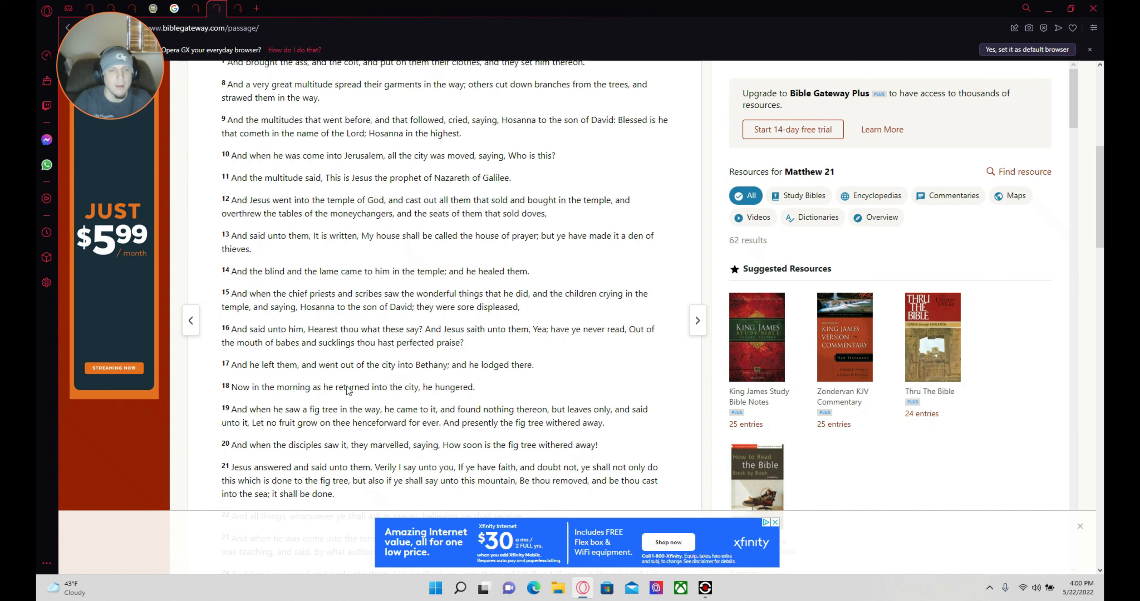
pyautogui.moveTo(405, 385)
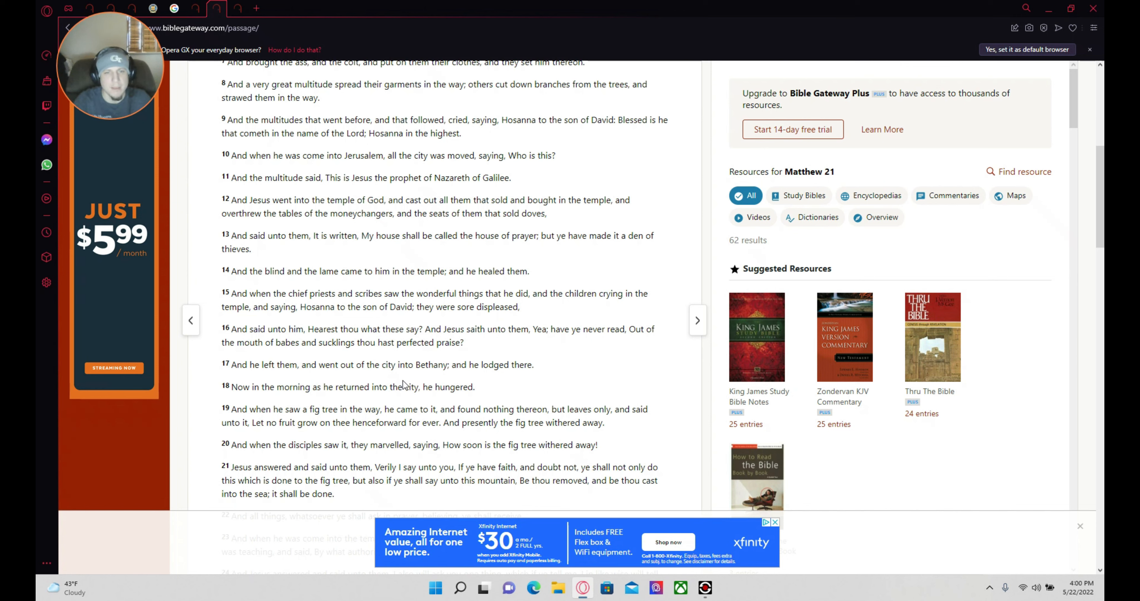
pyautogui.moveTo(518, 423)
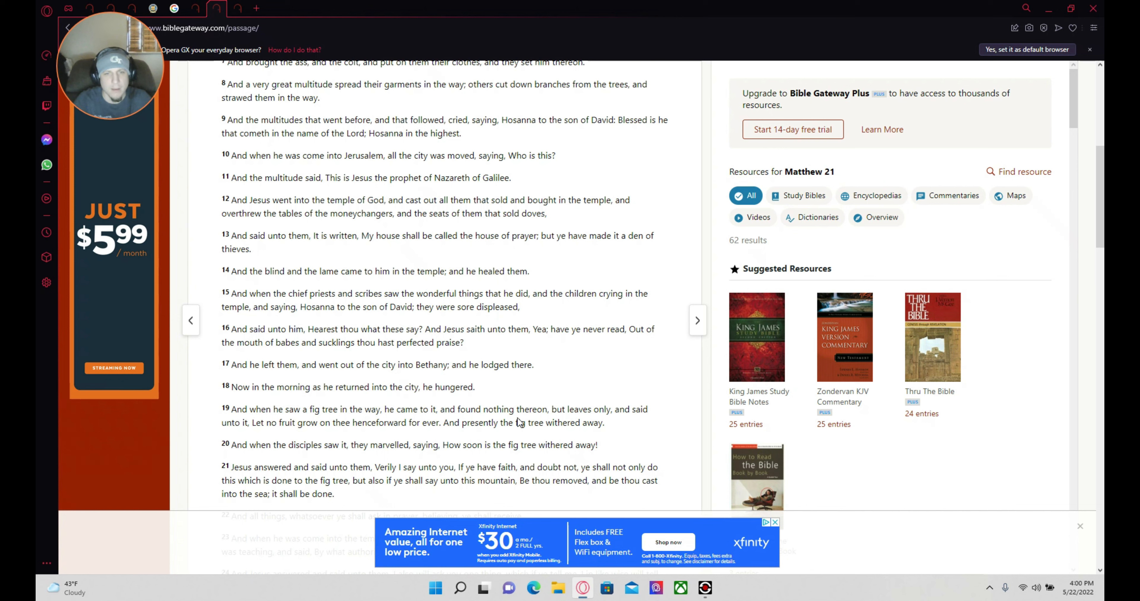
pyautogui.moveTo(319, 405)
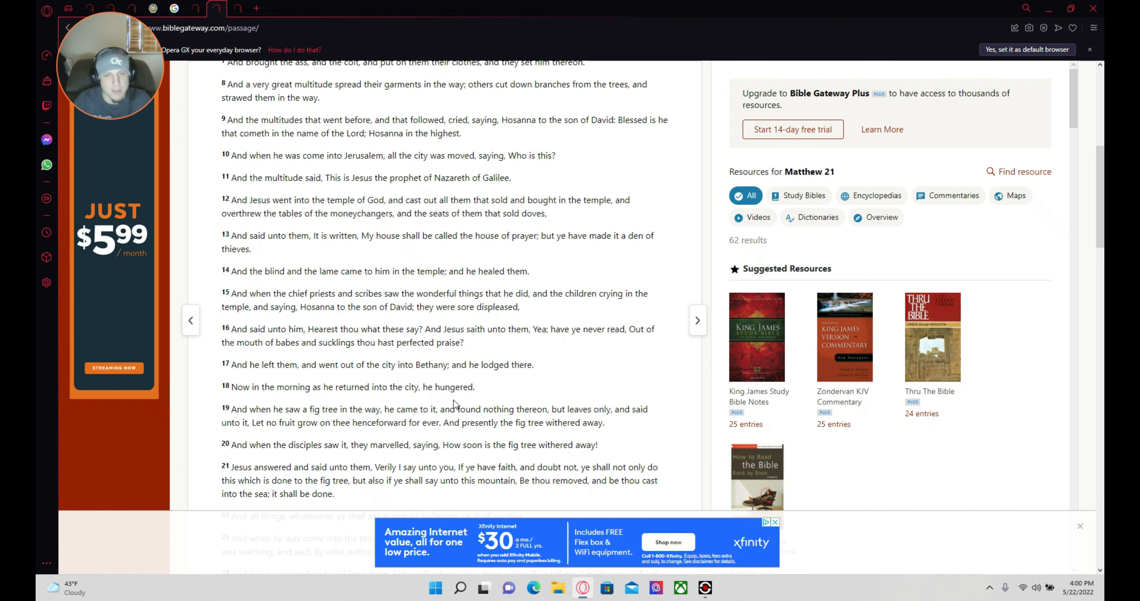
pyautogui.moveTo(317, 430)
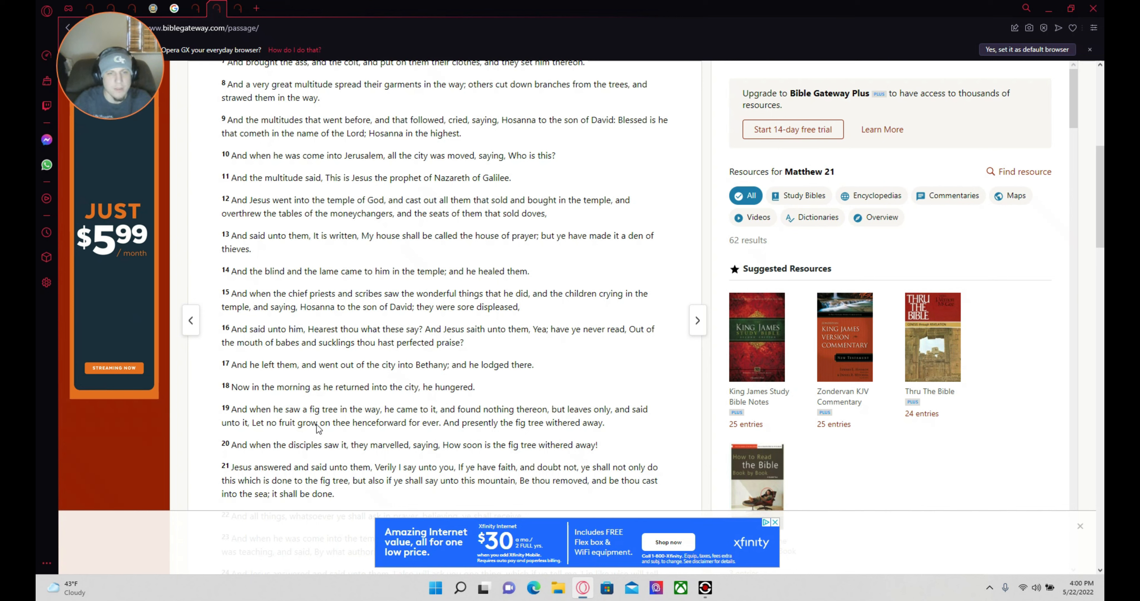
pyautogui.moveTo(480, 437)
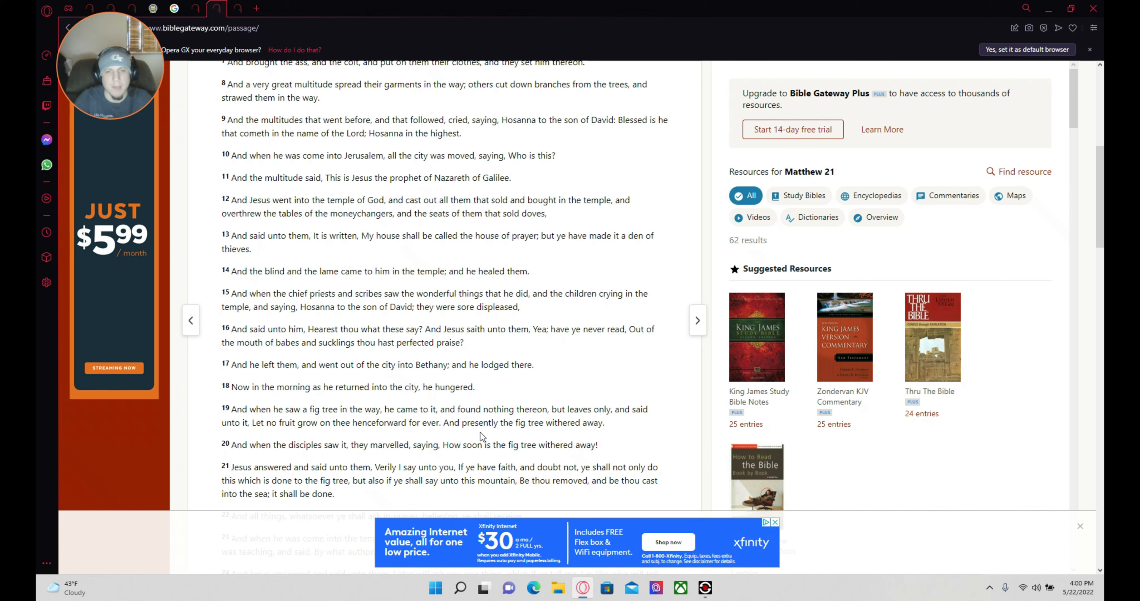
pyautogui.moveTo(694, 510)
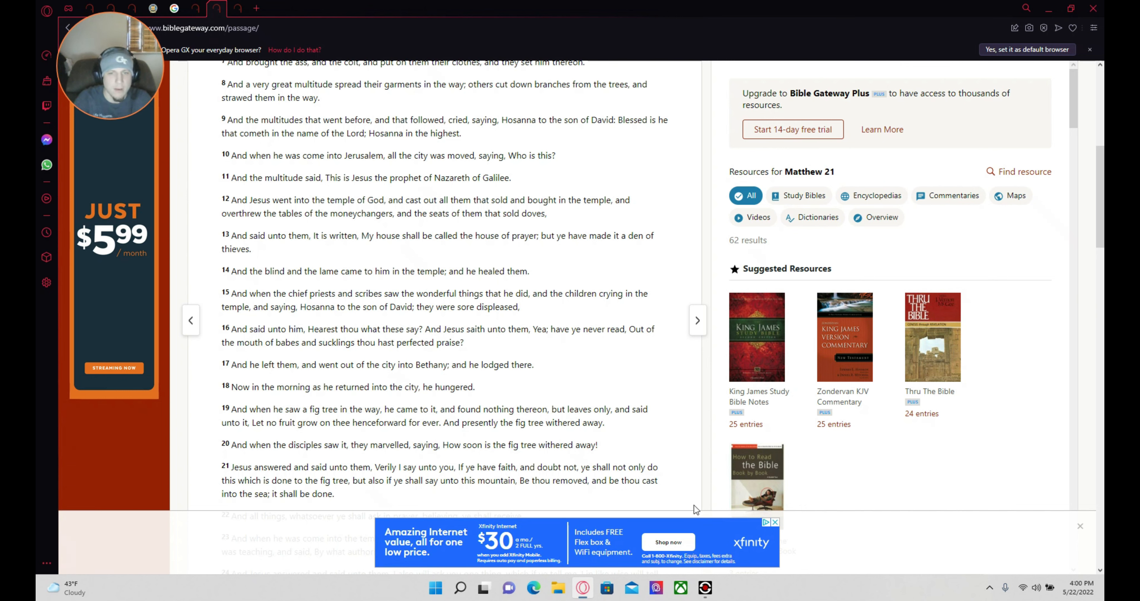
pyautogui.moveTo(229, 434)
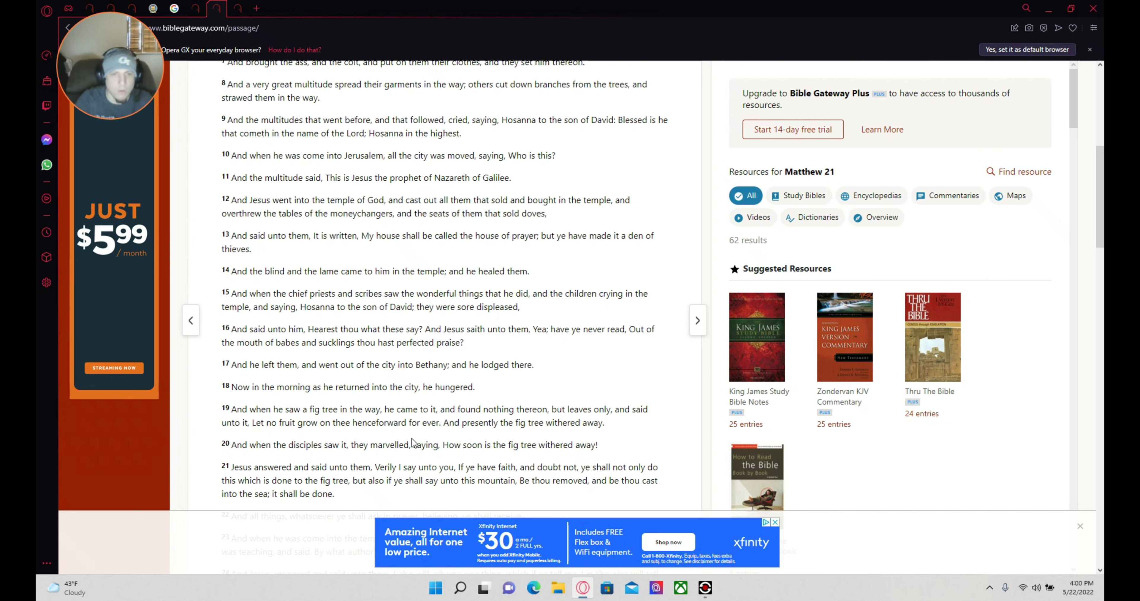
pyautogui.moveTo(497, 474)
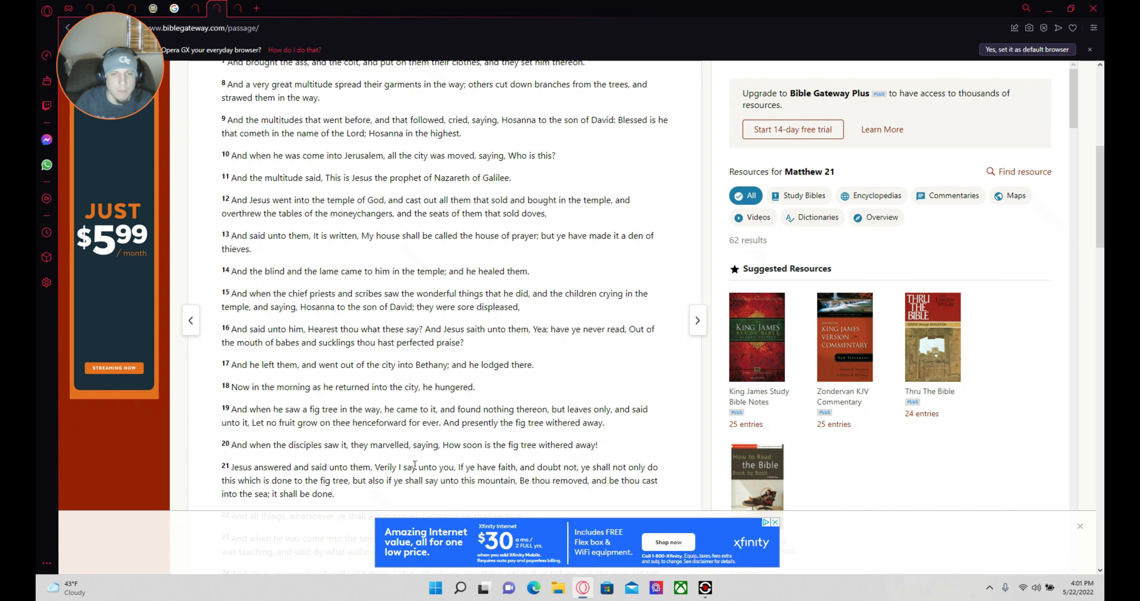
pyautogui.moveTo(546, 456)
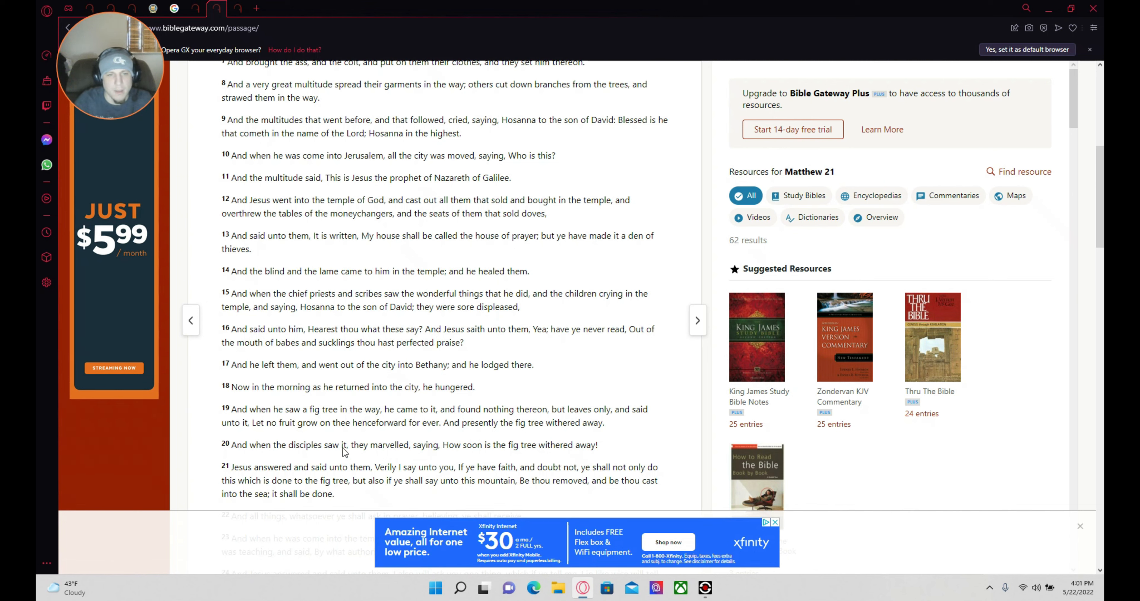
pyautogui.moveTo(372, 415)
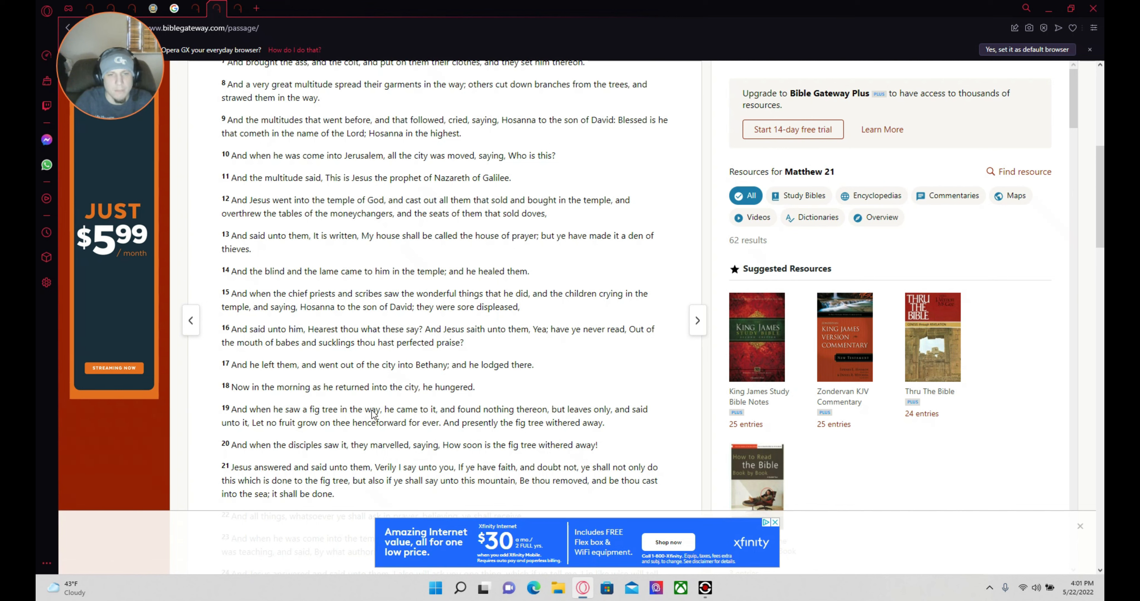
pyautogui.moveTo(469, 449)
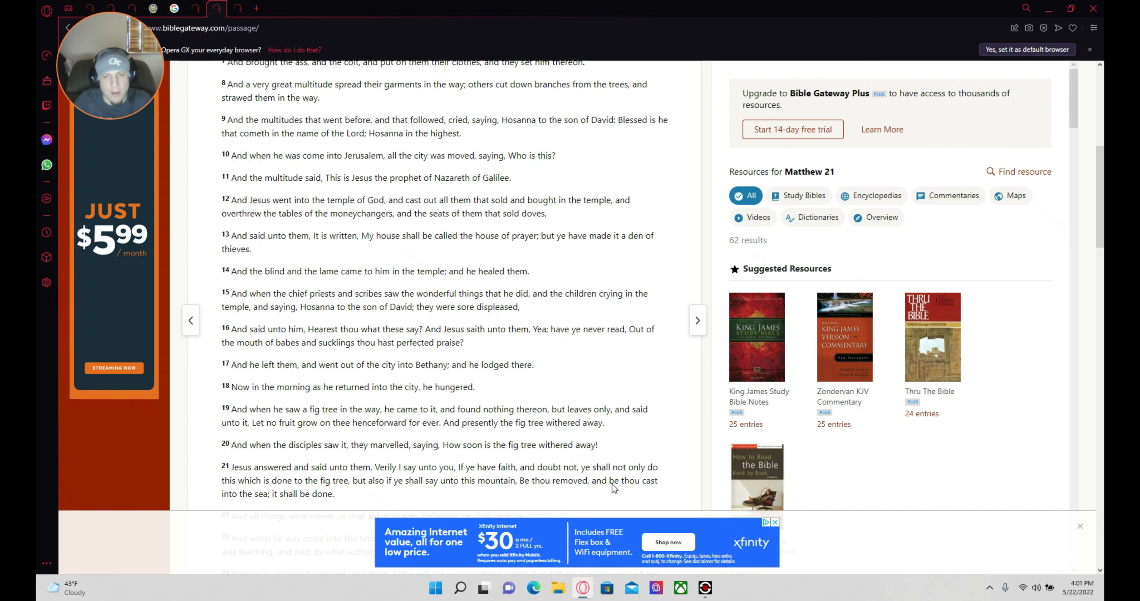
# Scroll Matthew 21 down to verses 22–25 on faith in prayer and Jesus' authority
pyautogui.scroll(-3)
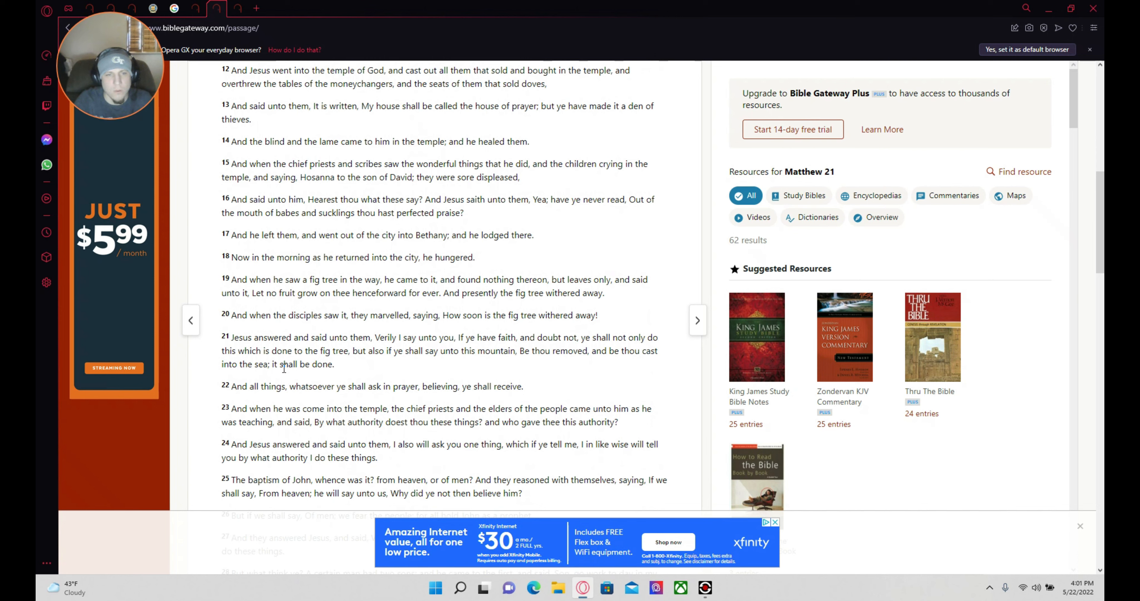
pyautogui.moveTo(424, 390)
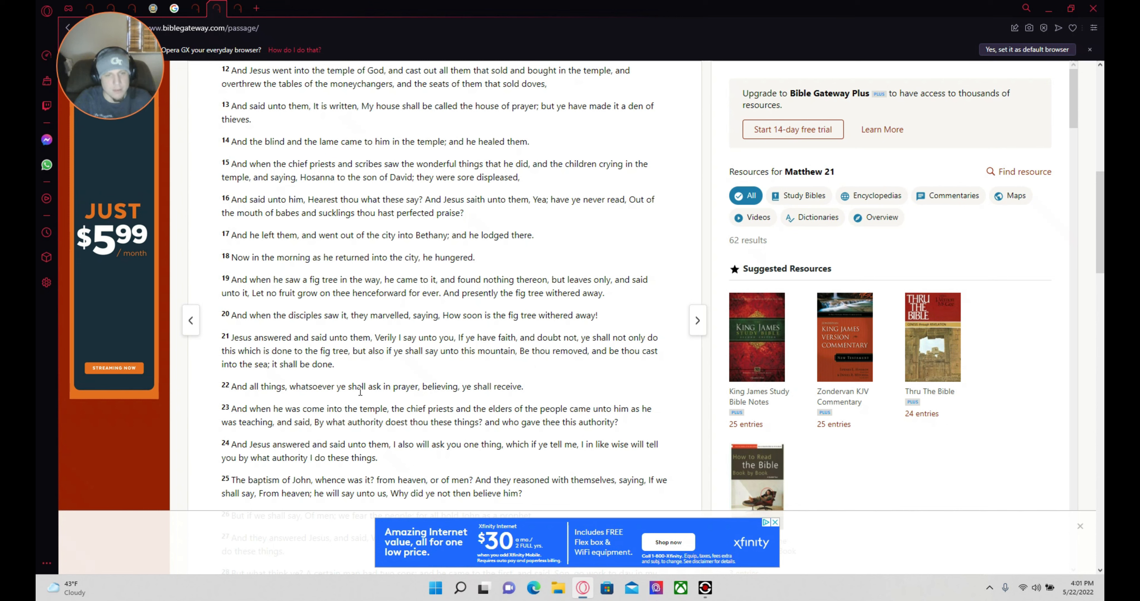
pyautogui.moveTo(321, 372)
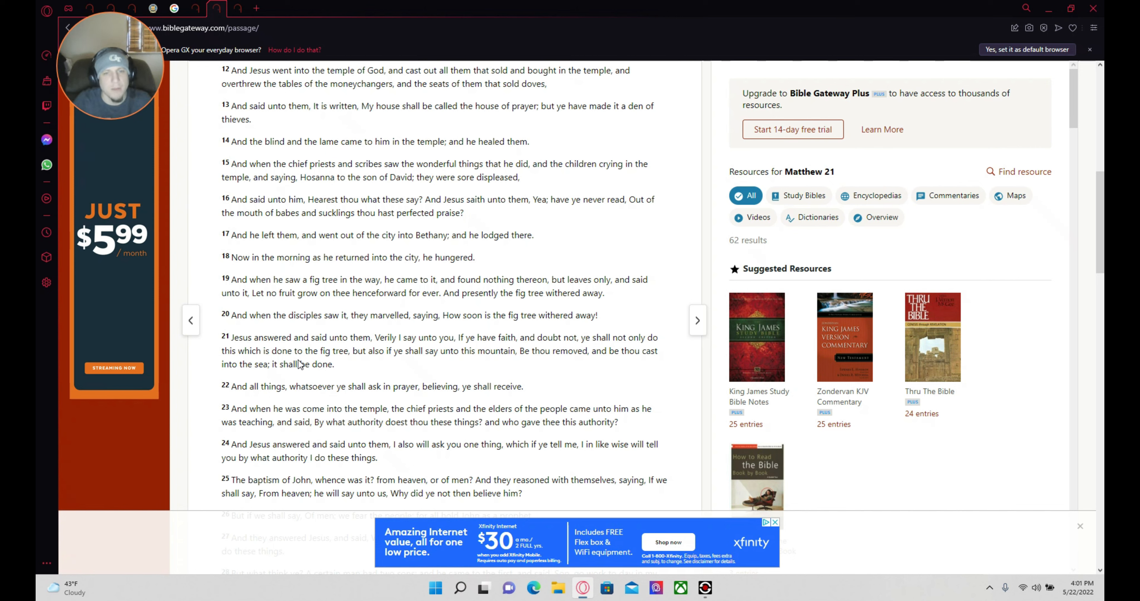
pyautogui.moveTo(351, 375)
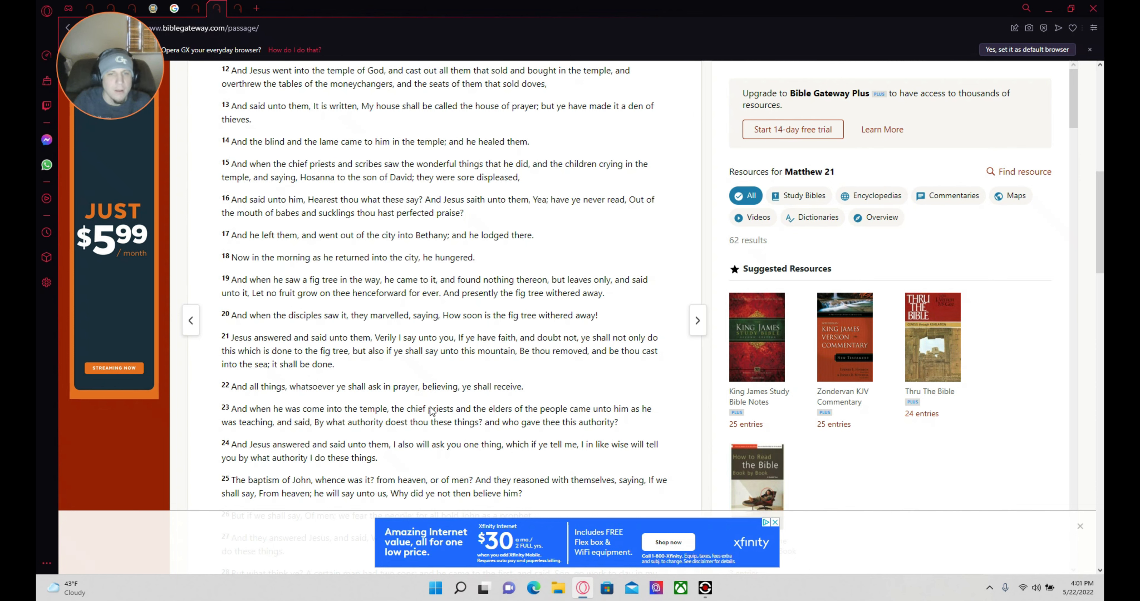
pyautogui.moveTo(372, 403)
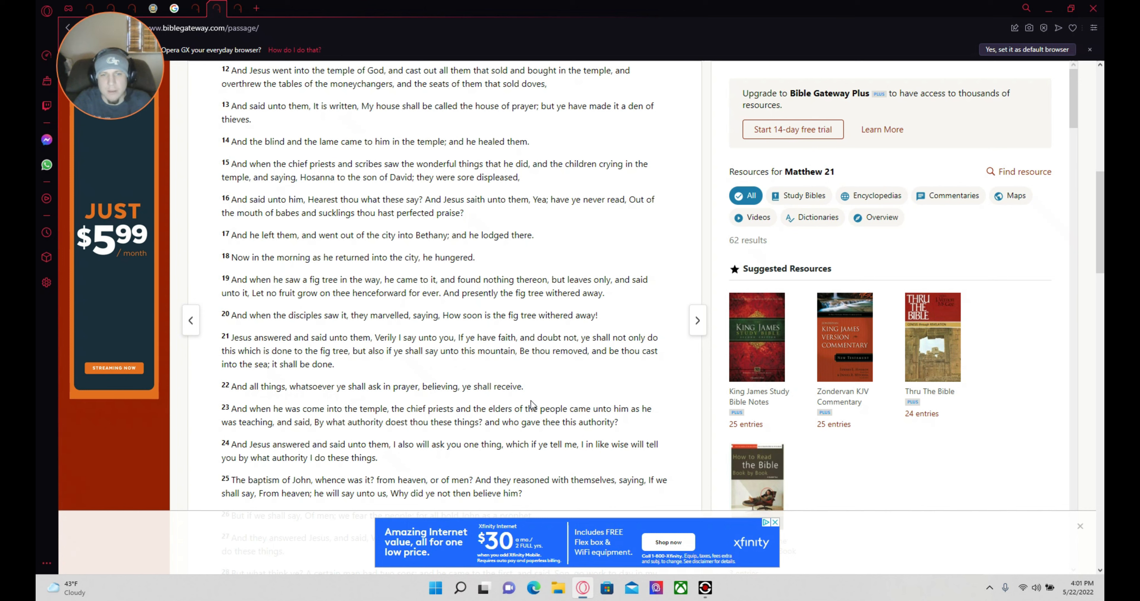
pyautogui.moveTo(489, 394)
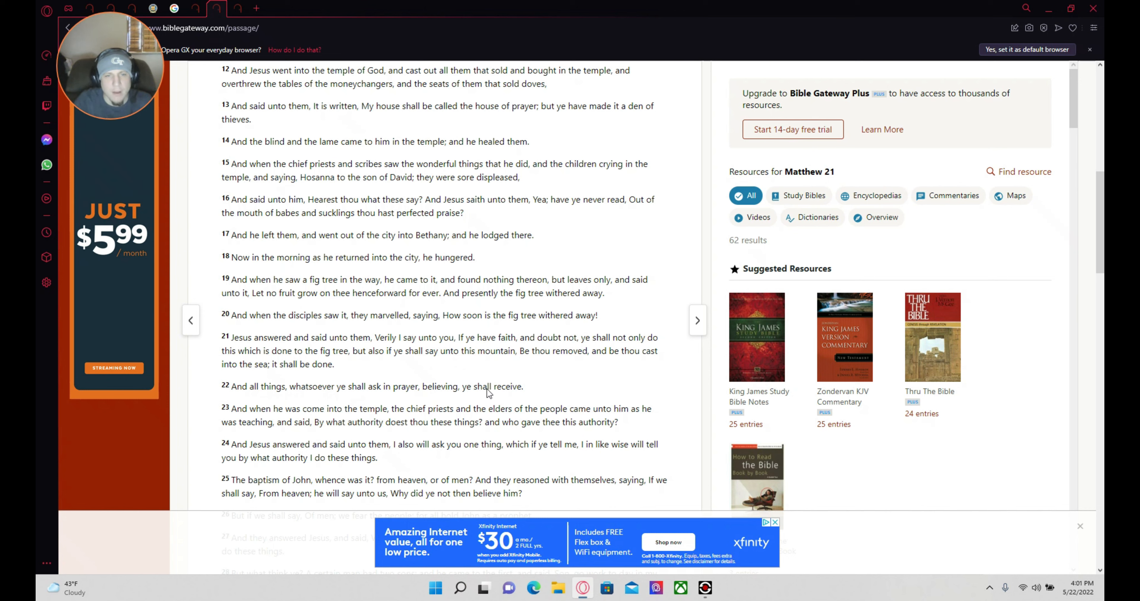
pyautogui.moveTo(449, 431)
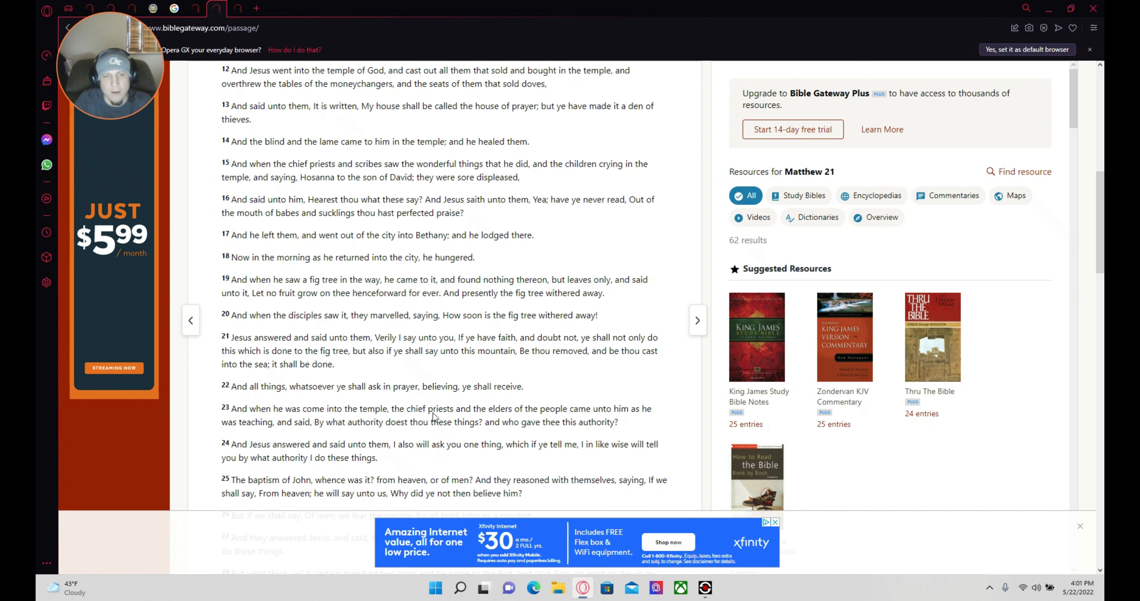
# Scroll Matthew 21 down to verses 26–30, the parable of the two sons
pyautogui.scroll(-3)
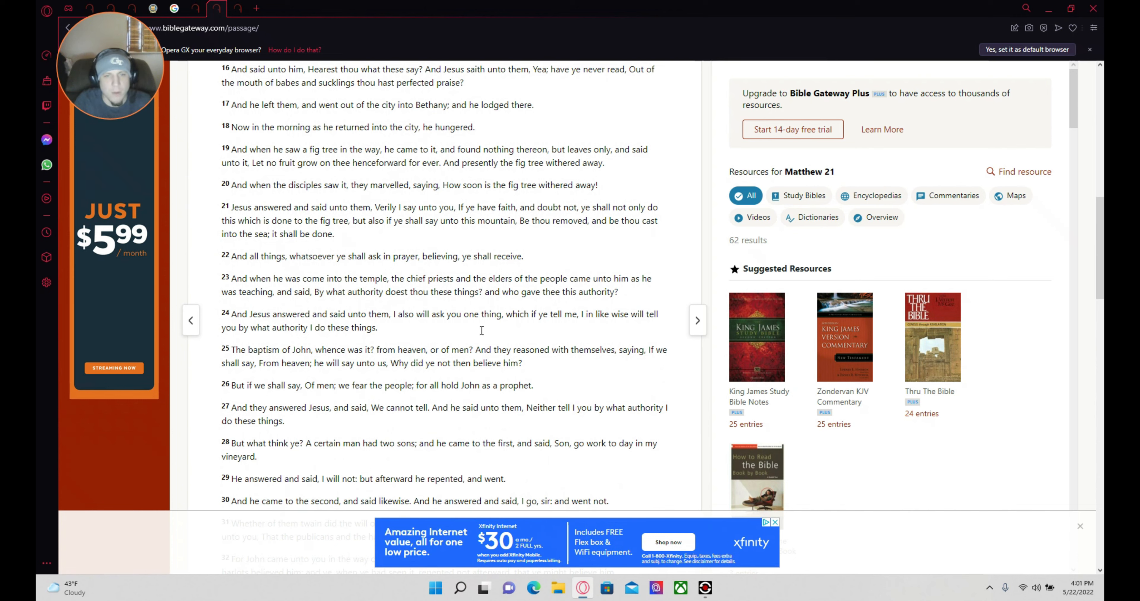
pyautogui.moveTo(614, 336)
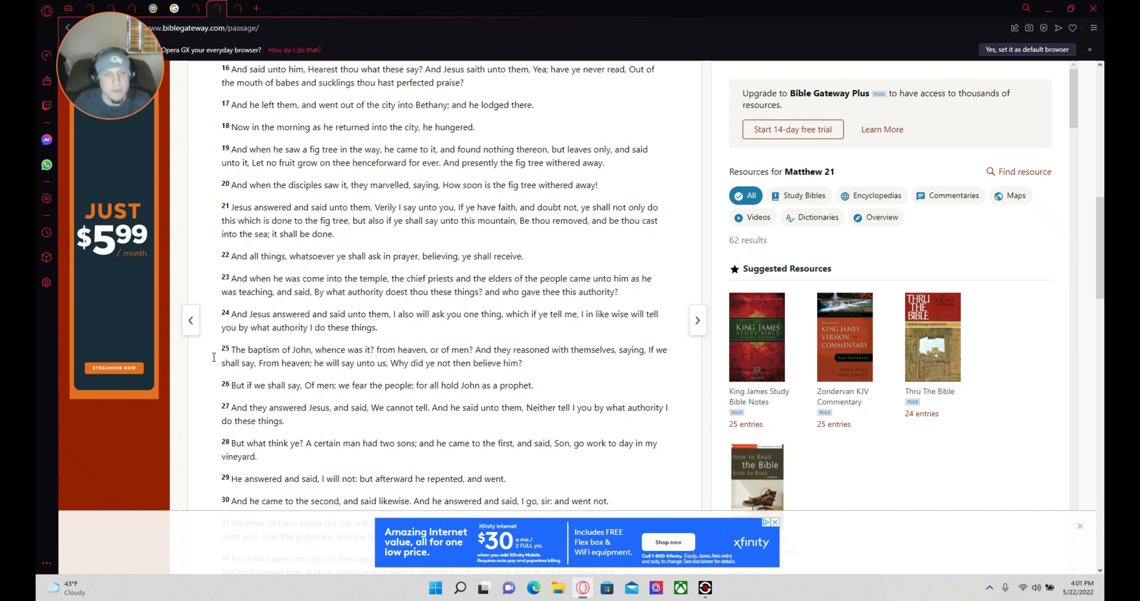
pyautogui.moveTo(388, 342)
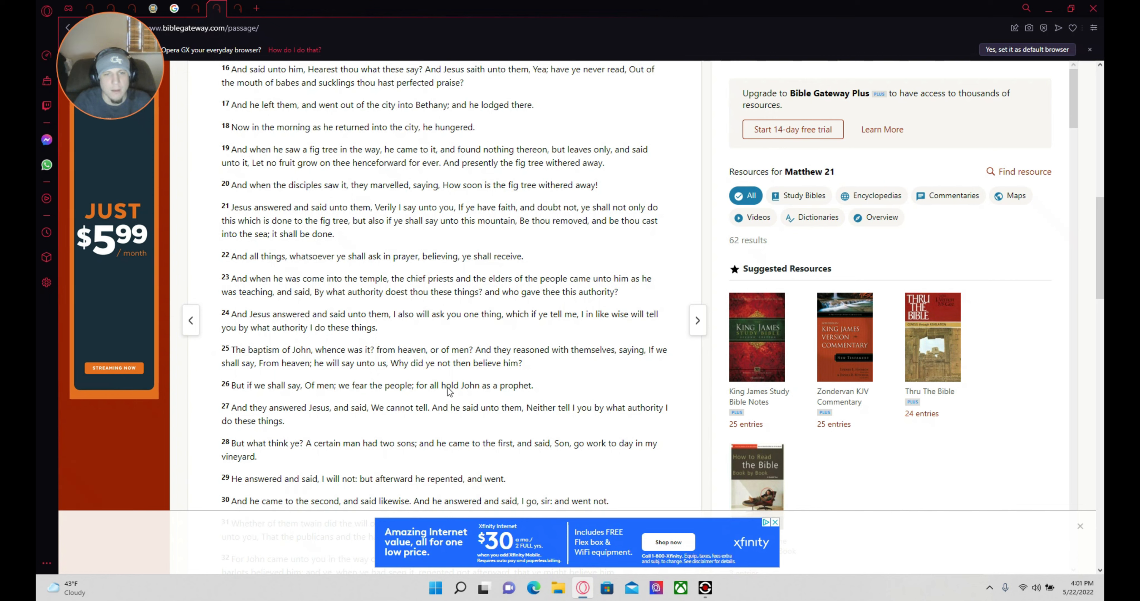
pyautogui.moveTo(593, 381)
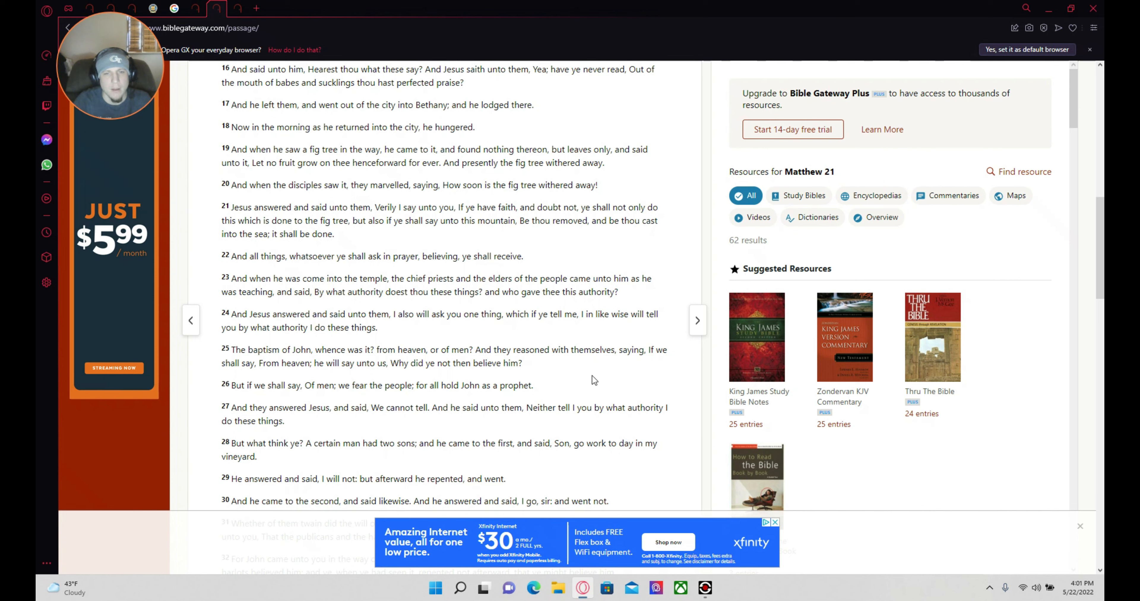
pyautogui.moveTo(603, 388)
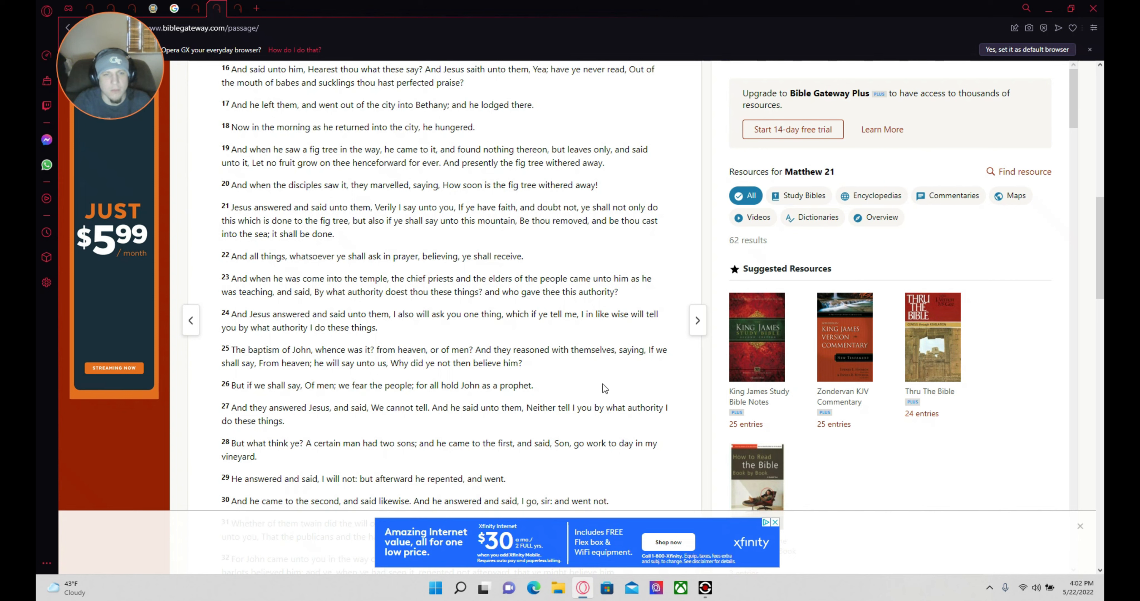
pyautogui.moveTo(393, 374)
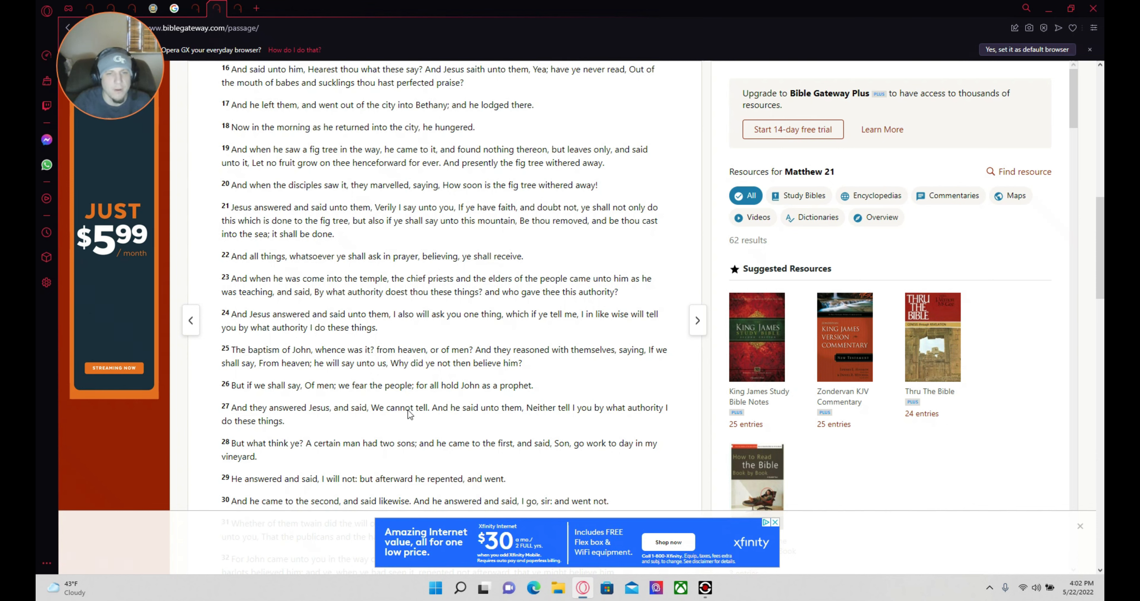
pyautogui.moveTo(521, 403)
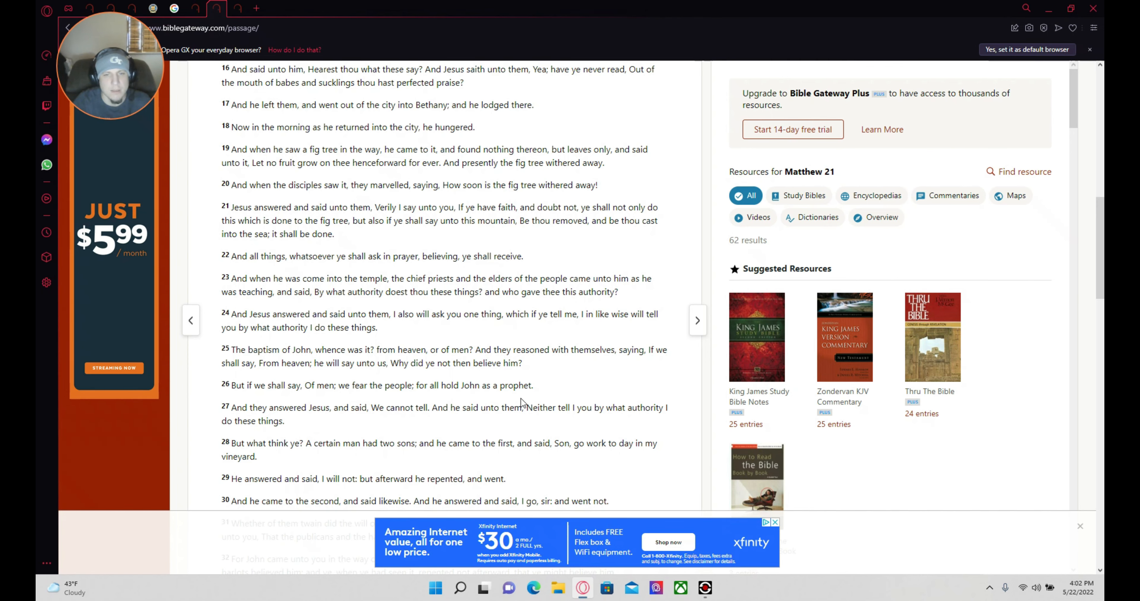
pyautogui.scroll(-3)
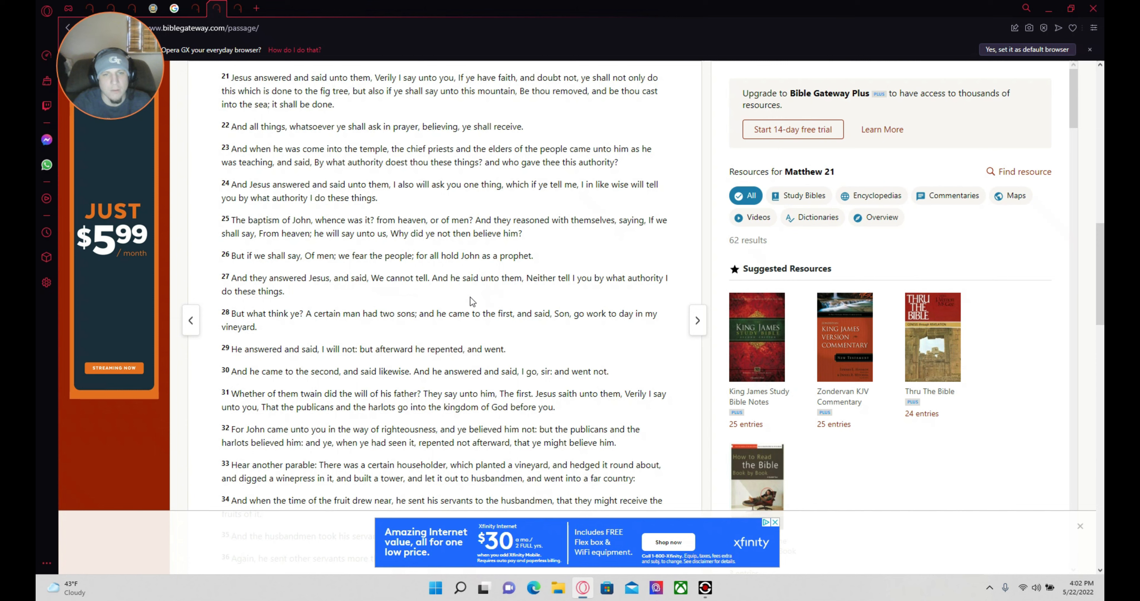
pyautogui.moveTo(473, 291)
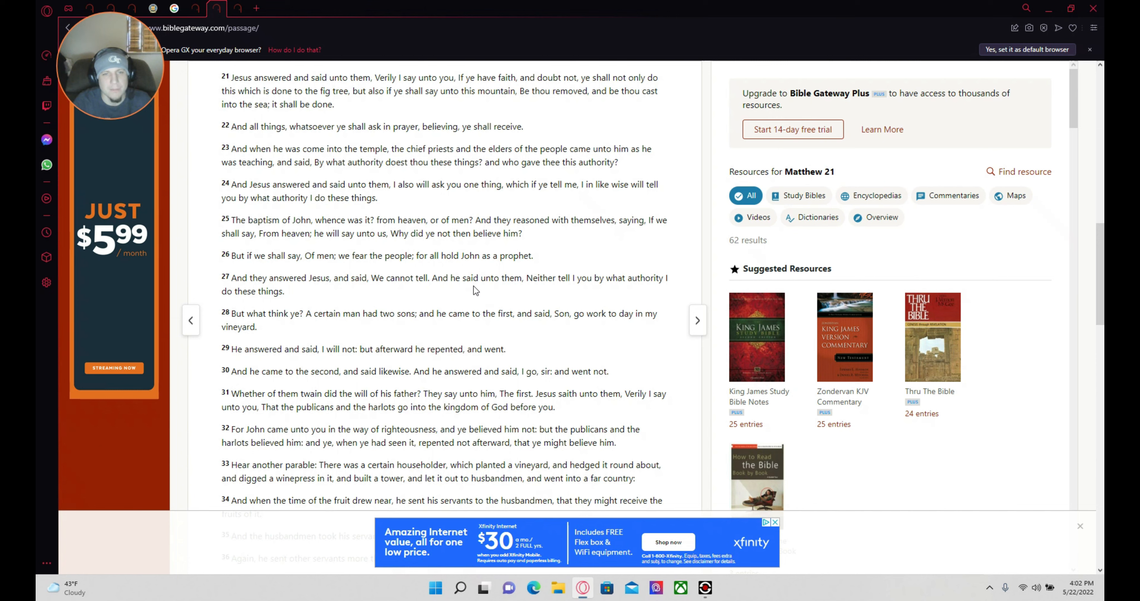
pyautogui.moveTo(466, 287)
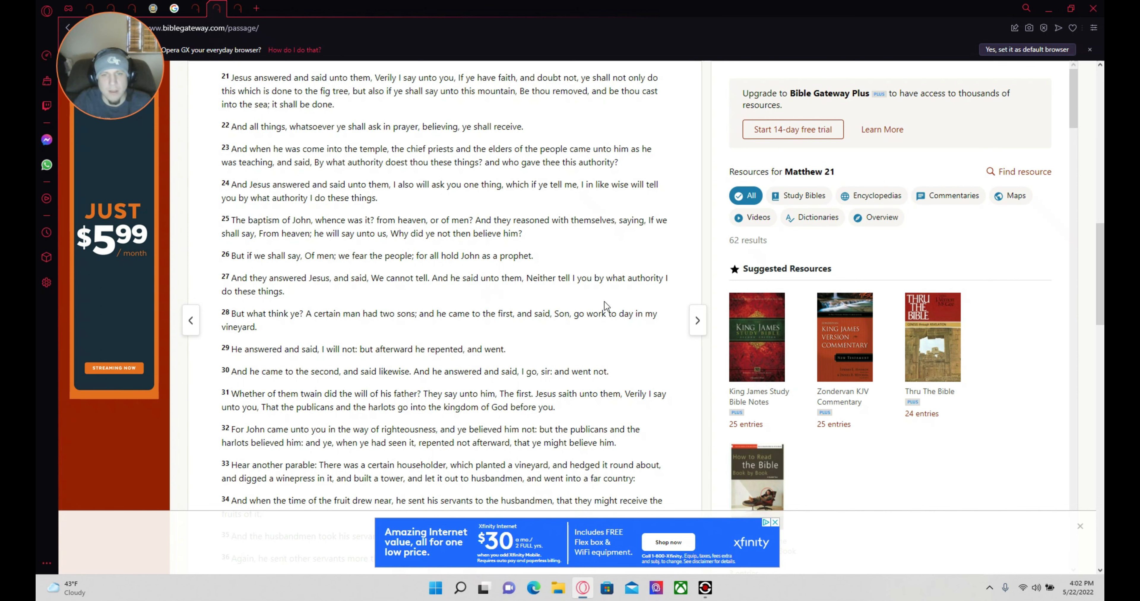
pyautogui.moveTo(446, 293)
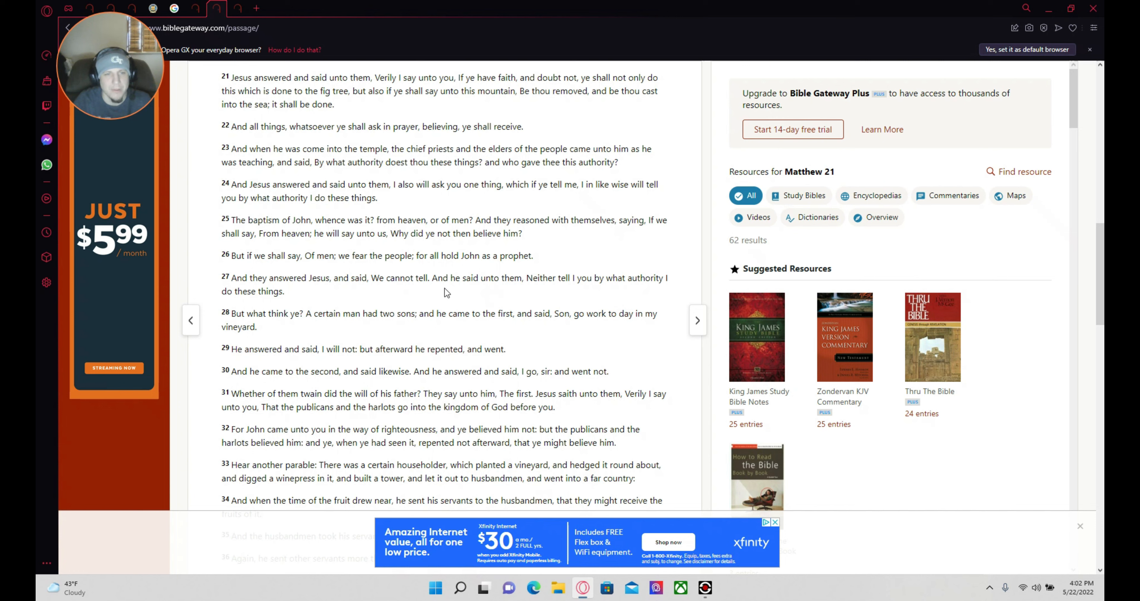
pyautogui.moveTo(426, 319)
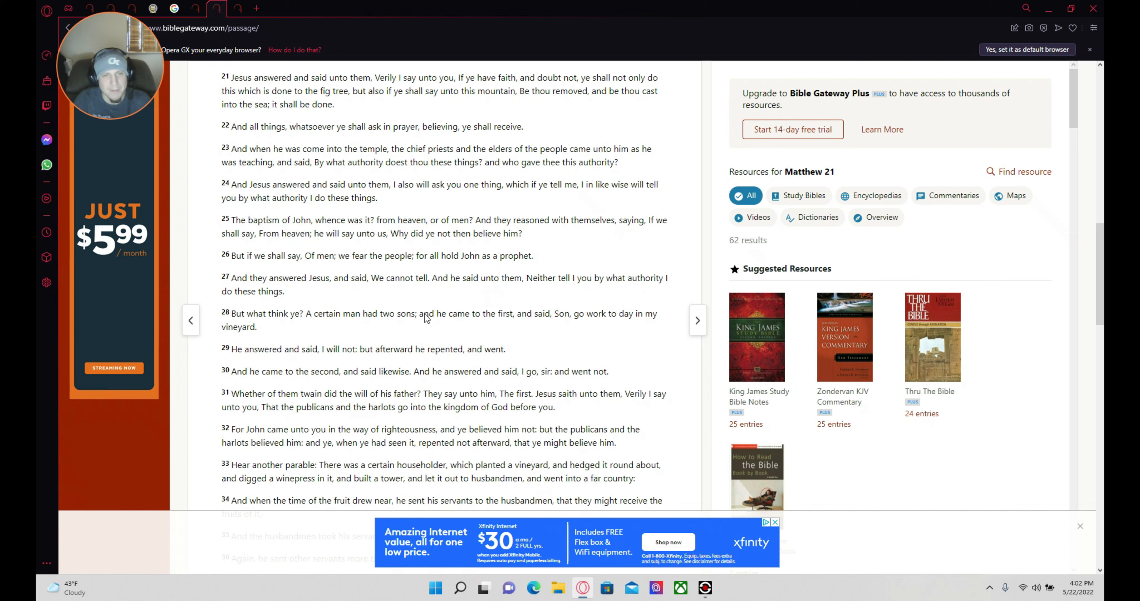
pyautogui.moveTo(440, 291)
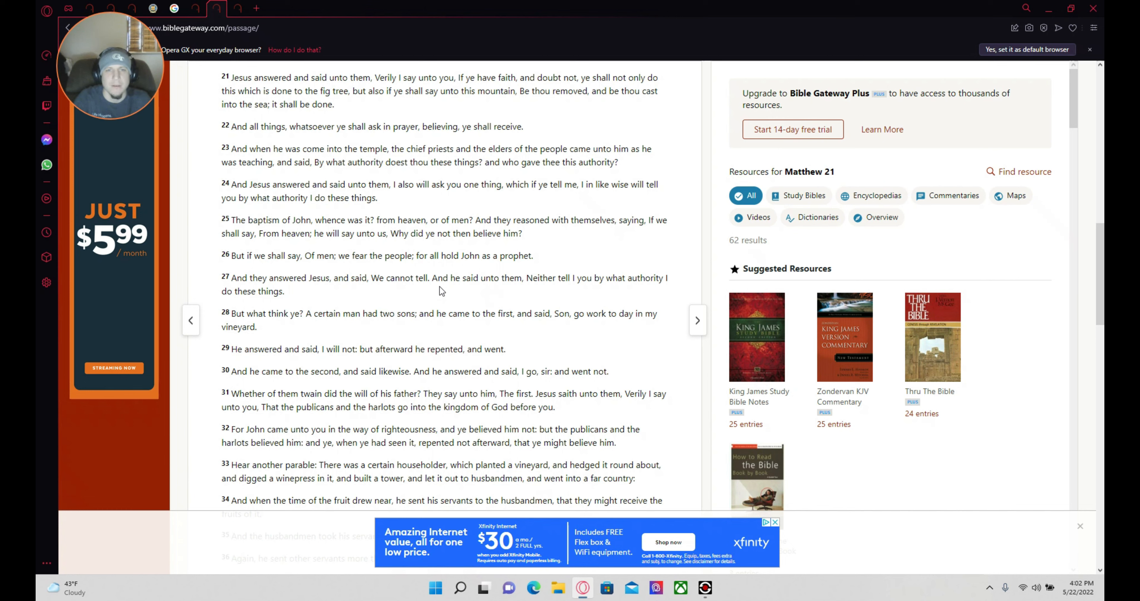
pyautogui.moveTo(415, 339)
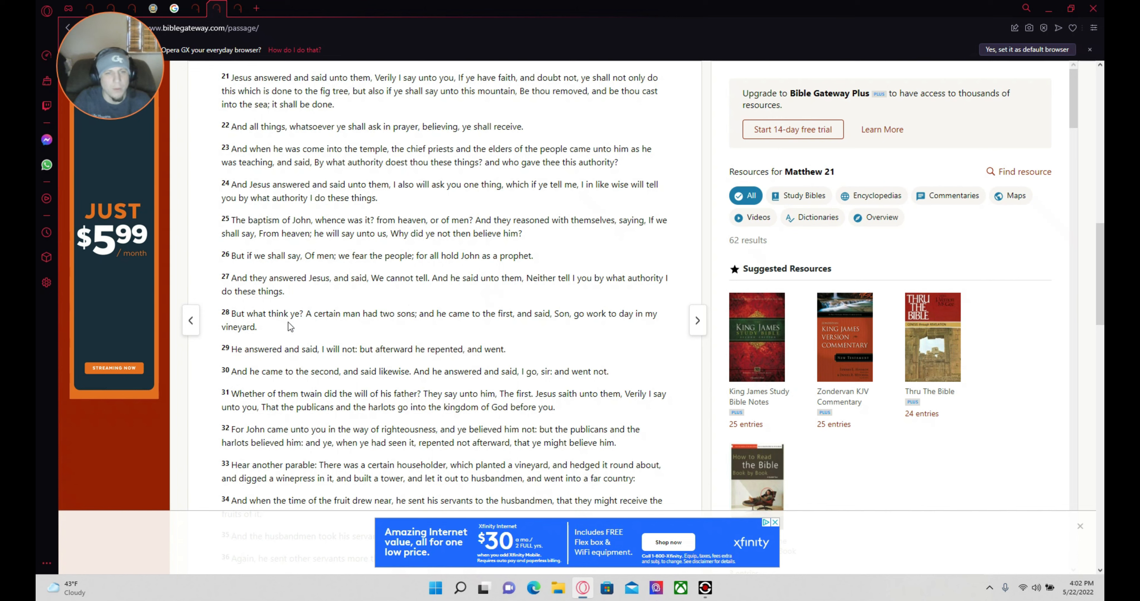
pyautogui.moveTo(378, 330)
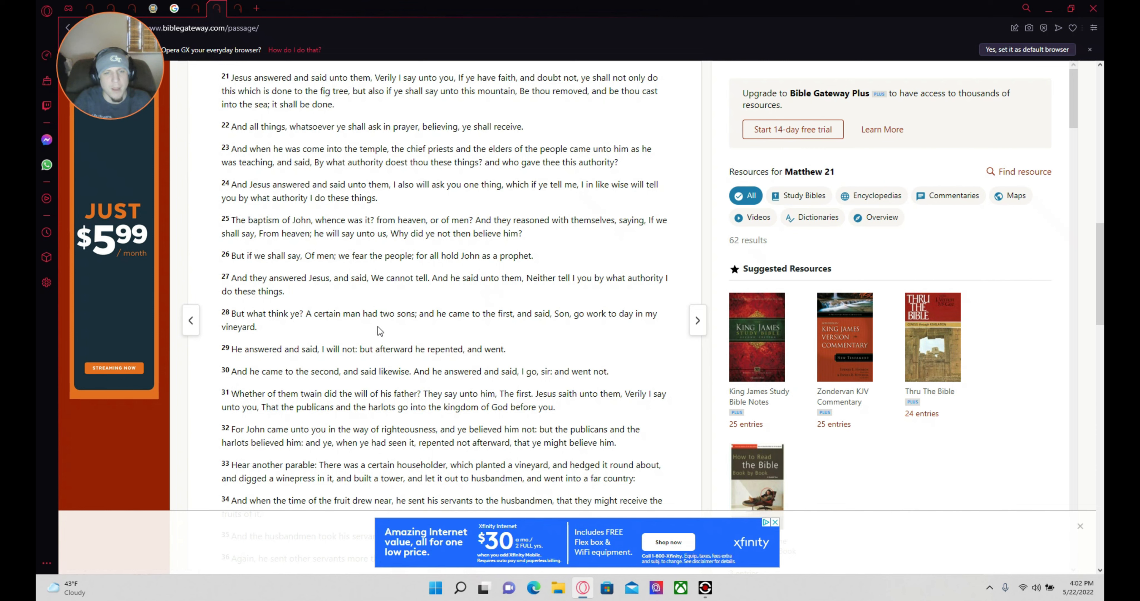
pyautogui.moveTo(576, 327)
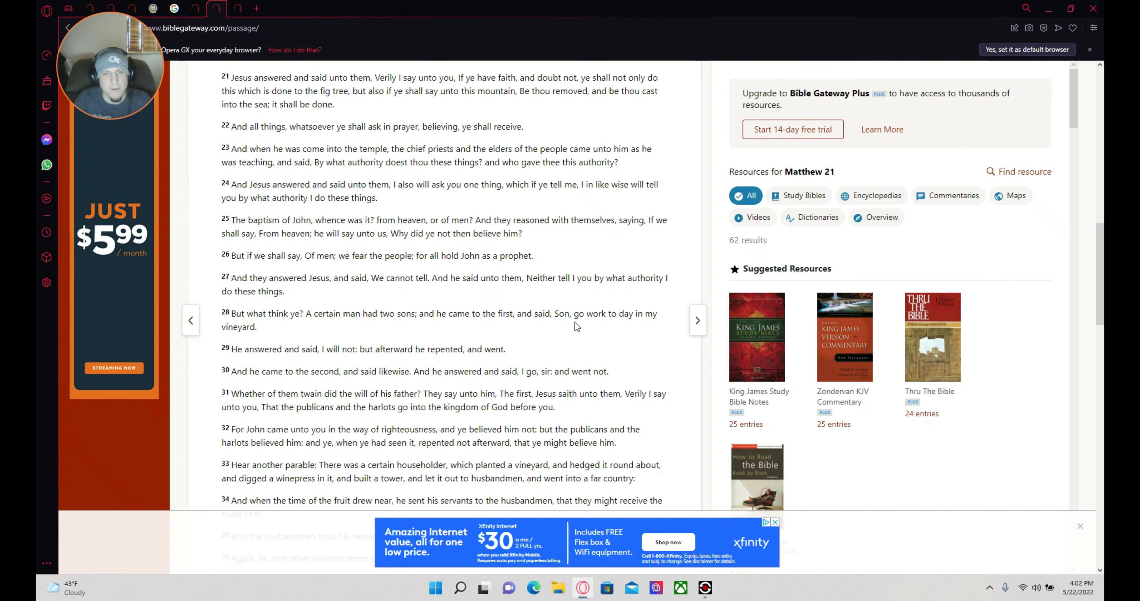
pyautogui.moveTo(662, 349)
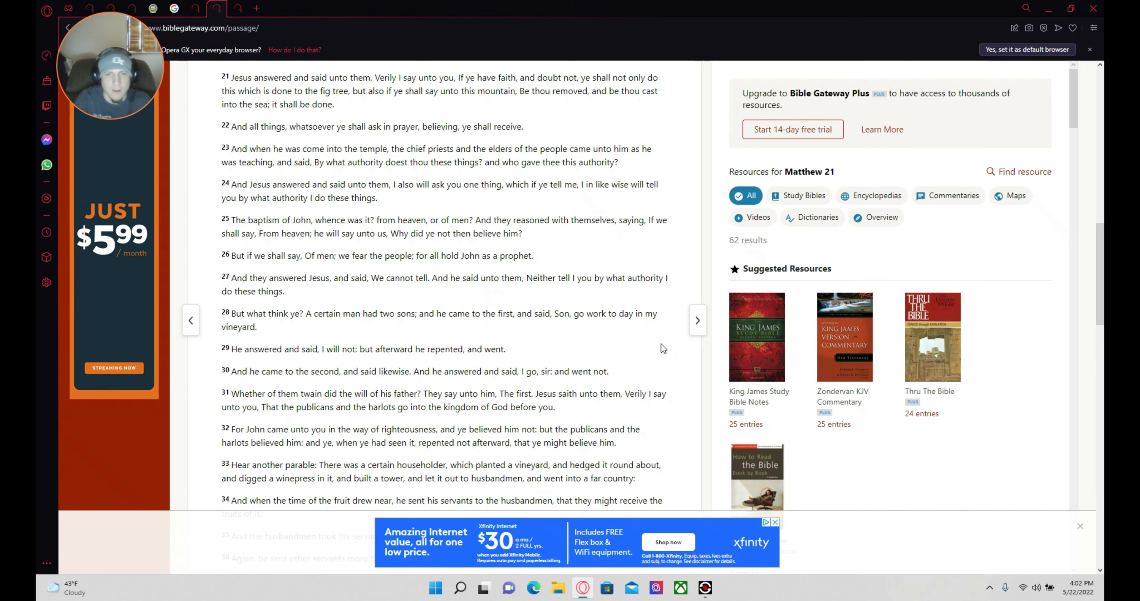
pyautogui.moveTo(373, 387)
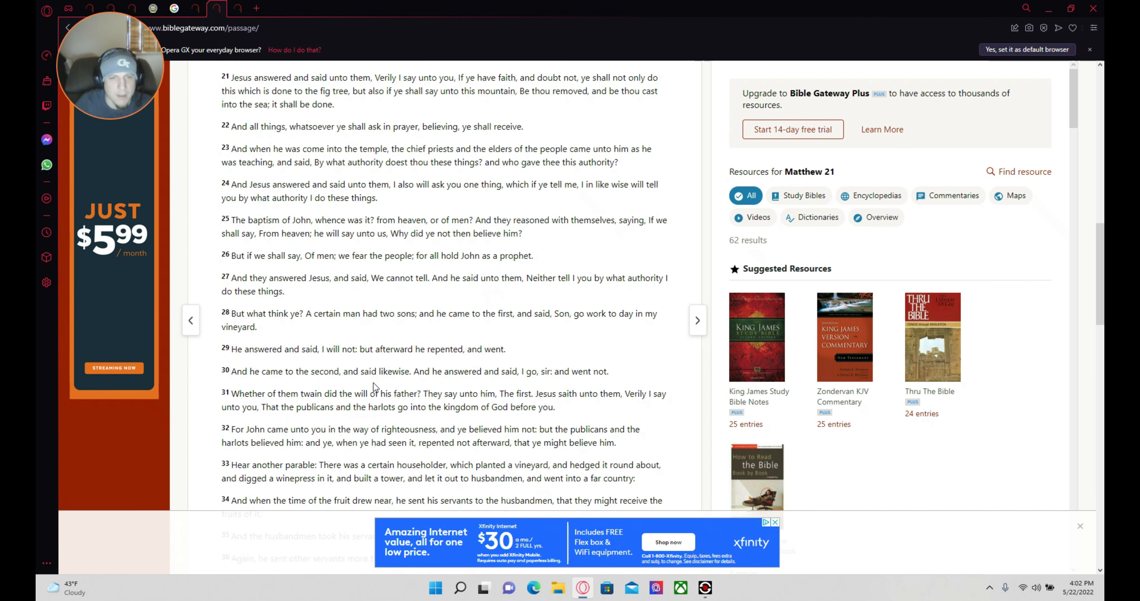
# Scroll Matthew 21 down through verse 39, where the husbandmen kill the owner's son
pyautogui.scroll(-3)
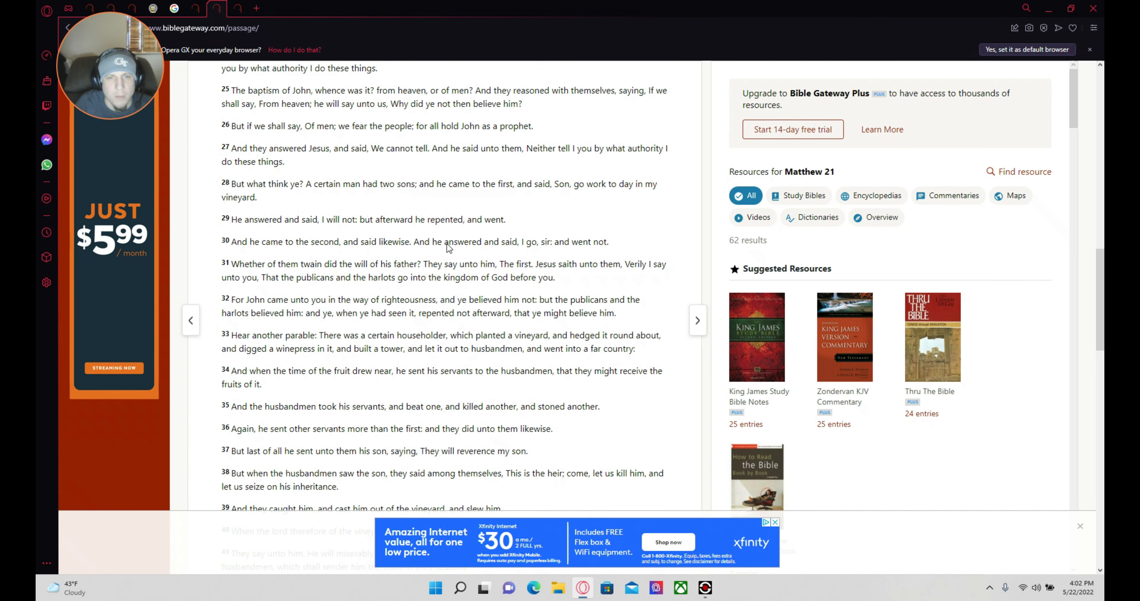
pyautogui.moveTo(326, 266)
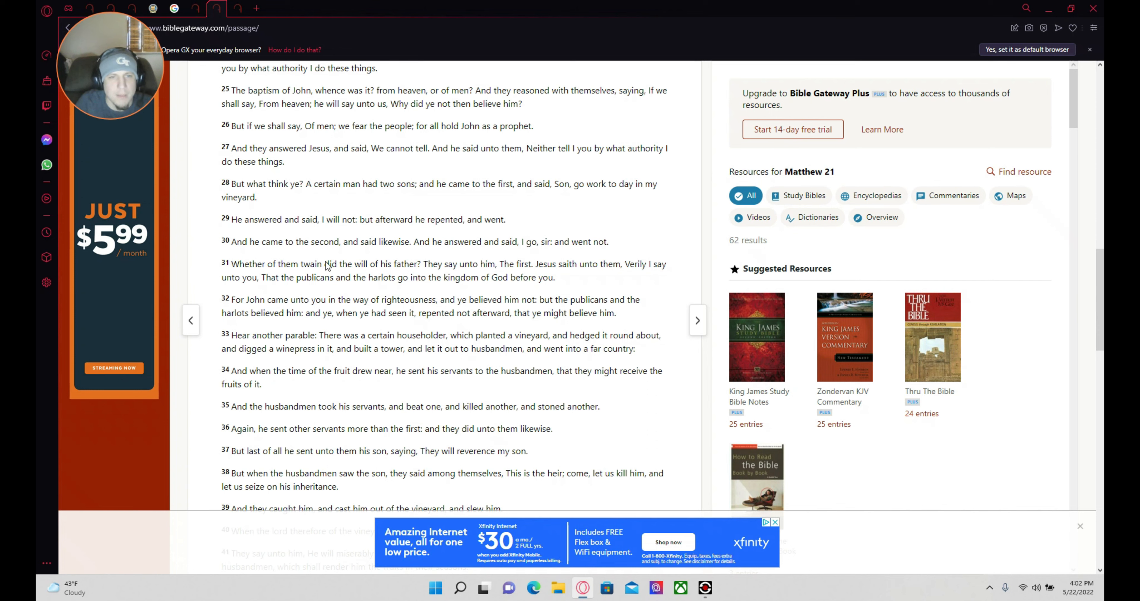
pyautogui.moveTo(435, 258)
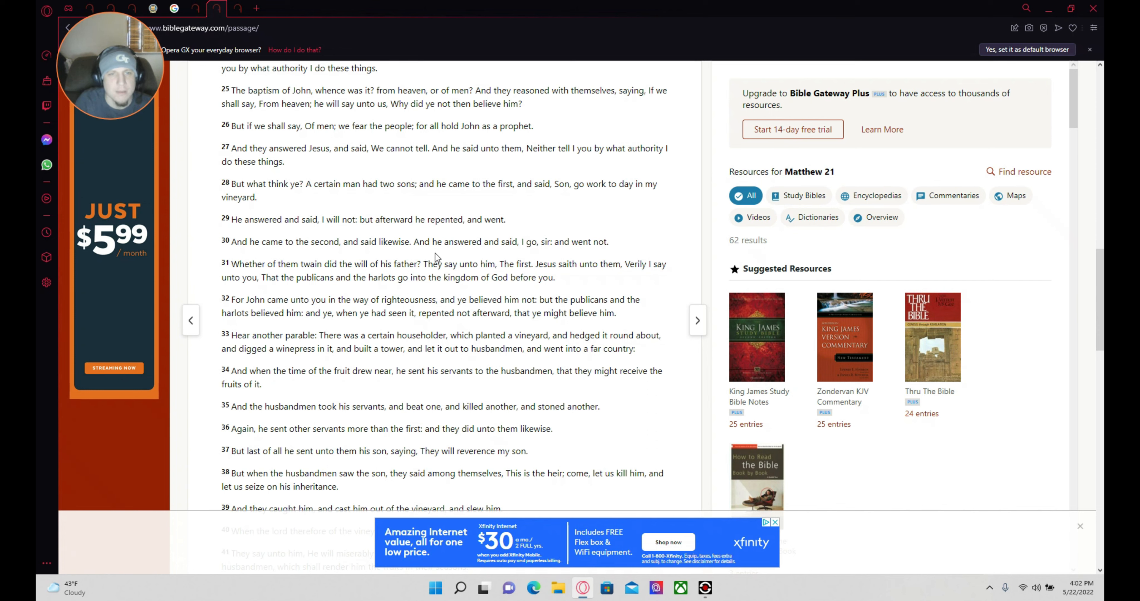
pyautogui.moveTo(586, 255)
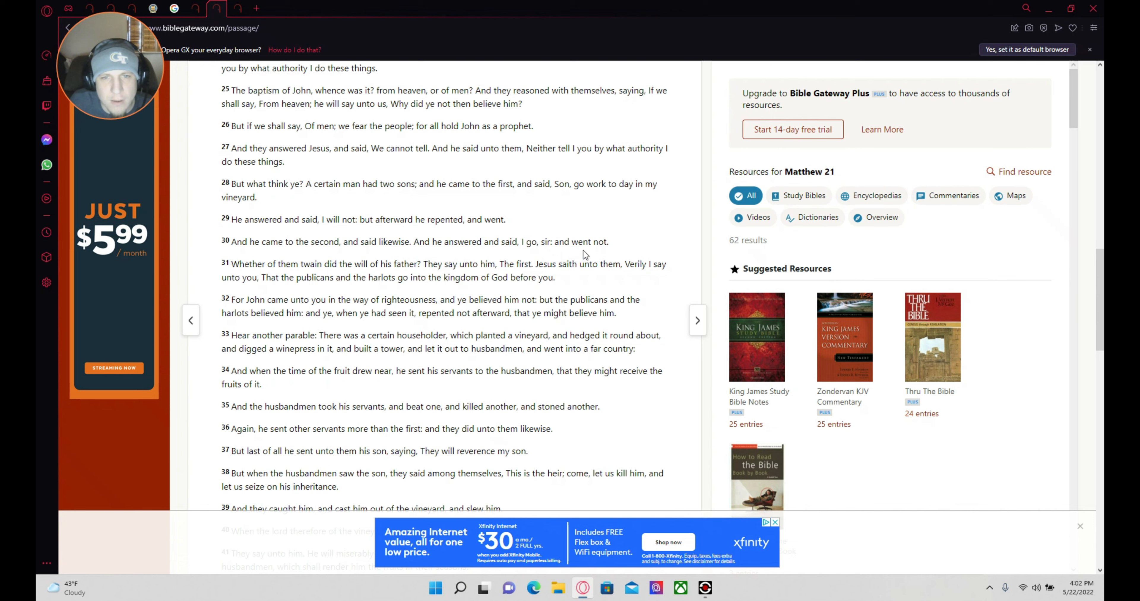
pyautogui.moveTo(401, 298)
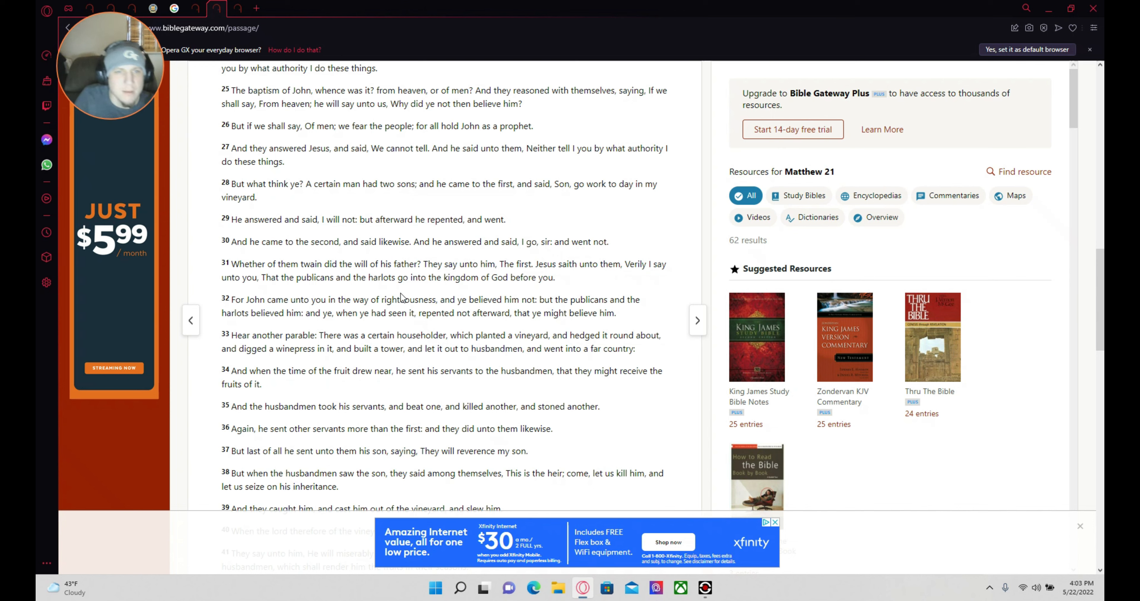
pyautogui.moveTo(601, 284)
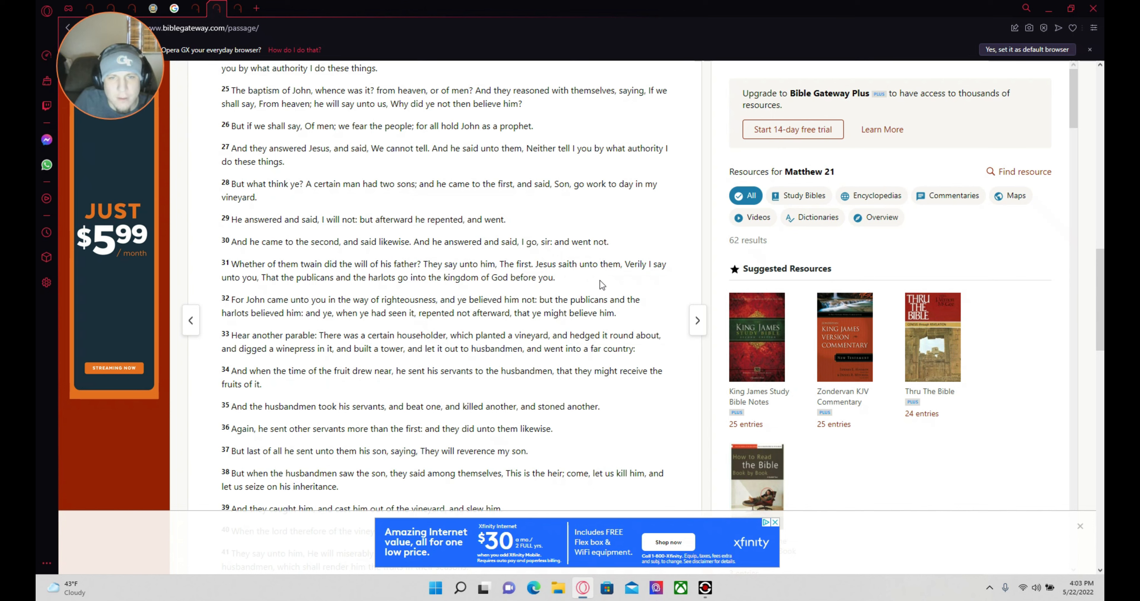
pyautogui.moveTo(338, 326)
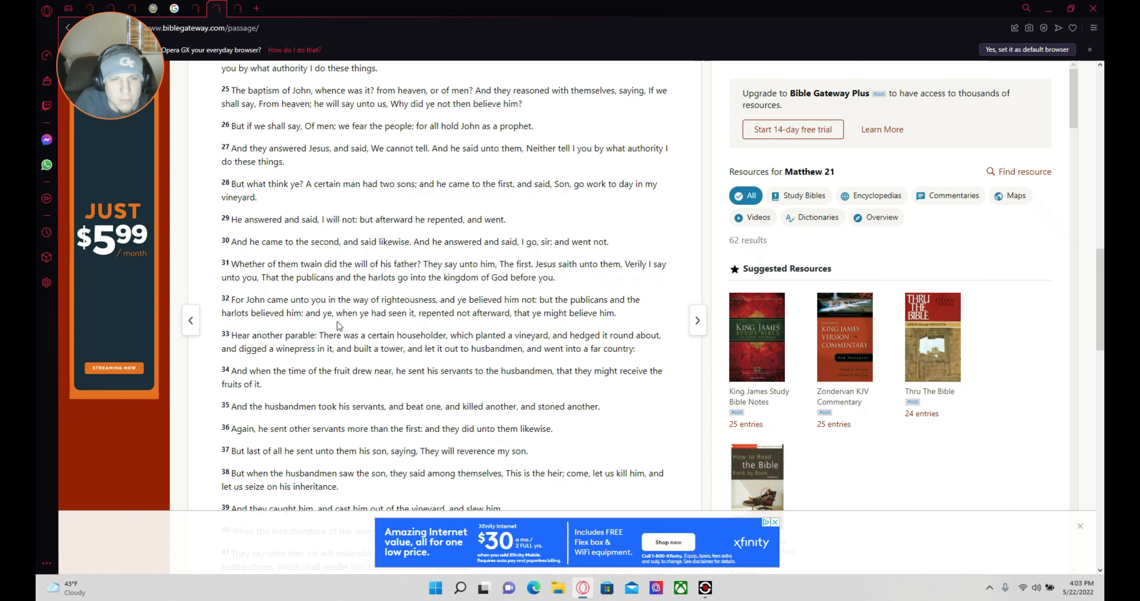
pyautogui.moveTo(574, 312)
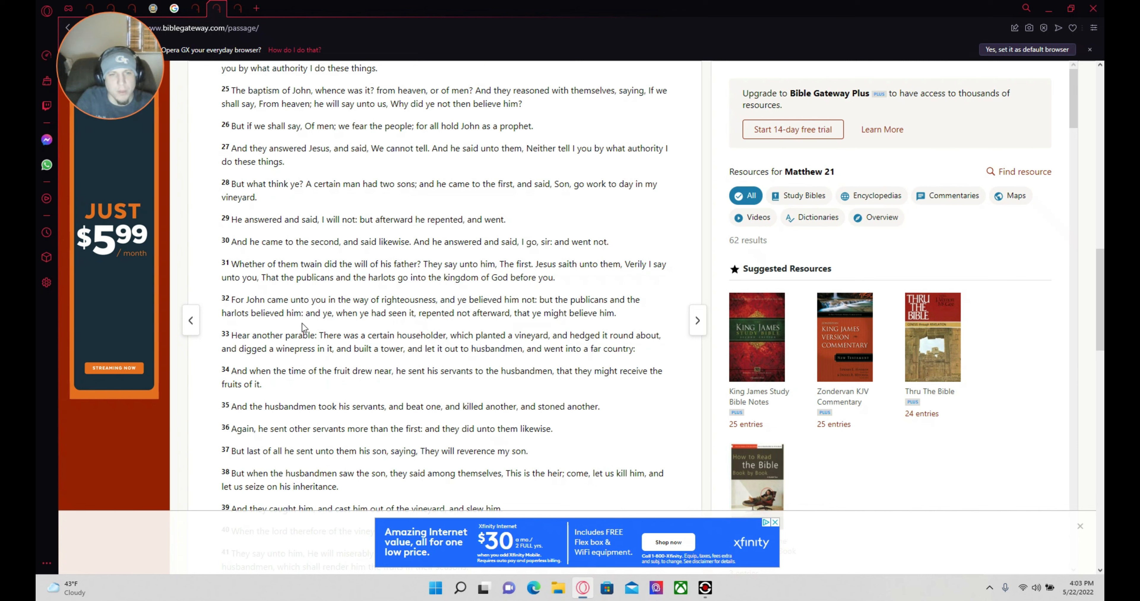
pyautogui.moveTo(357, 318)
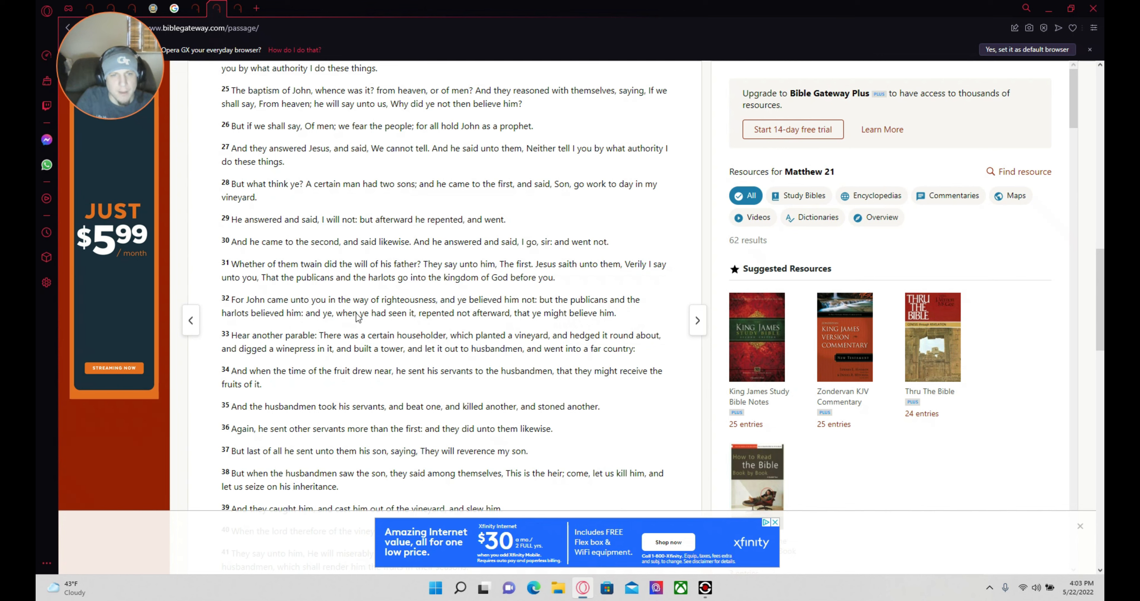
pyautogui.moveTo(436, 331)
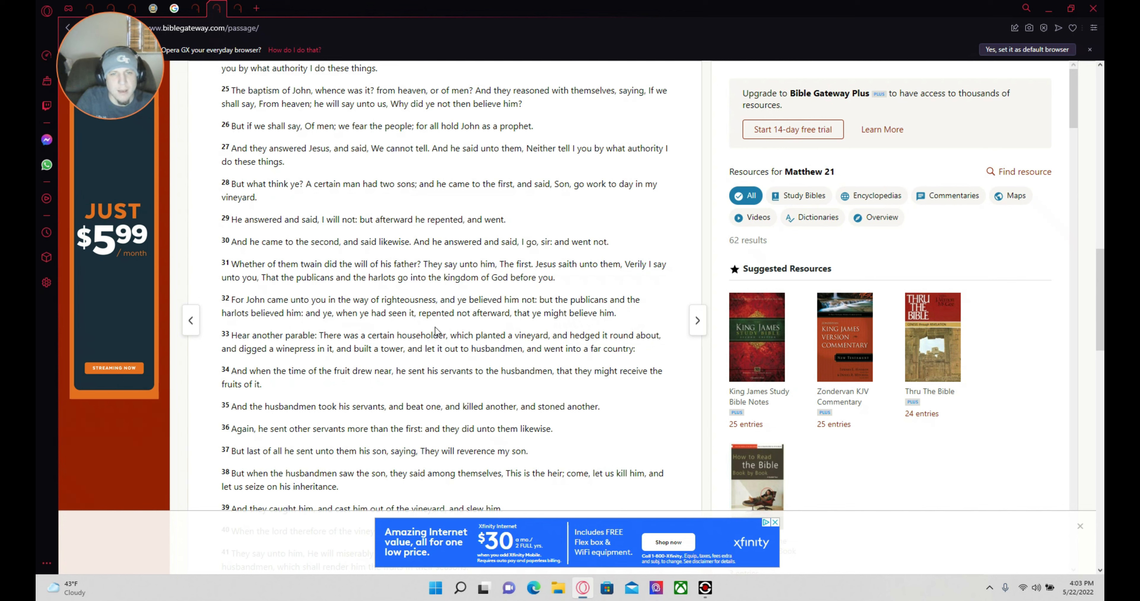
pyautogui.moveTo(579, 330)
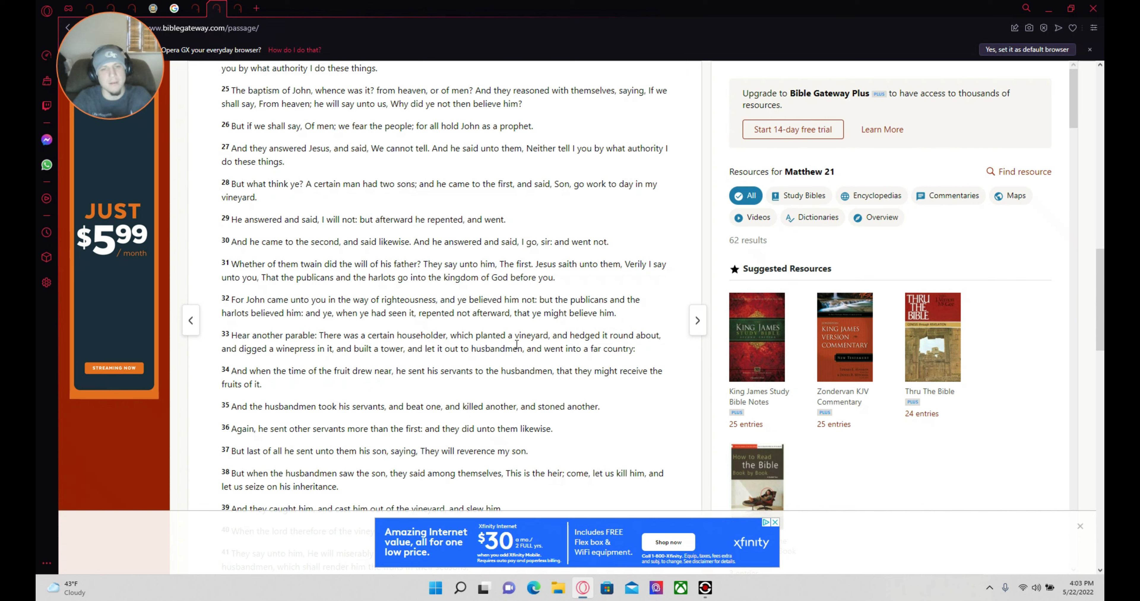
pyautogui.moveTo(532, 377)
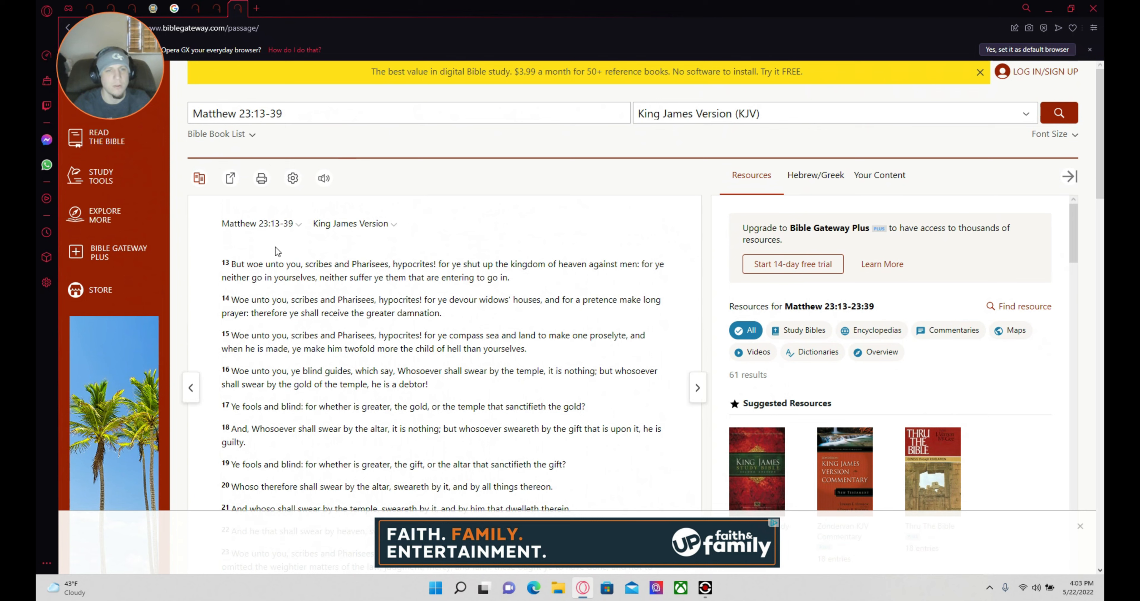
pyautogui.moveTo(251, 305)
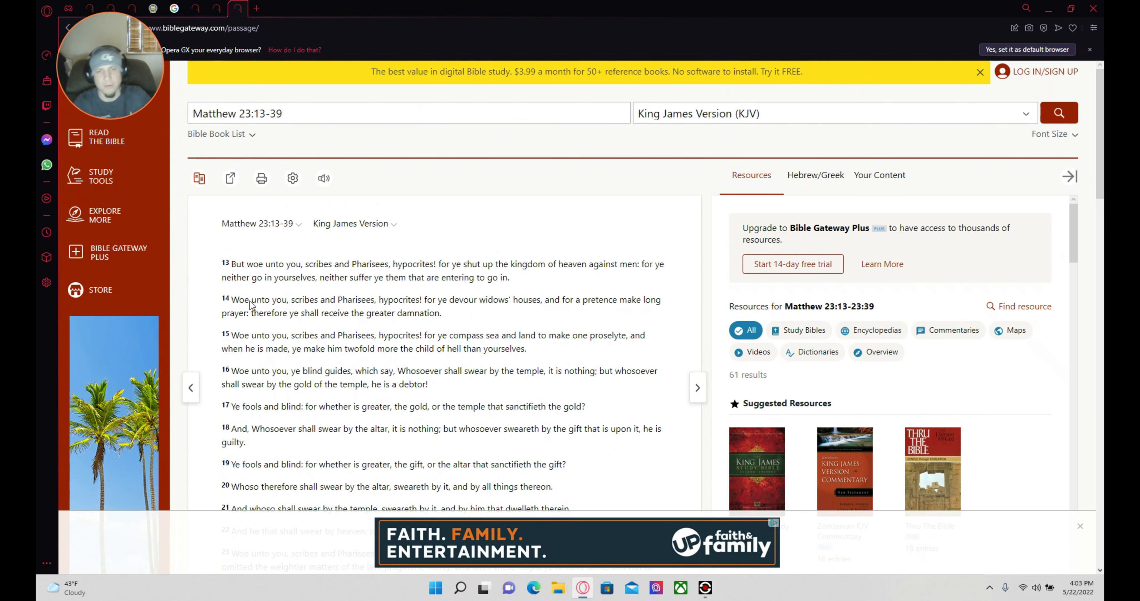
pyautogui.moveTo(284, 296)
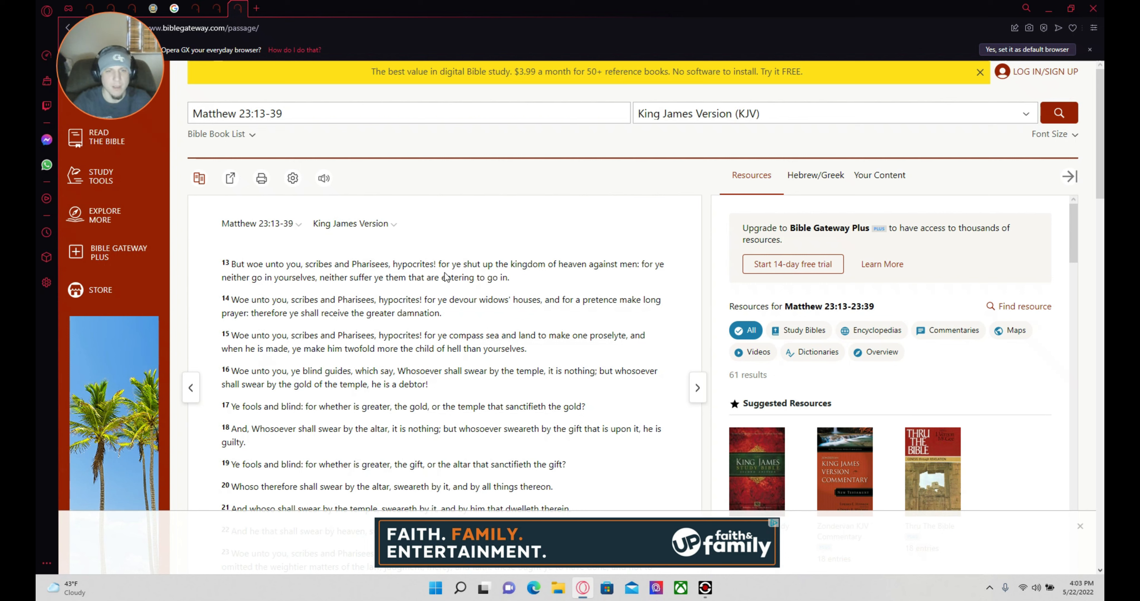
pyautogui.moveTo(520, 277)
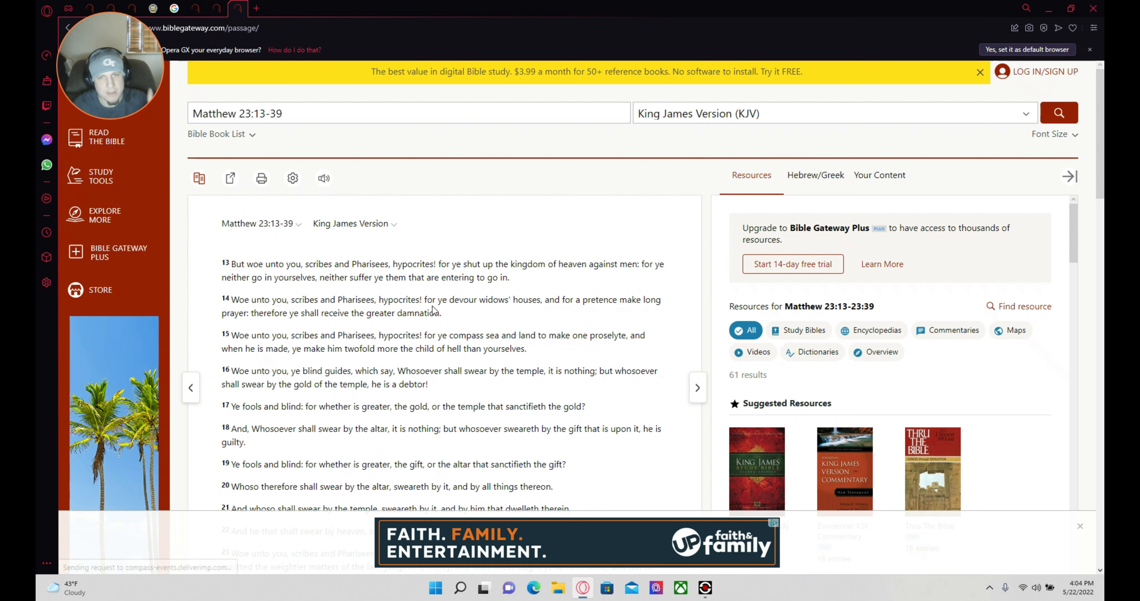
pyautogui.moveTo(431, 307)
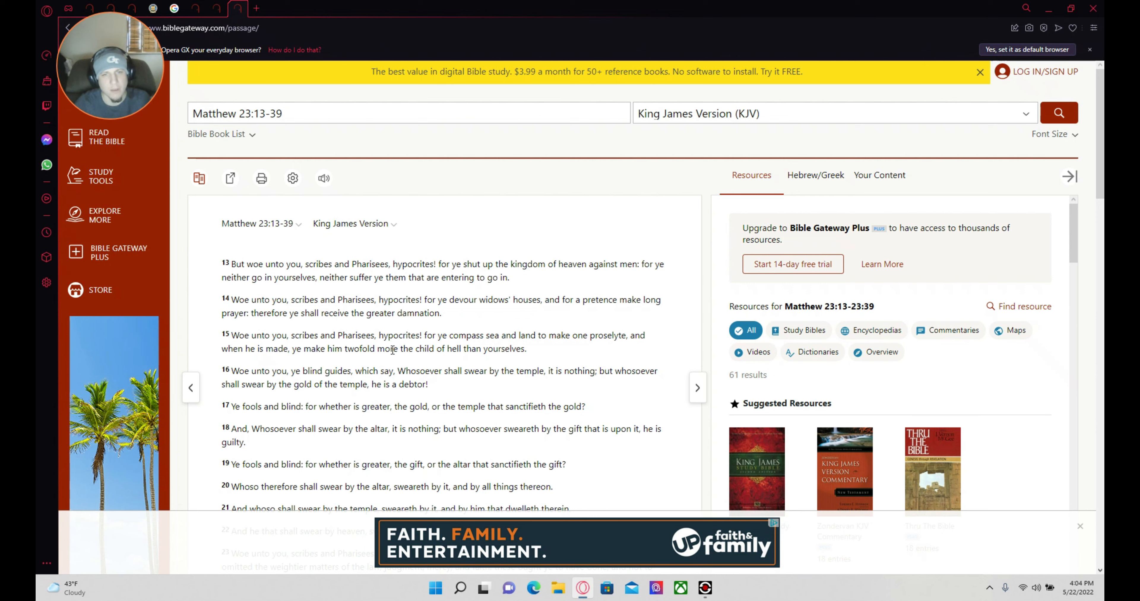
pyautogui.moveTo(415, 367)
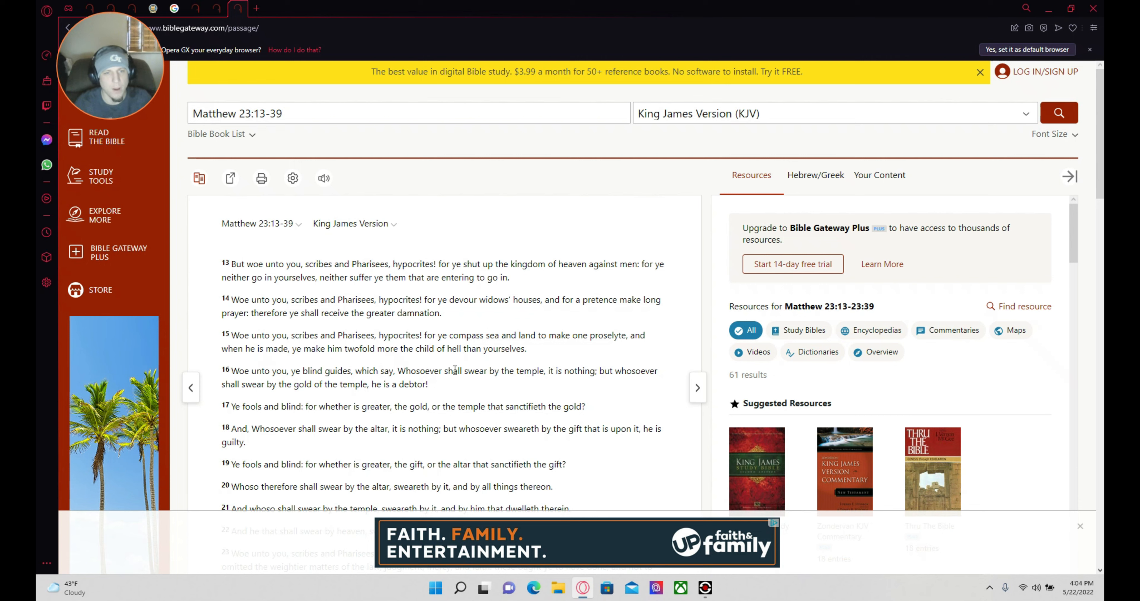
pyautogui.moveTo(444, 389)
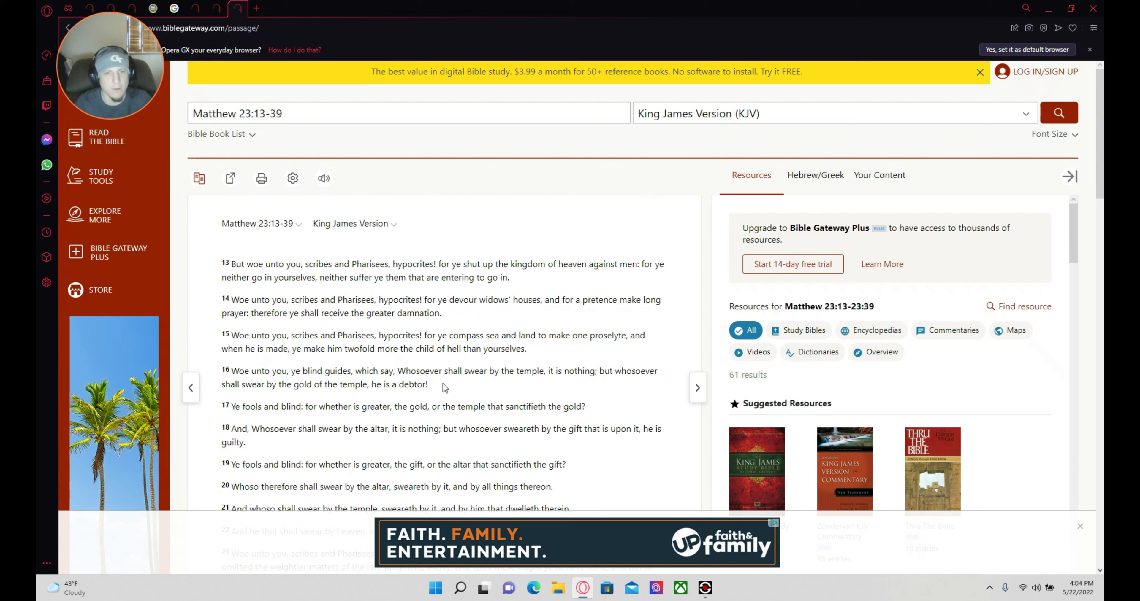
pyautogui.moveTo(438, 393)
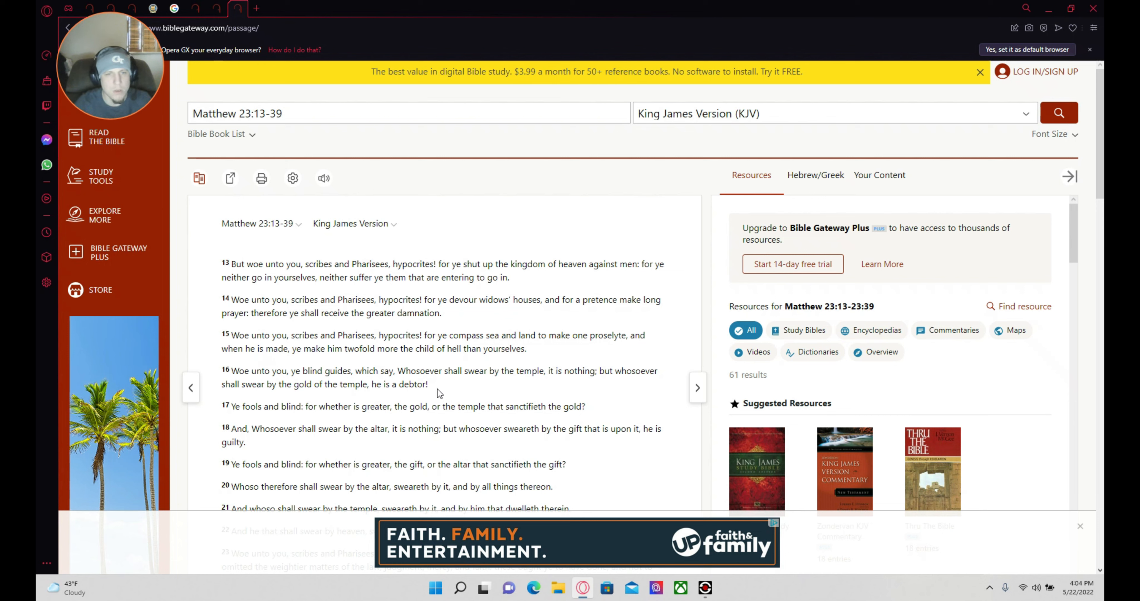
pyautogui.moveTo(429, 398)
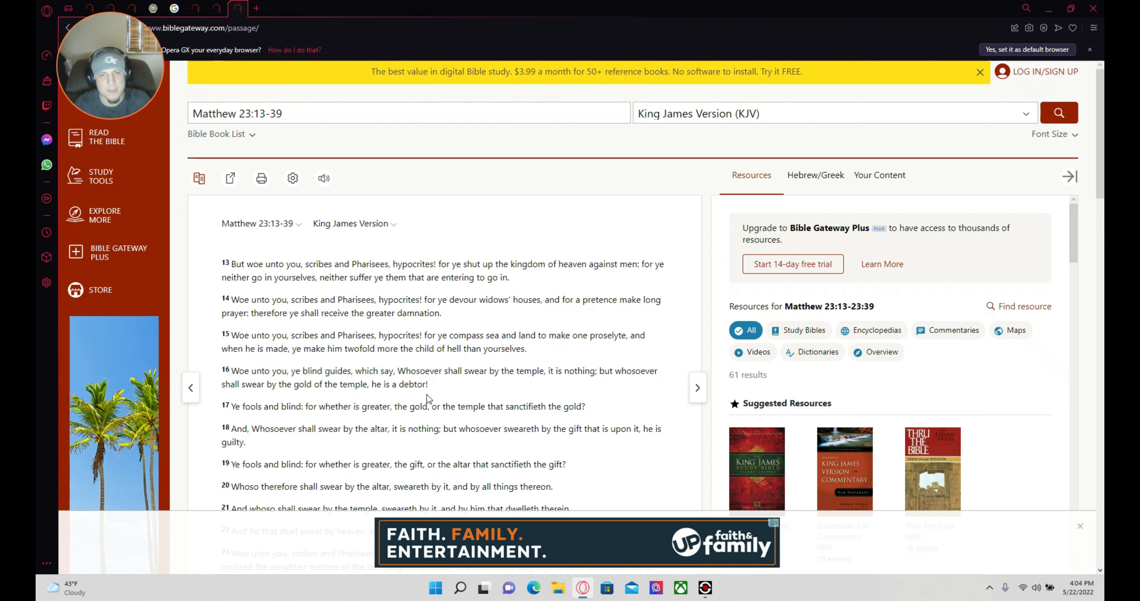
pyautogui.moveTo(428, 399)
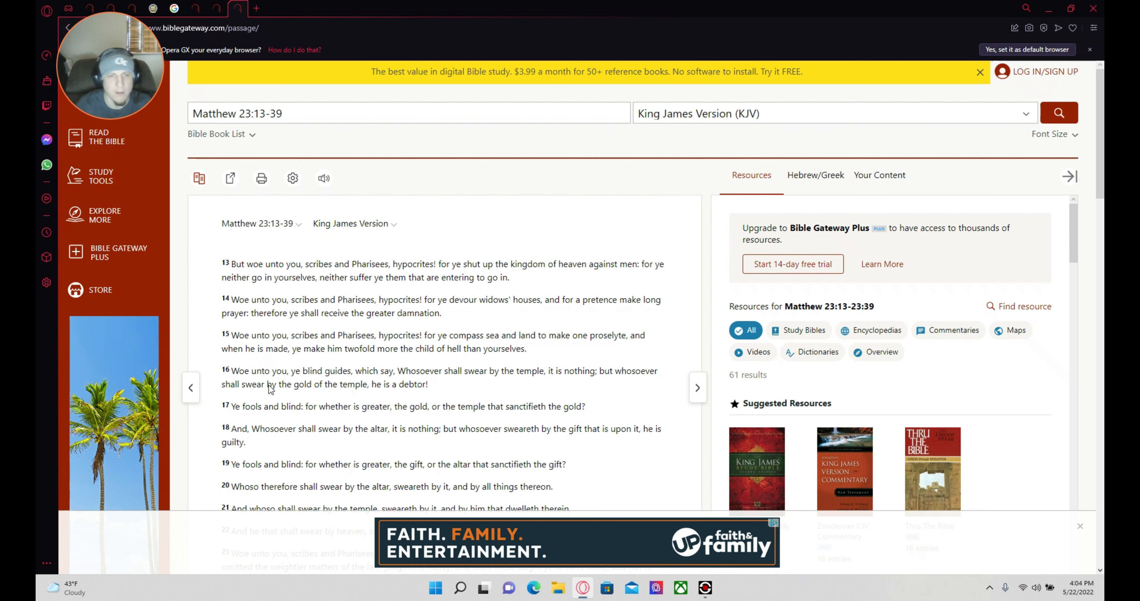
pyautogui.moveTo(397, 416)
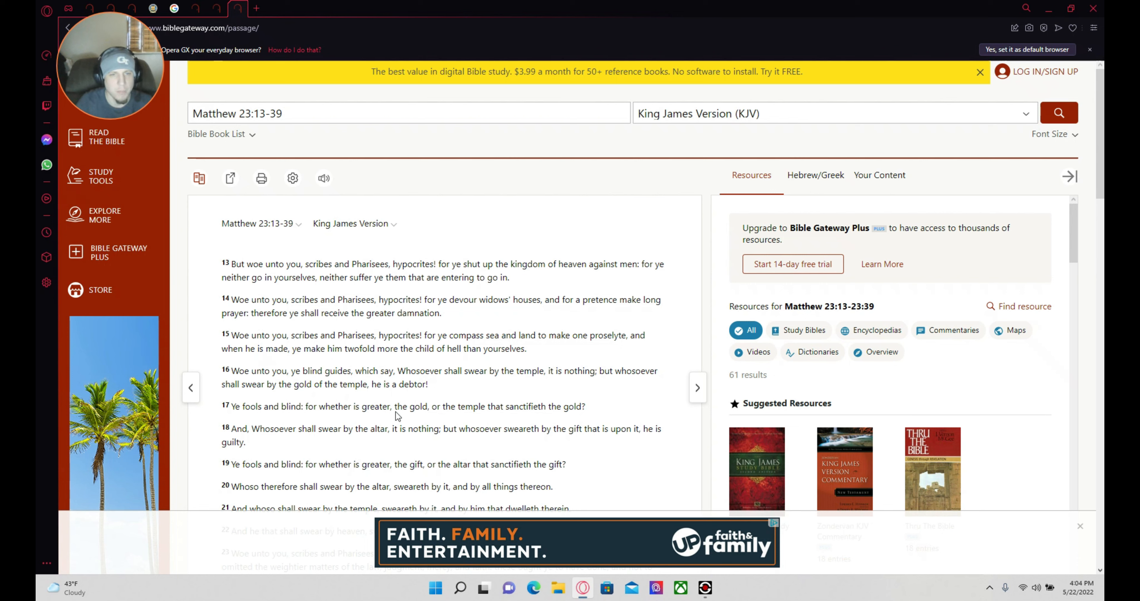
pyautogui.moveTo(456, 401)
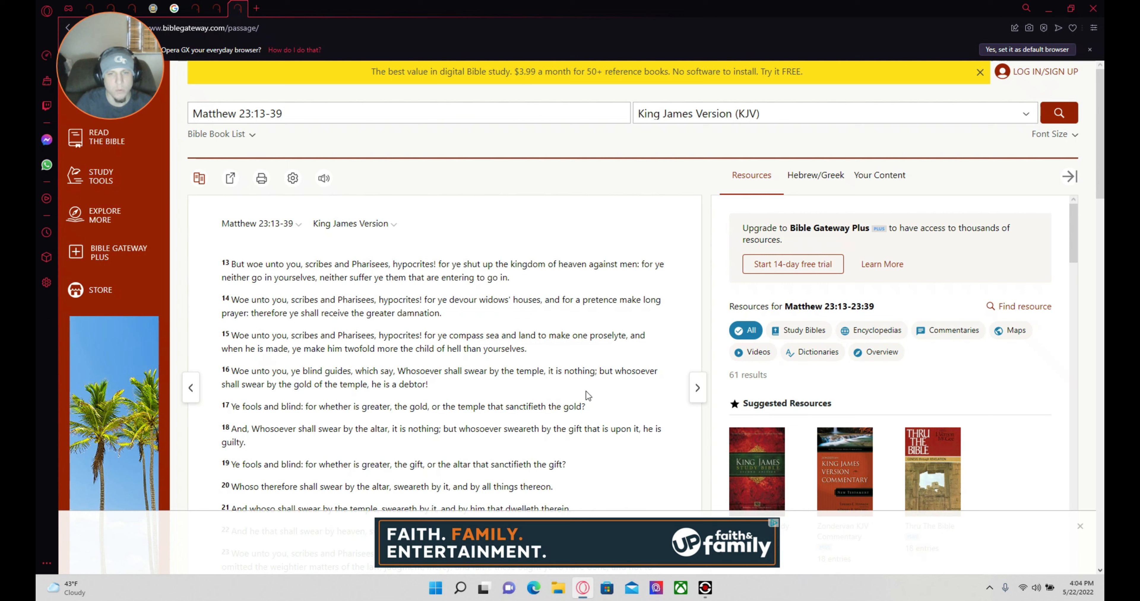
pyautogui.moveTo(357, 408)
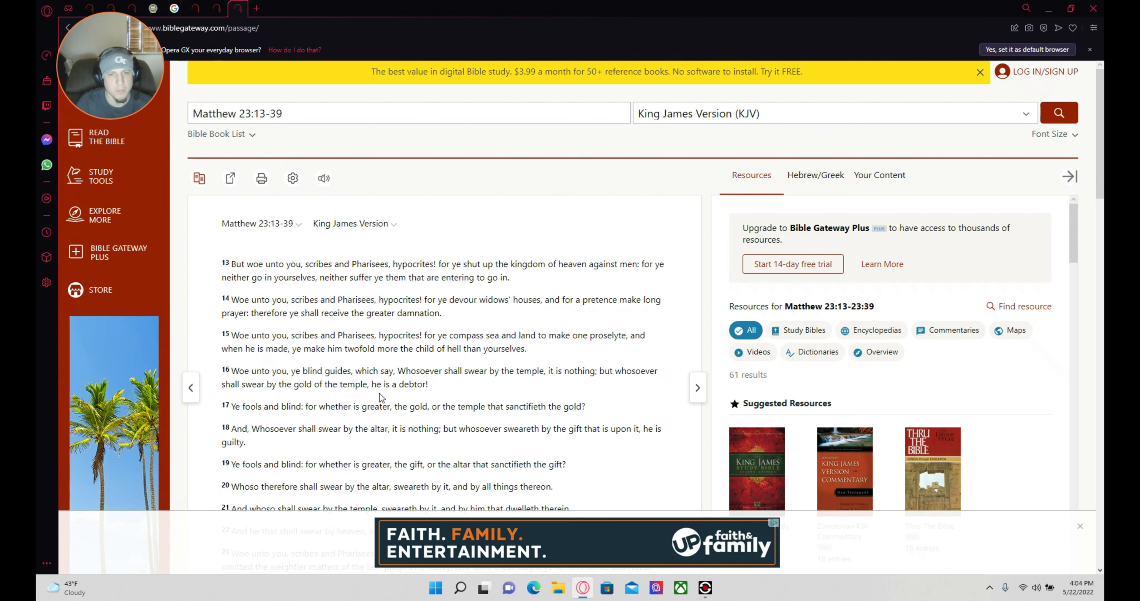
pyautogui.moveTo(367, 400)
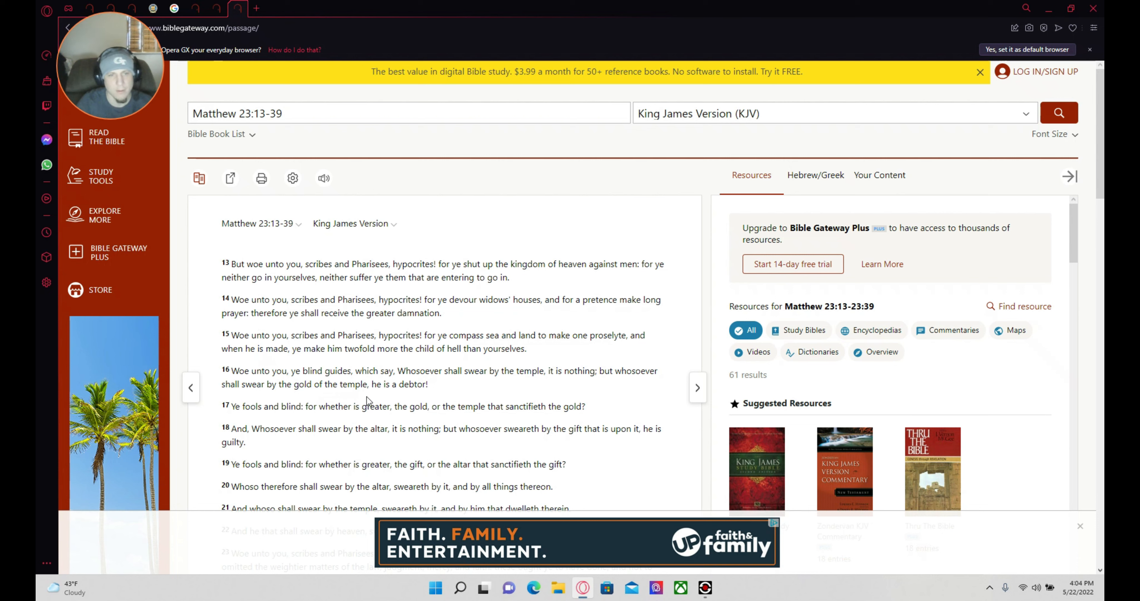
pyautogui.moveTo(319, 424)
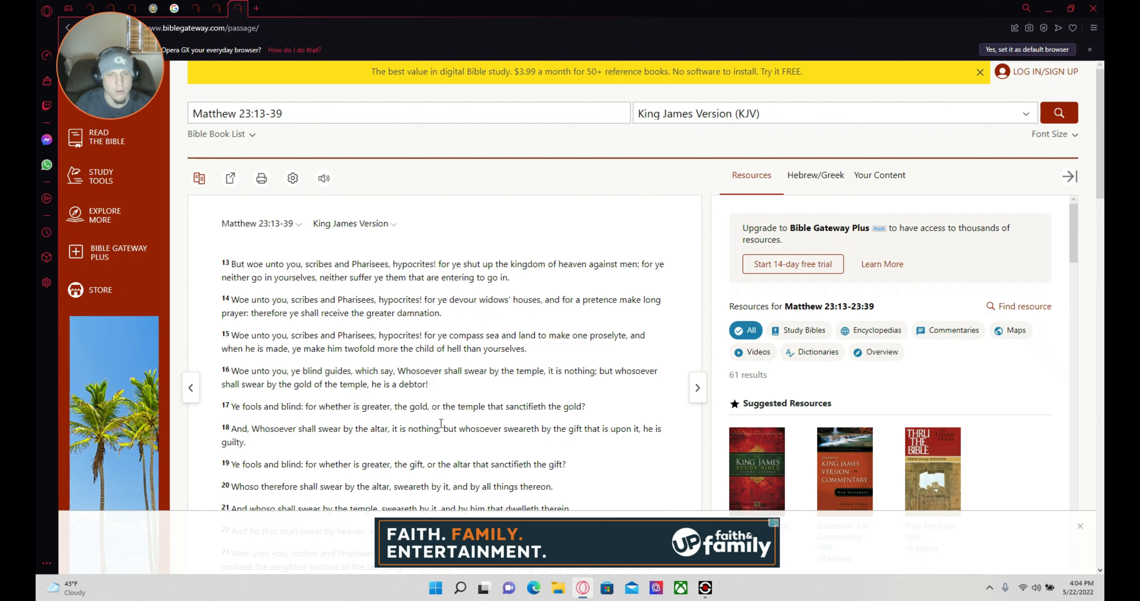
pyautogui.moveTo(599, 423)
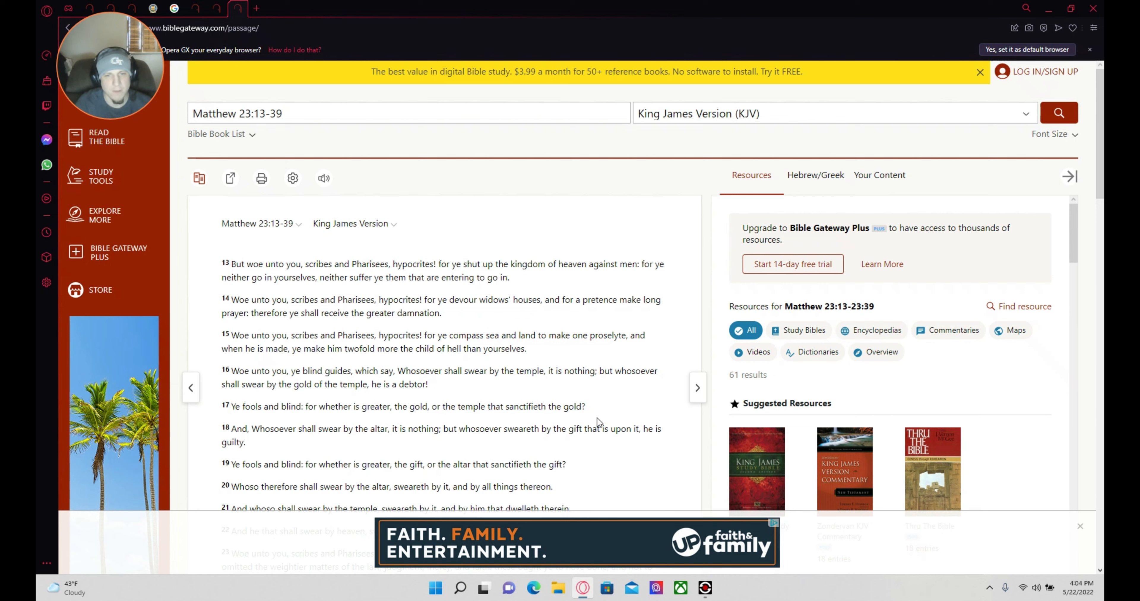
pyautogui.moveTo(271, 451)
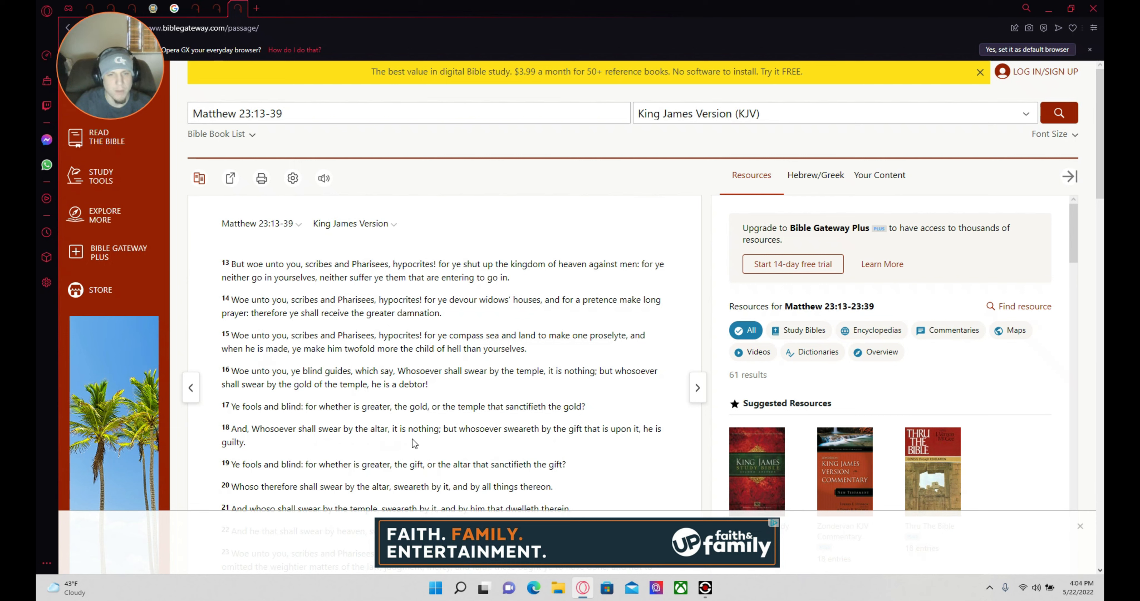
pyautogui.moveTo(487, 448)
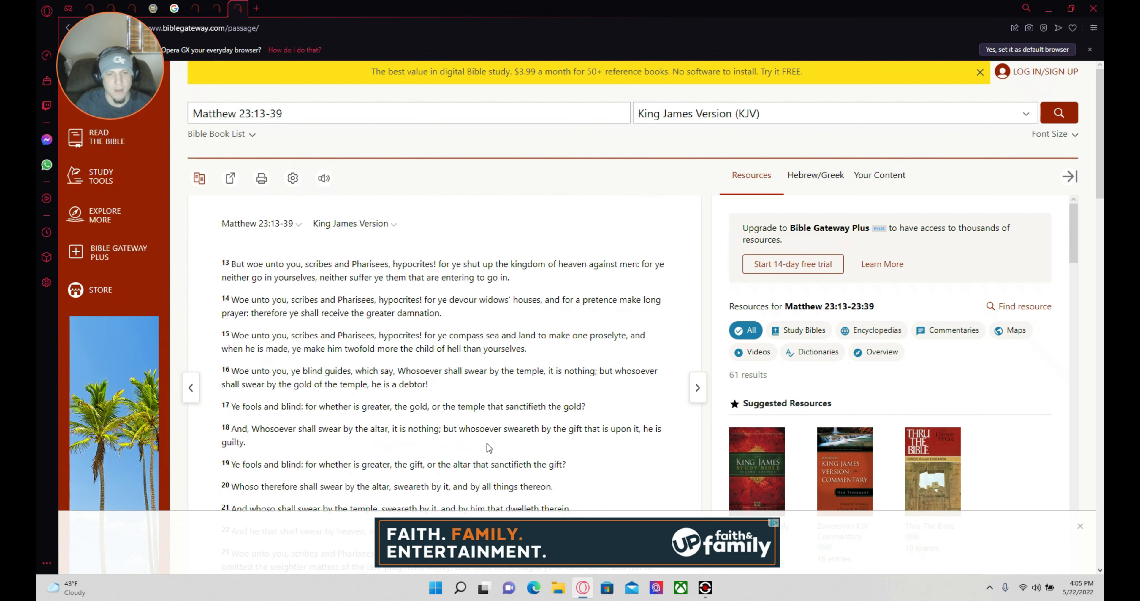
pyautogui.moveTo(601, 448)
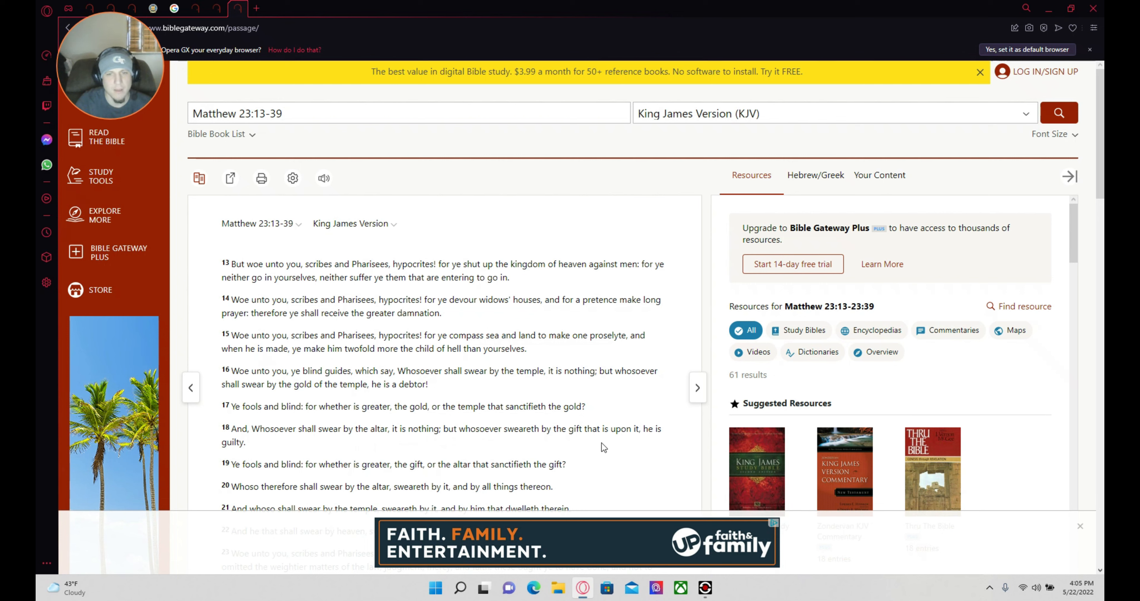
pyautogui.moveTo(667, 437)
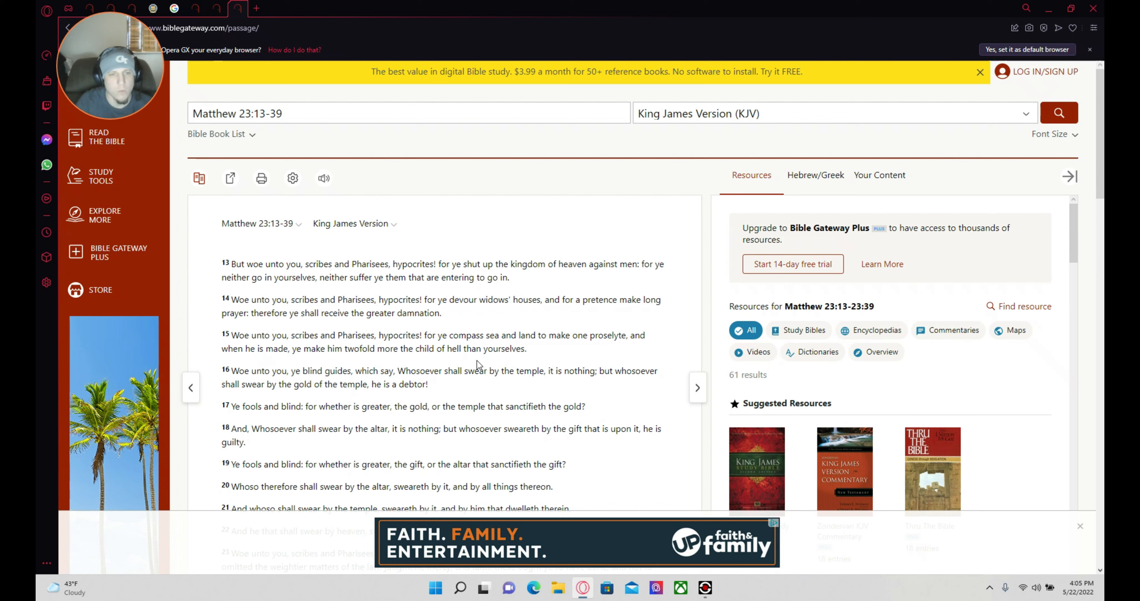
pyautogui.moveTo(487, 436)
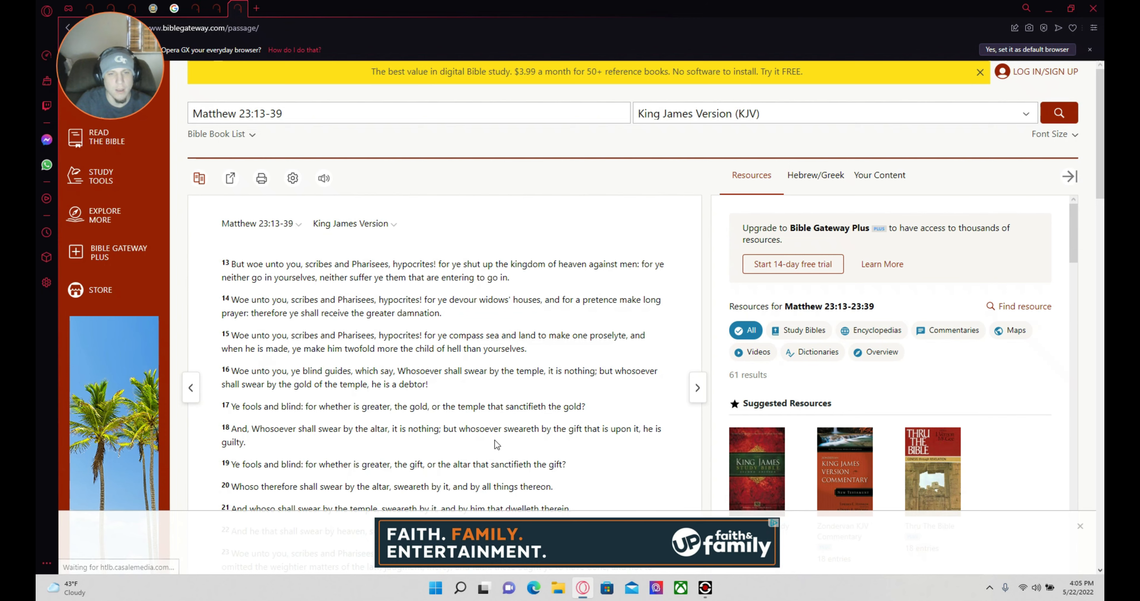
pyautogui.scroll(-3)
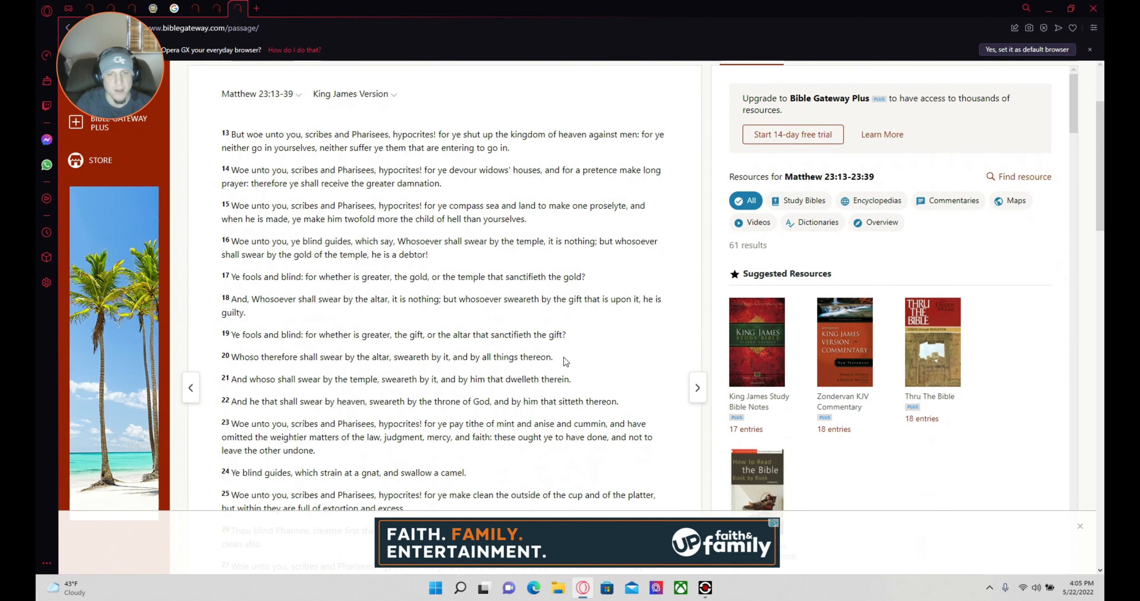
pyautogui.moveTo(302, 373)
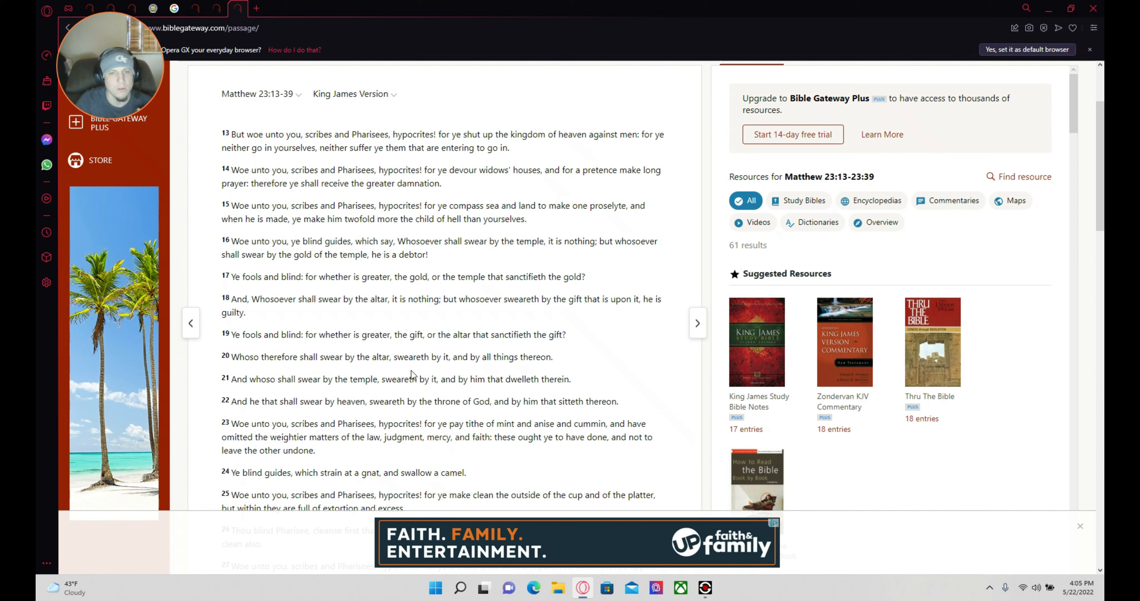
pyautogui.moveTo(558, 374)
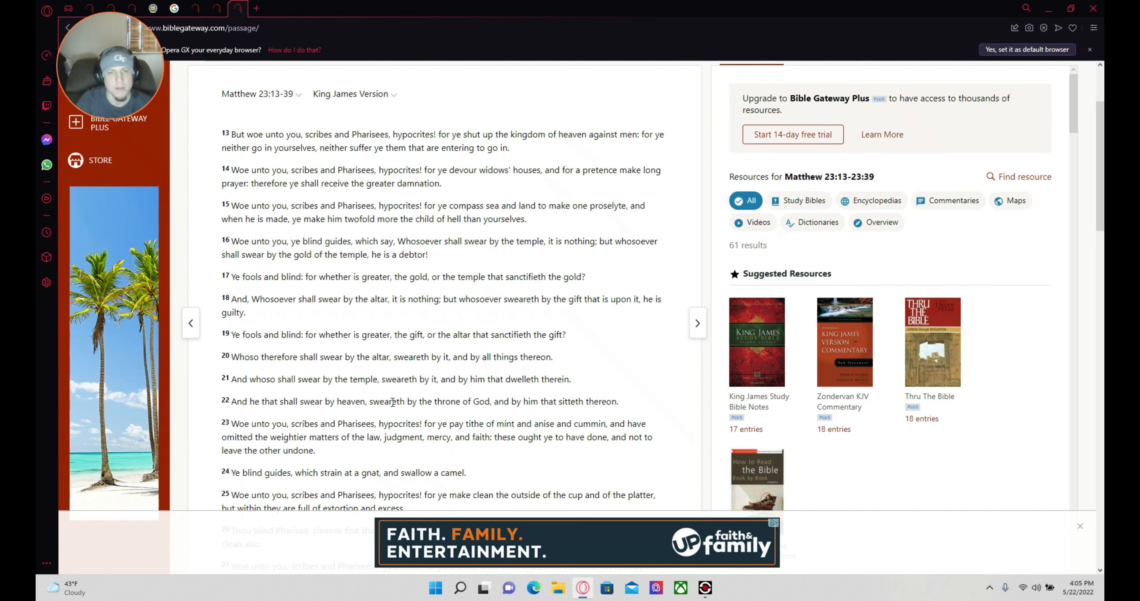
pyautogui.moveTo(525, 397)
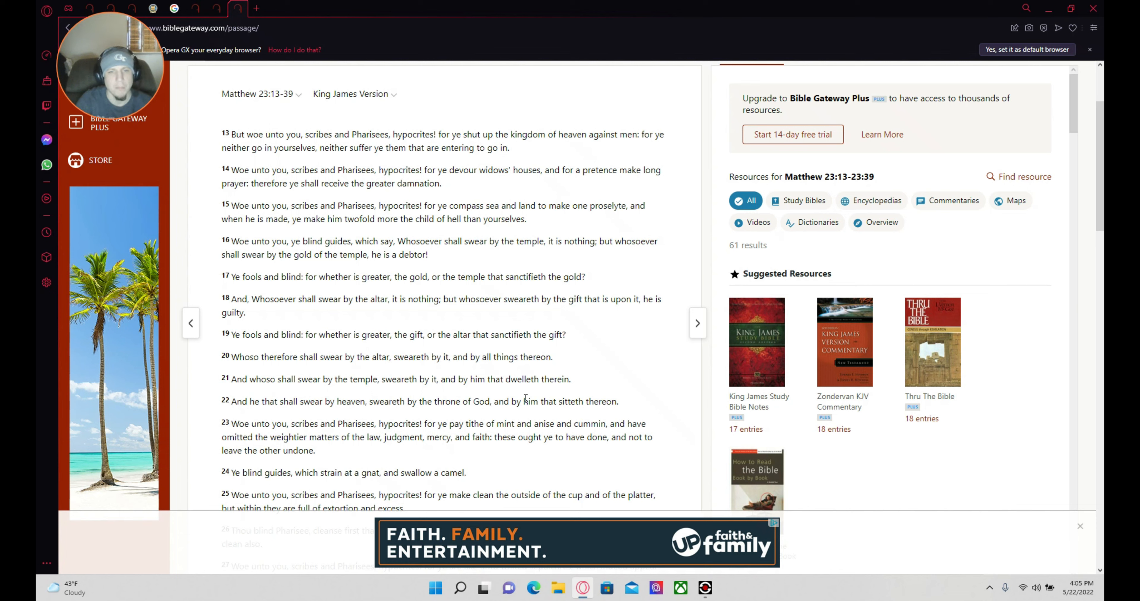
pyautogui.moveTo(240, 463)
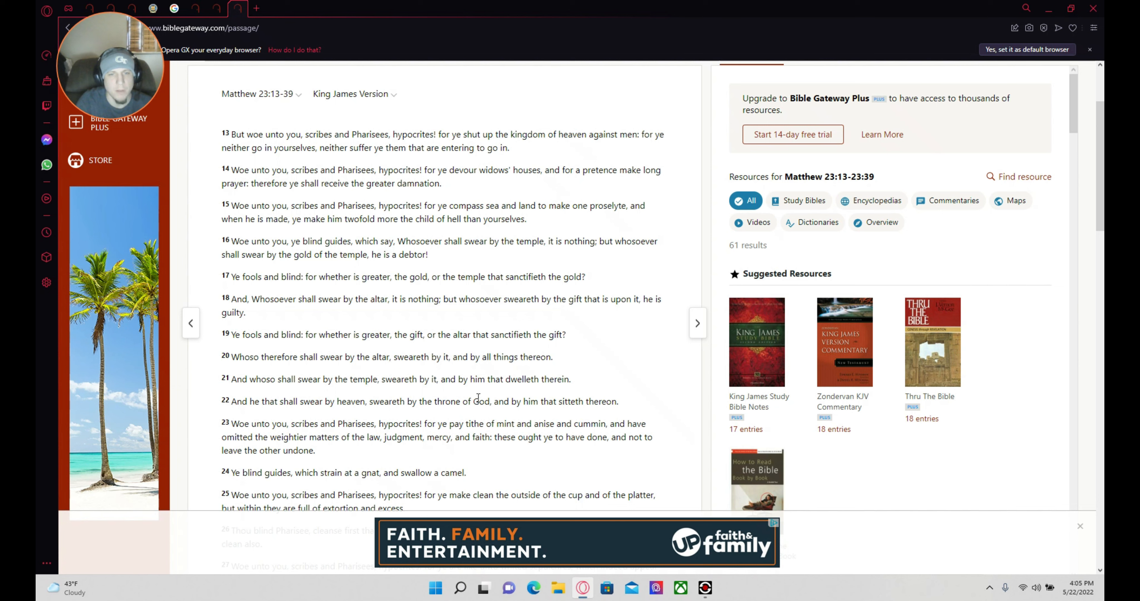
pyautogui.moveTo(611, 414)
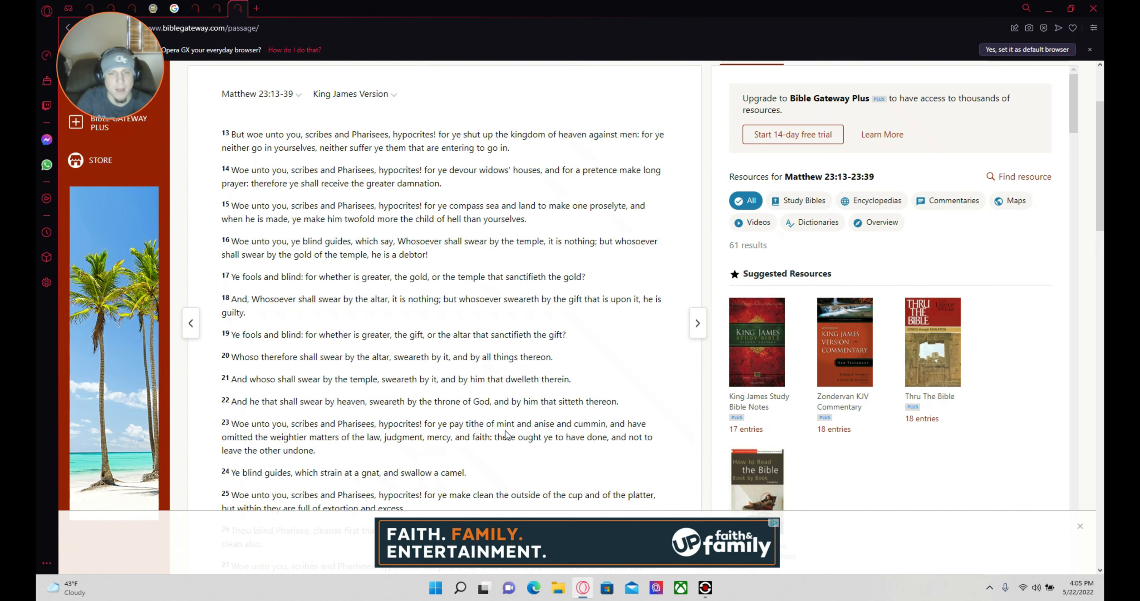
pyautogui.moveTo(567, 436)
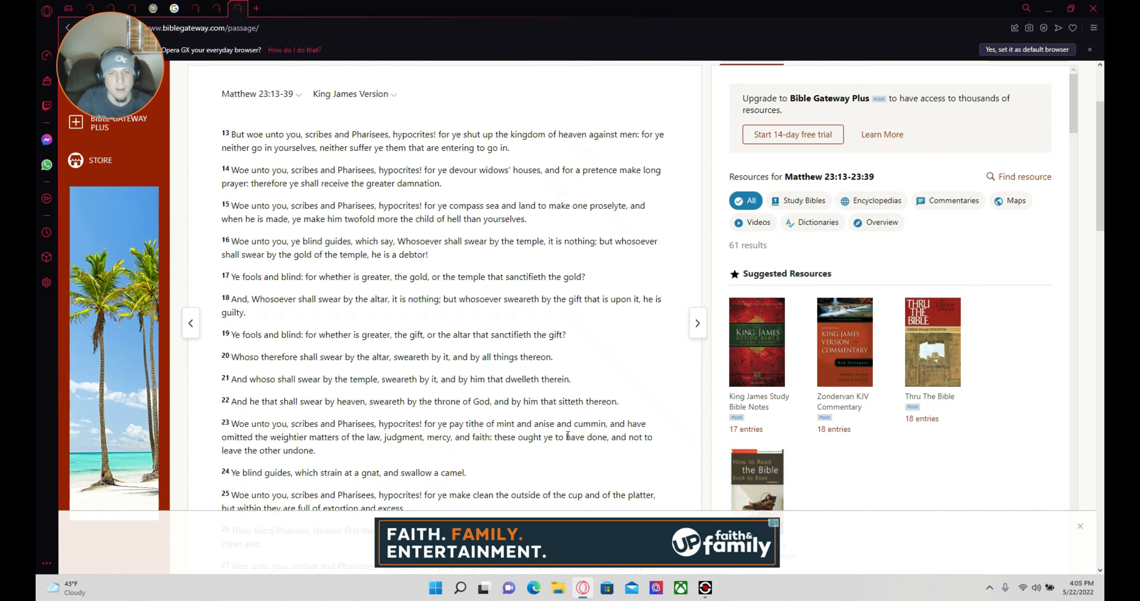
pyautogui.moveTo(631, 482)
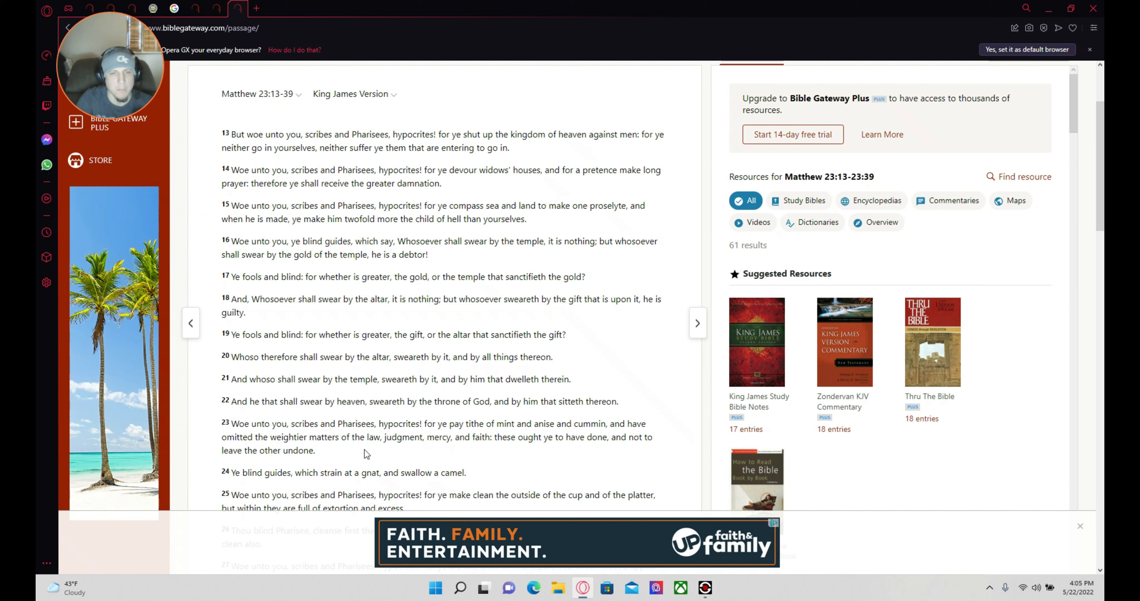
pyautogui.moveTo(456, 458)
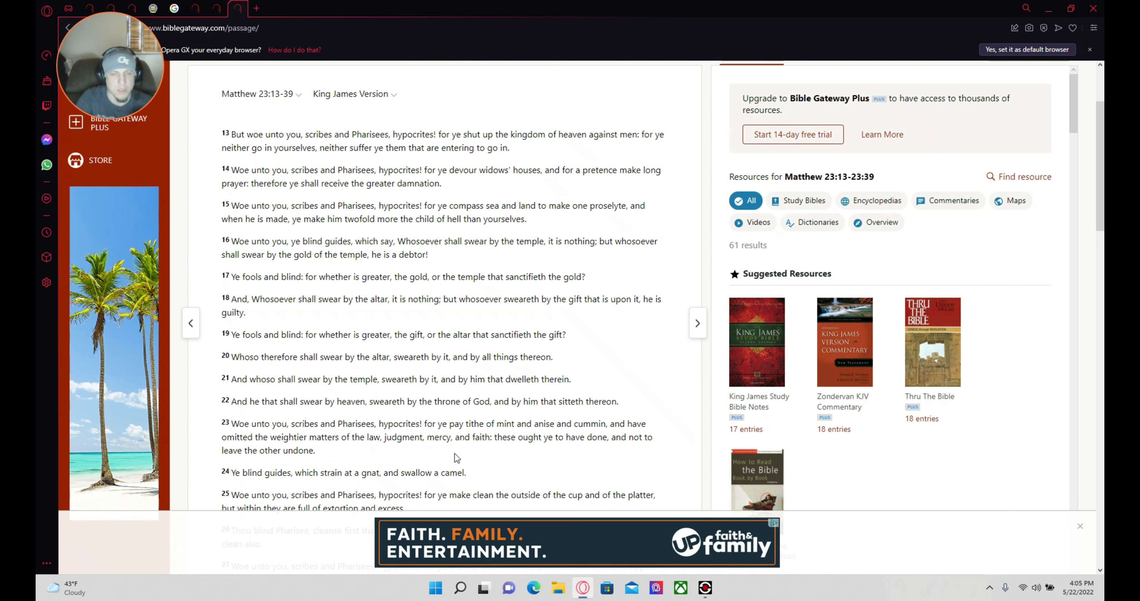
pyautogui.moveTo(520, 460)
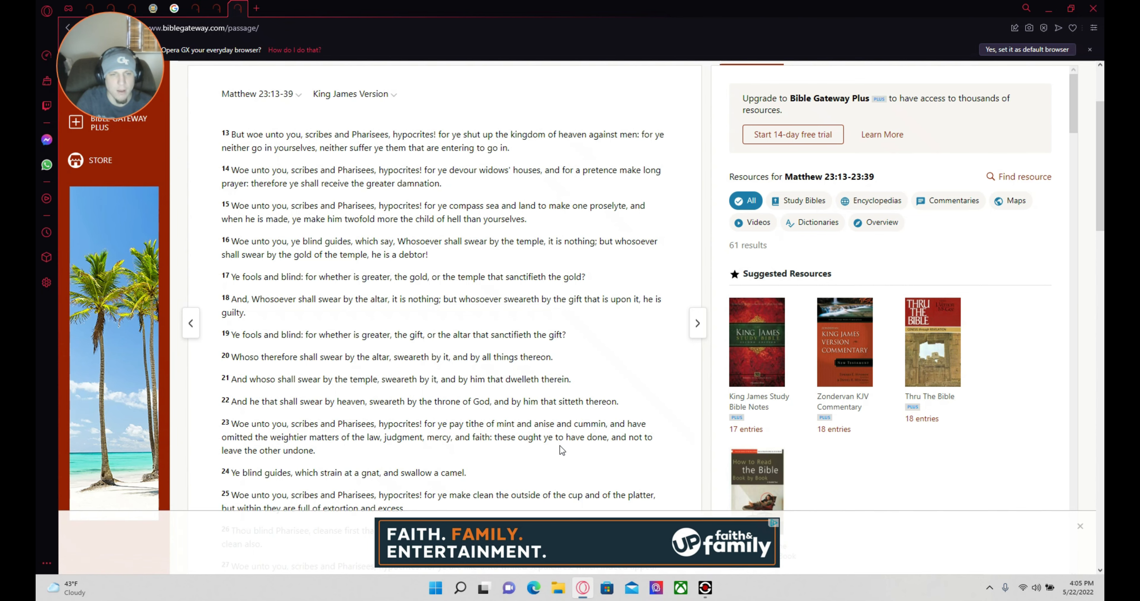
pyautogui.moveTo(537, 454)
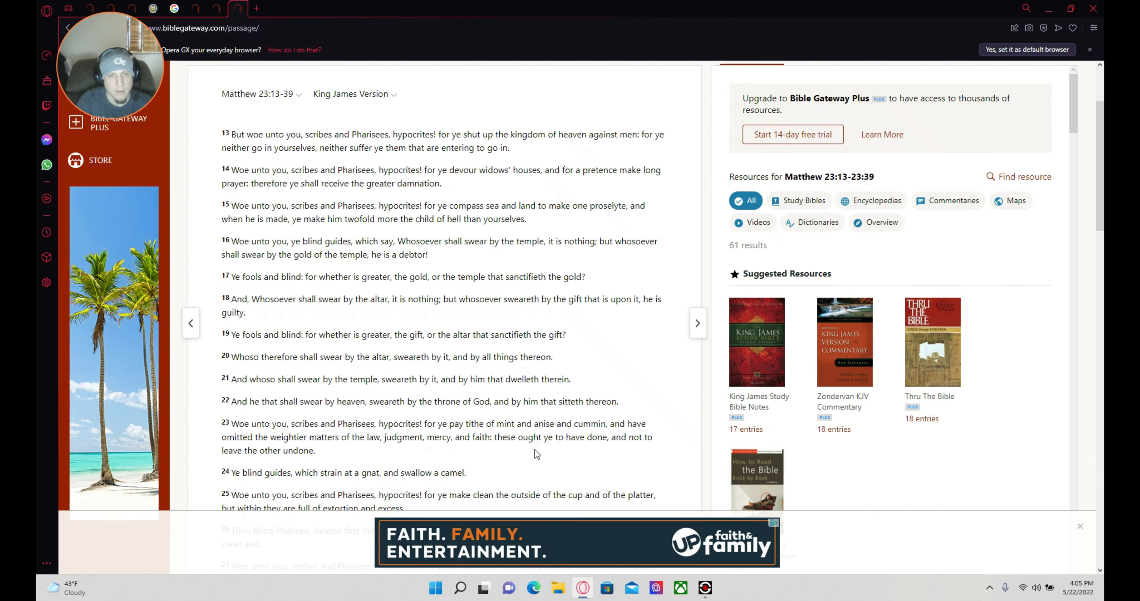
pyautogui.scroll(-3)
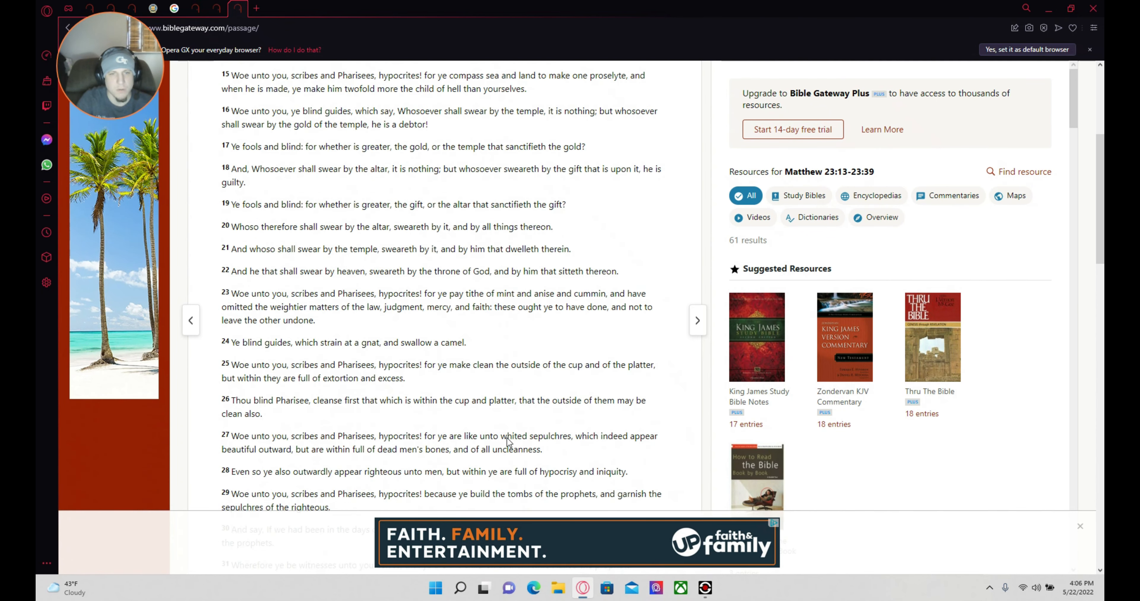
pyautogui.moveTo(398, 360)
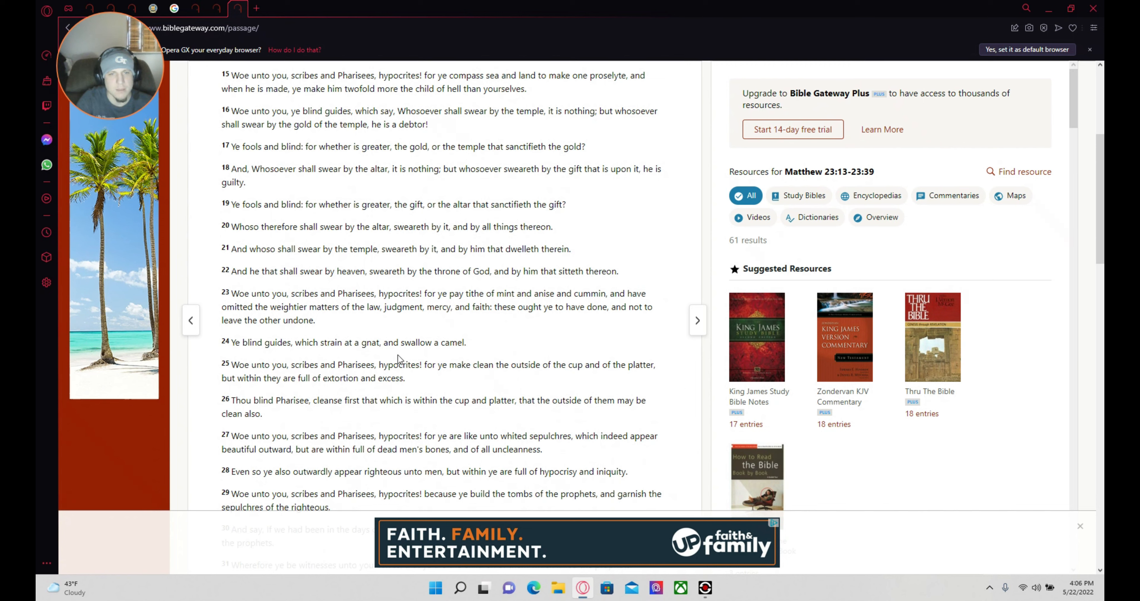
pyautogui.moveTo(357, 389)
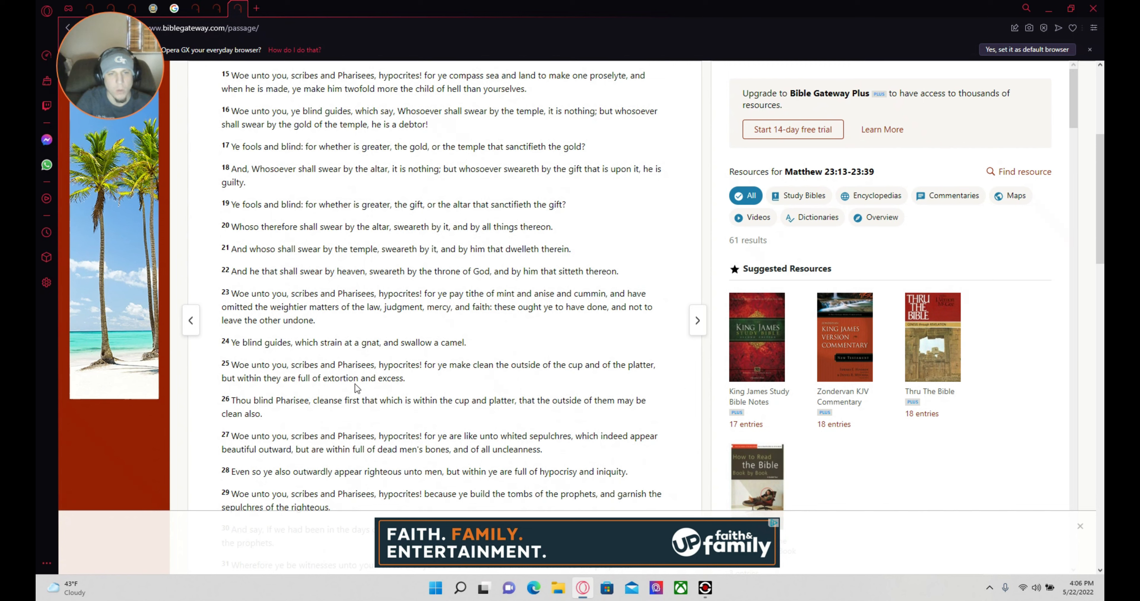
pyautogui.moveTo(447, 395)
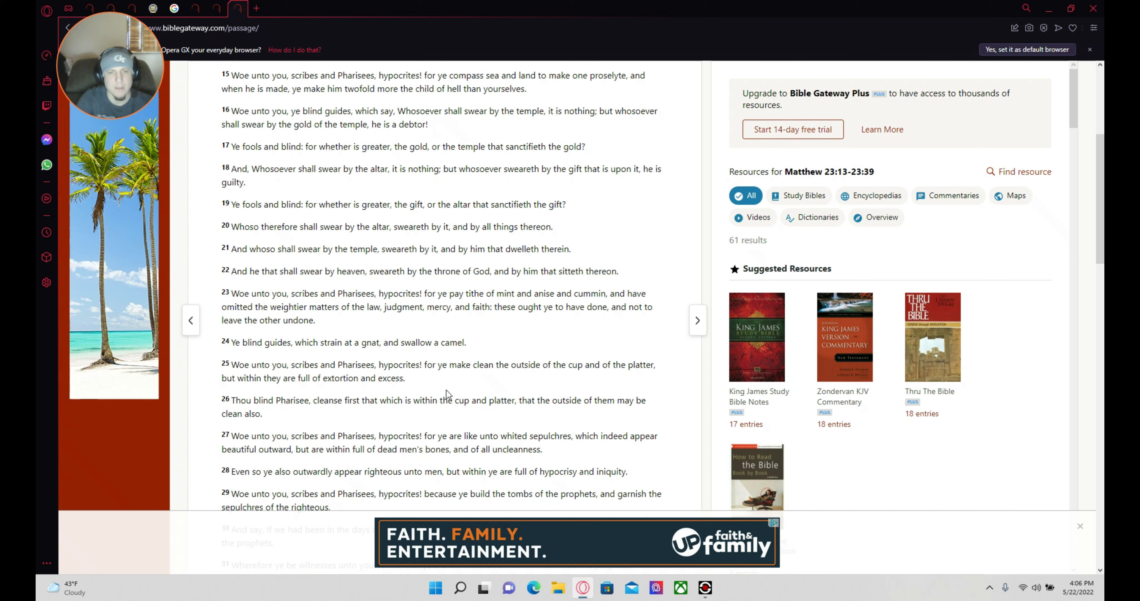
pyautogui.moveTo(567, 393)
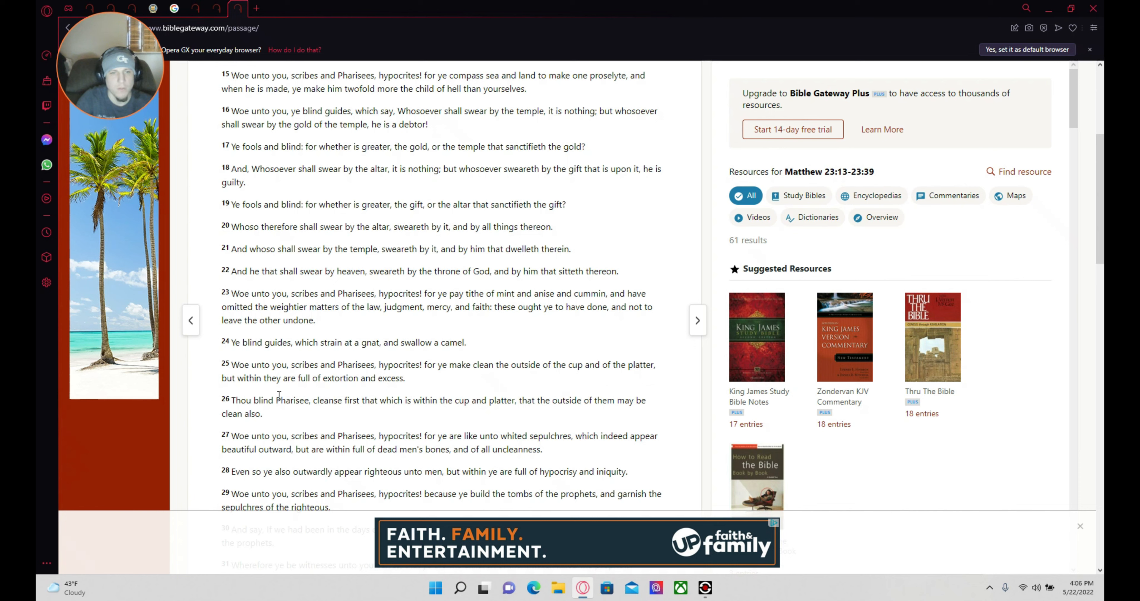
pyautogui.moveTo(379, 398)
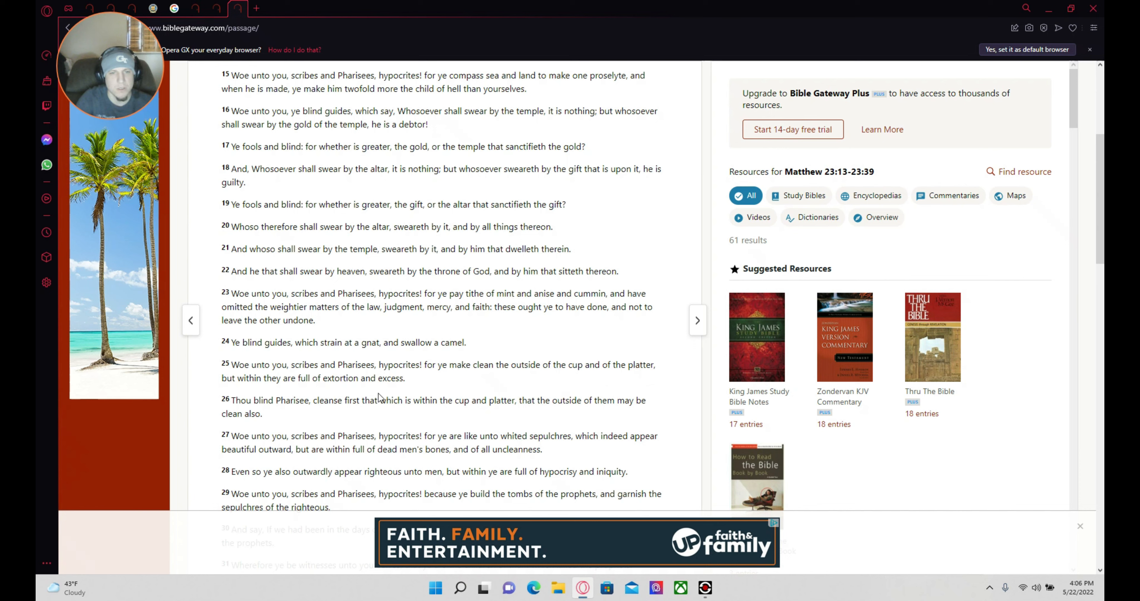
pyautogui.moveTo(336, 421)
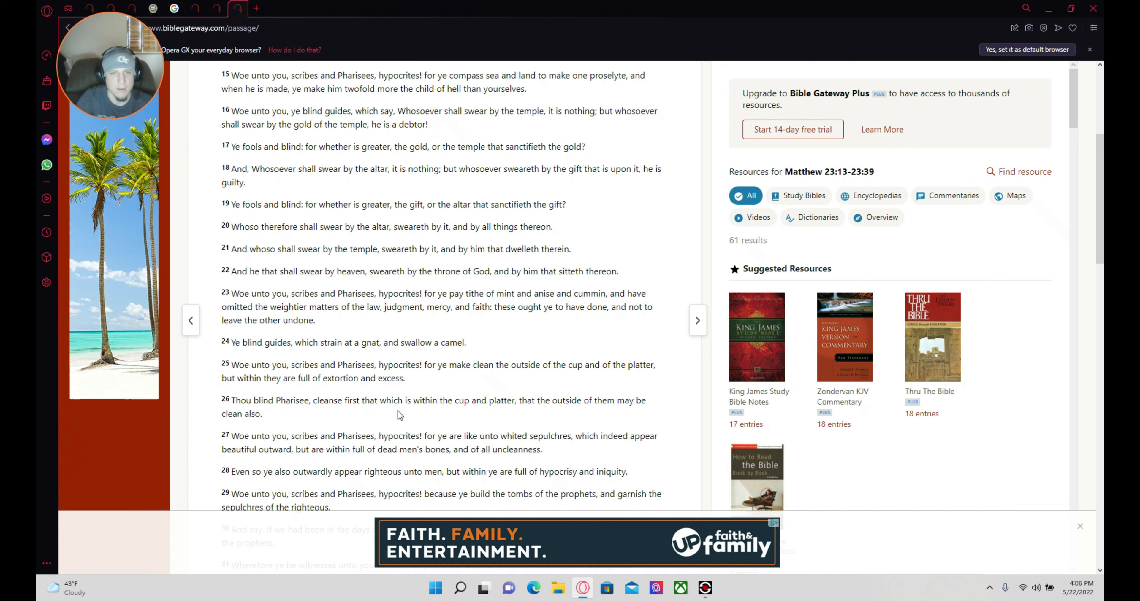
pyautogui.moveTo(466, 417)
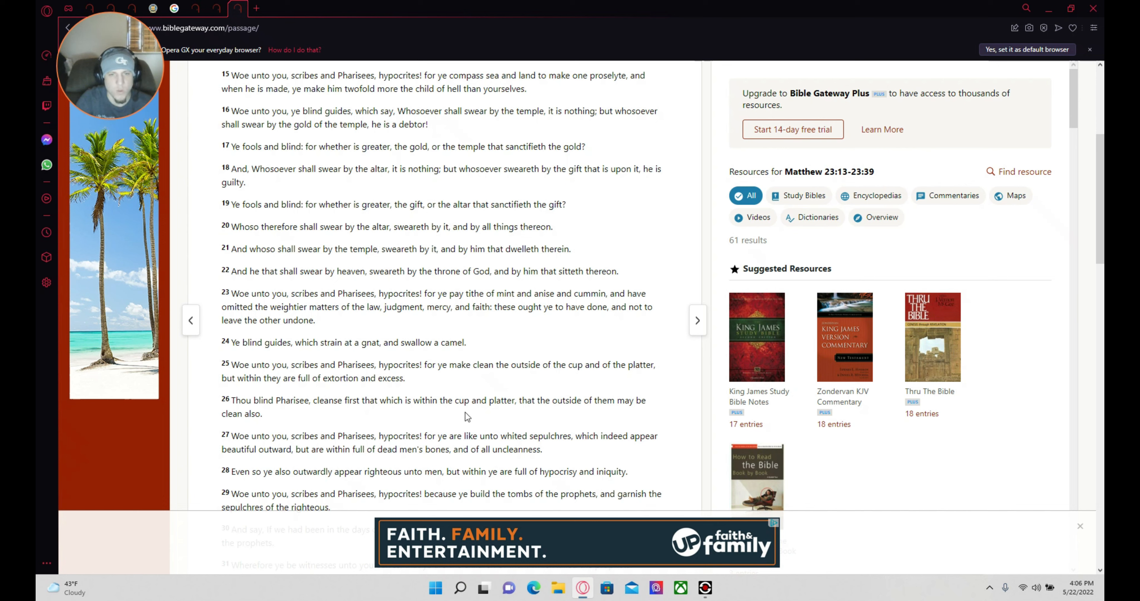
pyautogui.moveTo(593, 422)
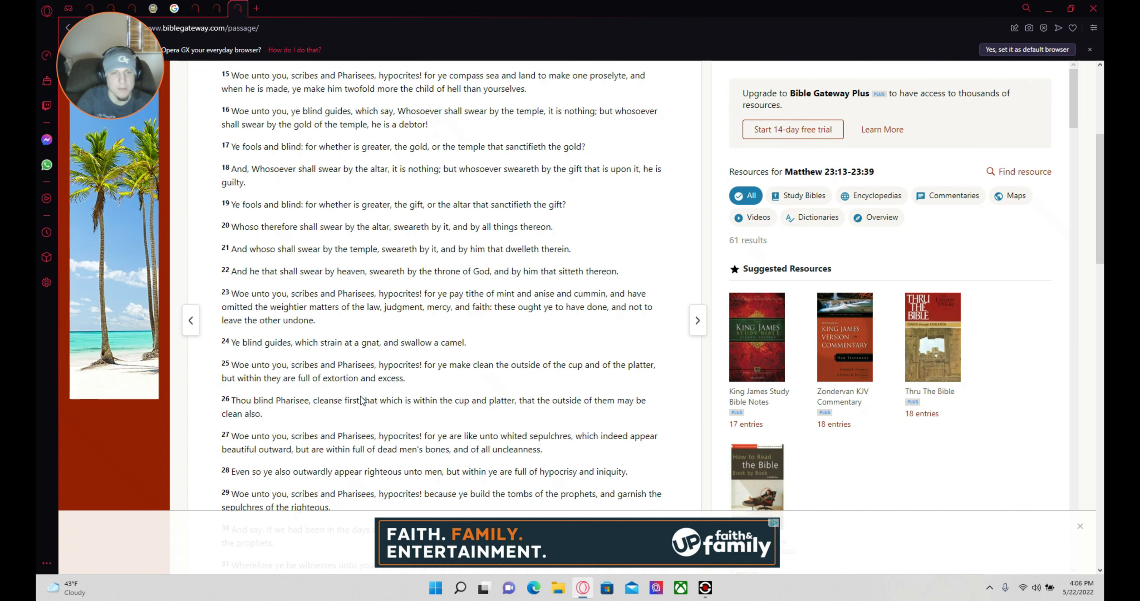
pyautogui.moveTo(434, 397)
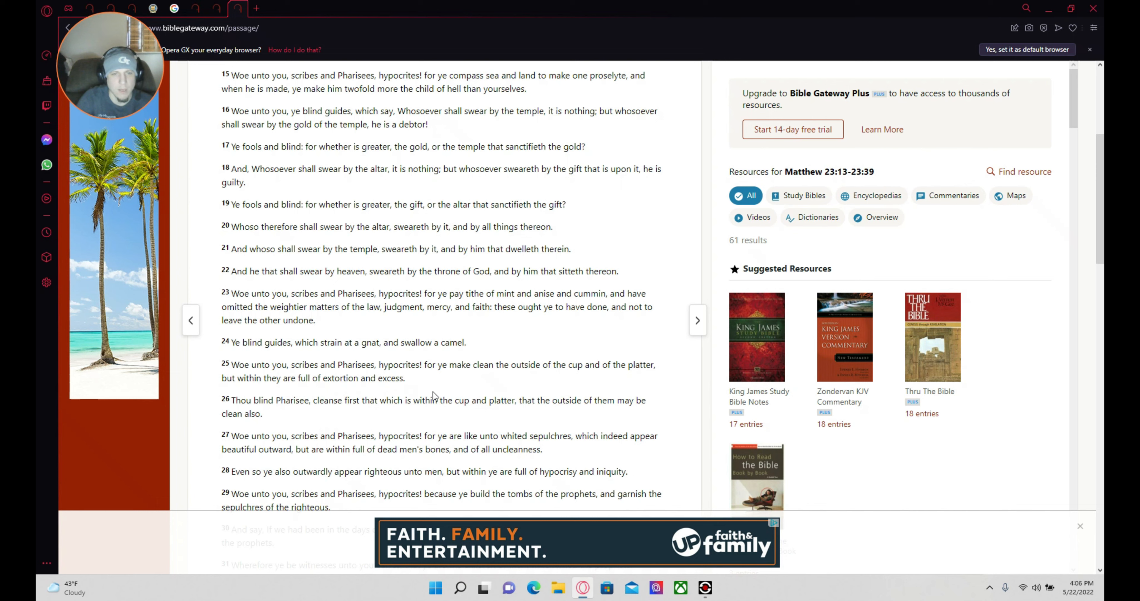
pyautogui.moveTo(442, 416)
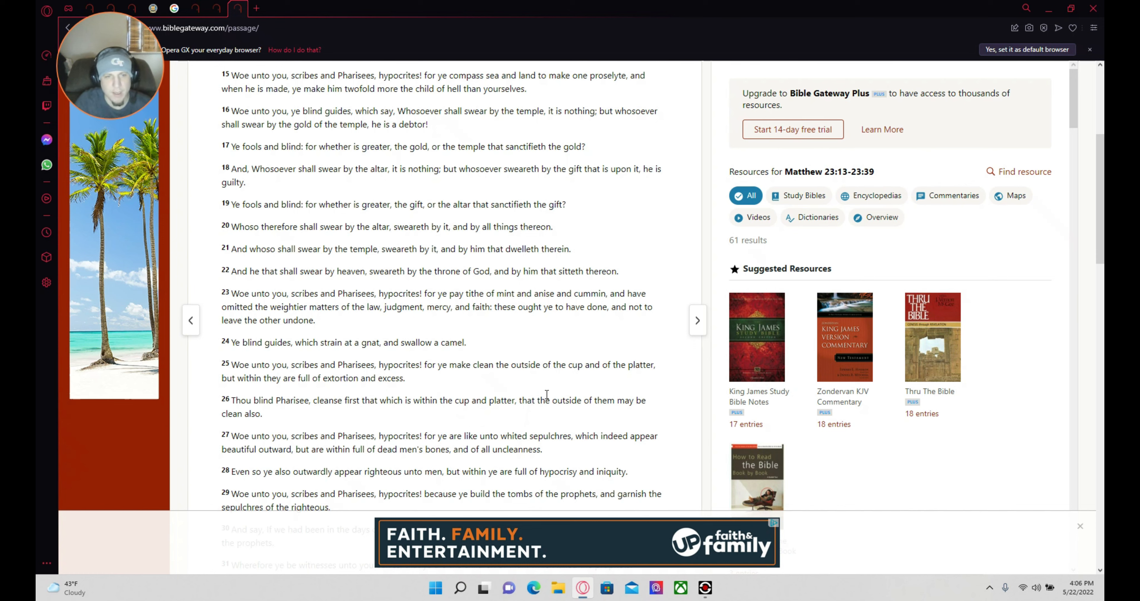
pyautogui.moveTo(601, 394)
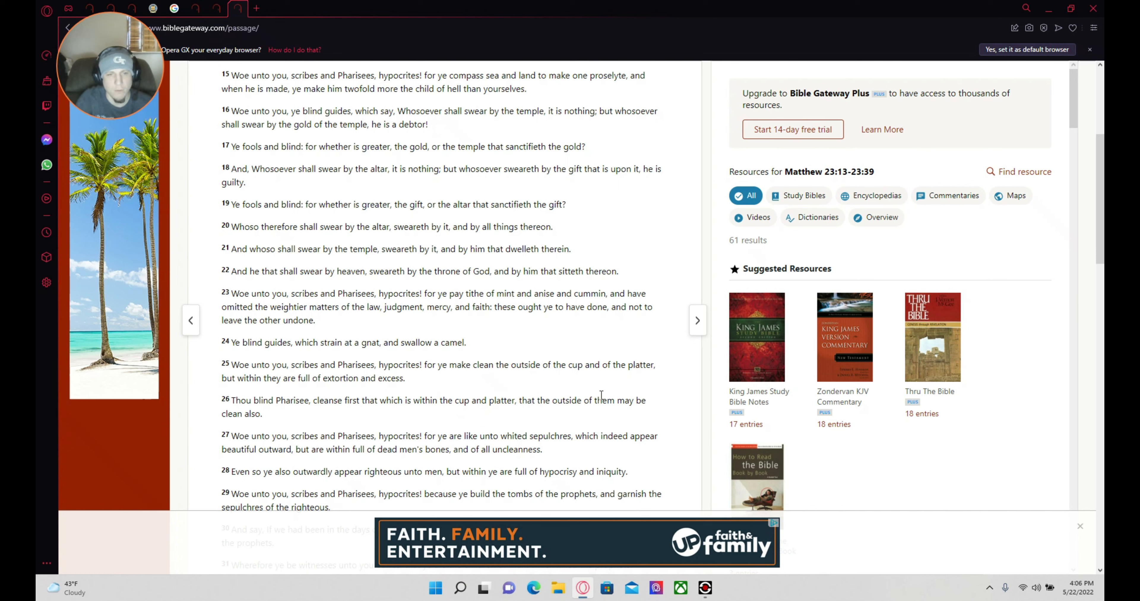
pyautogui.moveTo(598, 414)
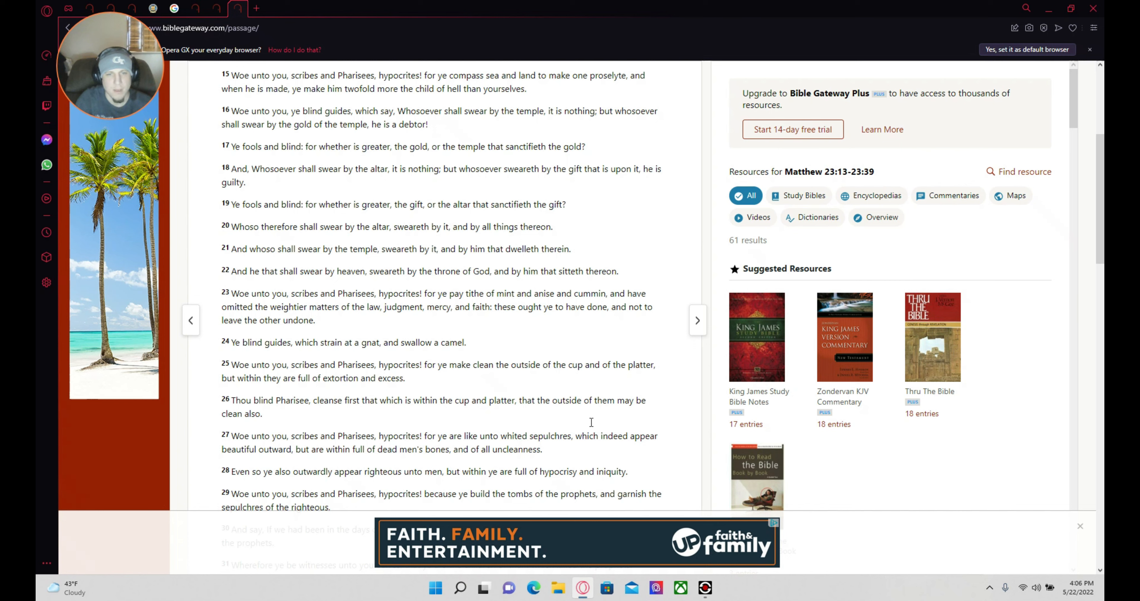
pyautogui.moveTo(615, 428)
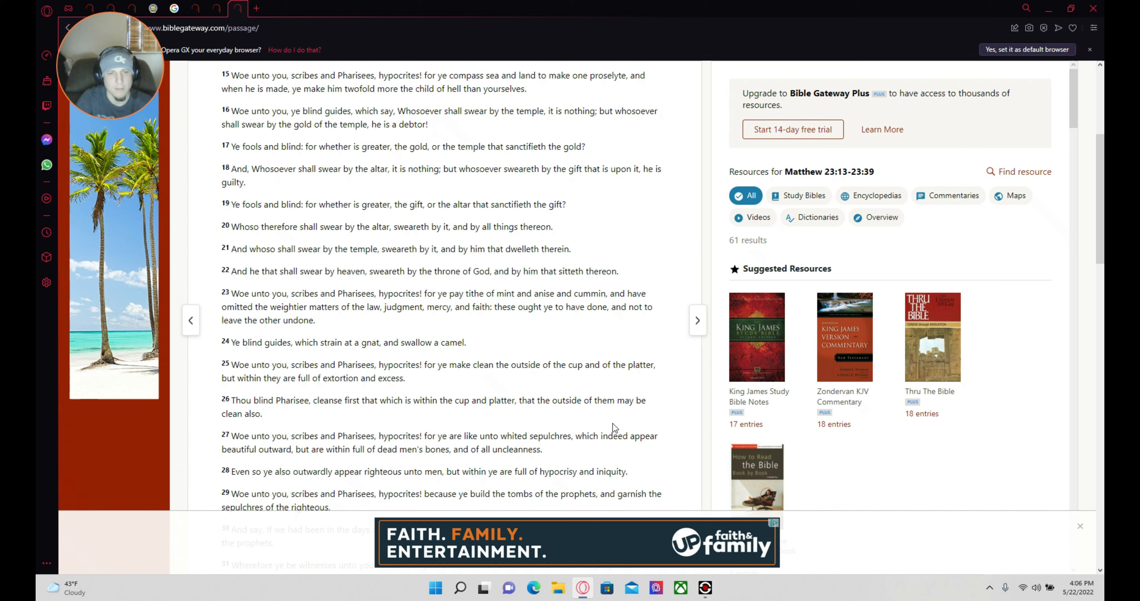
pyautogui.moveTo(581, 424)
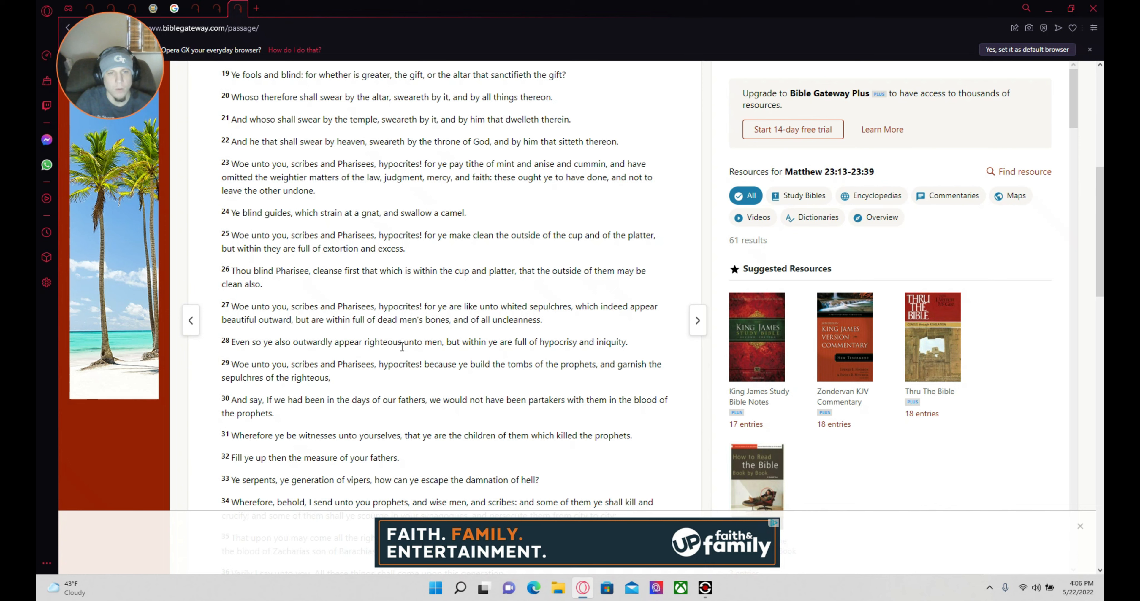
pyautogui.moveTo(522, 355)
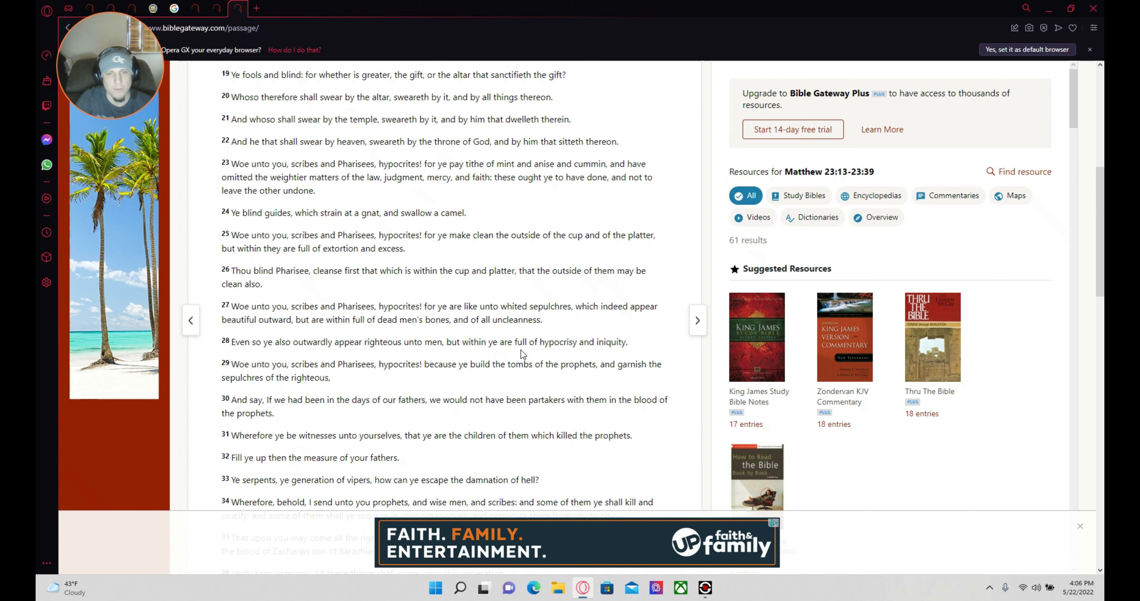
pyautogui.moveTo(627, 353)
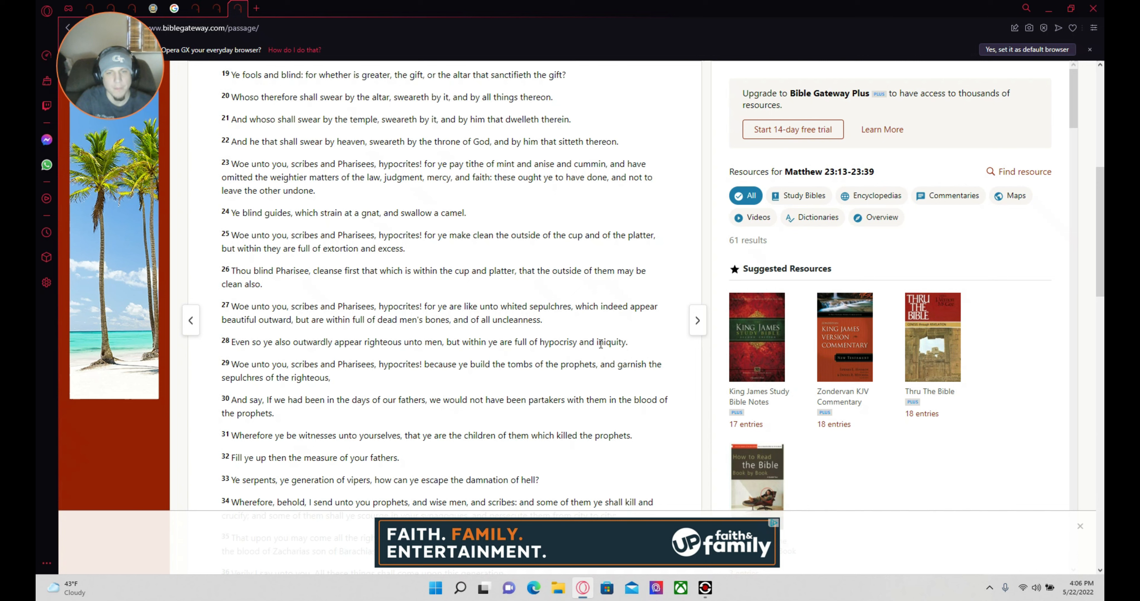
pyautogui.moveTo(323, 369)
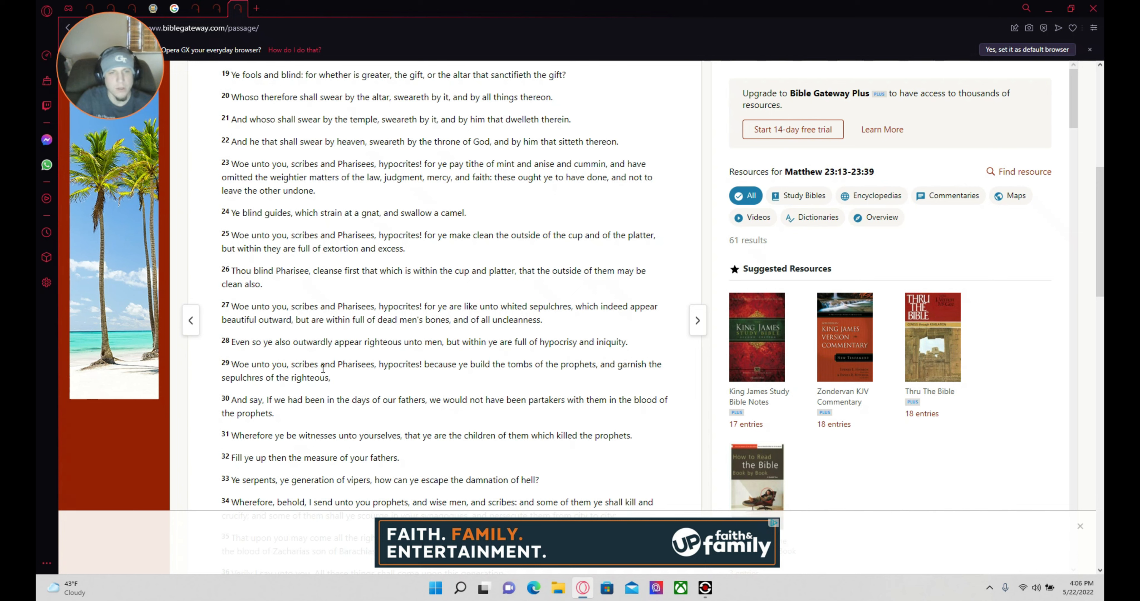
pyautogui.moveTo(416, 399)
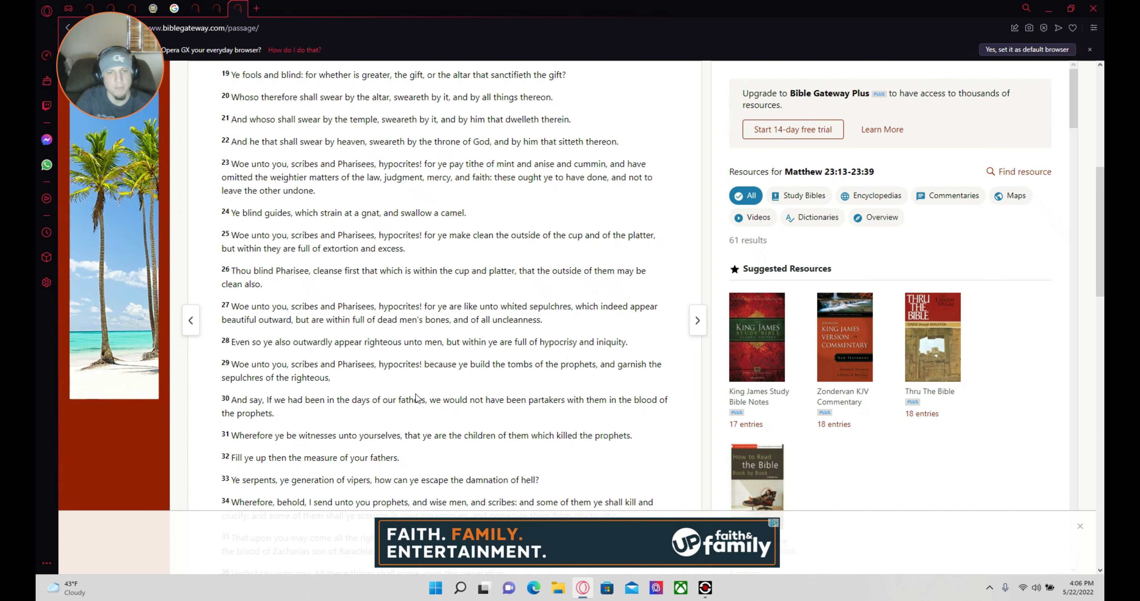
pyautogui.moveTo(552, 386)
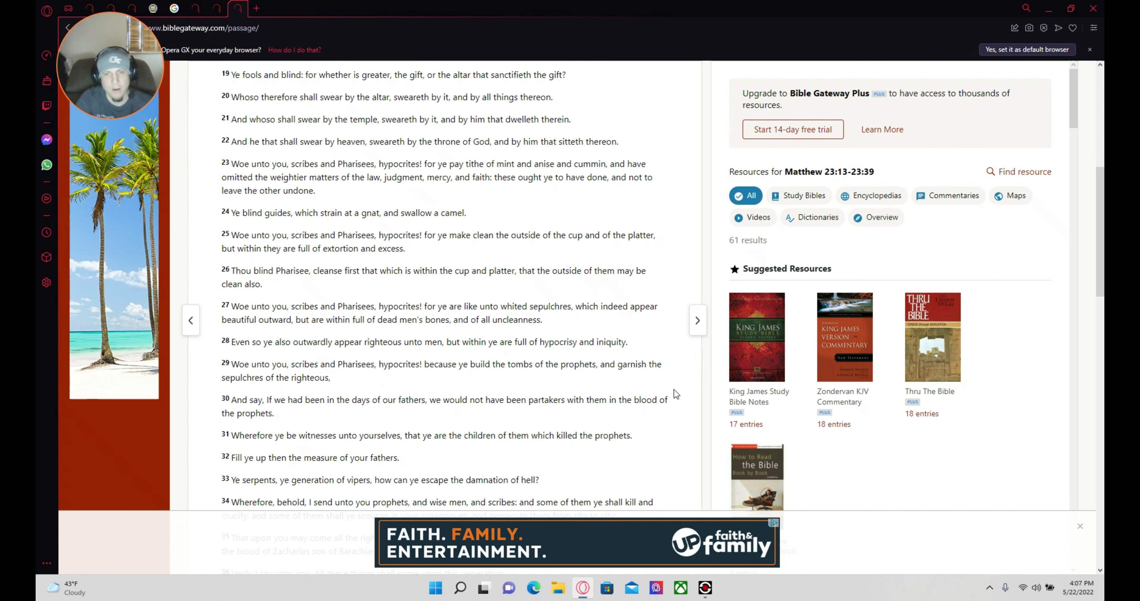
pyautogui.moveTo(347, 393)
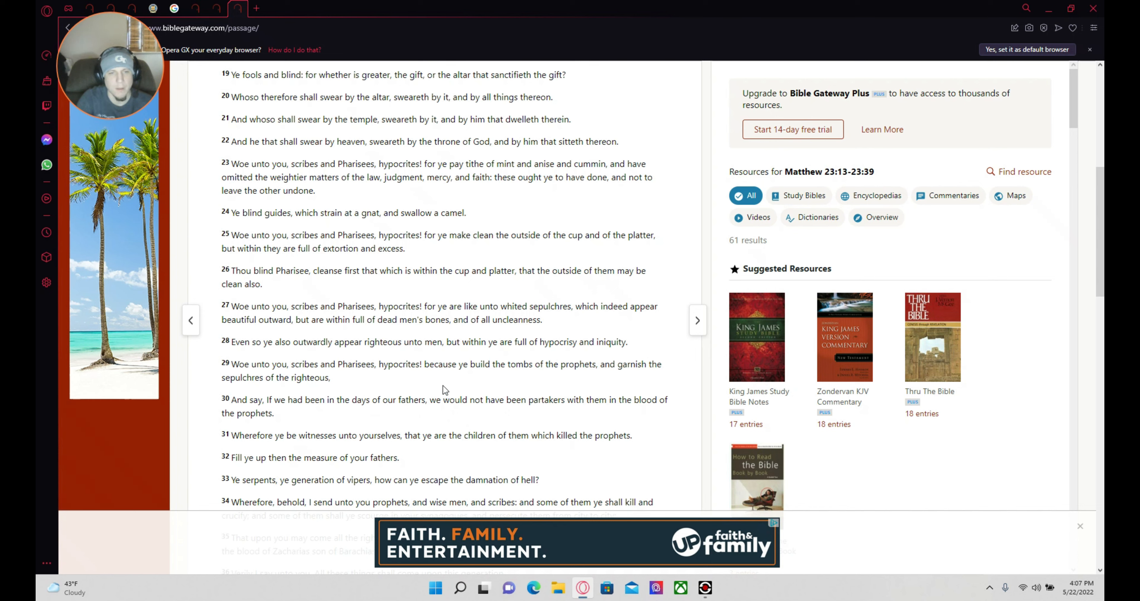
pyautogui.moveTo(454, 391)
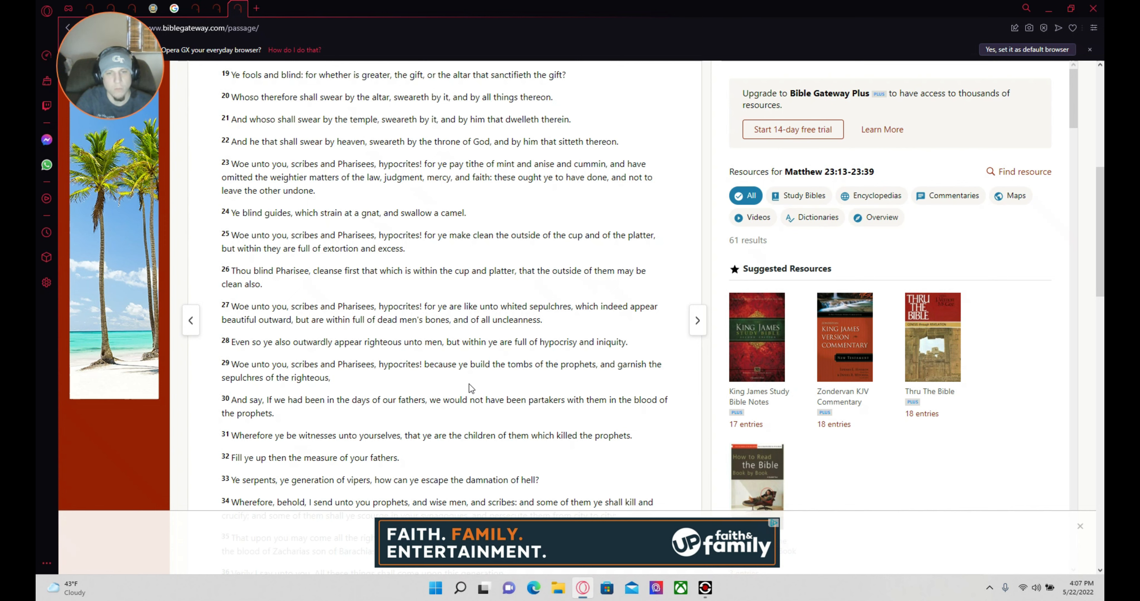
pyautogui.moveTo(579, 437)
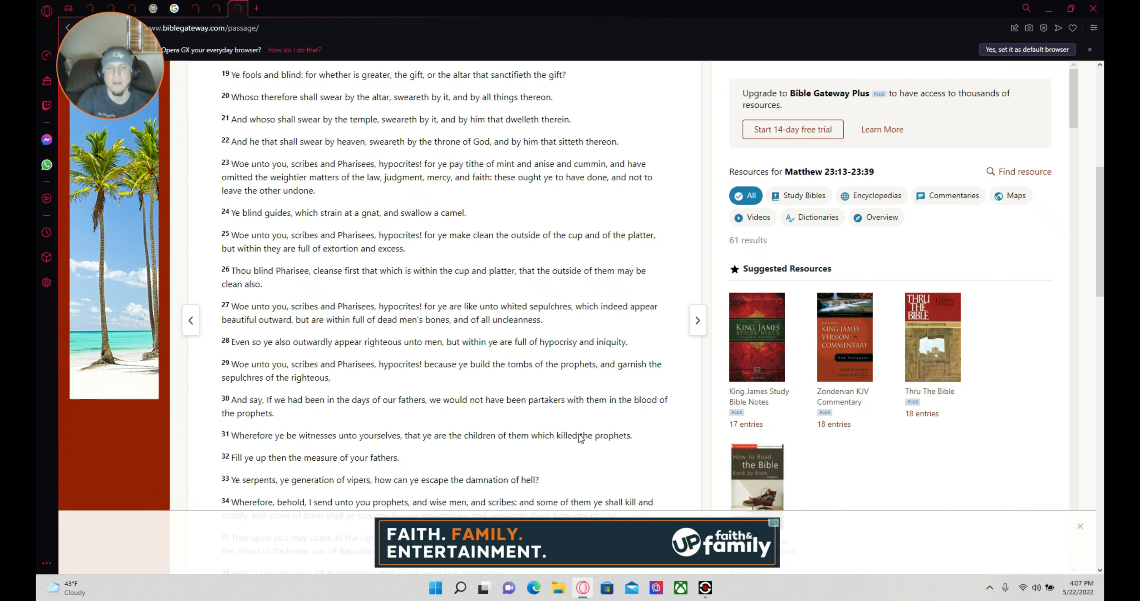
pyautogui.moveTo(580, 434)
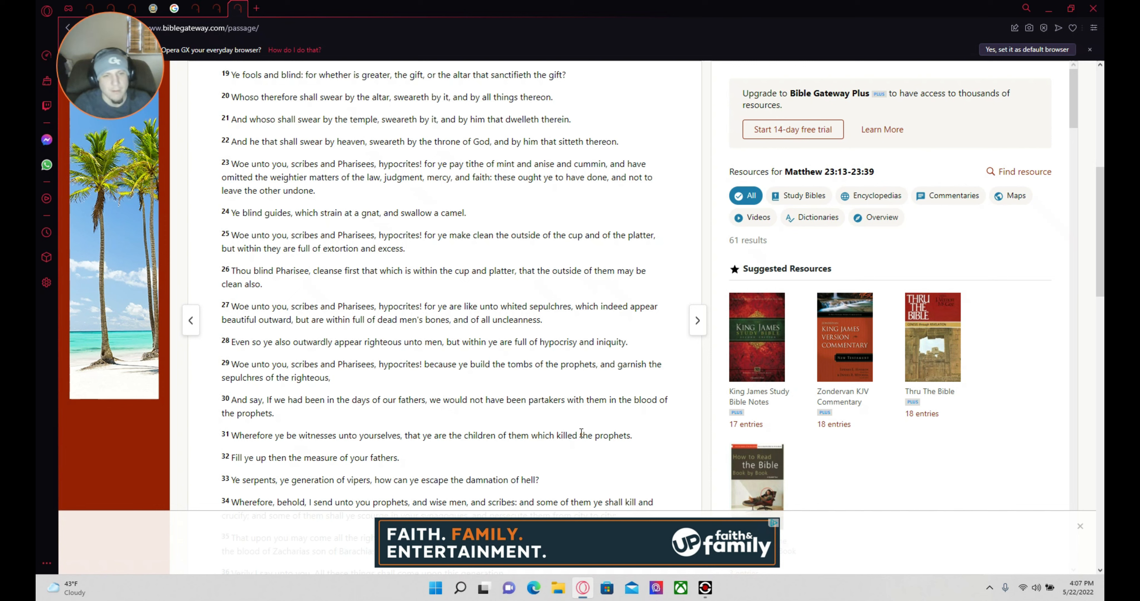
pyautogui.moveTo(438, 441)
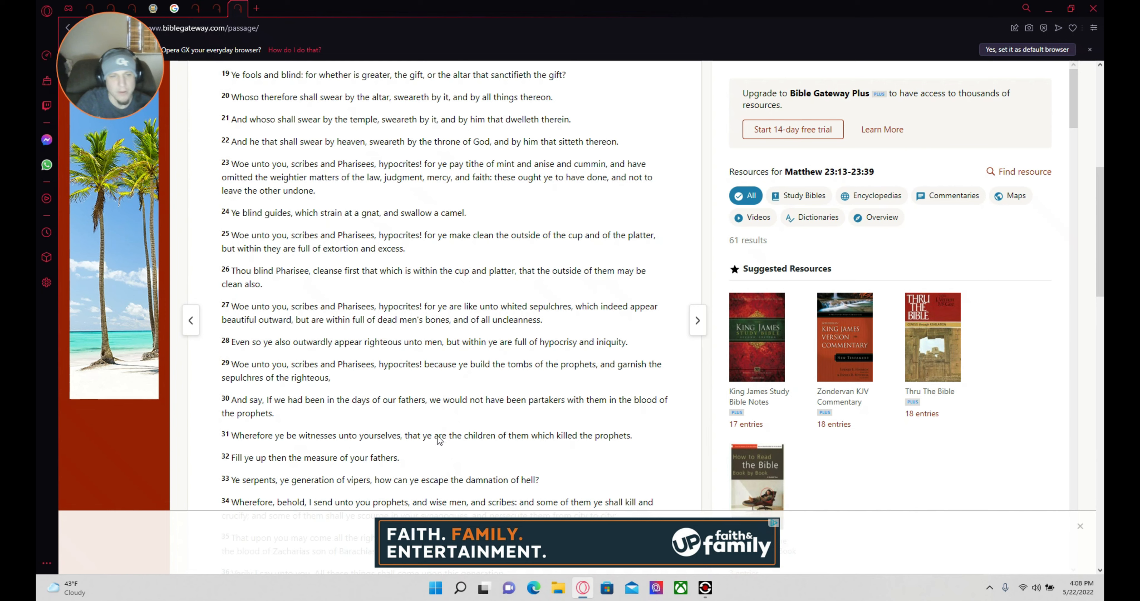
# Scroll Matthew 23 down to verses 35–37, the lament over Jerusalem
pyautogui.scroll(-3)
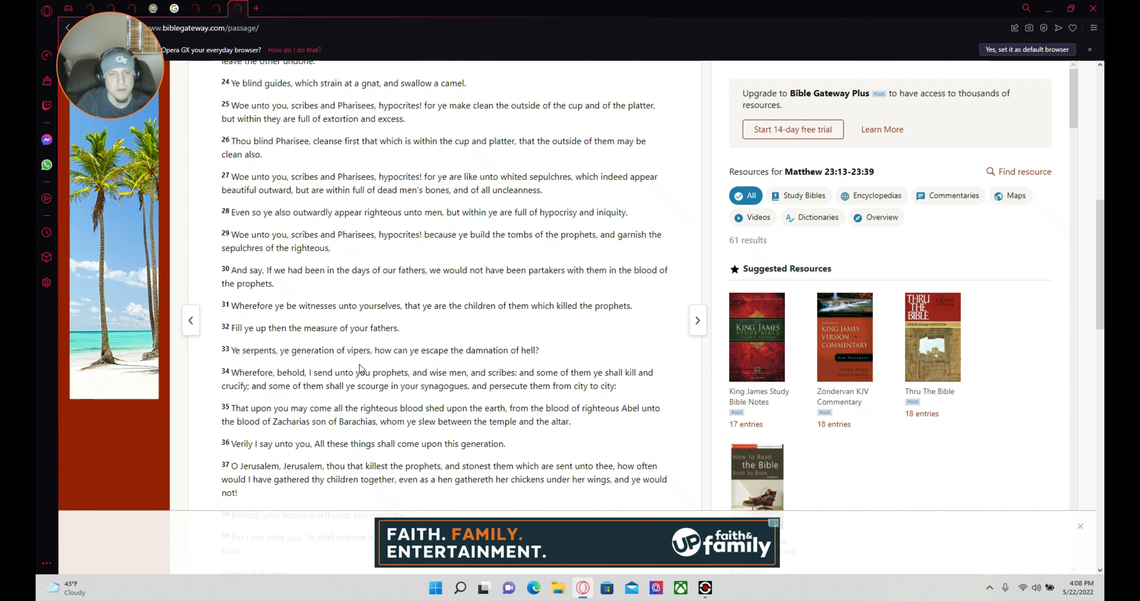
pyautogui.moveTo(503, 369)
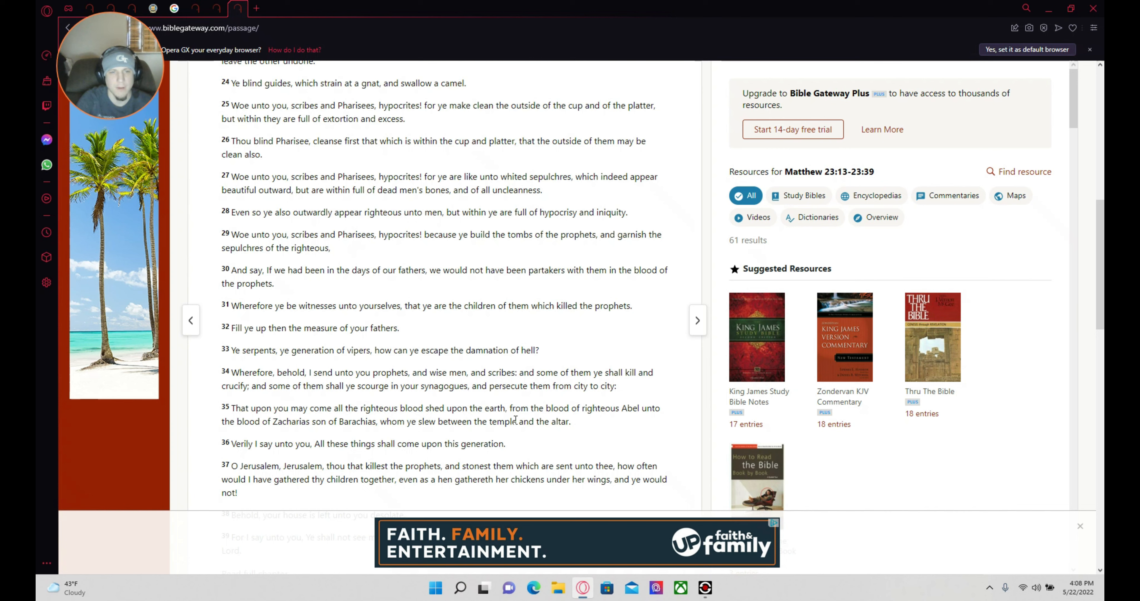
pyautogui.moveTo(507, 440)
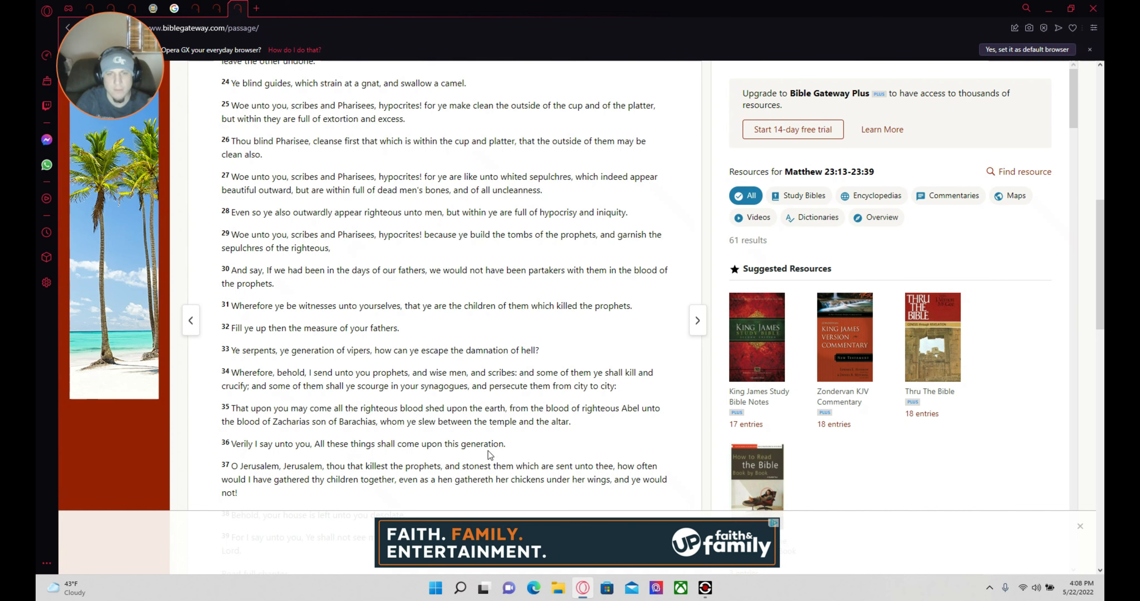
pyautogui.moveTo(596, 401)
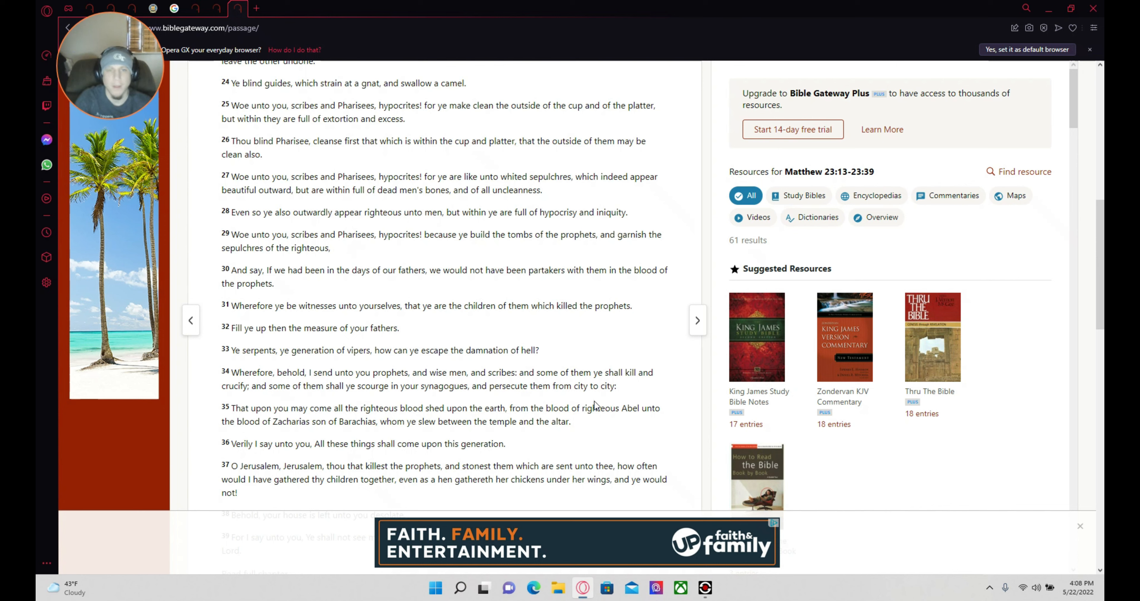
pyautogui.moveTo(625, 398)
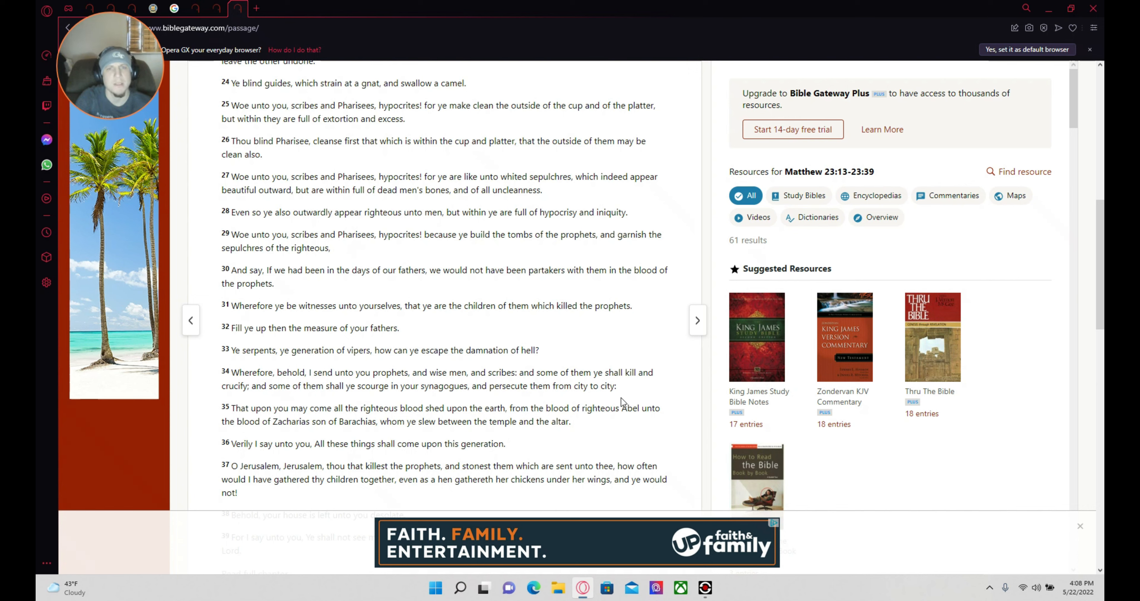
pyautogui.moveTo(447, 450)
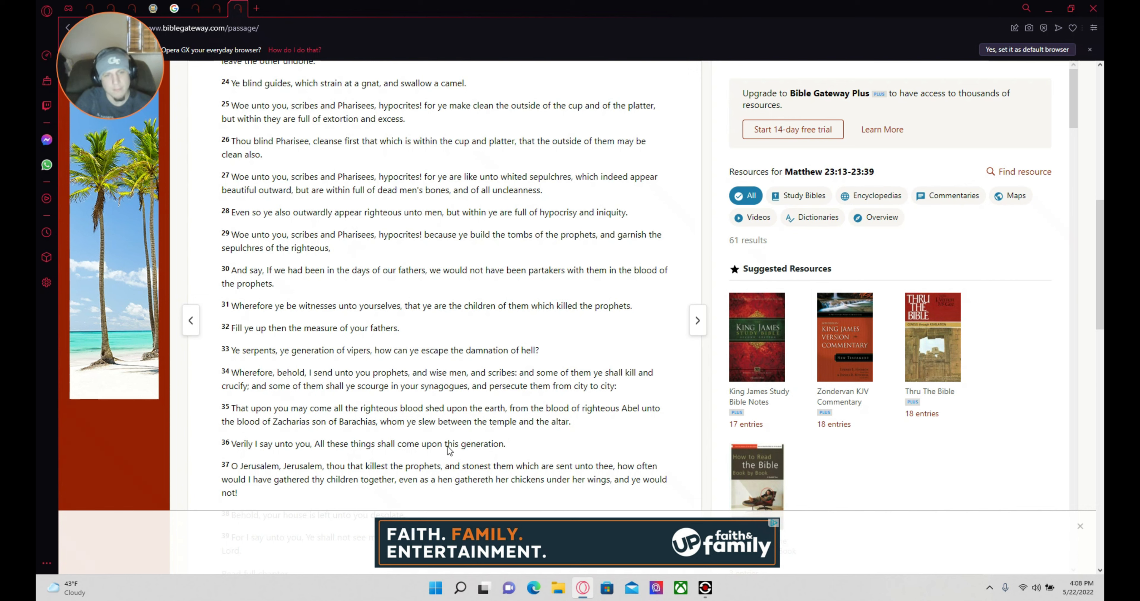
pyautogui.moveTo(302, 432)
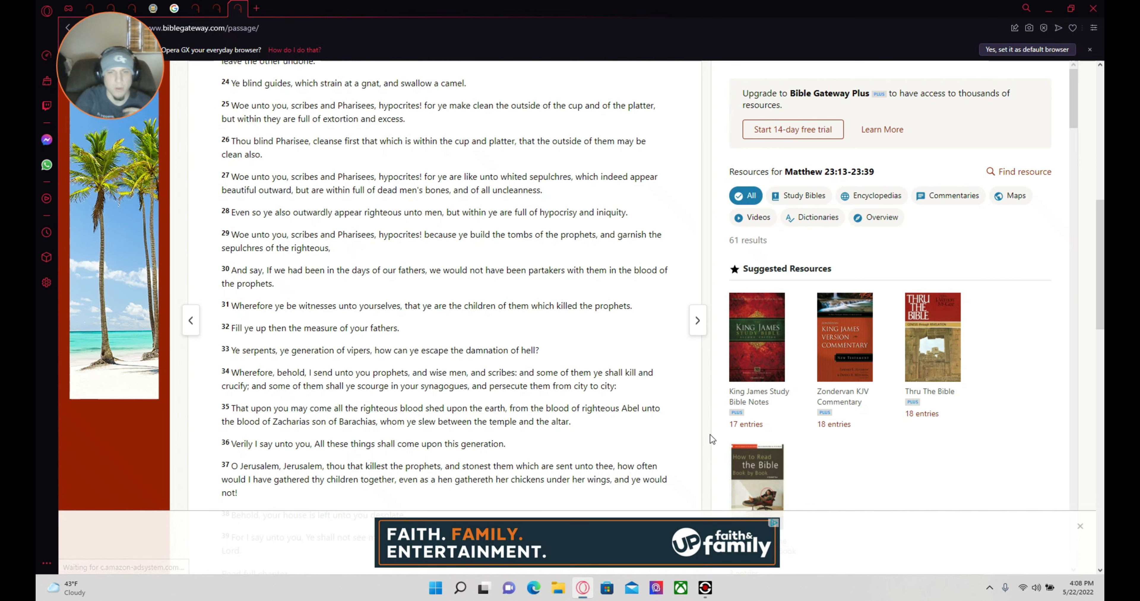
pyautogui.moveTo(705, 448)
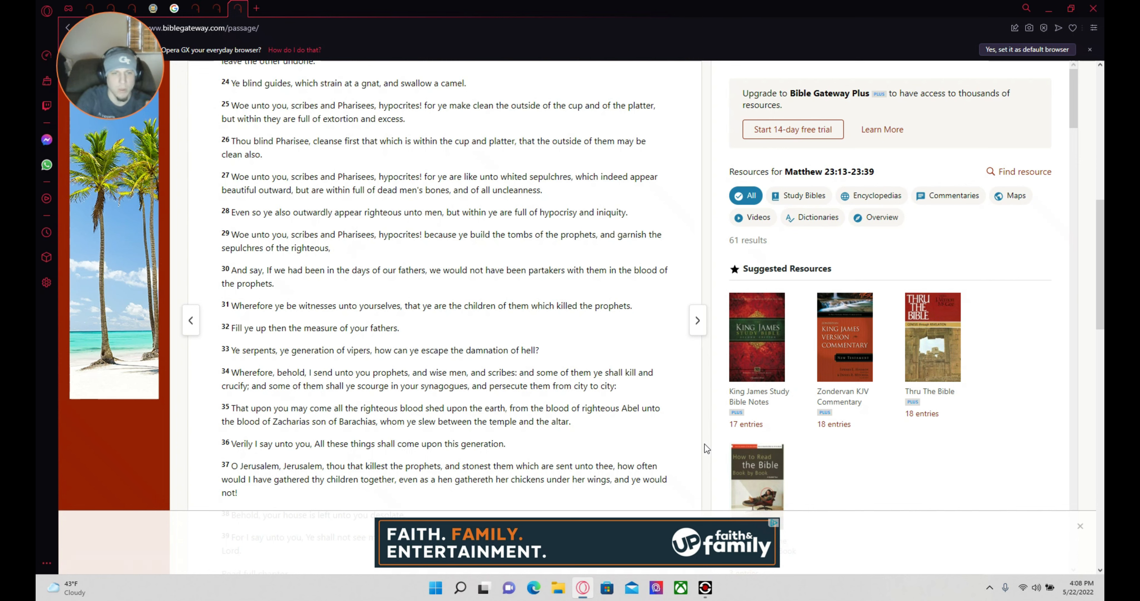
pyautogui.moveTo(716, 453)
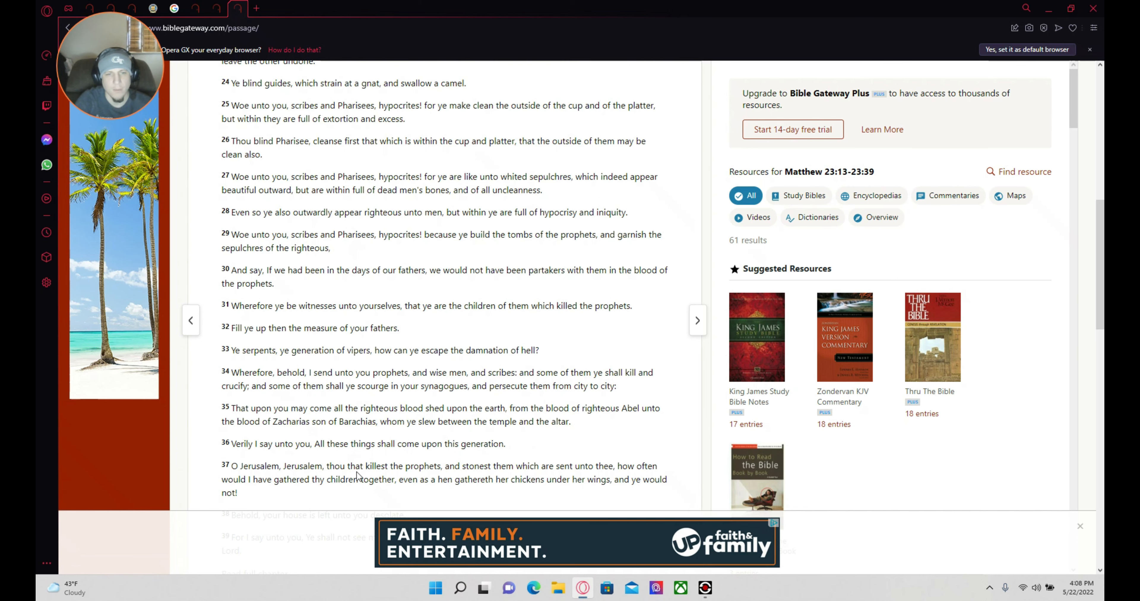
pyautogui.moveTo(446, 465)
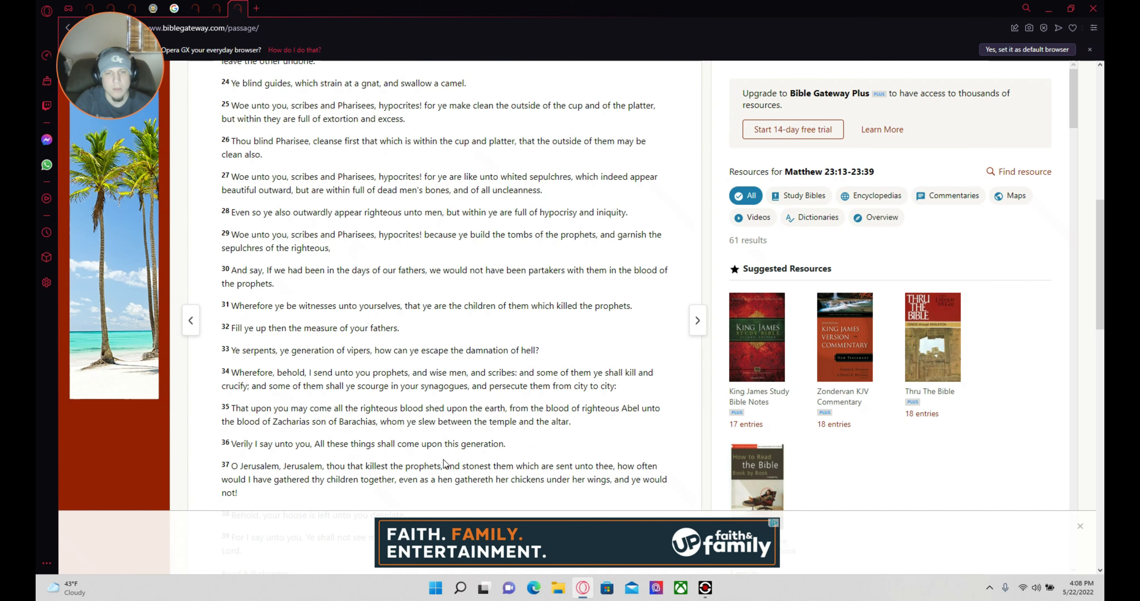
# Scroll Matthew 23 to its closing verses 38–39 on the house left desolate
pyautogui.scroll(-3)
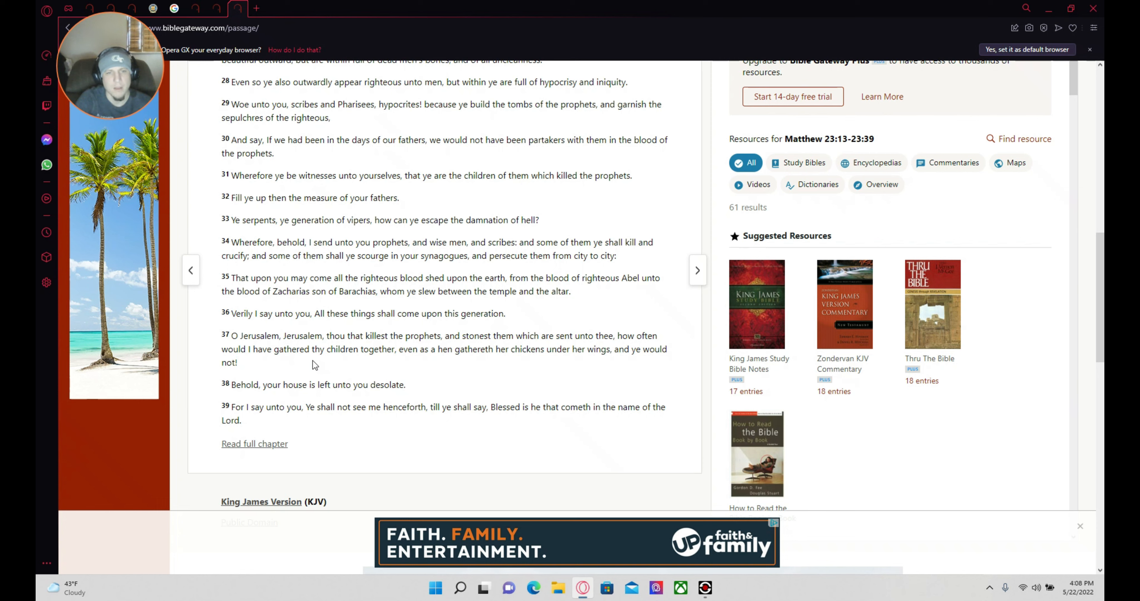
pyautogui.moveTo(331, 371)
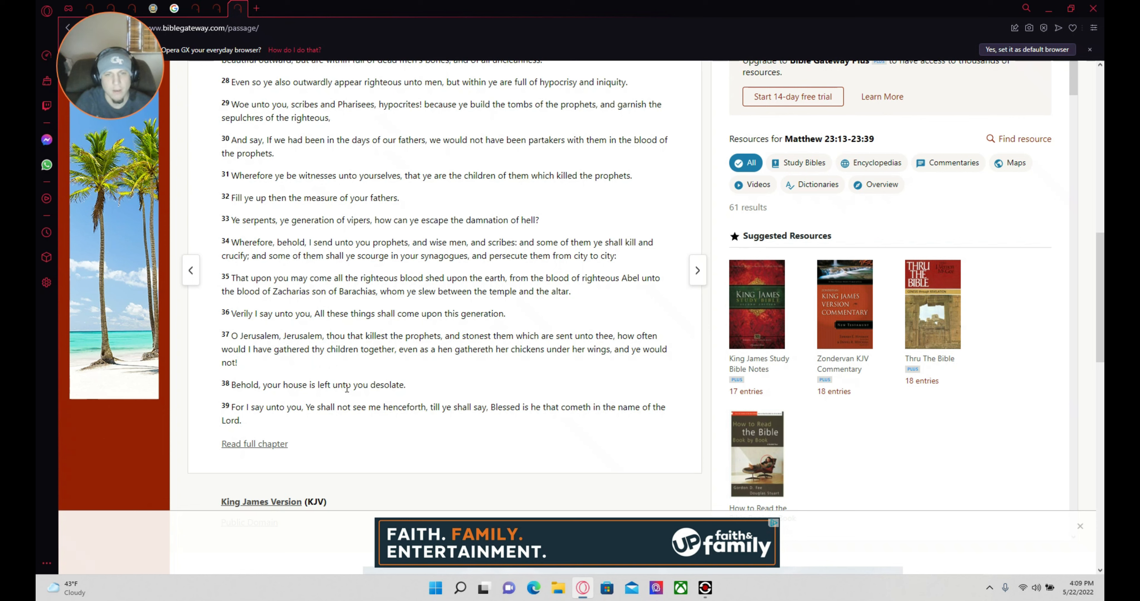
pyautogui.moveTo(337, 402)
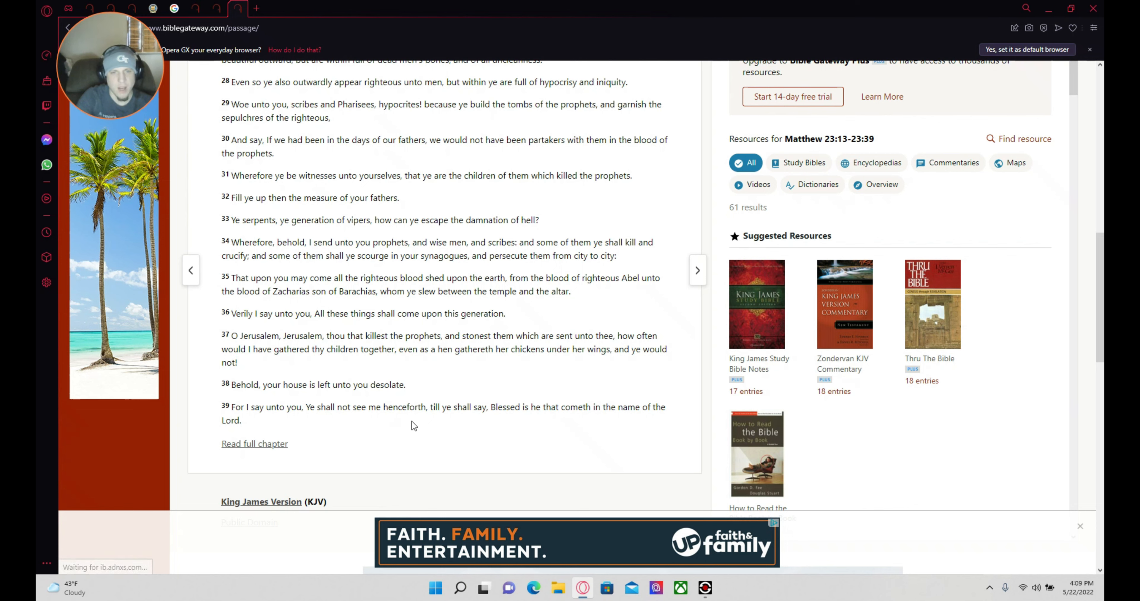
pyautogui.moveTo(486, 427)
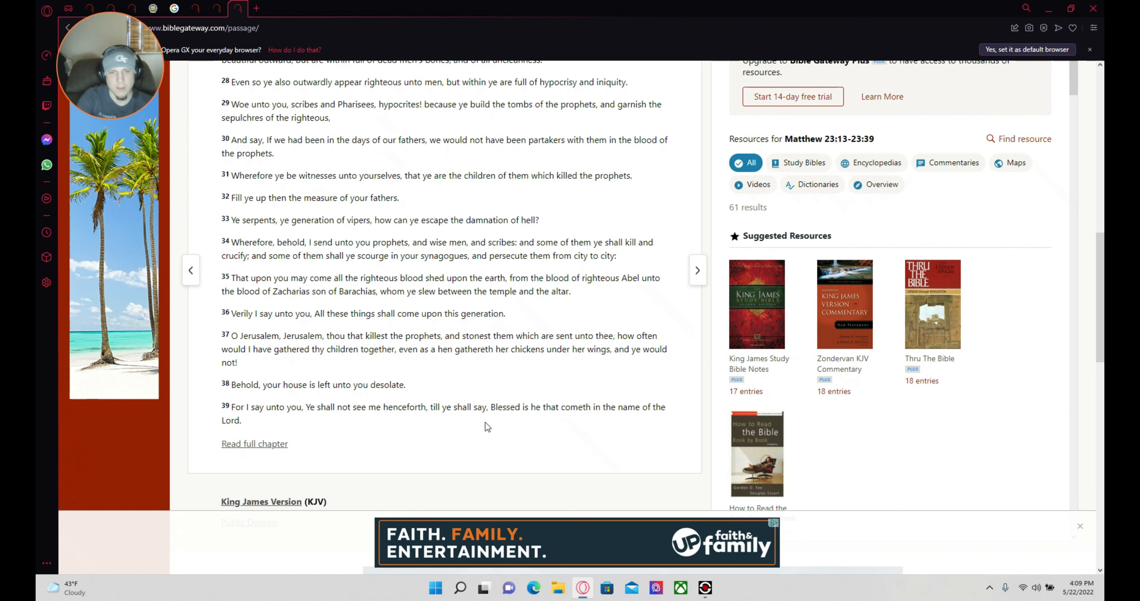
pyautogui.moveTo(680, 476)
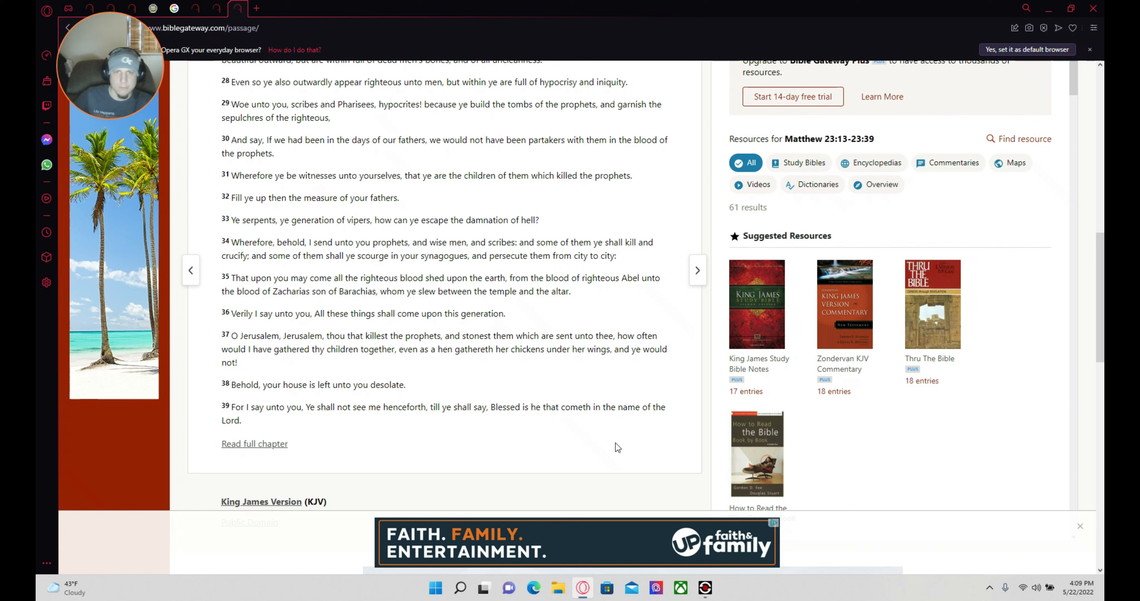
pyautogui.moveTo(583, 304)
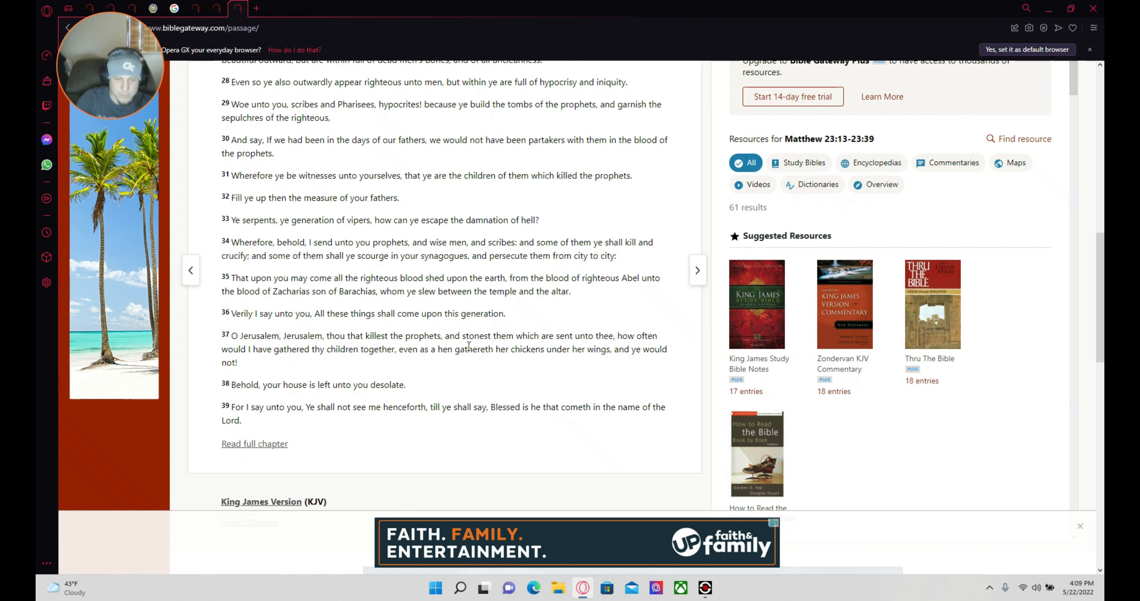
pyautogui.moveTo(519, 306)
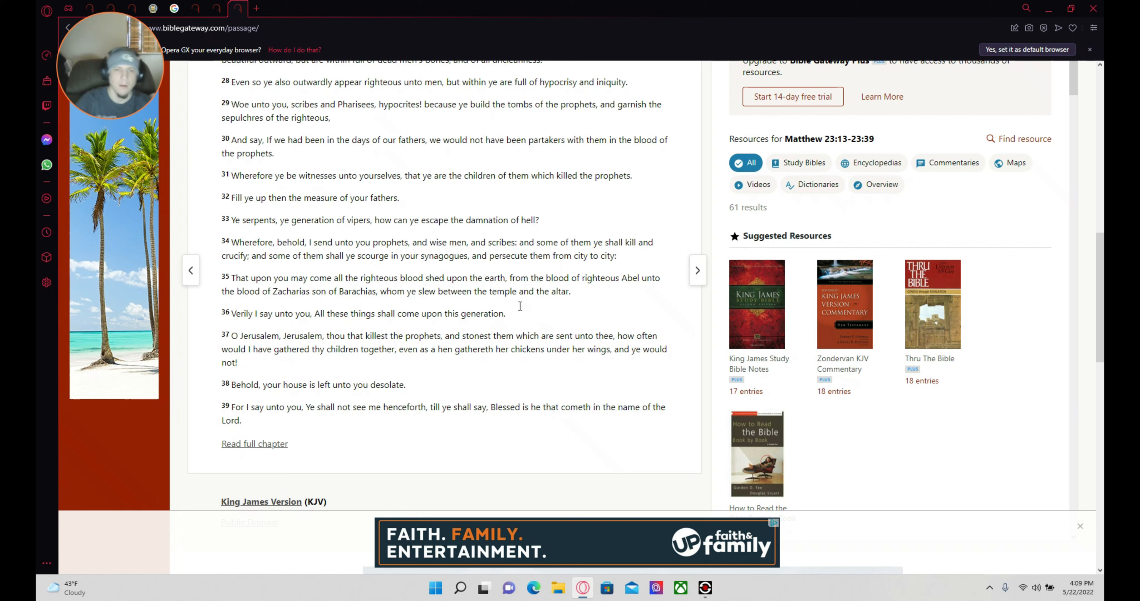
pyautogui.moveTo(517, 304)
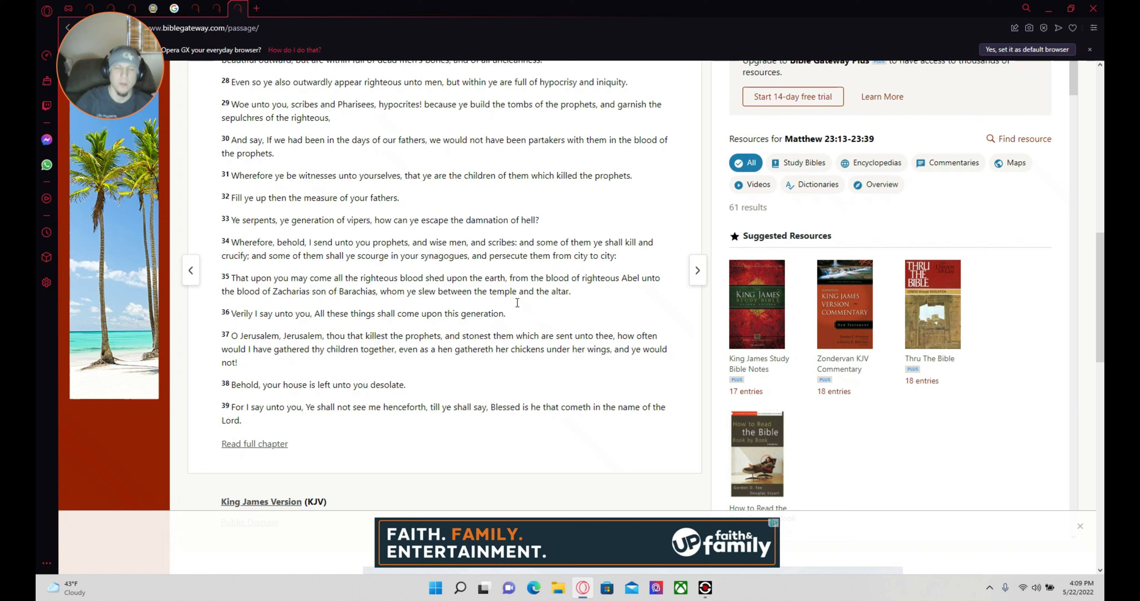